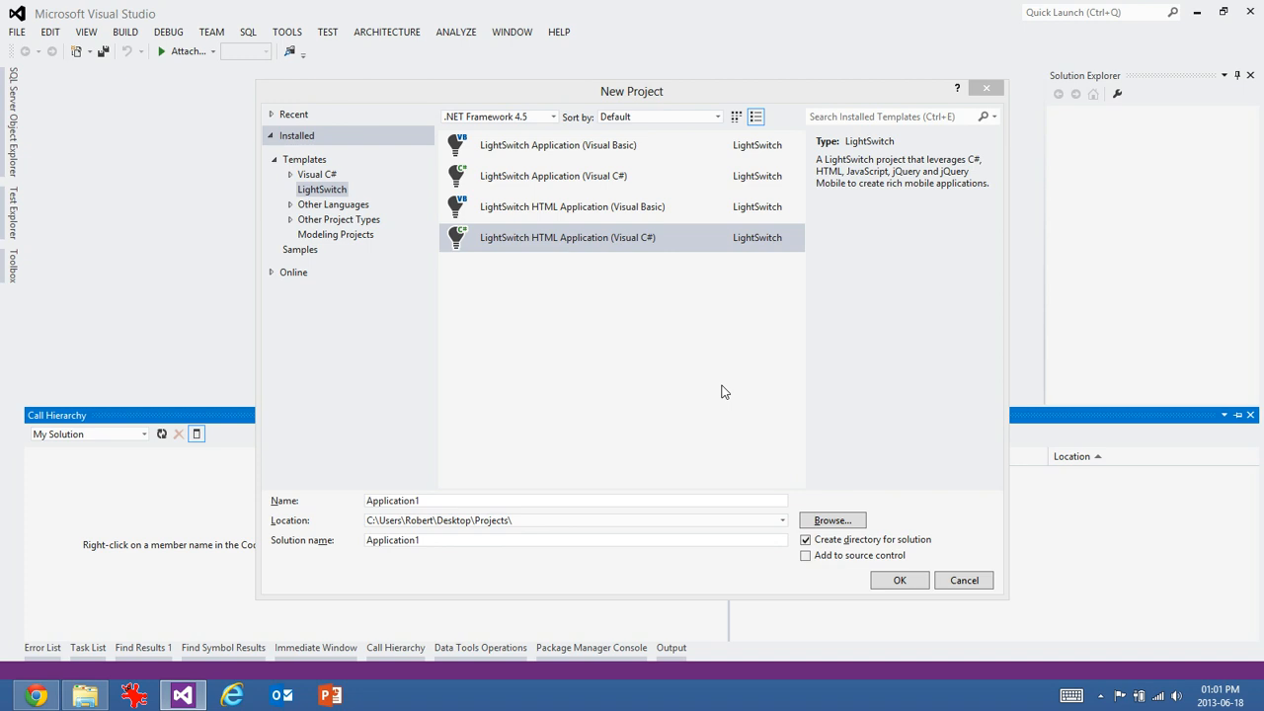
mouse_move(717, 377)
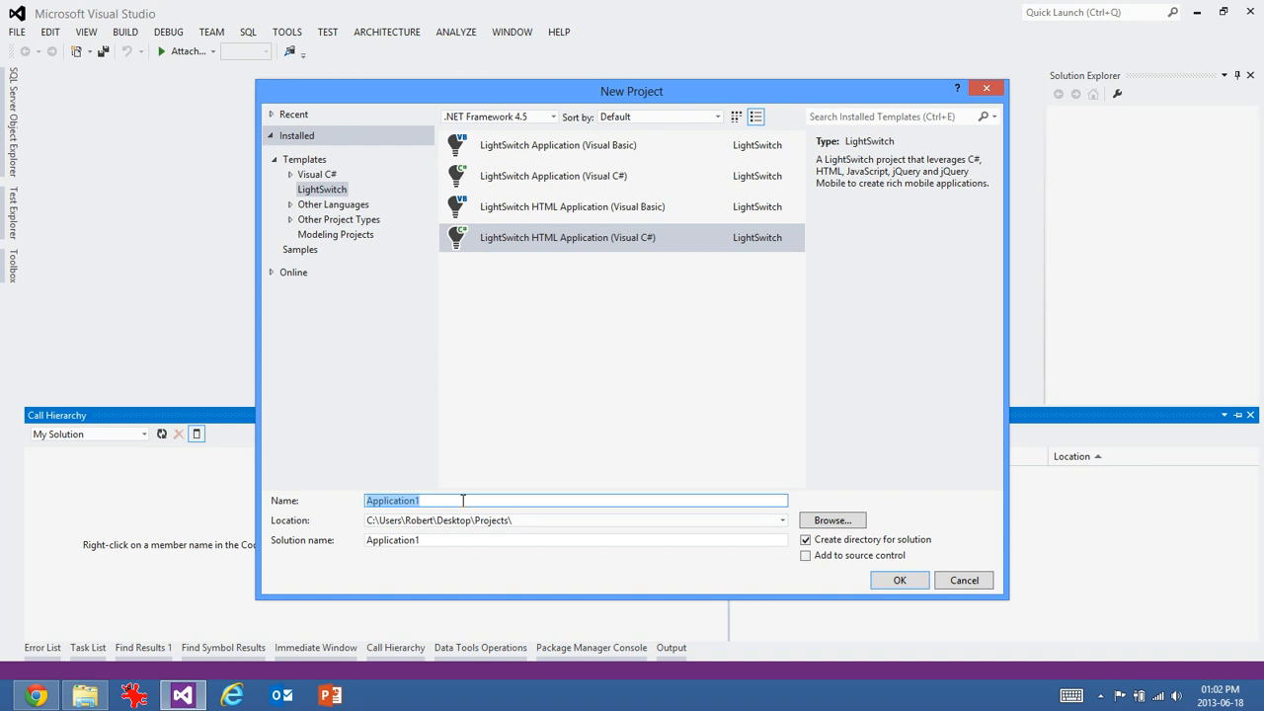
- Create the LightSwitch HTML (C#) project named LCBlog with Add to source control checked
text(LCBlog)
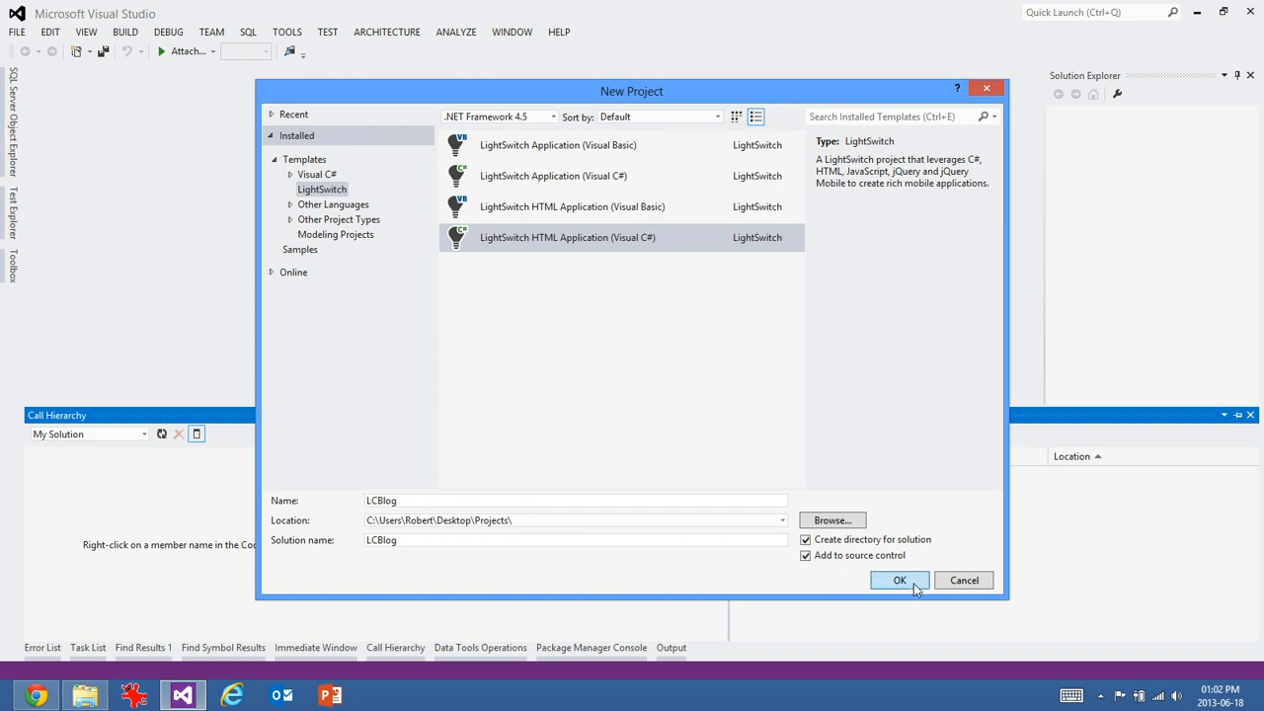
click(898, 580)
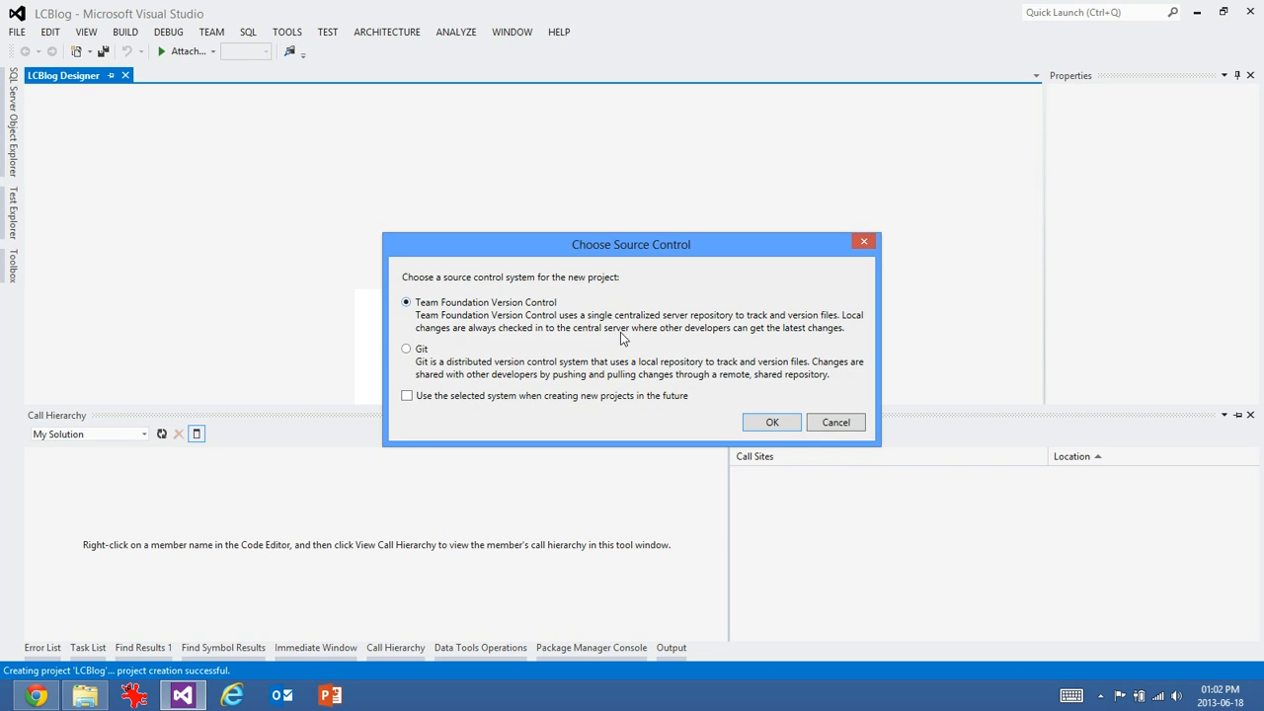
- Choose Git as source control for LCBlog and show the solution tree with Server and HTMLClient projects
click(407, 348)
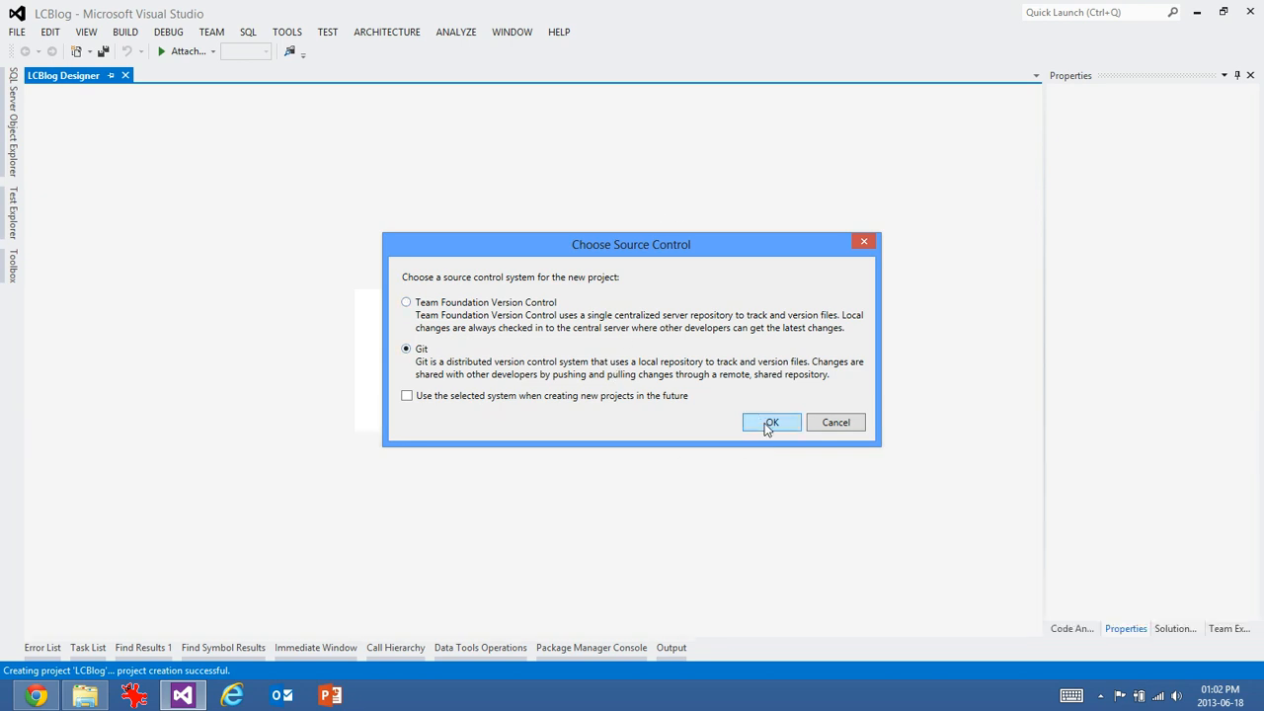
click(770, 423)
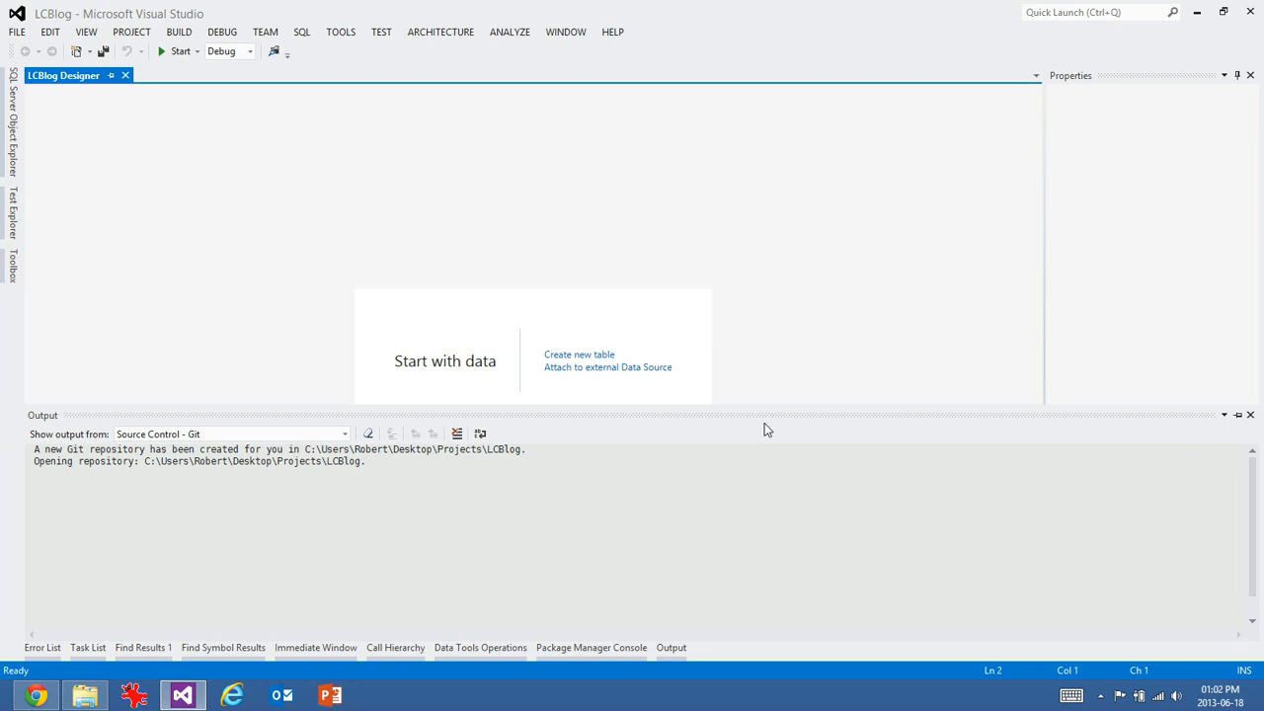
mouse_move(859, 210)
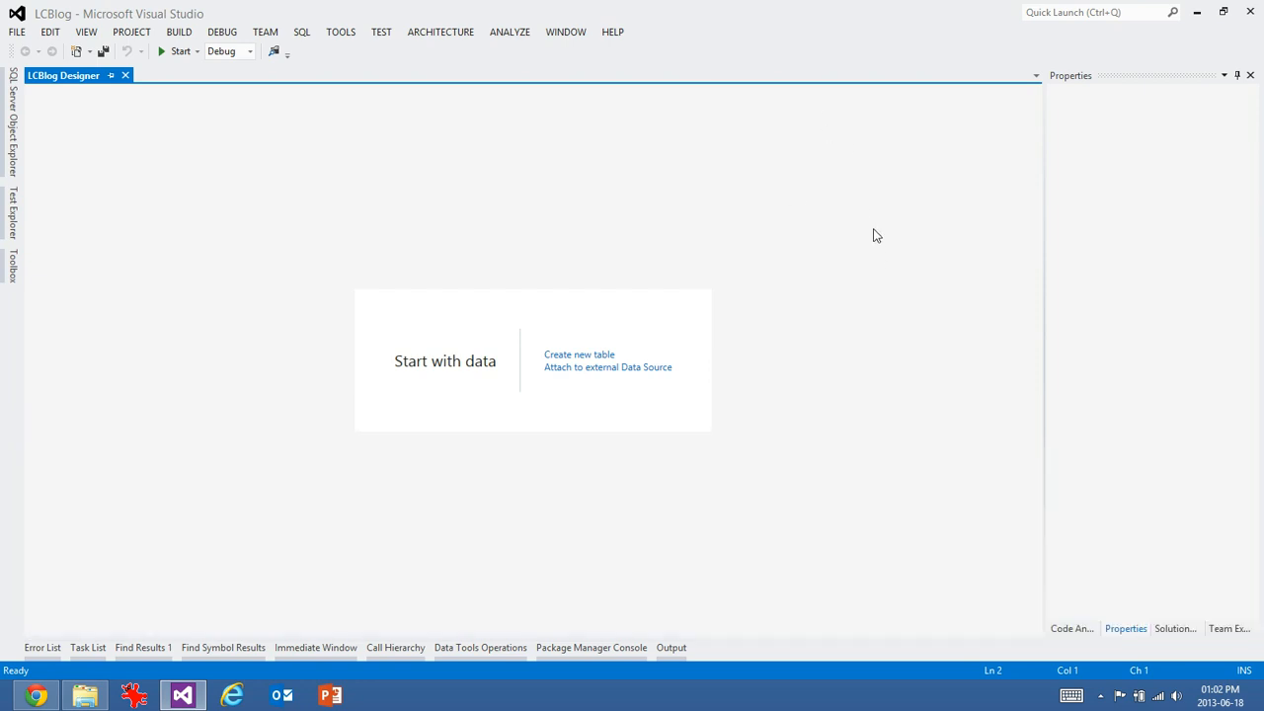
mouse_move(754, 344)
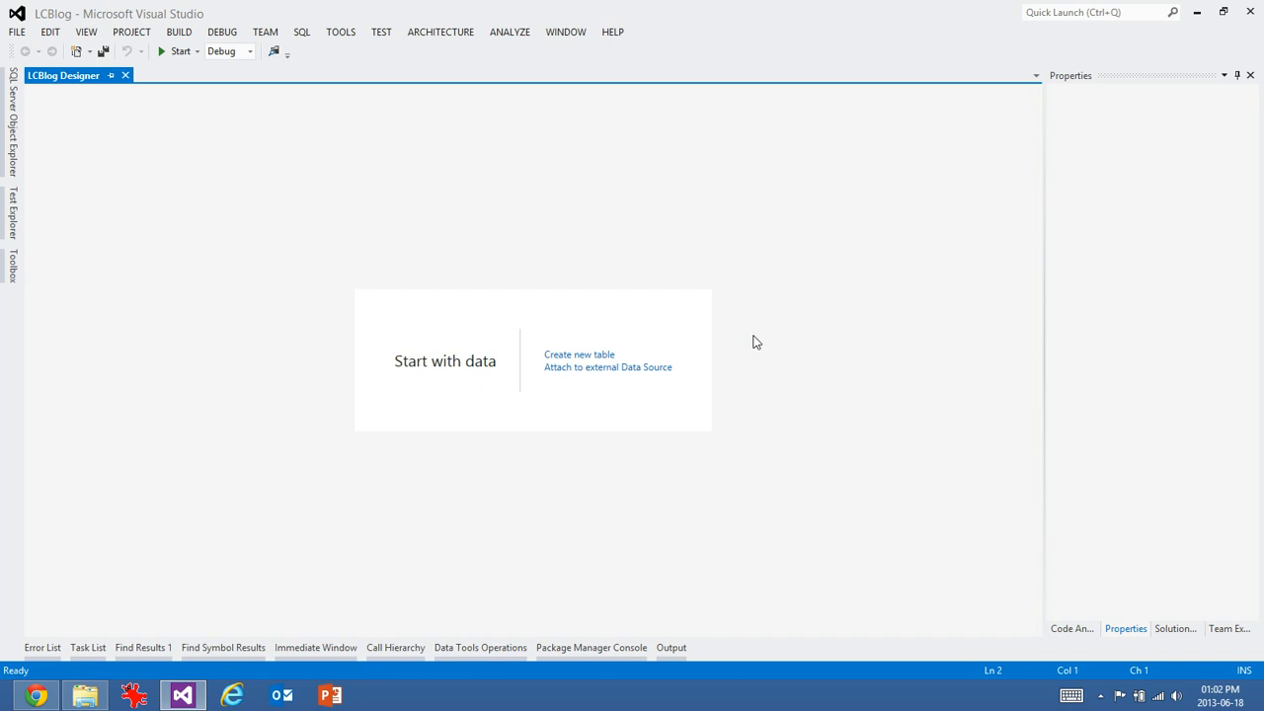
mouse_move(782, 355)
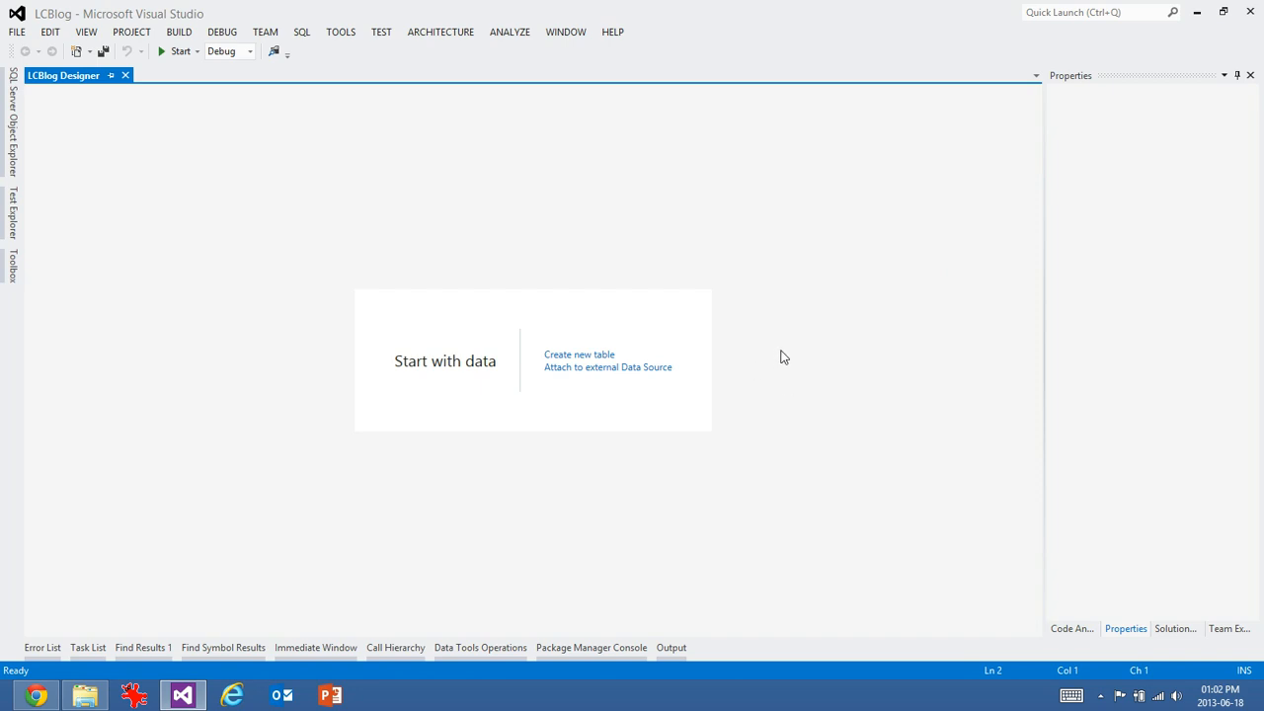
click(1175, 629)
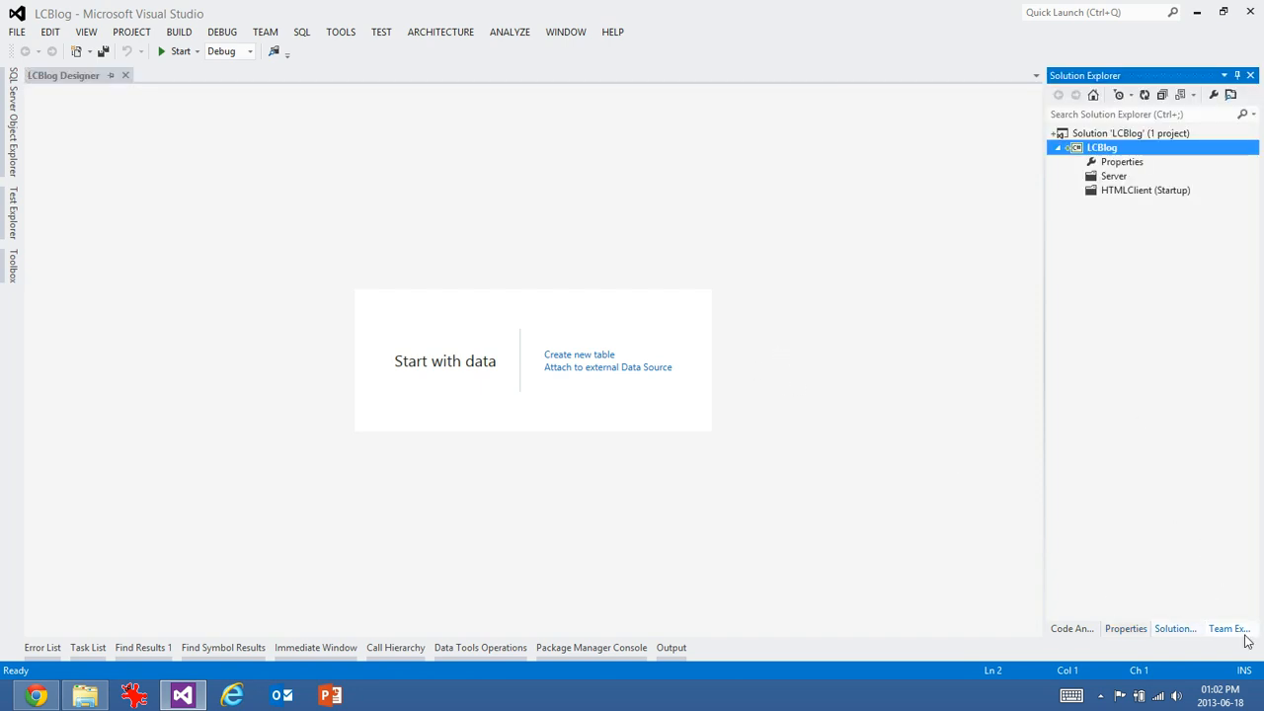
- Commit all 107 pending changes locally as 'Initial Commit' via Team Explorer, saving solution items first
click(1229, 628)
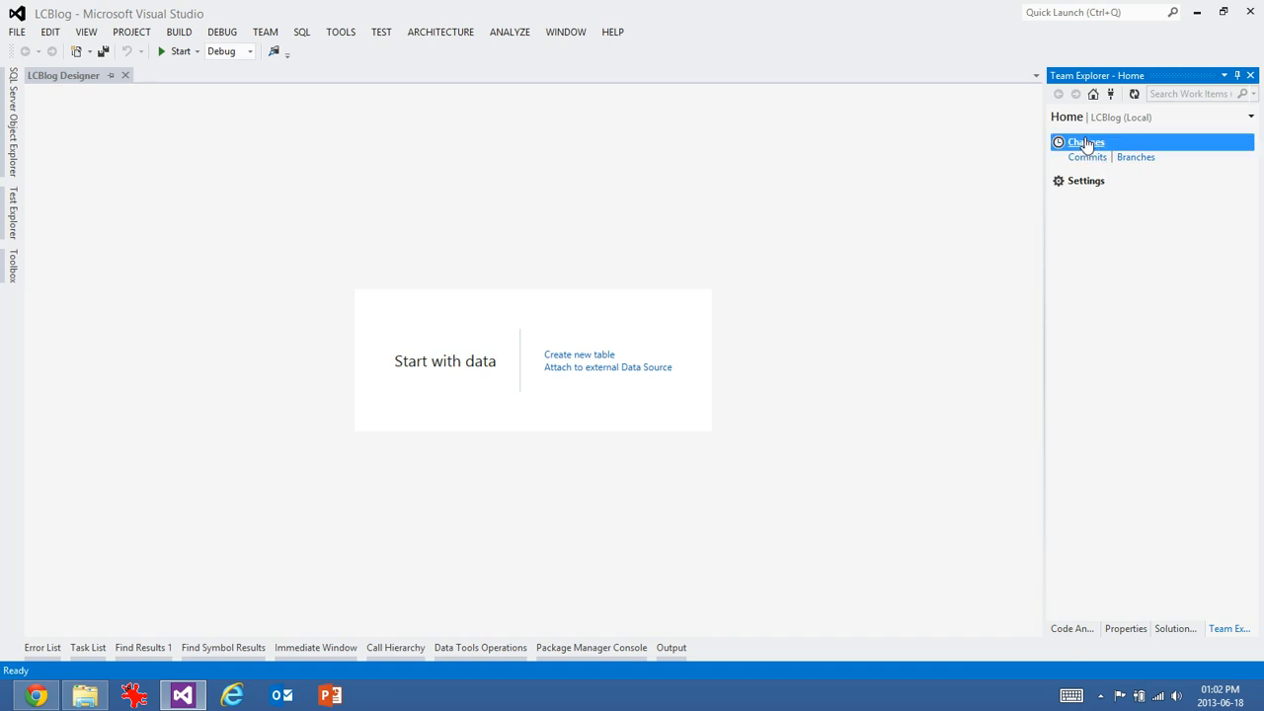
click(1086, 143)
text(Initial Commit)
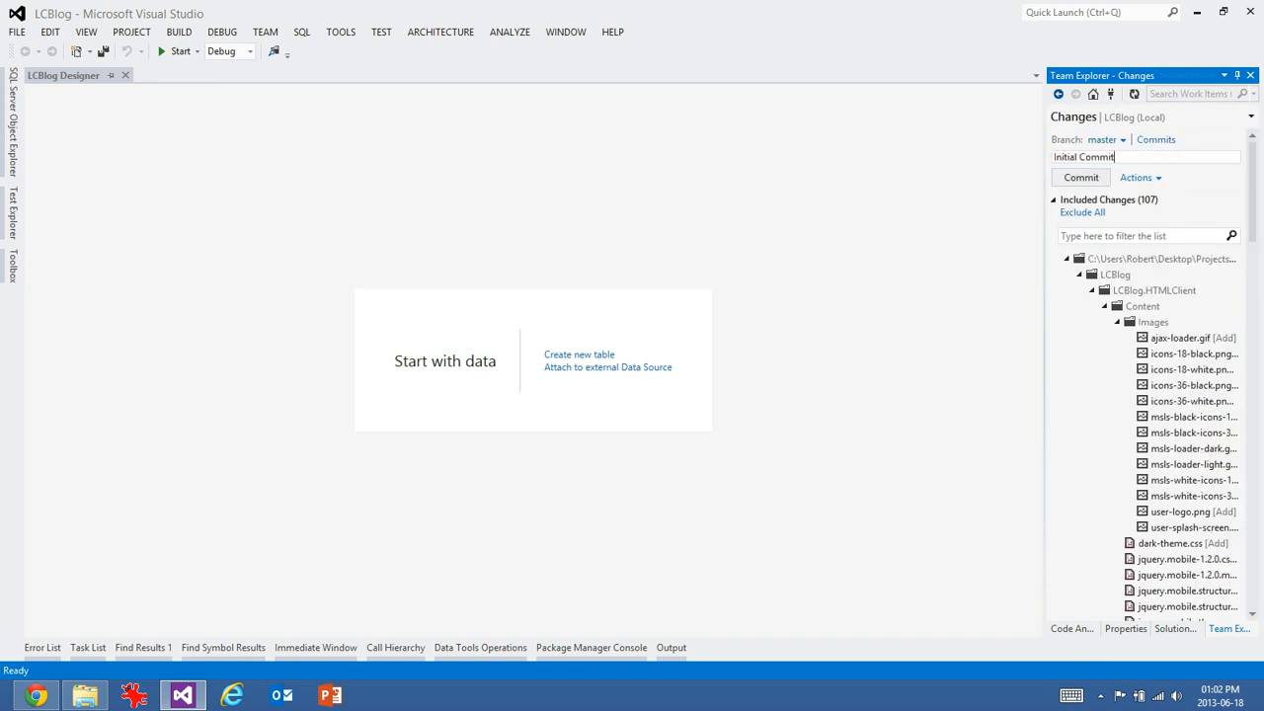
click(1081, 177)
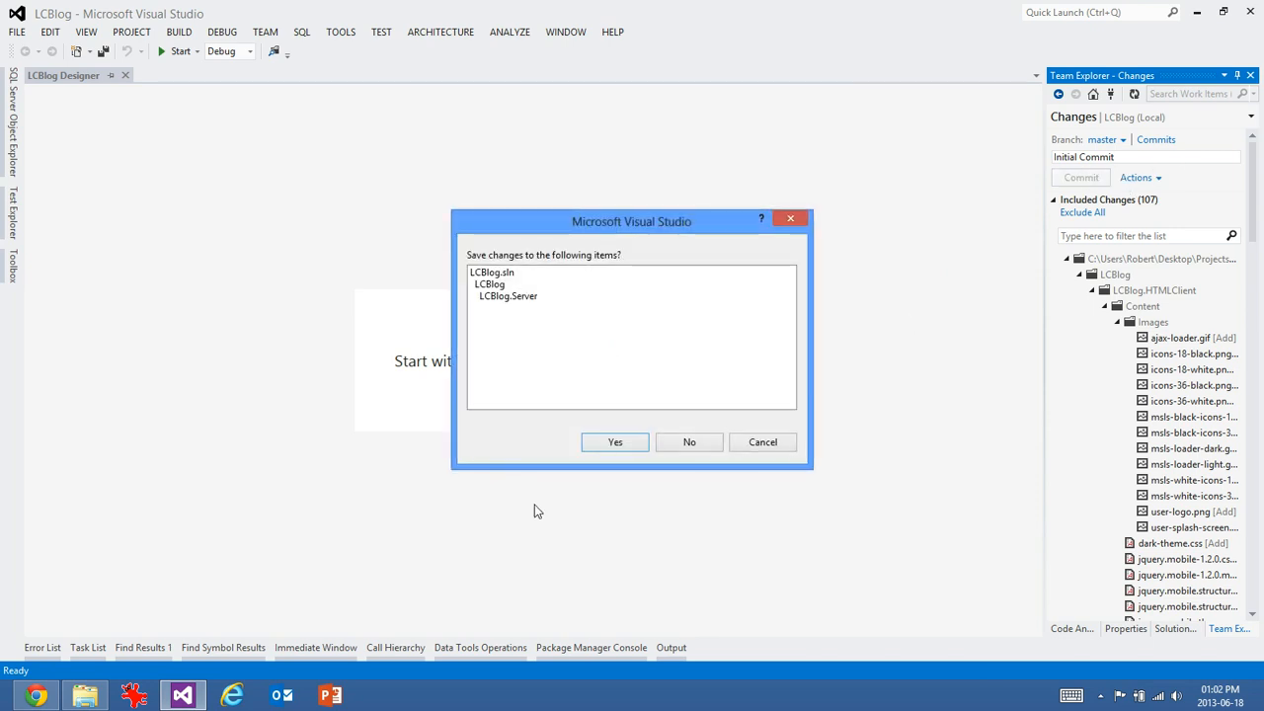
click(614, 442)
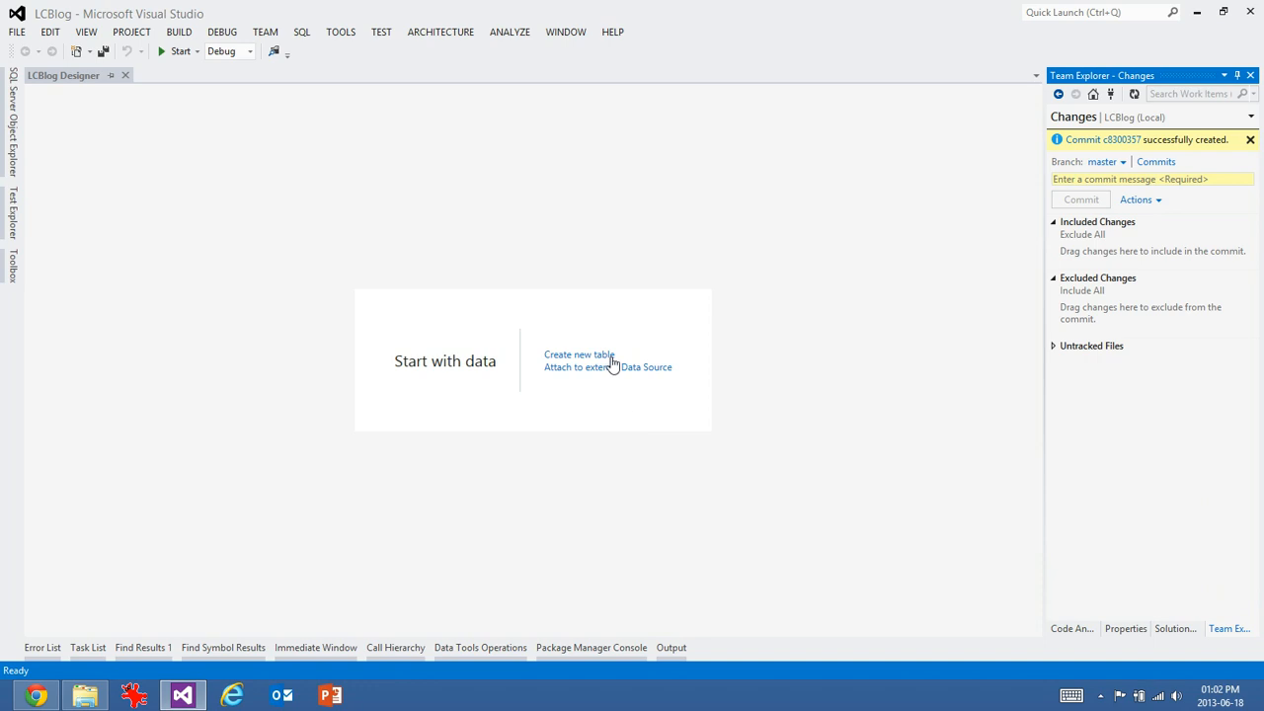
mouse_move(597, 360)
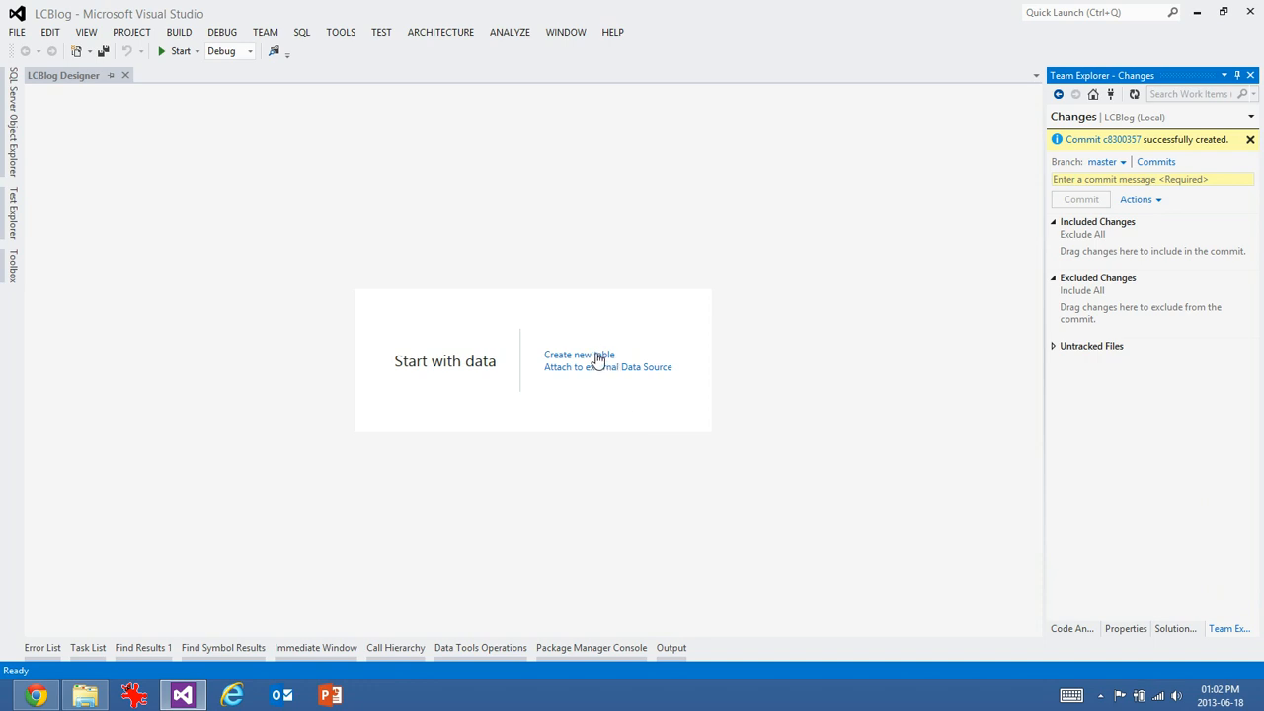
- Create a new table BlogPosts with Title, Author, Body and a PublishedDate property
click(579, 356)
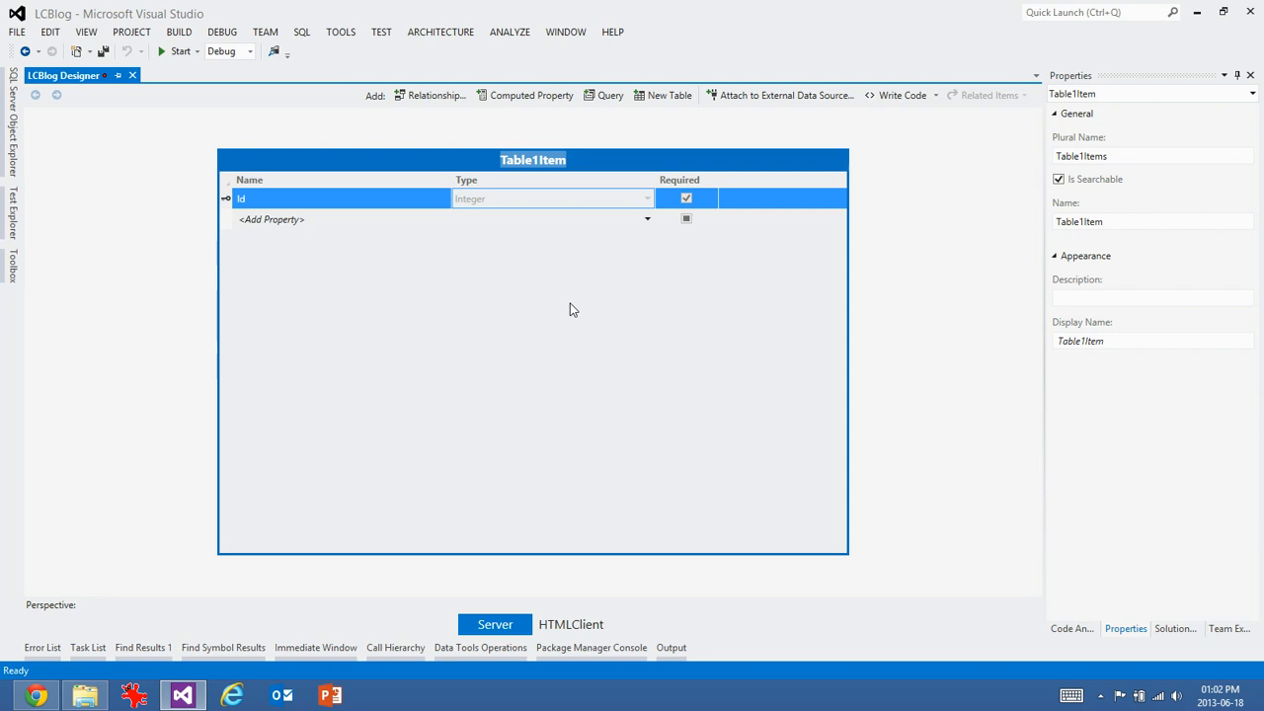
text(B)
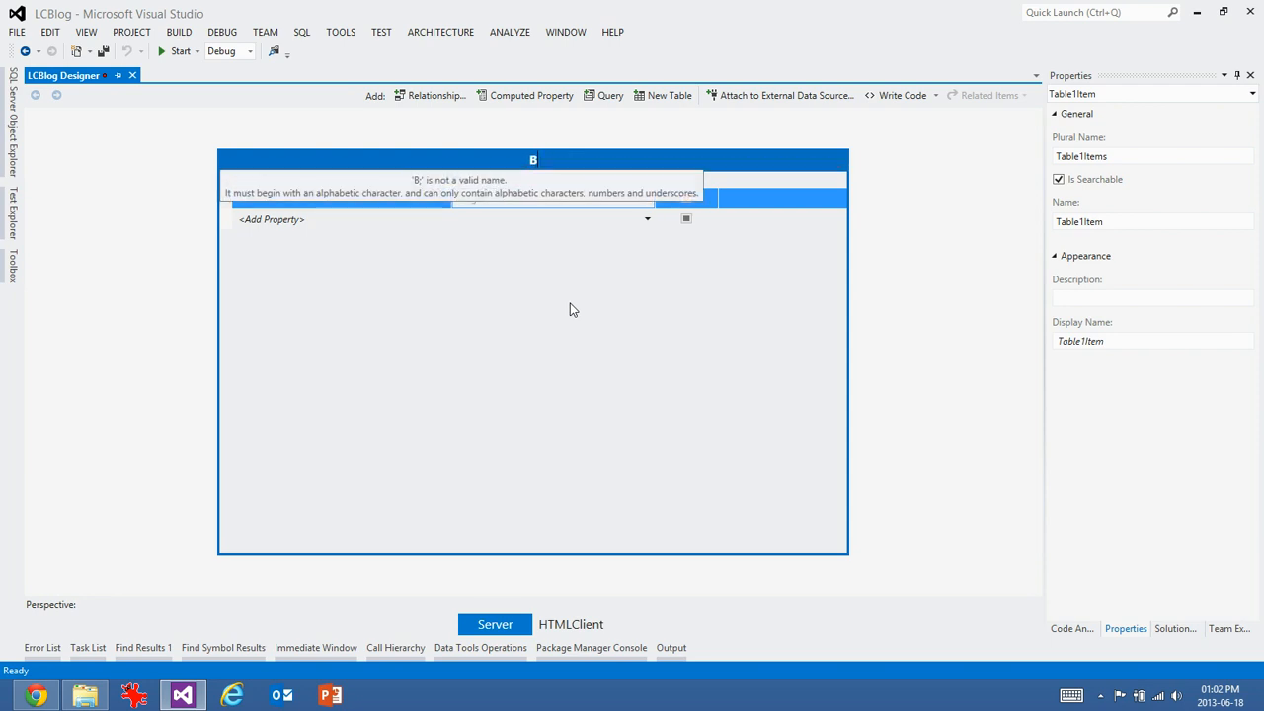
text(BlogPosts)
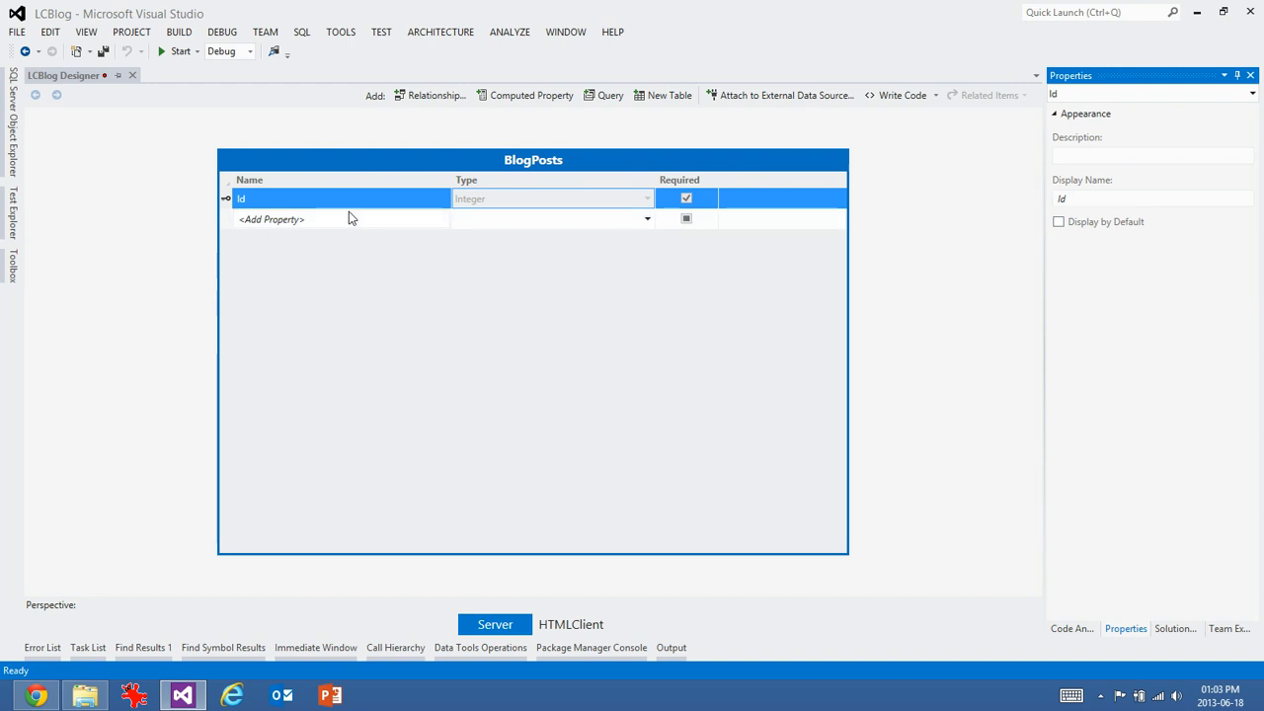
text(Title)
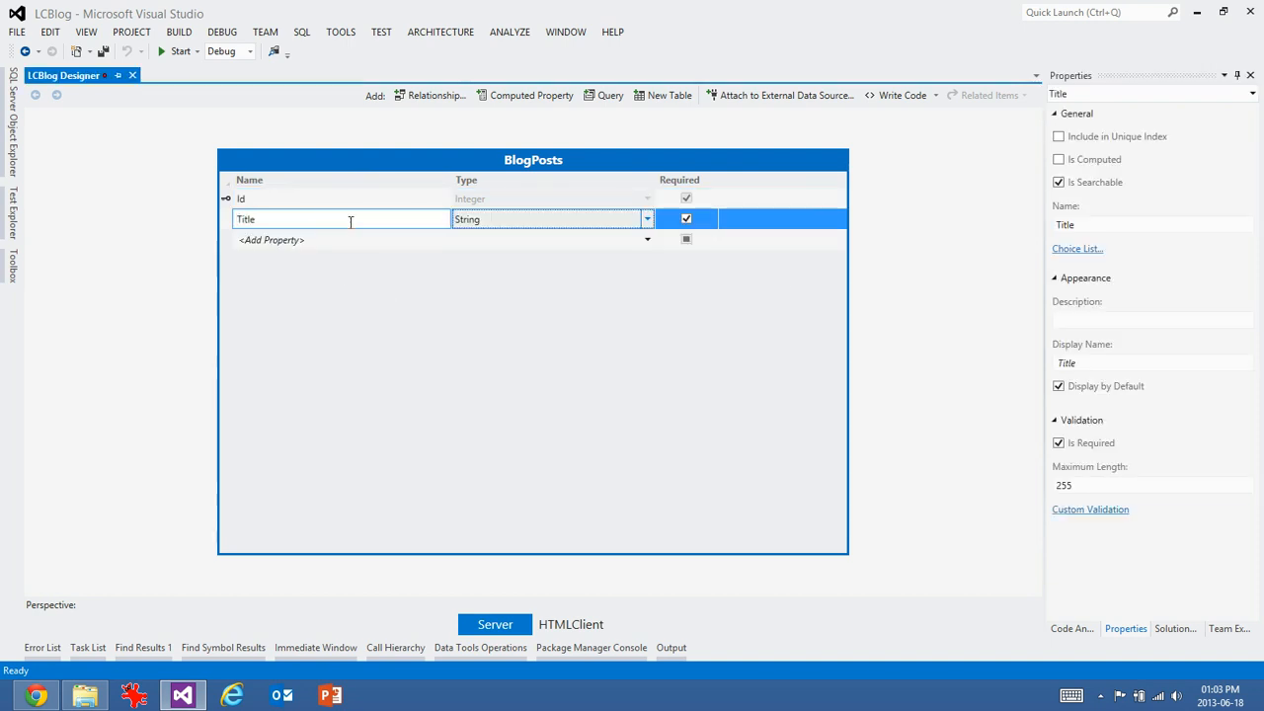
click(296, 241)
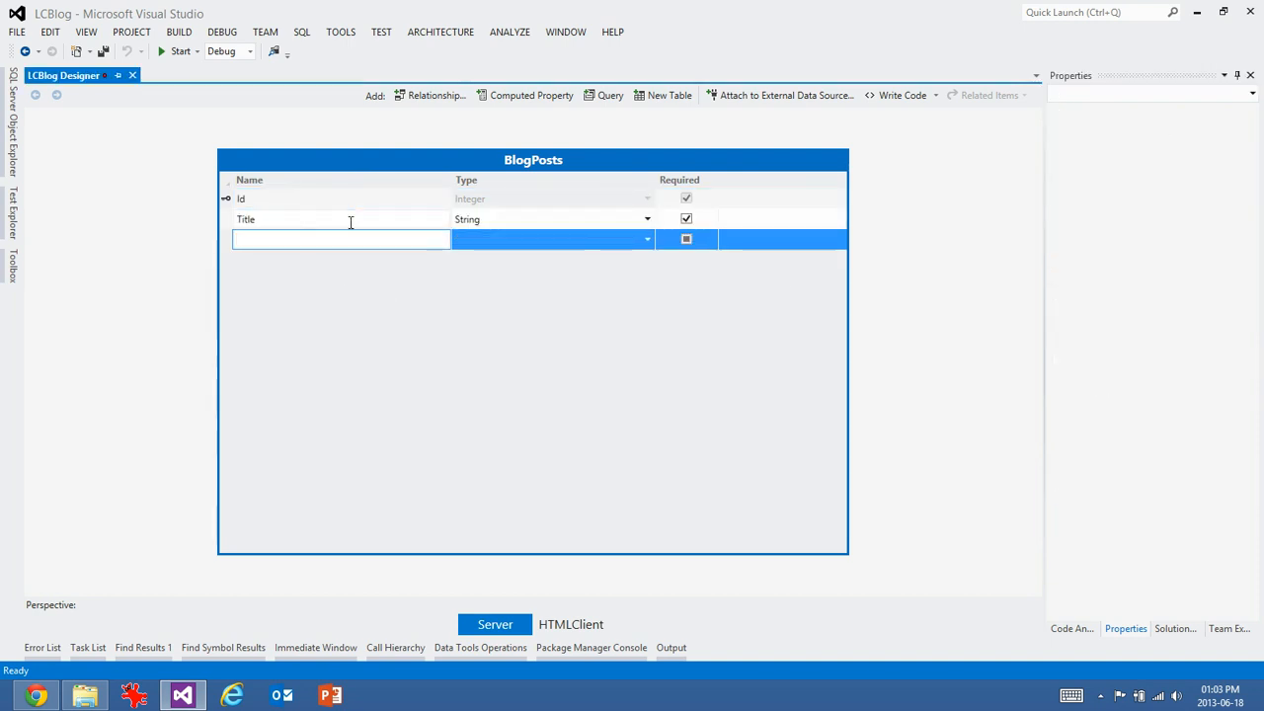
text(Author)
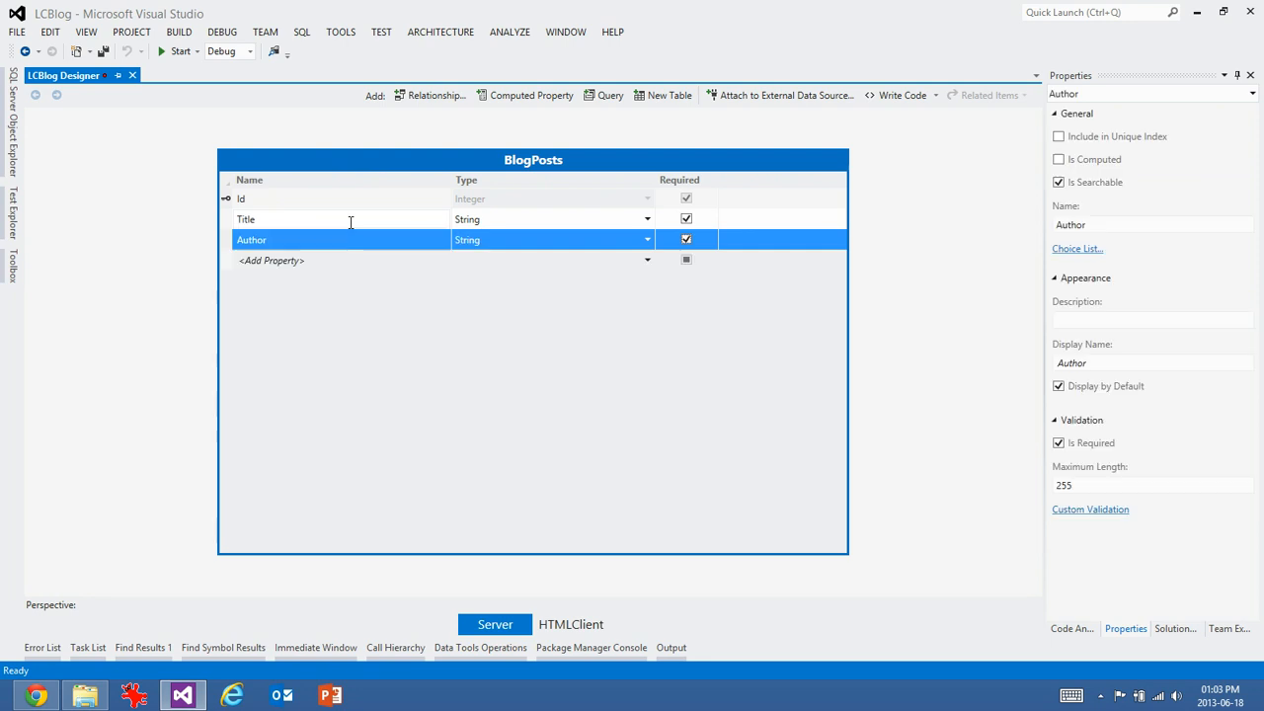
text(Body)
text(P)
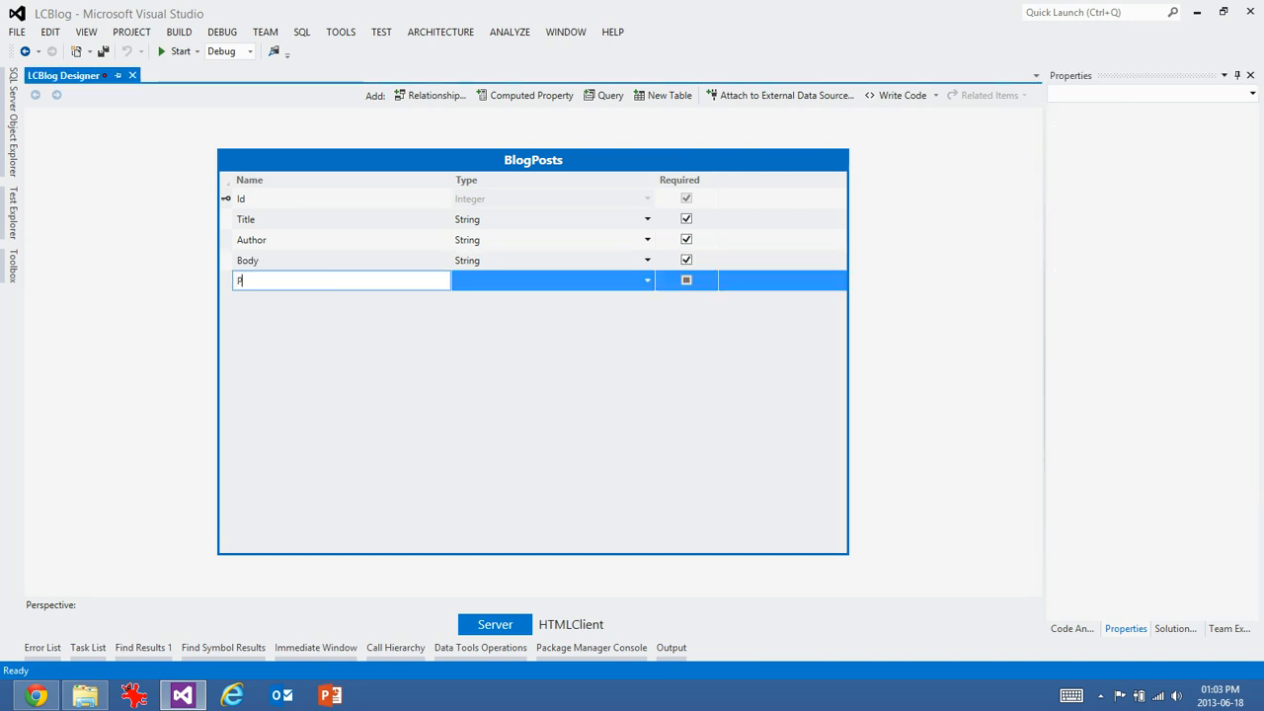
text(ublishedDate)
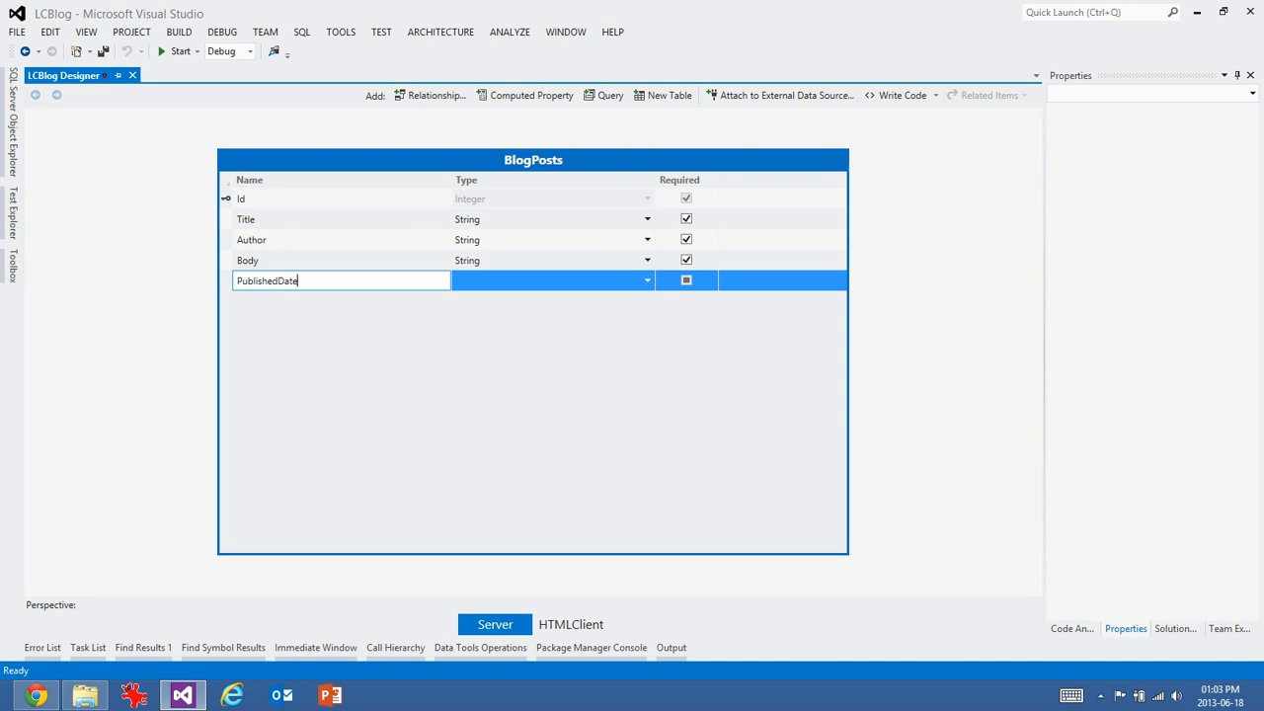
- Rename PublishedDate to IsDraft and make it a required Boolean property
double_click(266, 280)
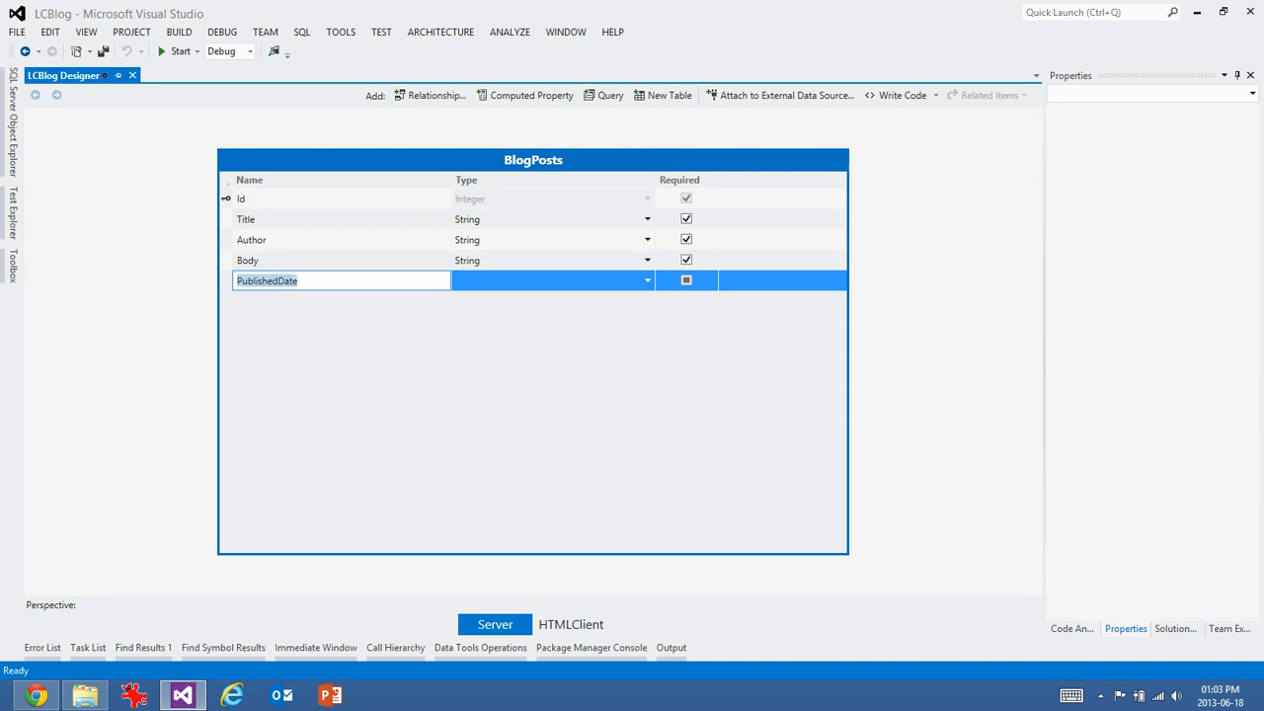
text(IsDraft)
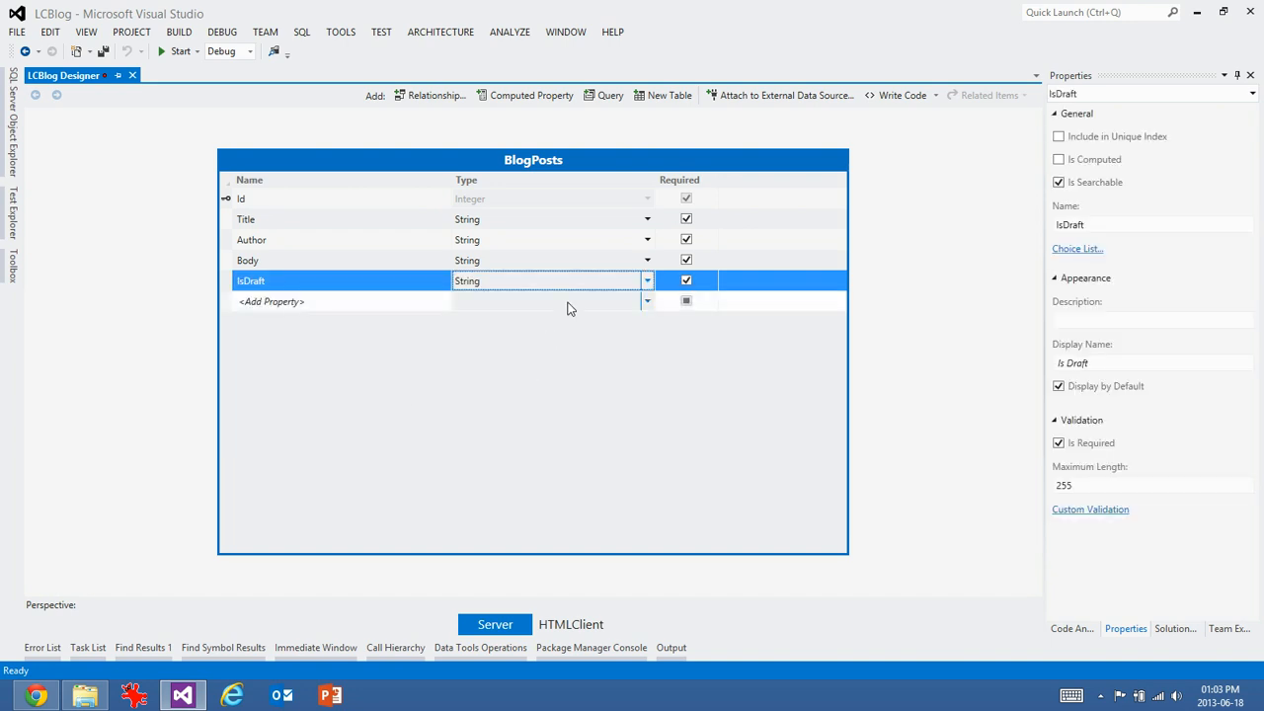
click(646, 280)
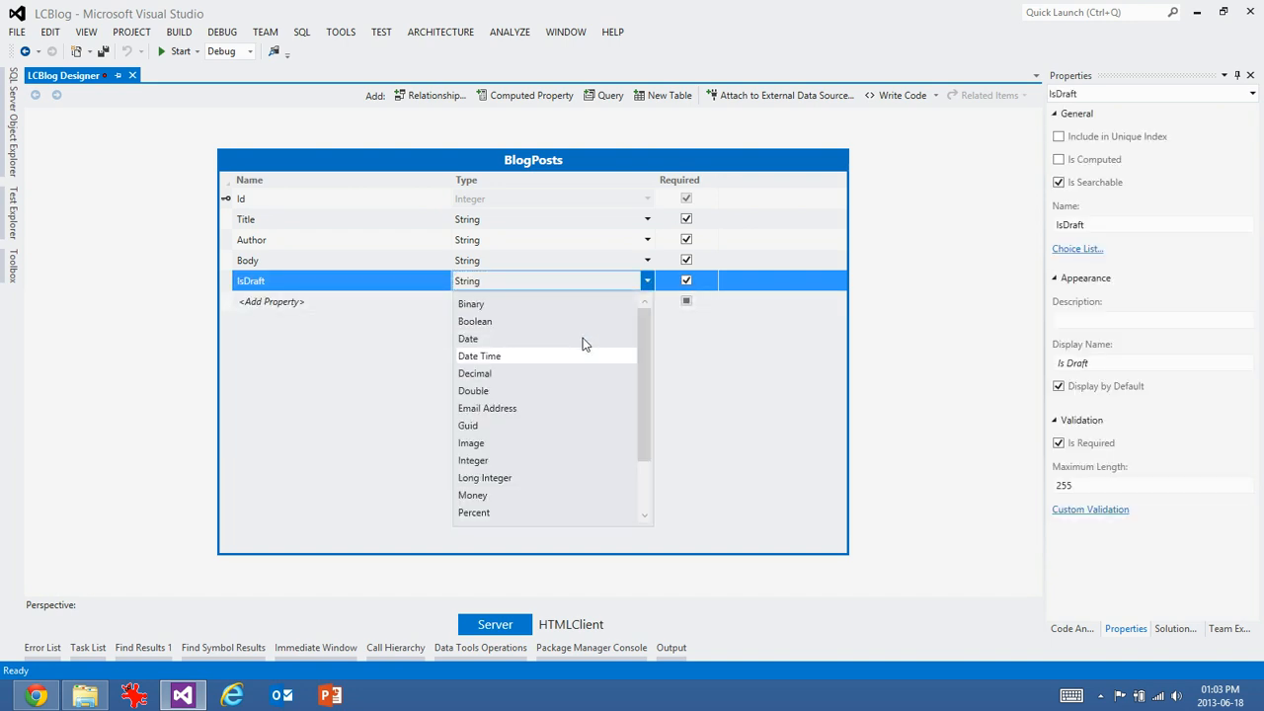
click(474, 320)
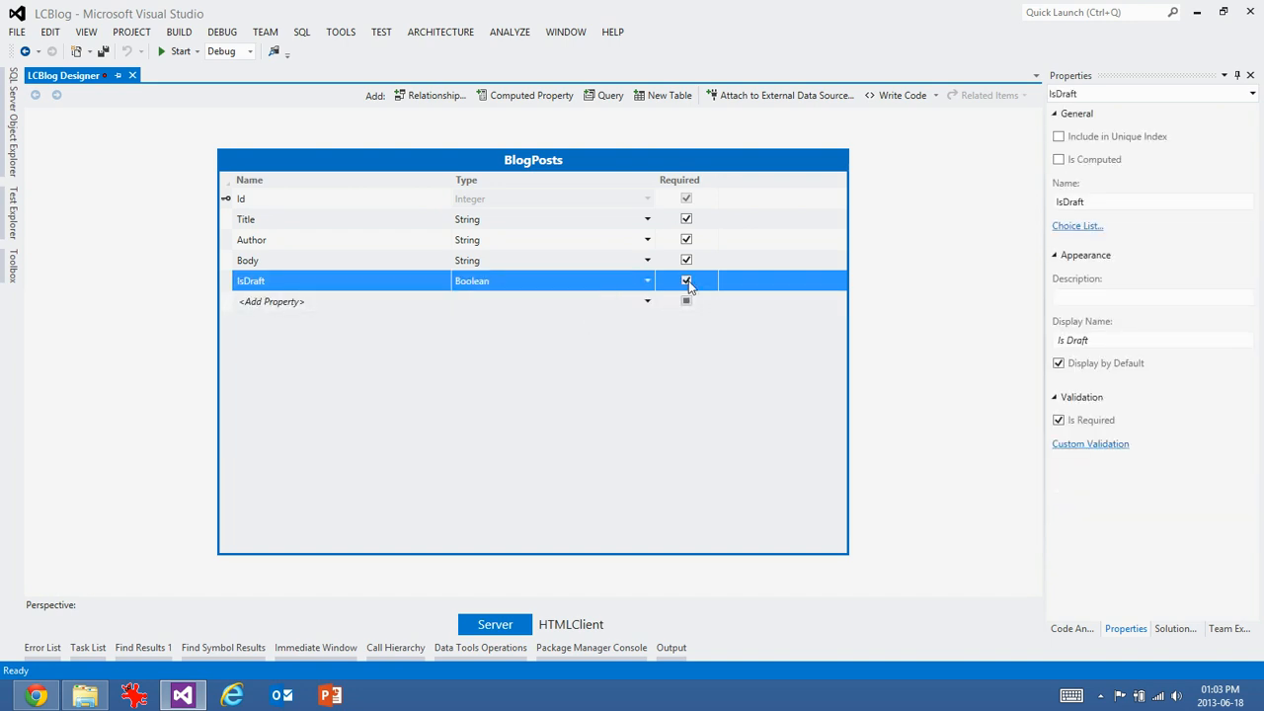
click(687, 280)
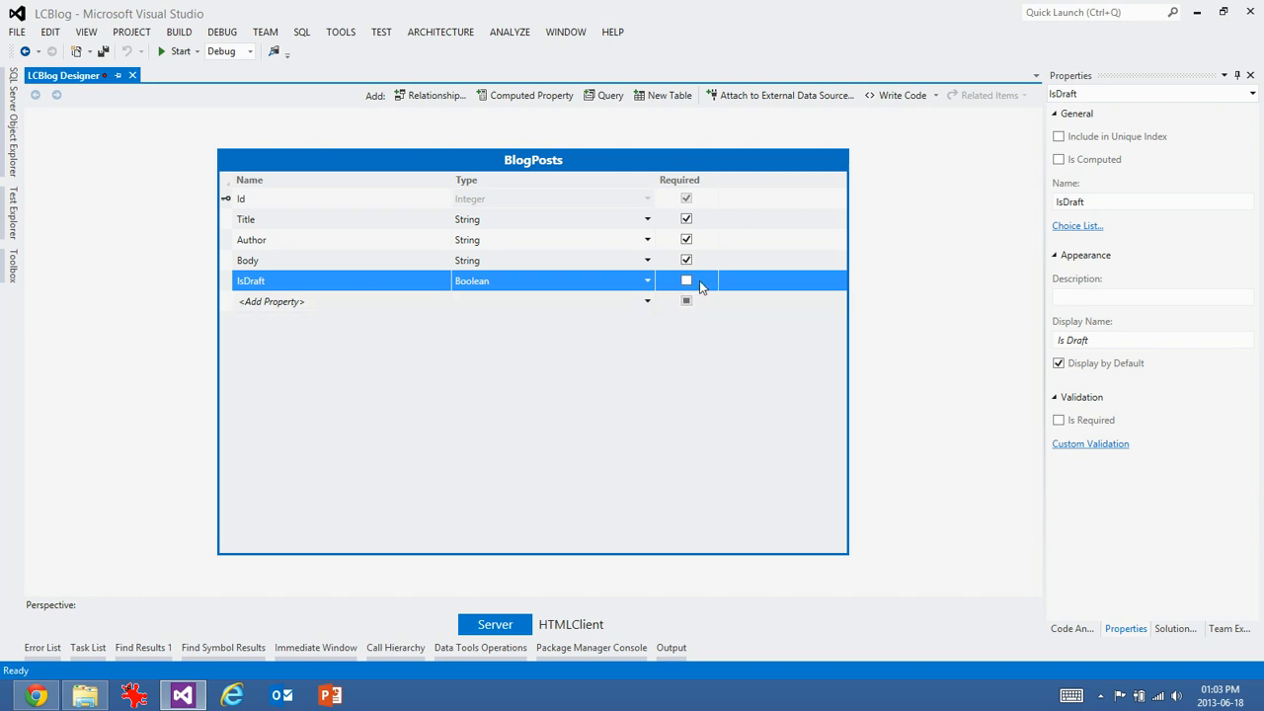
click(686, 280)
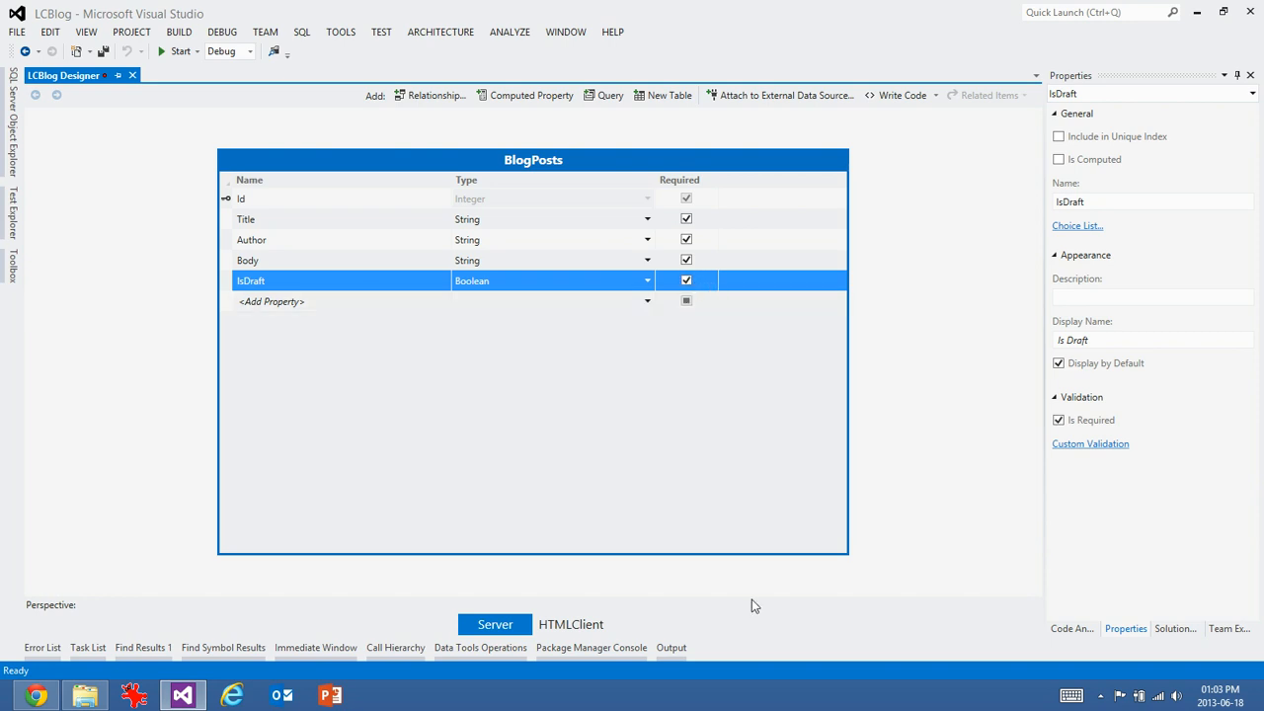
mouse_move(541, 468)
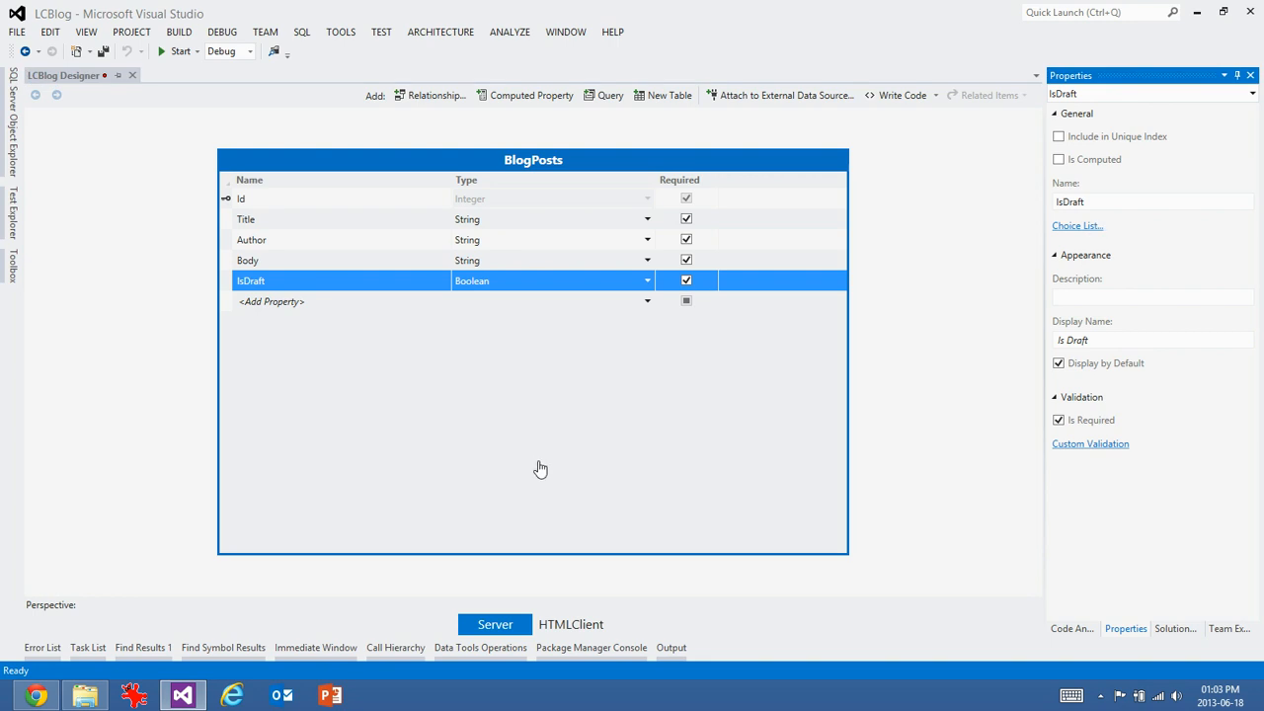
- Give IsDraft a choice list mapping True to Draft and False to Published
click(1076, 225)
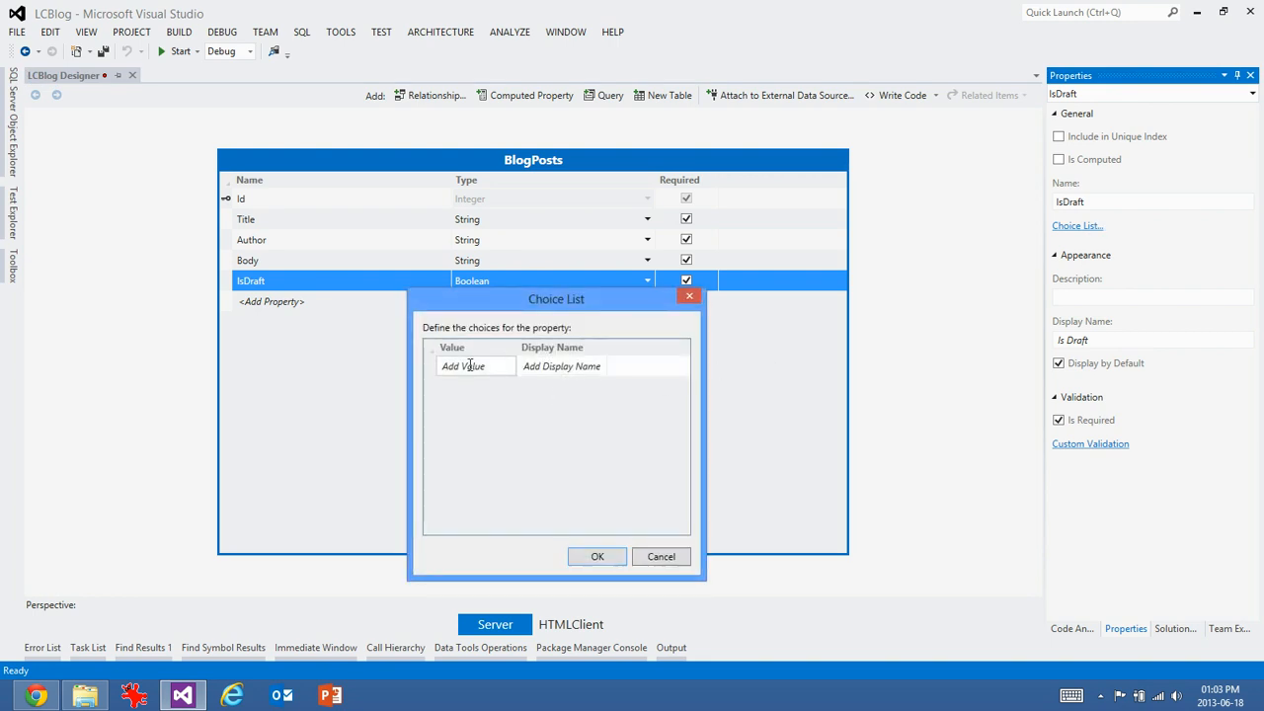
text(True)
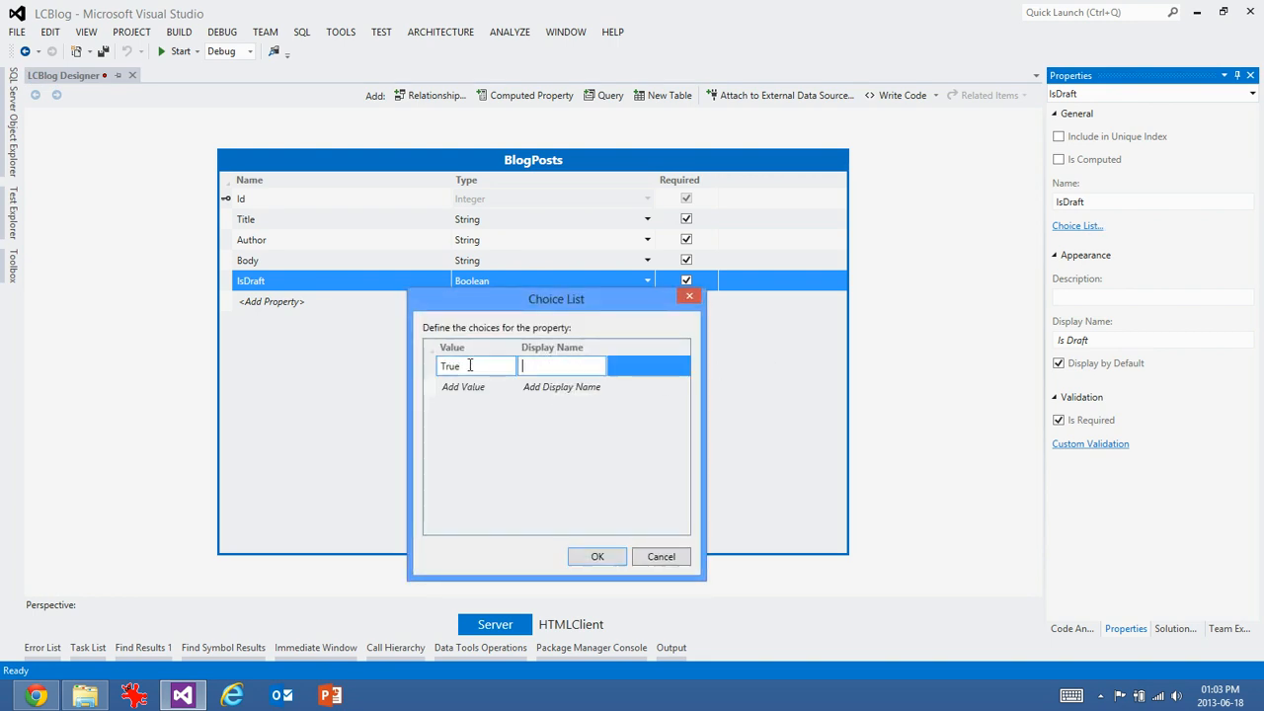
text(Draft)
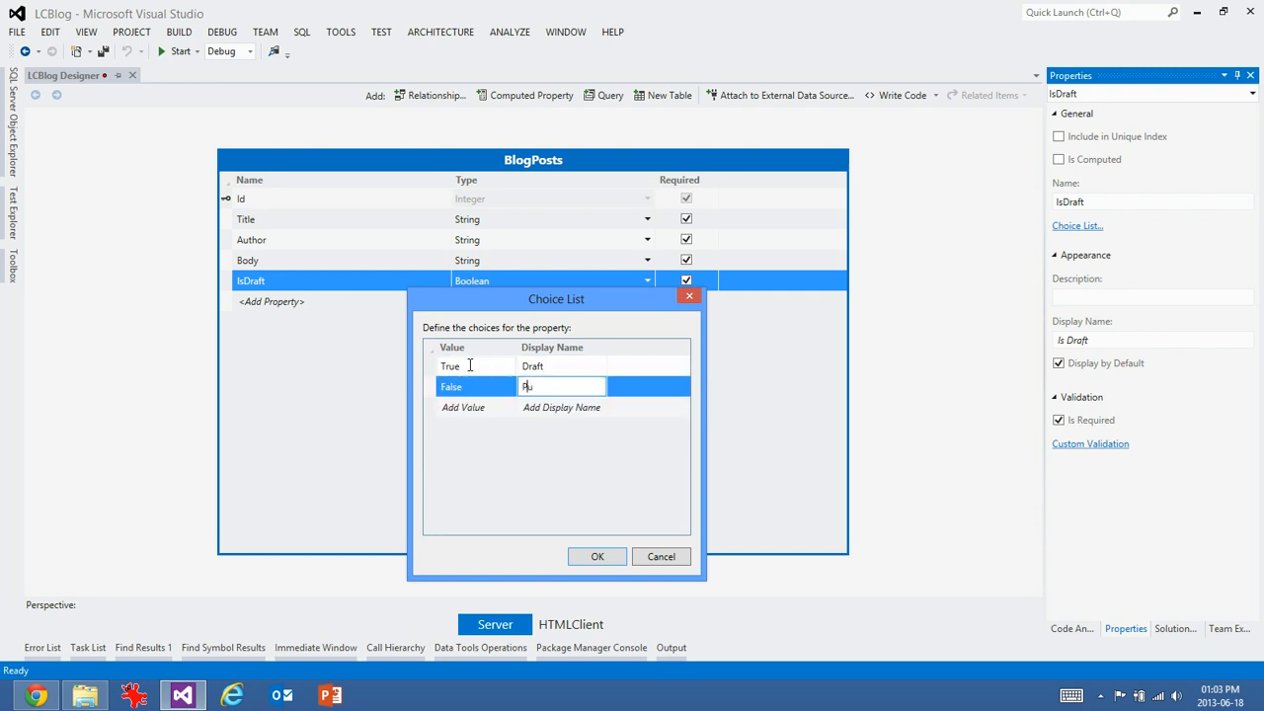
text(Published)
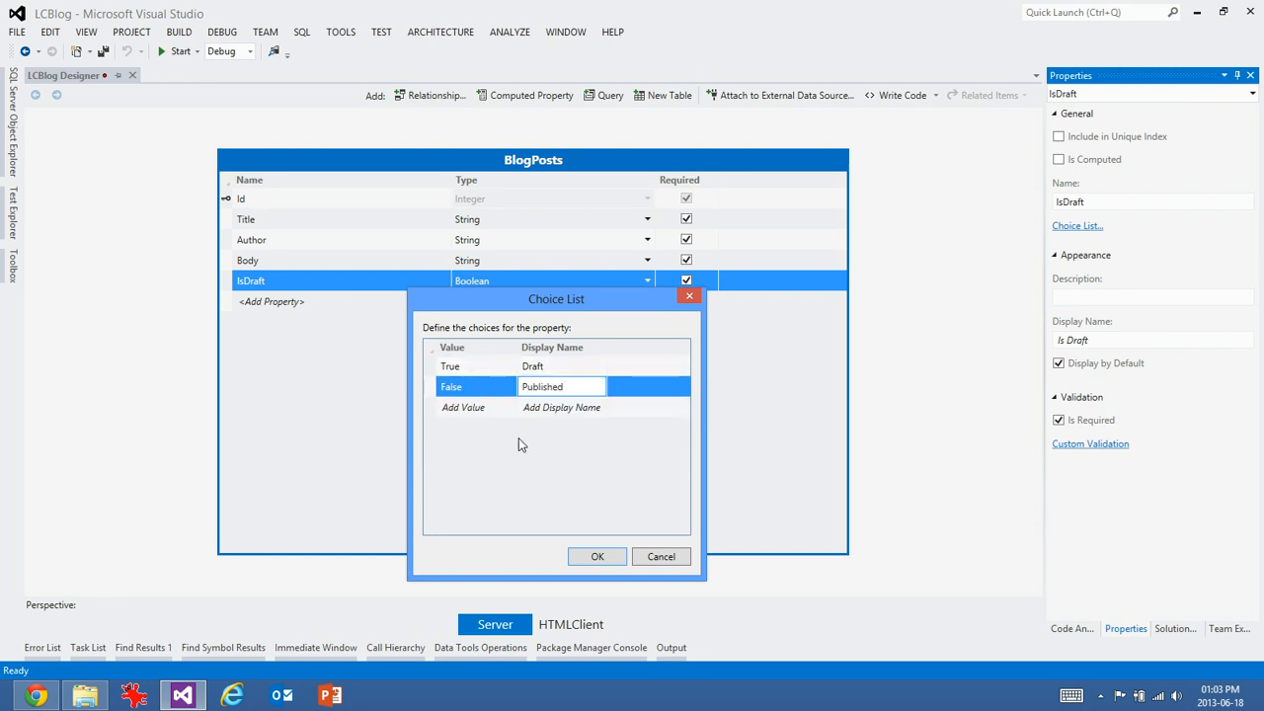
mouse_move(660, 557)
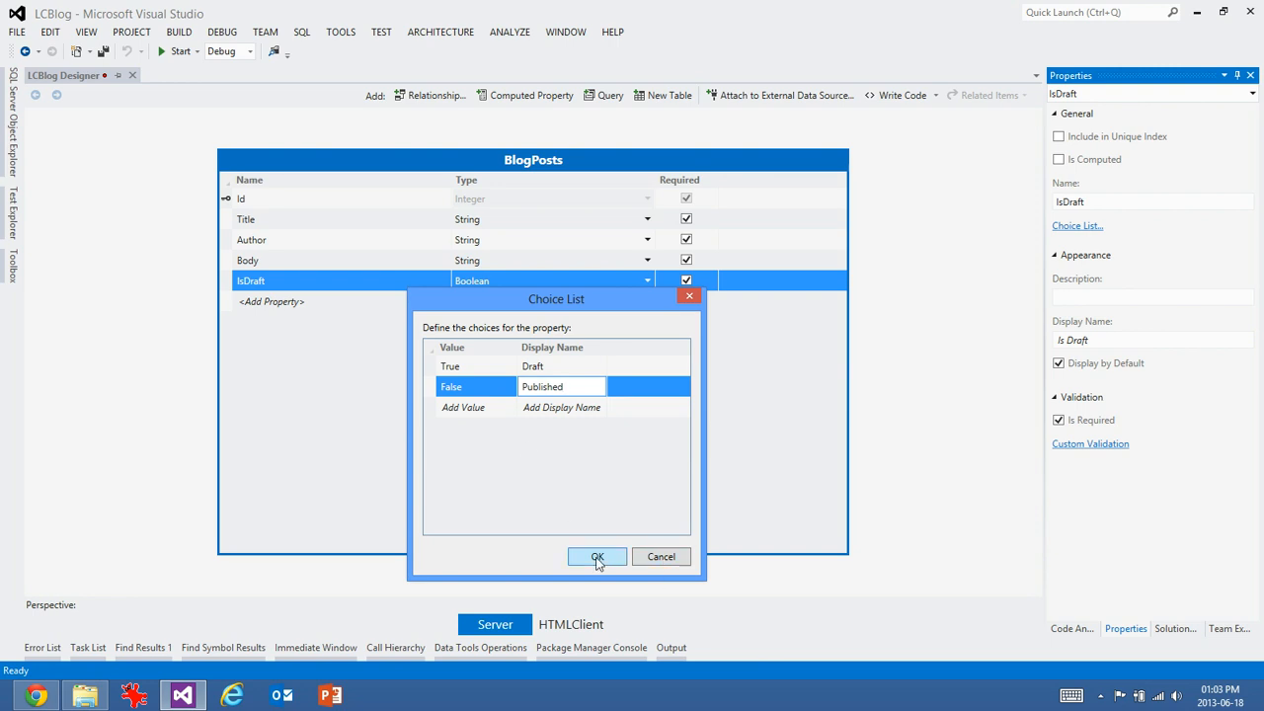
click(596, 557)
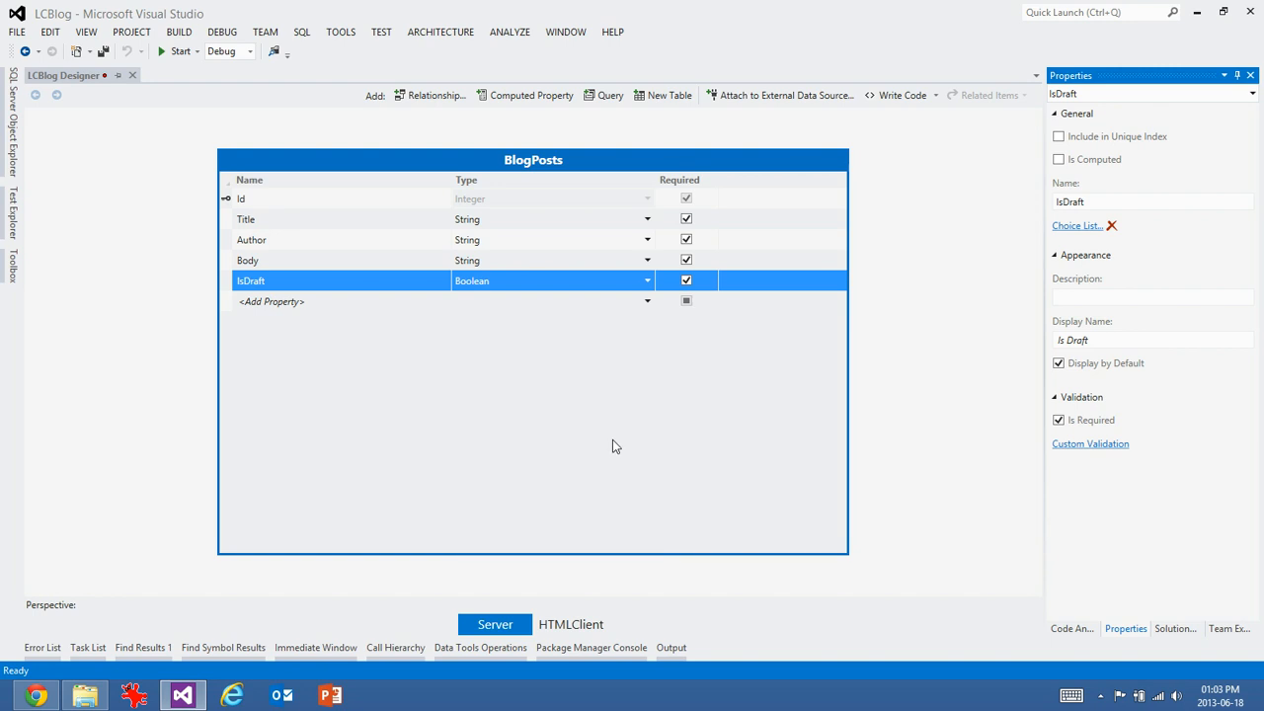
mouse_move(542, 333)
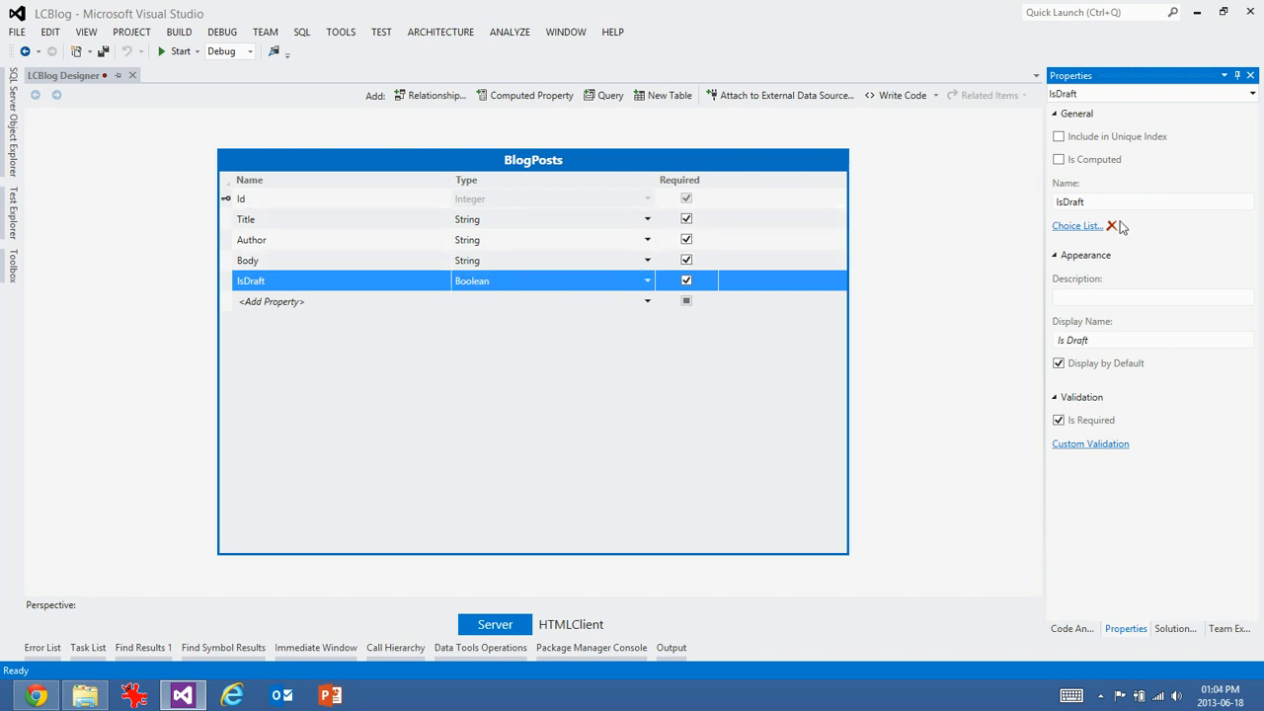
mouse_move(1076, 225)
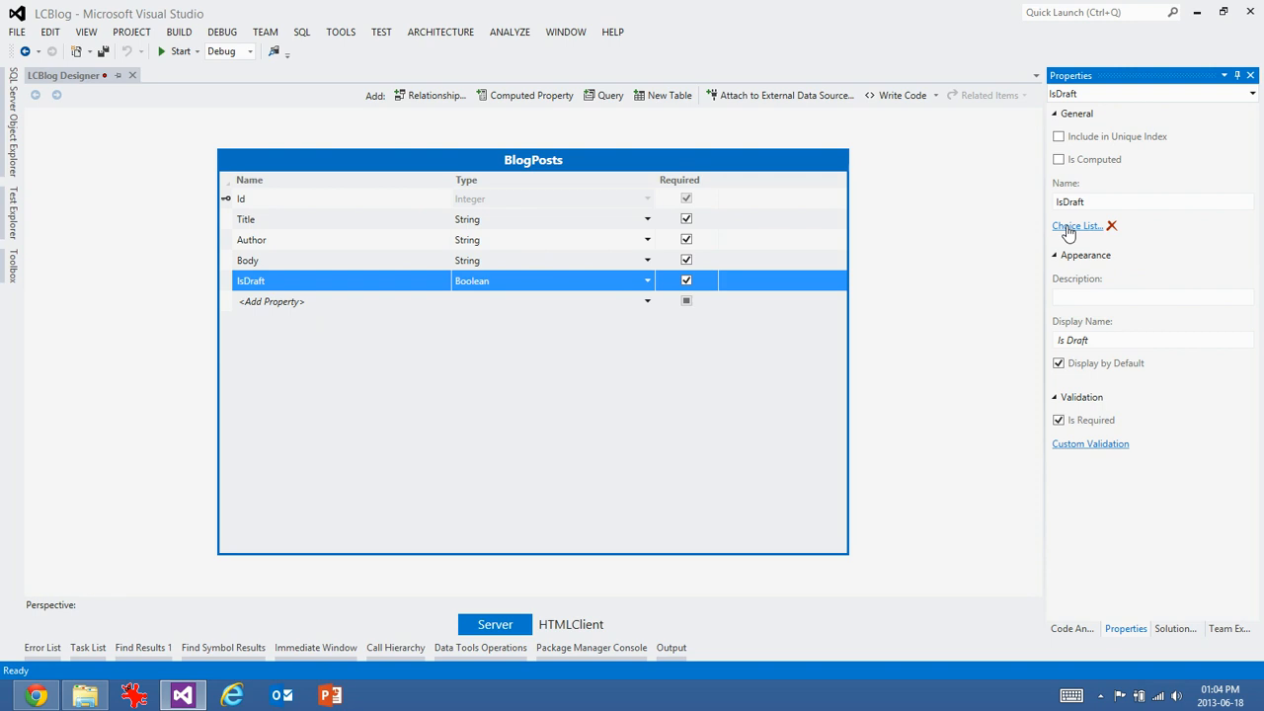
mouse_move(452, 407)
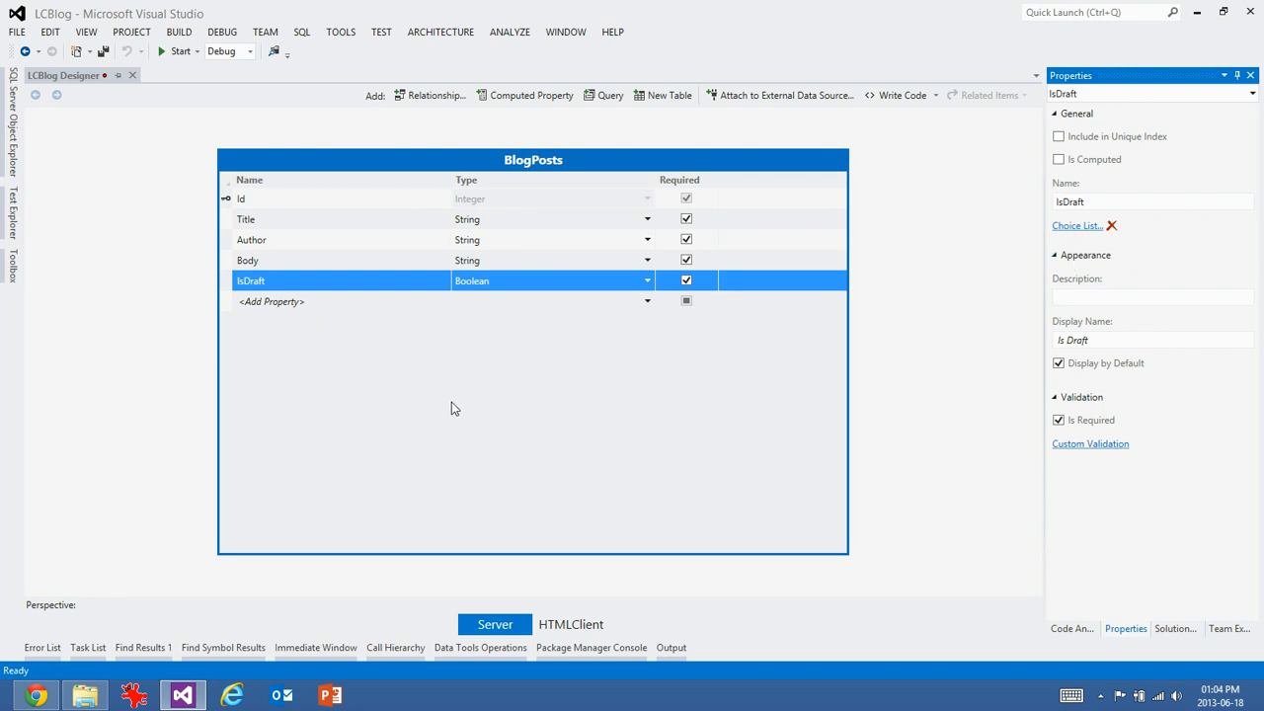
- Add an optional Date Time property PublishedDateTime to BlogPosts
click(286, 300)
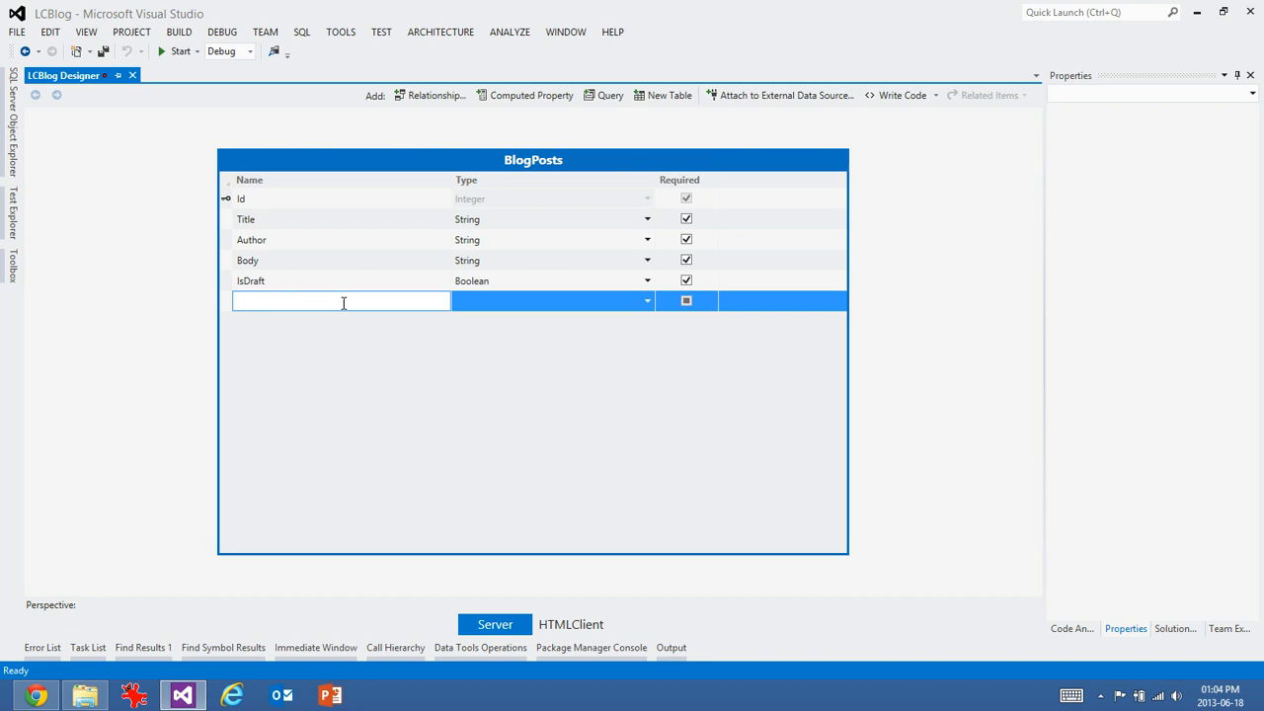
text(O)
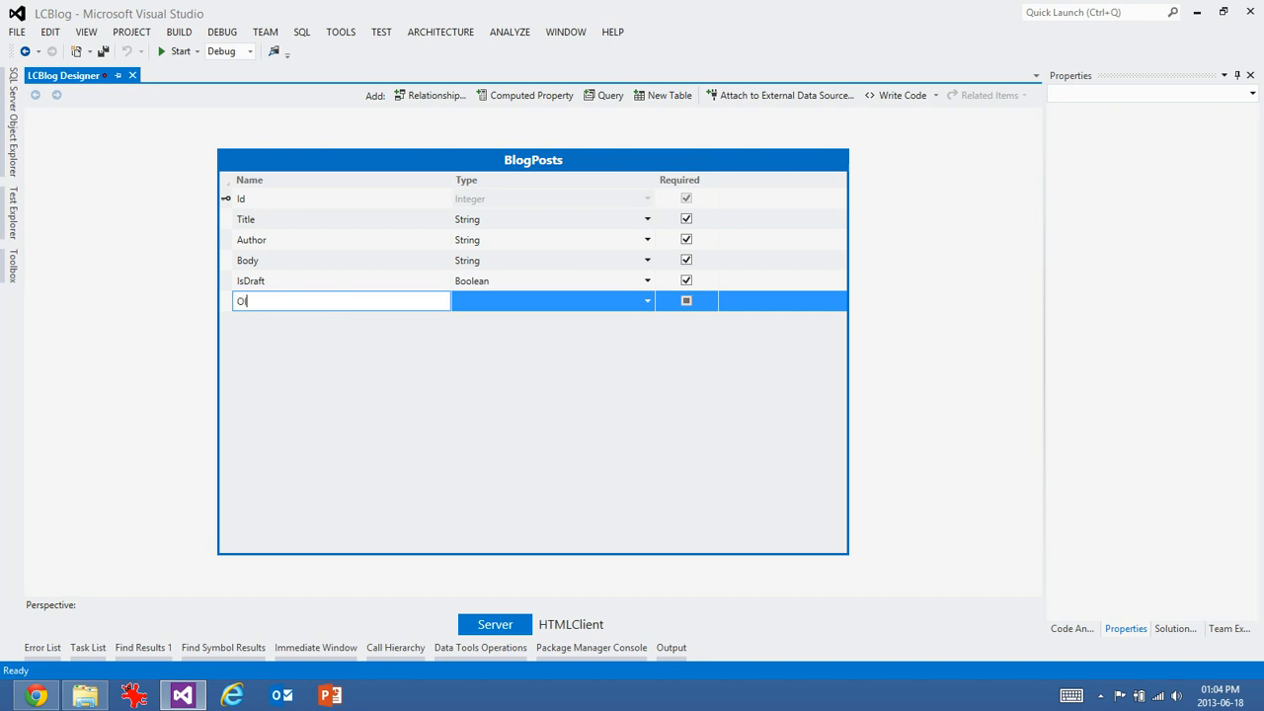
text(Pubs)
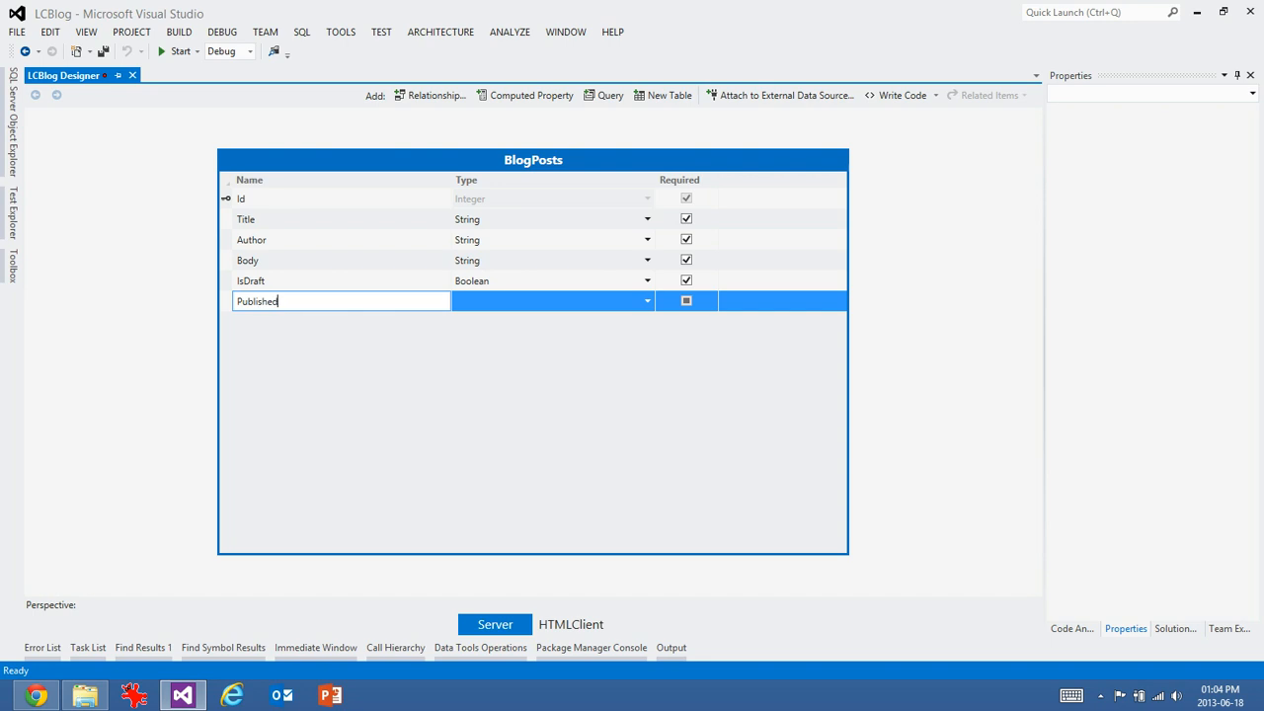
text(Date)
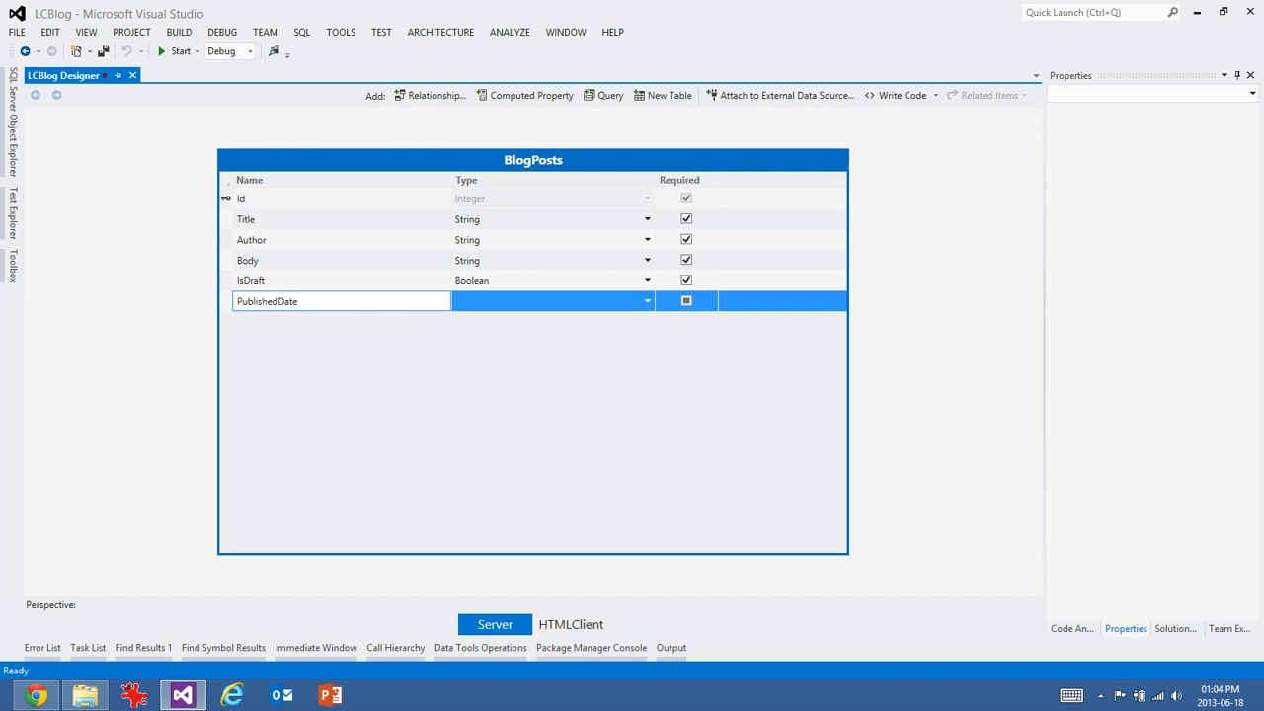
click(648, 300)
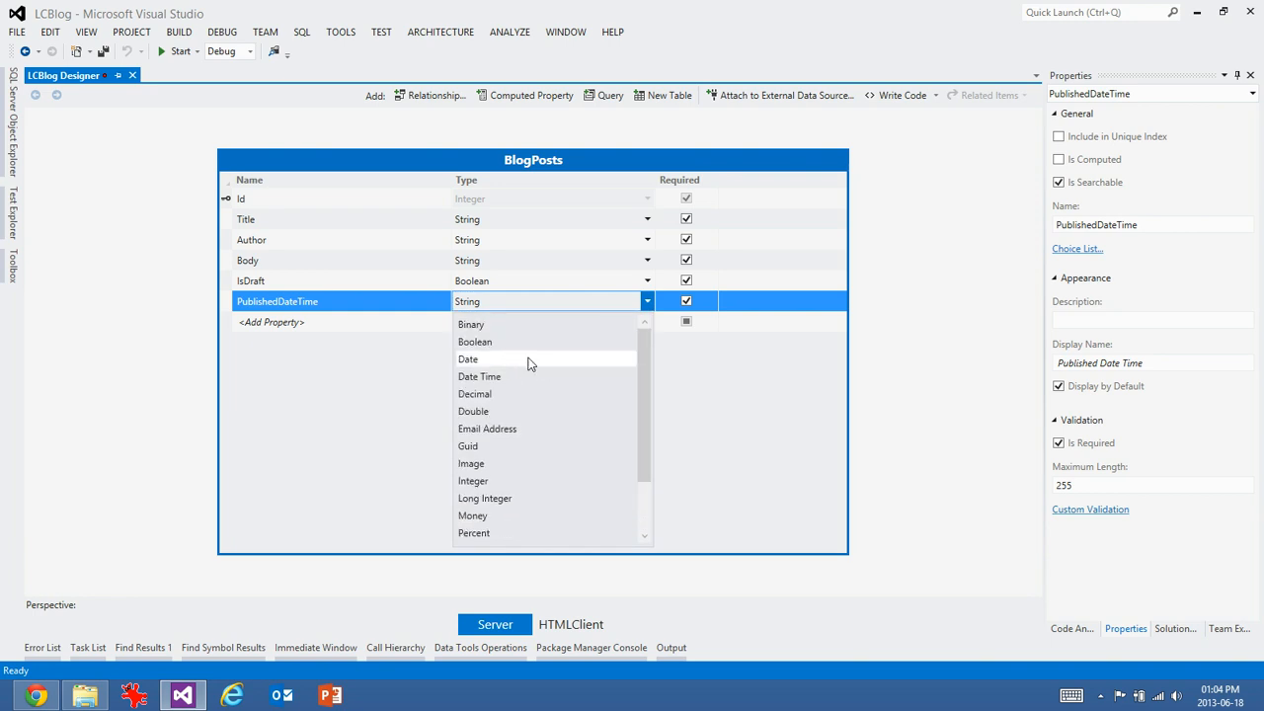
click(478, 376)
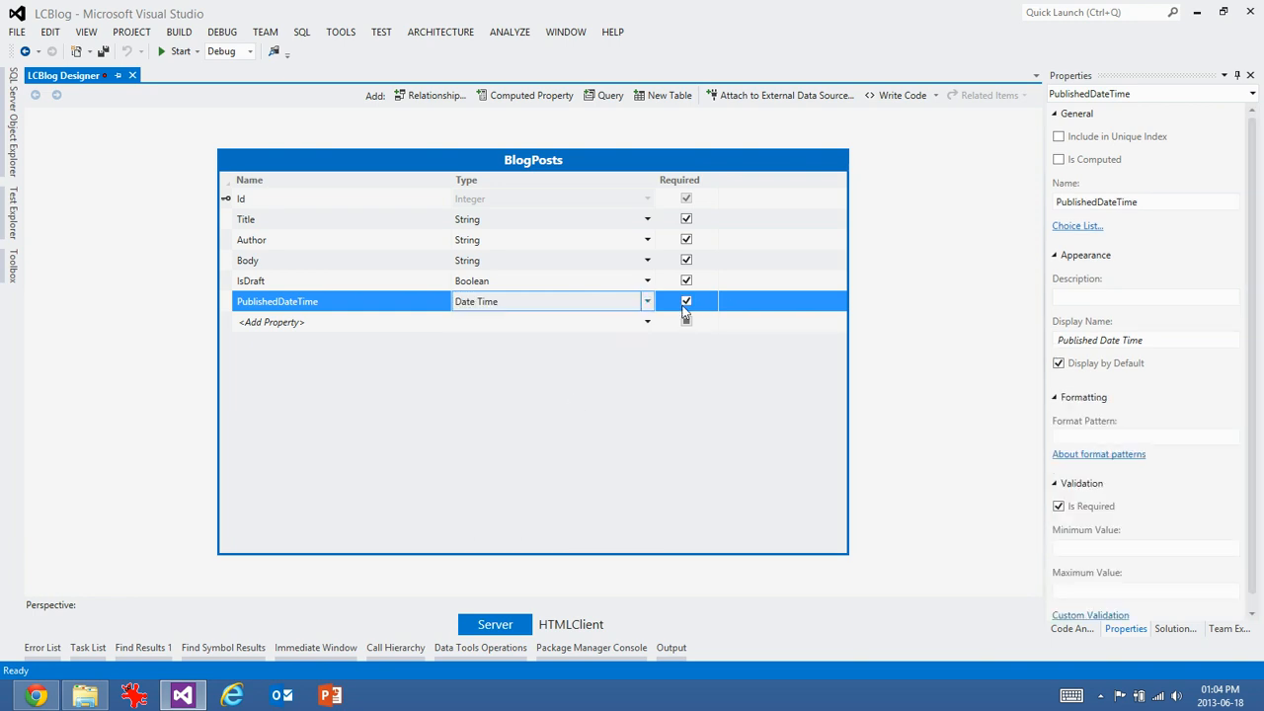
click(685, 300)
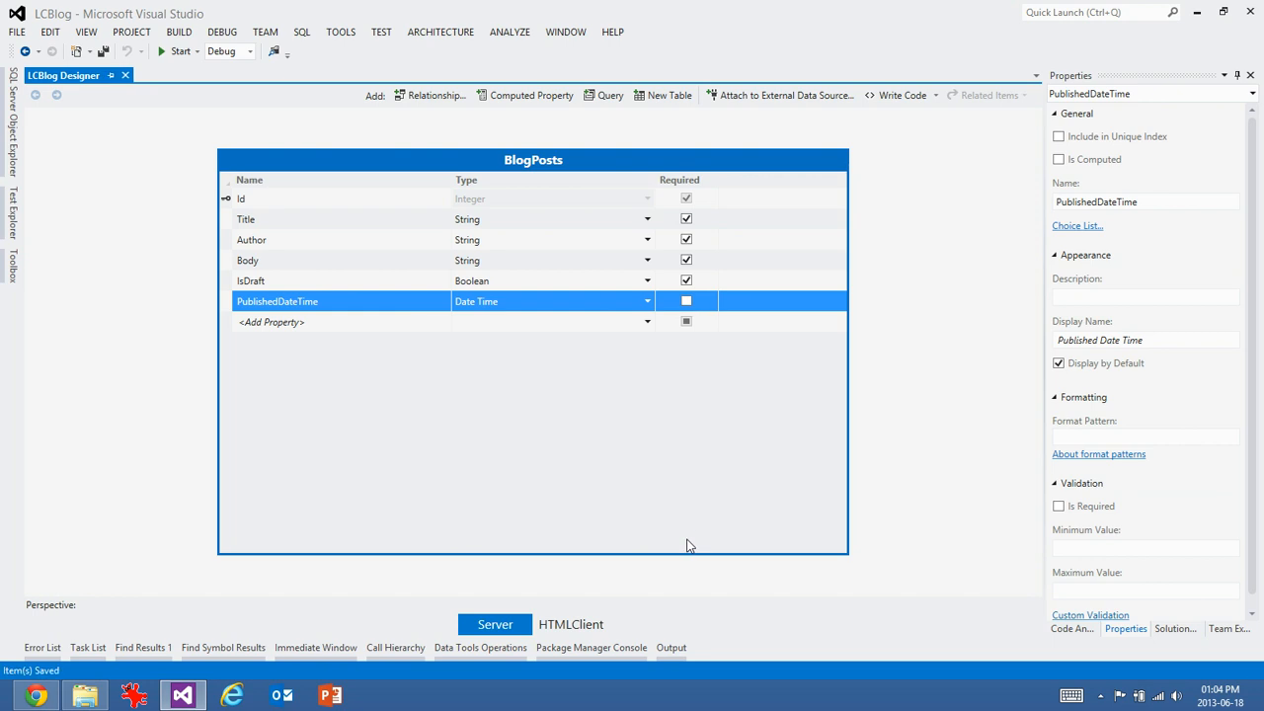
mouse_move(680, 519)
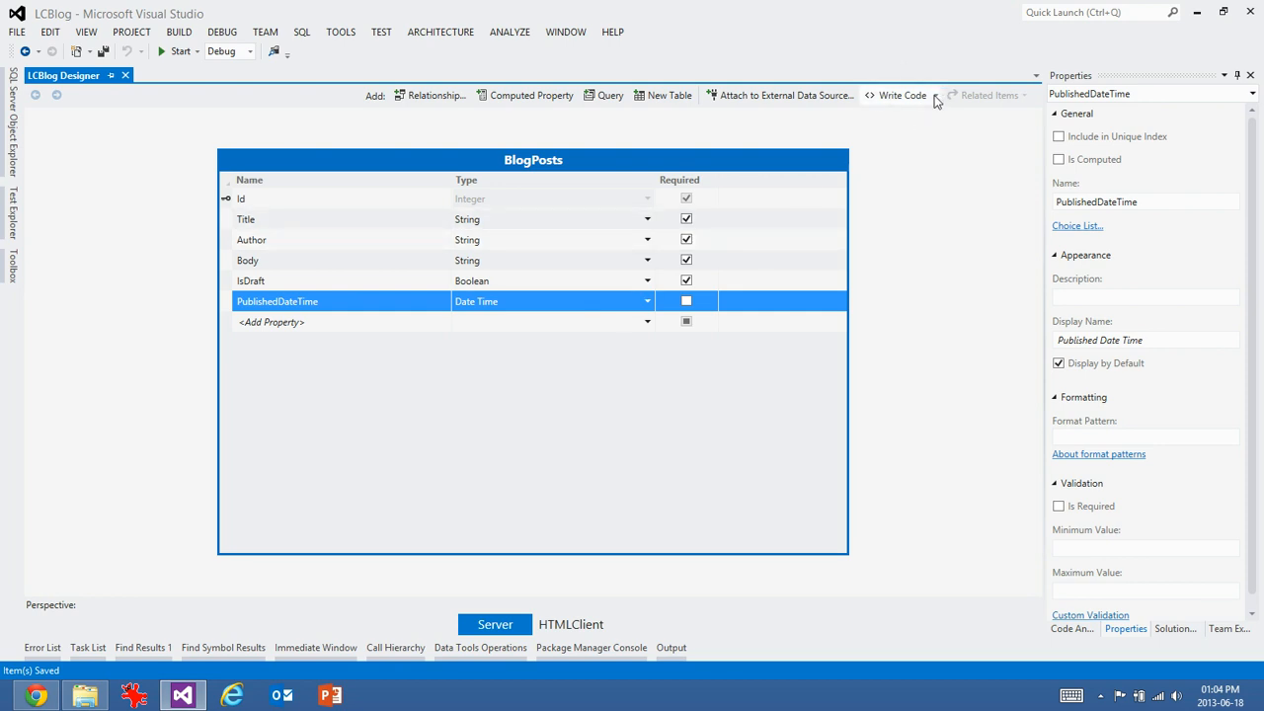
click(934, 94)
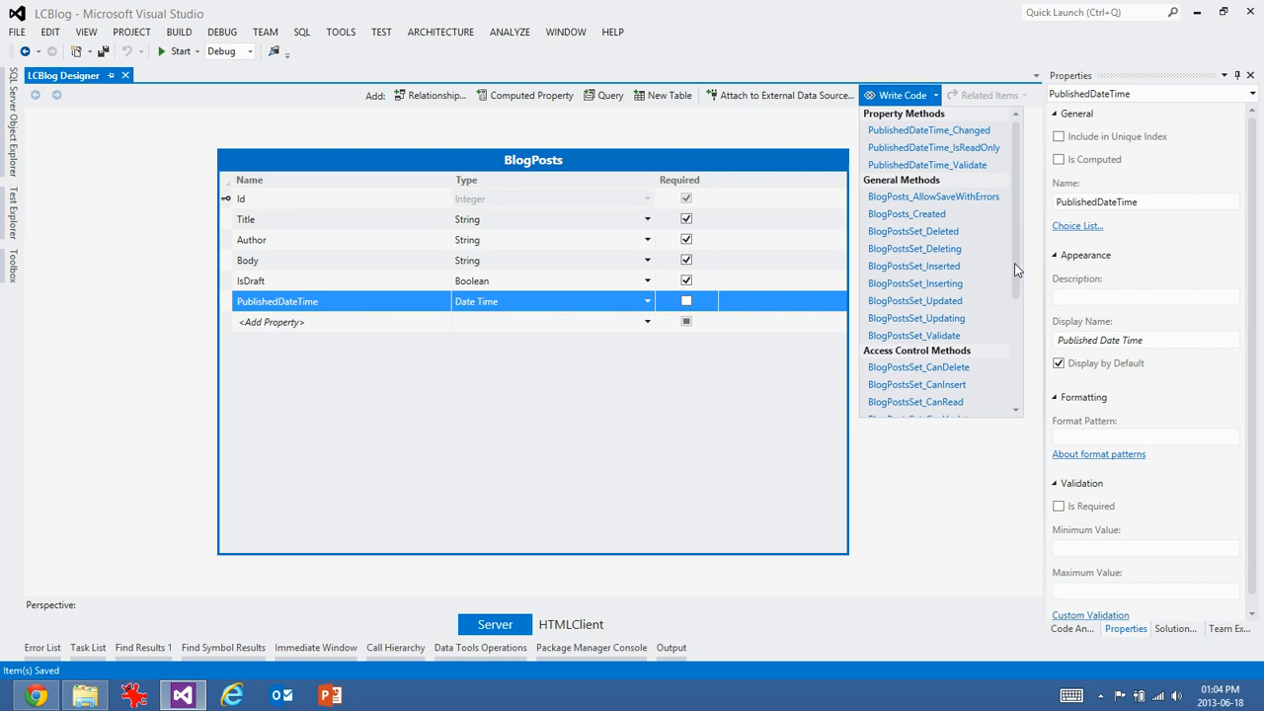
mouse_move(915, 285)
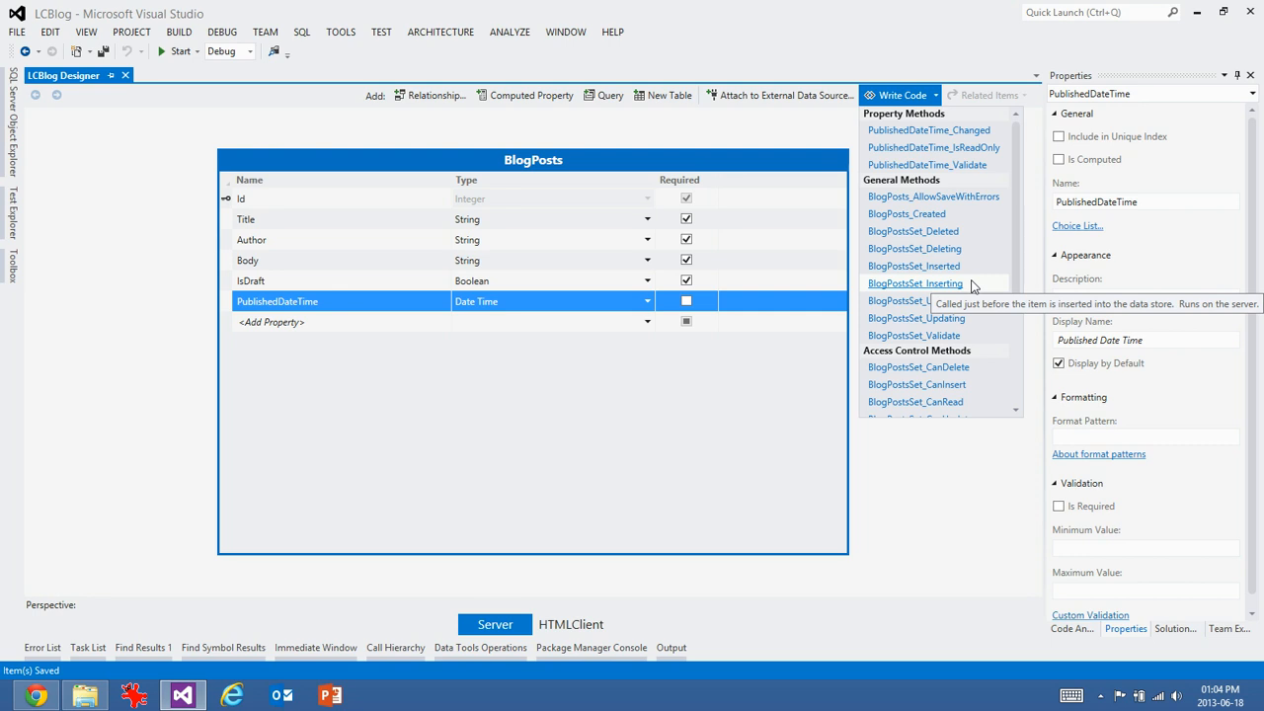
mouse_move(907, 213)
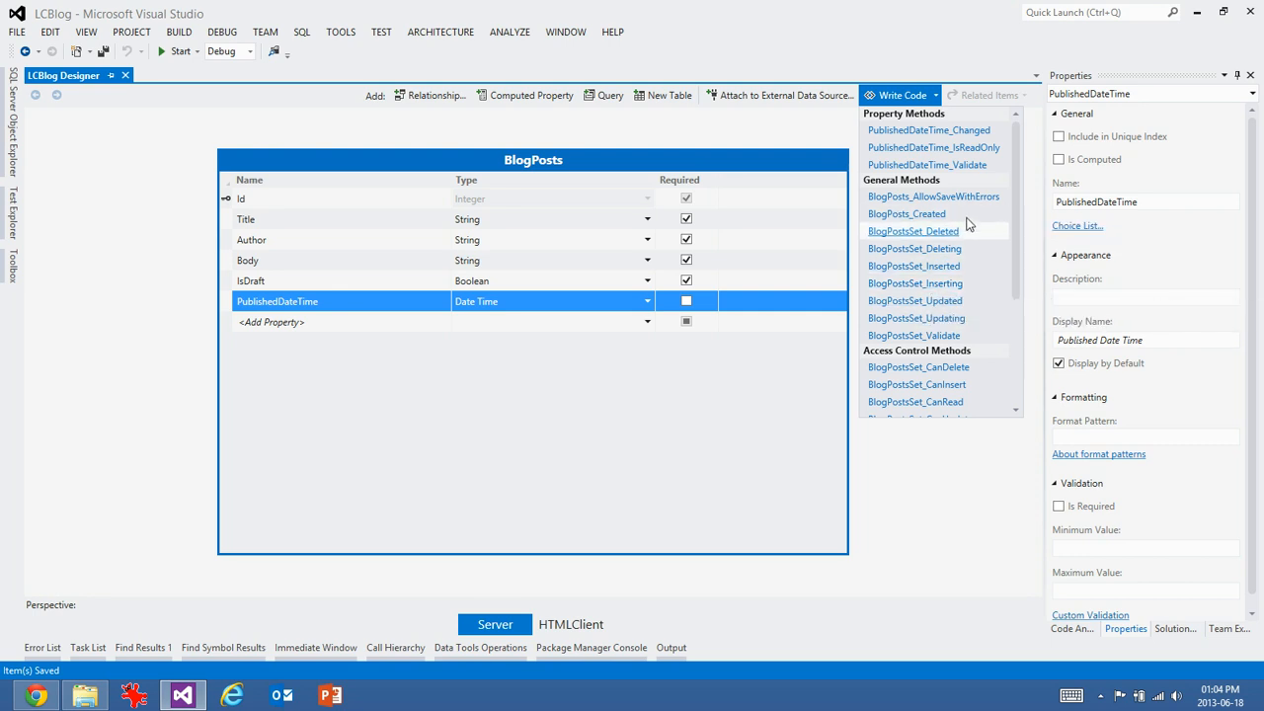
mouse_move(904, 213)
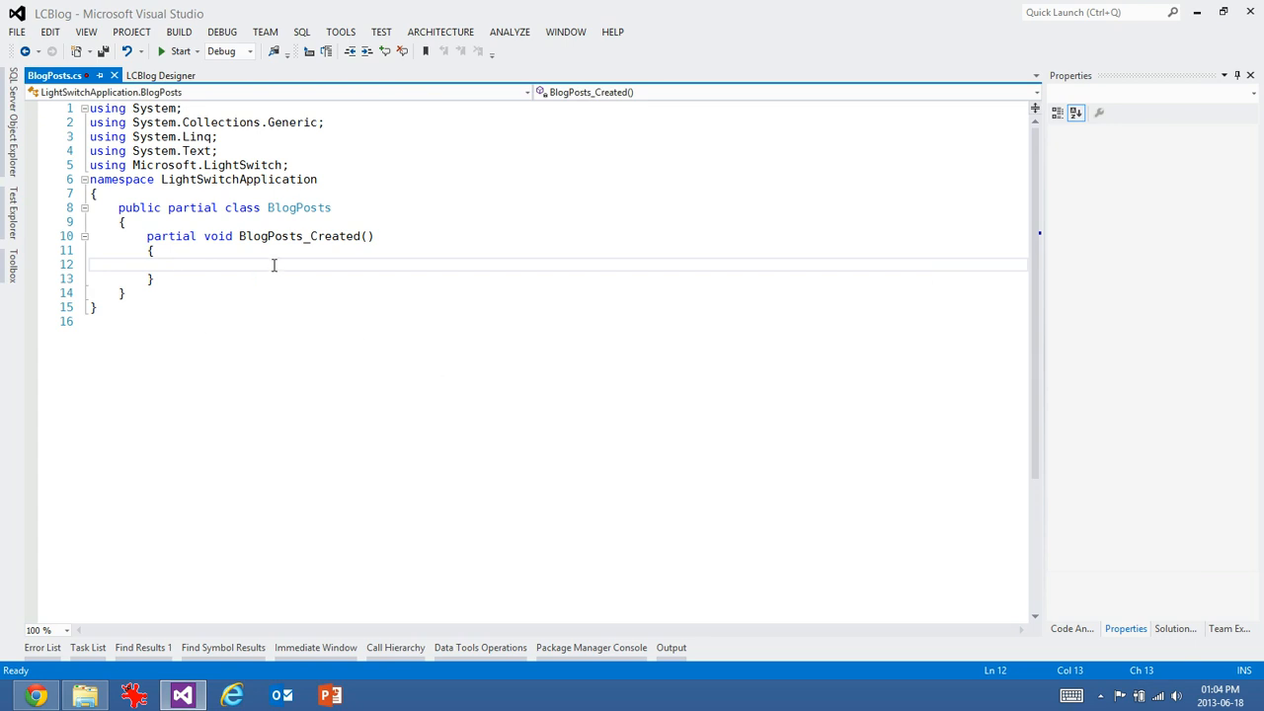
- Set this.IsDraft = true inside the BlogPosts_Created method so new posts start as drafts
text(this.i)
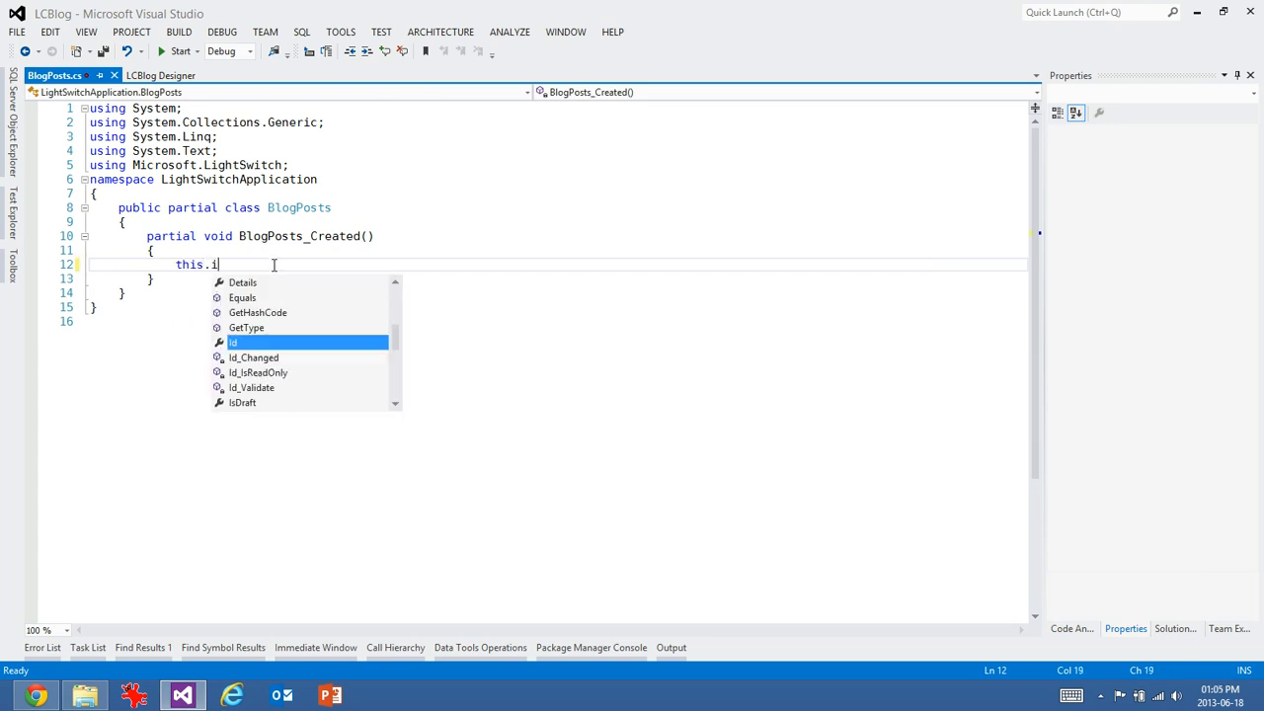
text(sDraft = true;)
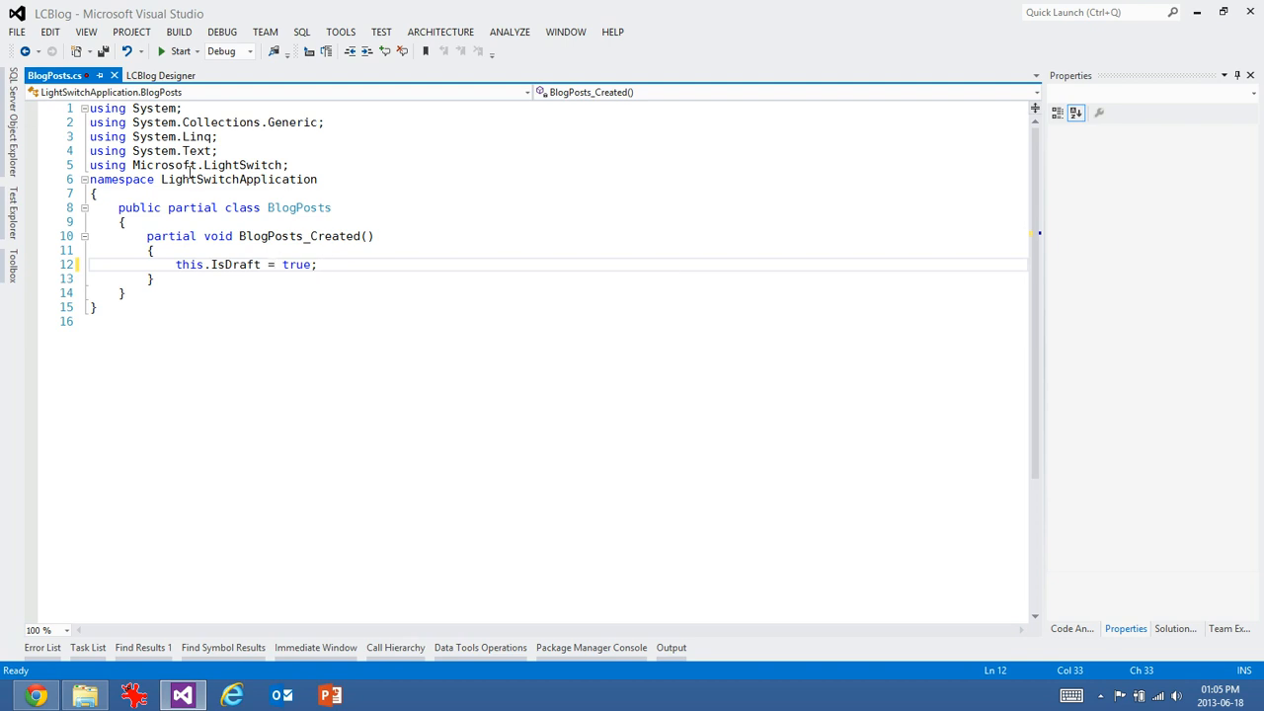
mouse_move(227, 107)
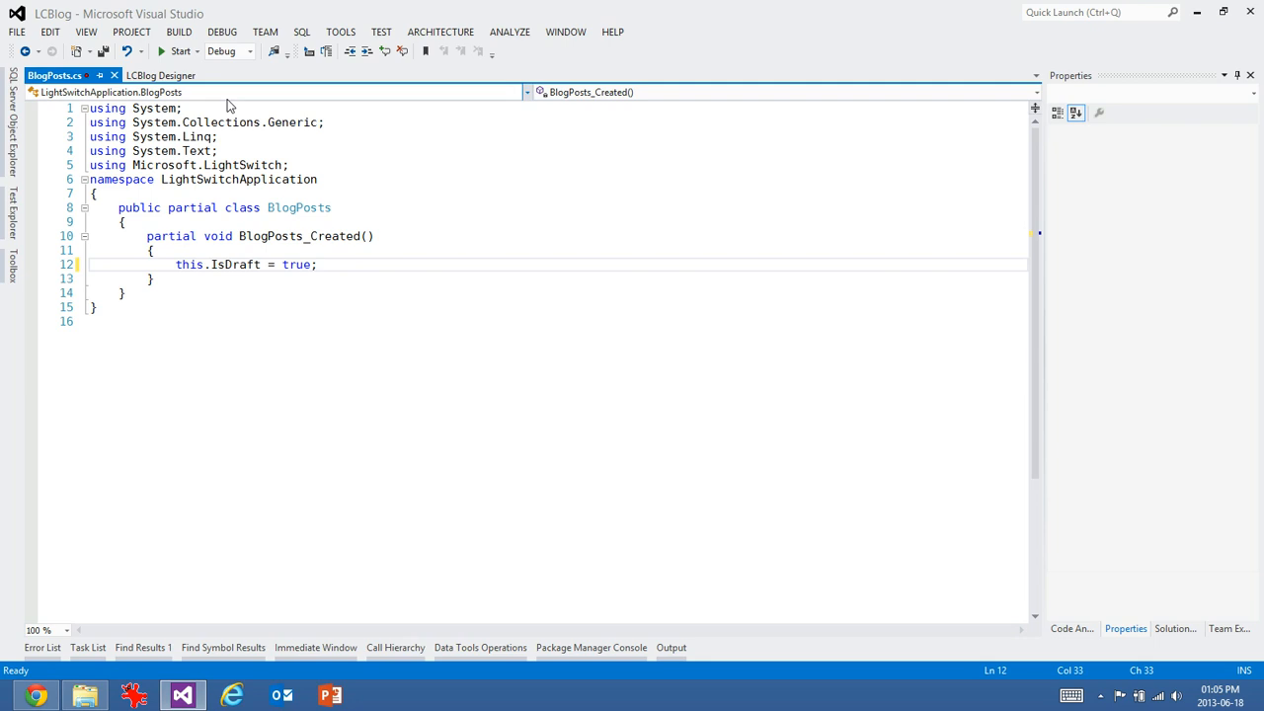
- Add a BlogPostsSet_Inserting handler checking the post is not a draft and lacks a PublishedDateTime
click(152, 75)
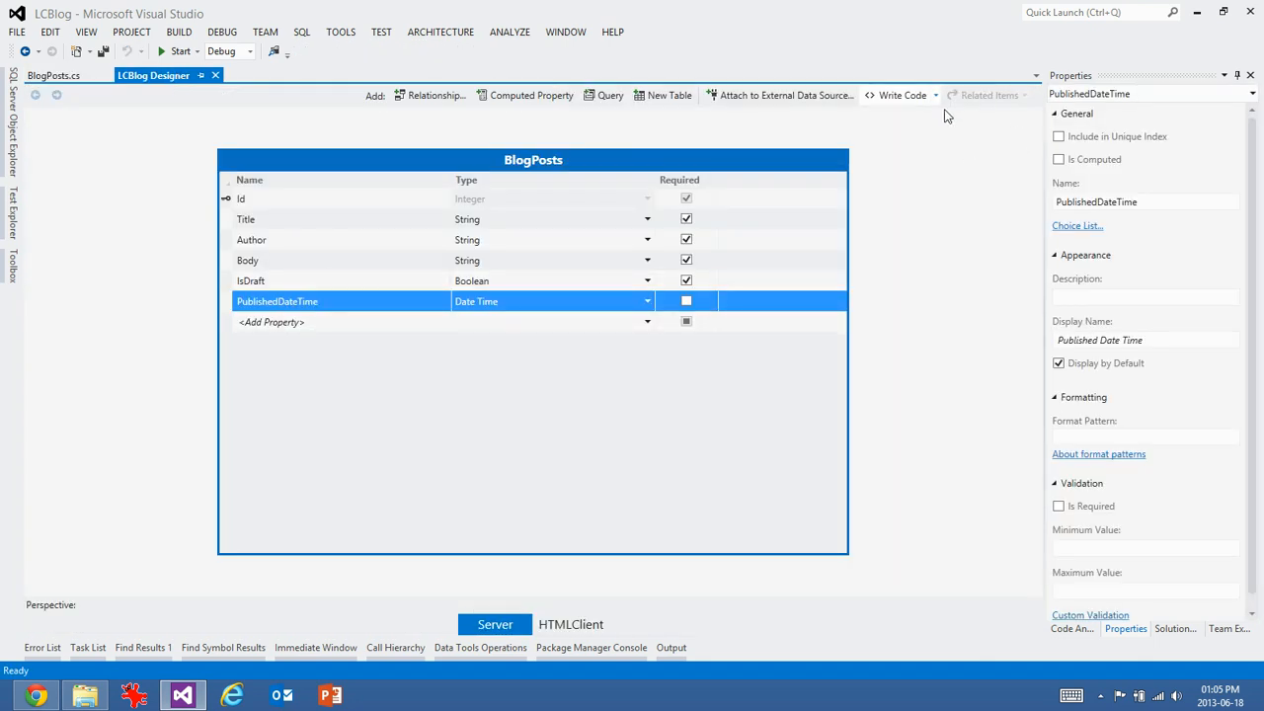
click(899, 95)
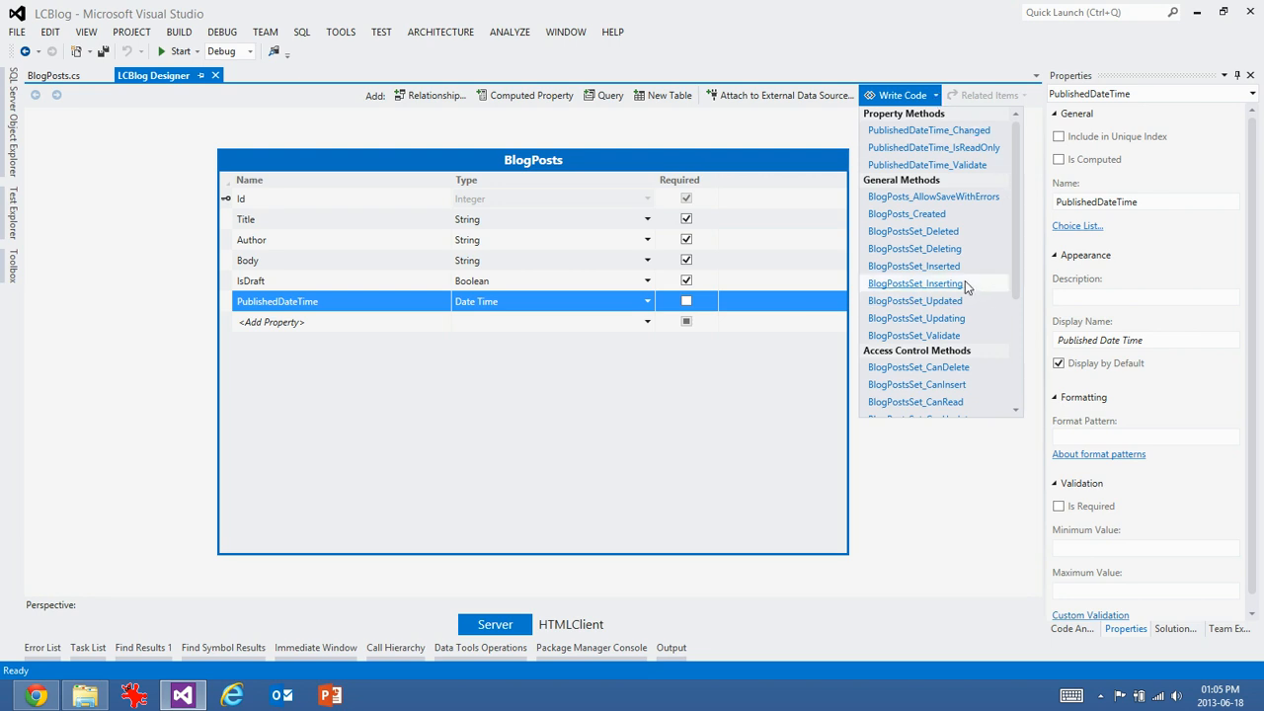
click(916, 284)
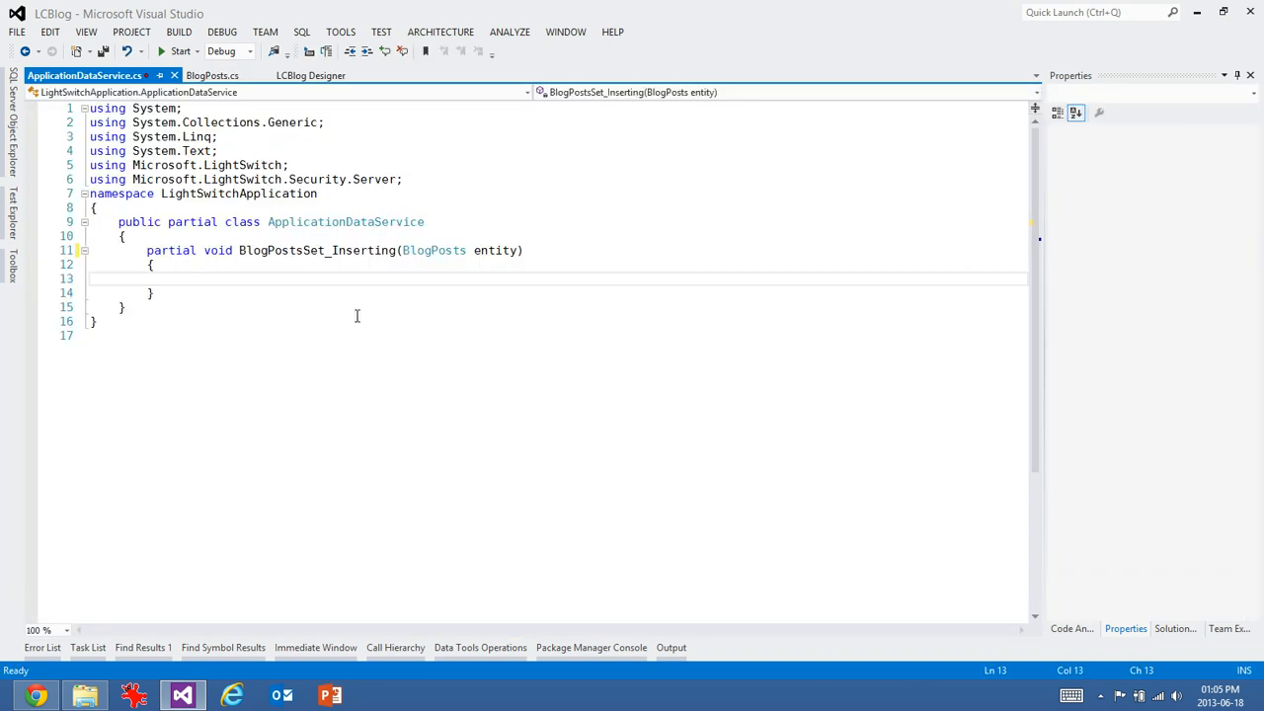
mouse_move(354, 312)
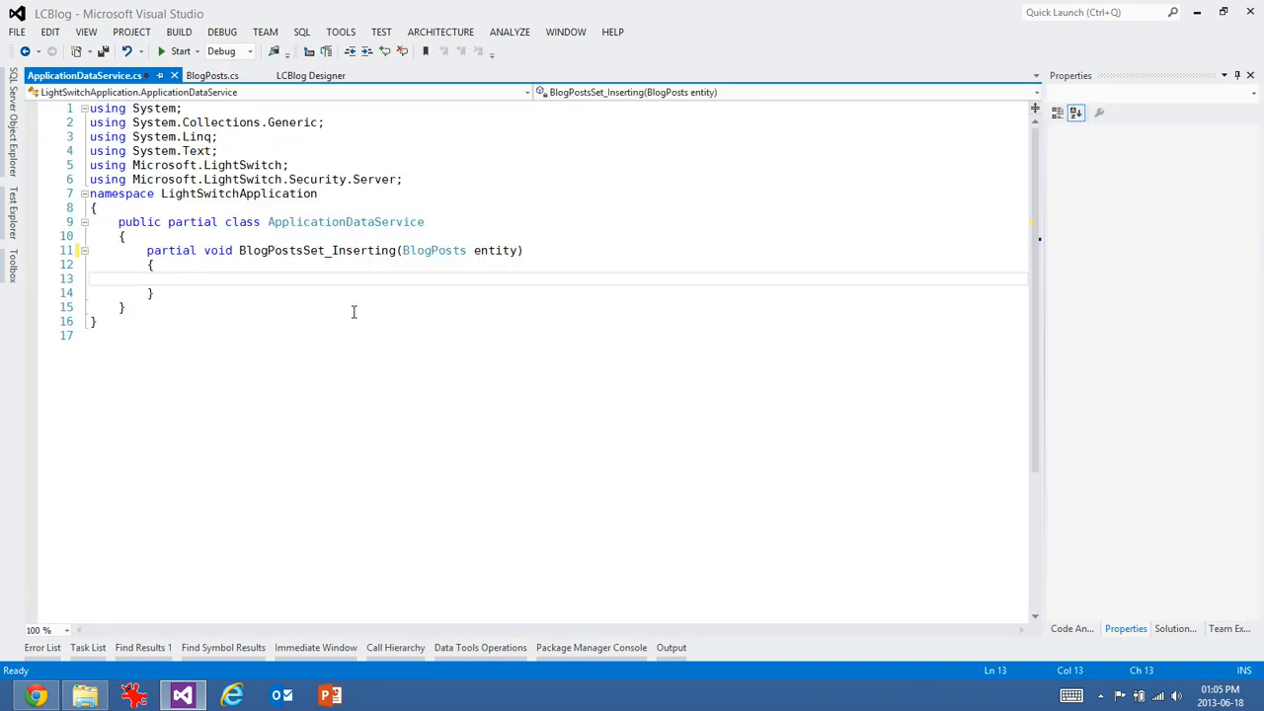
text(if (e)
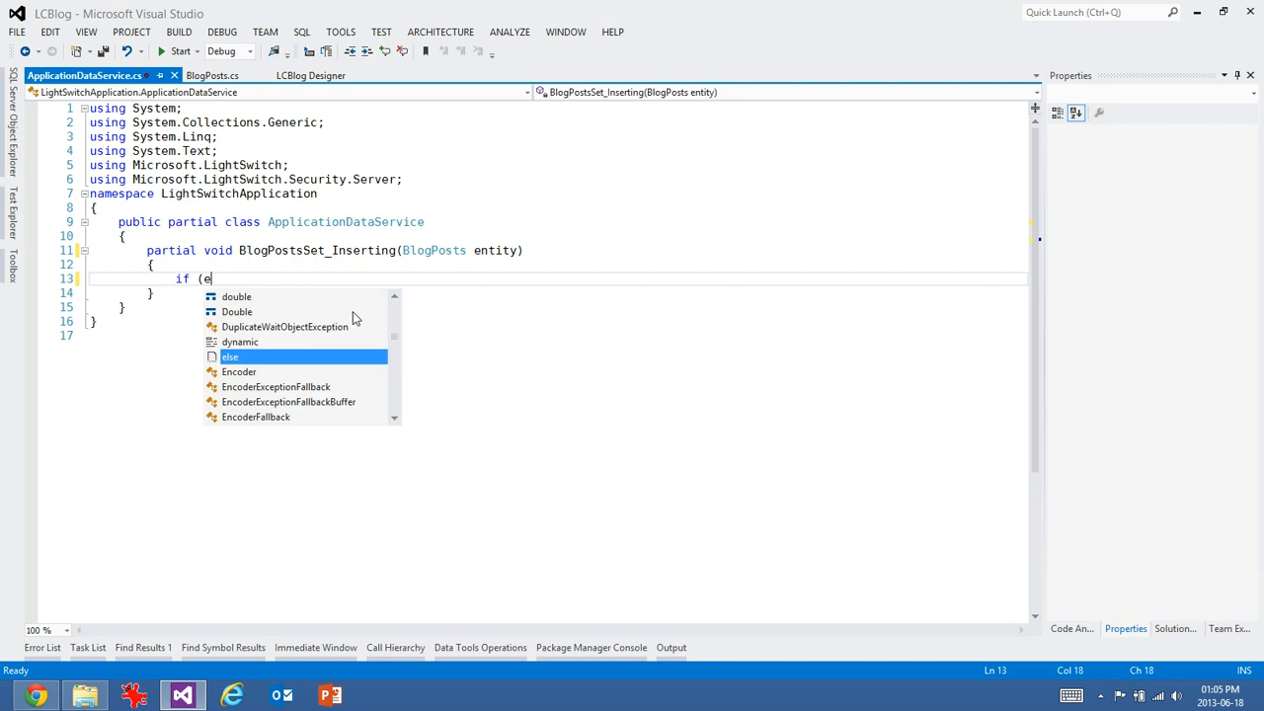
text(ntity.IsDraft)
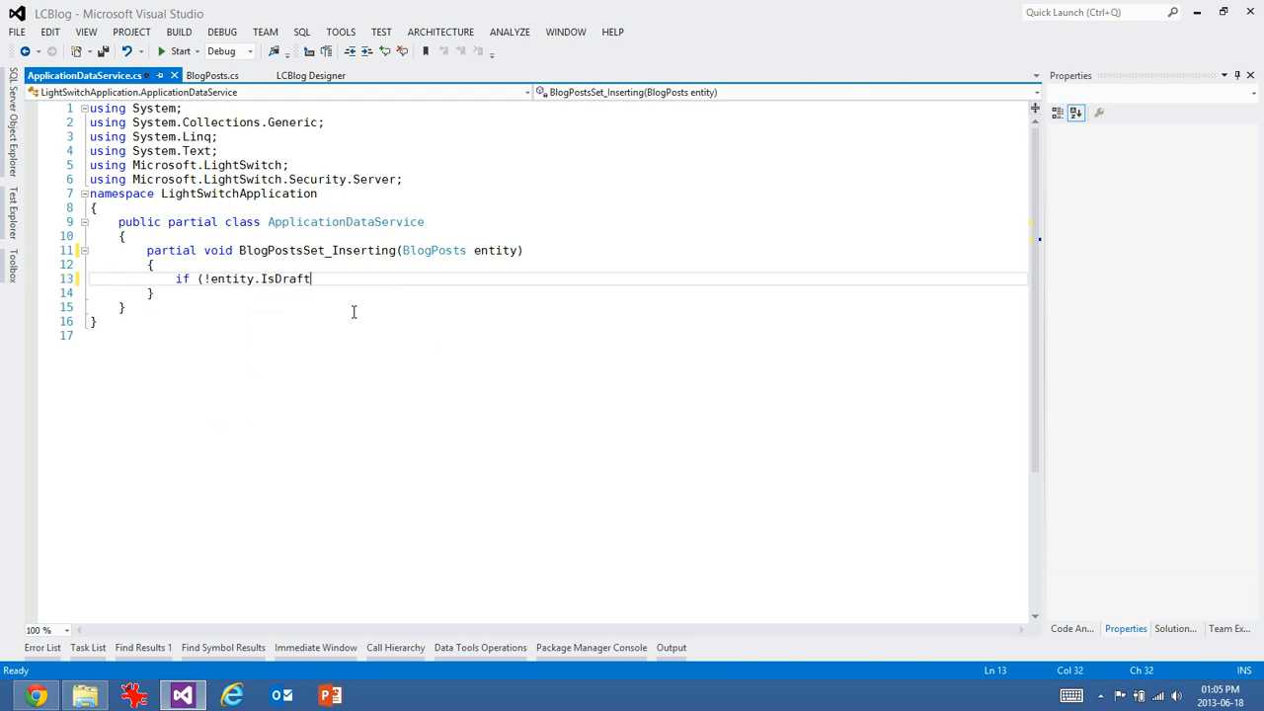
text())
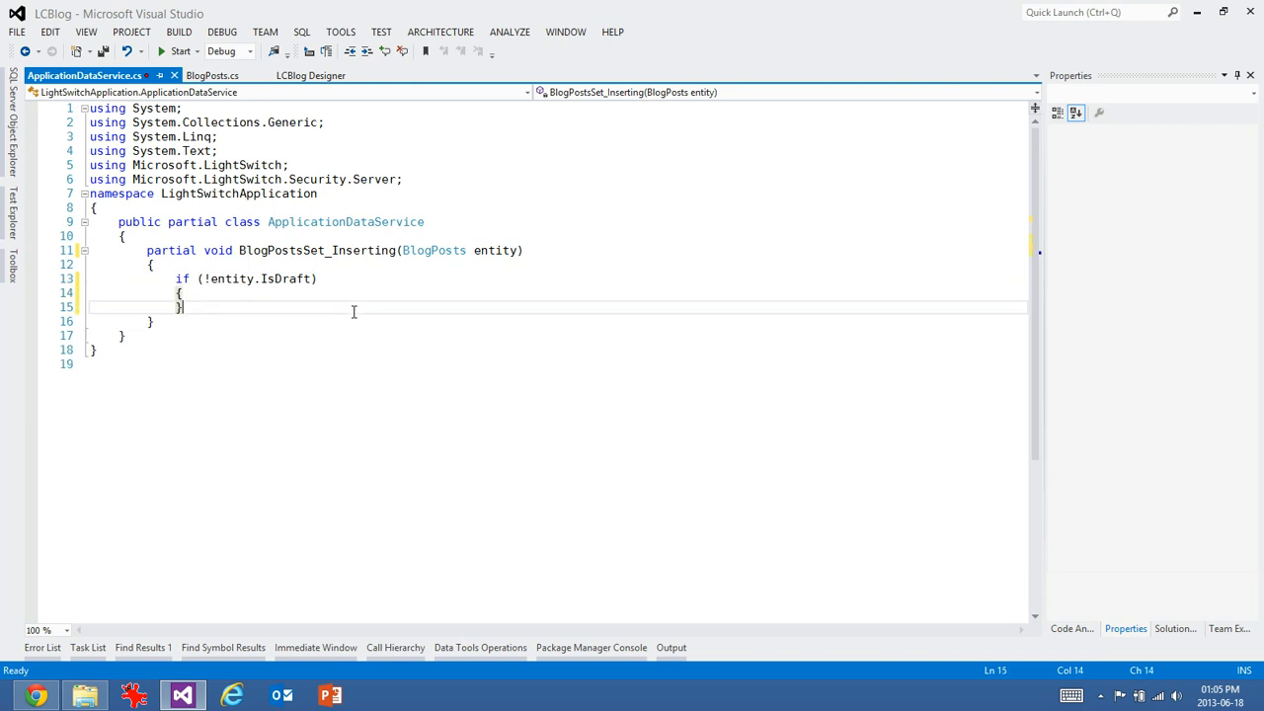
text(&&)
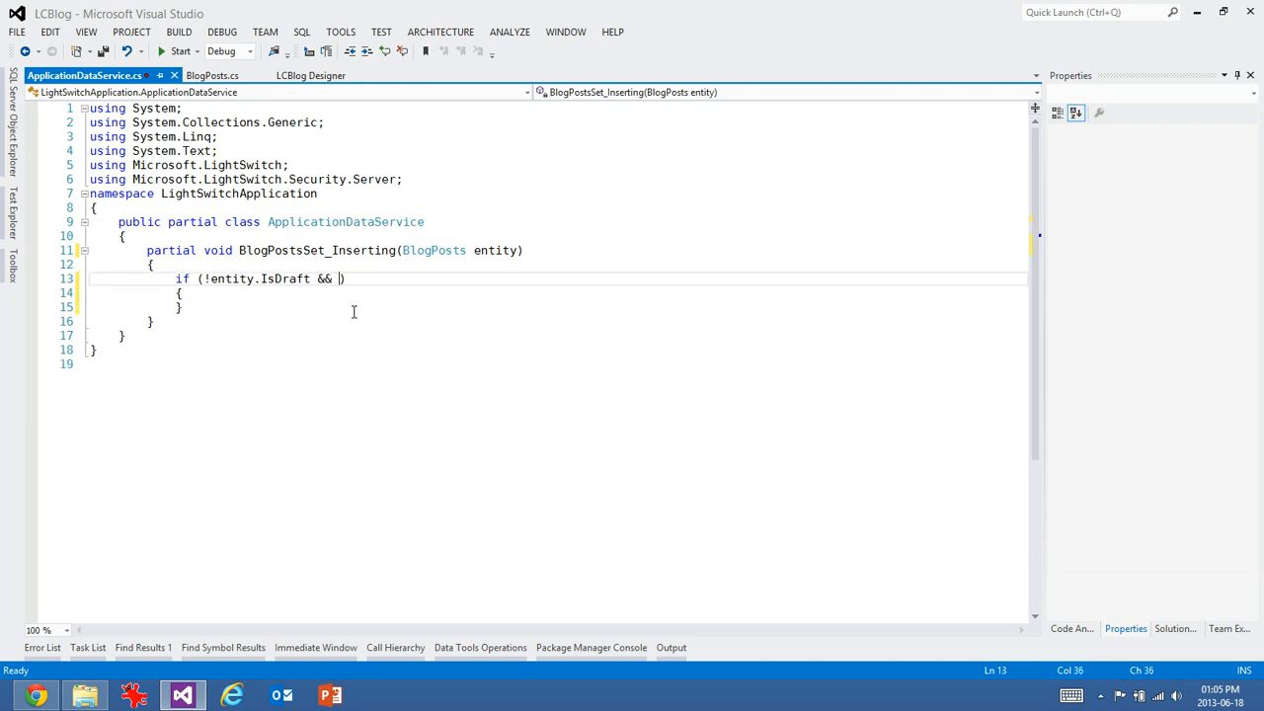
text(en)
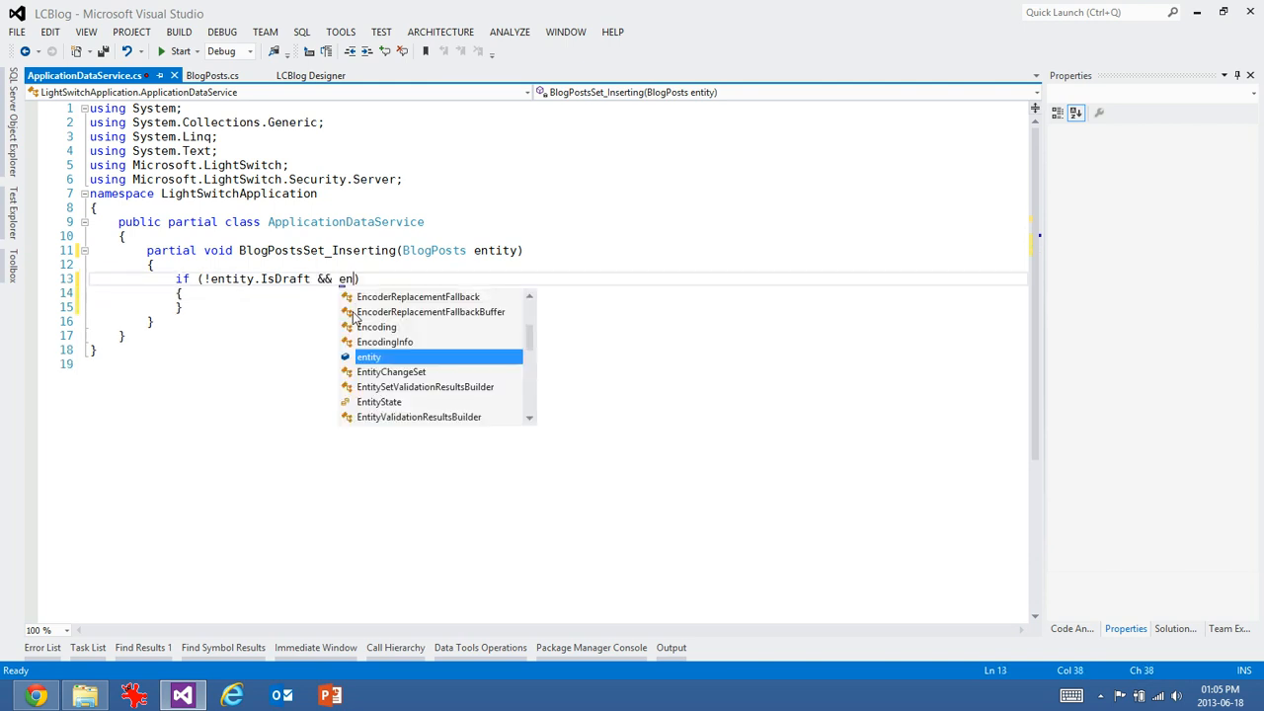
text(tity.)
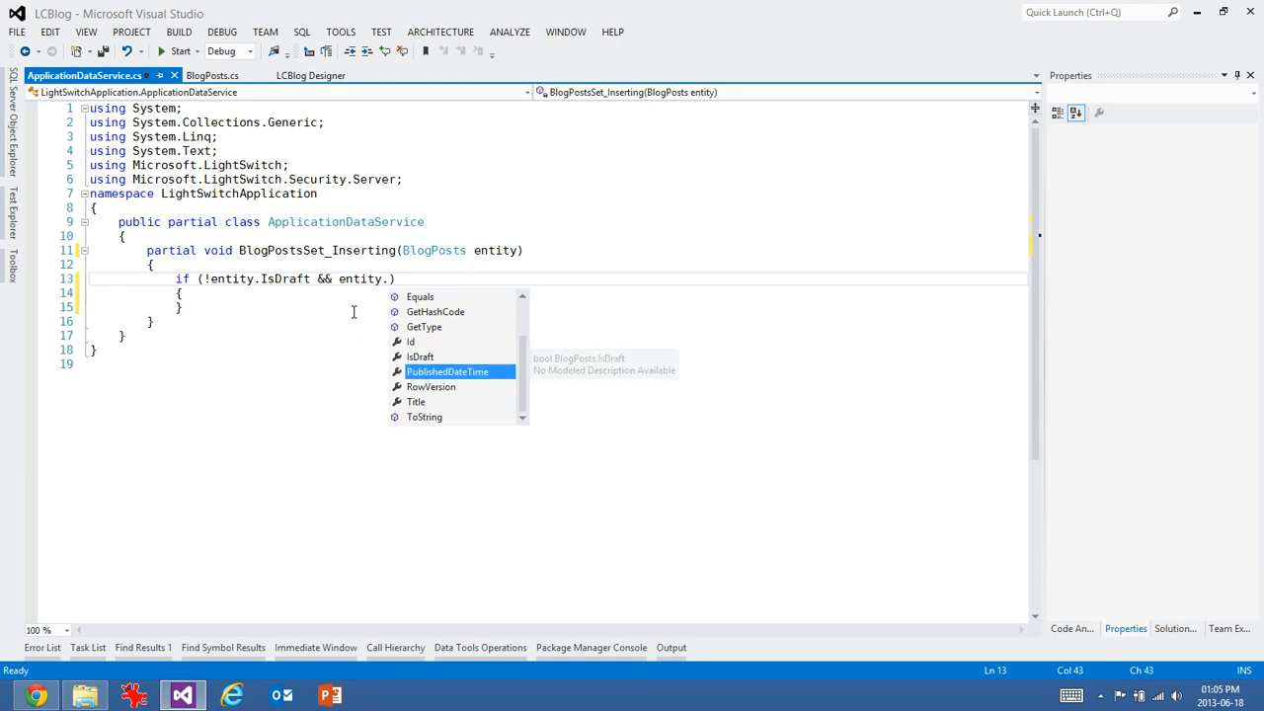
text(PublishedDateTime.HasValue))
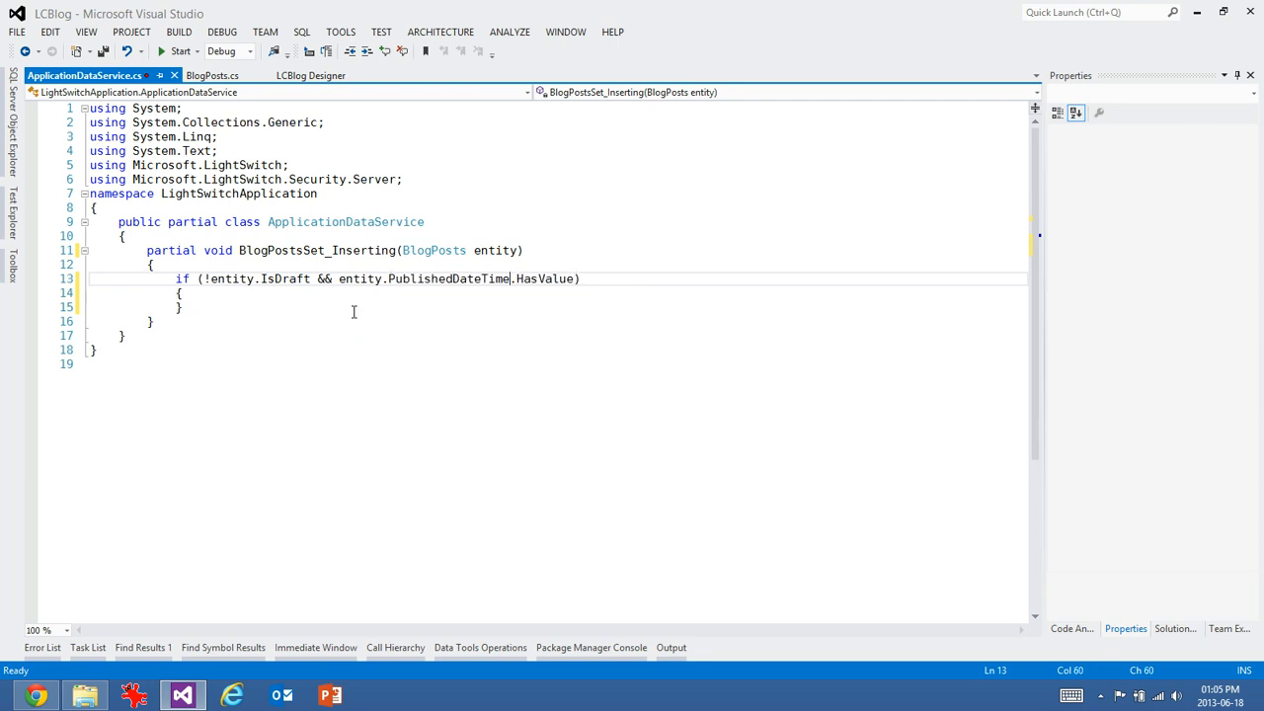
text(!)
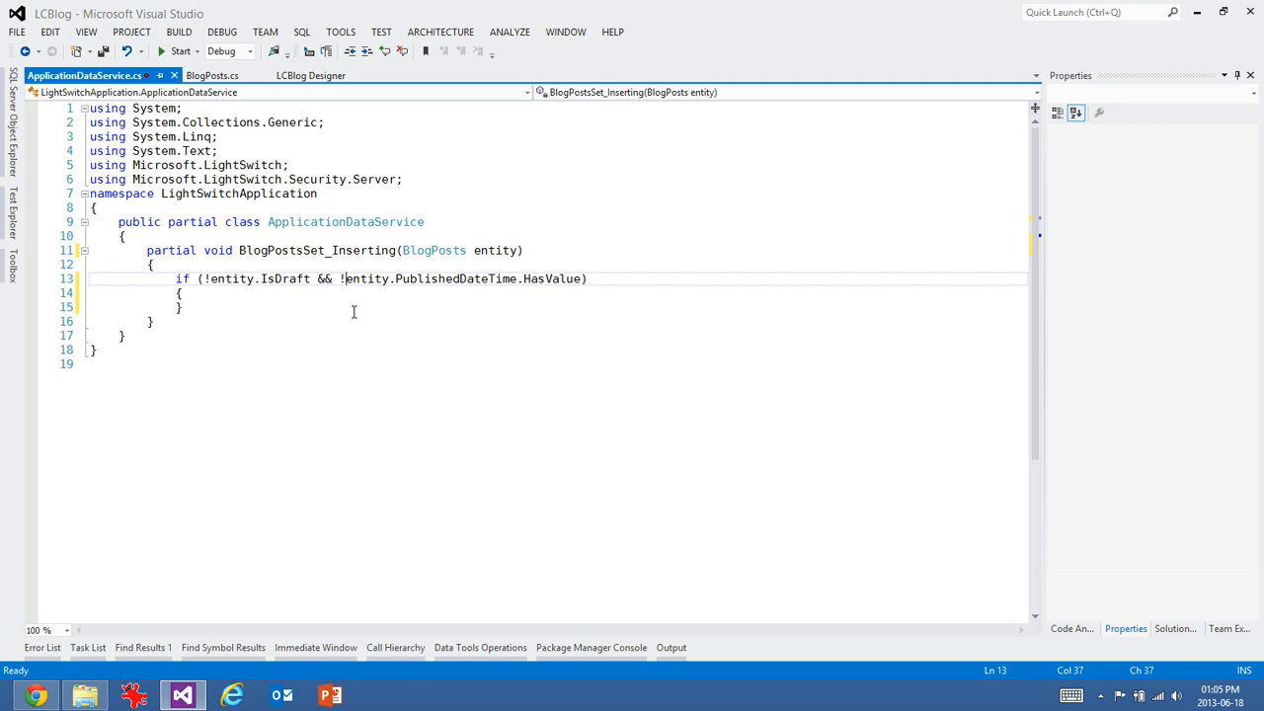
mouse_move(494, 278)
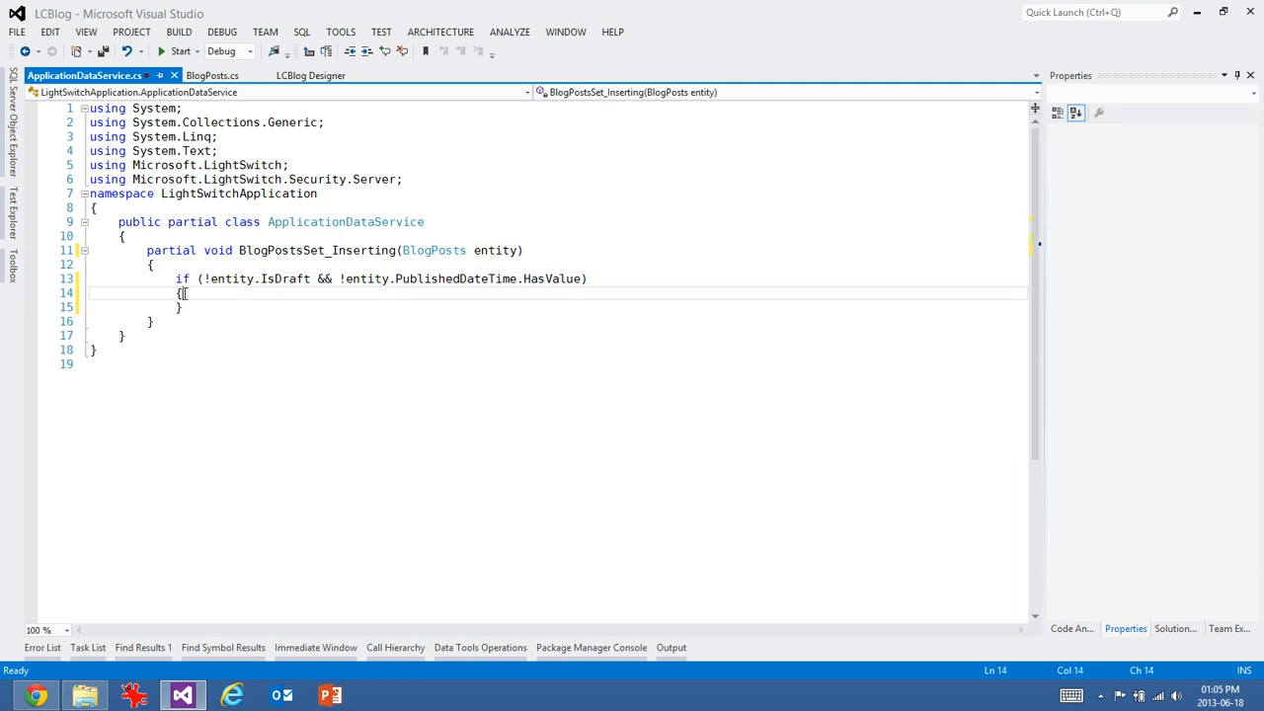
- Assign entity.PublishedDateTime = DateTime.UtcNow, remove unused usings and save the file
text(ene)
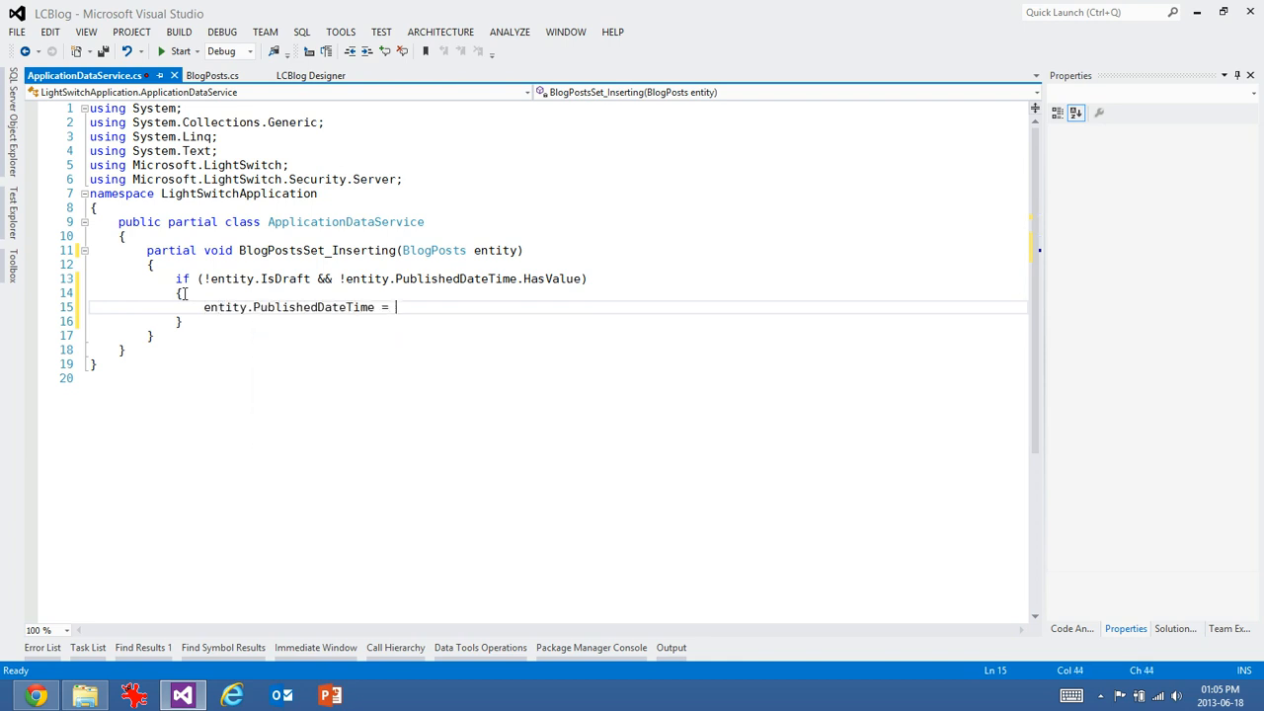
text(DateTime.)
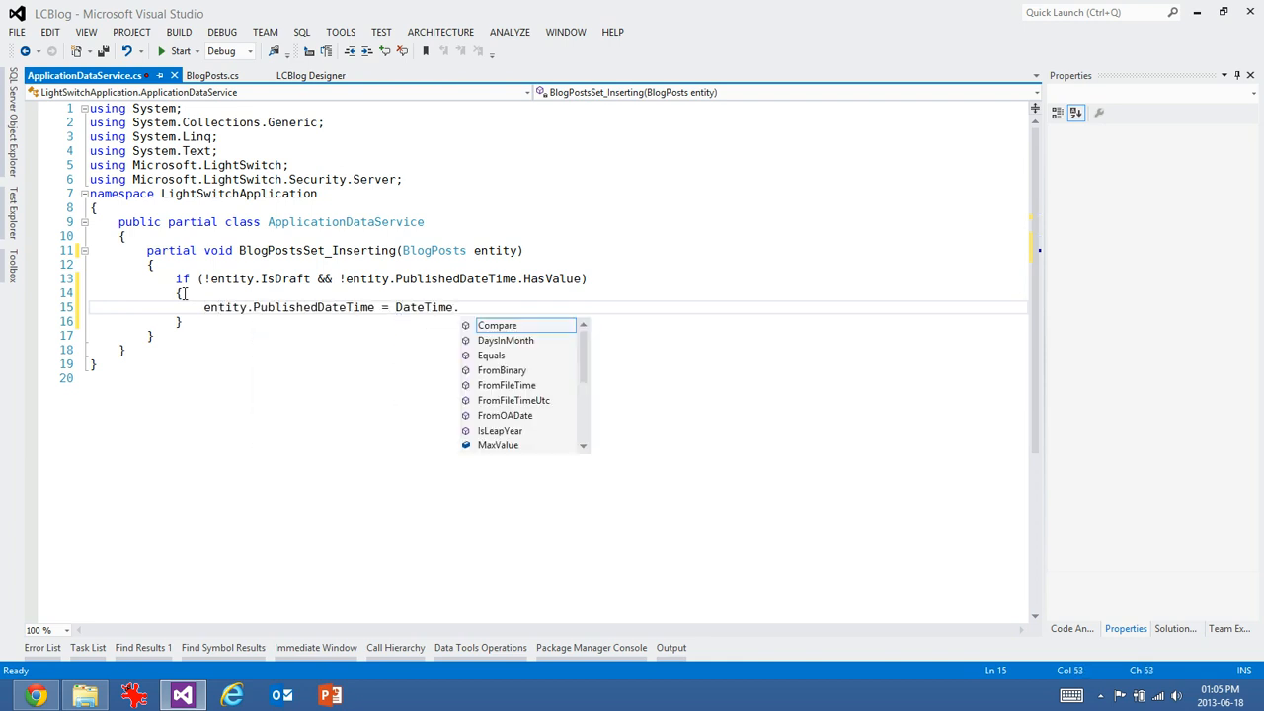
text(Now.)
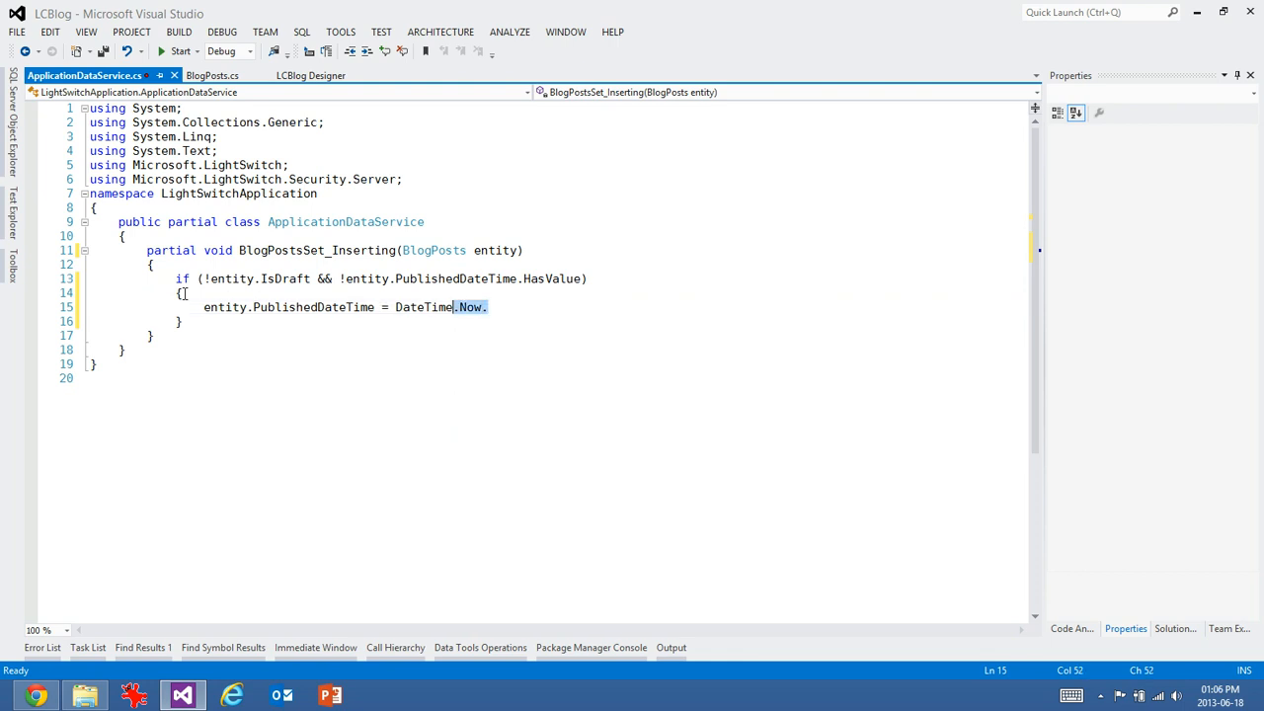
text(UtcNow;)
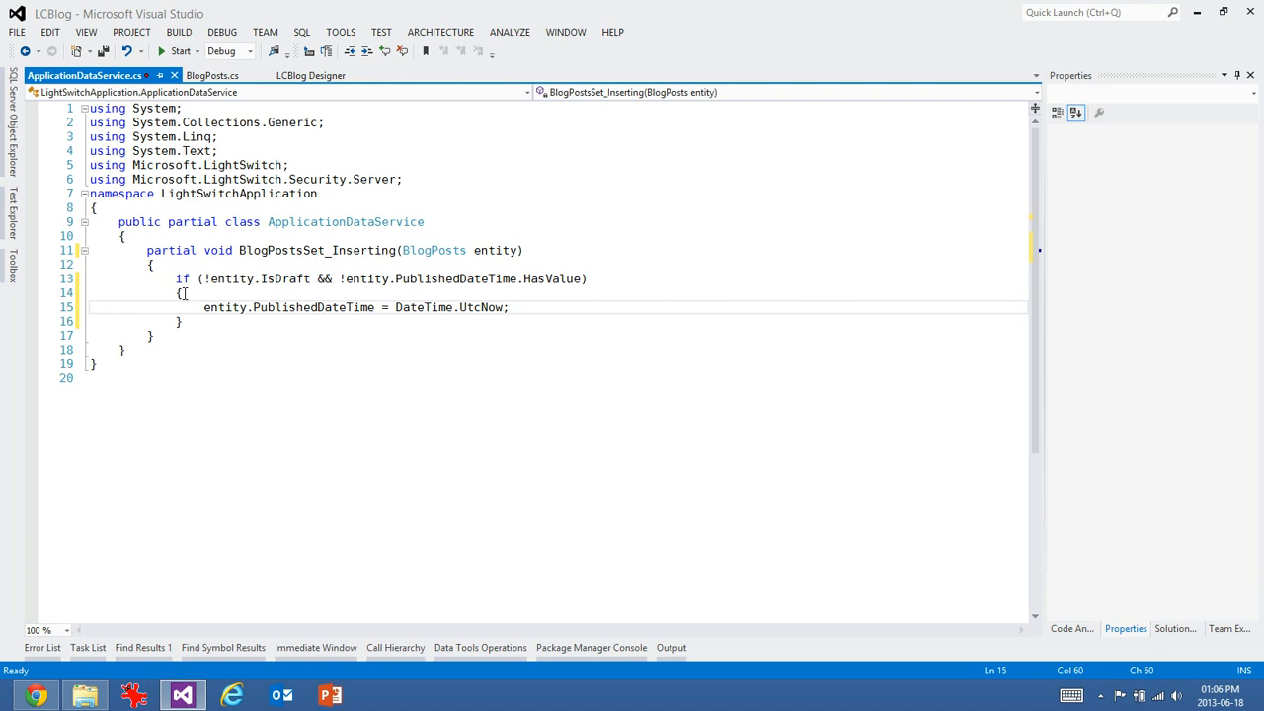
key(ctrl+s)
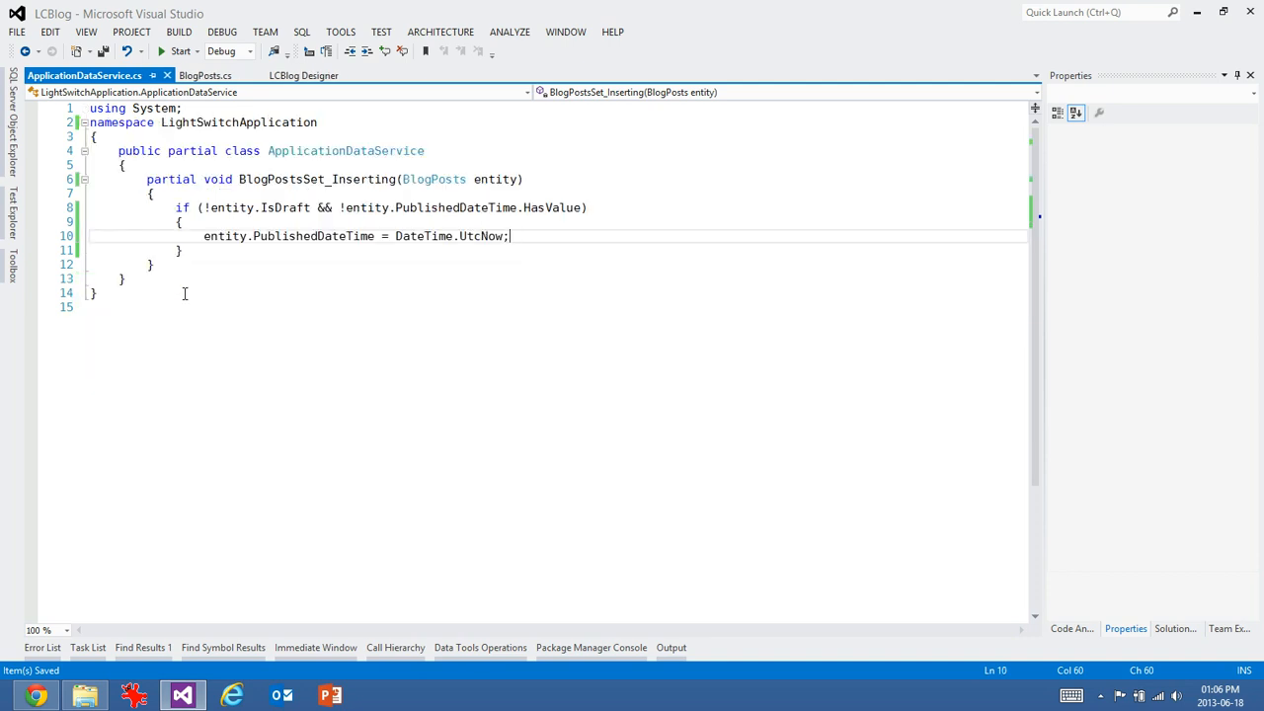
- Generate a BlogPostsSet_Updating handler from the BlogPosts table designer
click(199, 75)
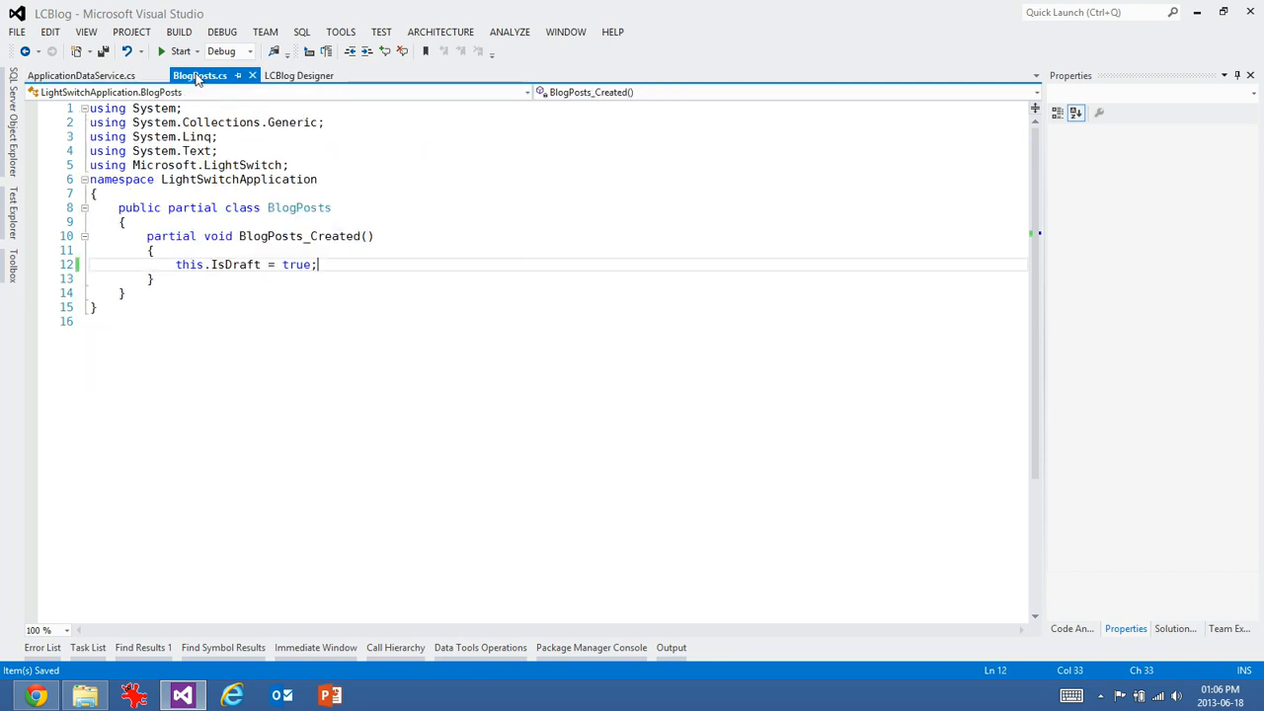
click(300, 75)
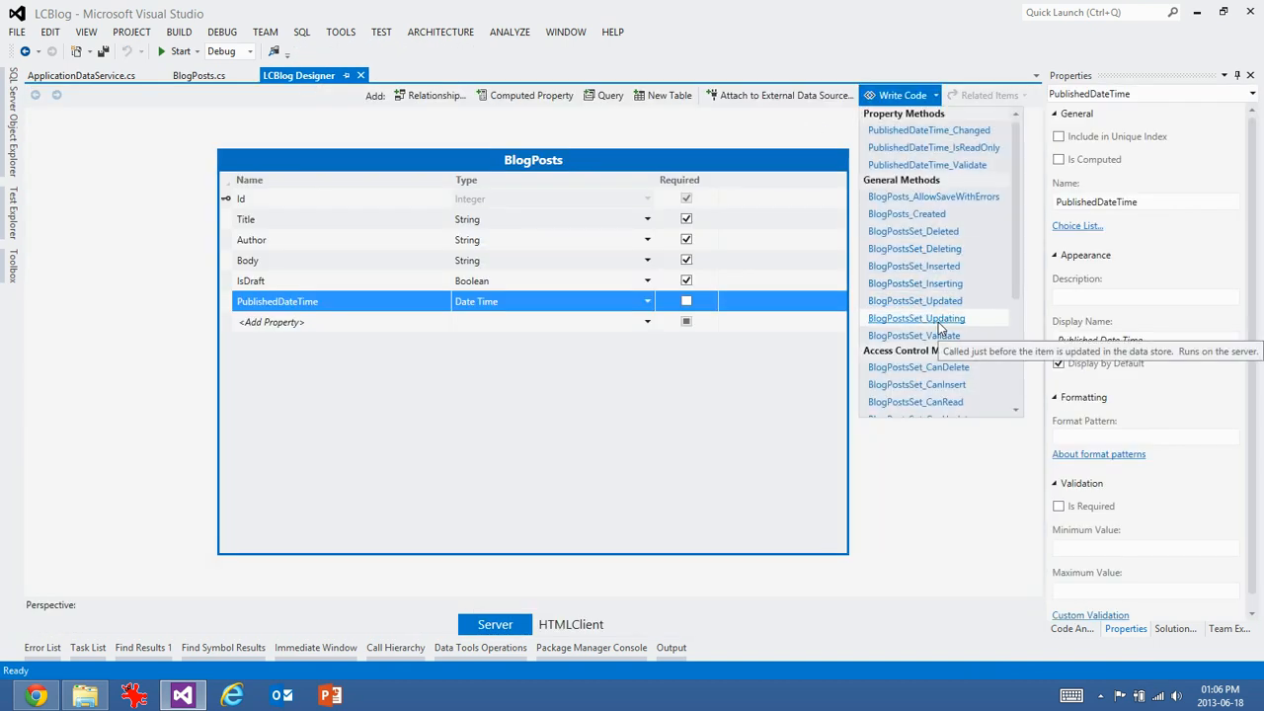
mouse_move(914, 284)
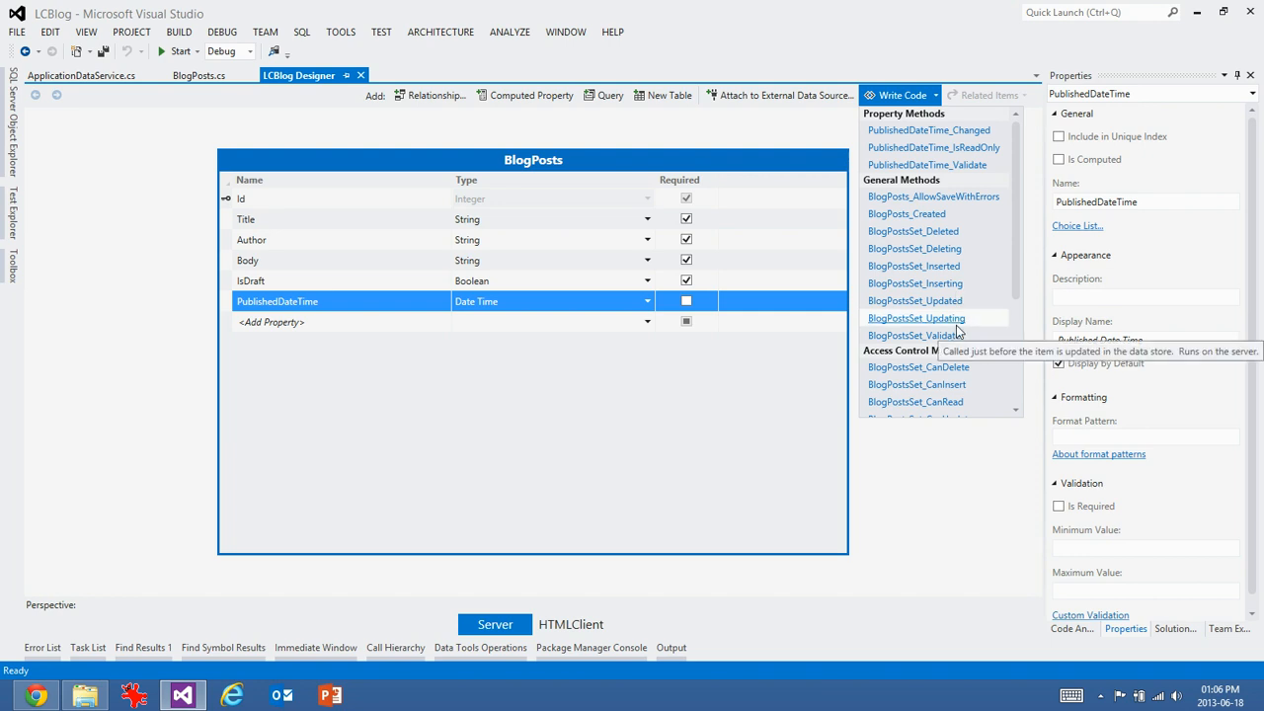
click(917, 316)
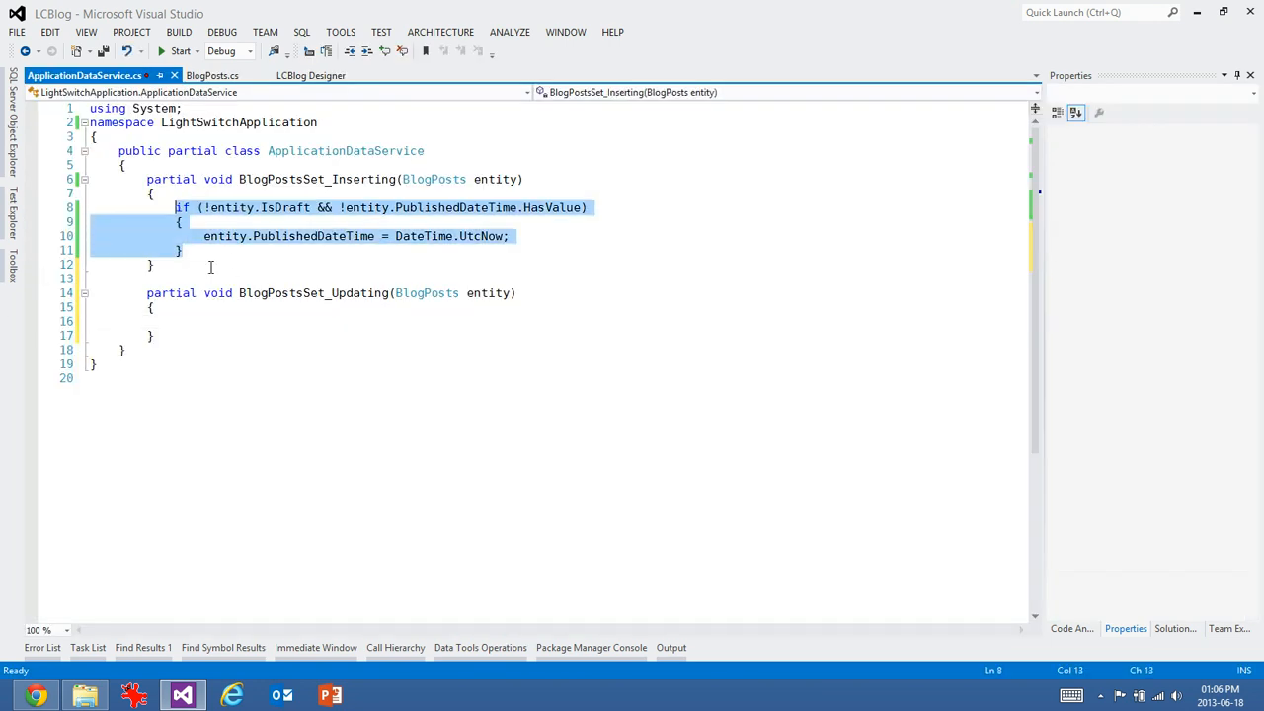
text(pri)
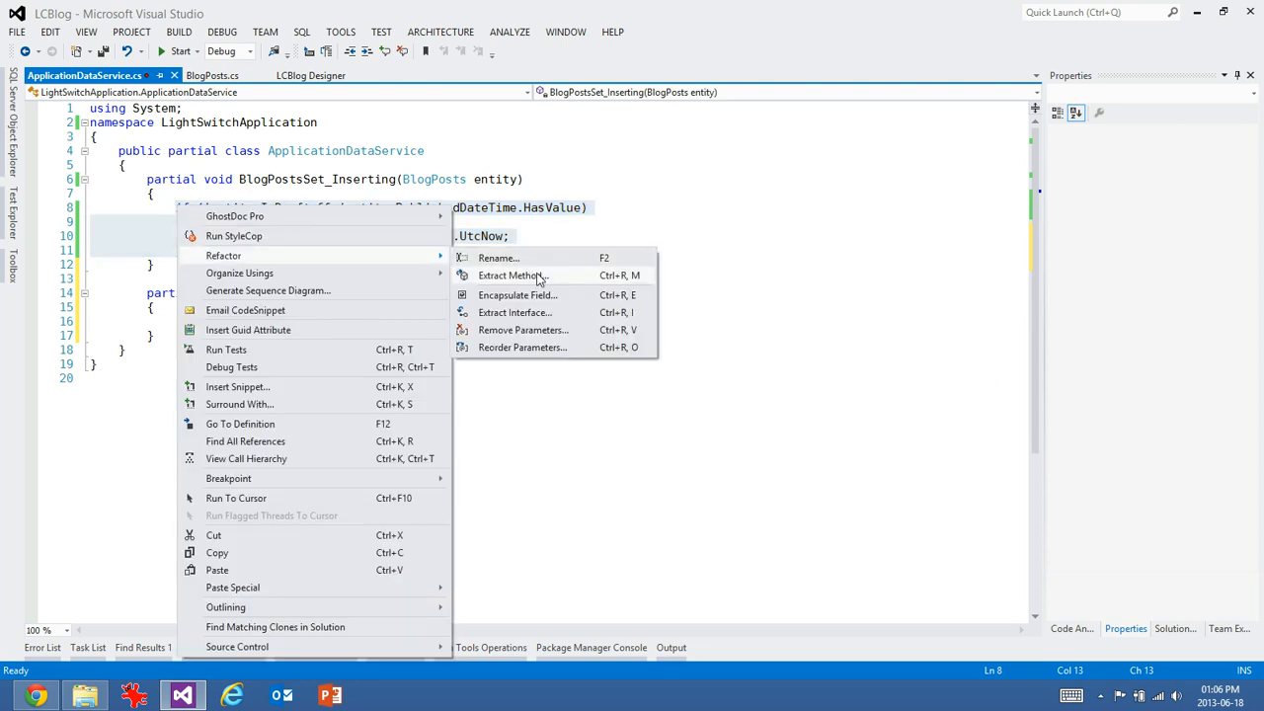
- Extract the date logic into SetPublishedDate and call SetPublishedDate(entity) from the updating handler
click(510, 274)
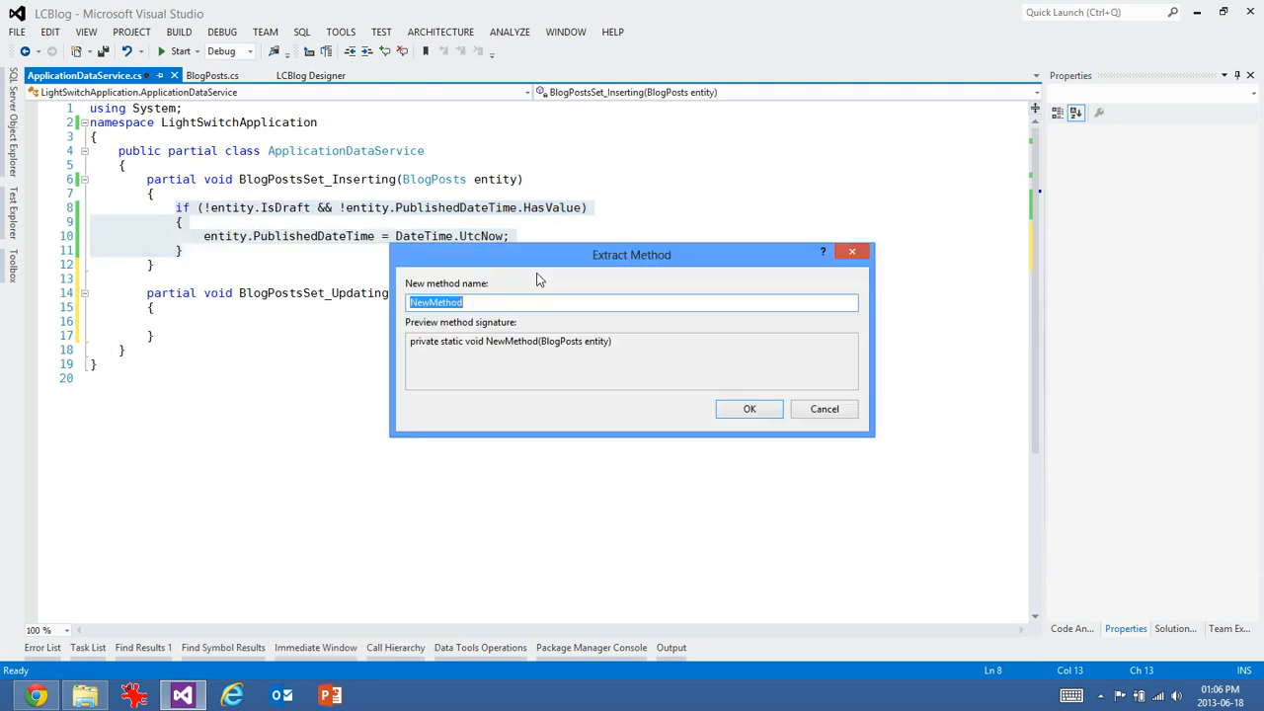
text(SetPublishedDate)
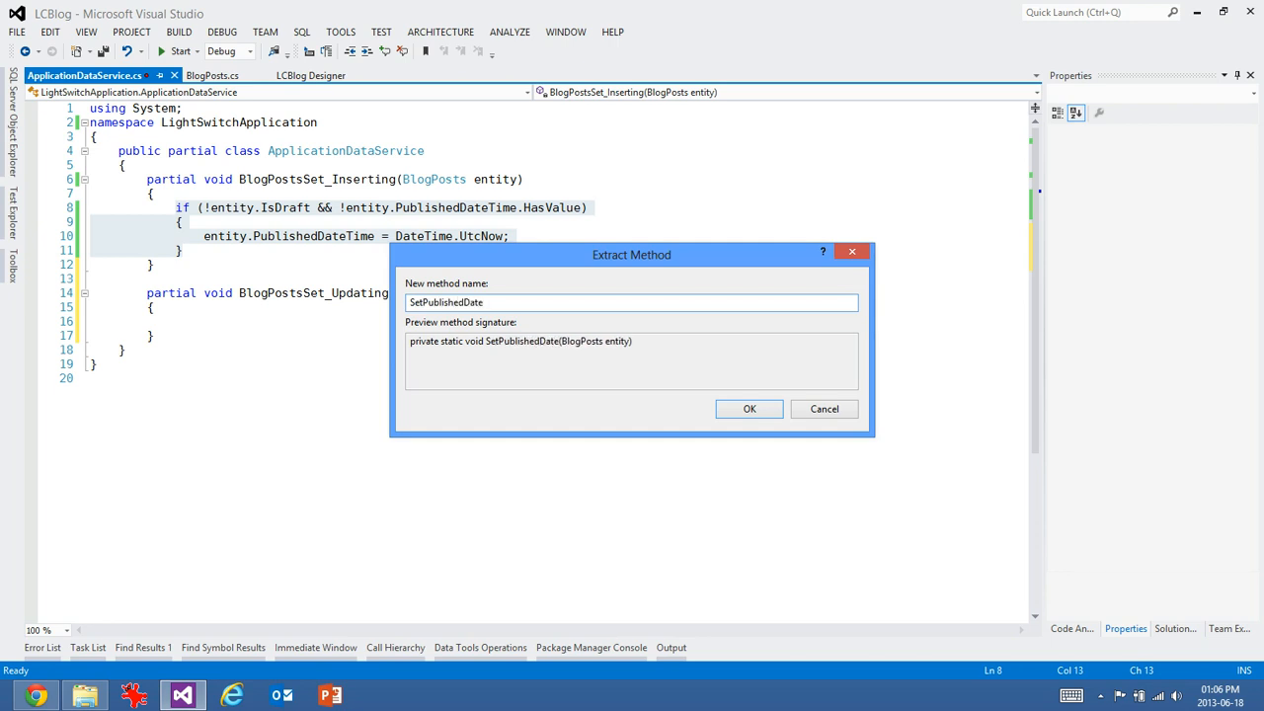
click(749, 409)
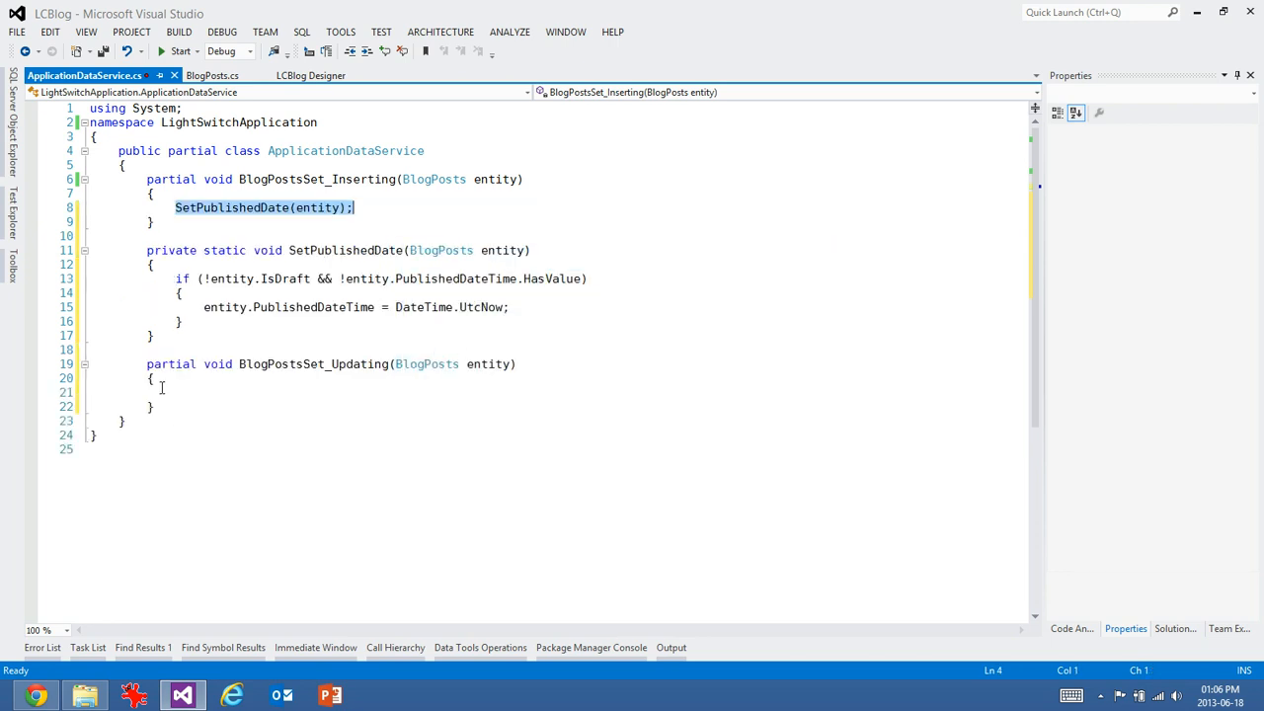
text(SetPublishedDate(entity);)
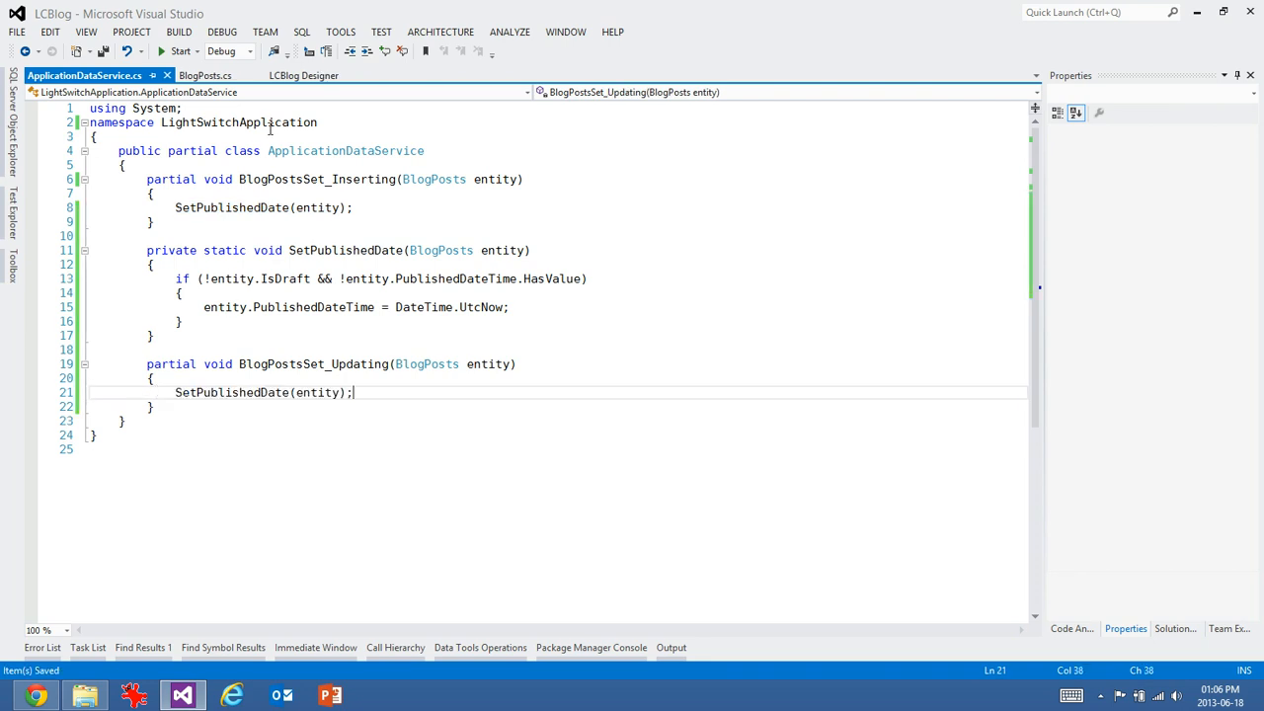
click(1171, 628)
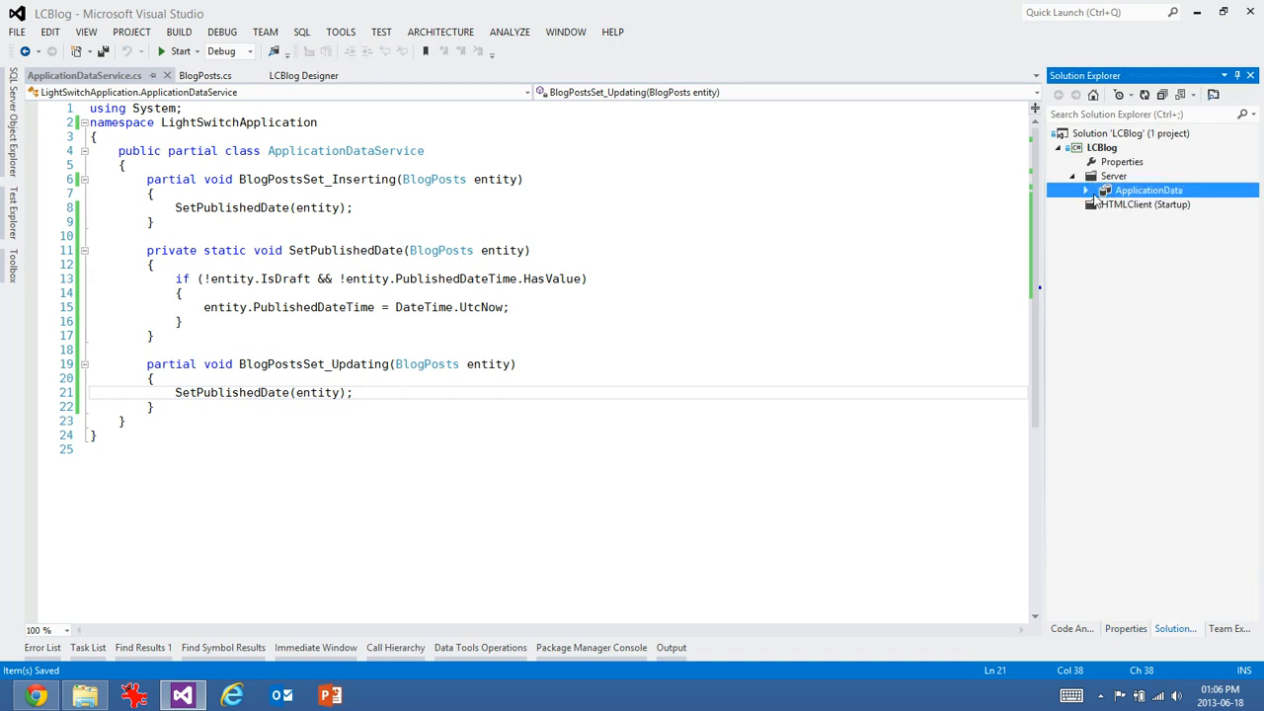
- Start adding a new screen to the HTMLClient project from Solution Explorer
click(1086, 190)
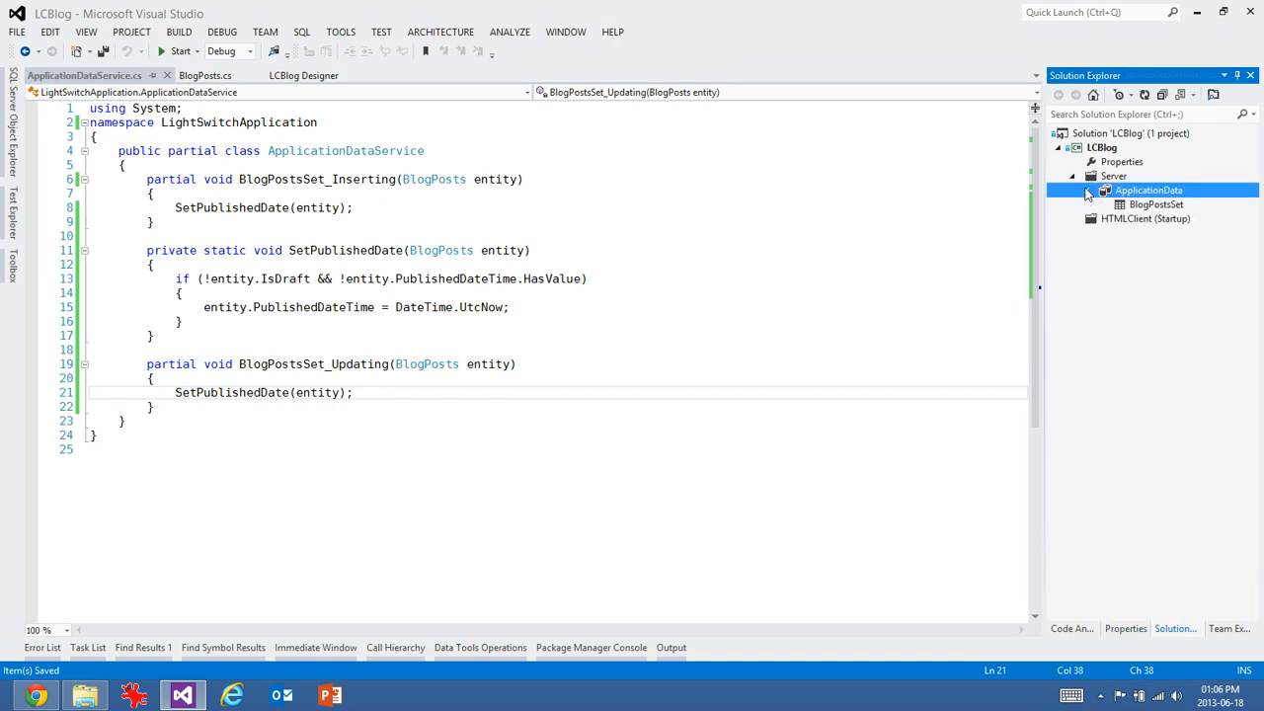
right_click(1146, 217)
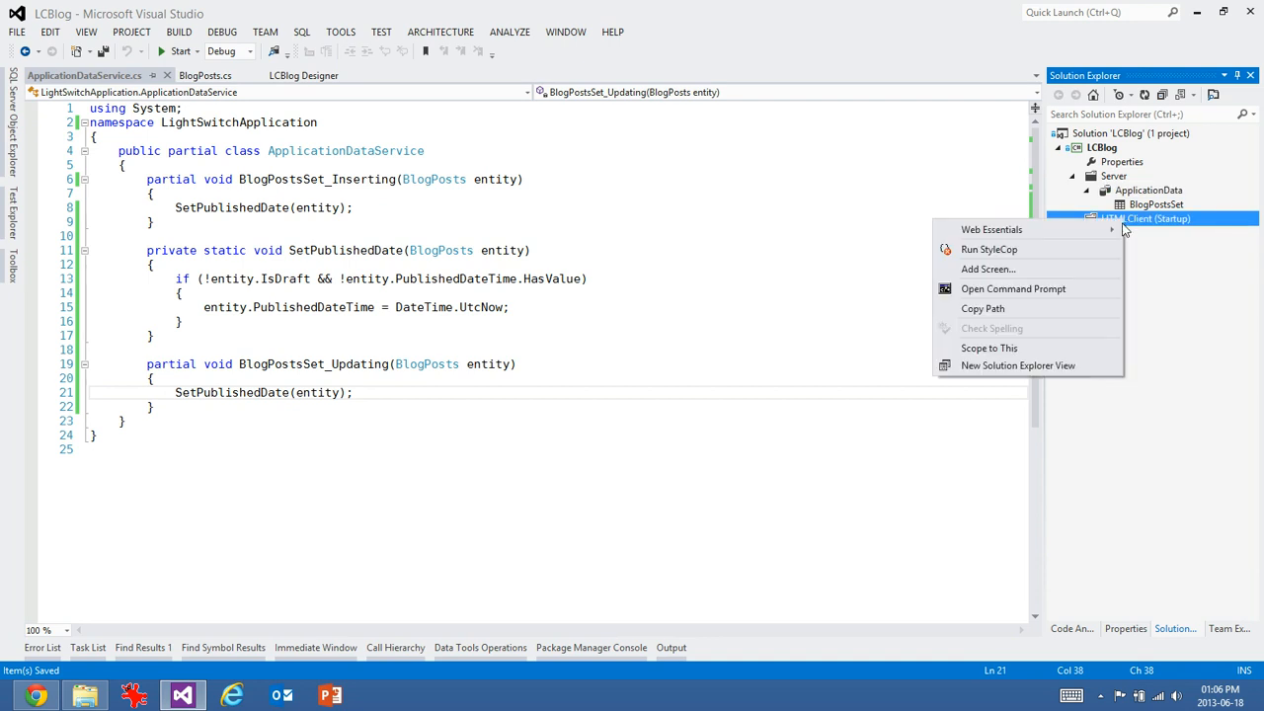
click(988, 269)
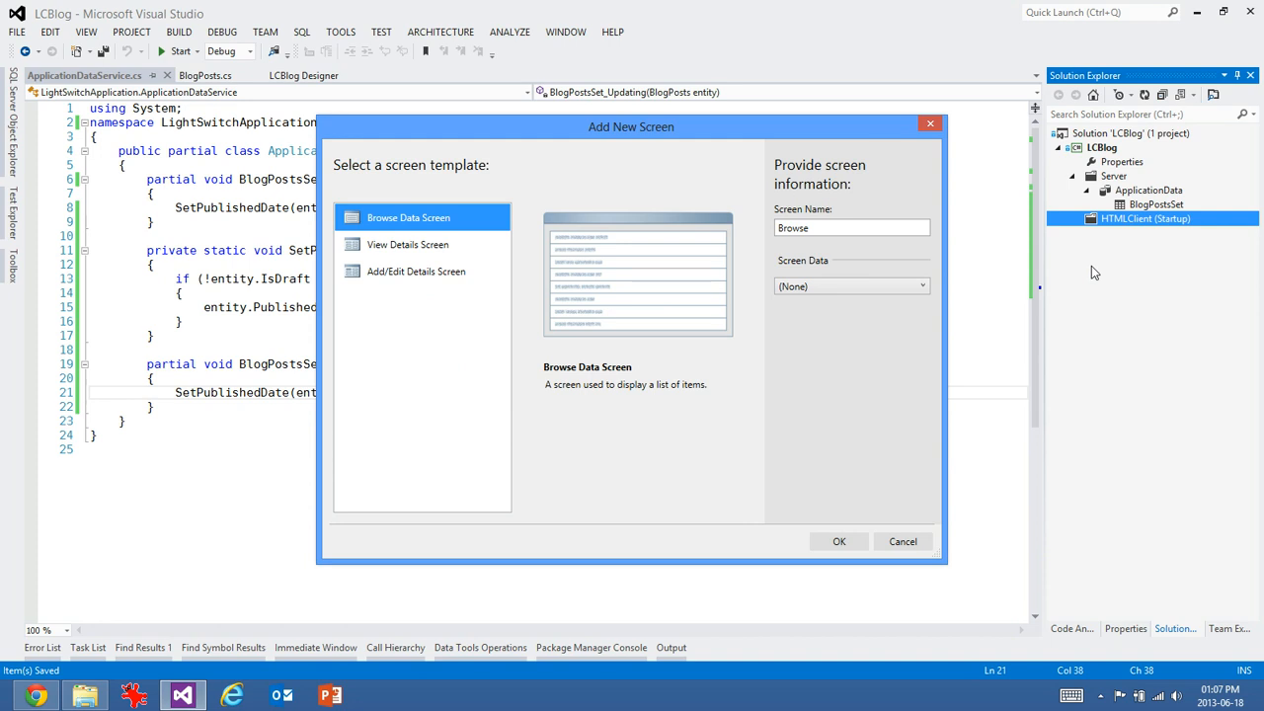
mouse_move(508, 324)
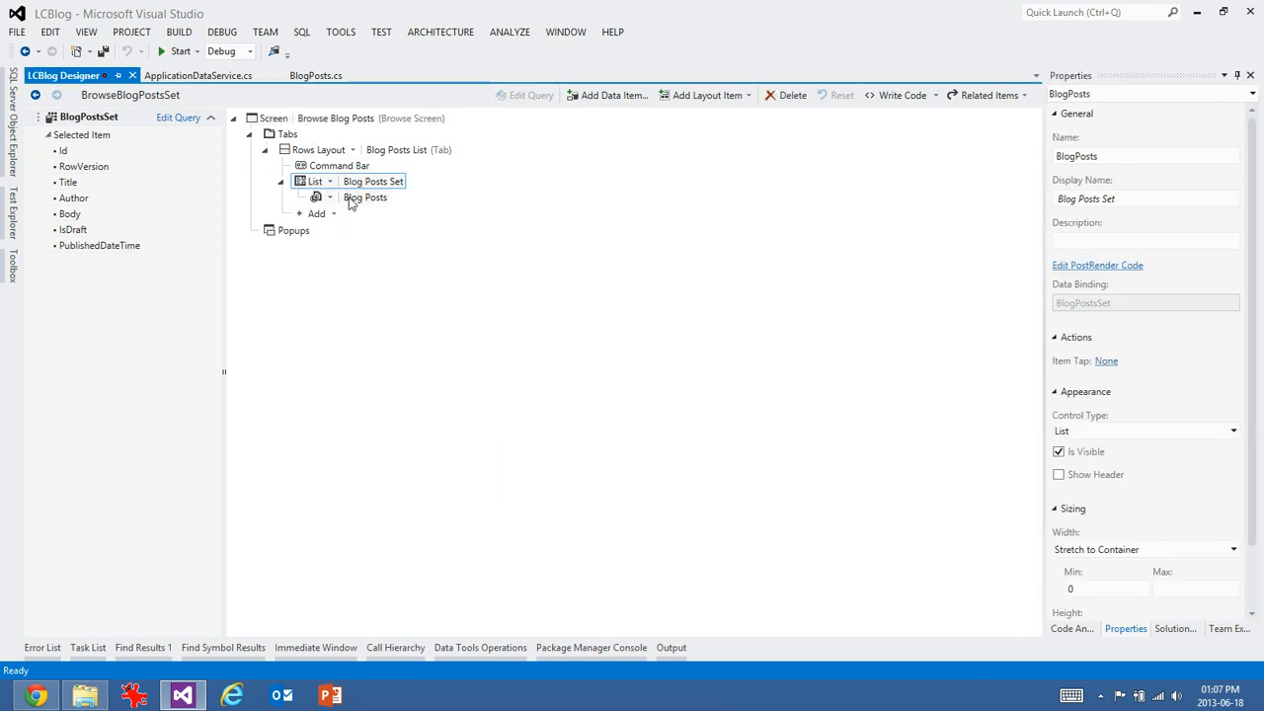
- Show the posts list as a Tile List and give the Title item the Large font style
click(330, 182)
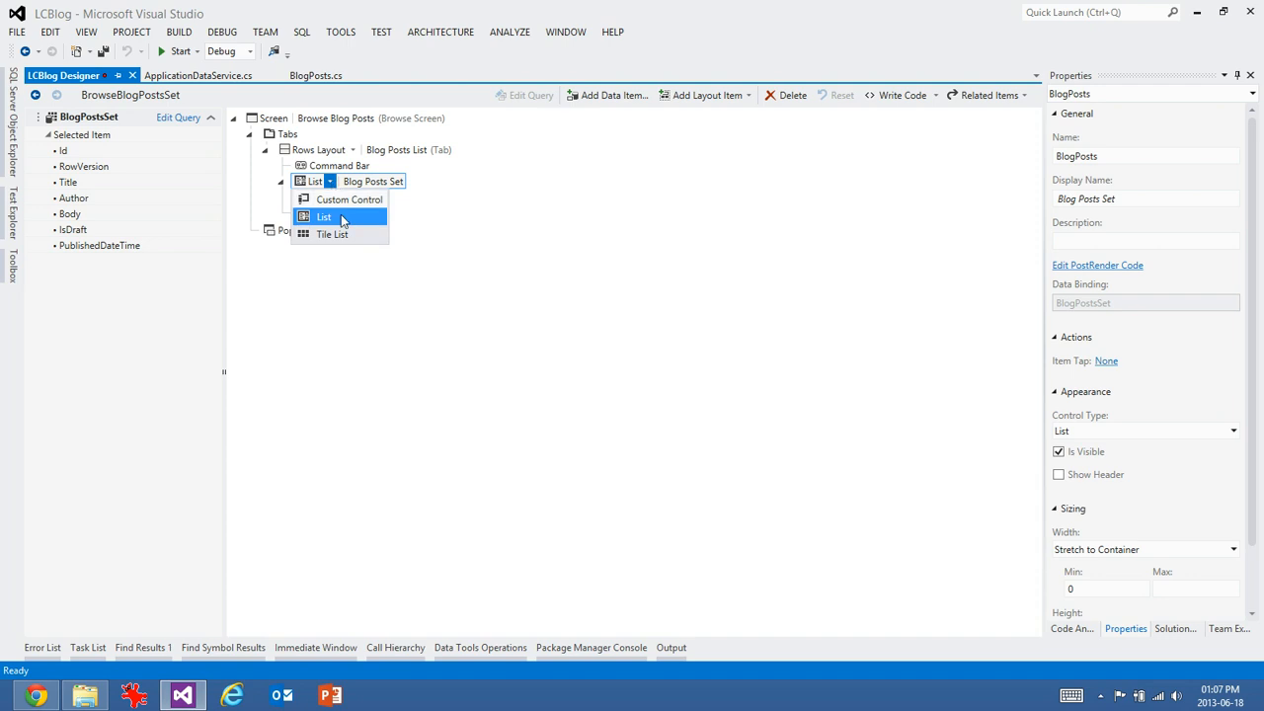
click(332, 233)
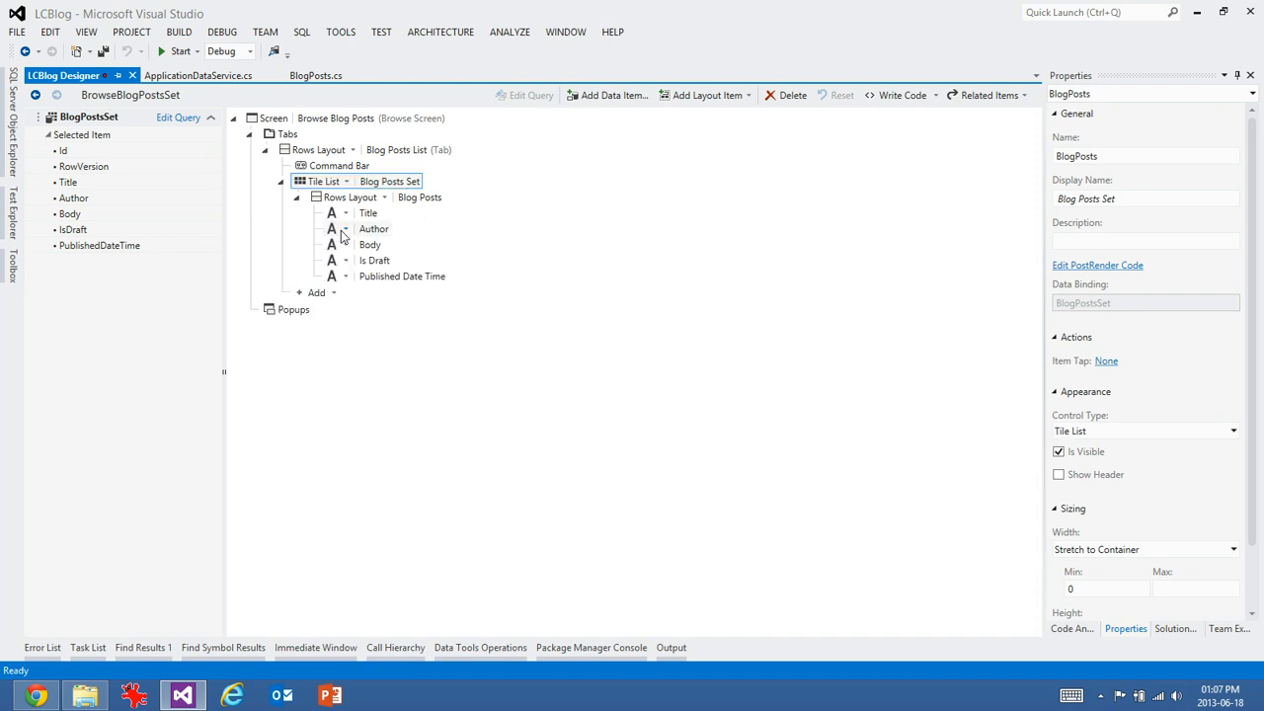
mouse_move(373, 225)
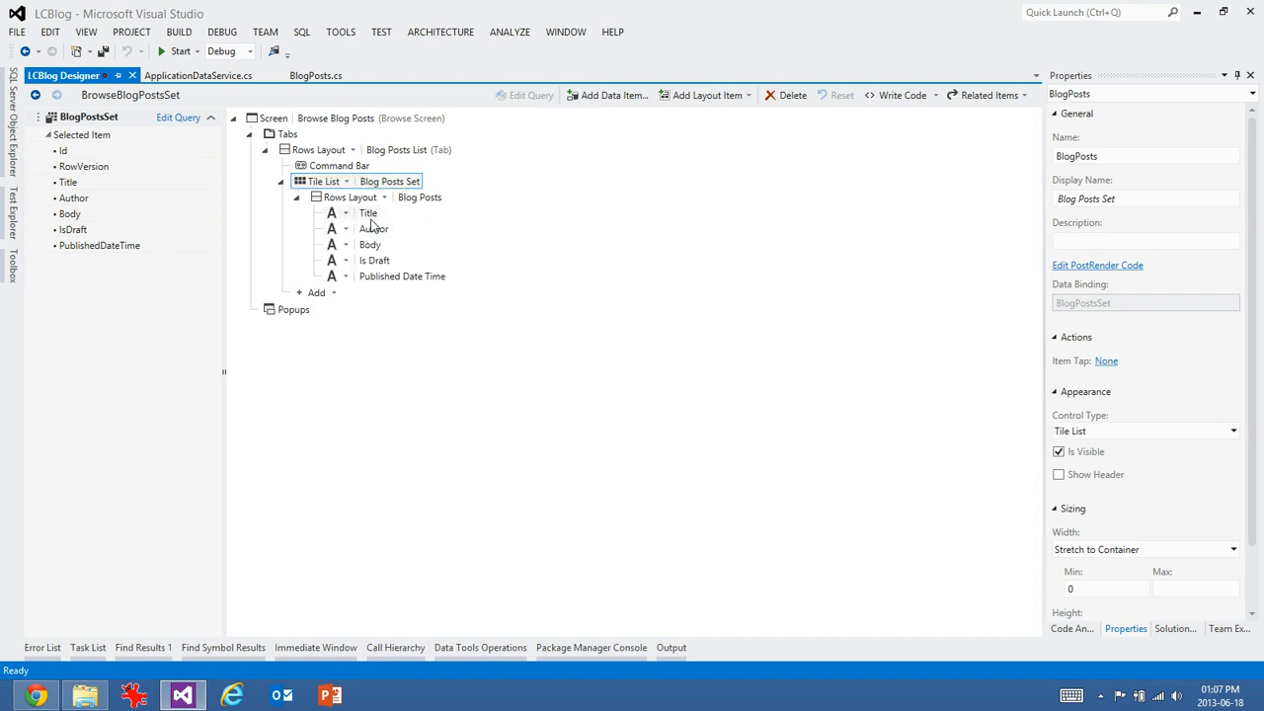
click(367, 214)
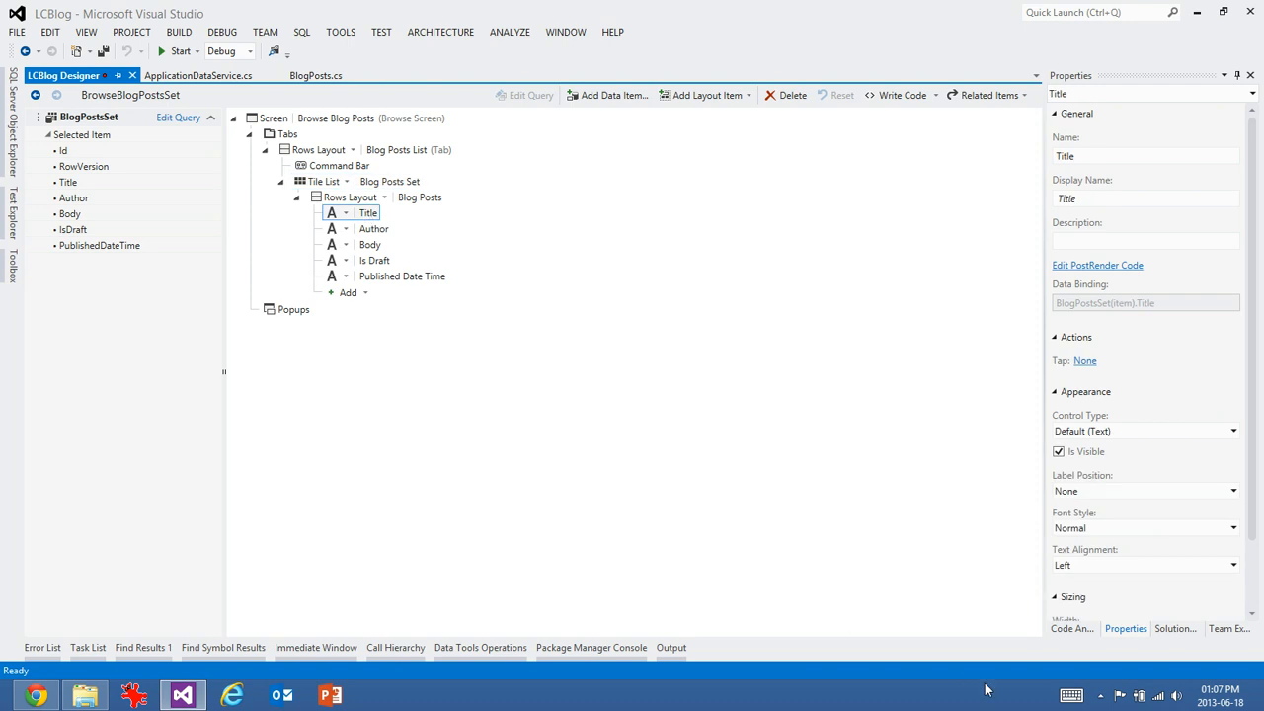
click(1143, 528)
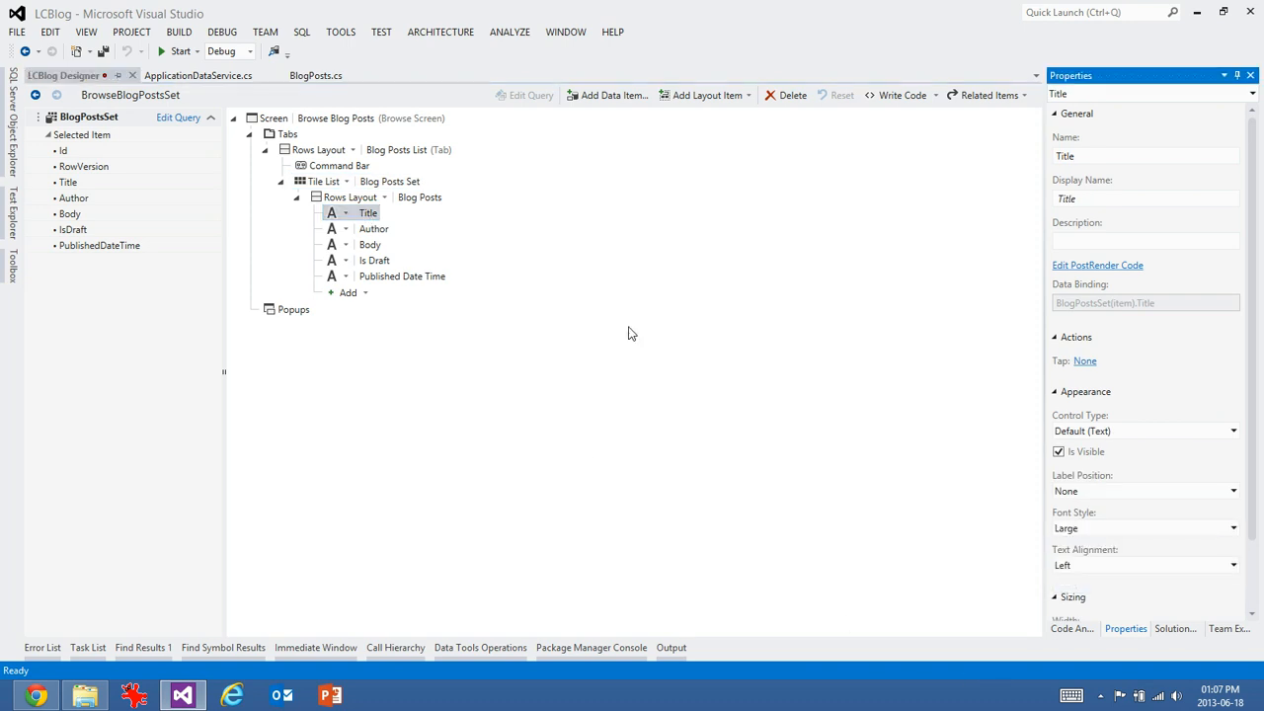
- Remove the Author, Body and Published Date Time fields from the tile
click(373, 229)
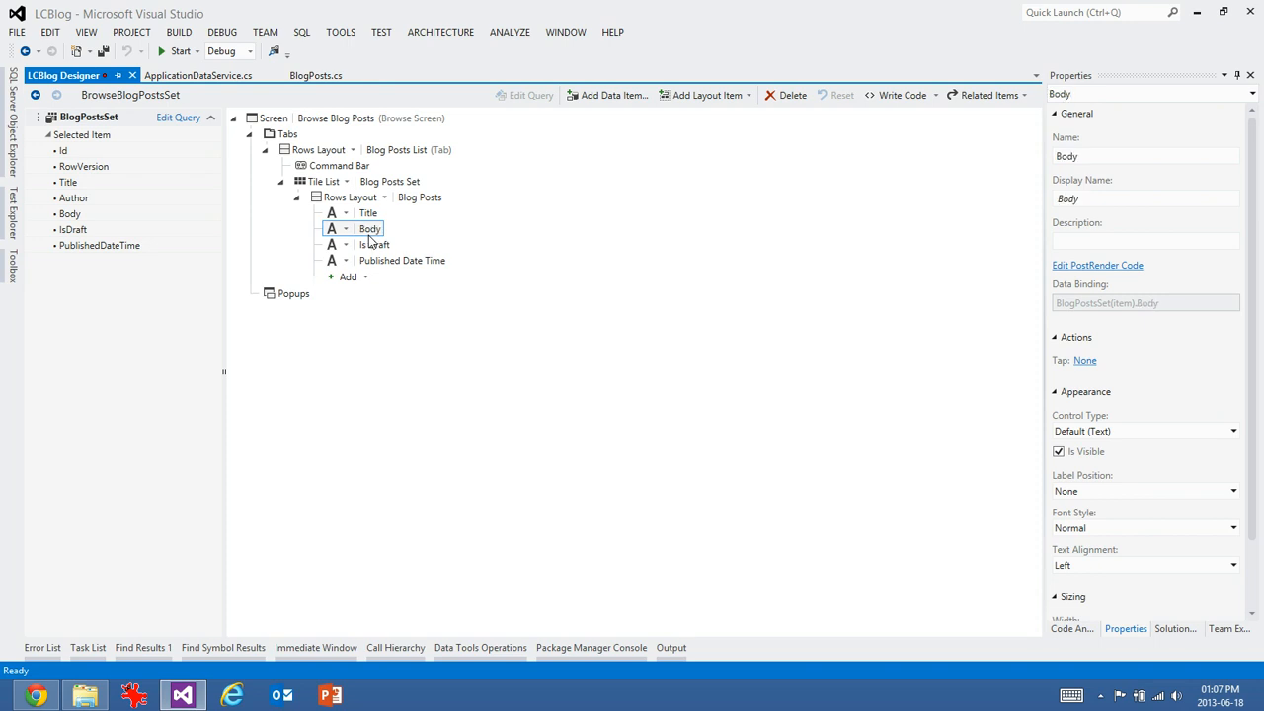
click(370, 229)
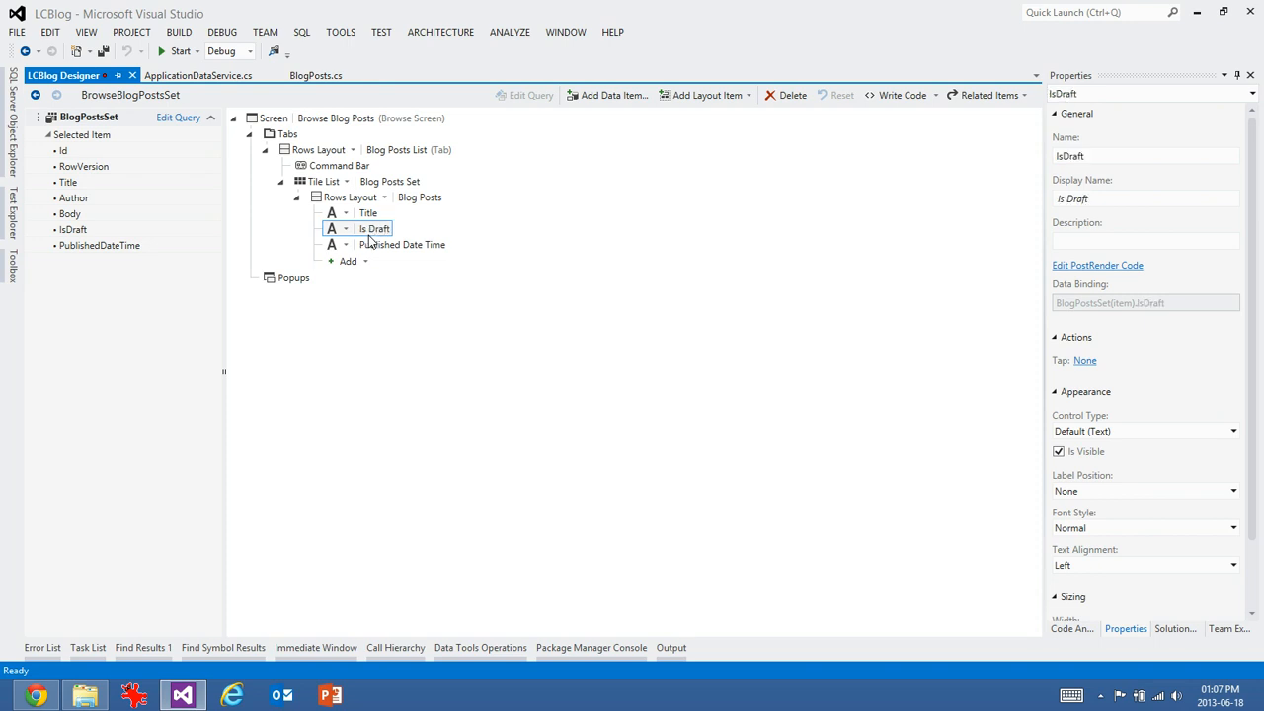
click(403, 244)
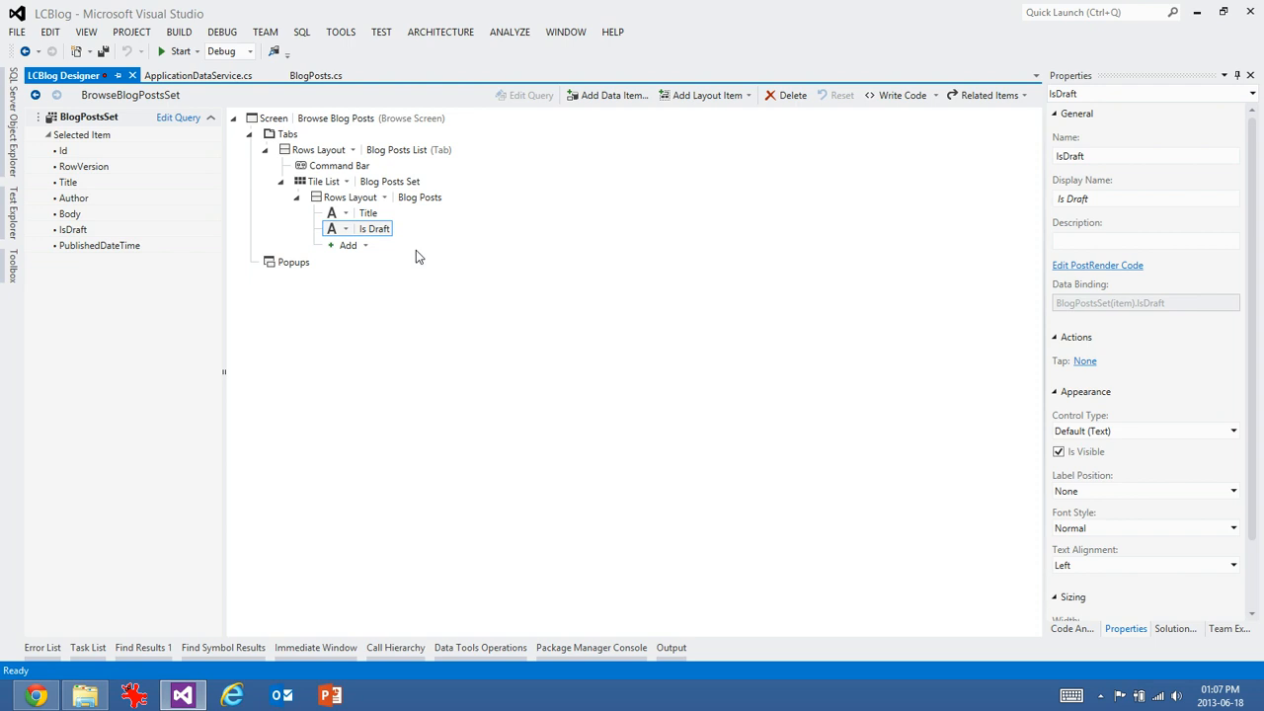
mouse_move(417, 252)
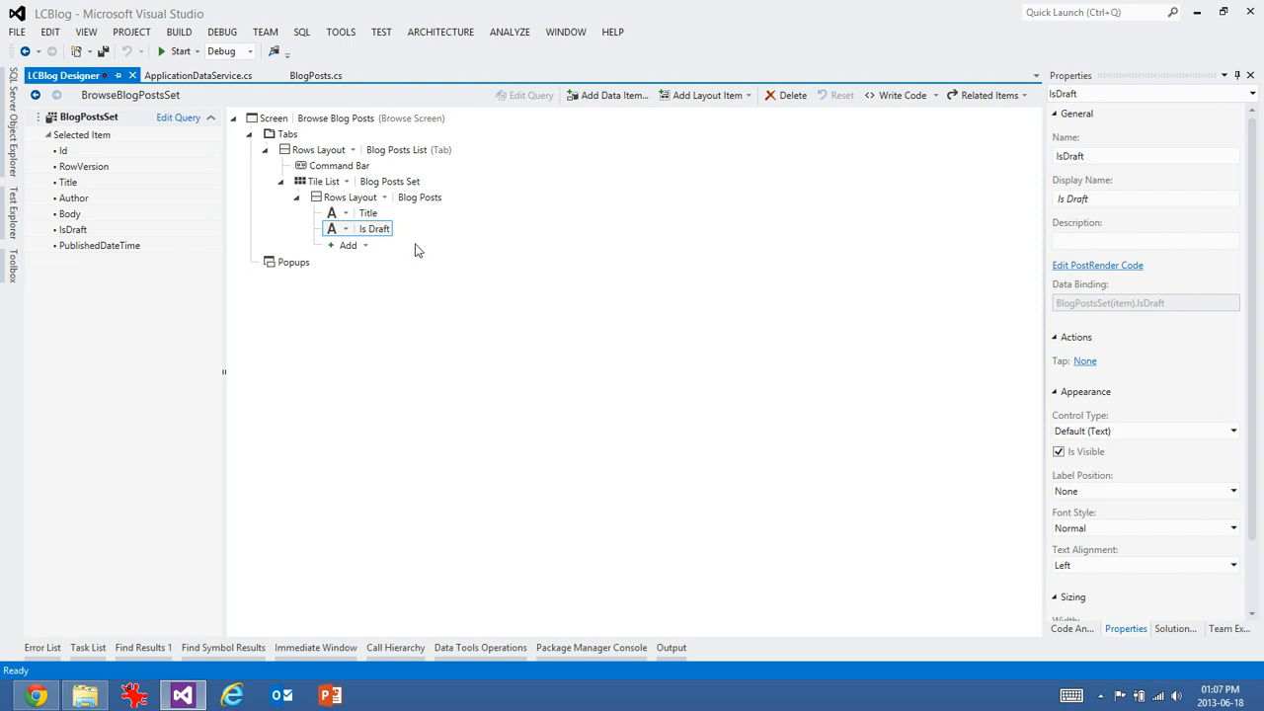
mouse_move(439, 185)
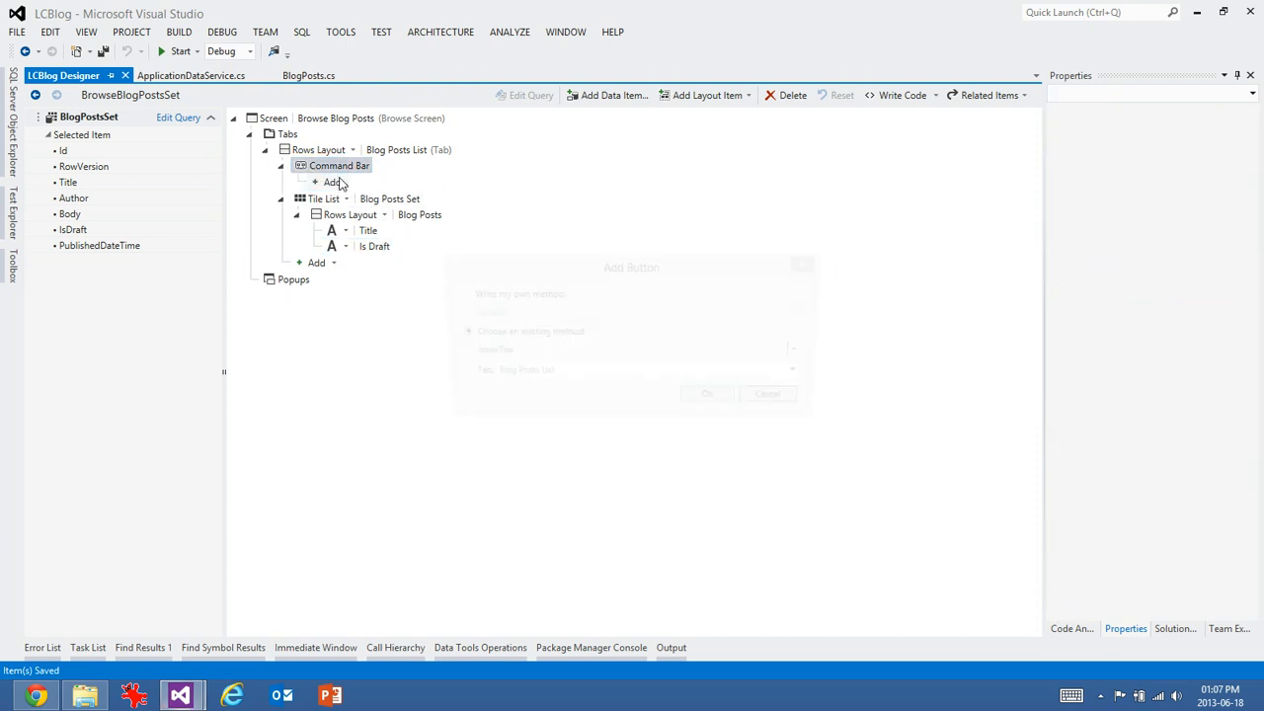
- Bind the Add button to addAndEditNew and create a new screen named AddEditBlogPost
click(636, 352)
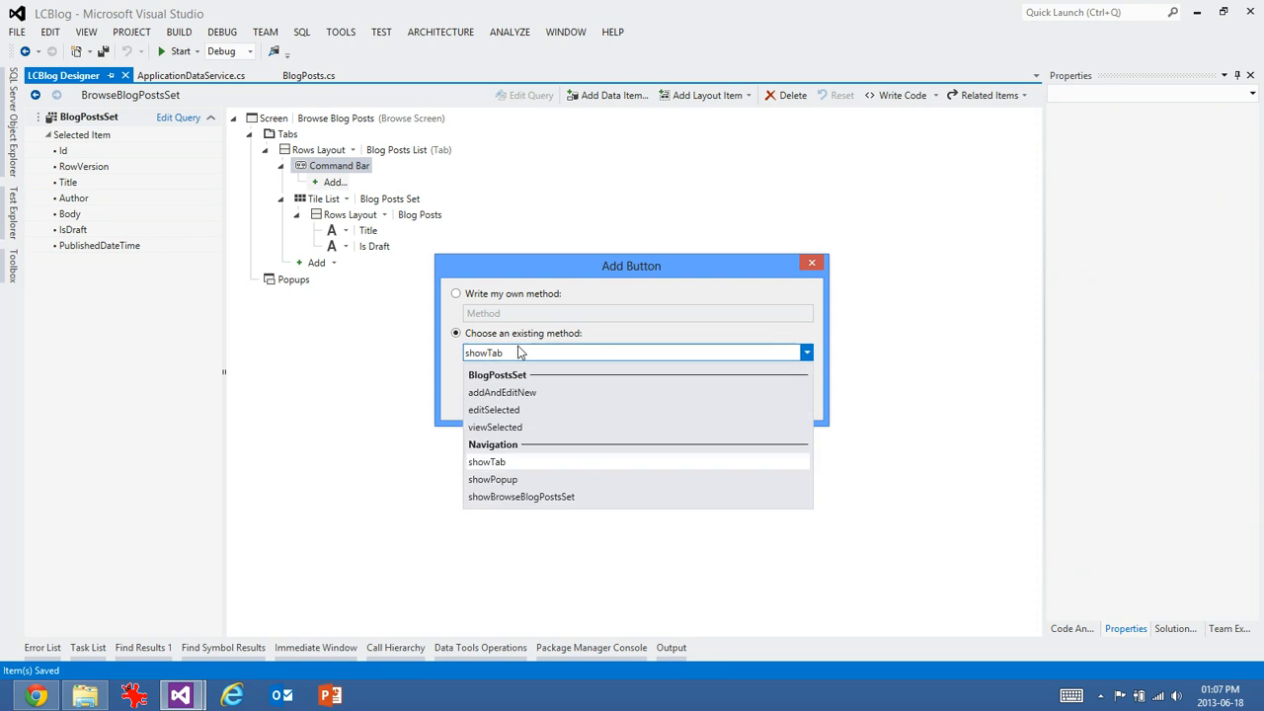
click(502, 391)
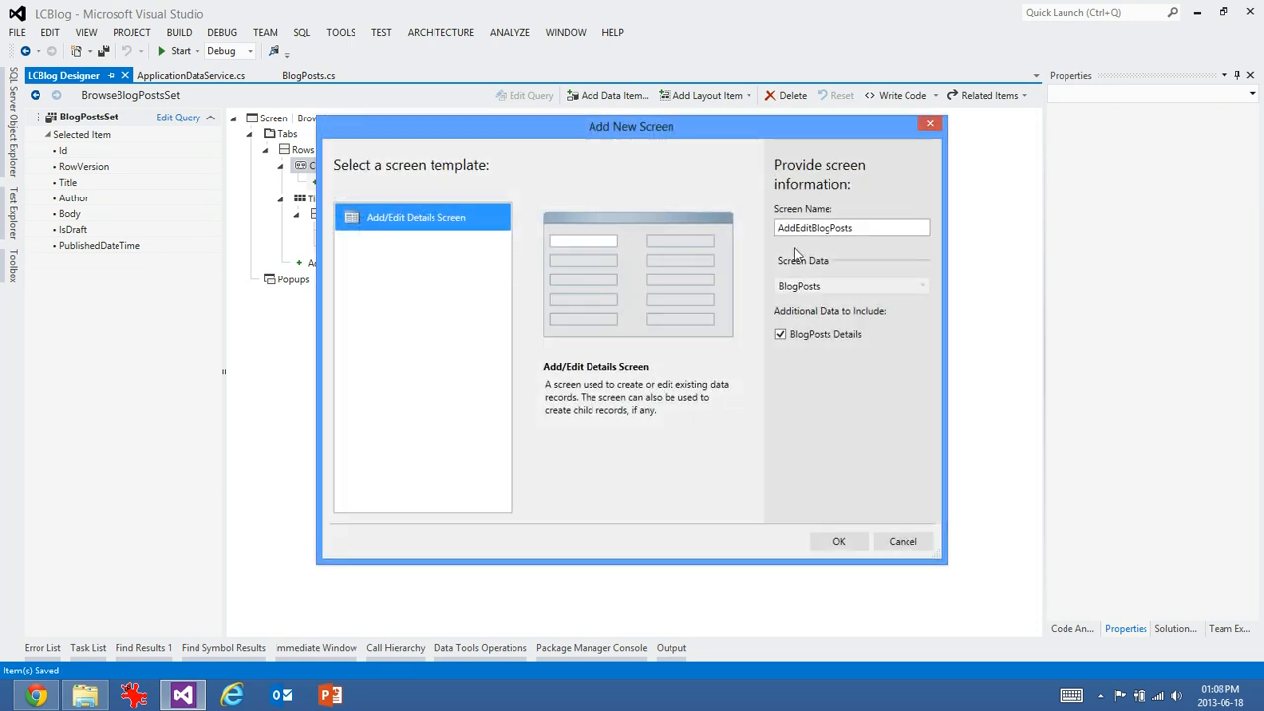
click(852, 227)
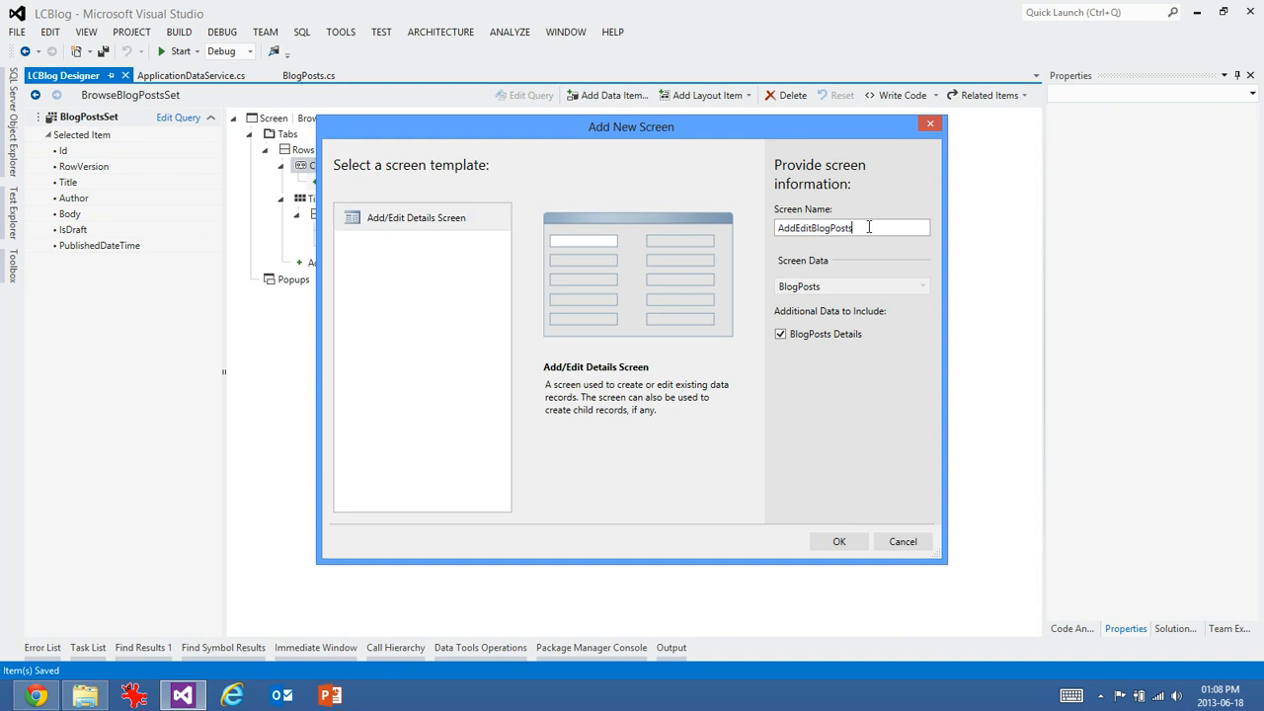
click(837, 541)
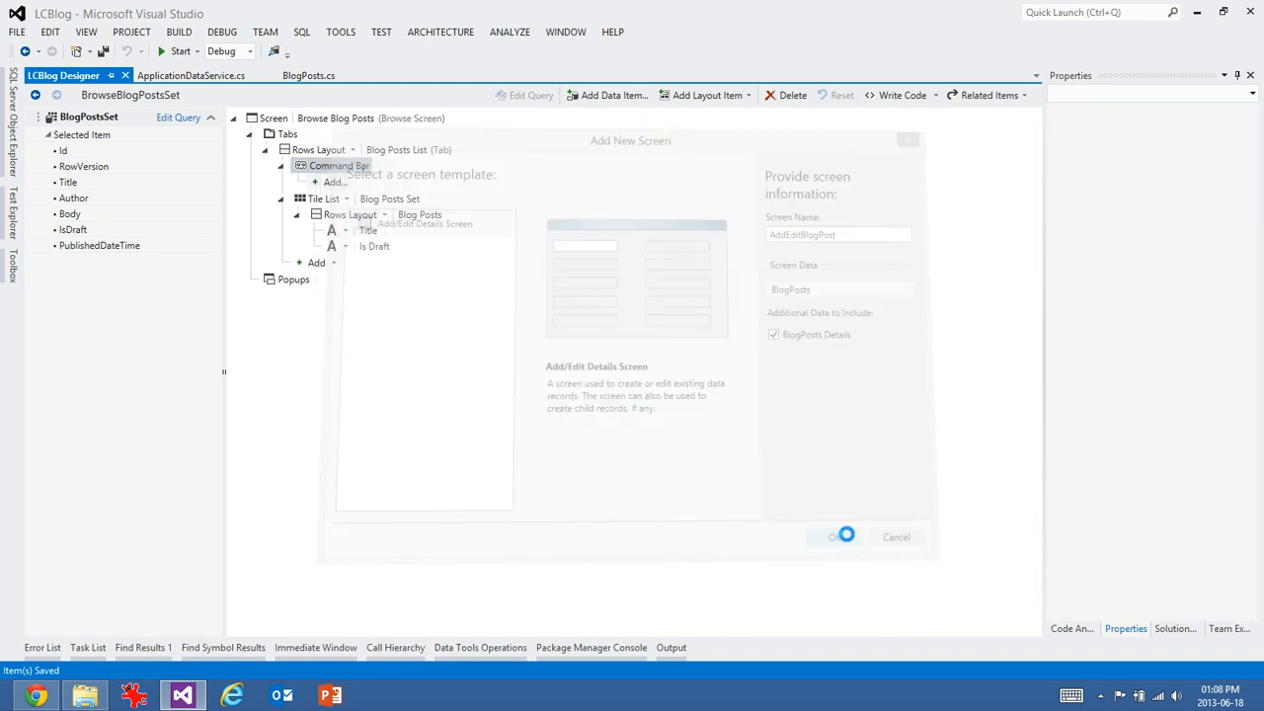
click(833, 537)
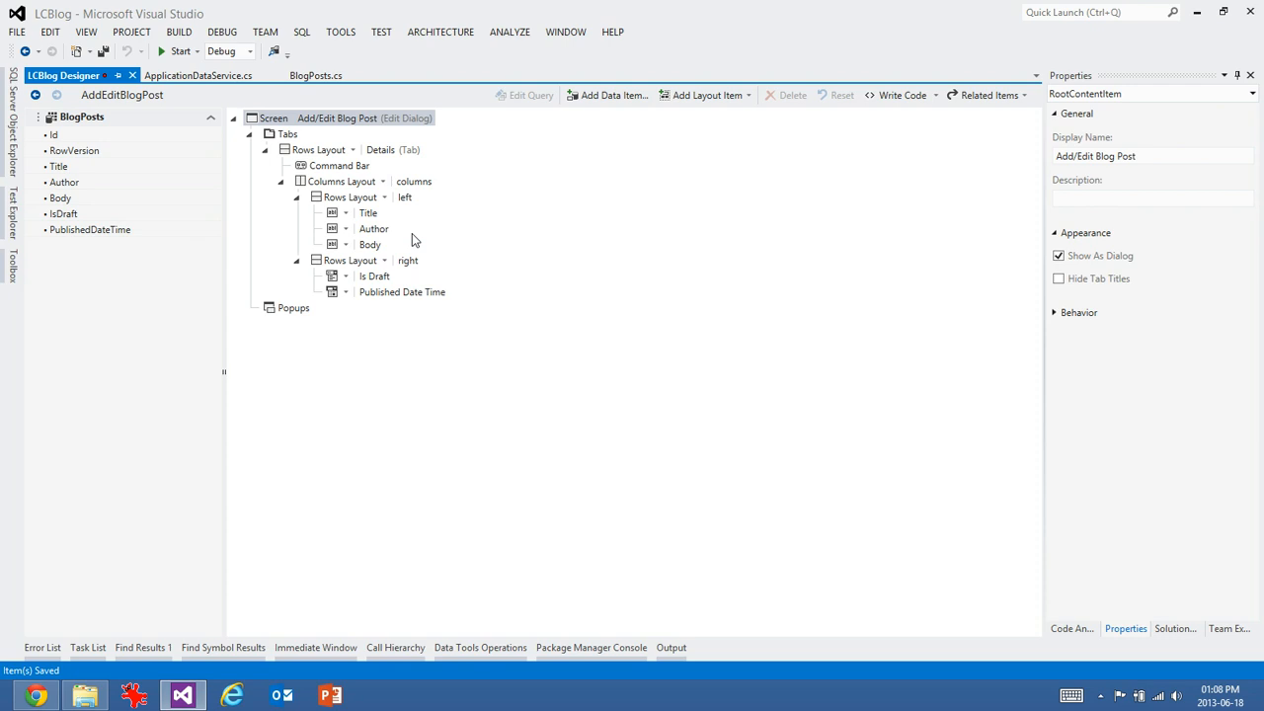
mouse_move(301, 217)
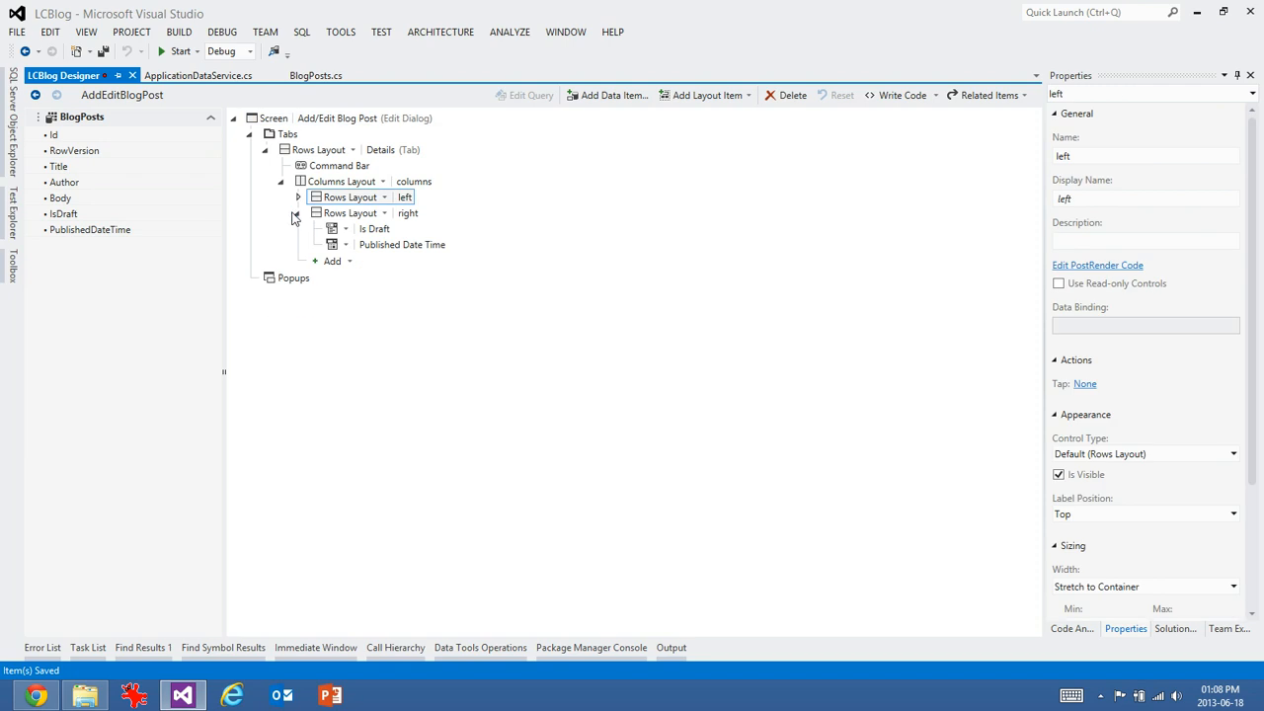
- Expand the Details tab groups and switch the columns group to Rows Layout
click(281, 181)
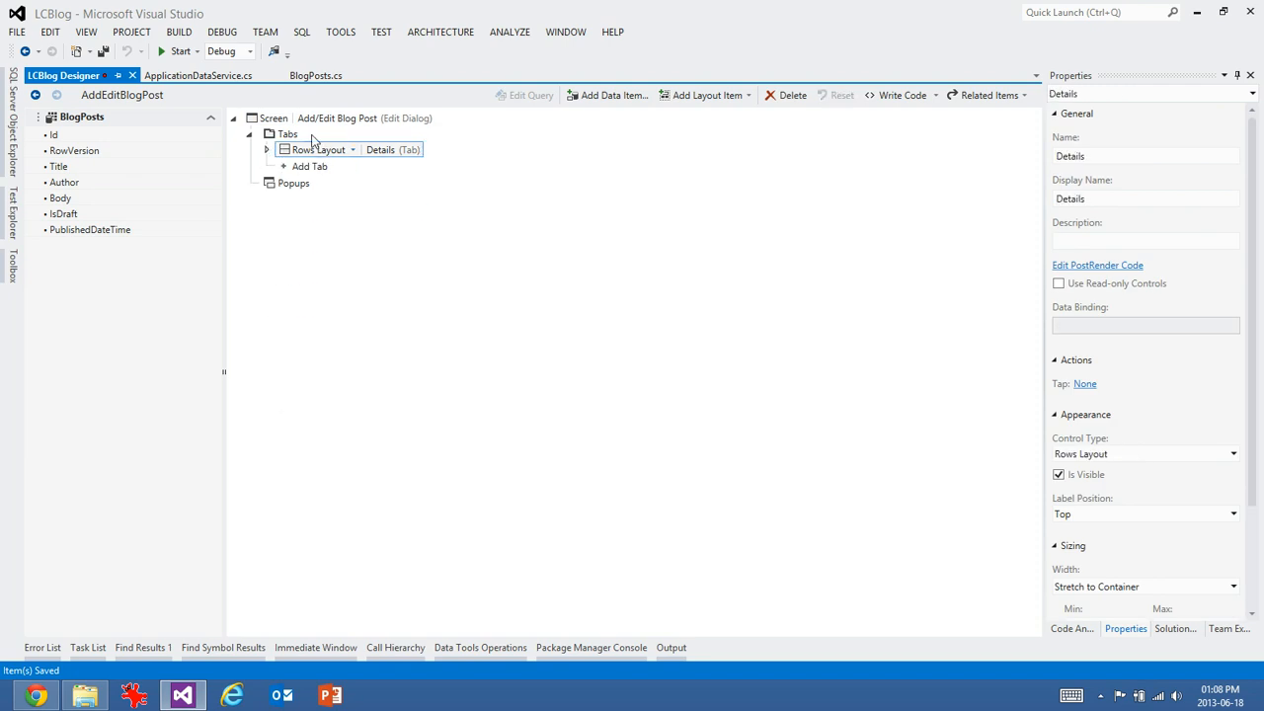
click(288, 135)
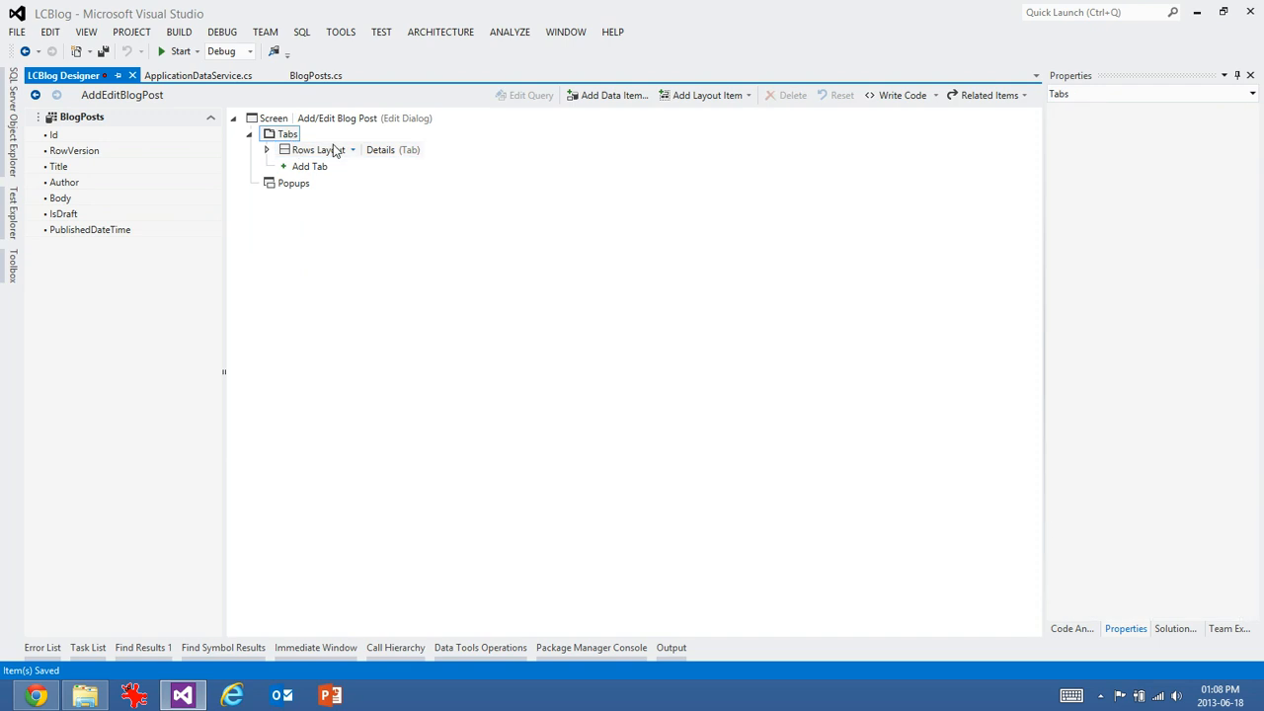
click(264, 150)
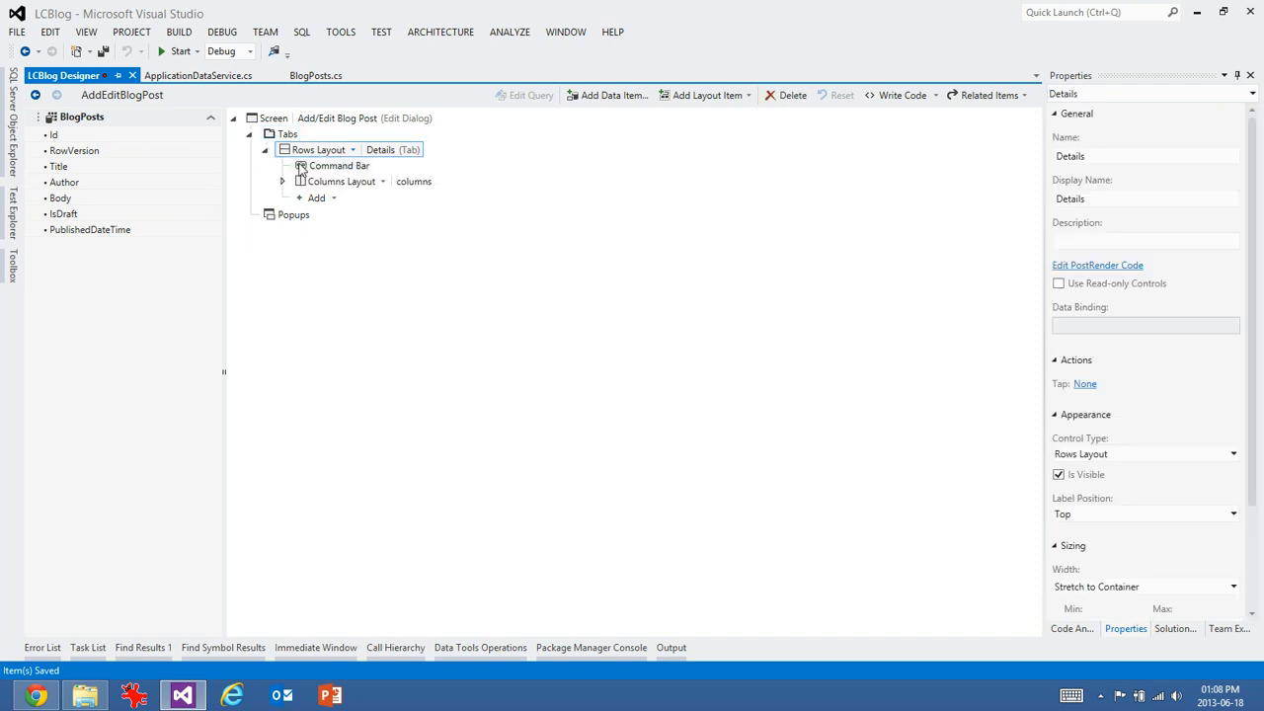
click(340, 182)
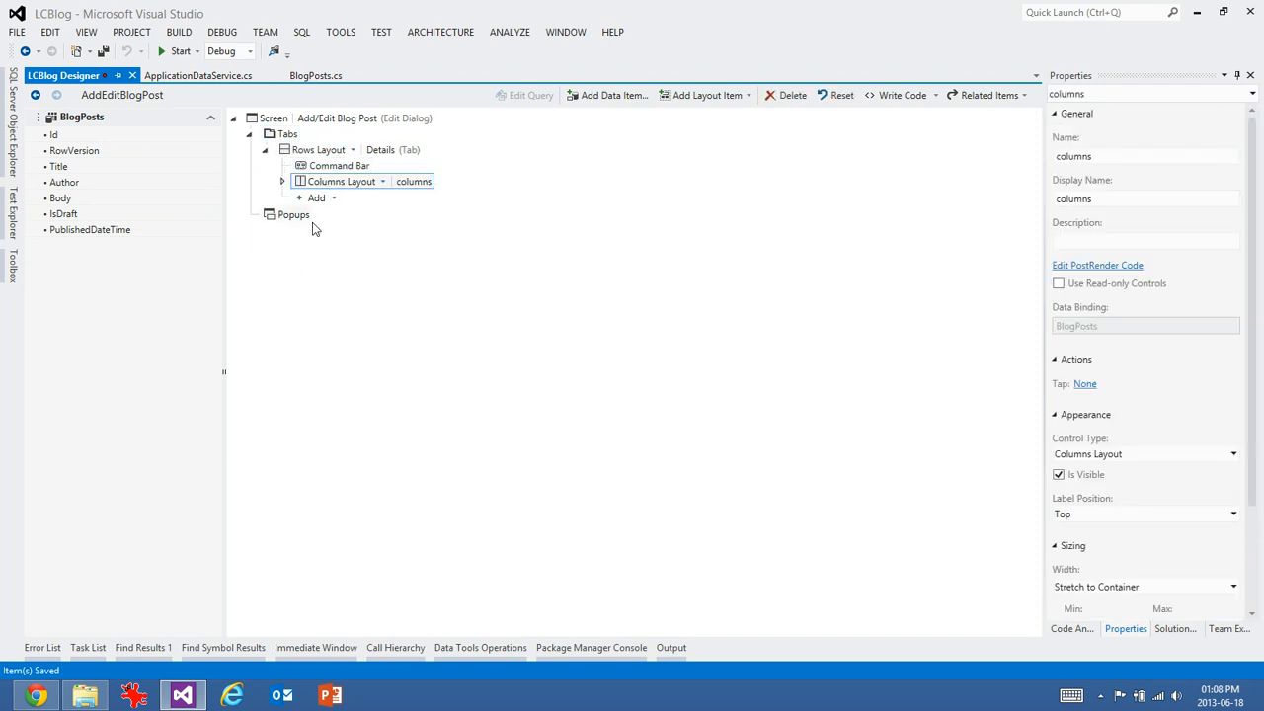
click(281, 182)
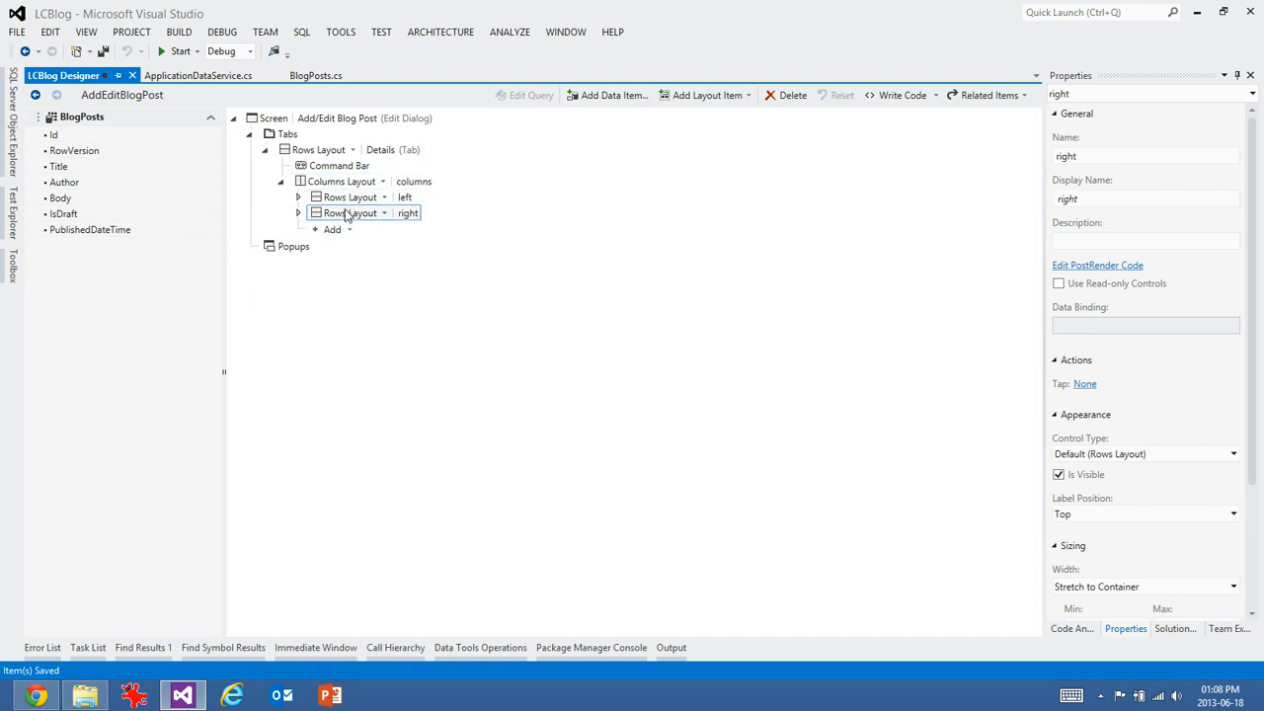
click(296, 198)
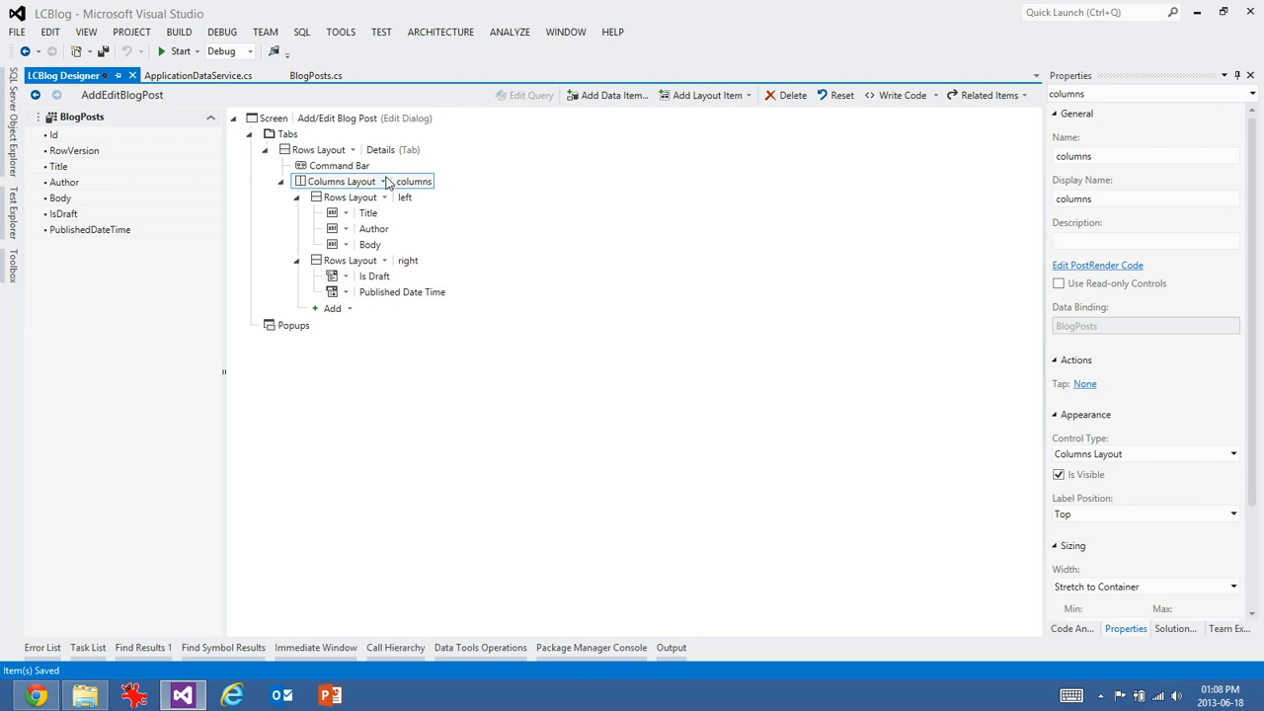
click(384, 182)
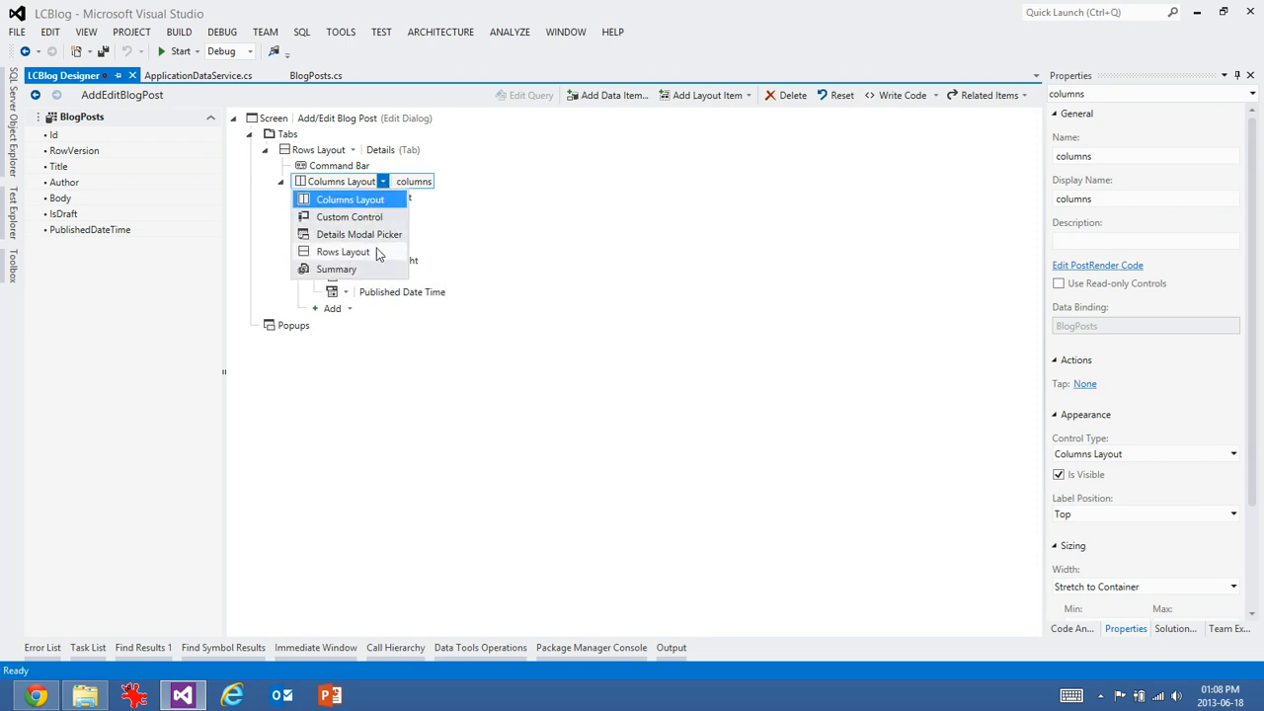
click(344, 251)
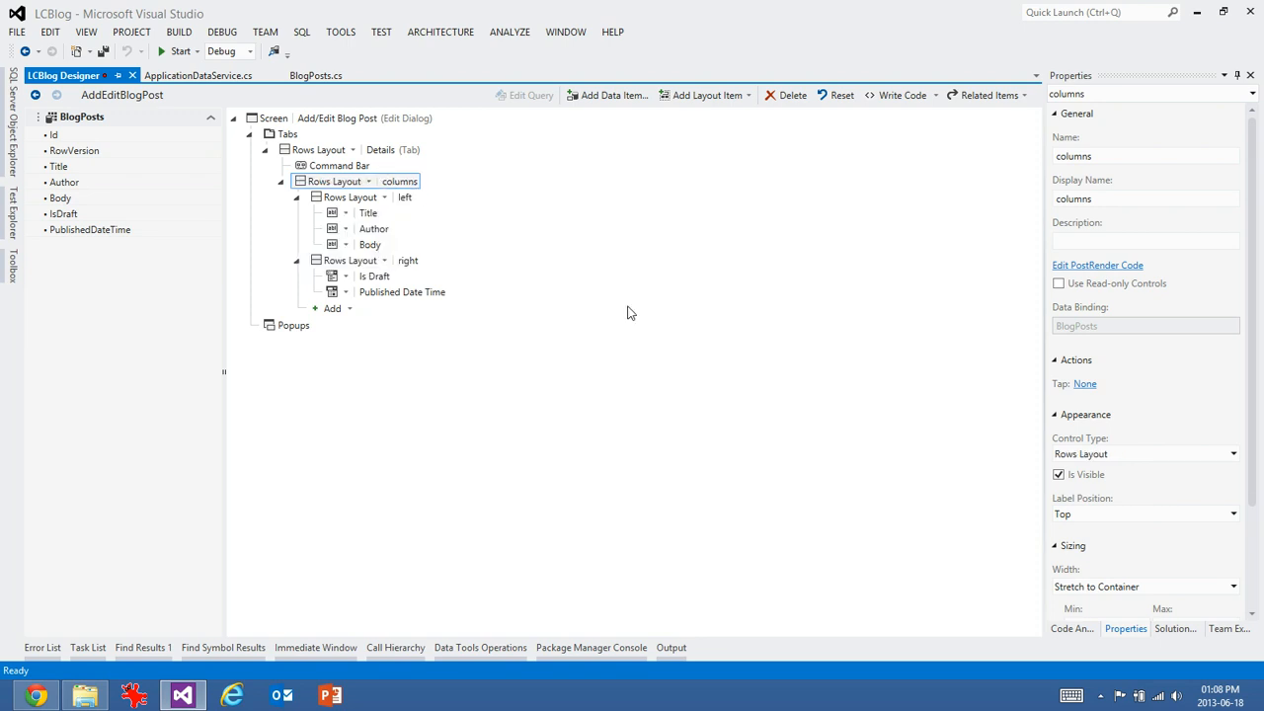
mouse_move(366, 213)
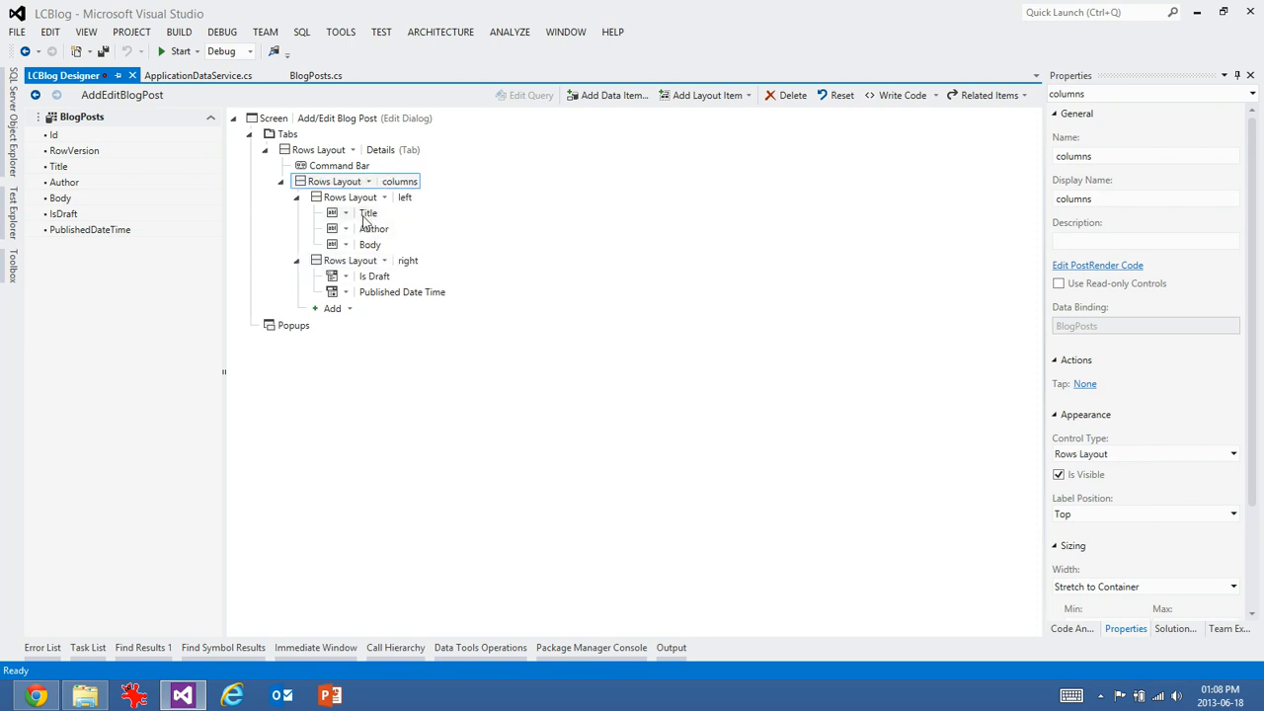
- Move Title and Author out of the left group and place Body below the right group
click(368, 213)
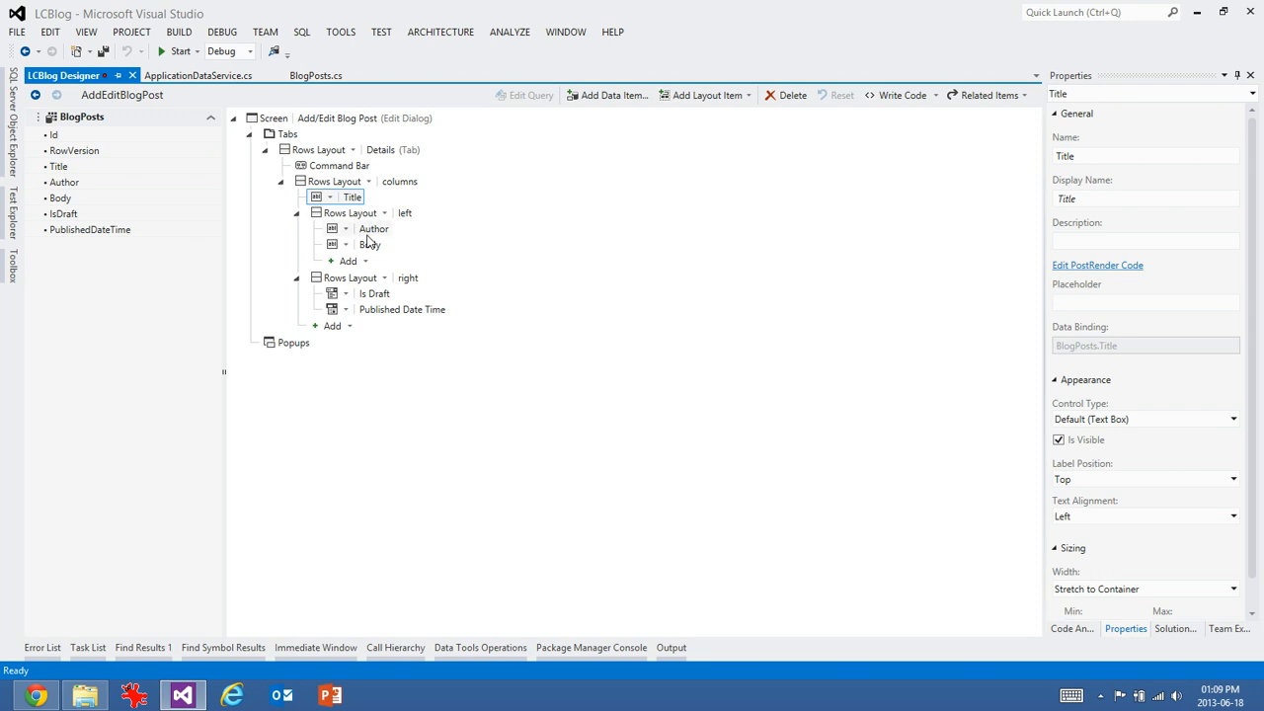
click(375, 229)
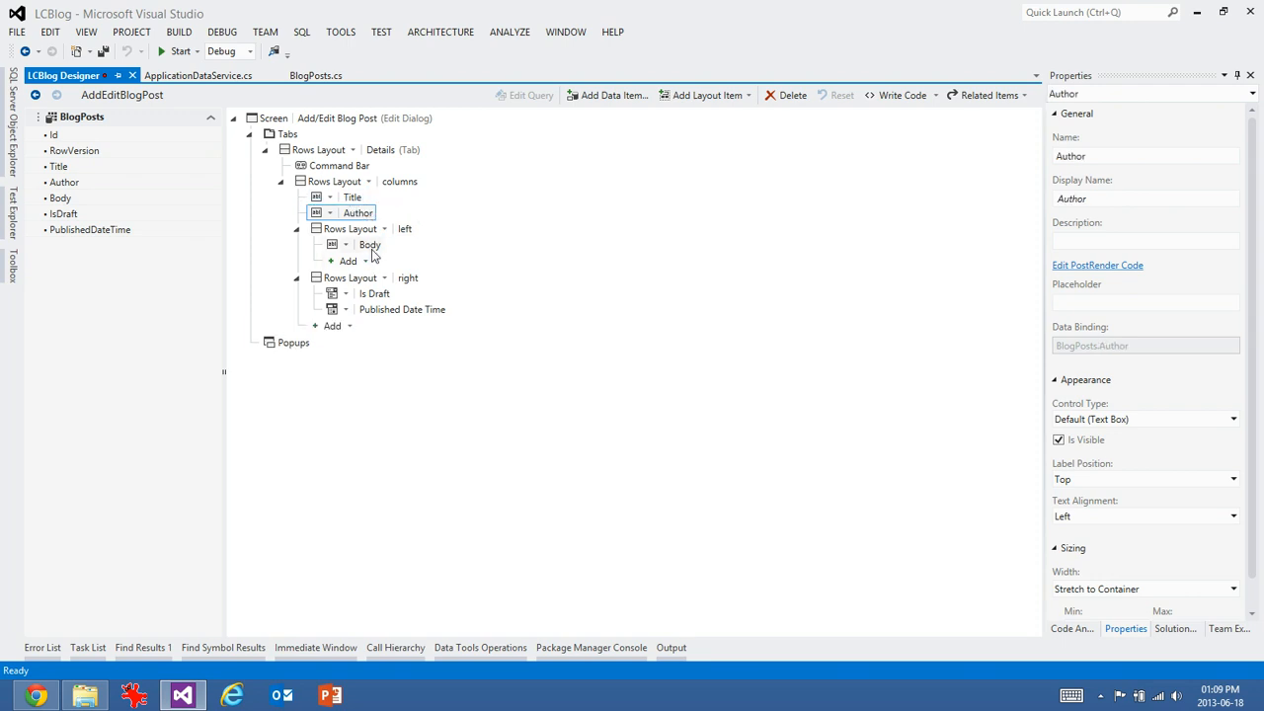
click(369, 245)
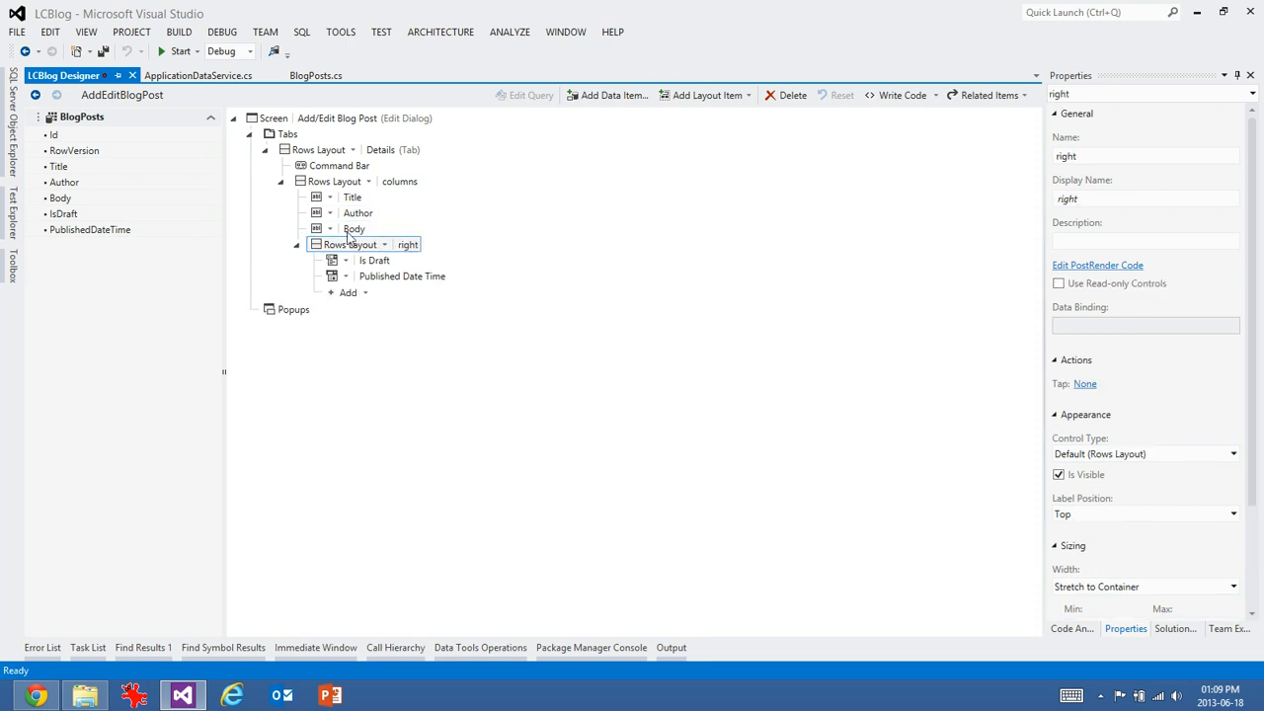
click(330, 229)
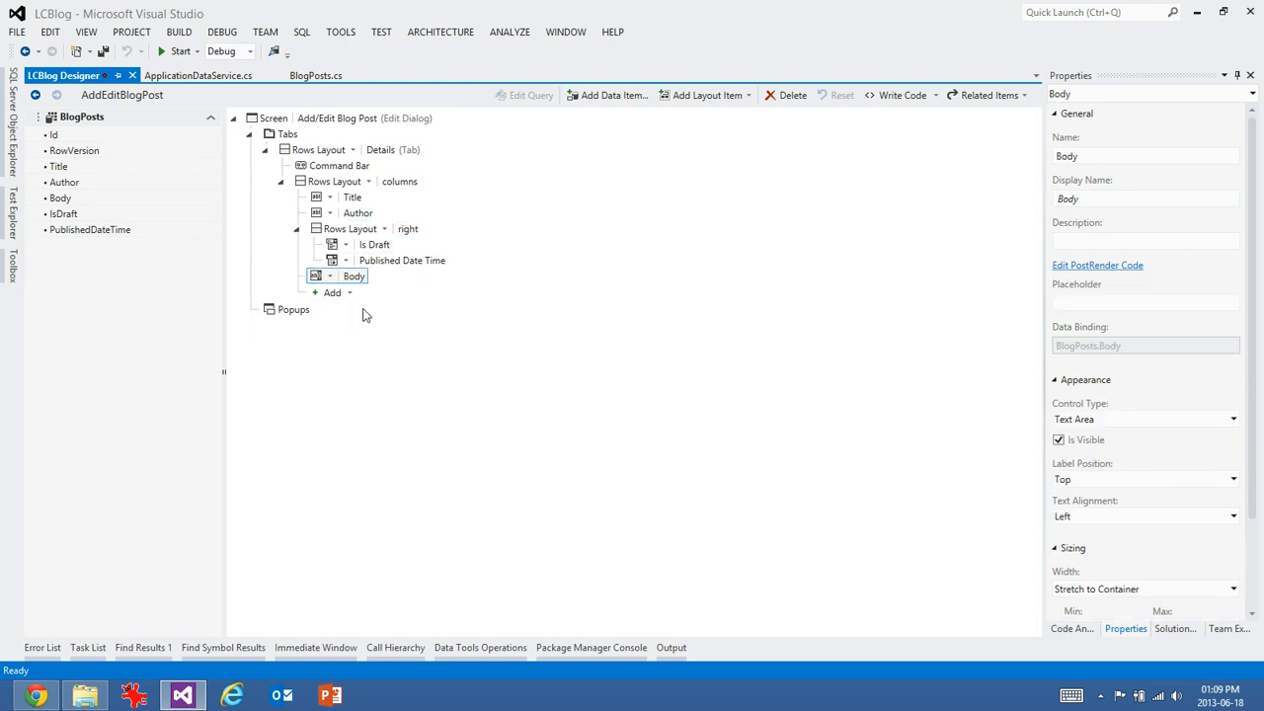
mouse_move(385, 241)
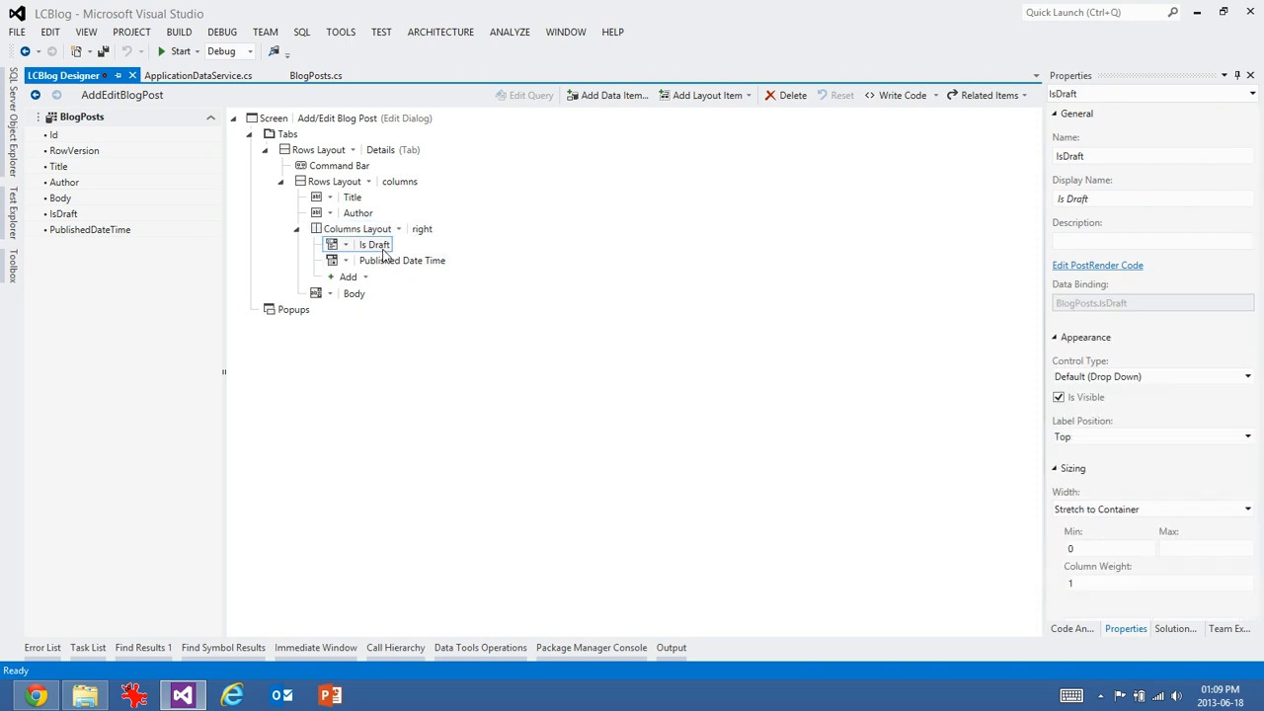
click(403, 261)
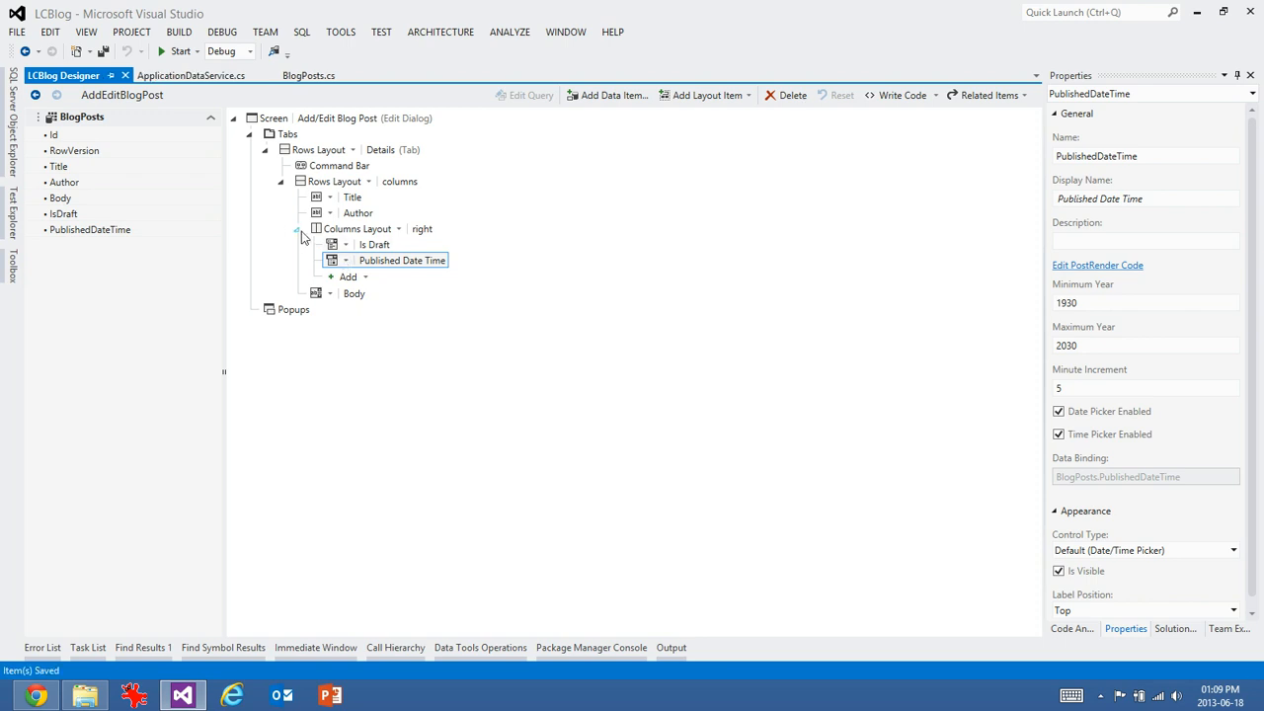
click(358, 229)
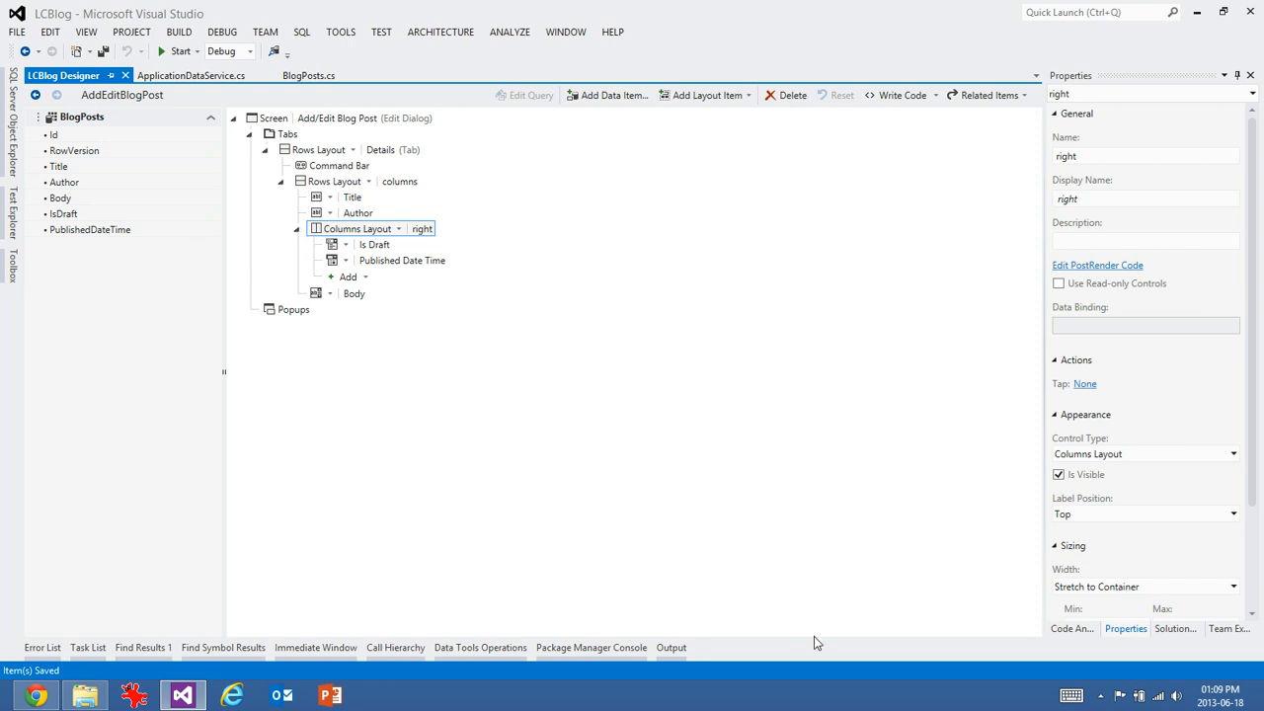
mouse_move(581, 426)
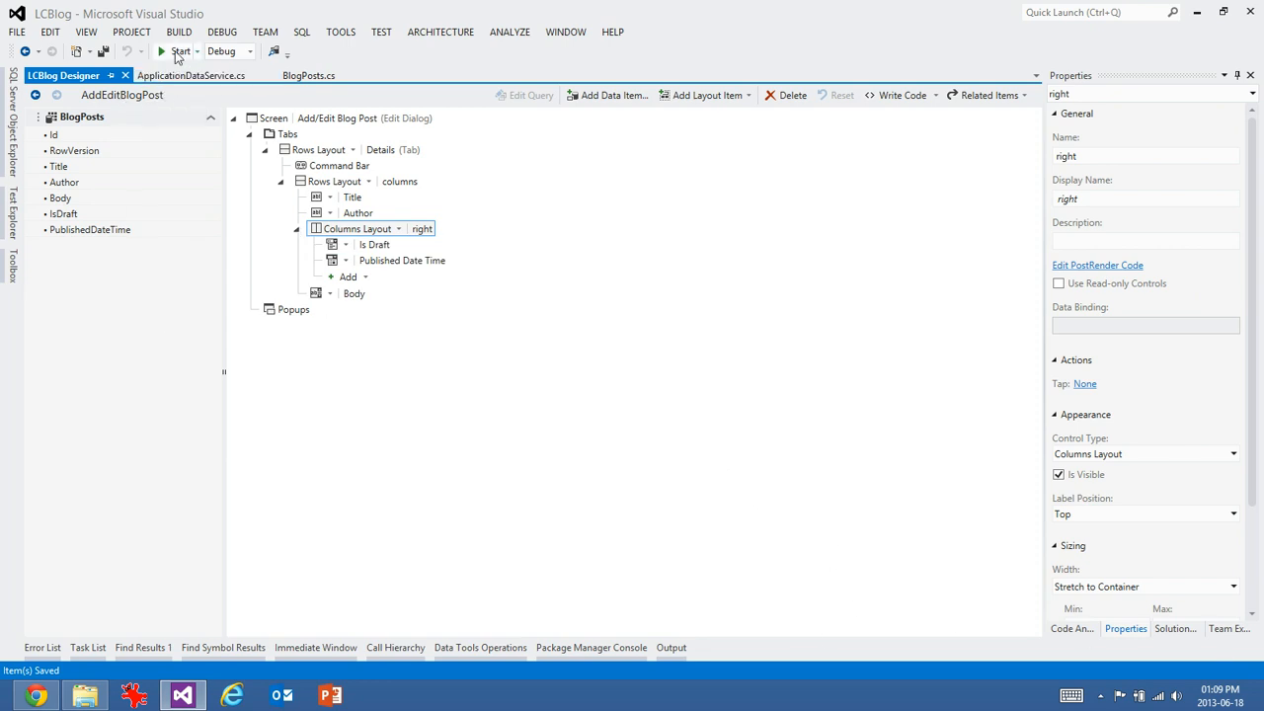
- Build and run the LCBlog HTML client in the browser
click(180, 51)
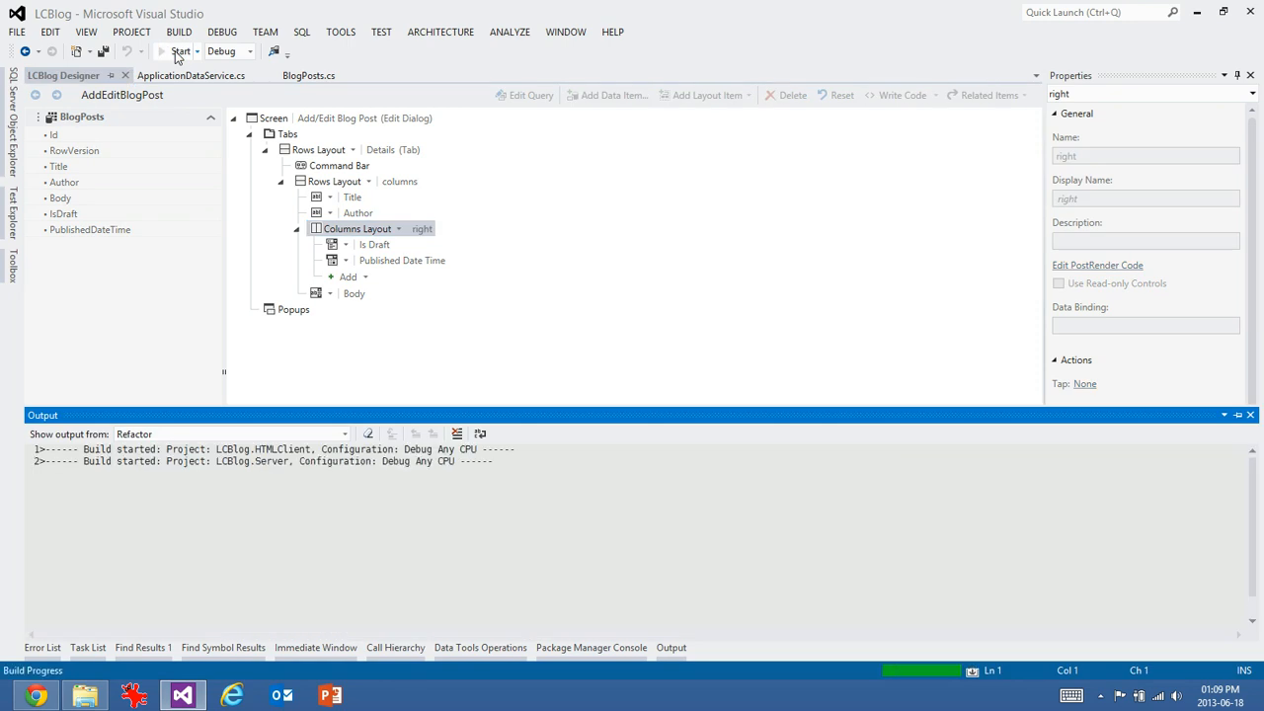
click(182, 52)
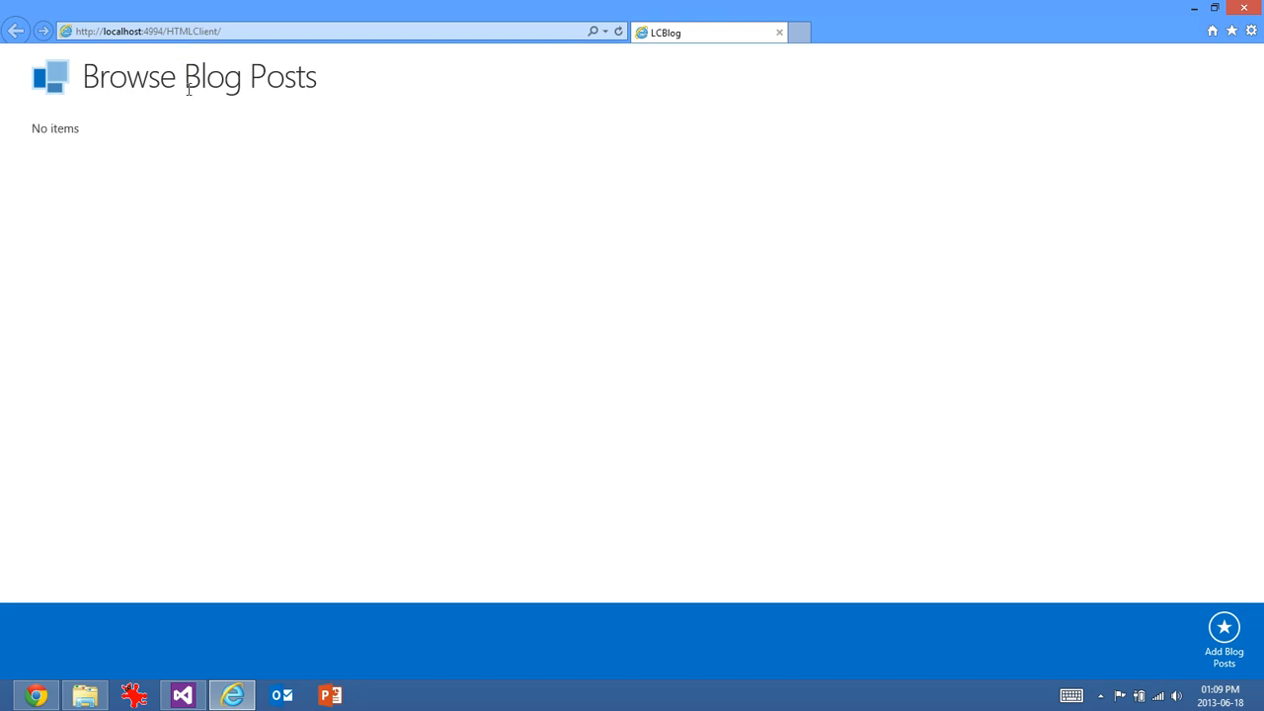
mouse_move(1225, 652)
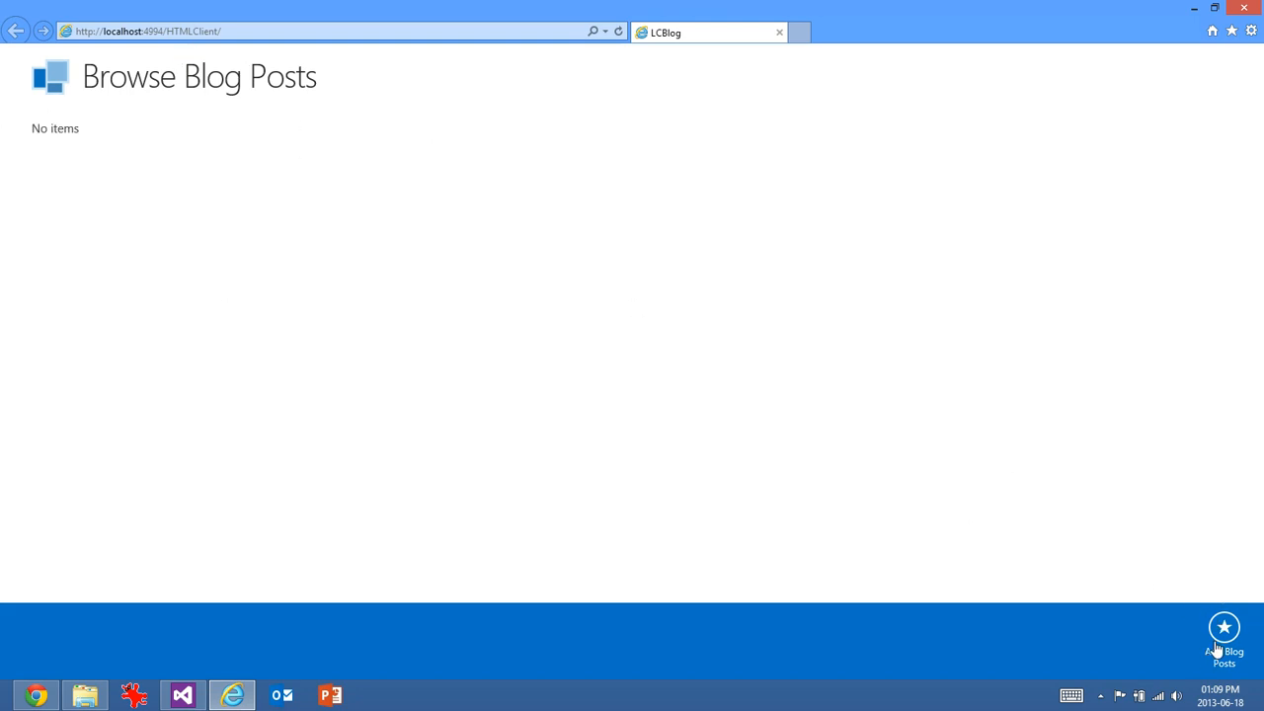
- Start a new blog post with Title First, Author Robert and Draft status, and try saving it
click(1225, 636)
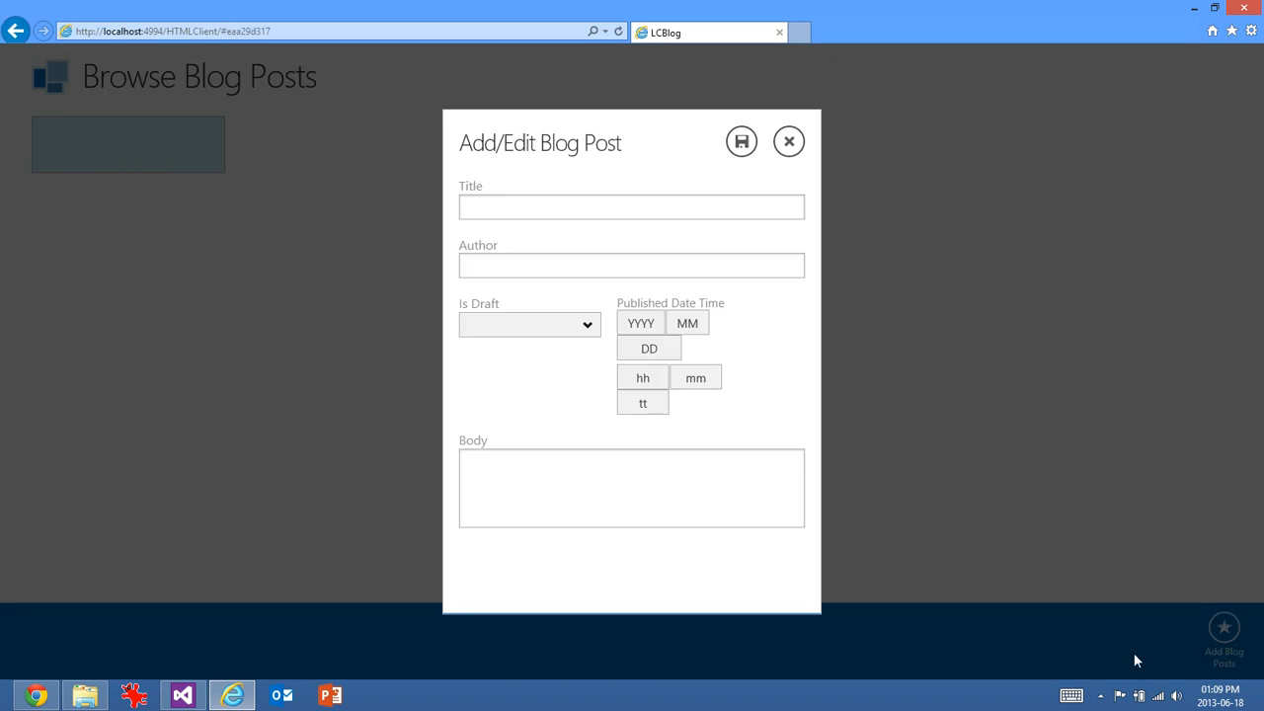
mouse_move(583, 227)
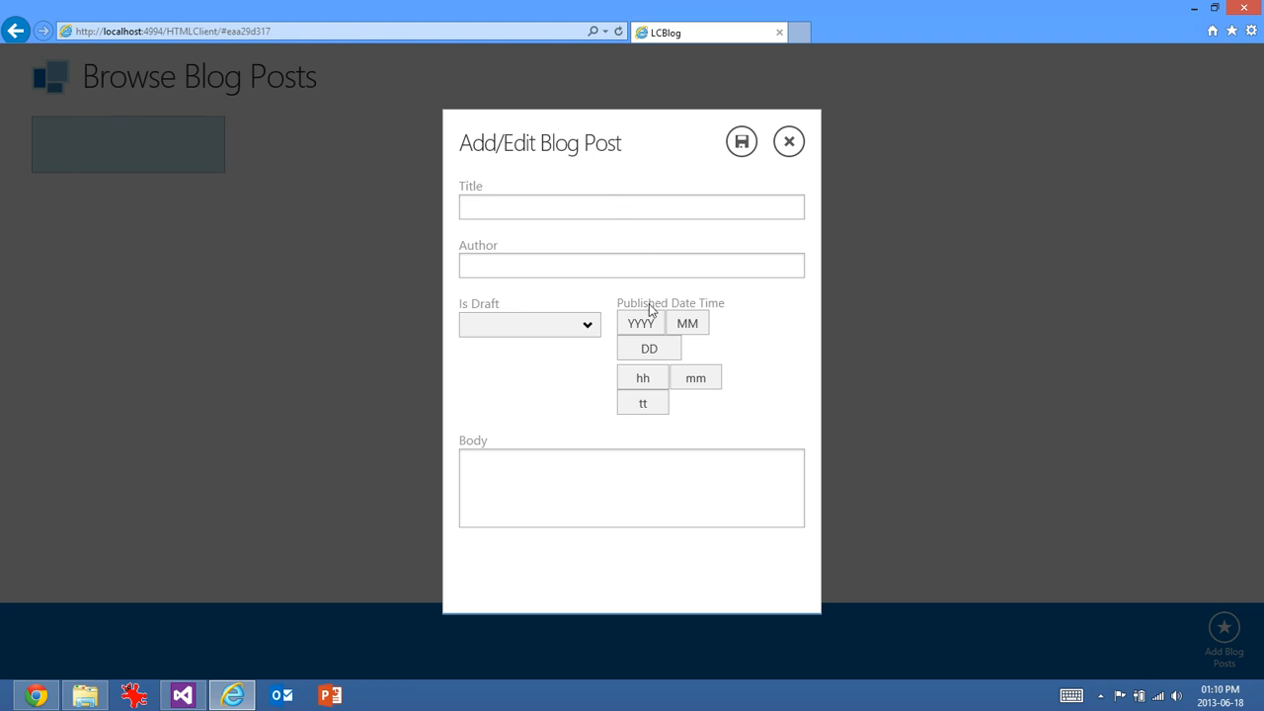
click(632, 486)
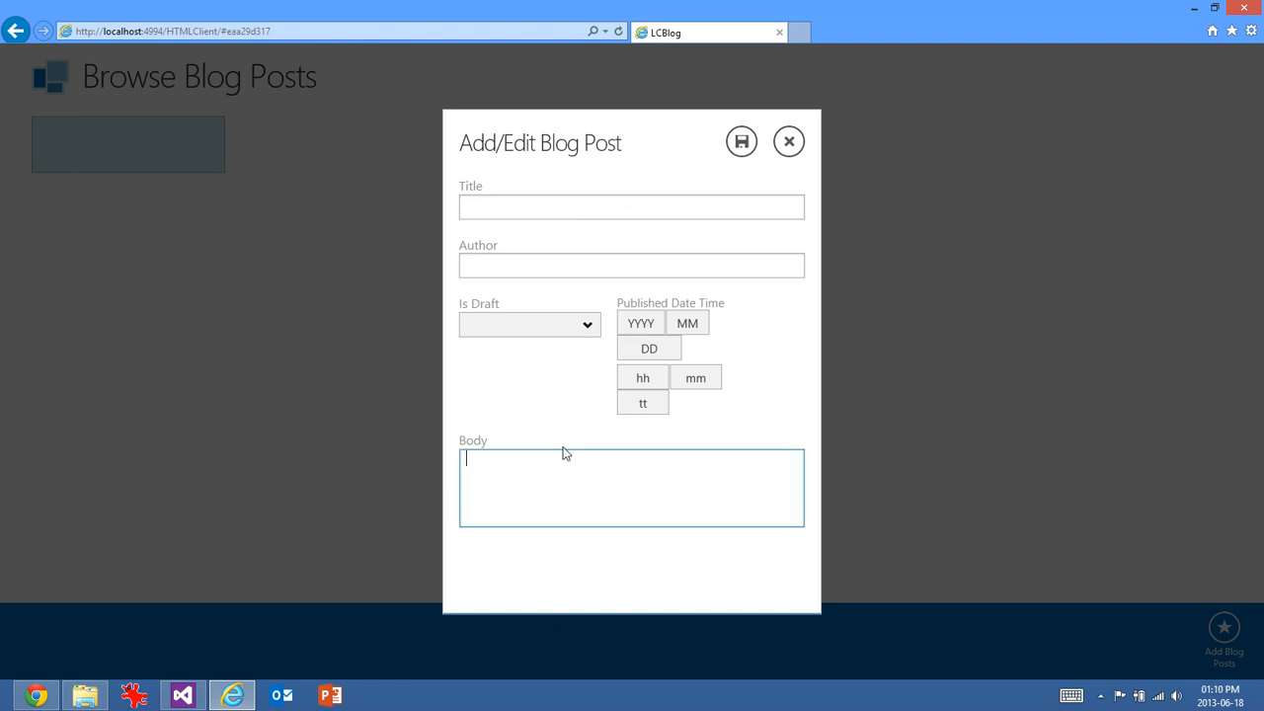
text(Fir)
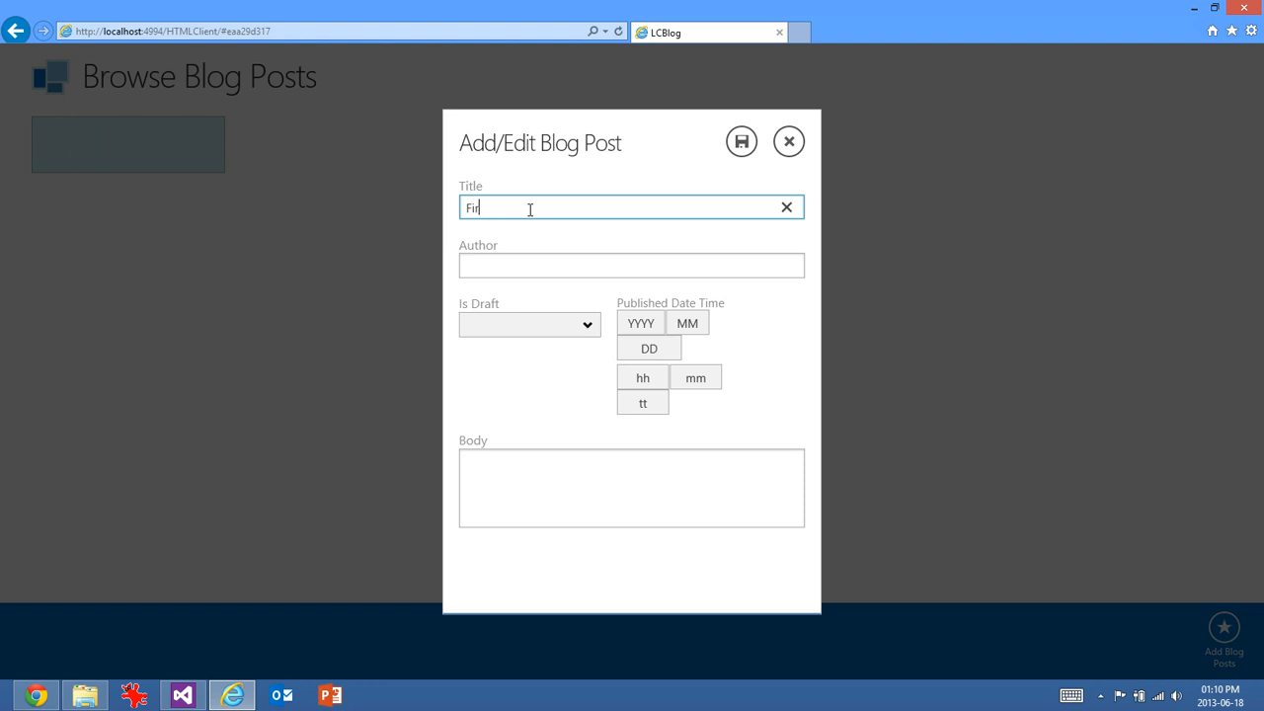
text(R)
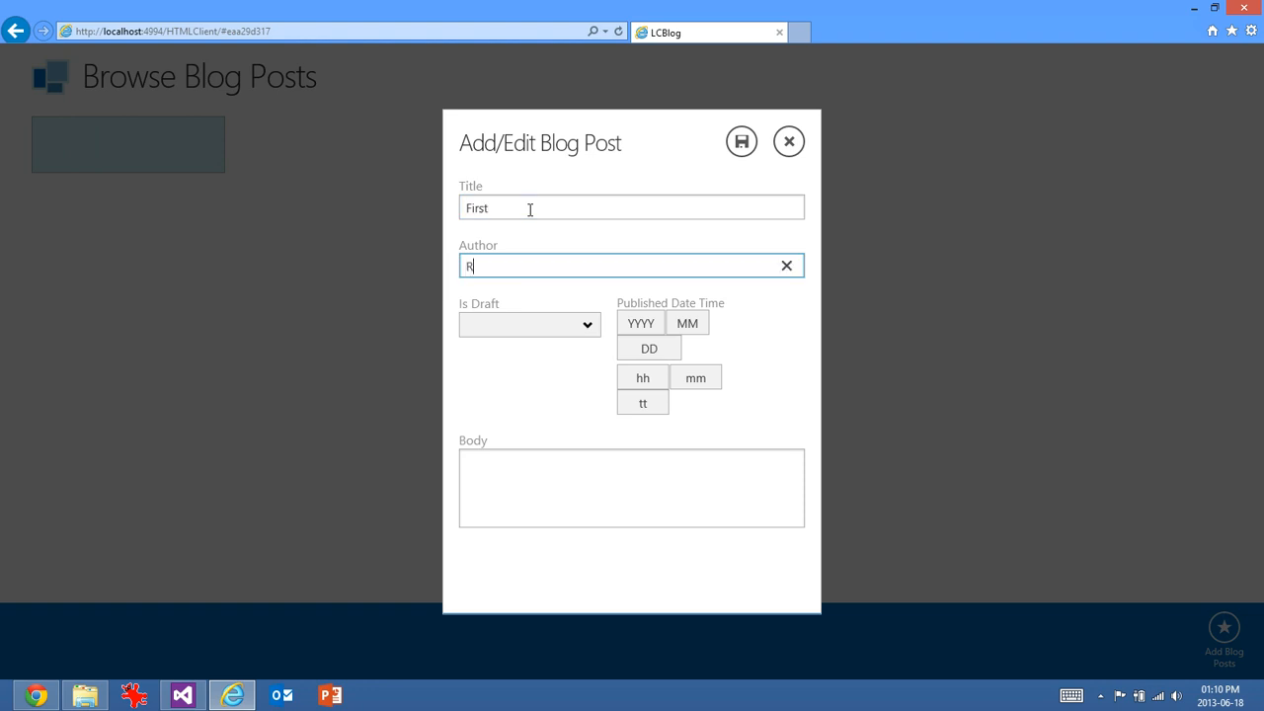
click(530, 324)
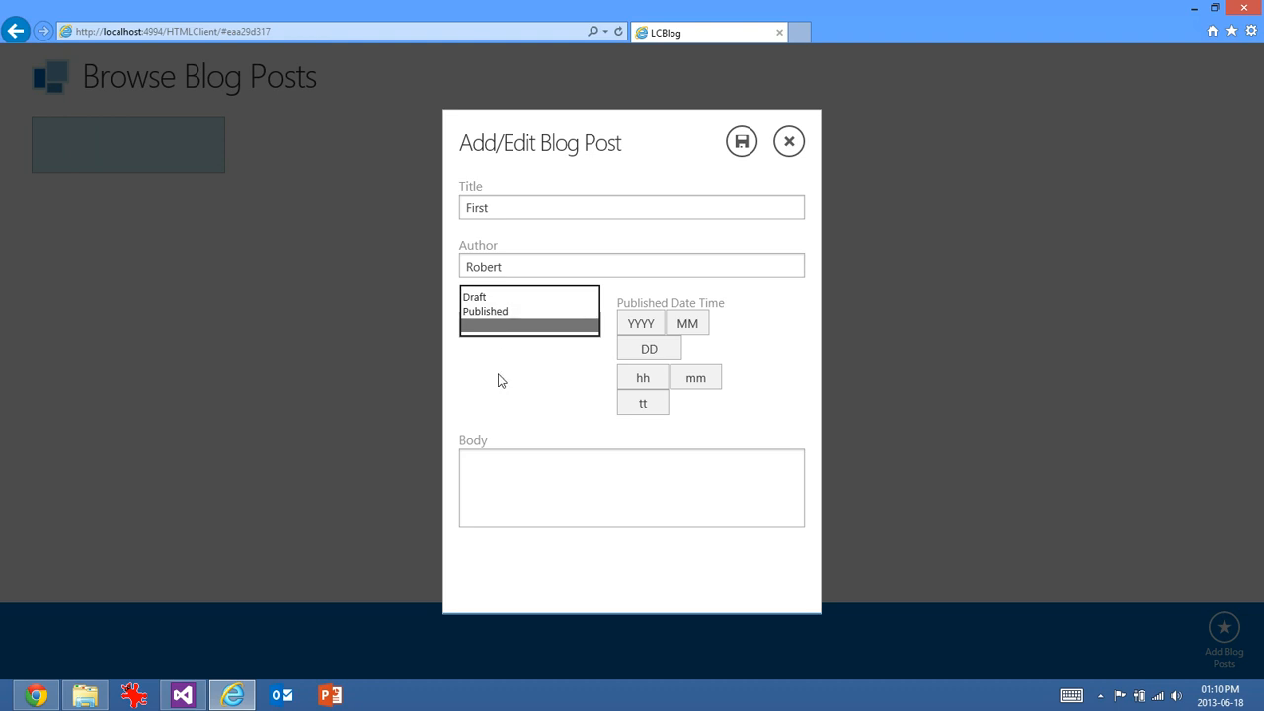
click(741, 143)
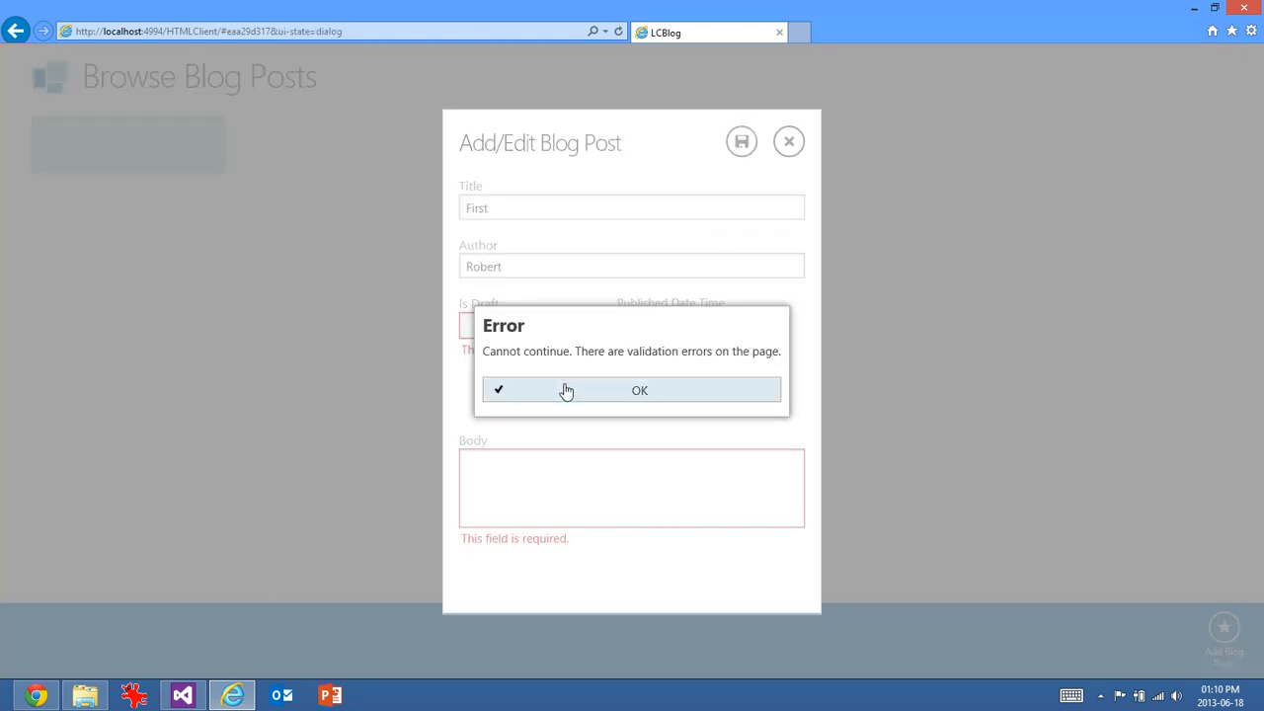
- Dismiss the validation error and enter Hello as the post Body
click(640, 391)
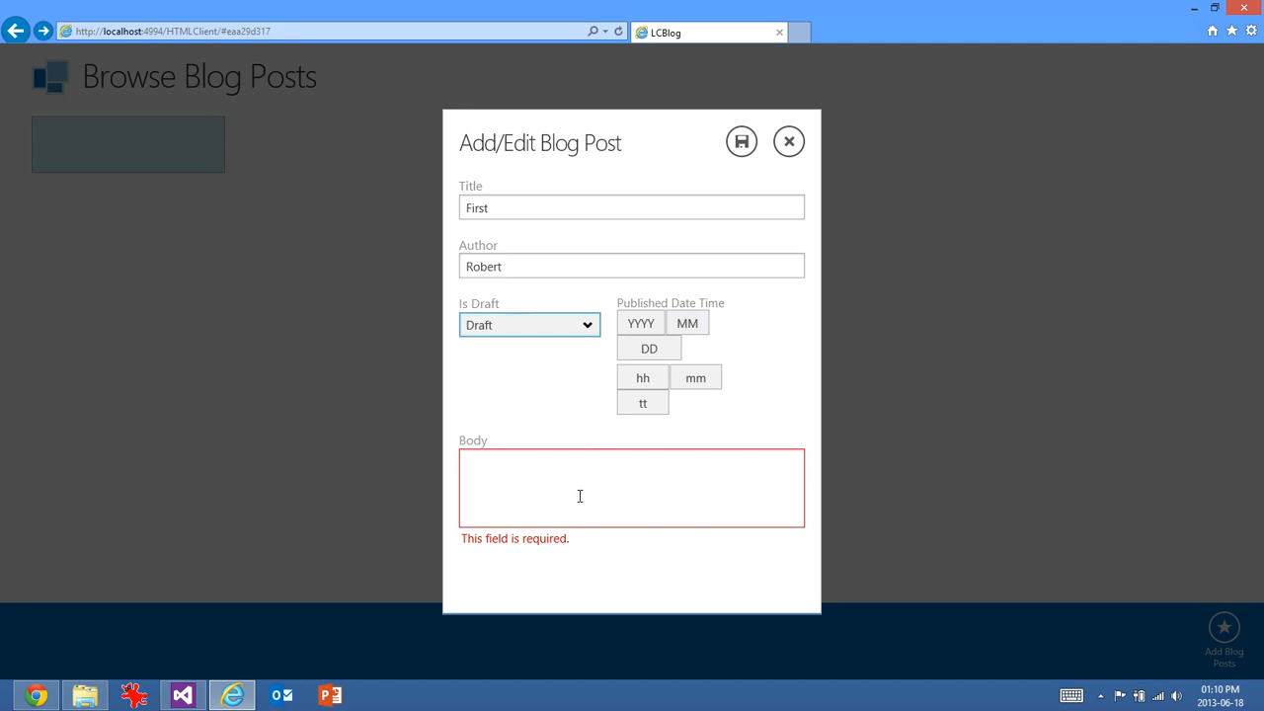
text(H)
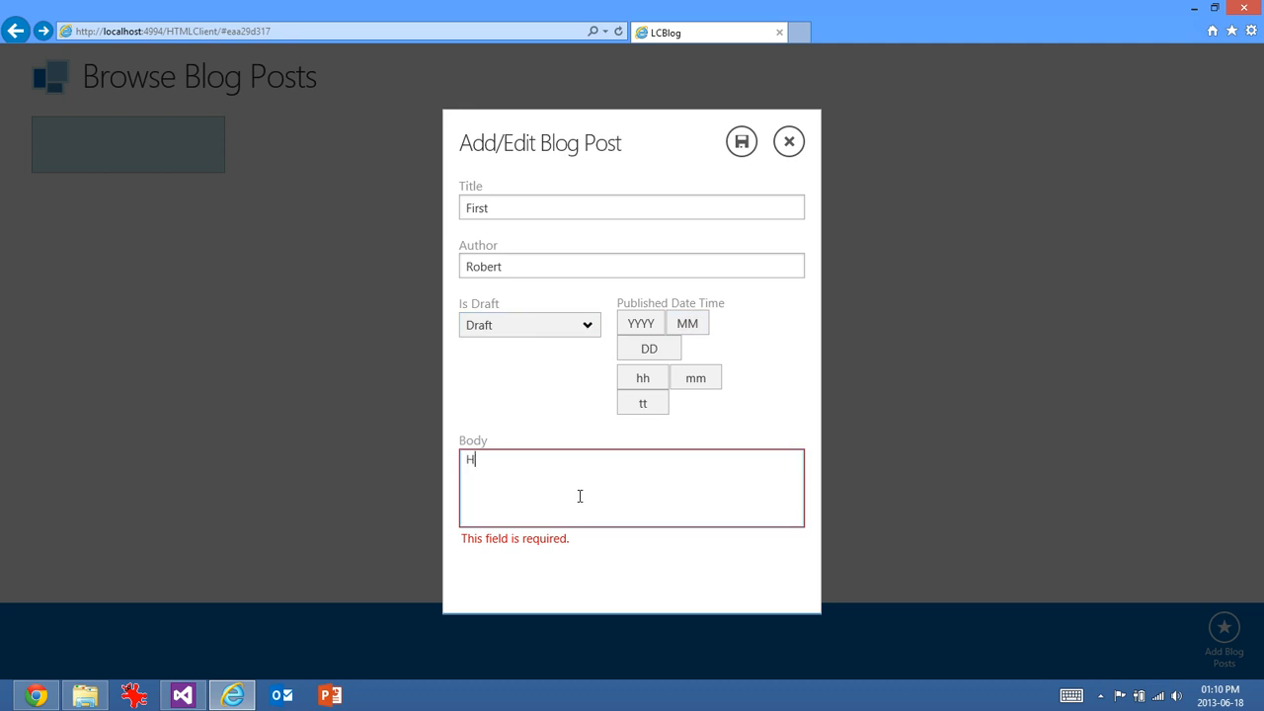
text(ello)
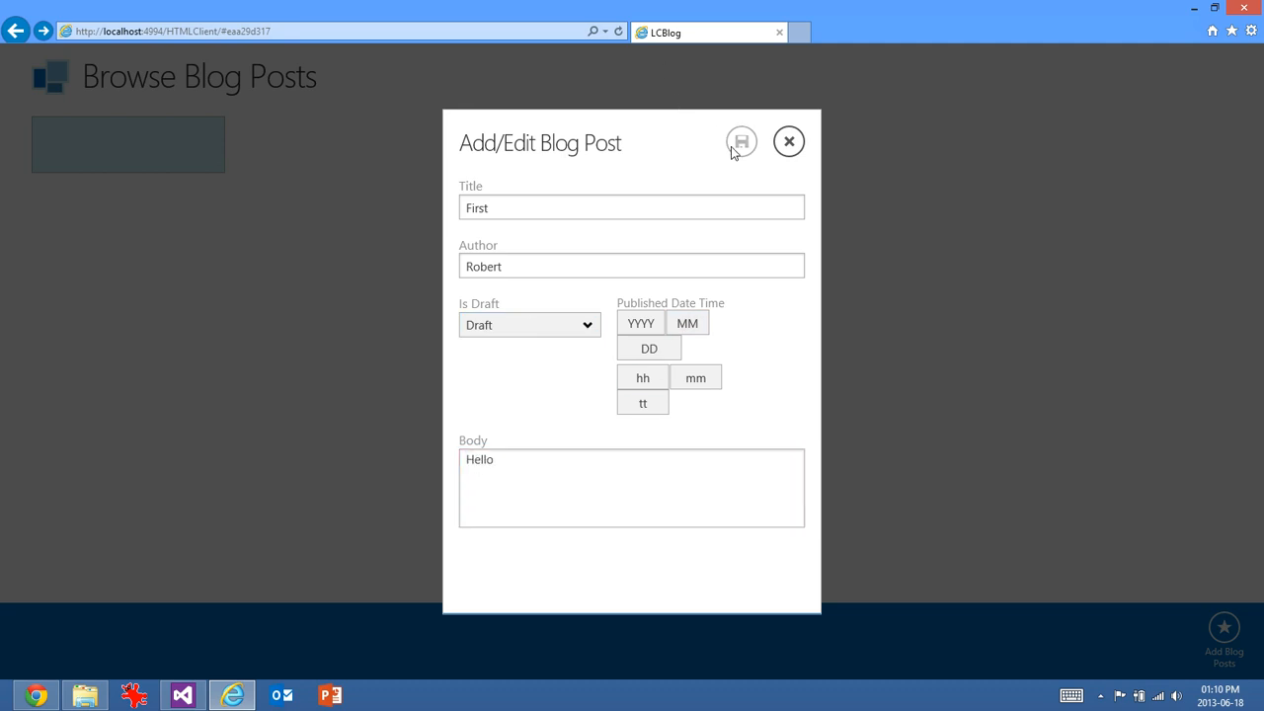
- Save the First post so it appears as a Draft tile on Browse Blog Posts
click(740, 143)
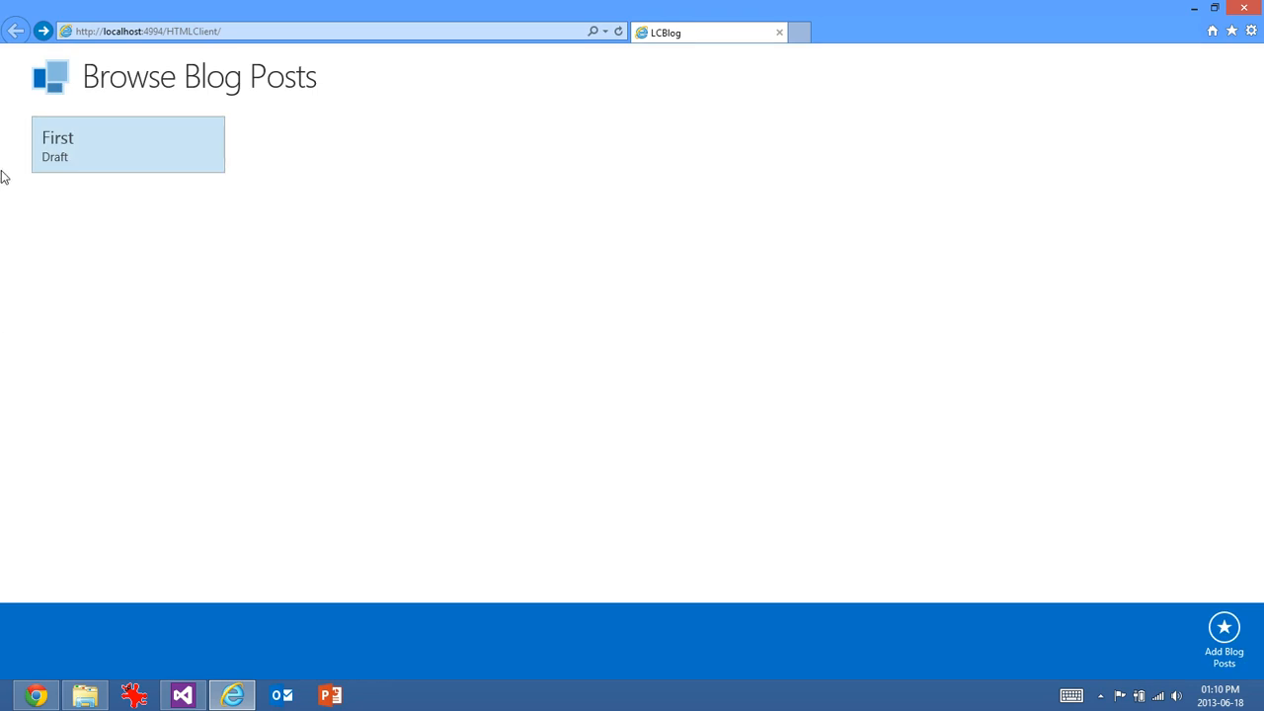
mouse_move(165, 166)
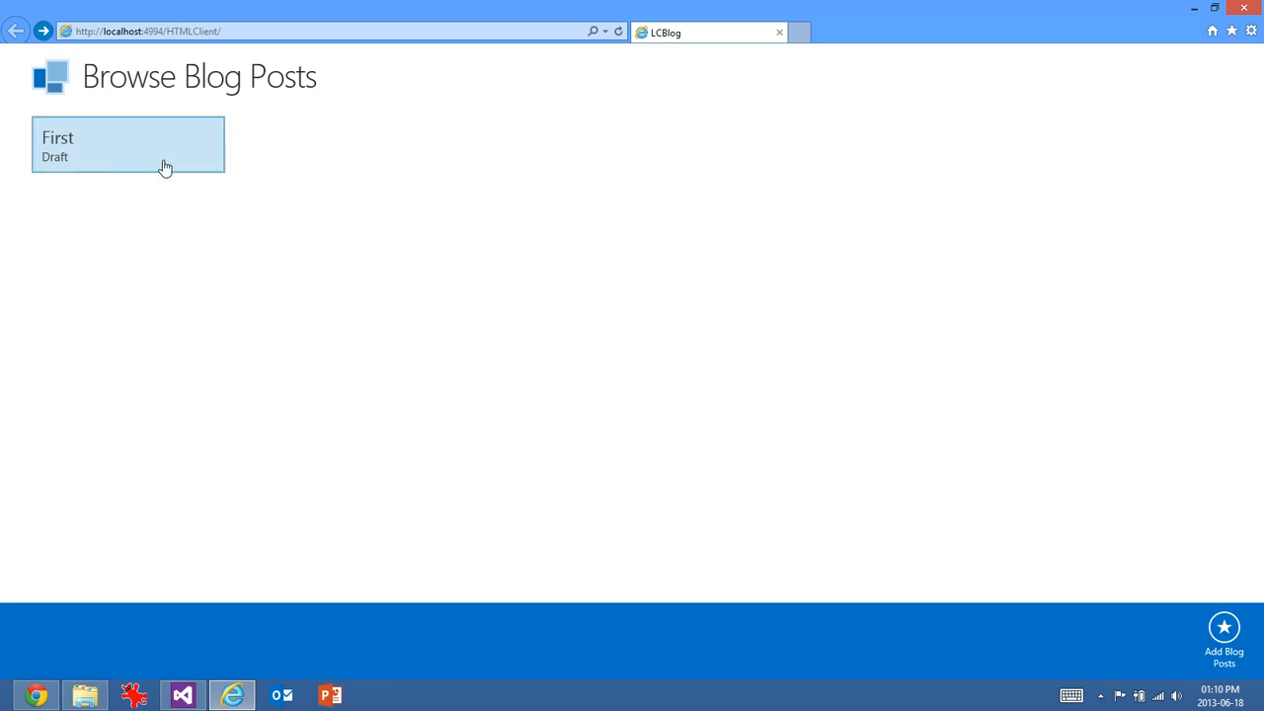
mouse_move(553, 389)
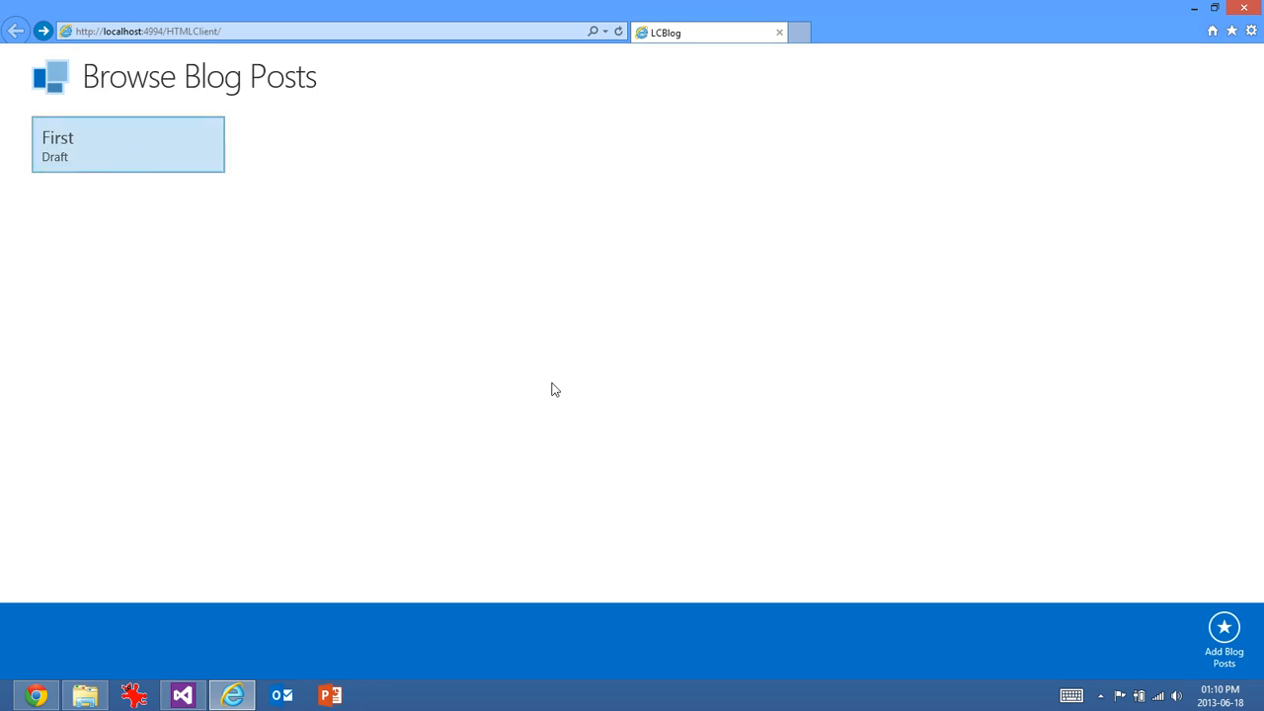
mouse_move(1225, 629)
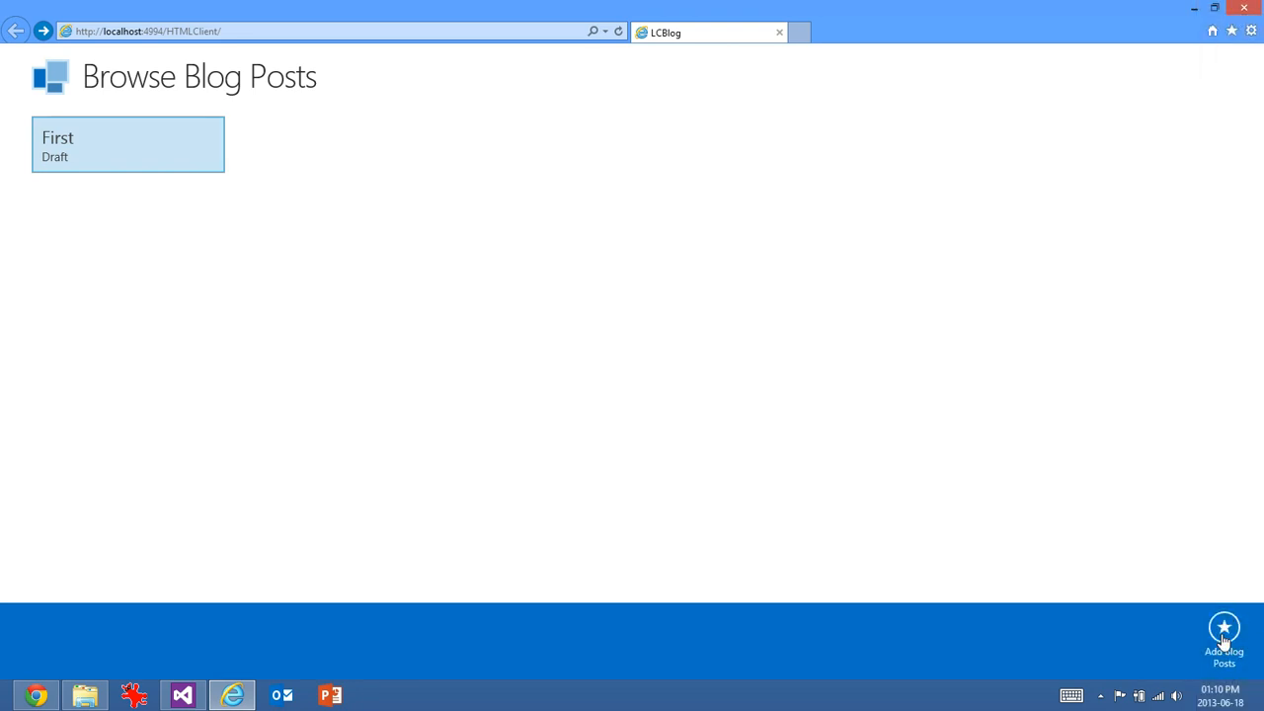
mouse_move(779, 31)
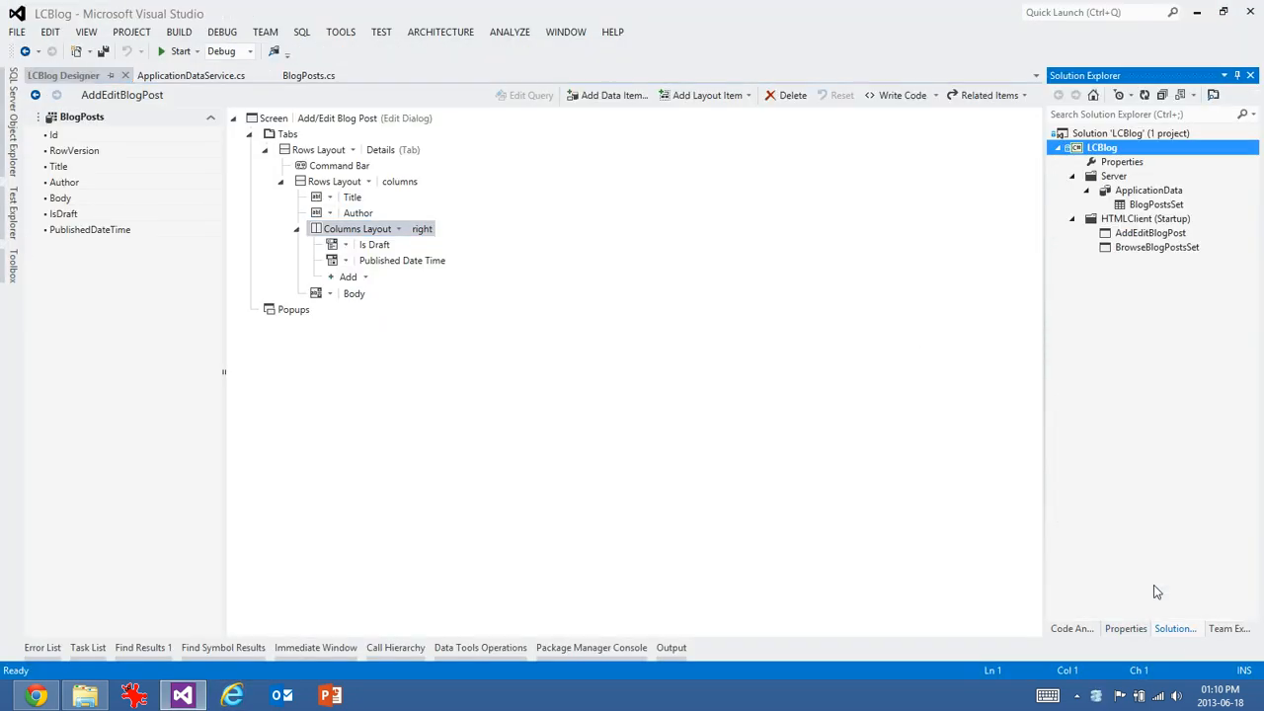
- Give the Add Blog Posts command on BrowseBlogPostsSet the Add icon
click(1157, 247)
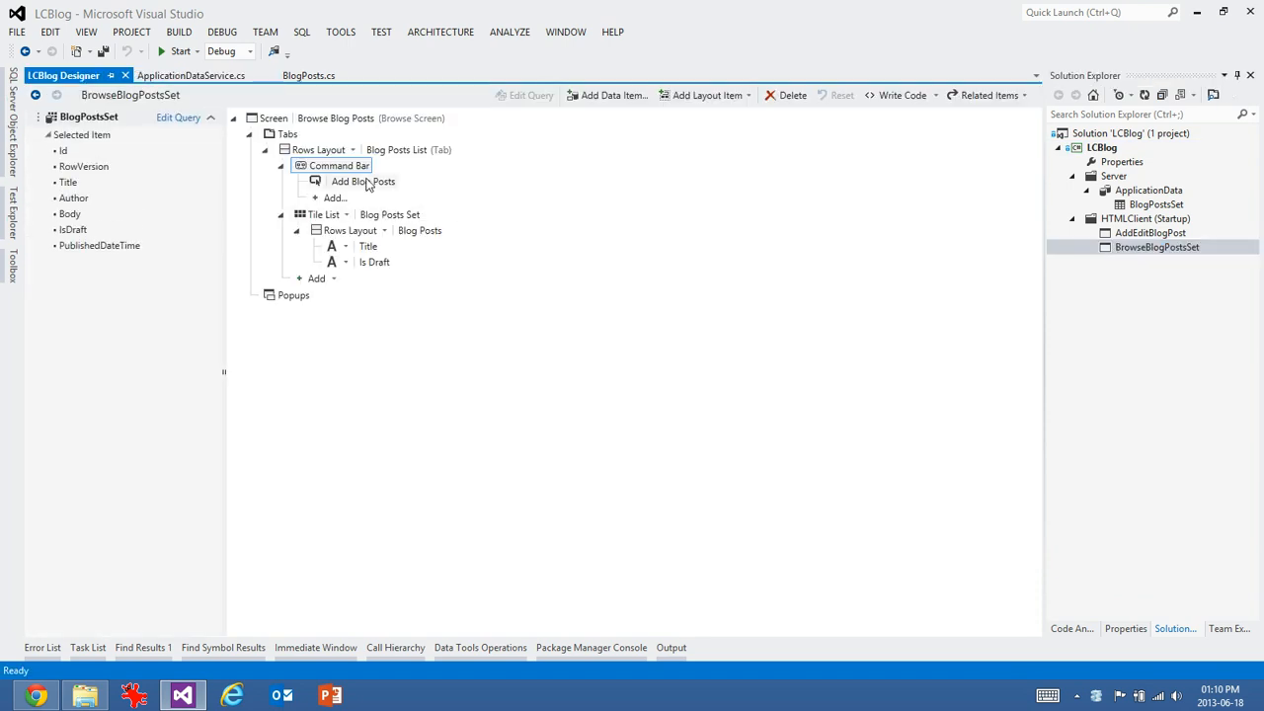
click(363, 182)
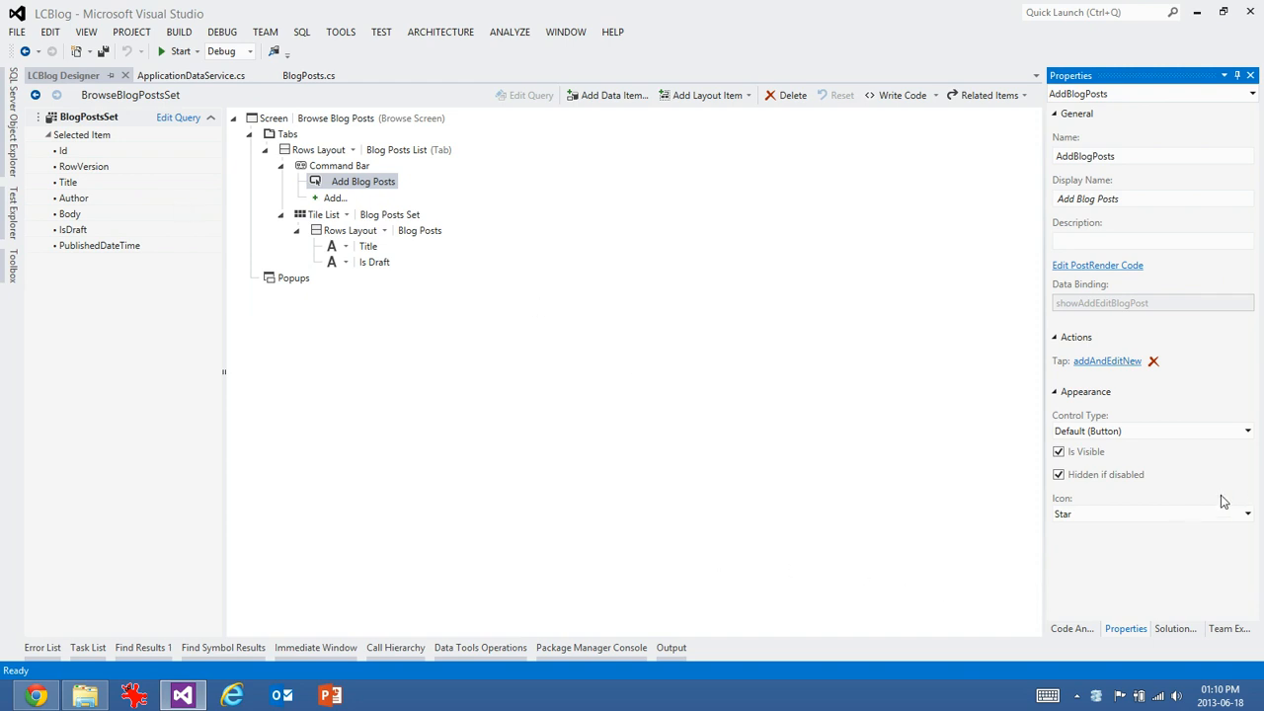
click(1248, 514)
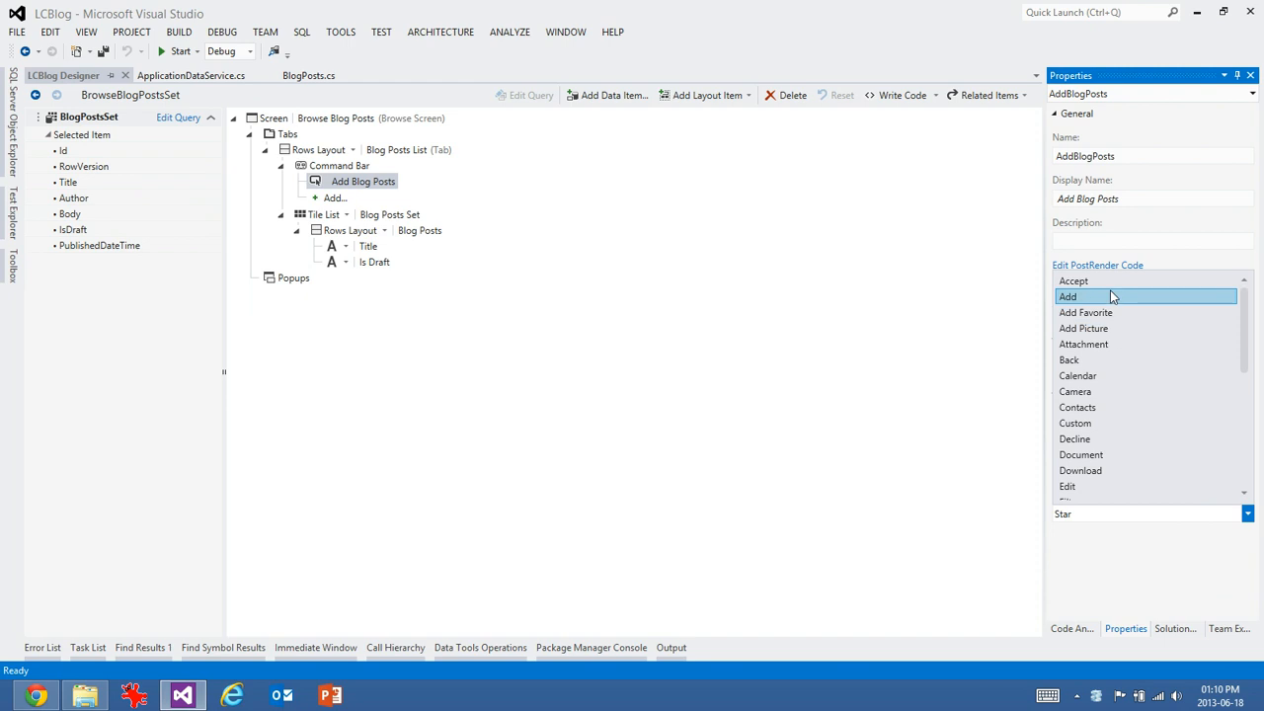
click(1068, 296)
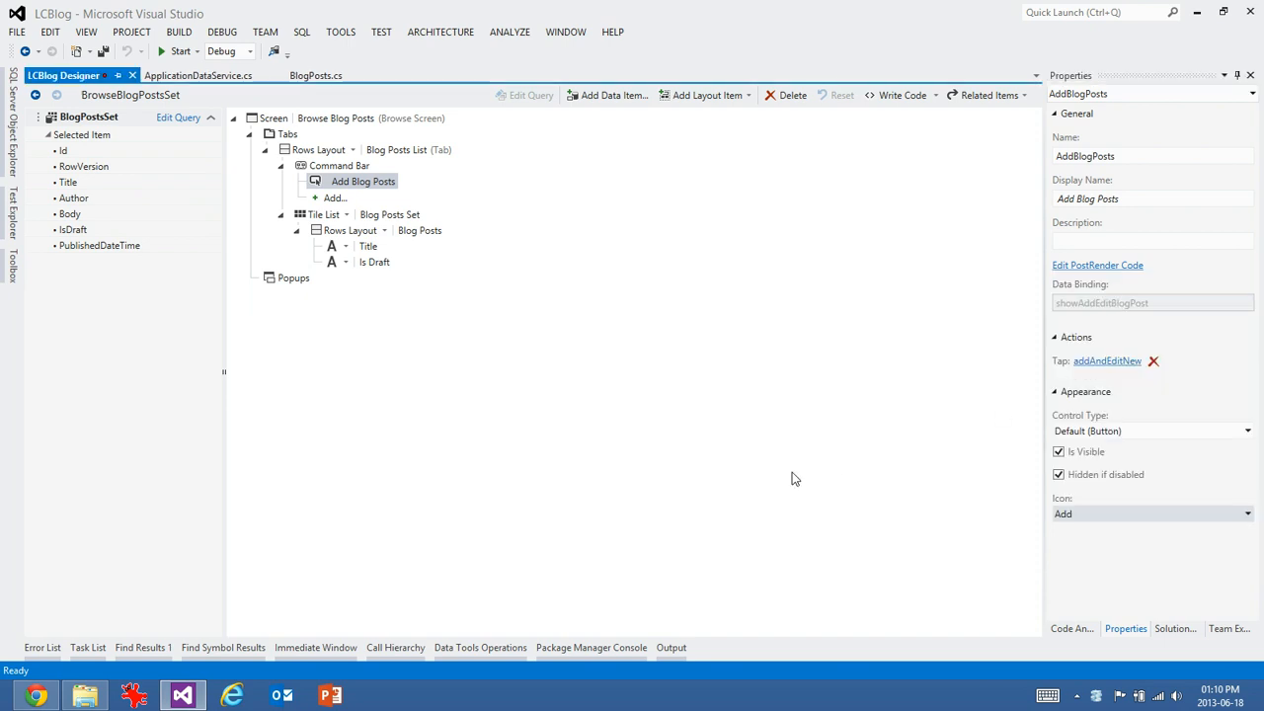
mouse_move(431, 293)
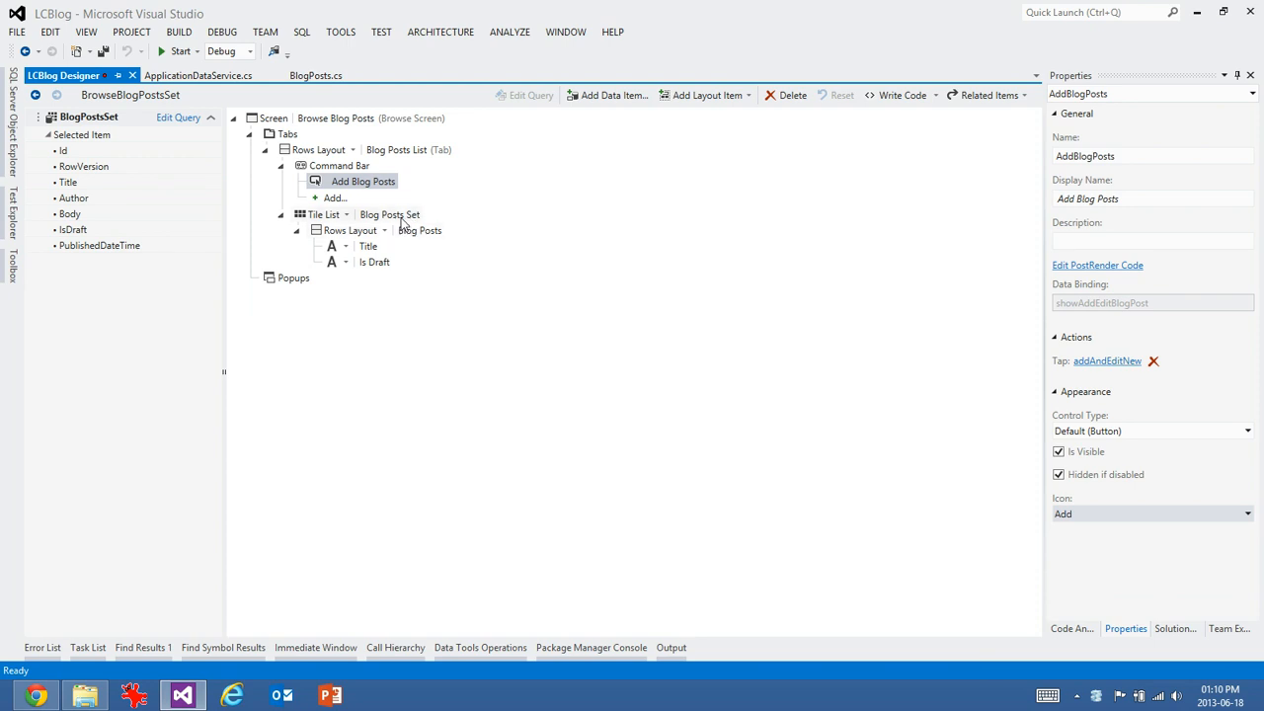
- Set the Tile List Item Tap action to editSelected (Add/Edit Blog Post) and save
click(324, 198)
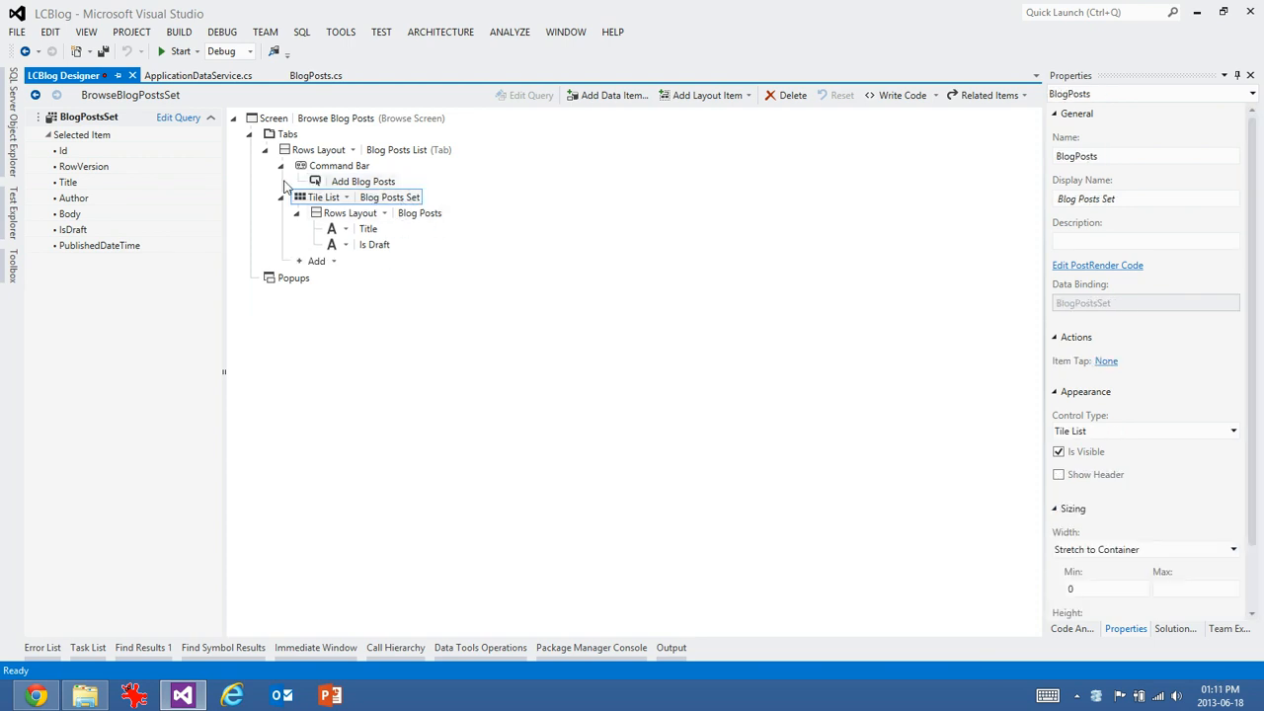
click(1106, 360)
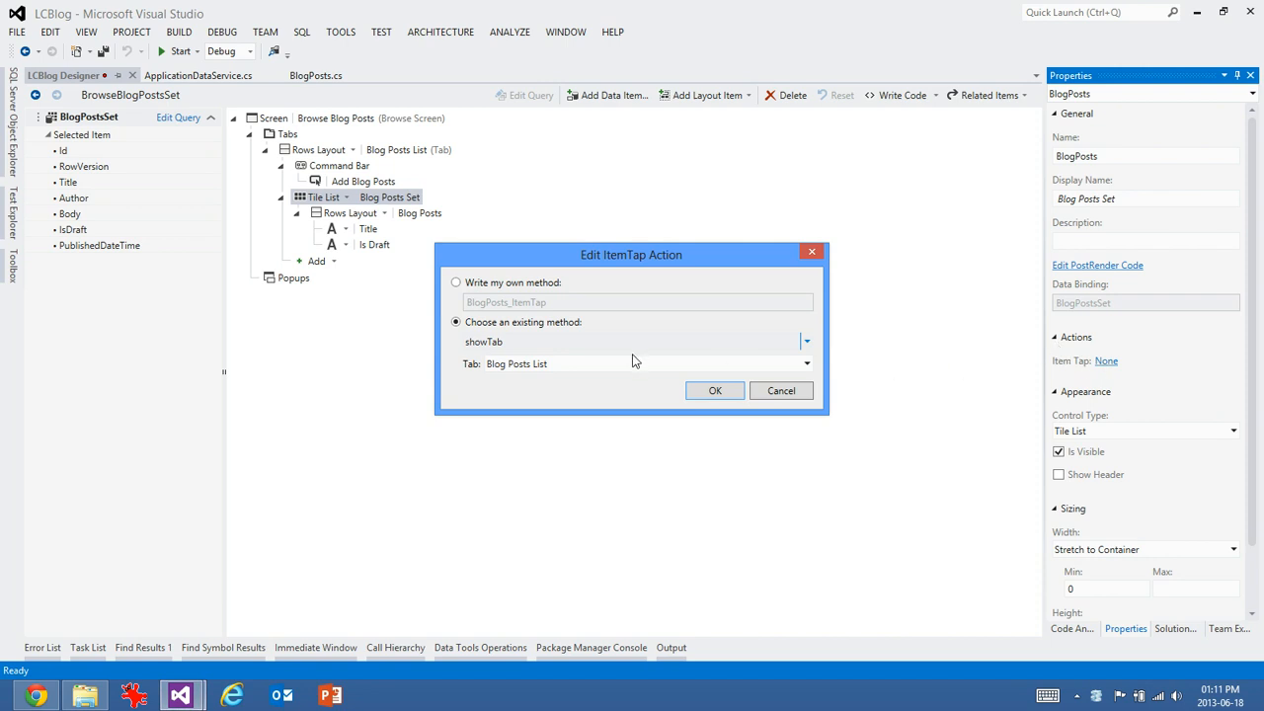
click(806, 340)
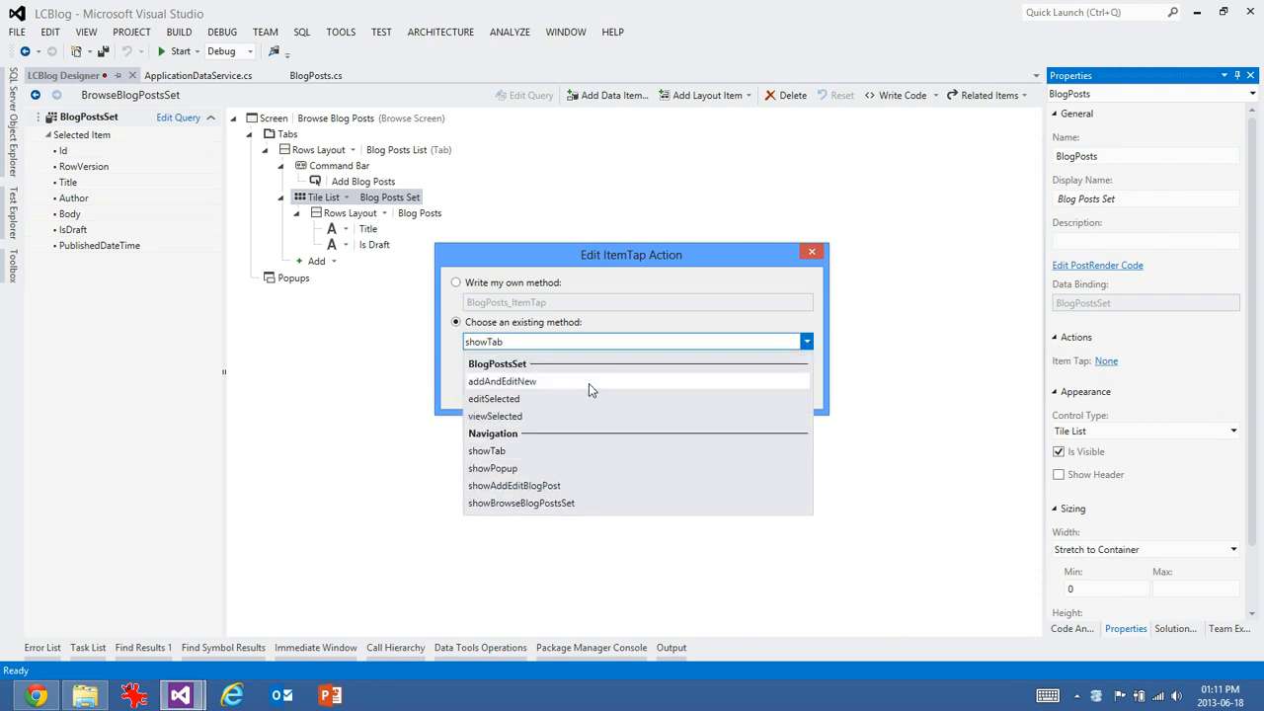
mouse_move(583, 399)
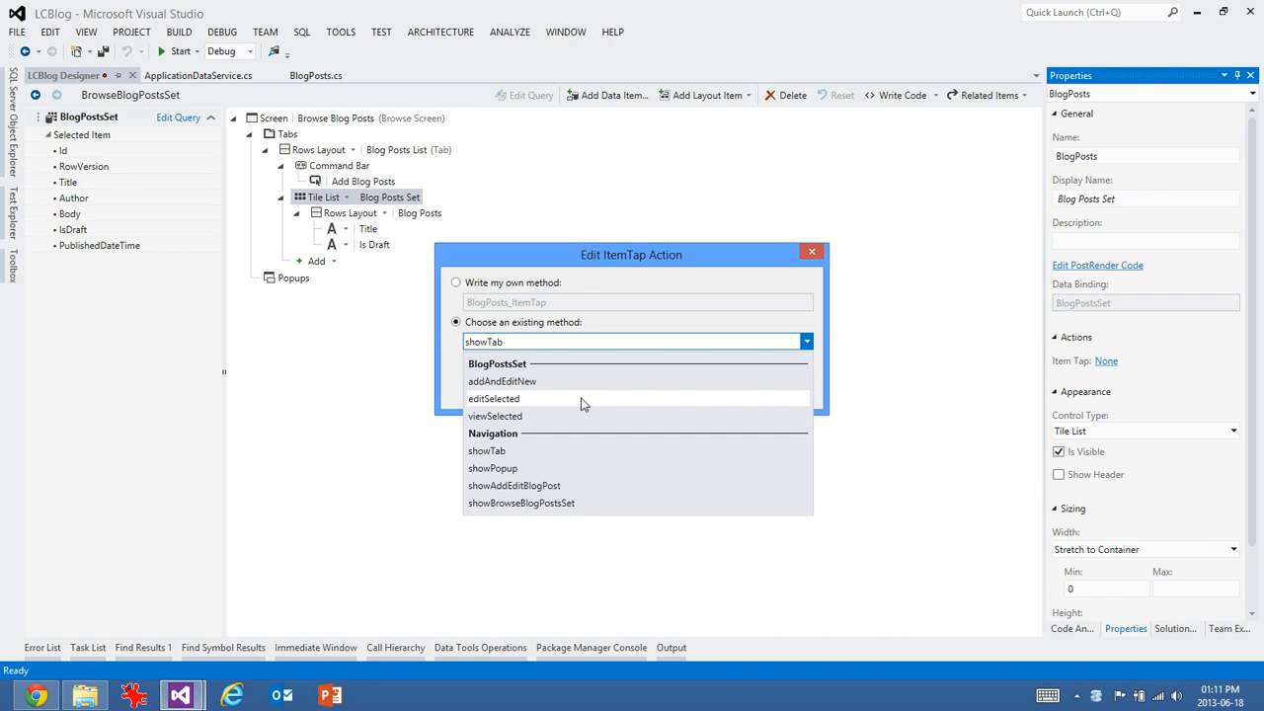
click(494, 399)
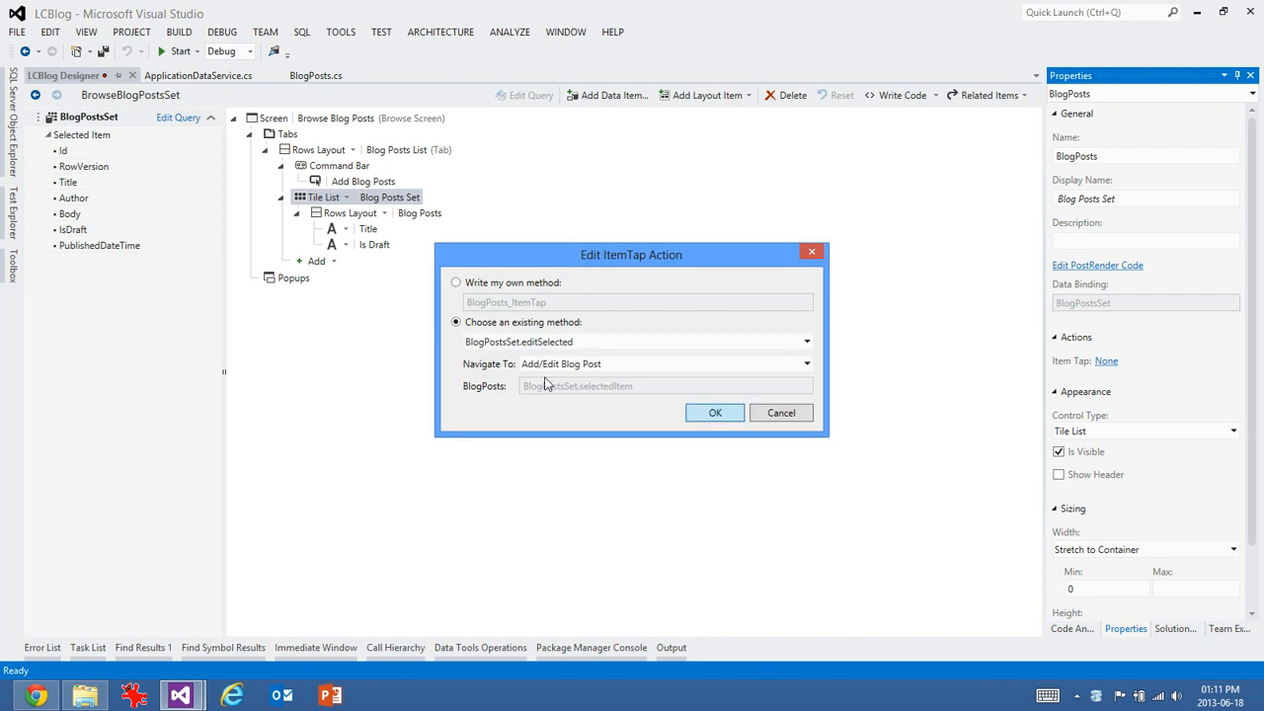
click(715, 413)
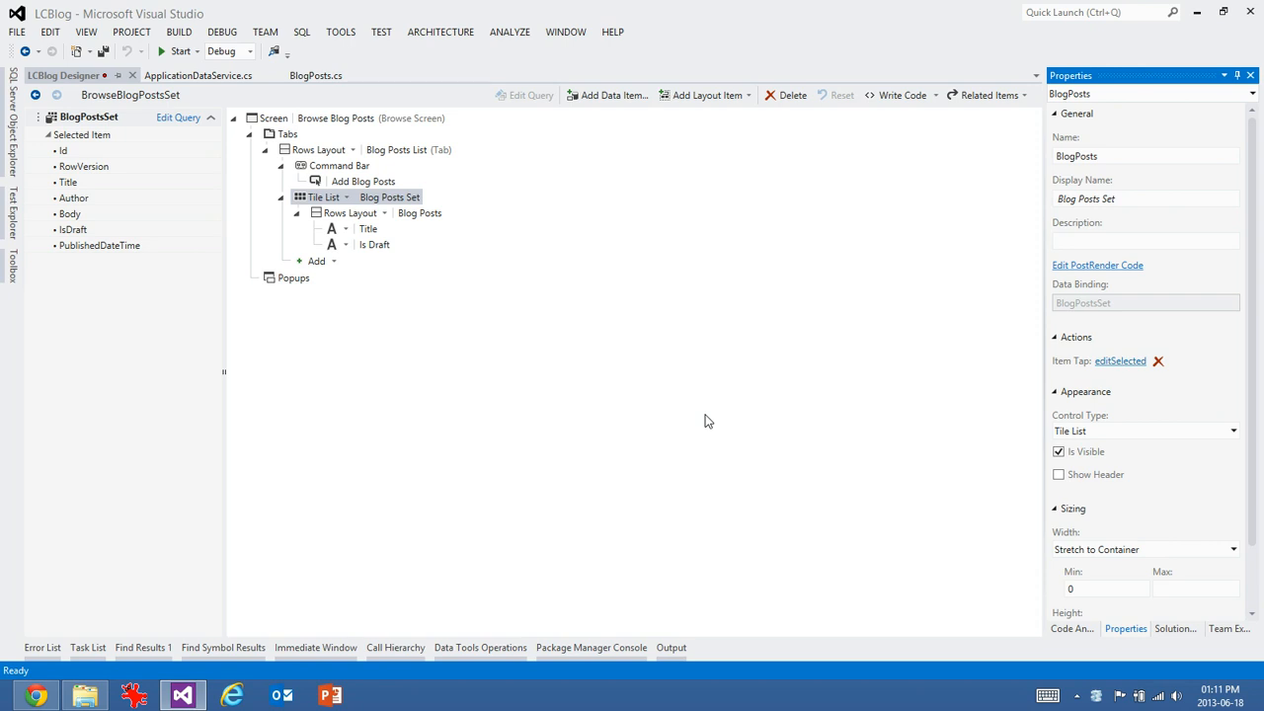
key(ctrl+s)
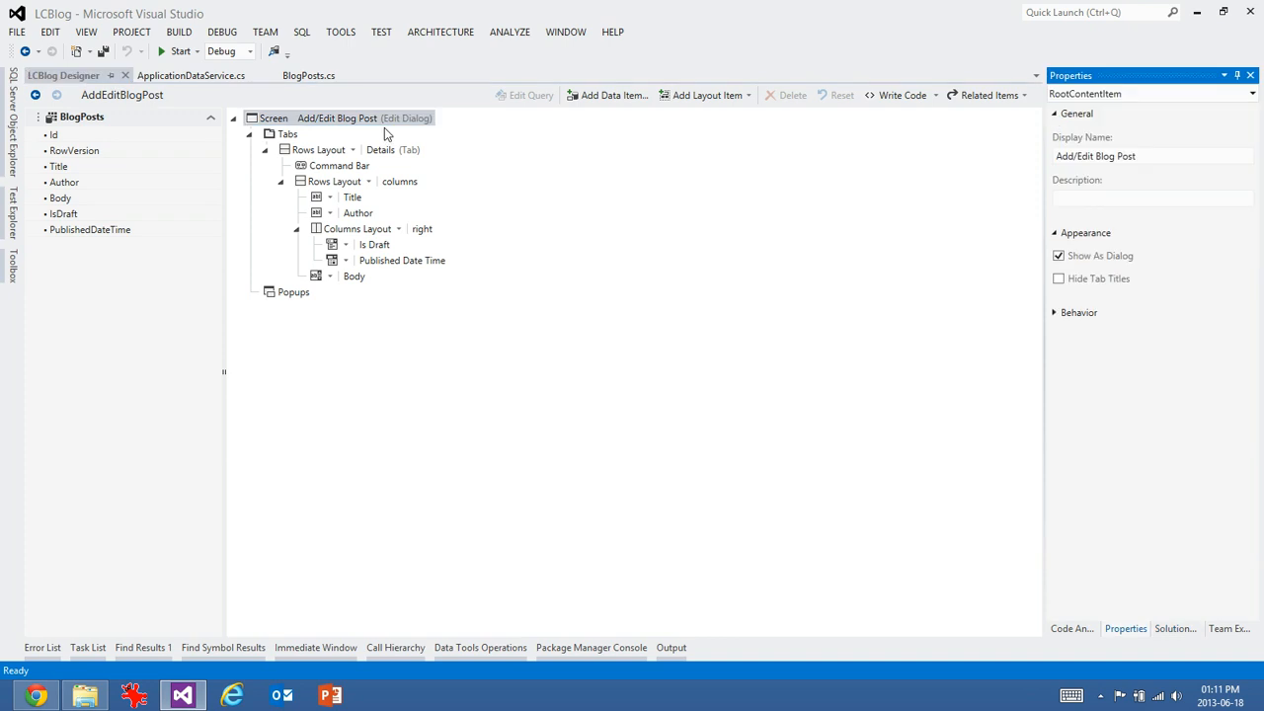
mouse_move(1098, 255)
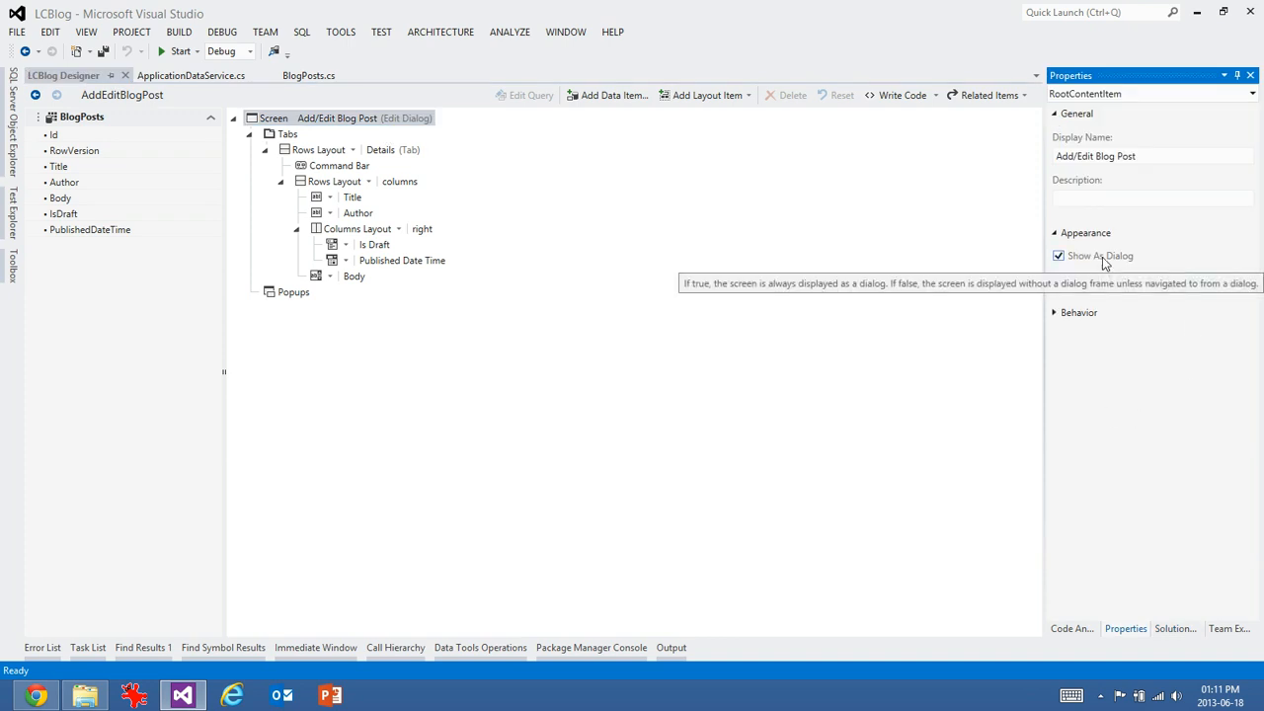
- Stop showing Add/Edit Blog Post as a dialog and make the Body field stretch to fill height
click(1058, 255)
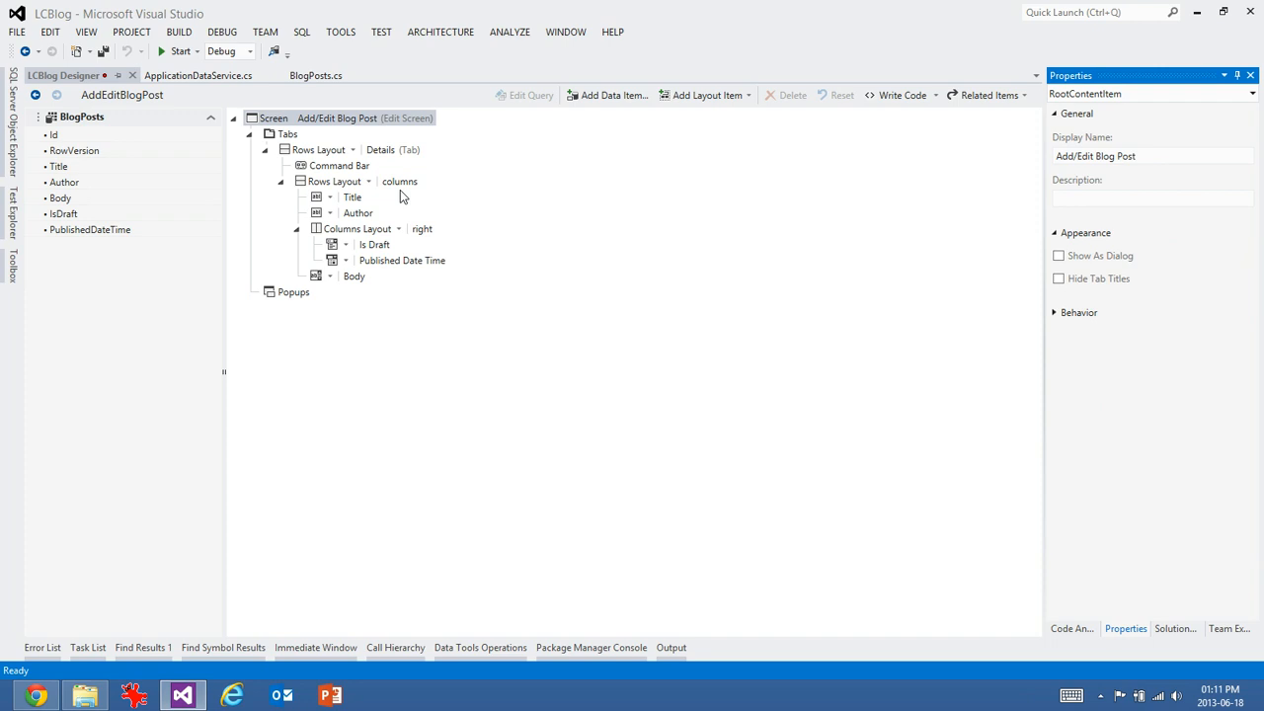
click(353, 277)
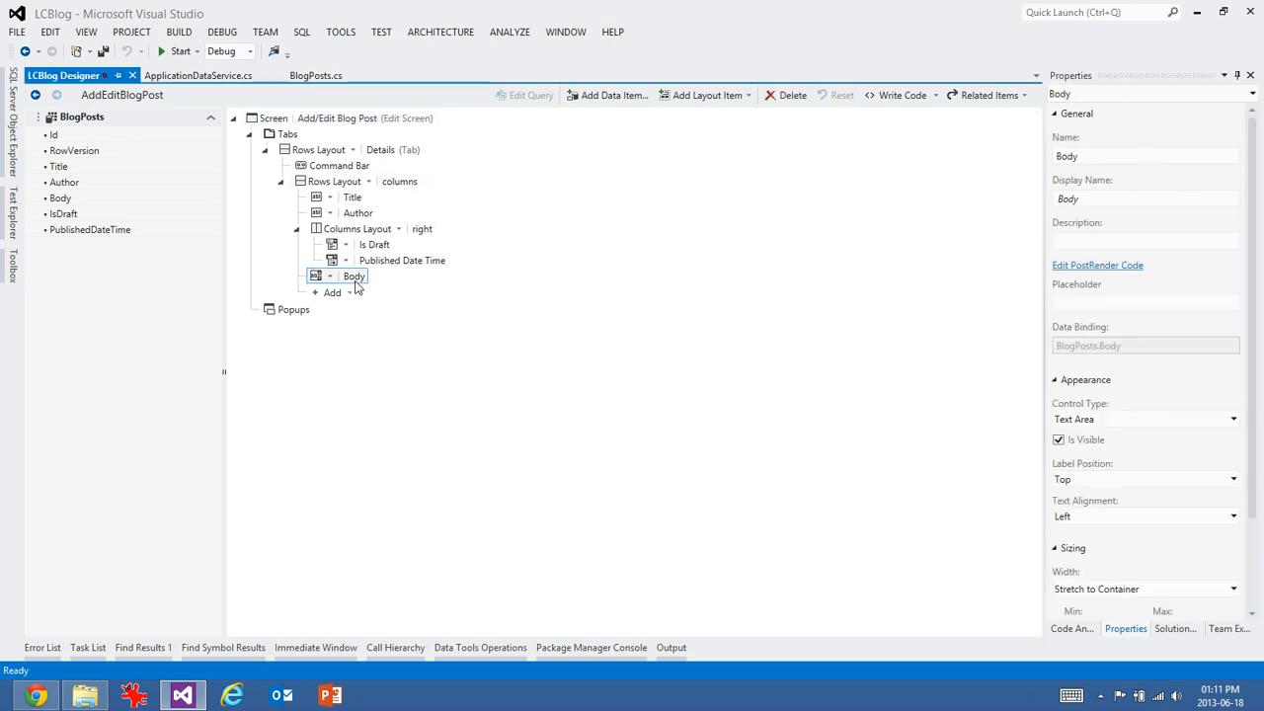
scroll(down, 3)
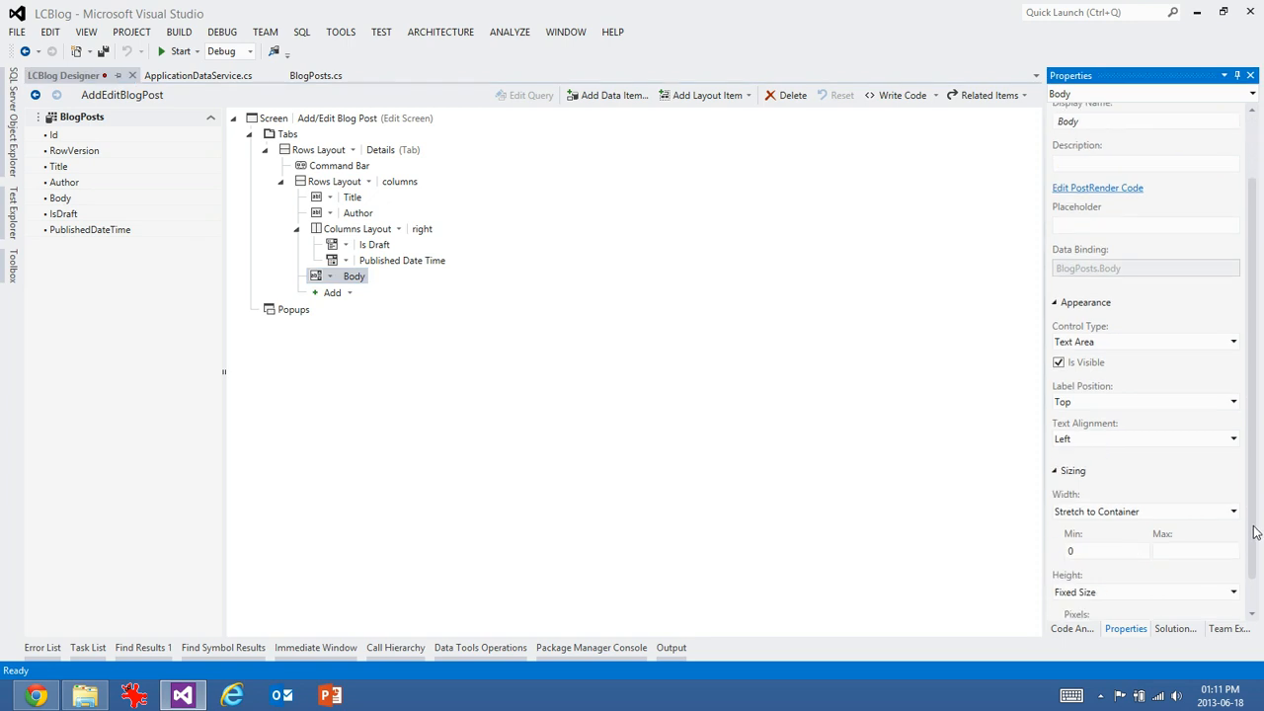
scroll(down, 3)
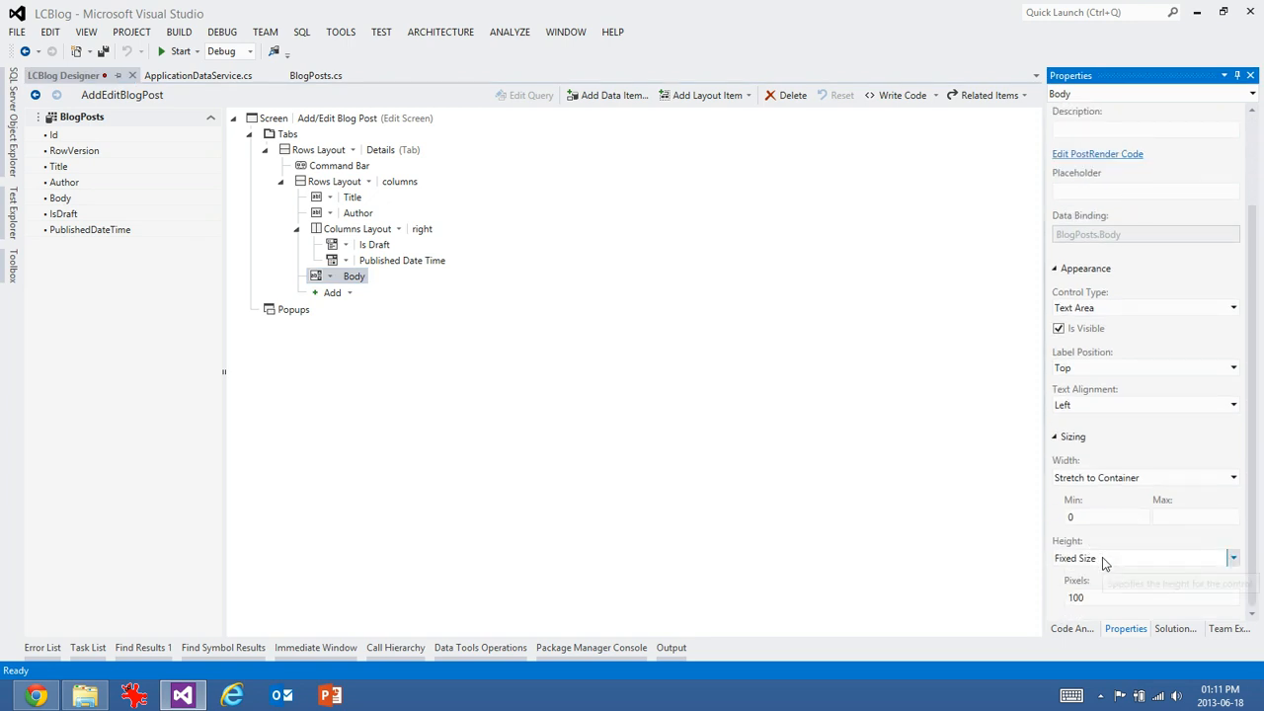
click(1233, 557)
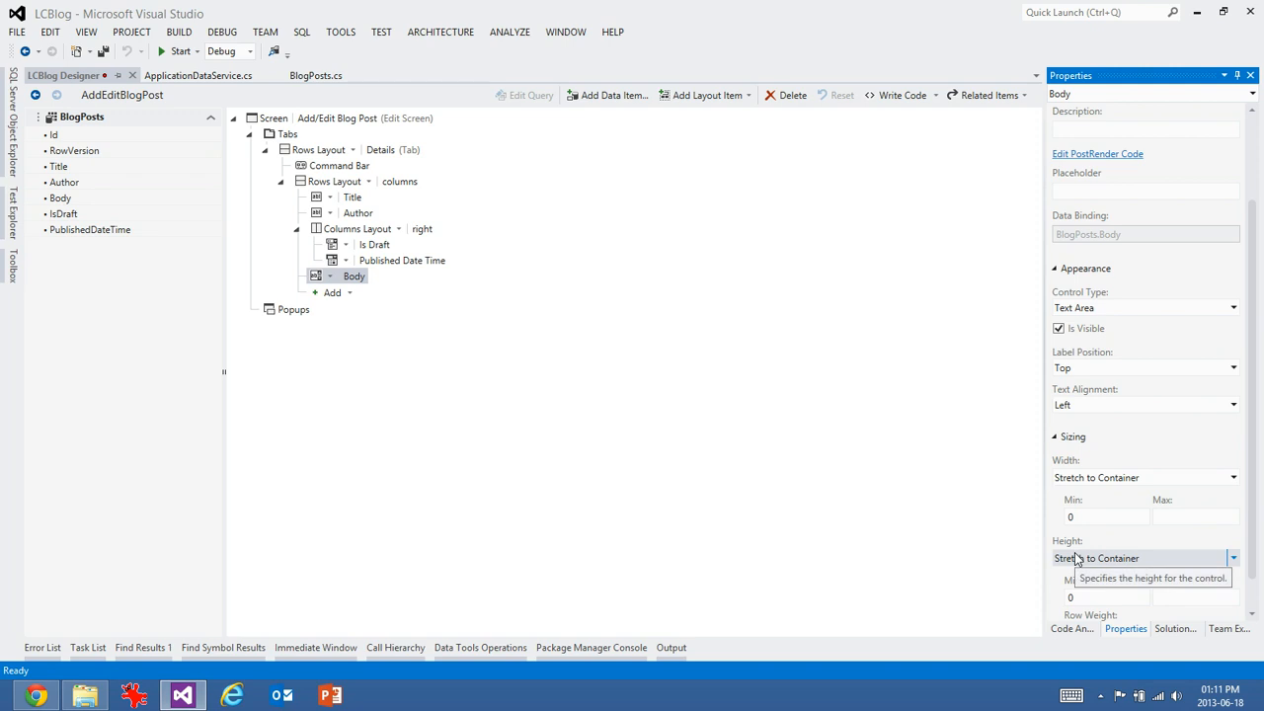
click(296, 229)
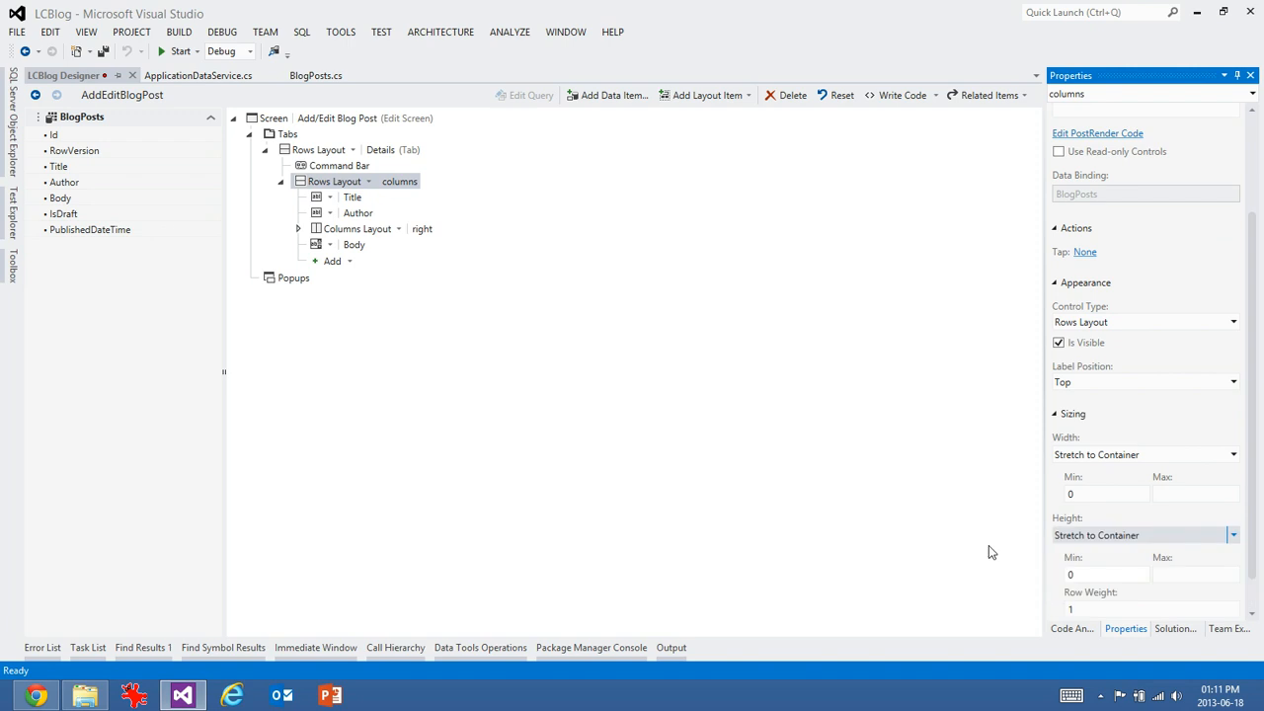
- Make the Details layout stretch to fill height and keep the screen type as Edit
click(301, 182)
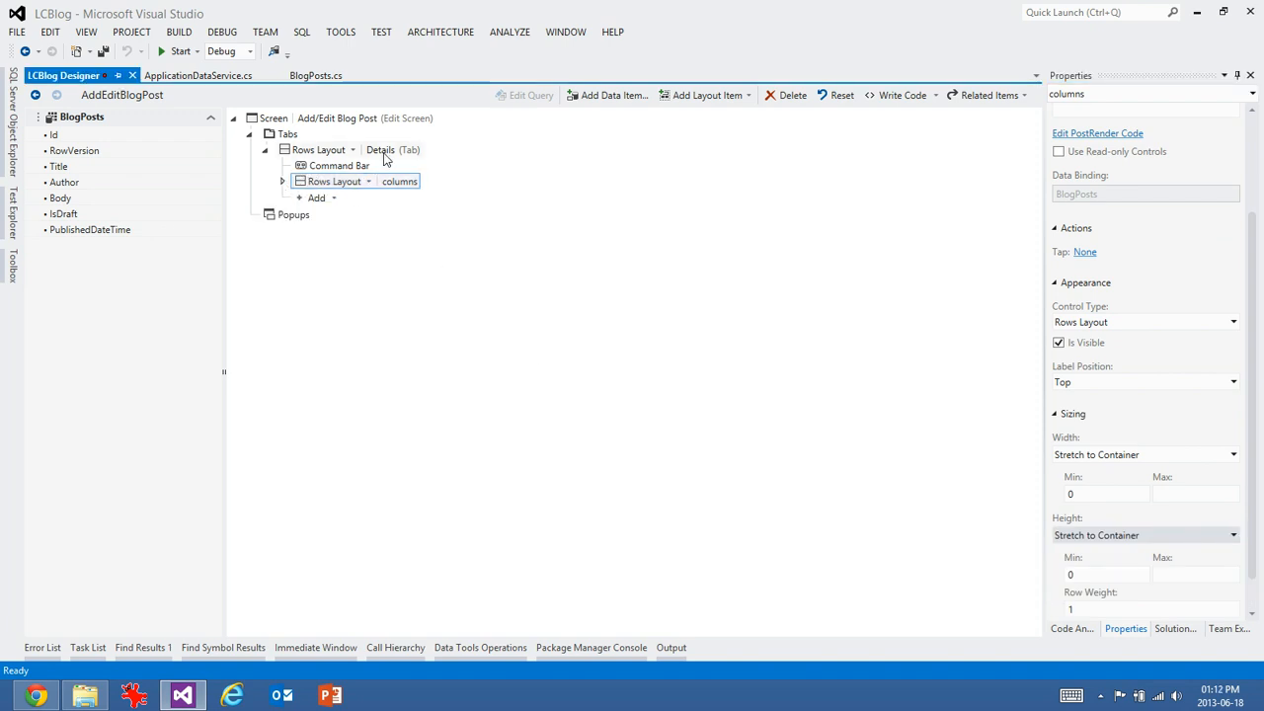
click(1233, 533)
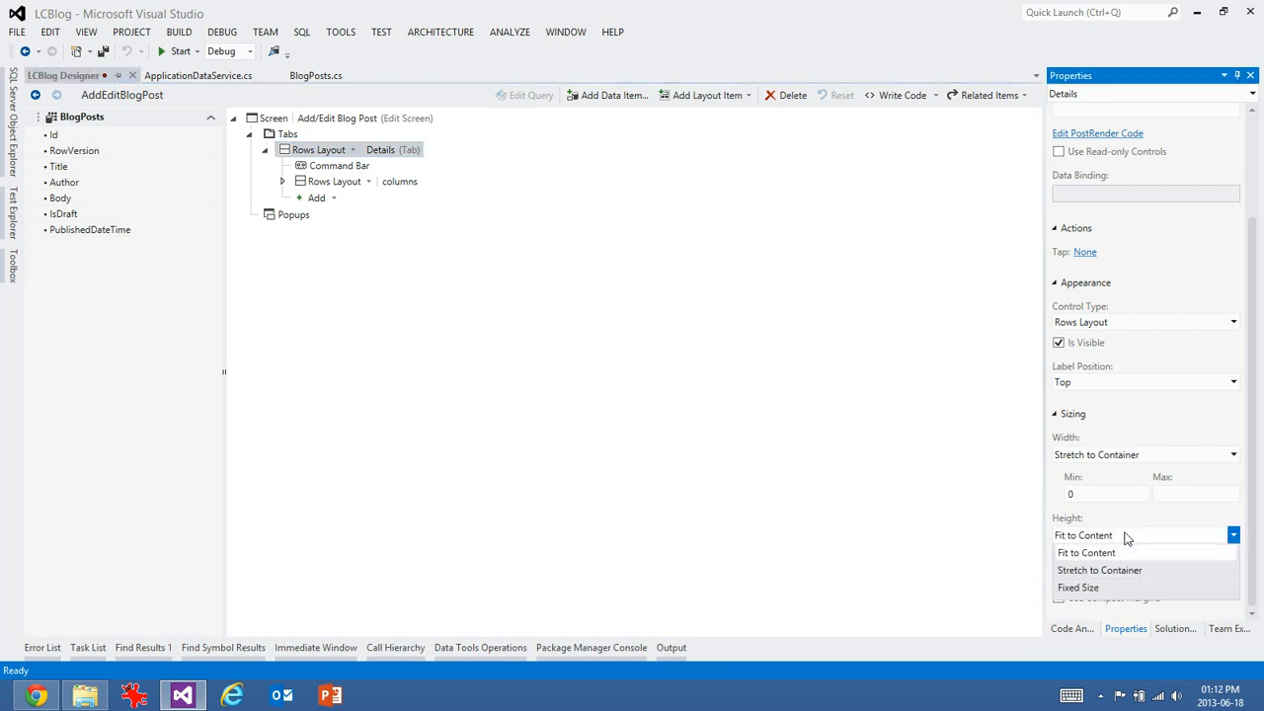
click(1098, 569)
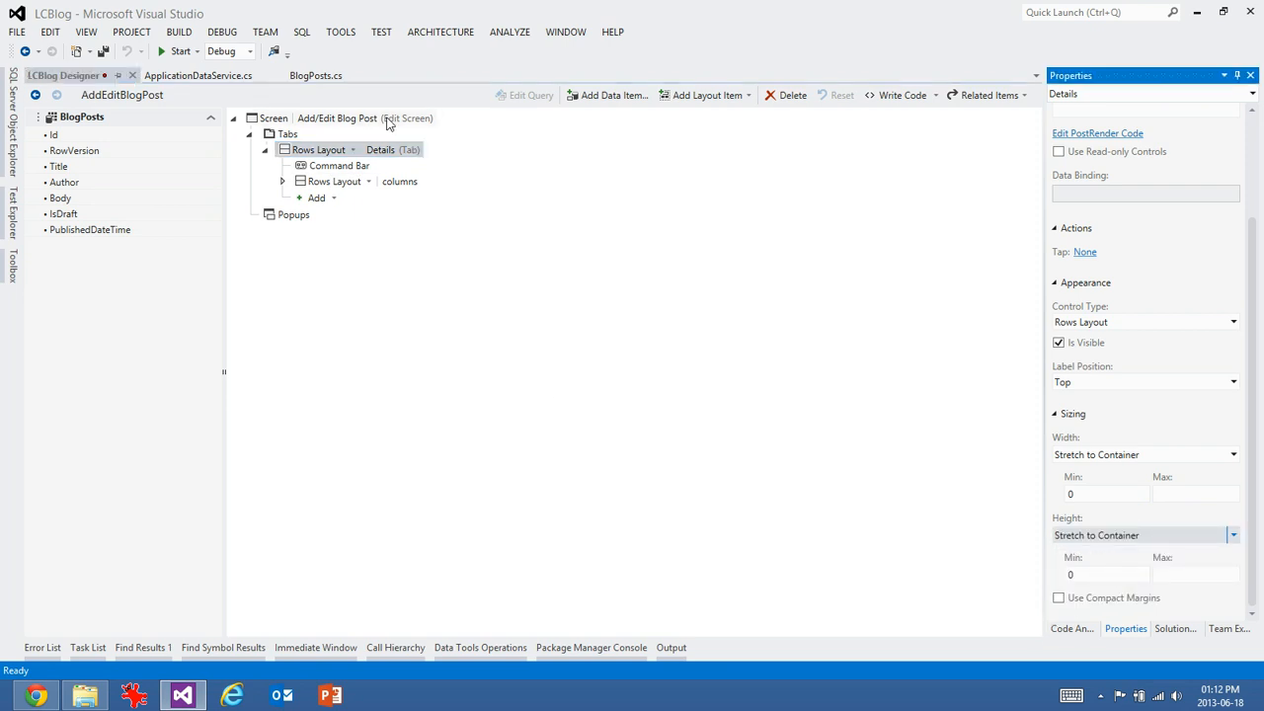
click(336, 118)
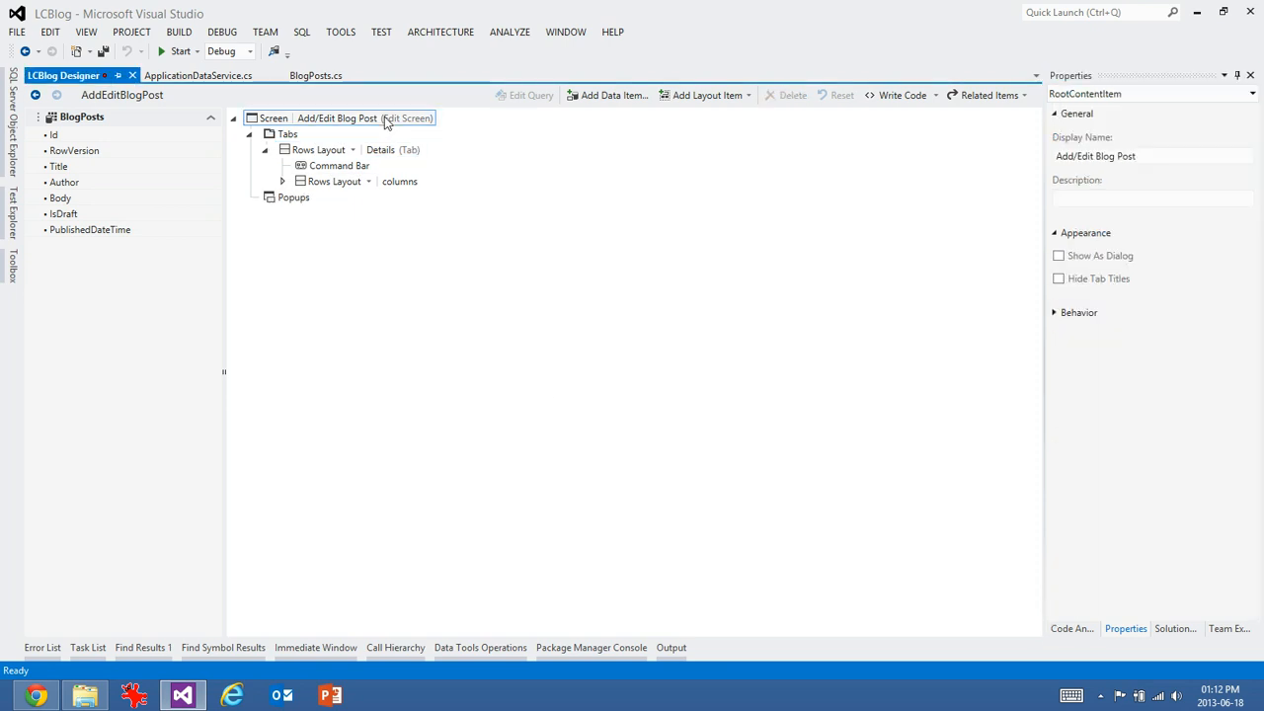
click(1079, 312)
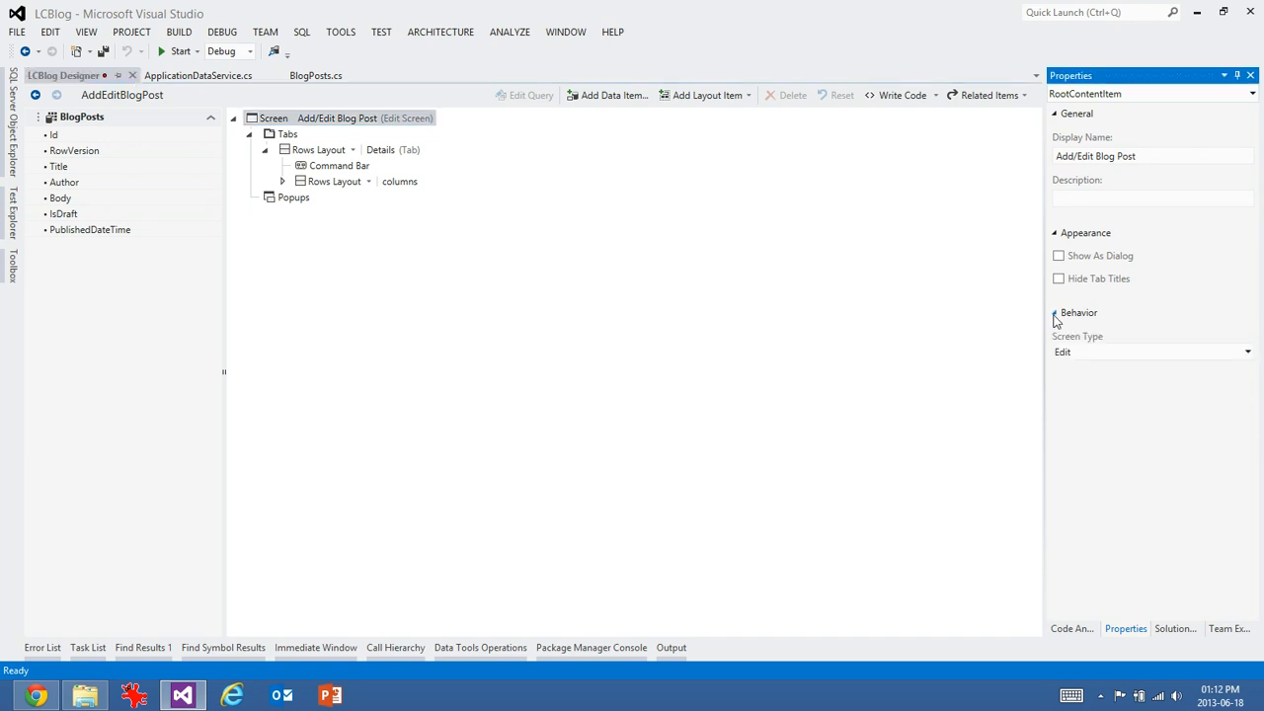
click(1248, 352)
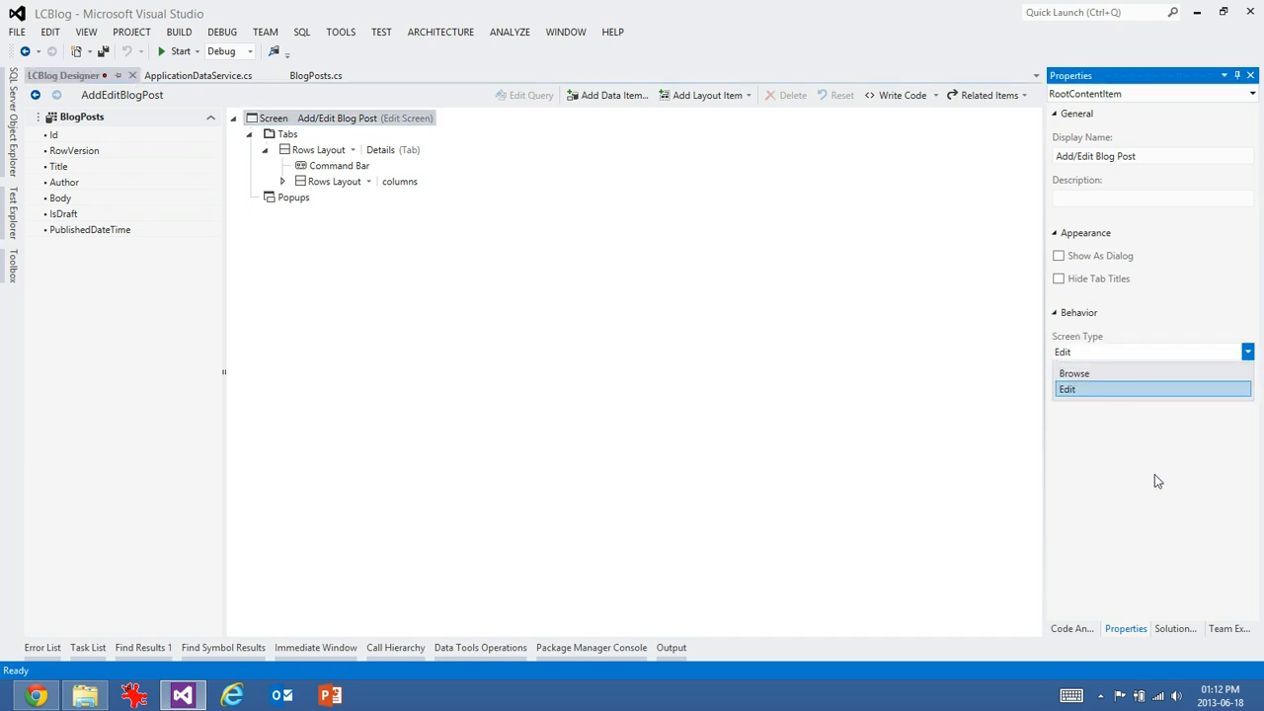
click(1066, 387)
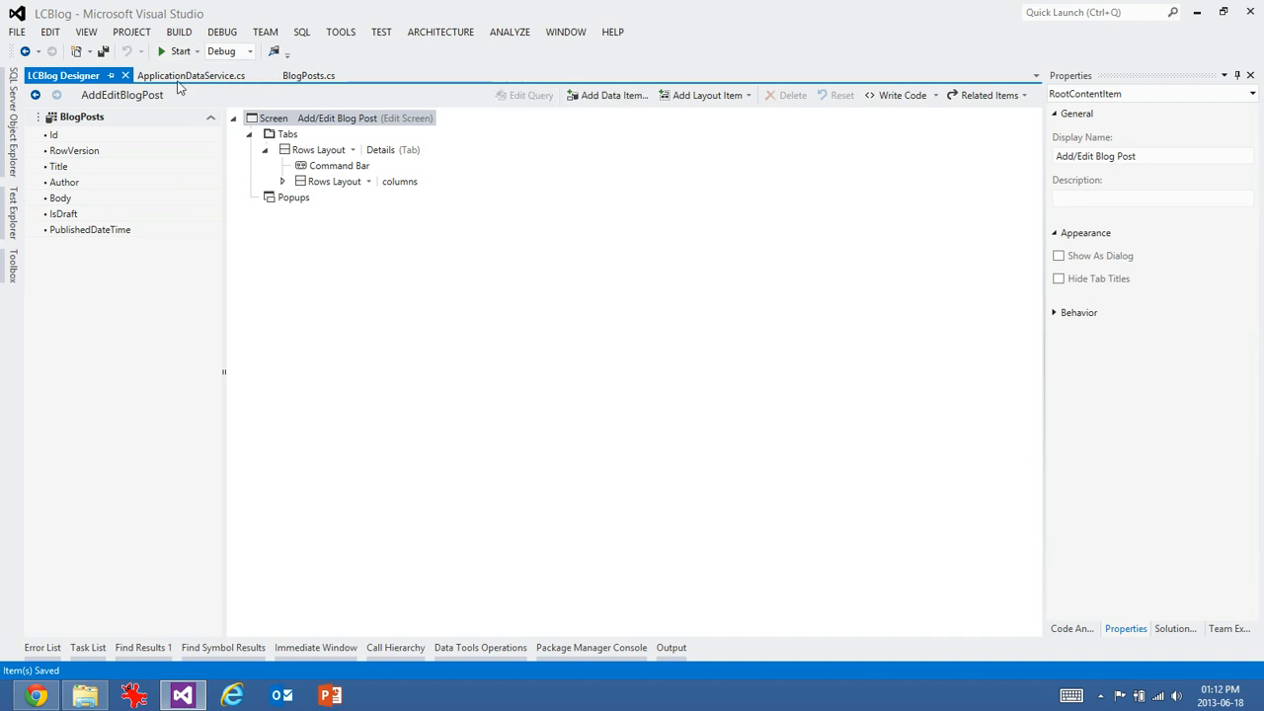
- Run the app and add a Published post titled Second Post by Robert with body Hello World
click(182, 51)
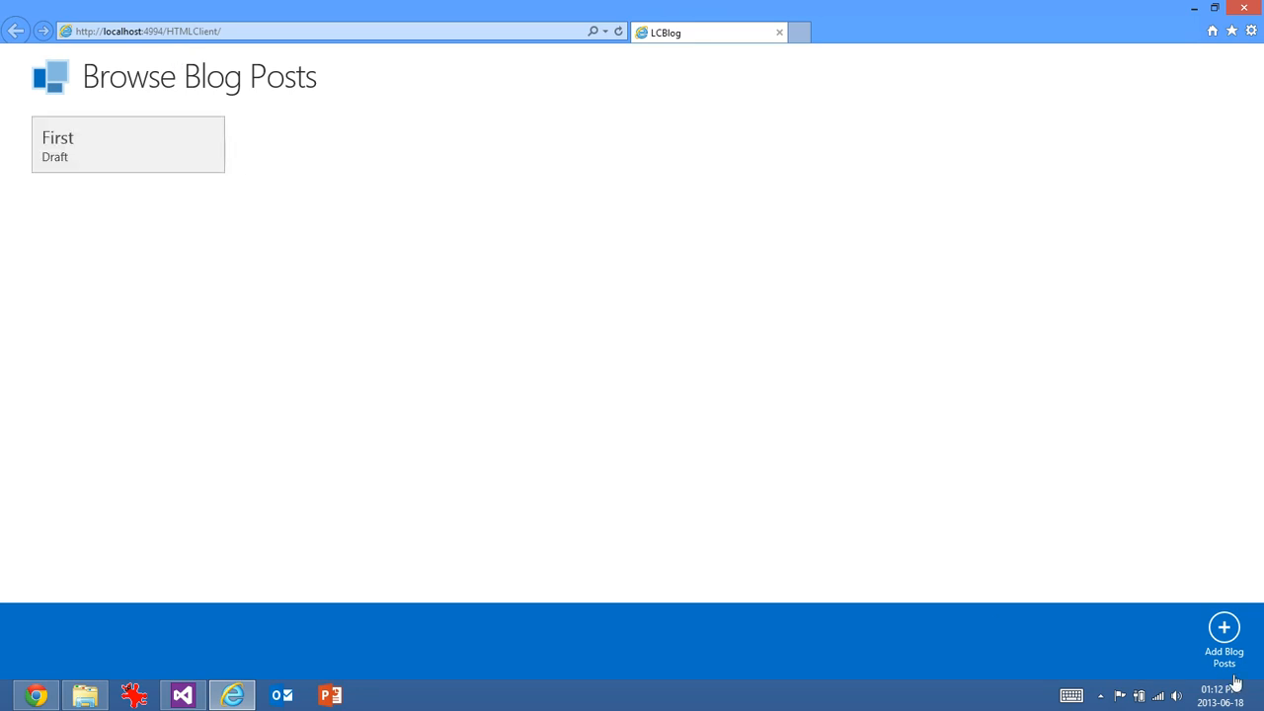
click(1225, 628)
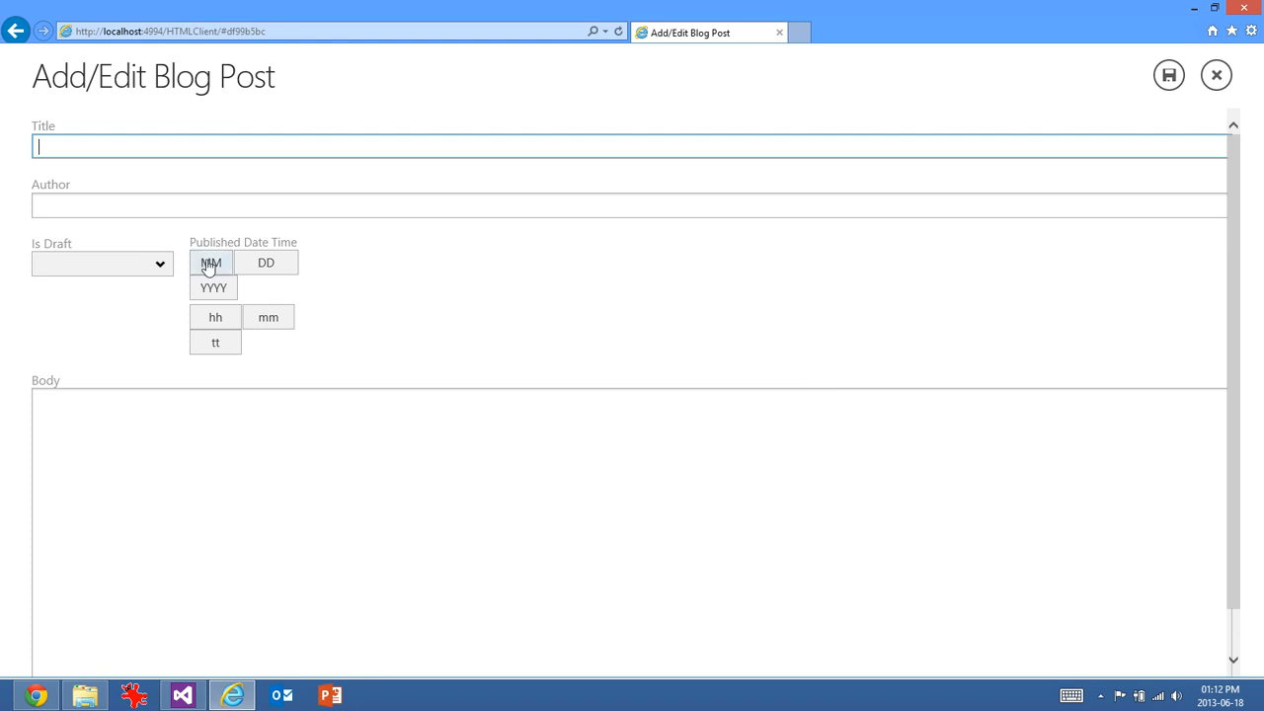
mouse_move(194, 280)
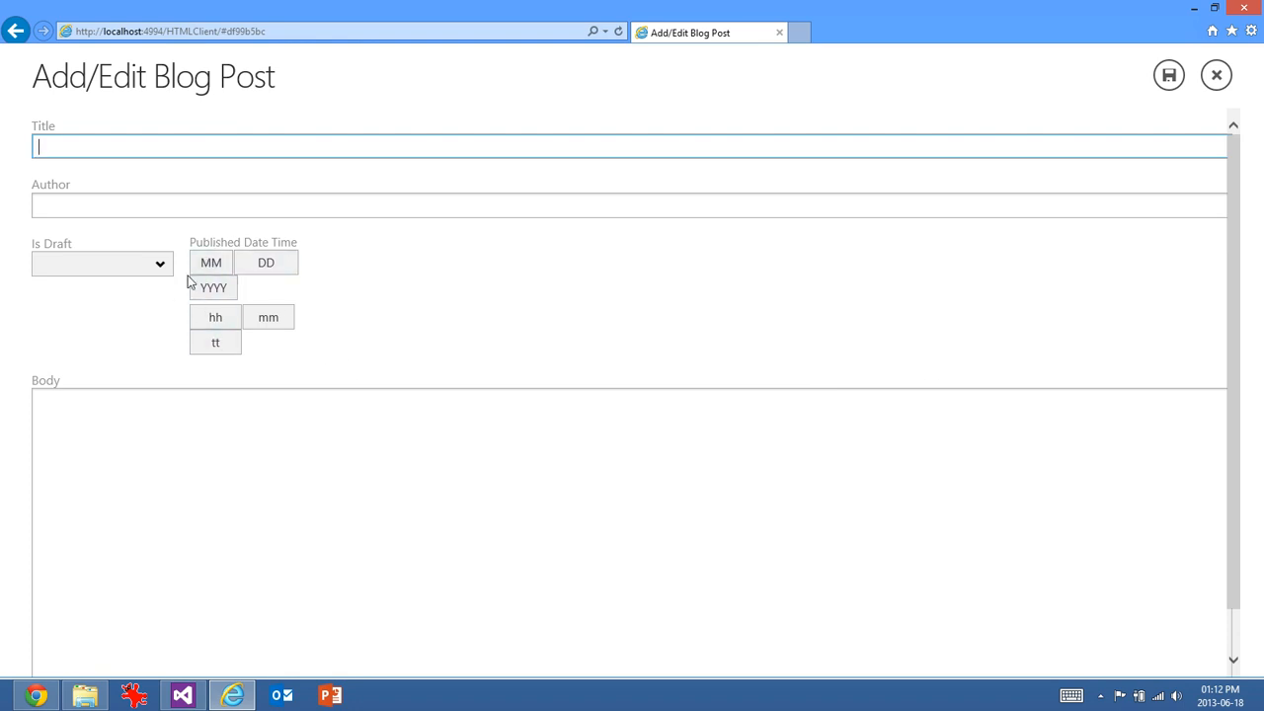
mouse_move(237, 255)
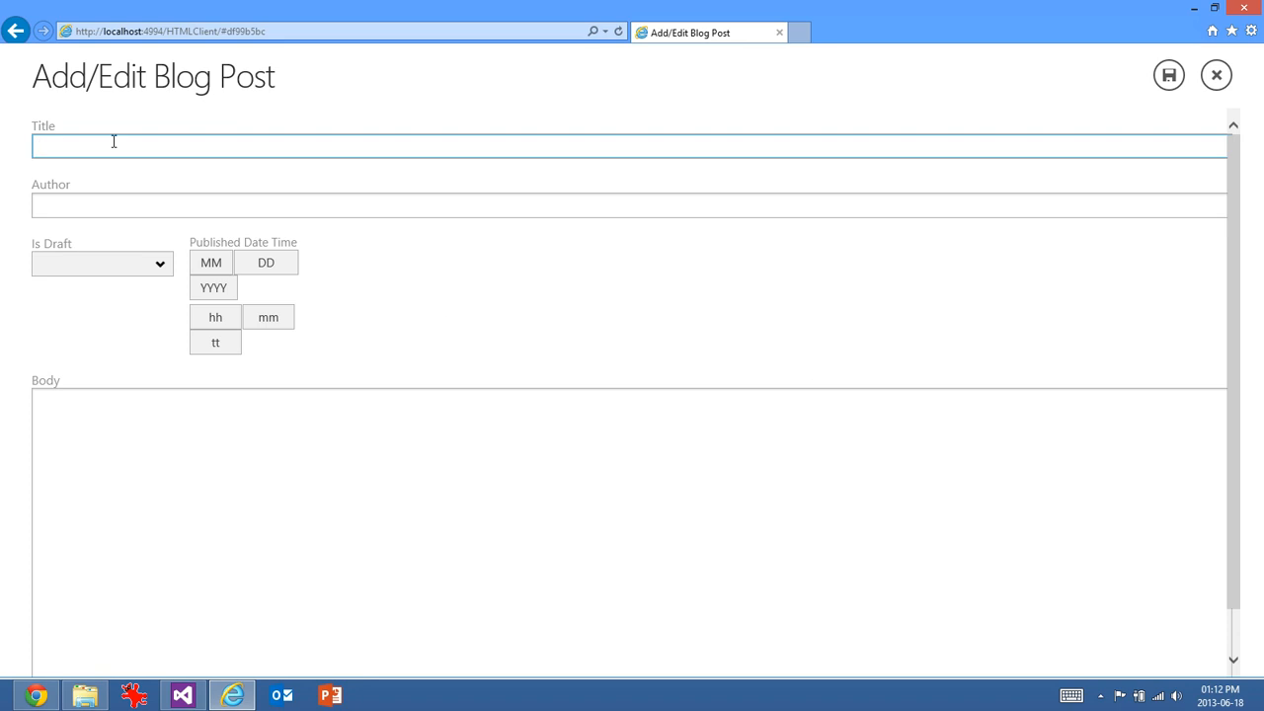
text(Second P)
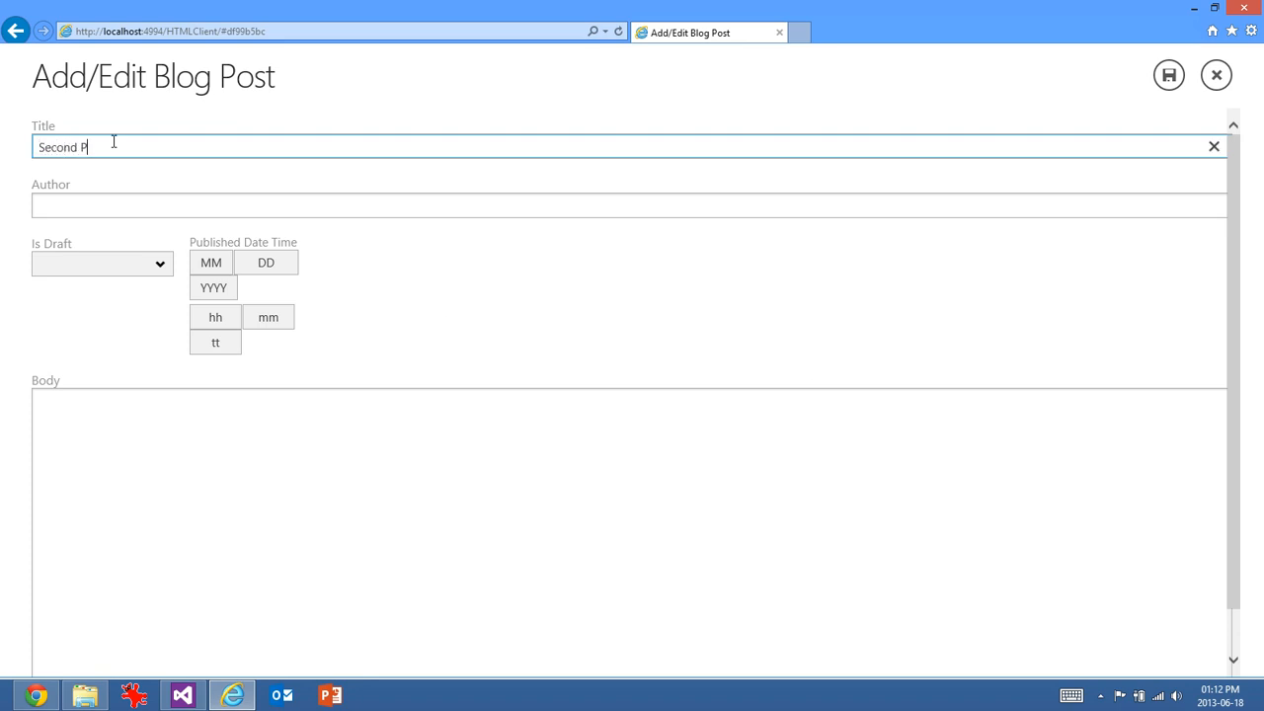
text(Robert)
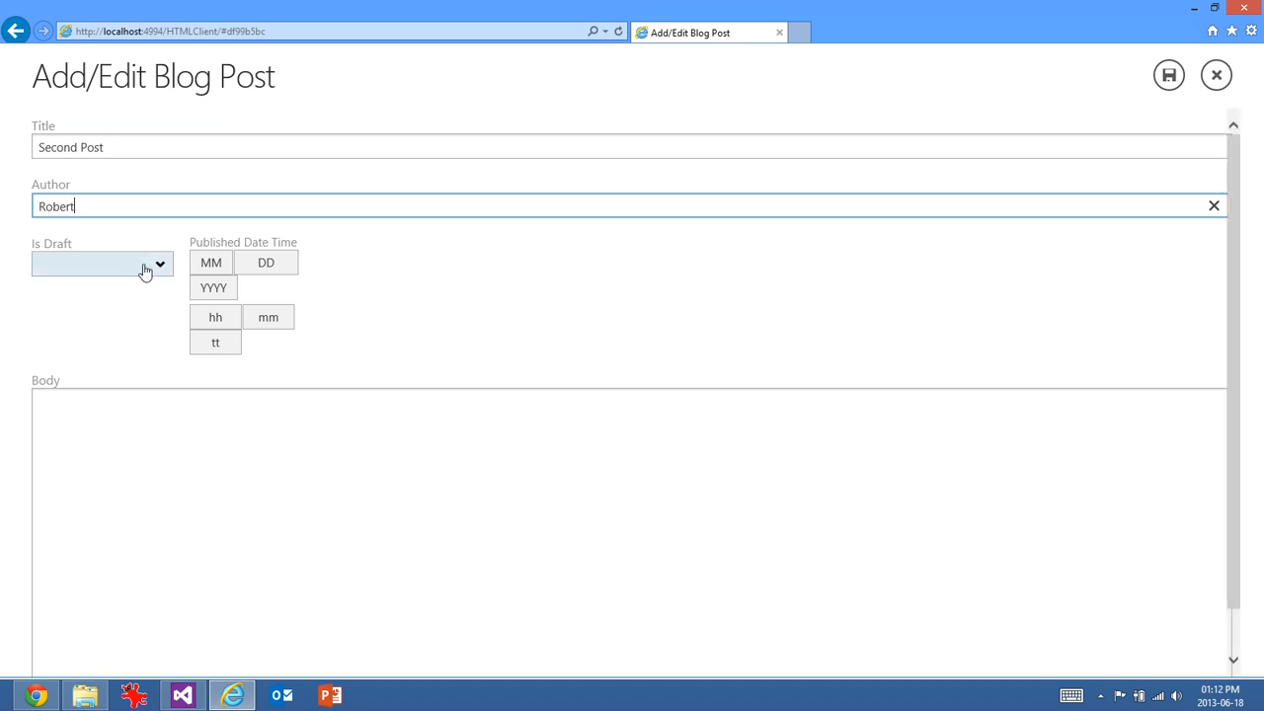
click(103, 264)
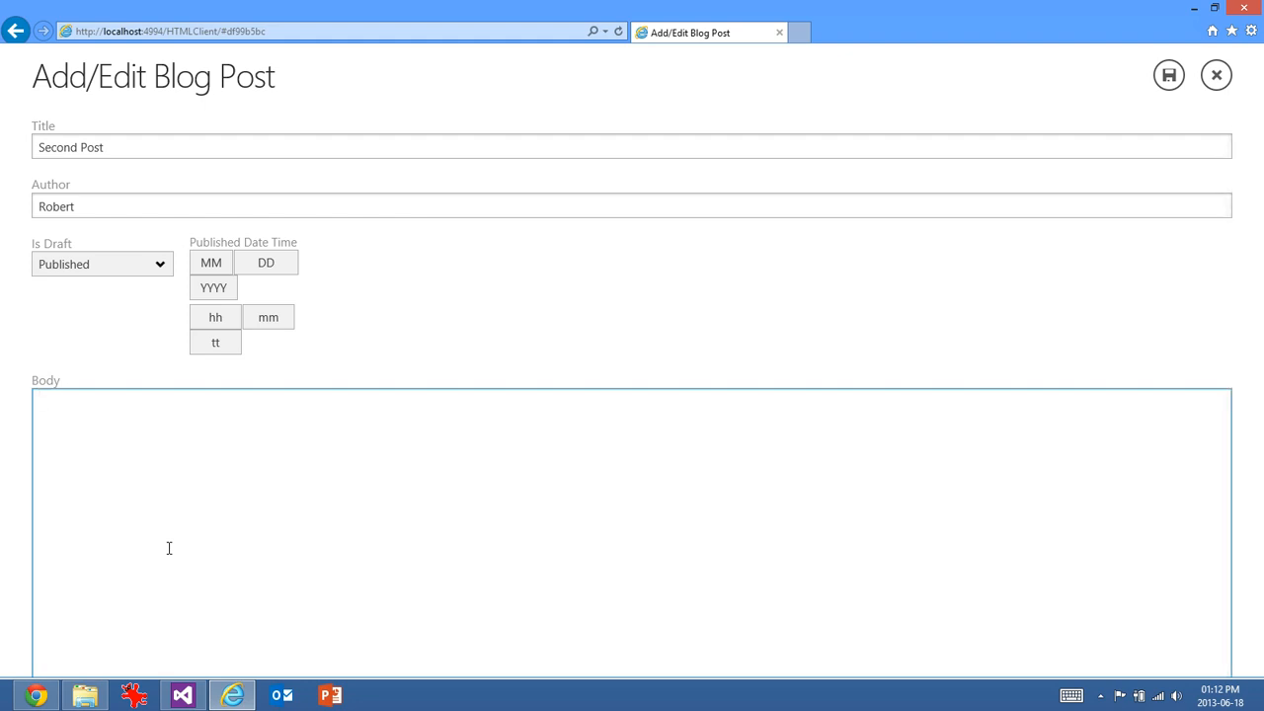
text(Hello World)
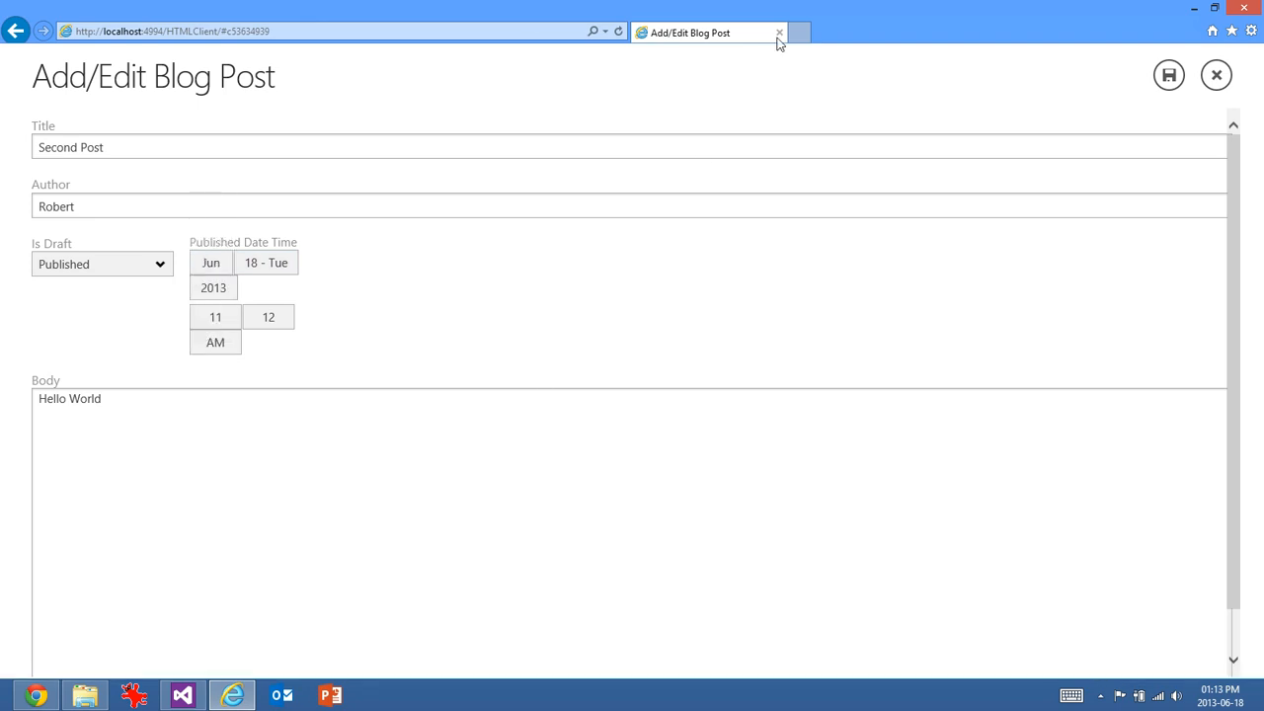
mouse_move(1118, 134)
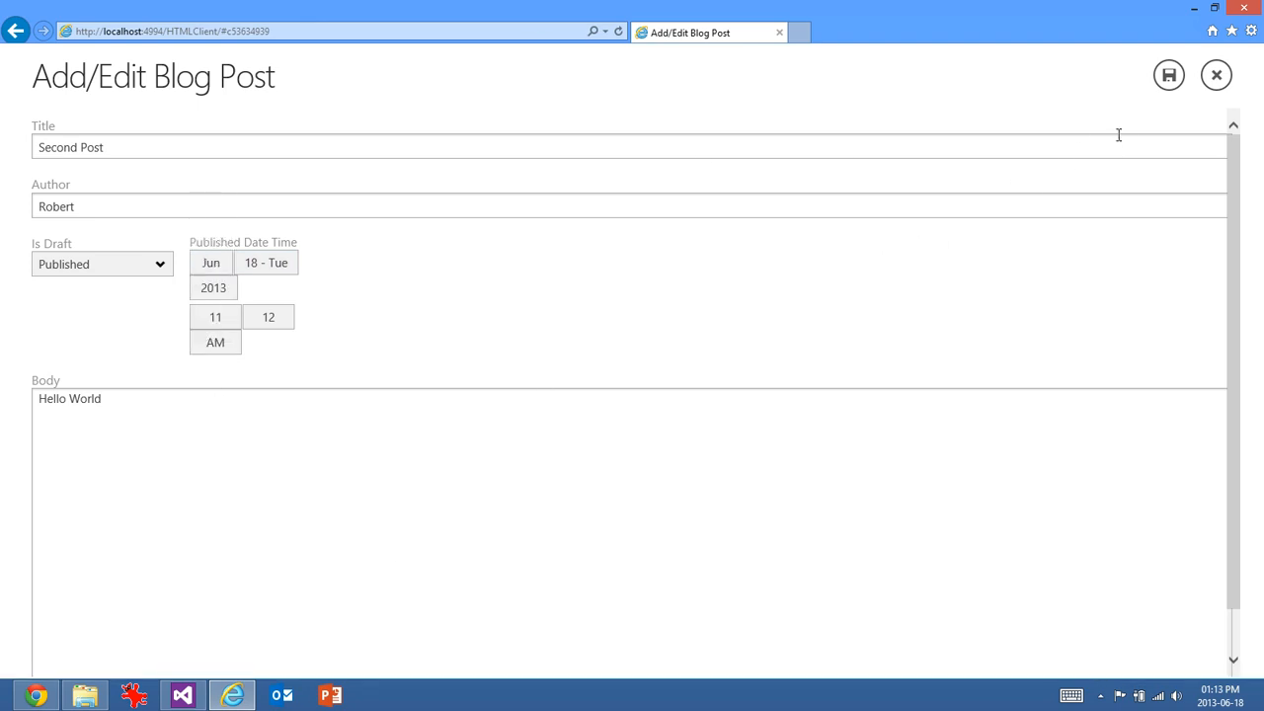
scroll(down, 3)
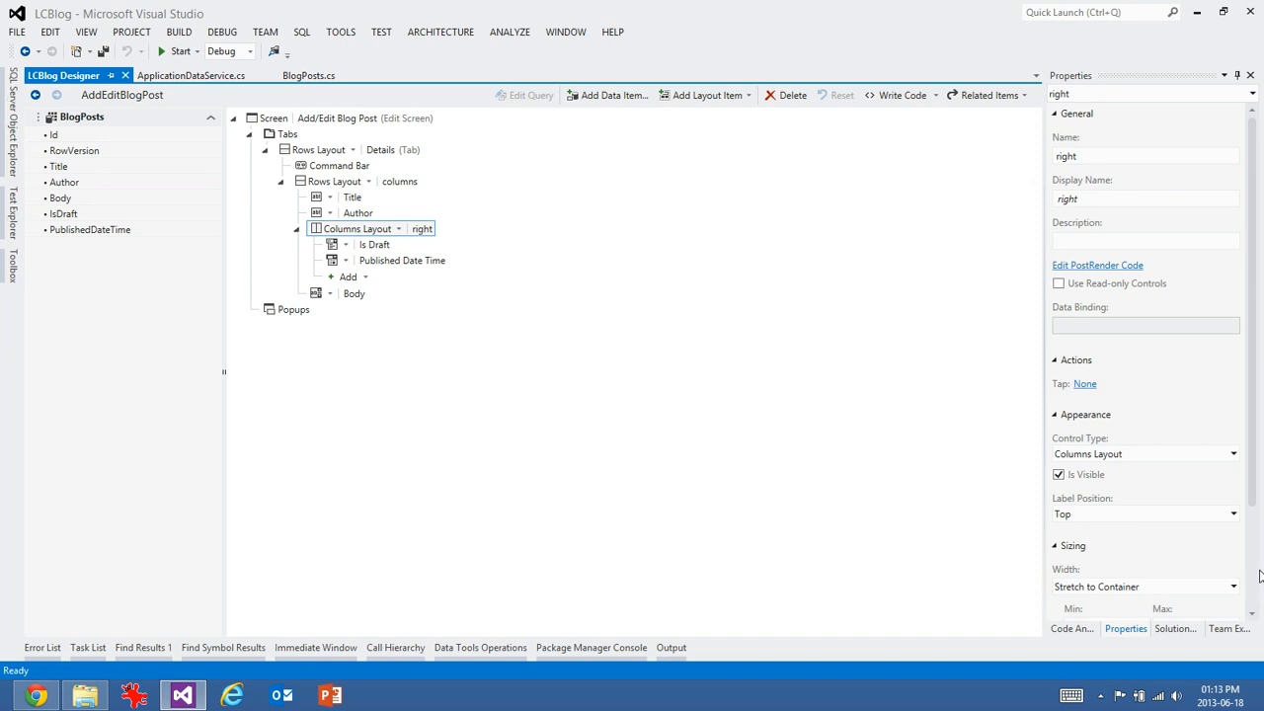
- Adjust the Is Draft field's sizing in the right columns group and start a rebuild
scroll(down, 3)
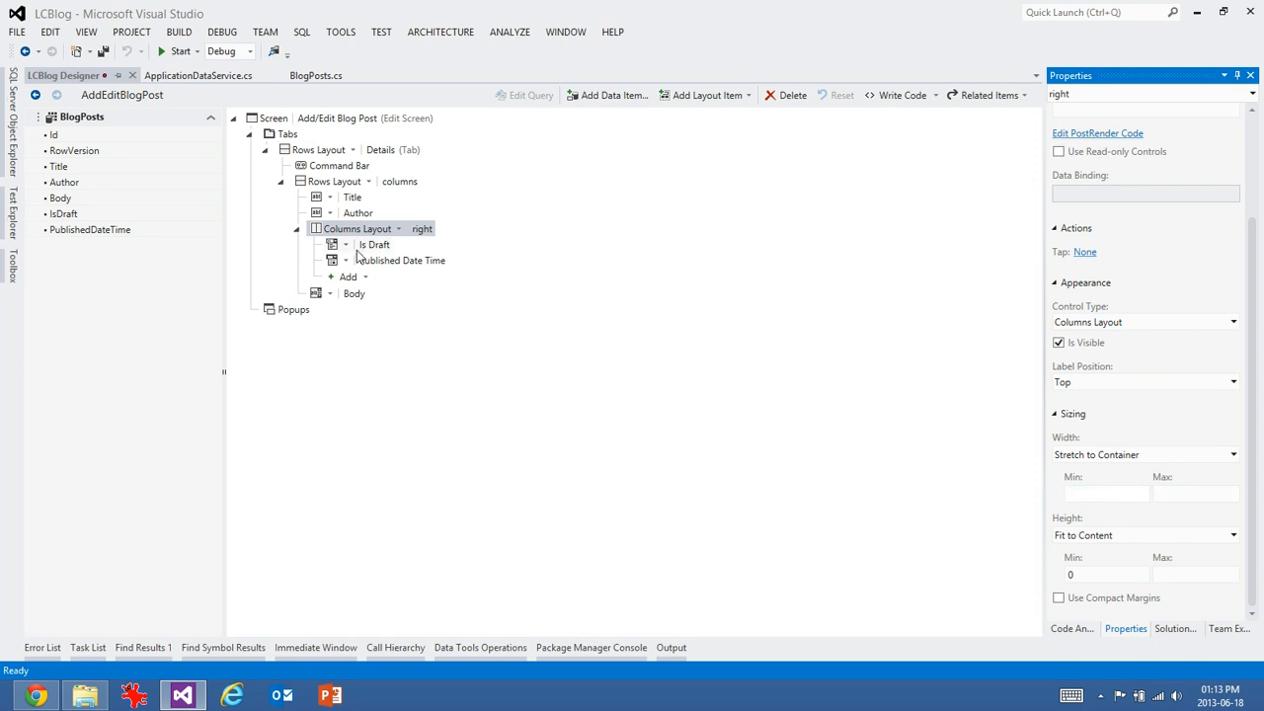
click(375, 245)
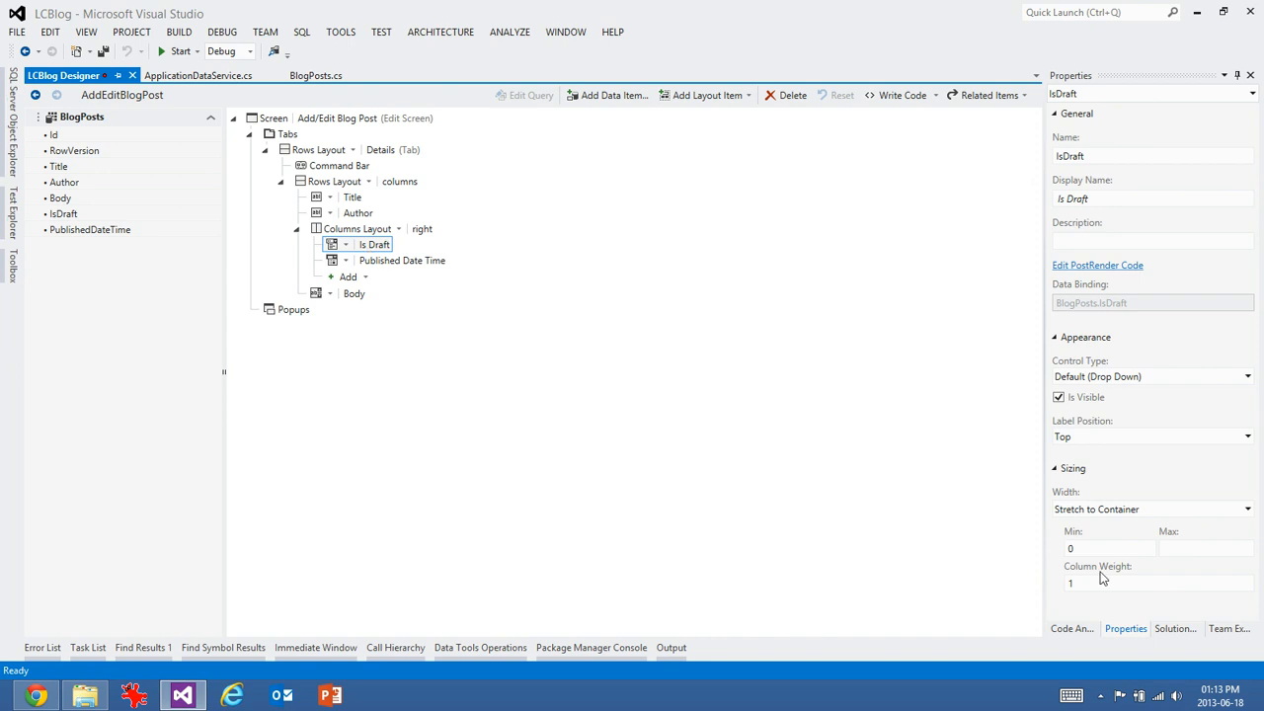
click(403, 260)
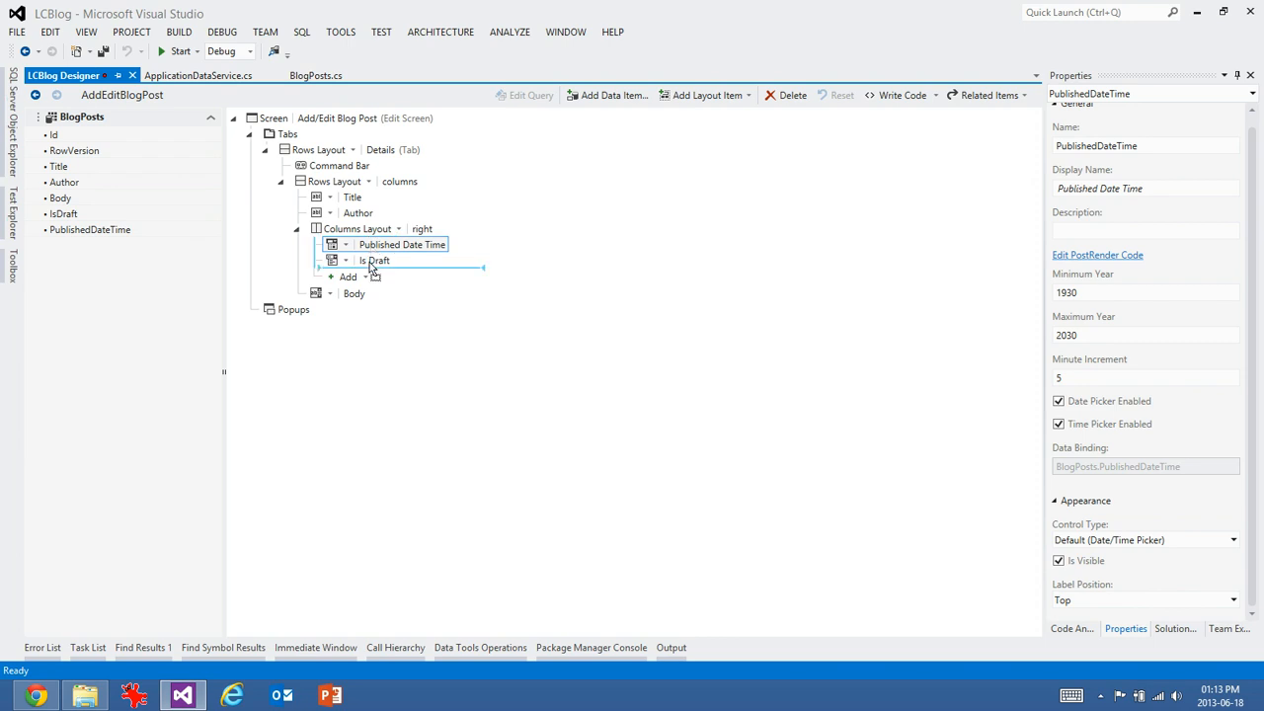
click(180, 52)
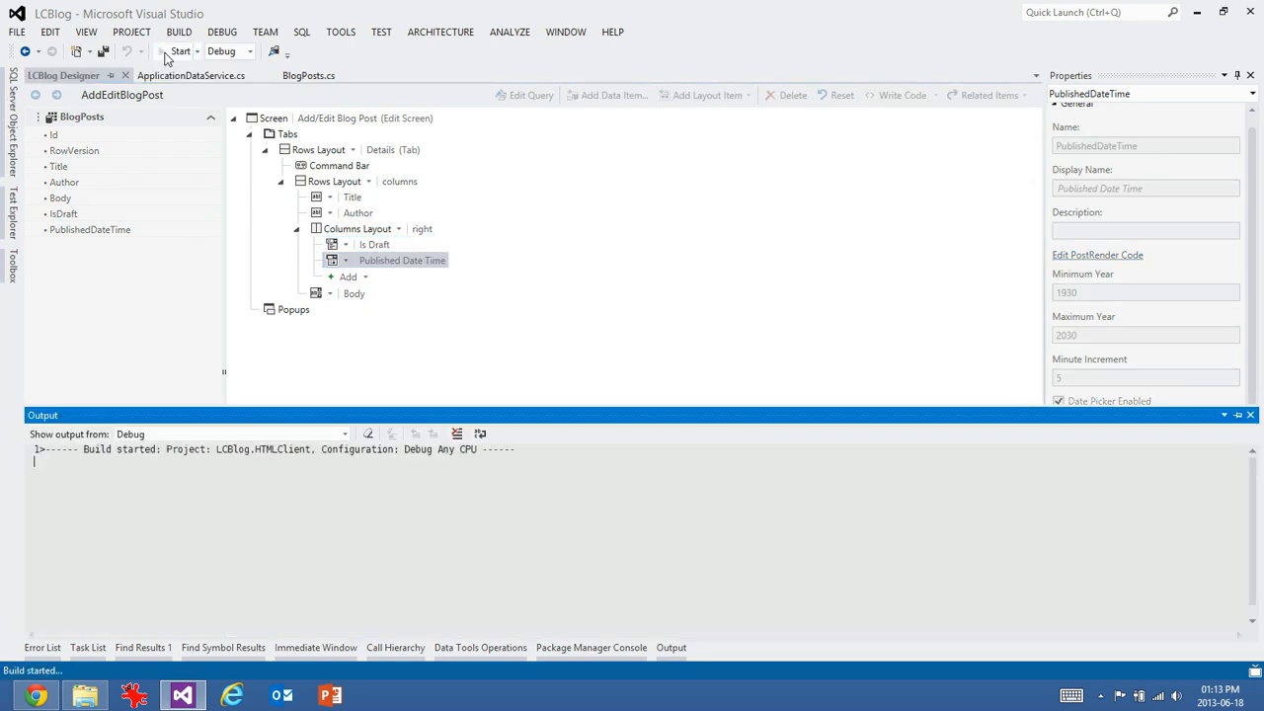
- Relaunch the app to check the reworked Add/Edit Blog Post layout in Internet Explorer
click(180, 52)
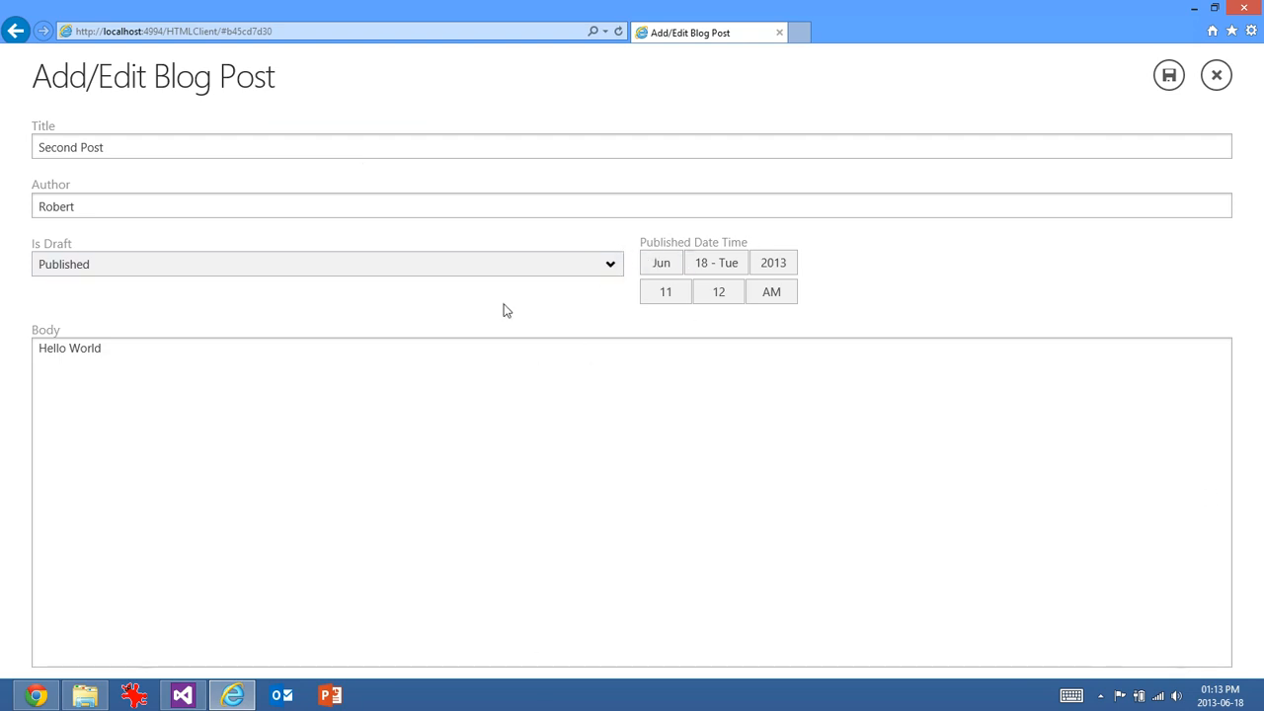
mouse_move(632, 308)
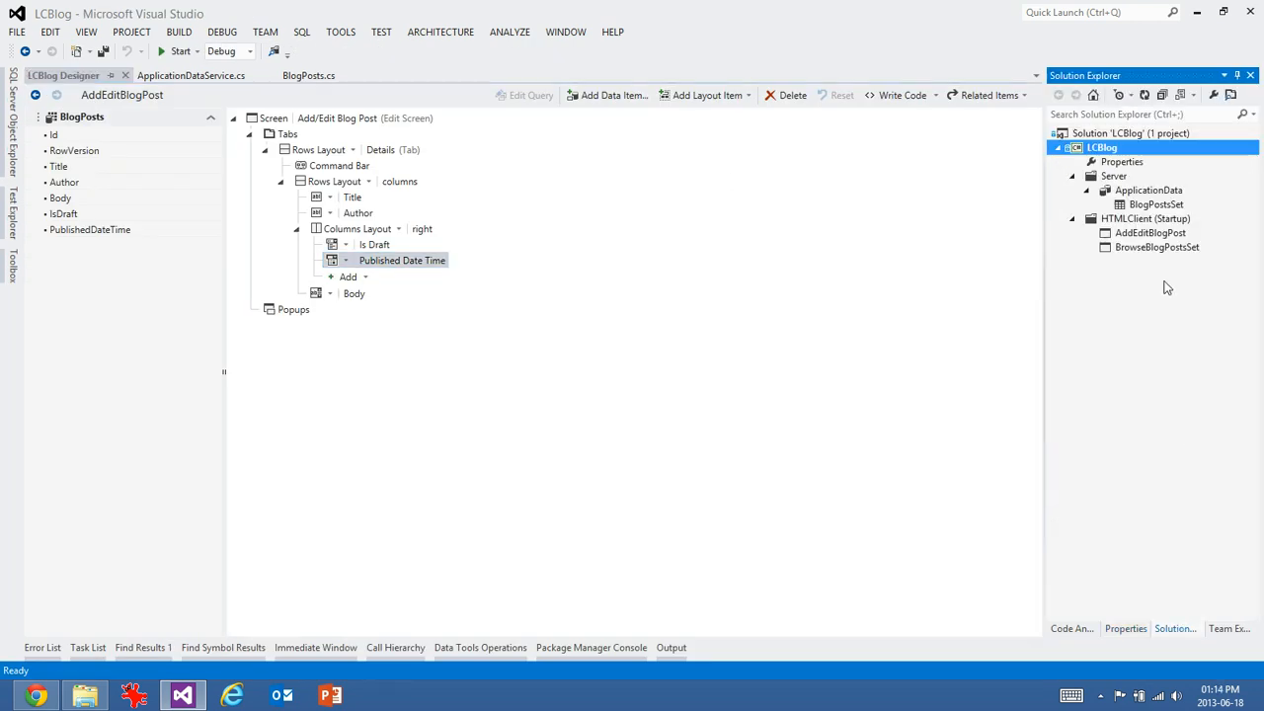
- Add a DeleteBlogPost button to the blog post tile on the BrowseBlogPostsSet screen
click(1157, 247)
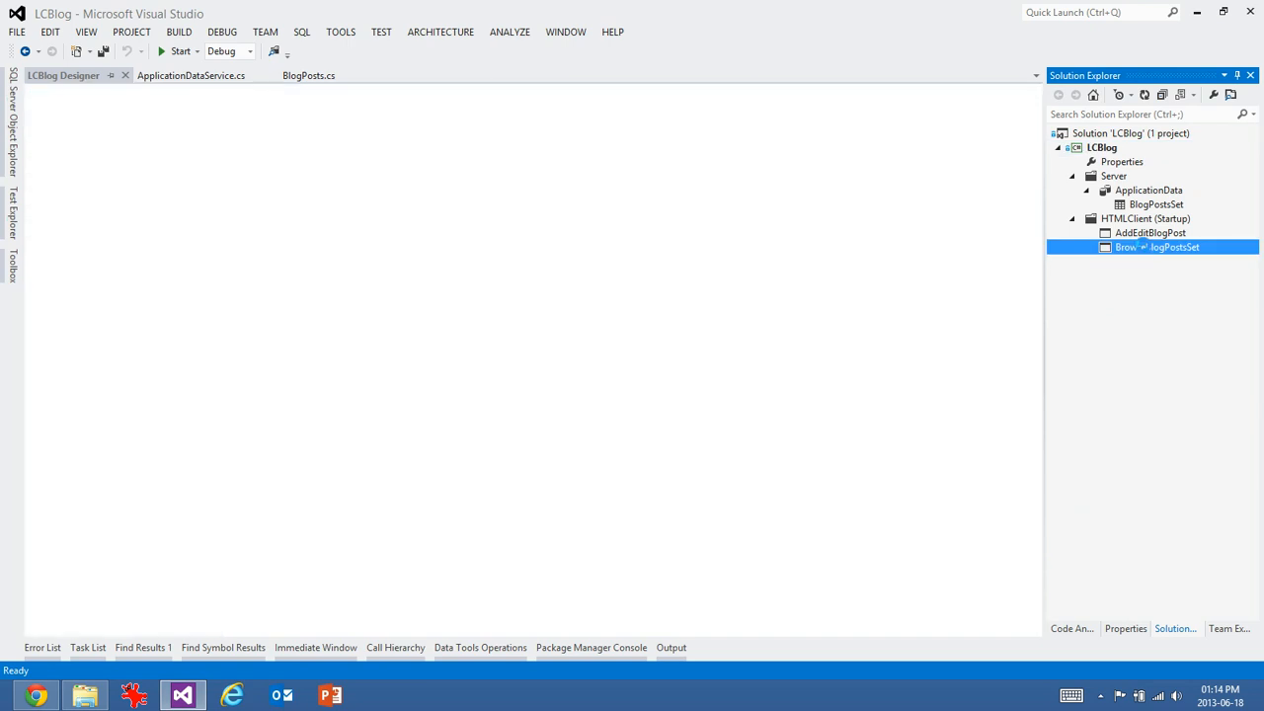
double_click(1157, 247)
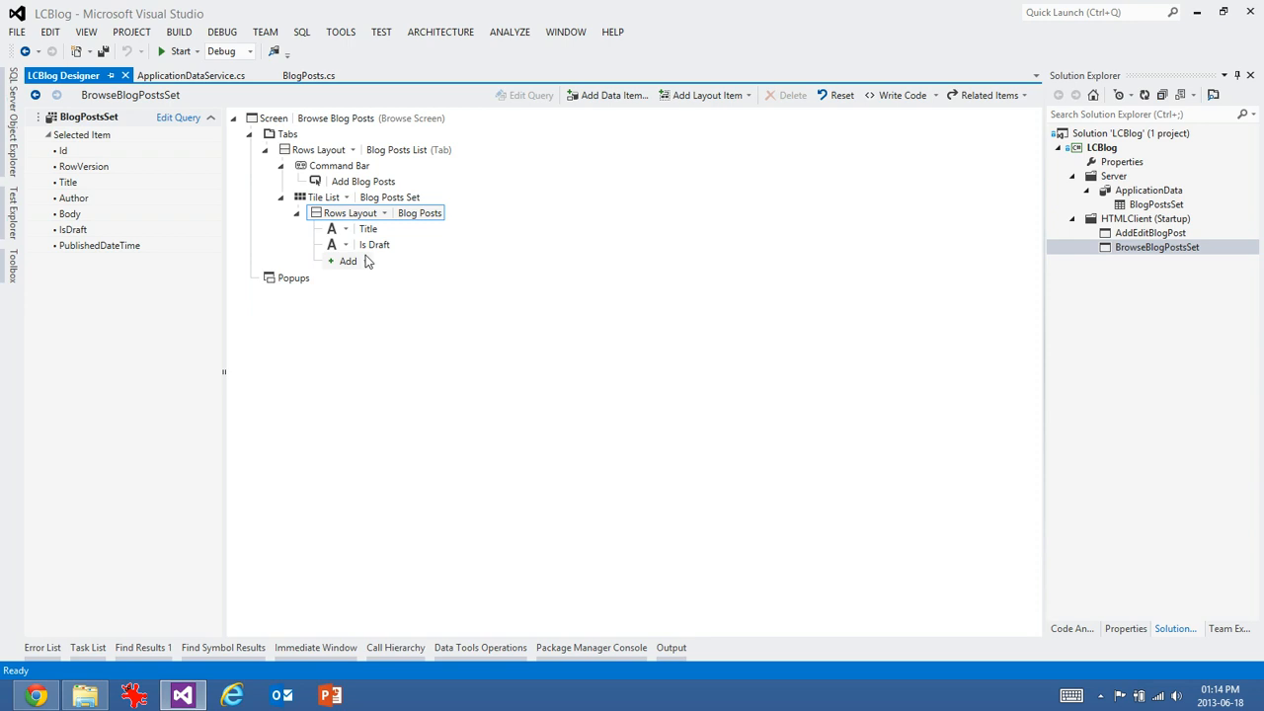
click(348, 261)
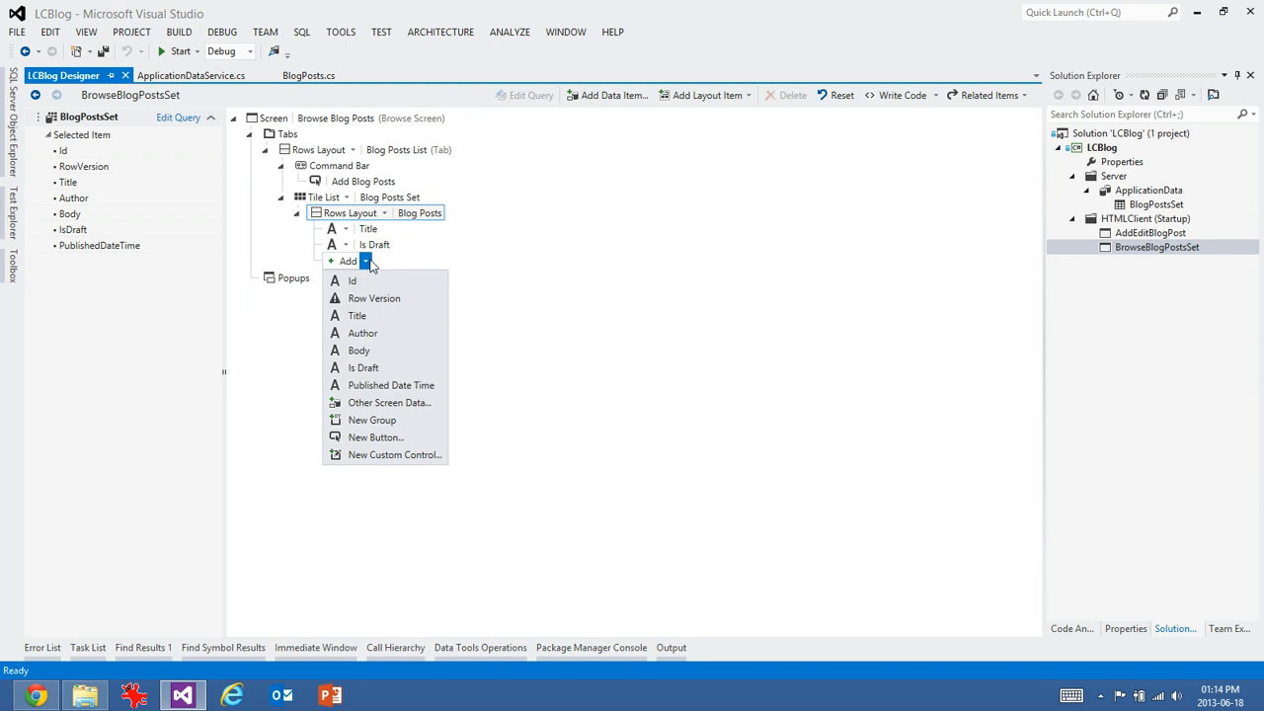
mouse_move(375, 438)
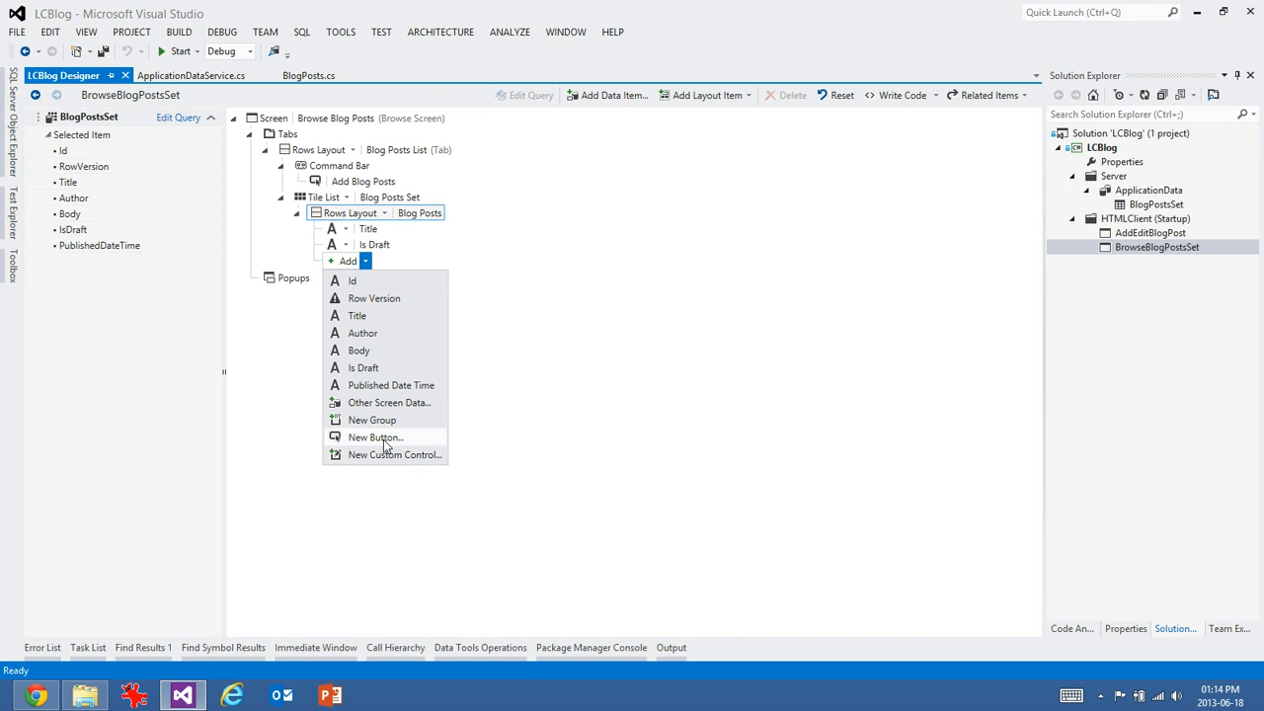
click(376, 438)
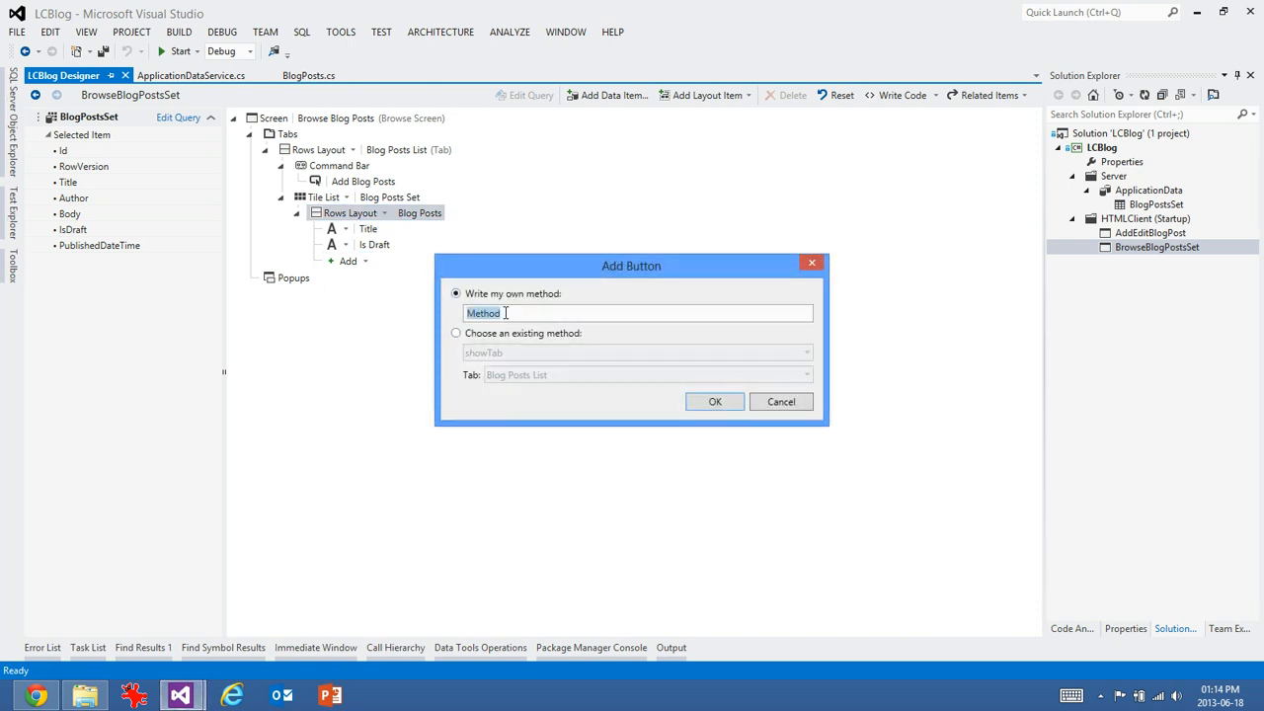
text(Delete)
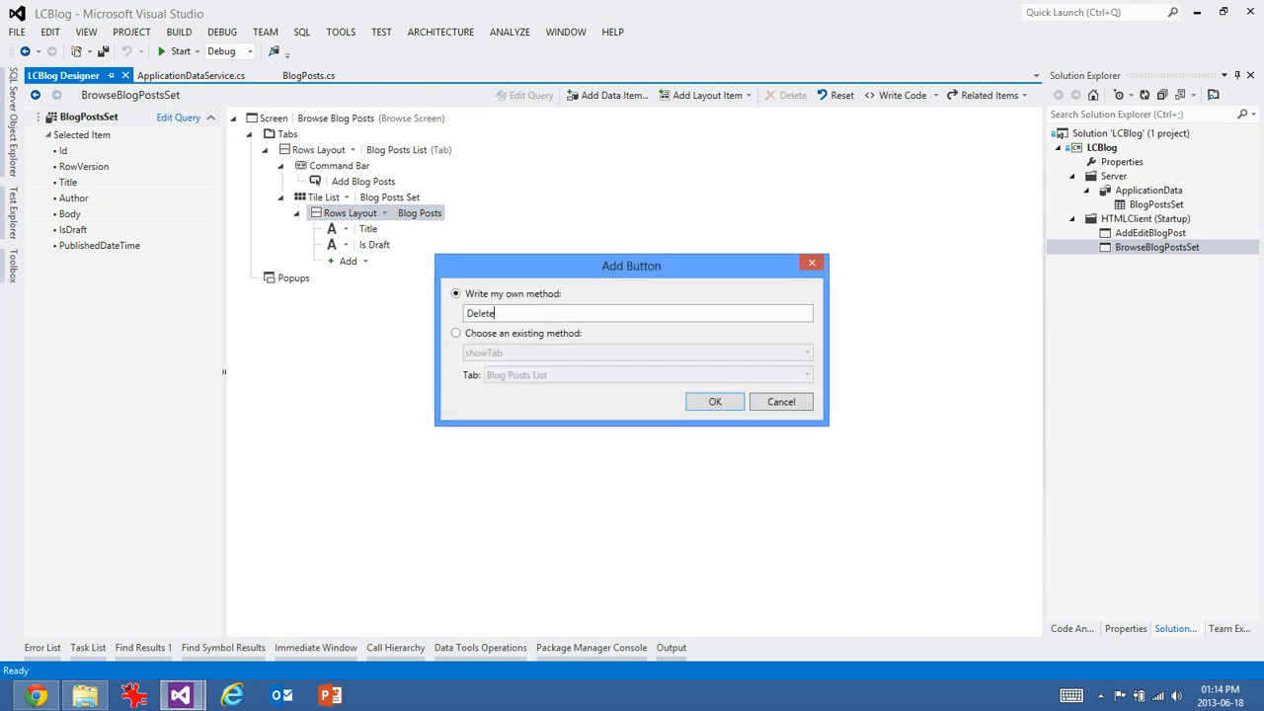
text(Blog)
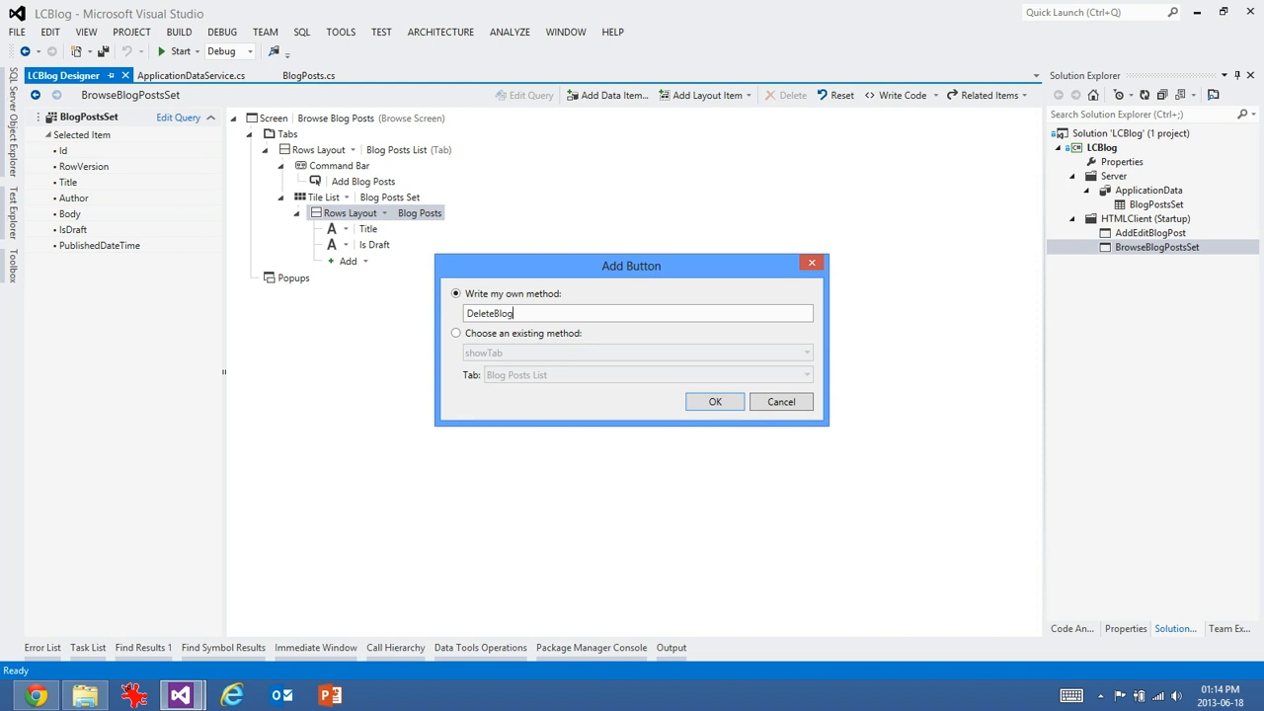
click(715, 401)
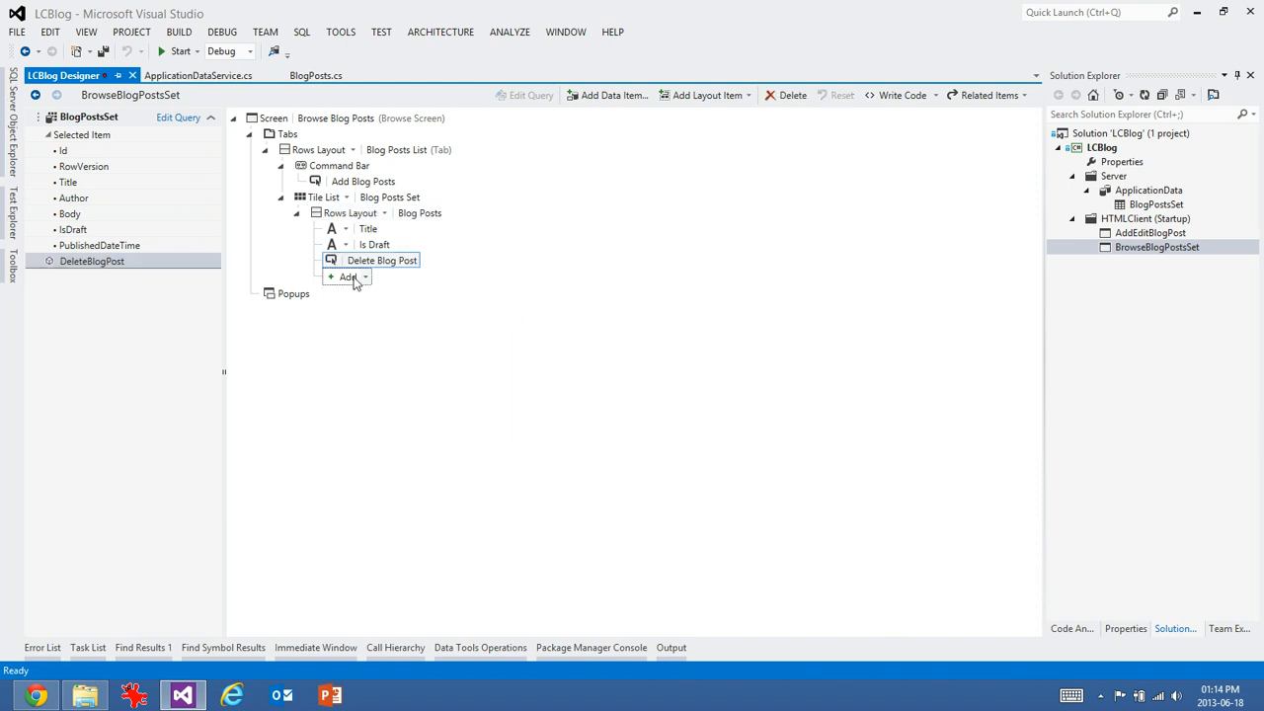
click(383, 260)
text(Delete)
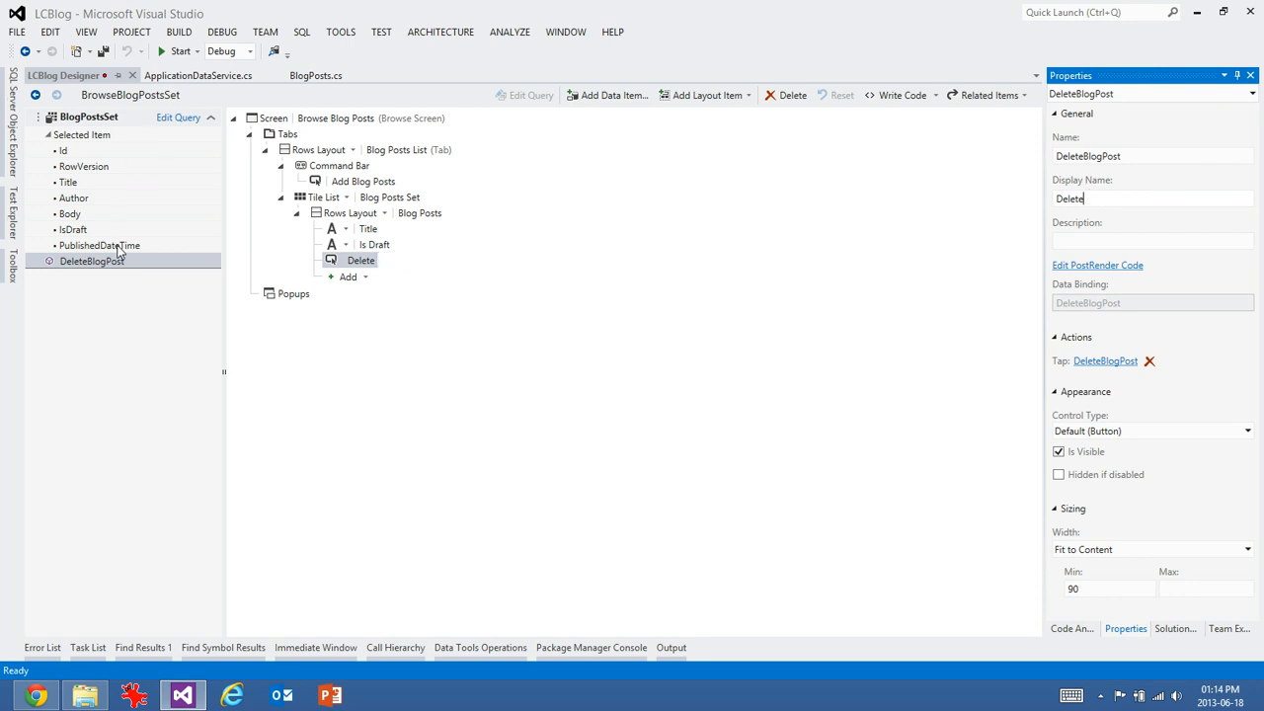
- Write if (confirm("Are you sure you want to delete this post?")){ in DeleteBlogPost_execute
right_click(91, 261)
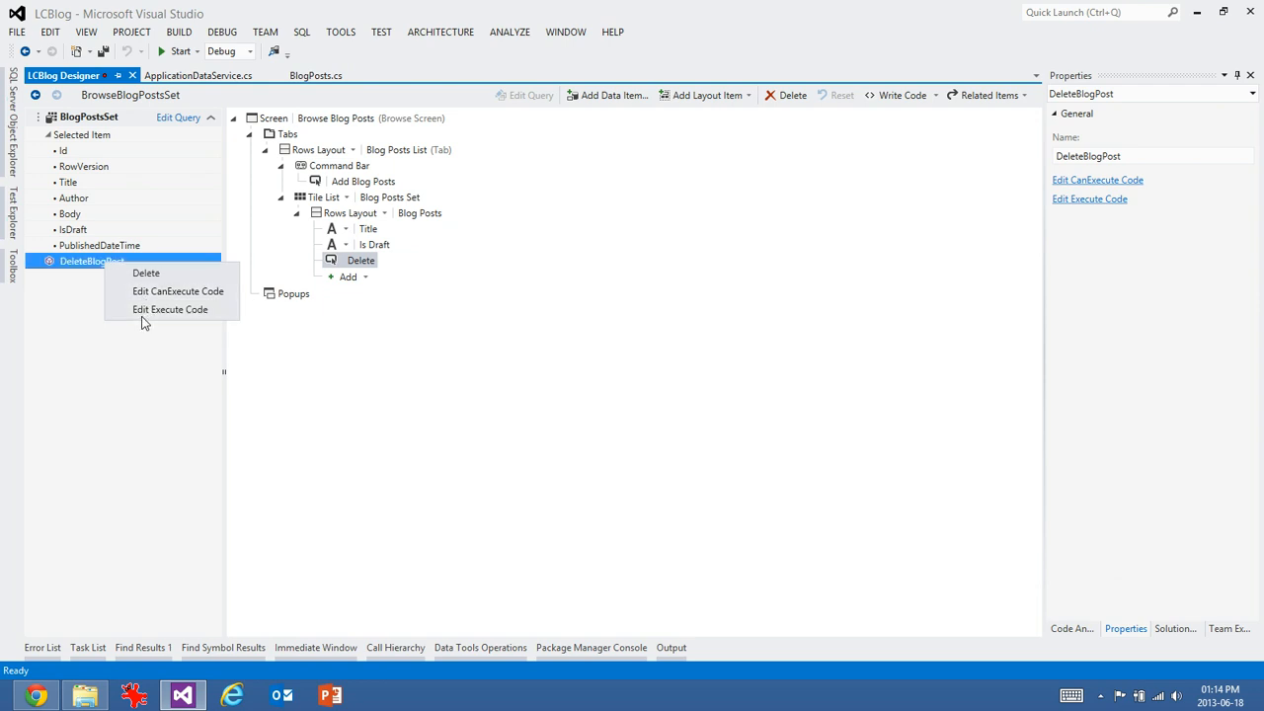
click(170, 308)
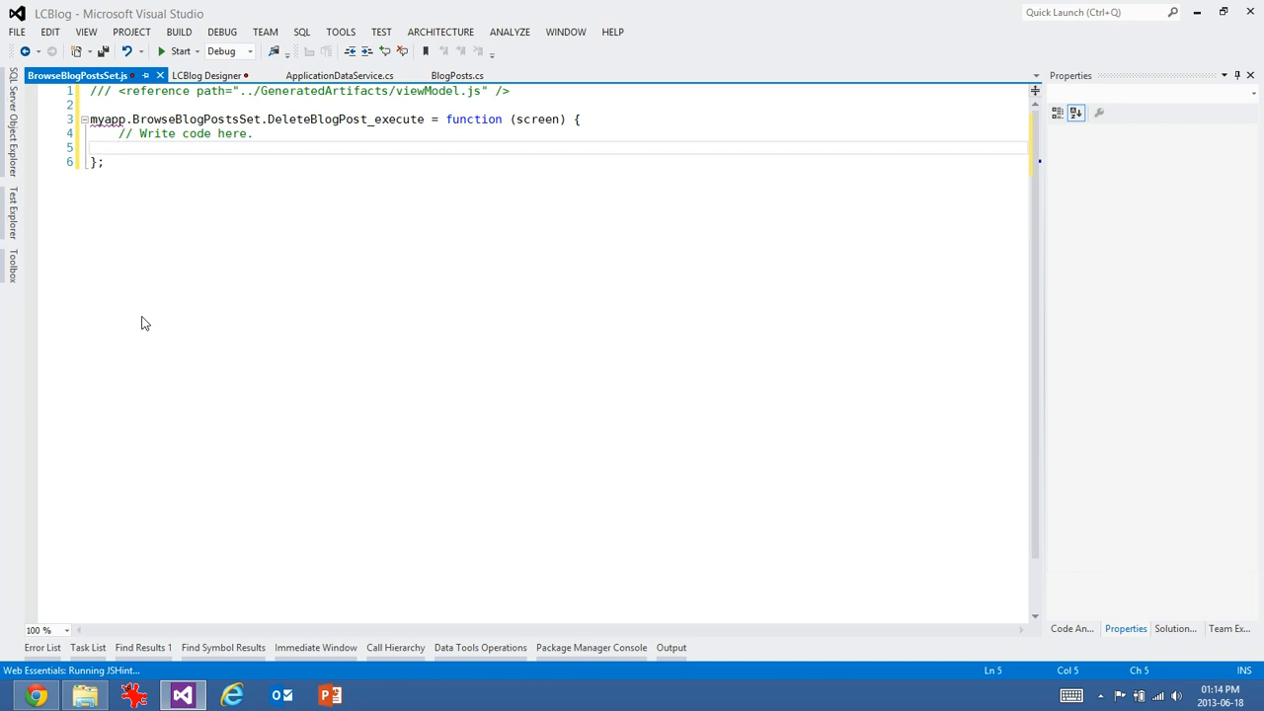
text(confirm()
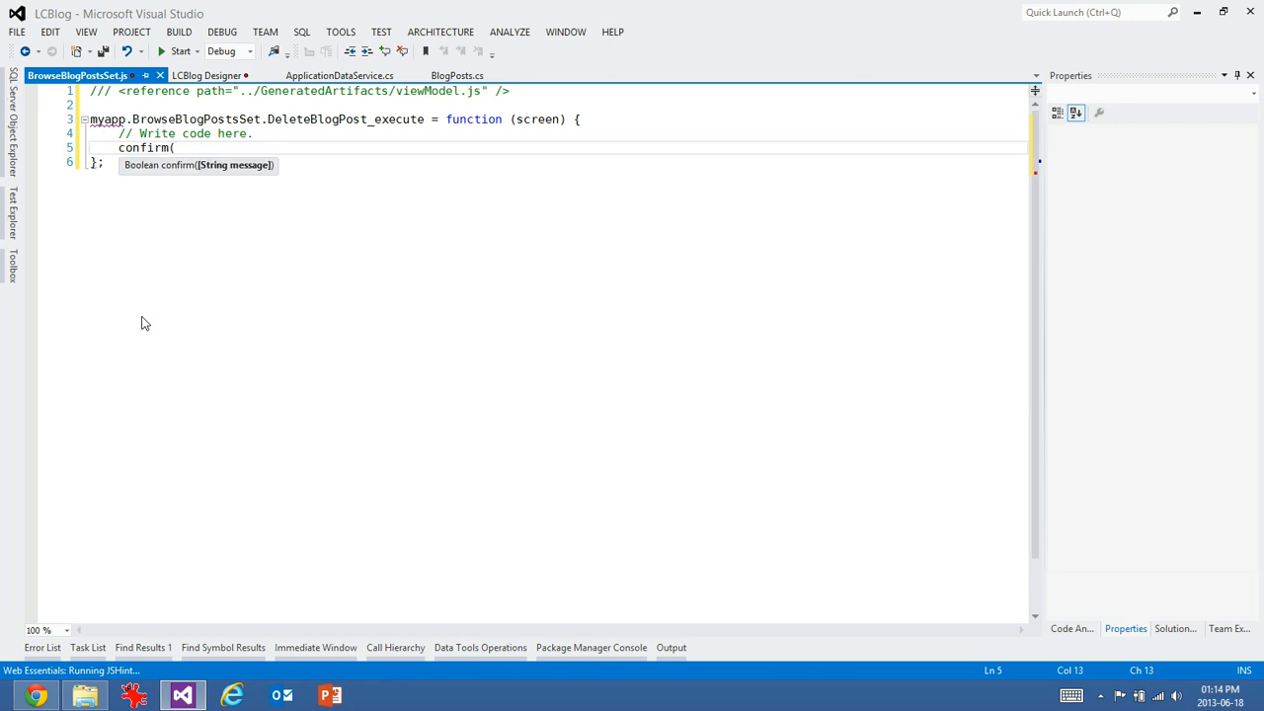
text(if ()
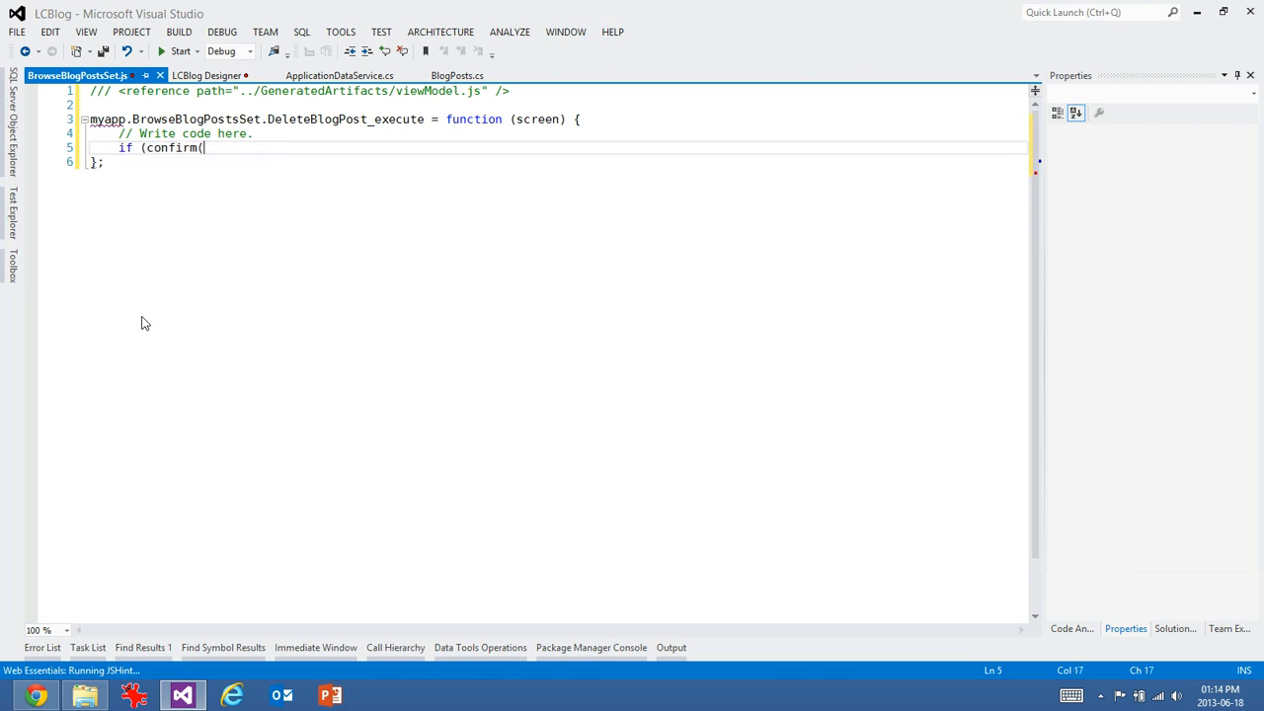
text("Are you)
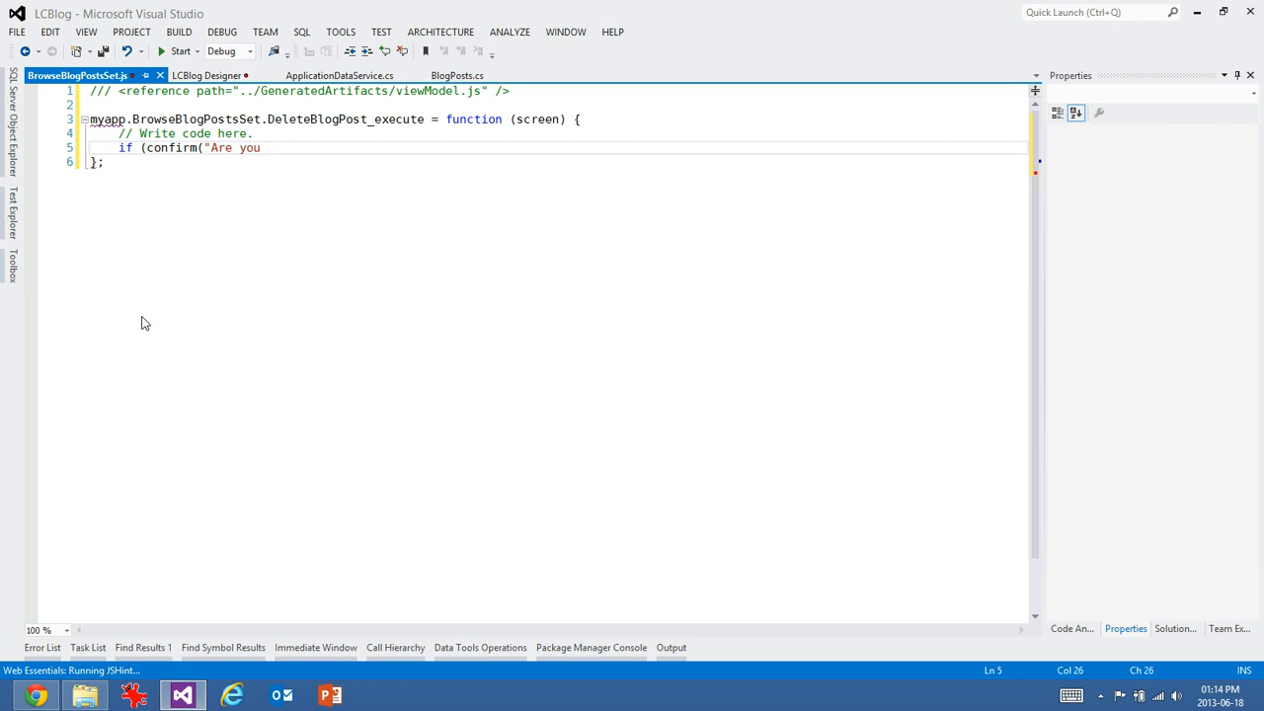
text(sure you want t)
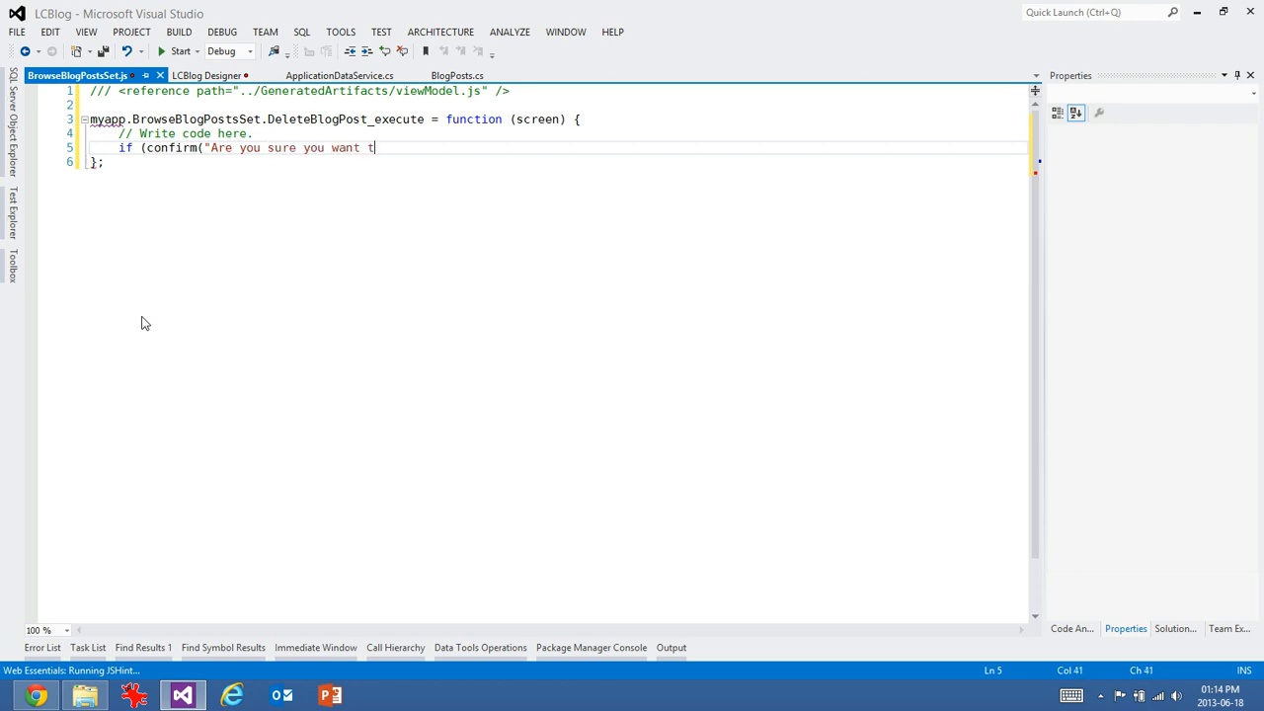
text(o delete th)
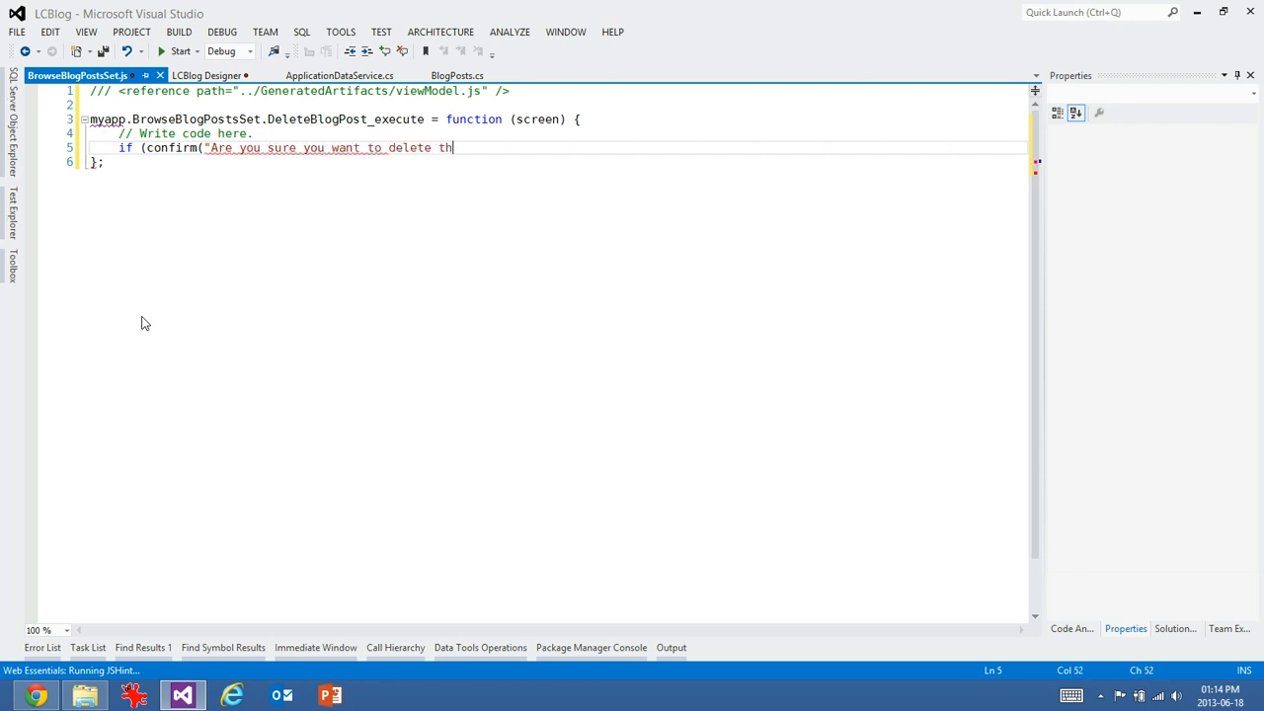
text(is post)
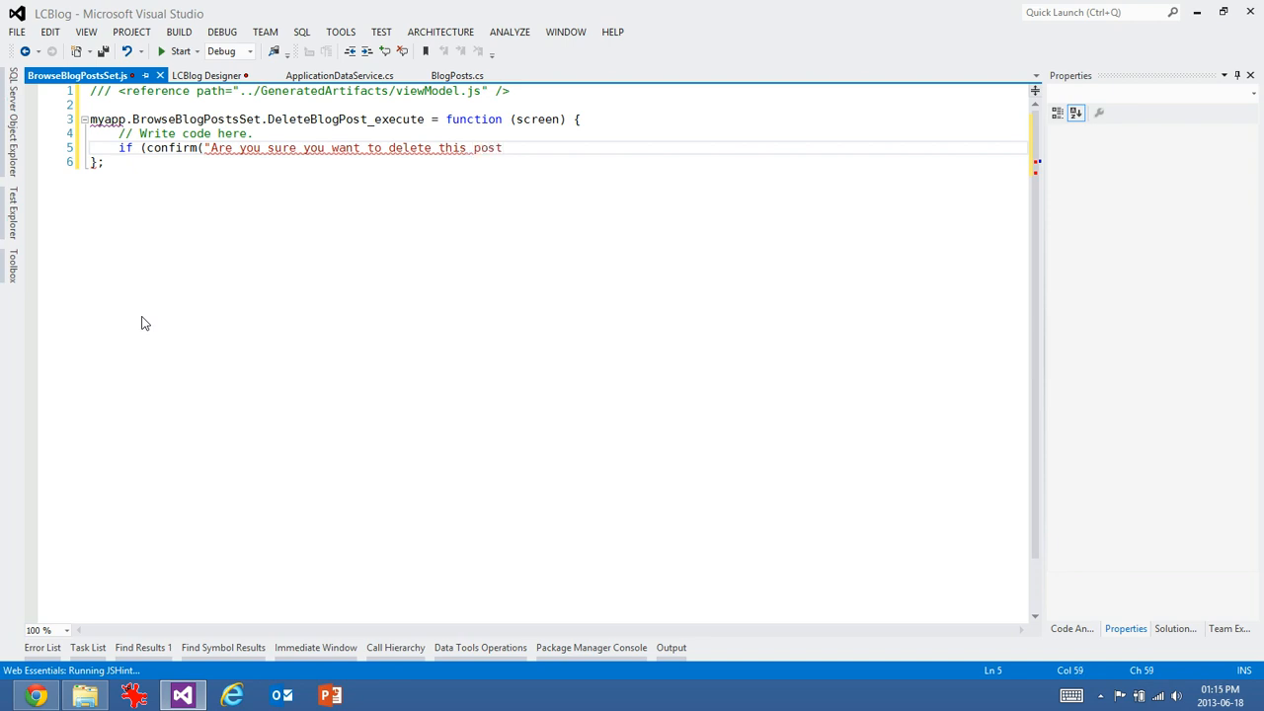
text(?"))
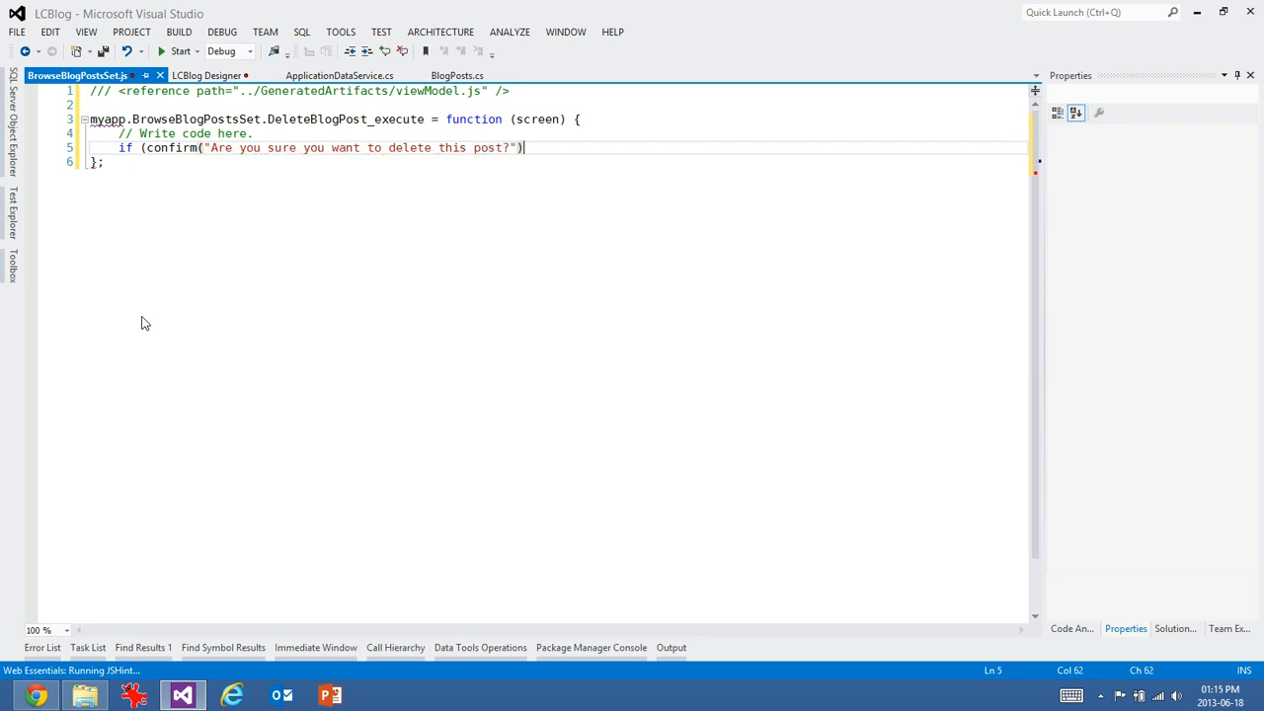
text({)
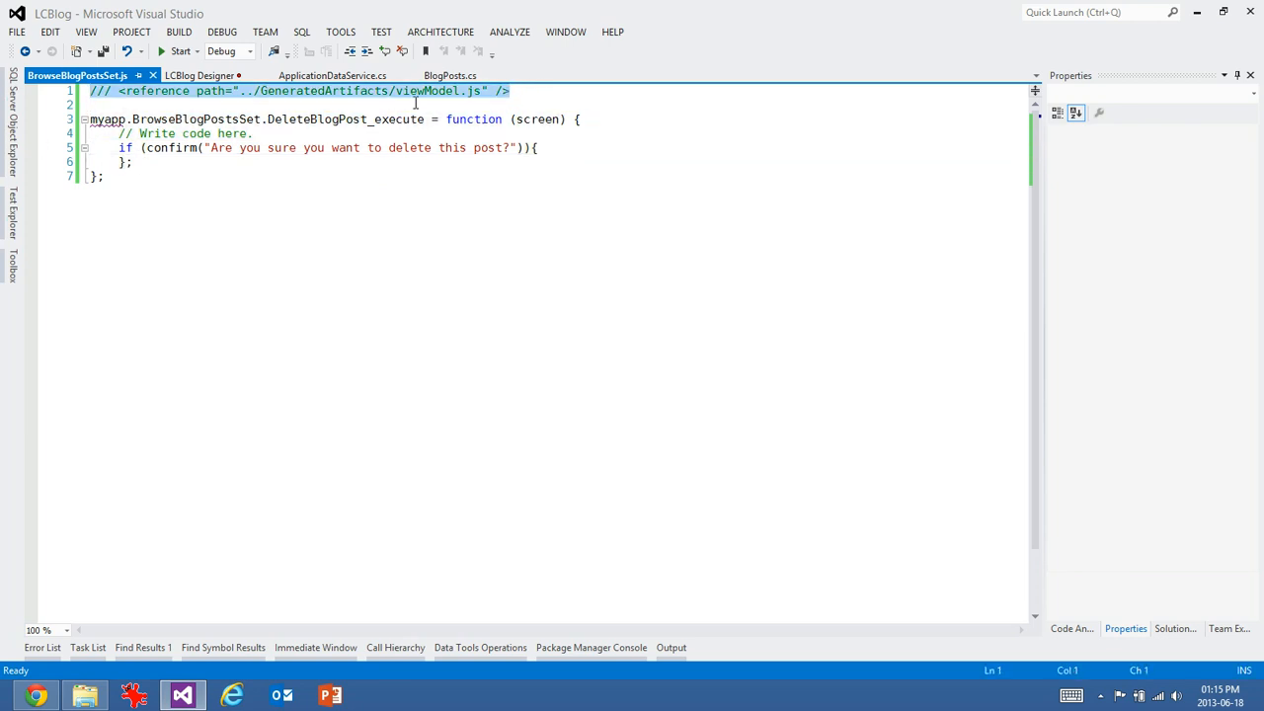
- Inside the if block write screen.getBlogPostsSet().then(function (post) {
click(450, 75)
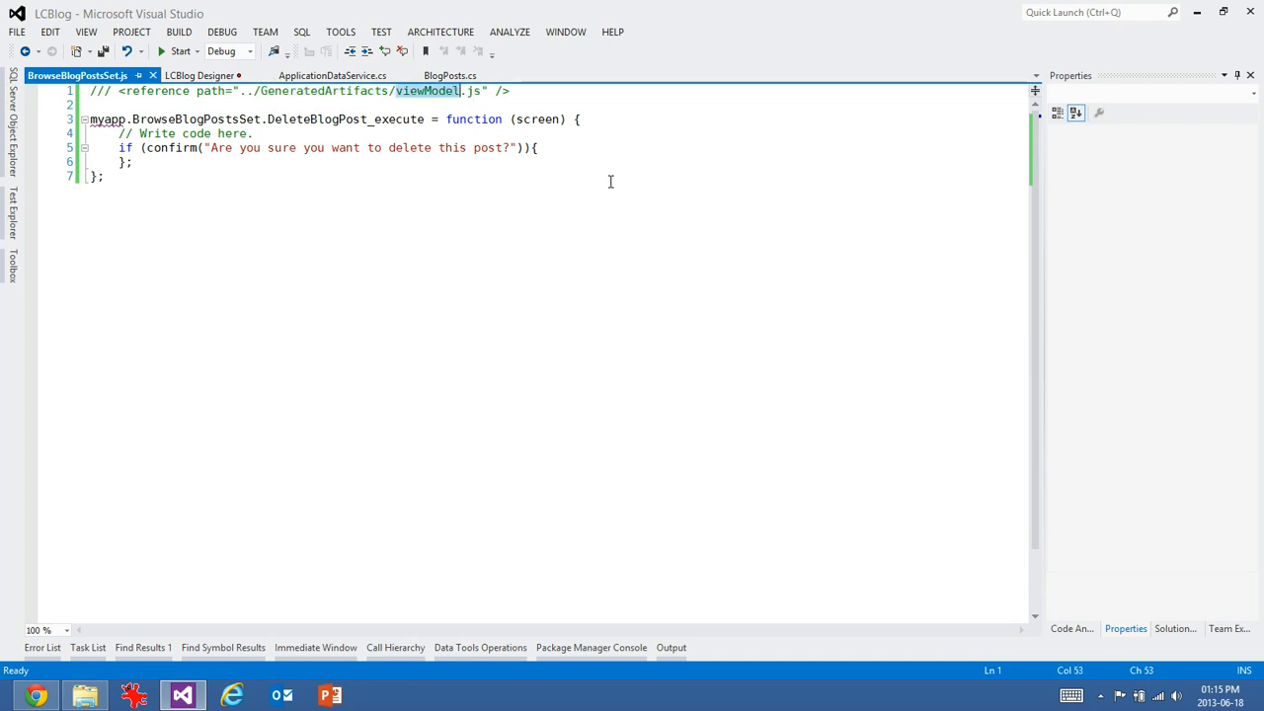
click(537, 146)
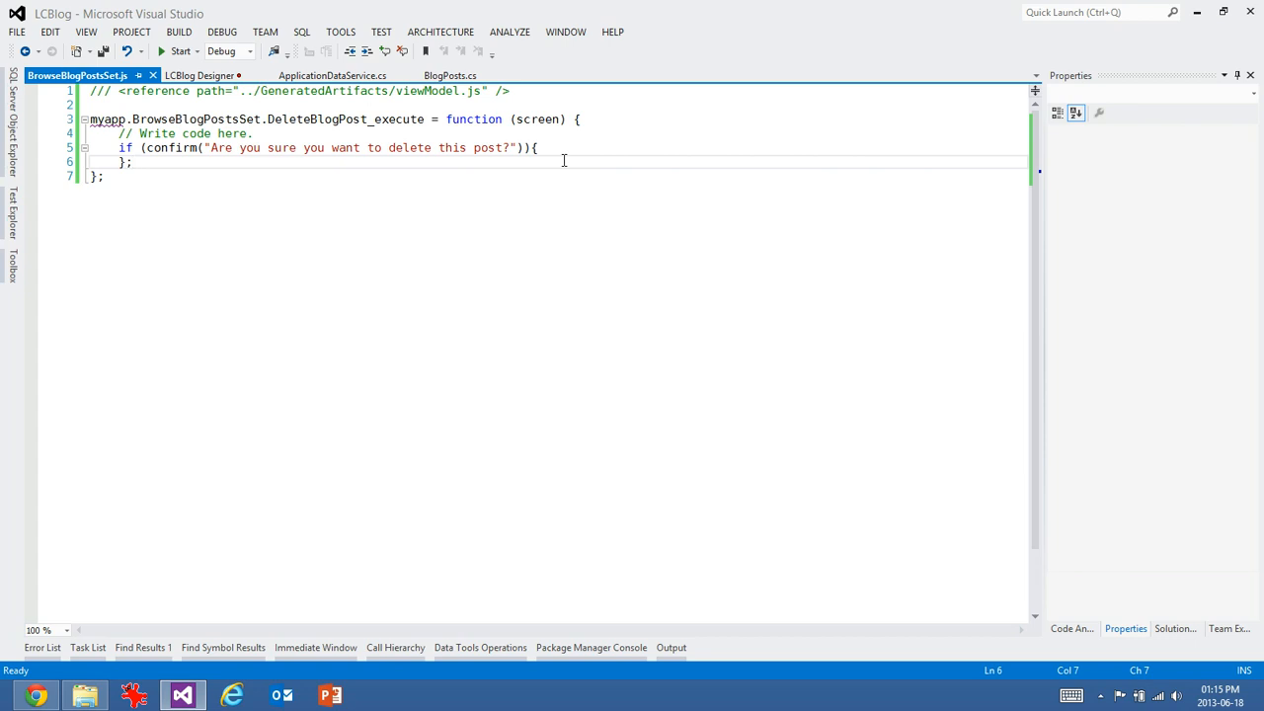
text(screen.get)
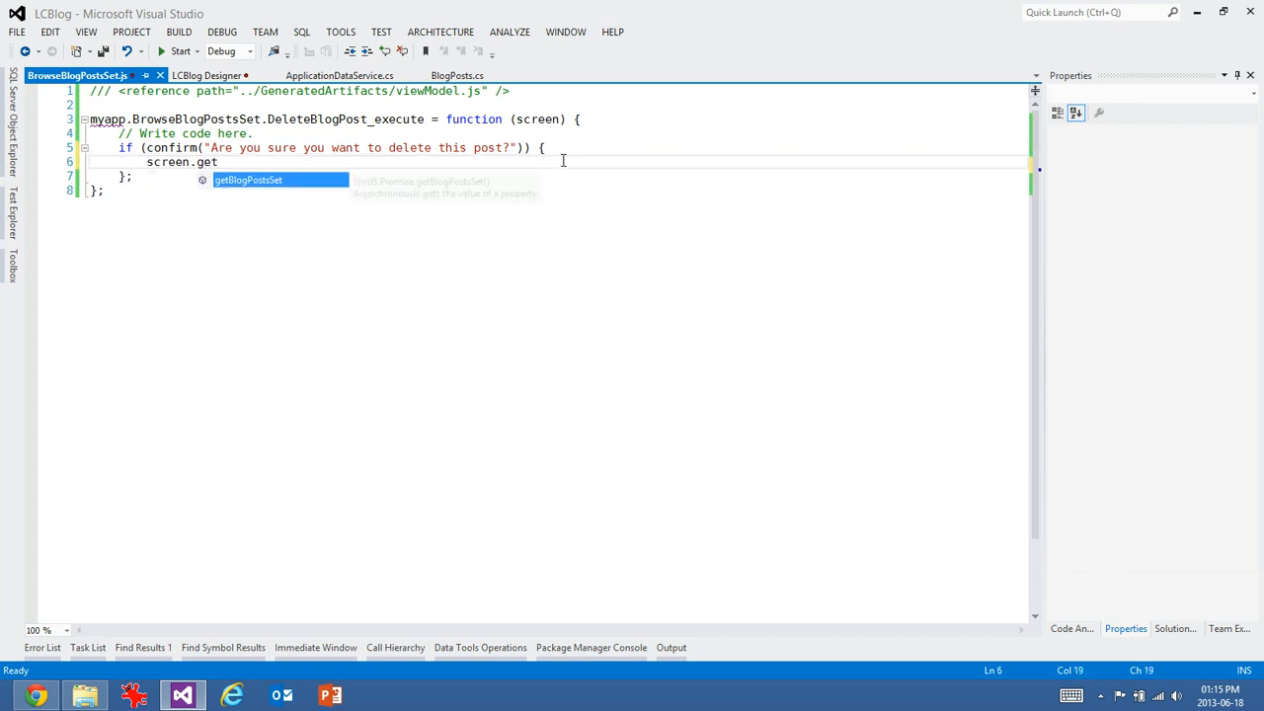
text(BlogPostsSet())
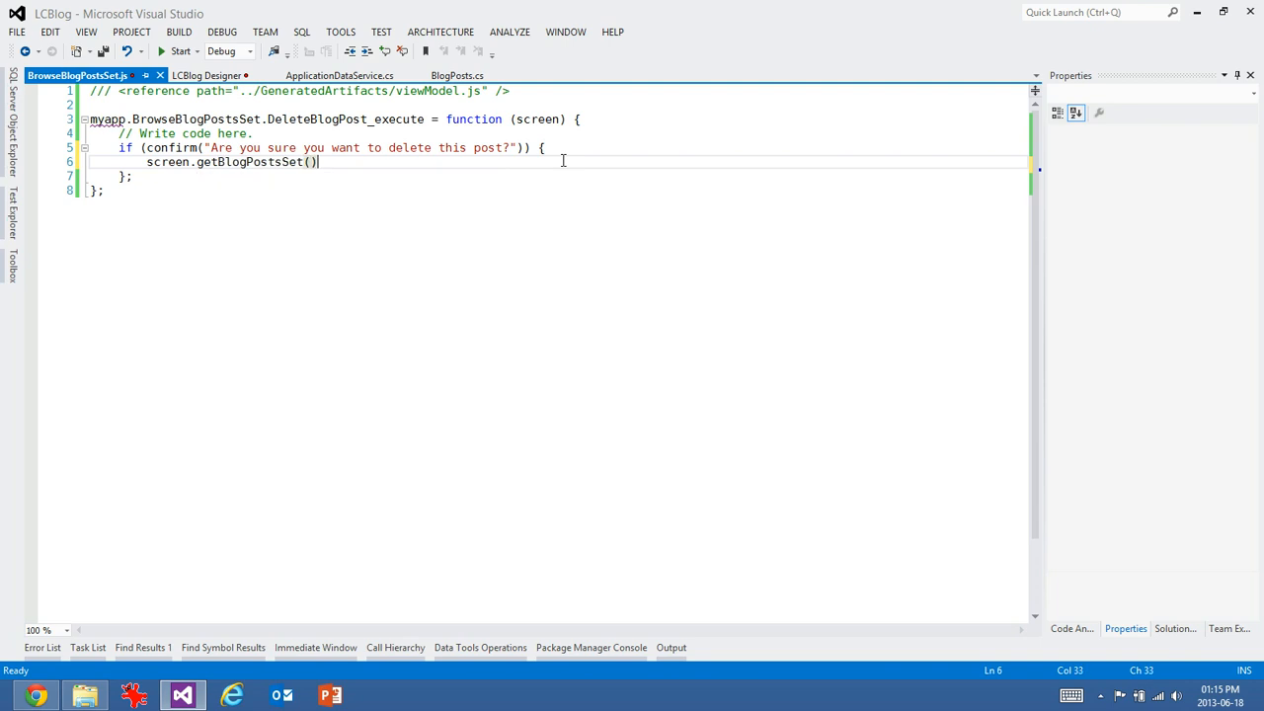
text(.then()
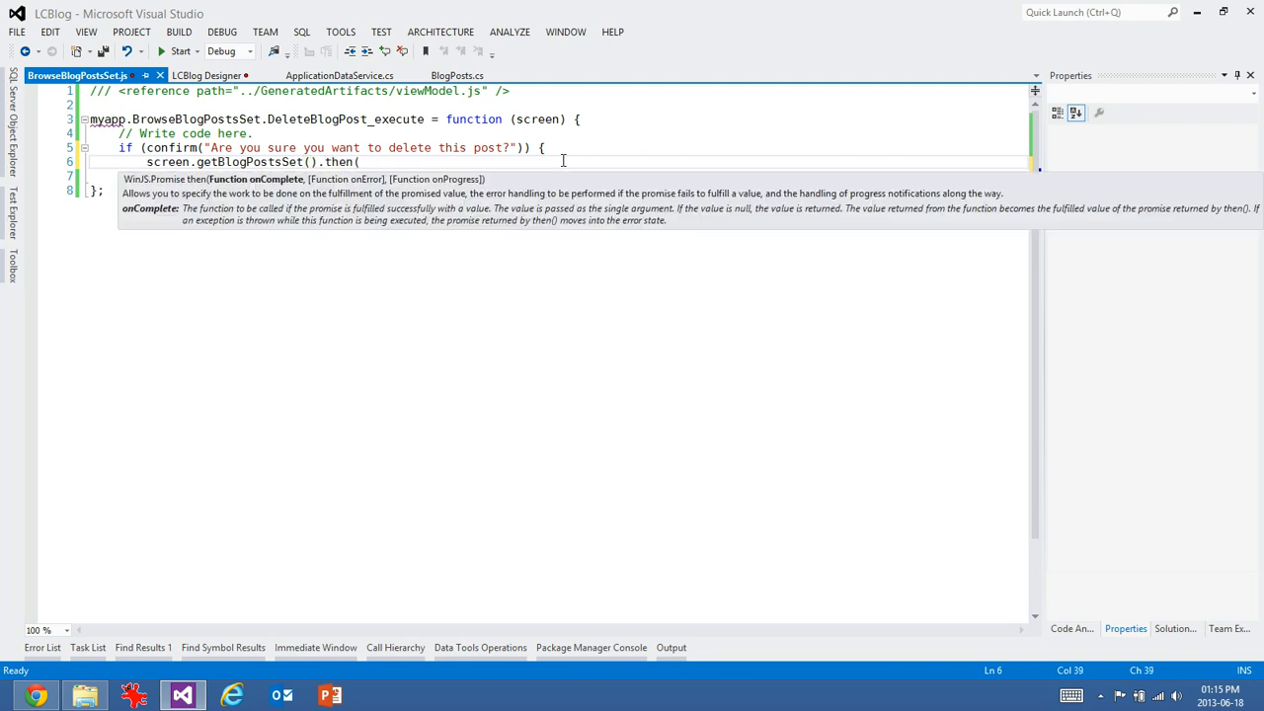
text(function()
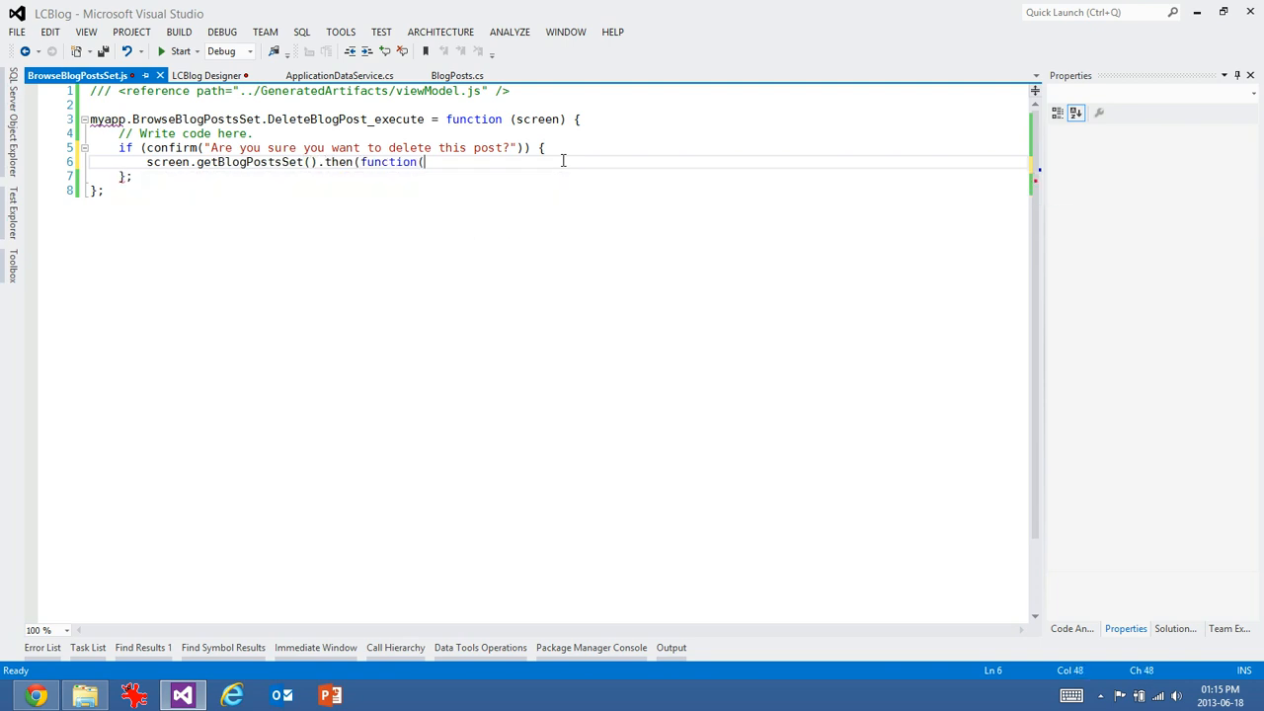
text(post))
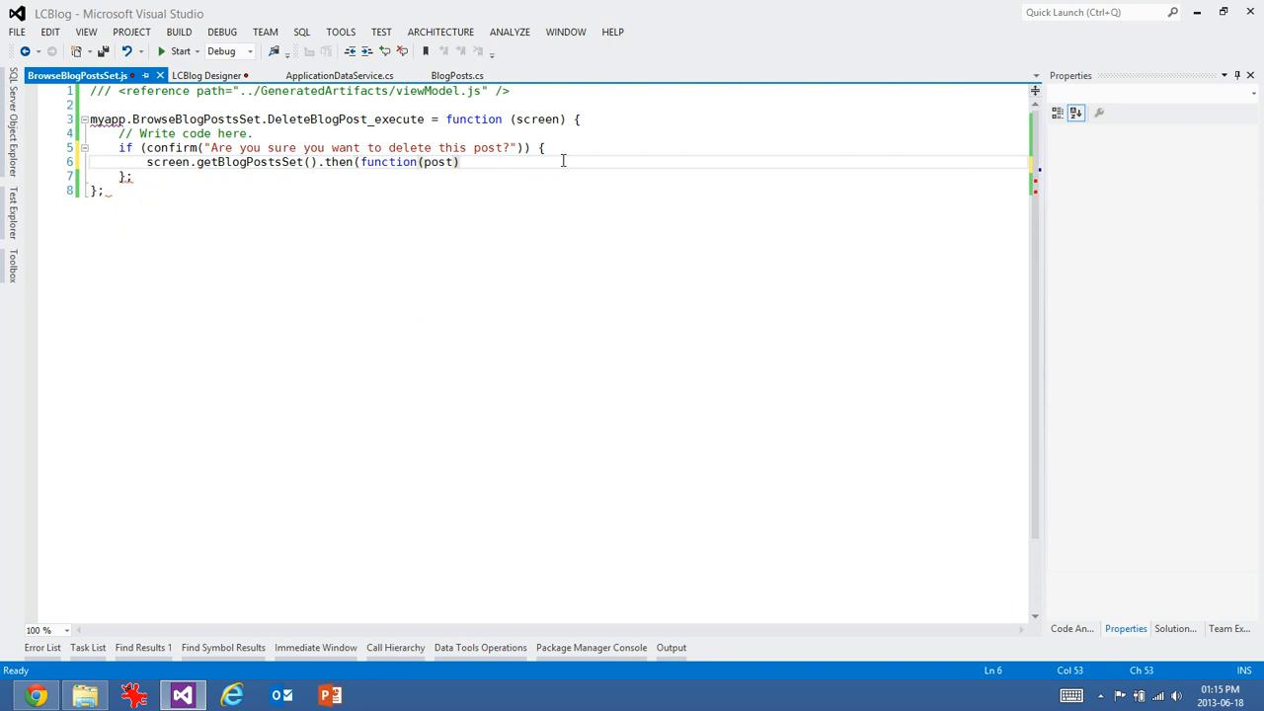
text({)
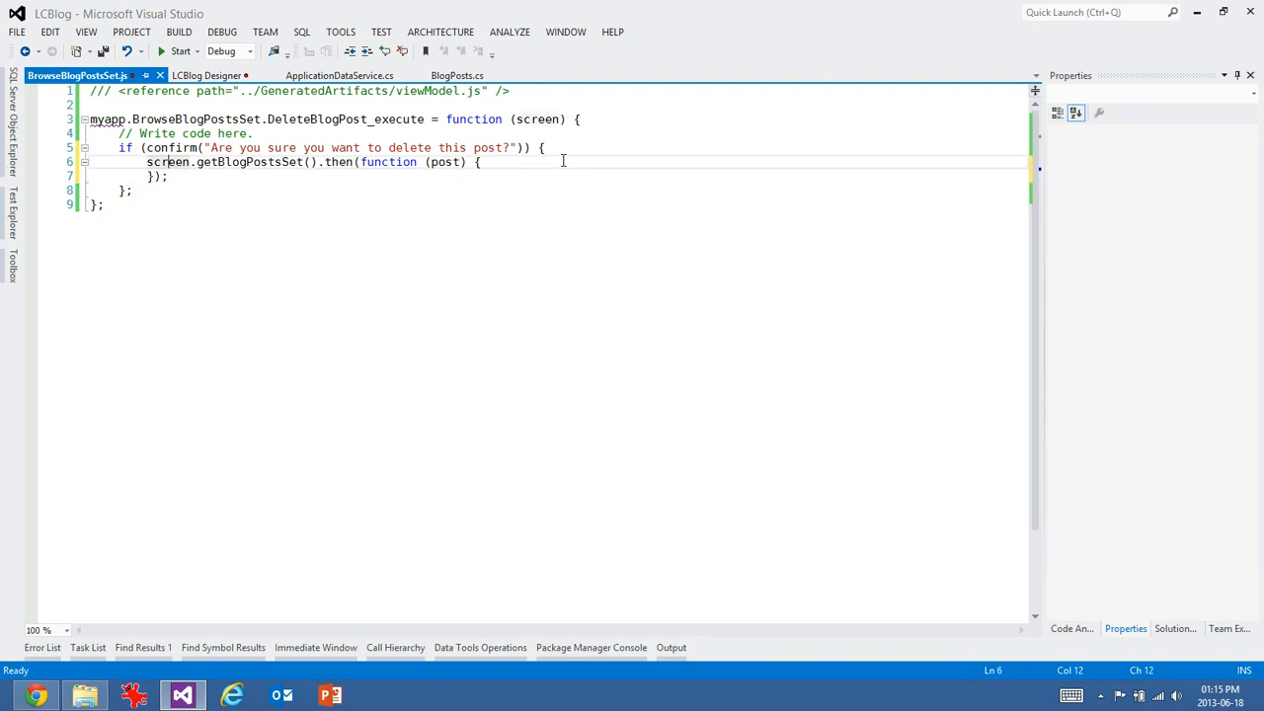
- Add post.selectedItem.deleteEntity(); and myapp.applyChanges(); and close the callback
text(post.)
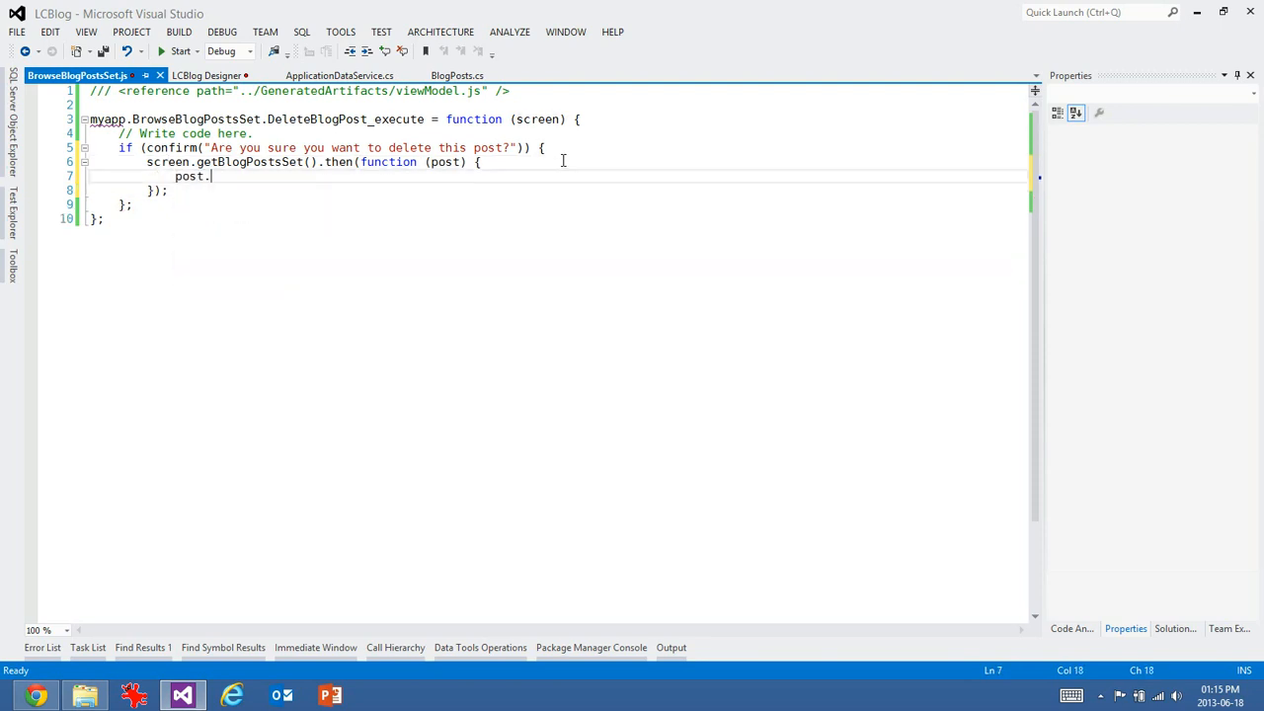
text(dele)
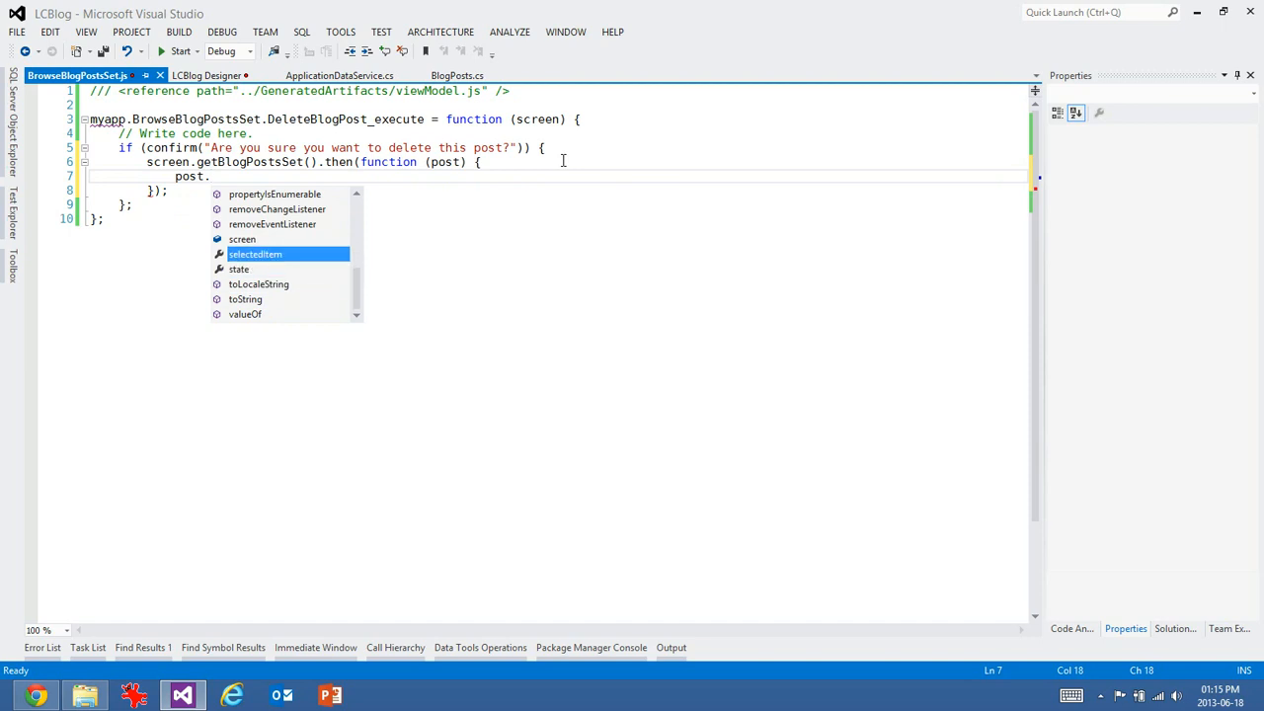
text(selectedItem.)
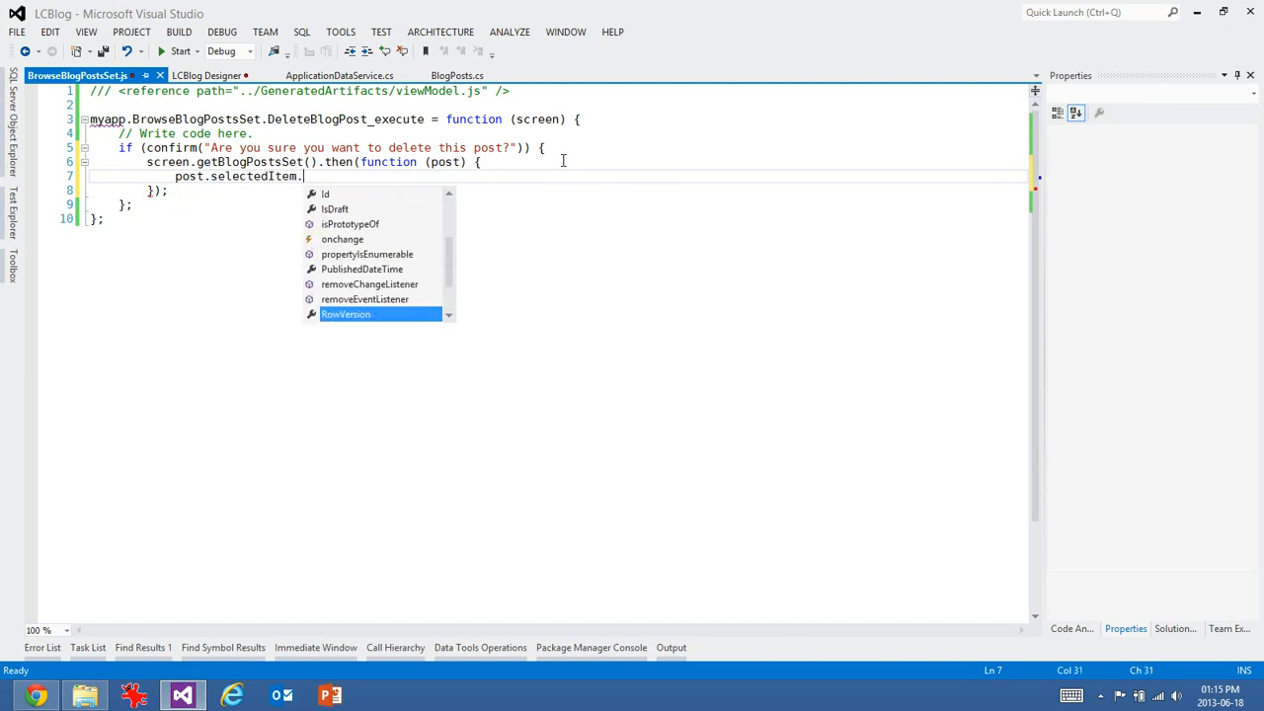
scroll(down, 3)
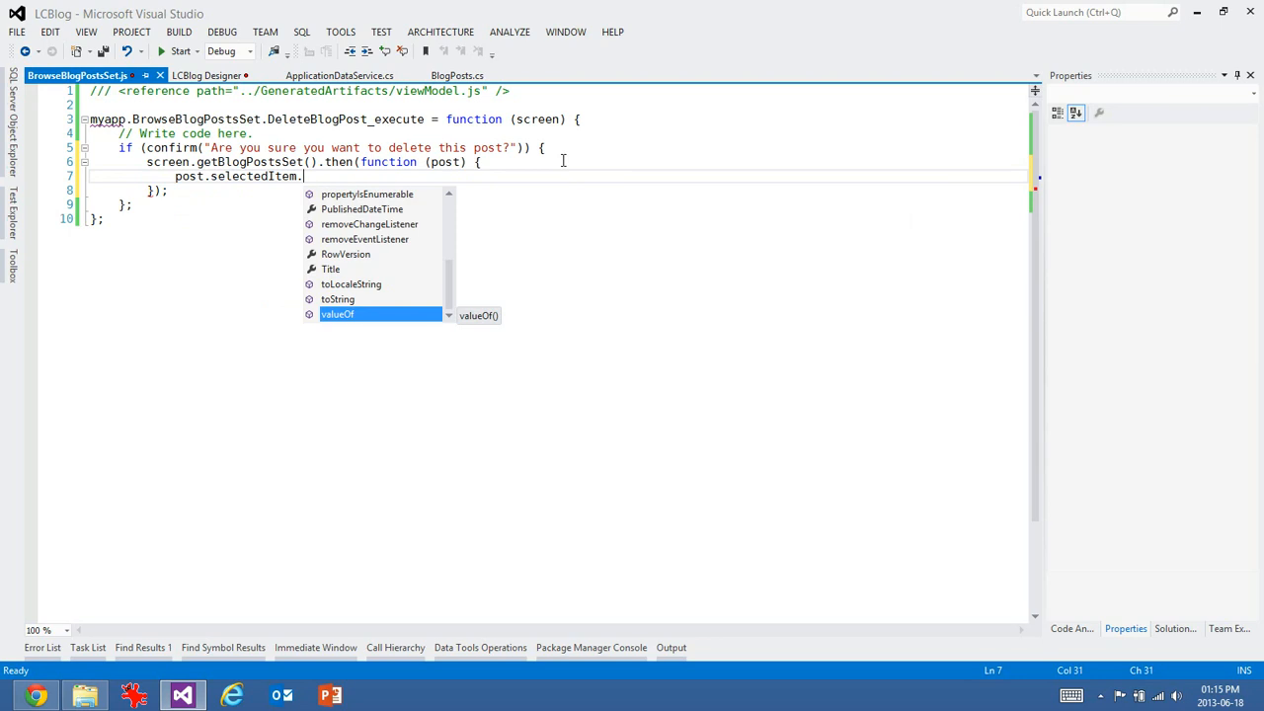
text(deleteEntity();)
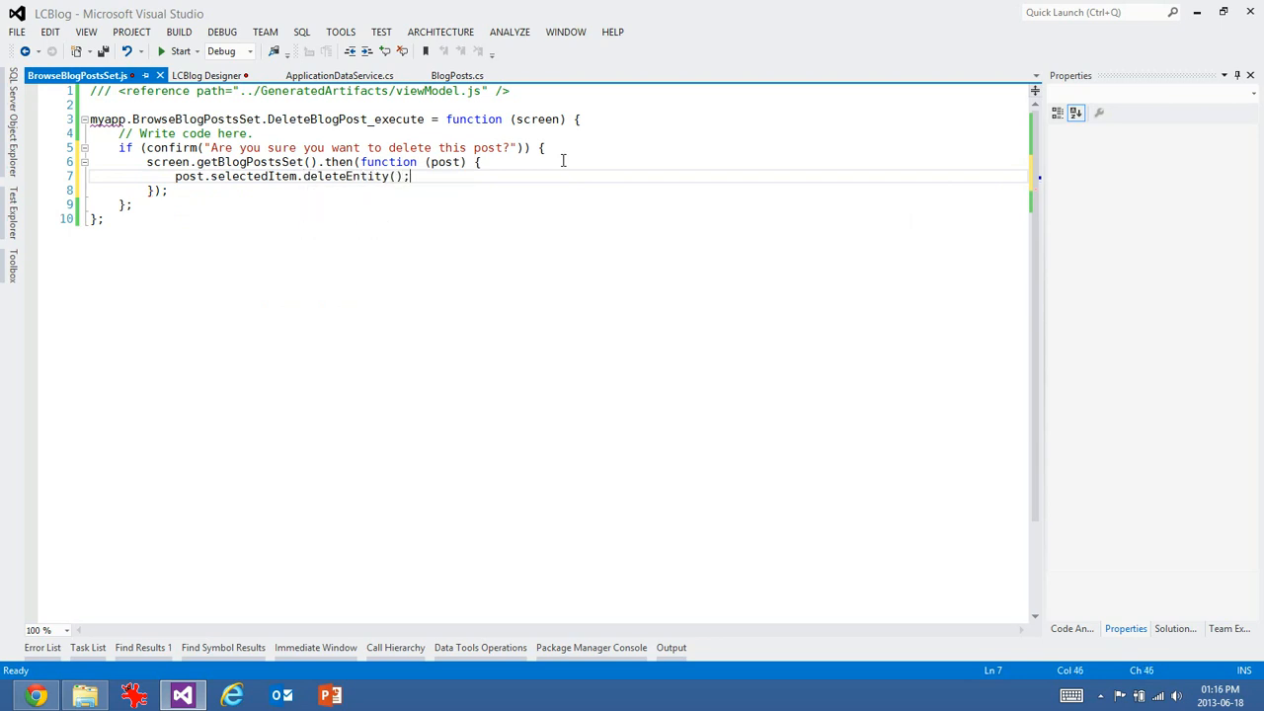
text(p)
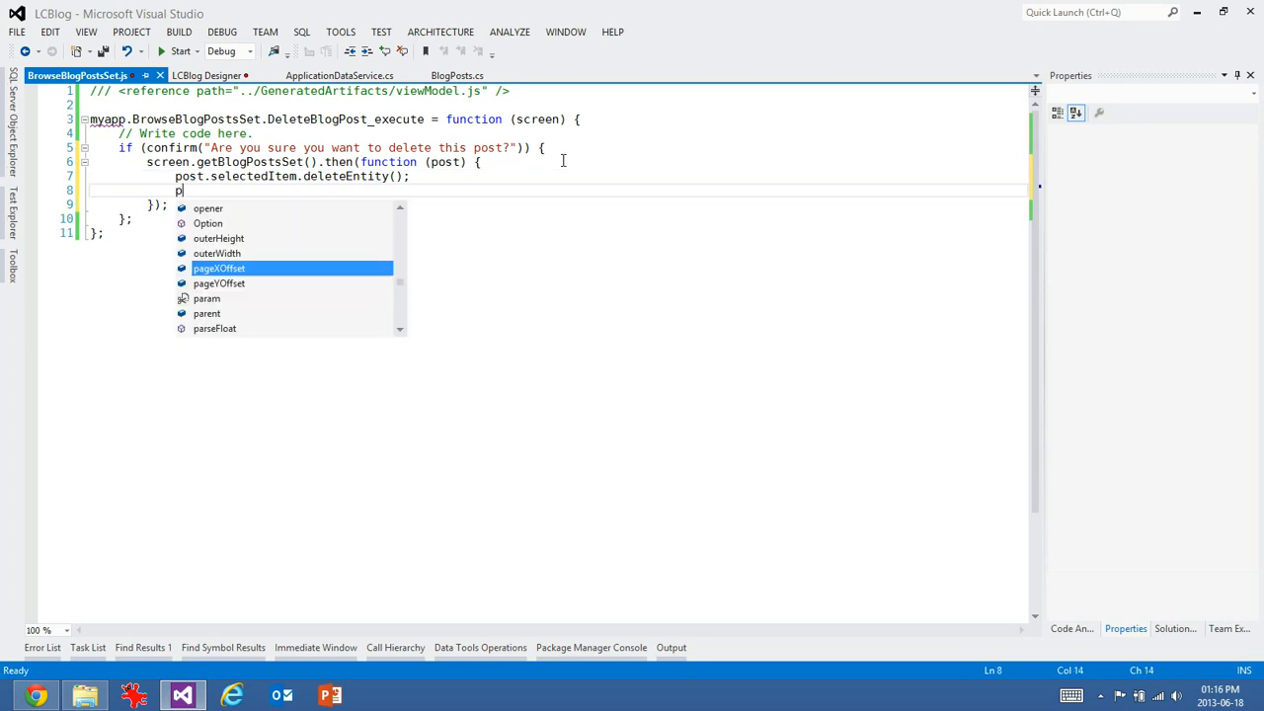
text(yapp.a)
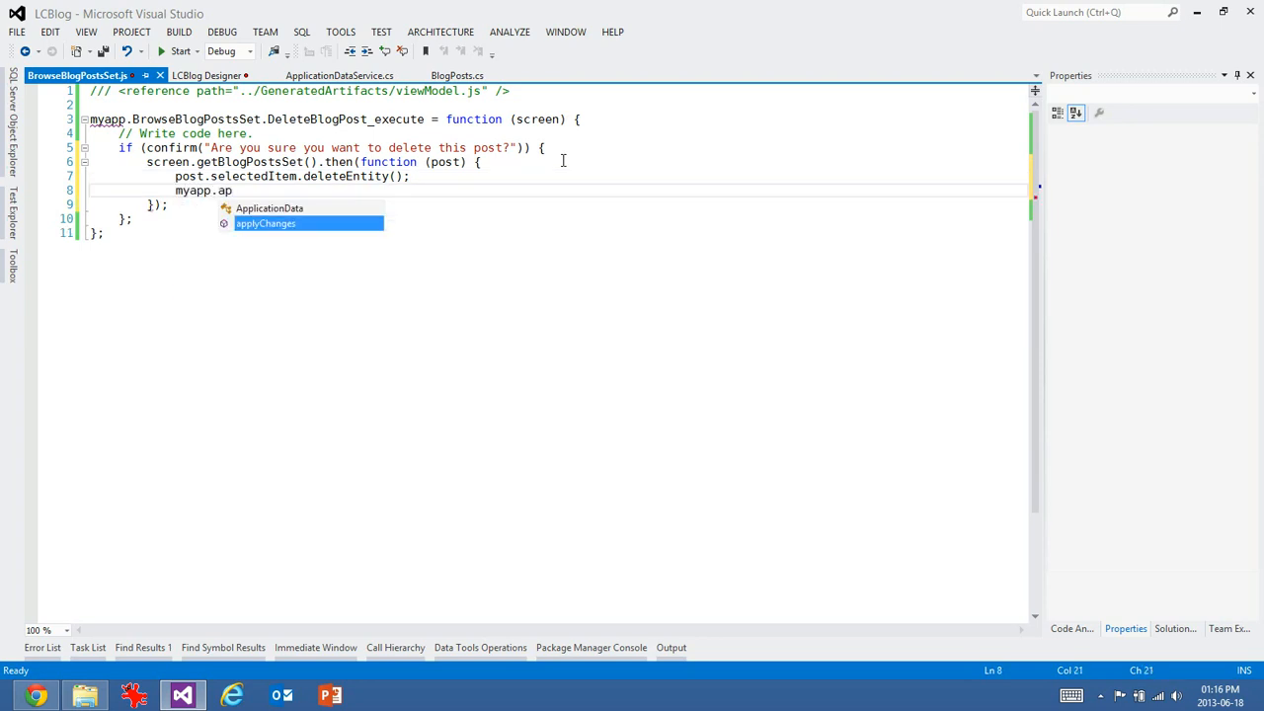
text(plyChanges()
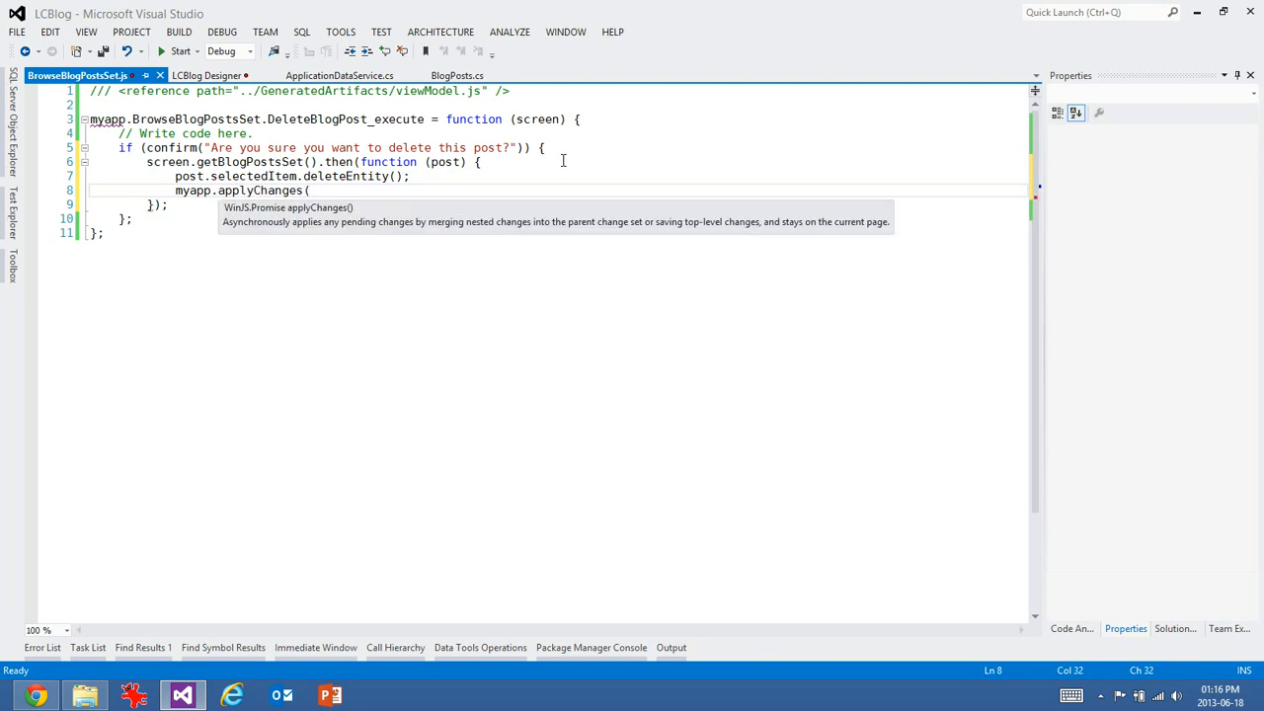
key(Backspace)
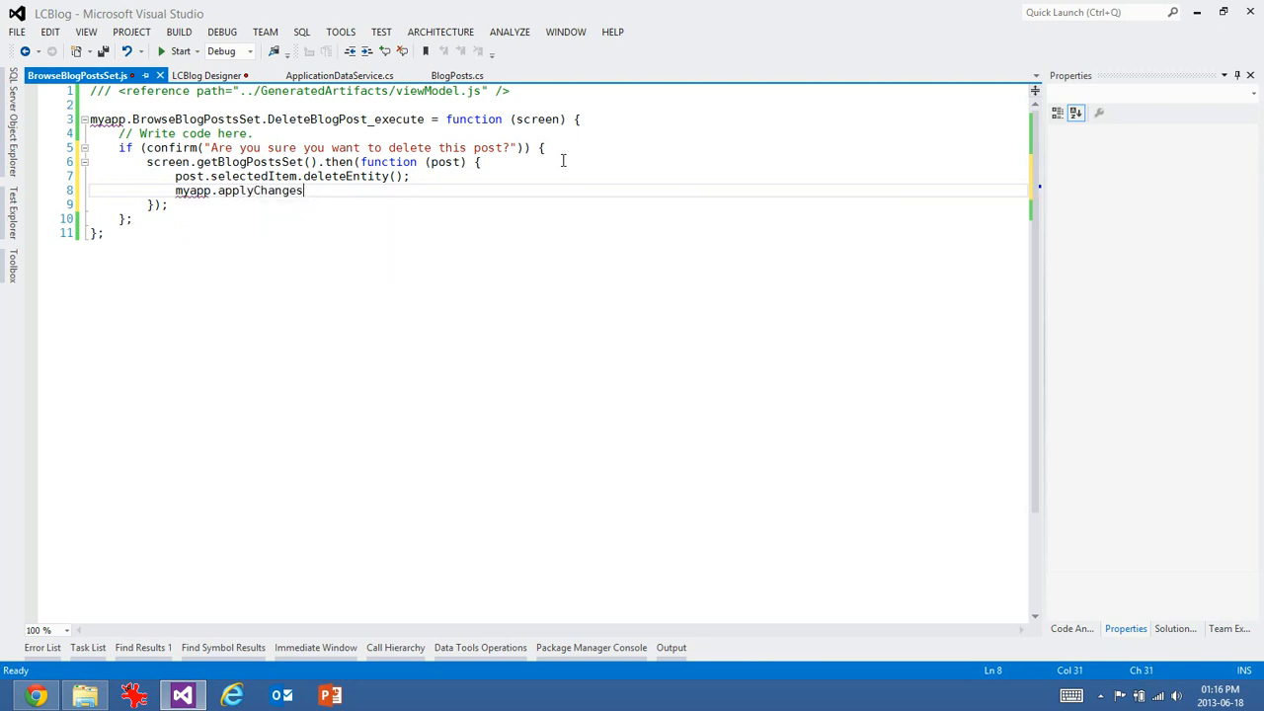
text(()
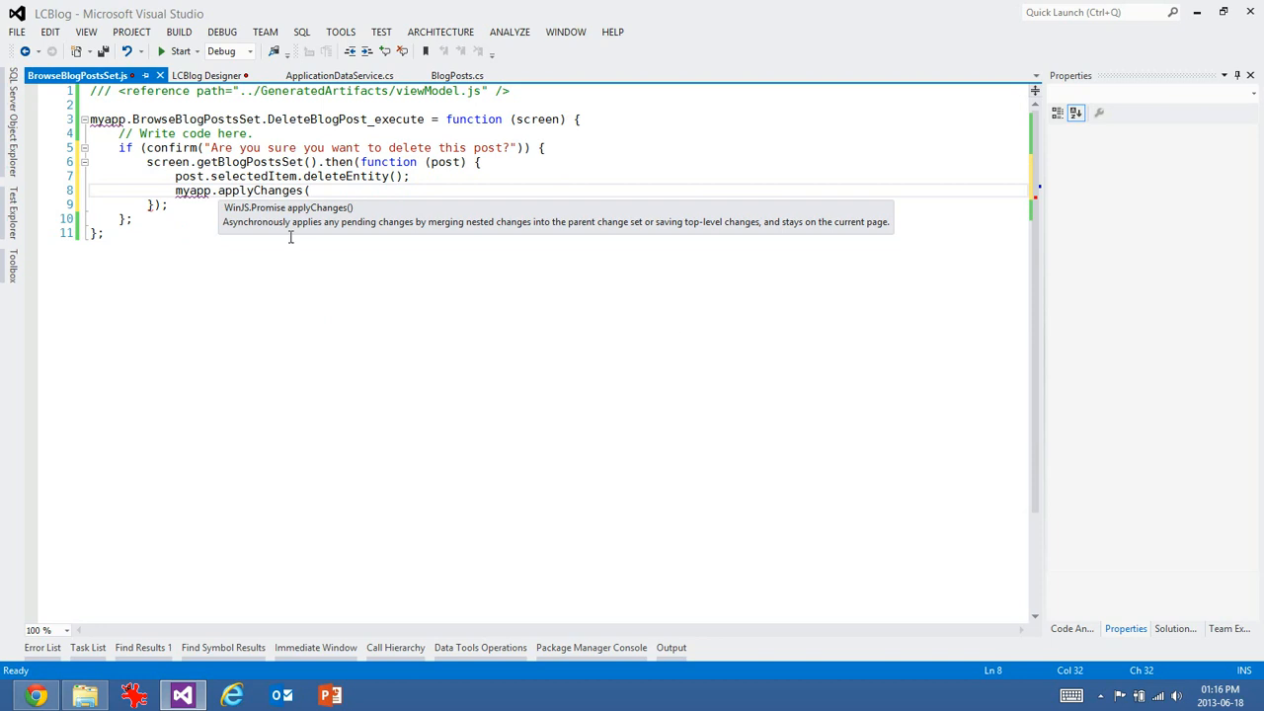
text();)
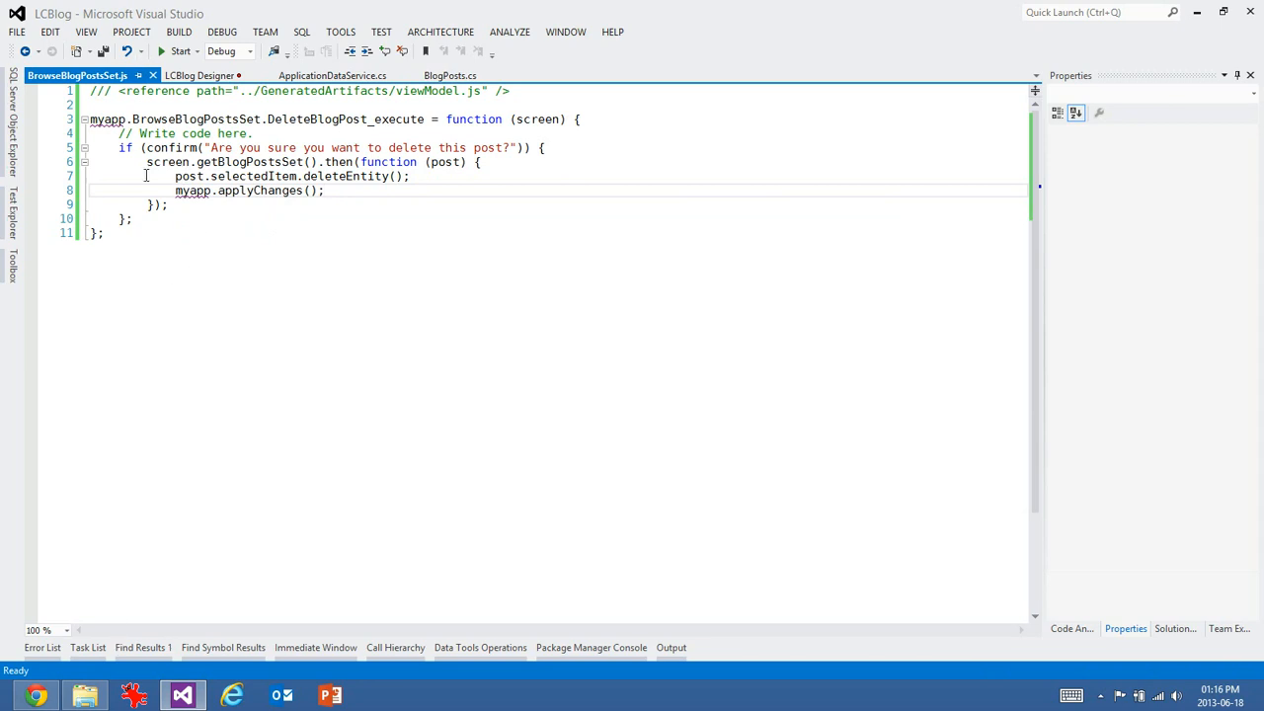
mouse_move(97, 676)
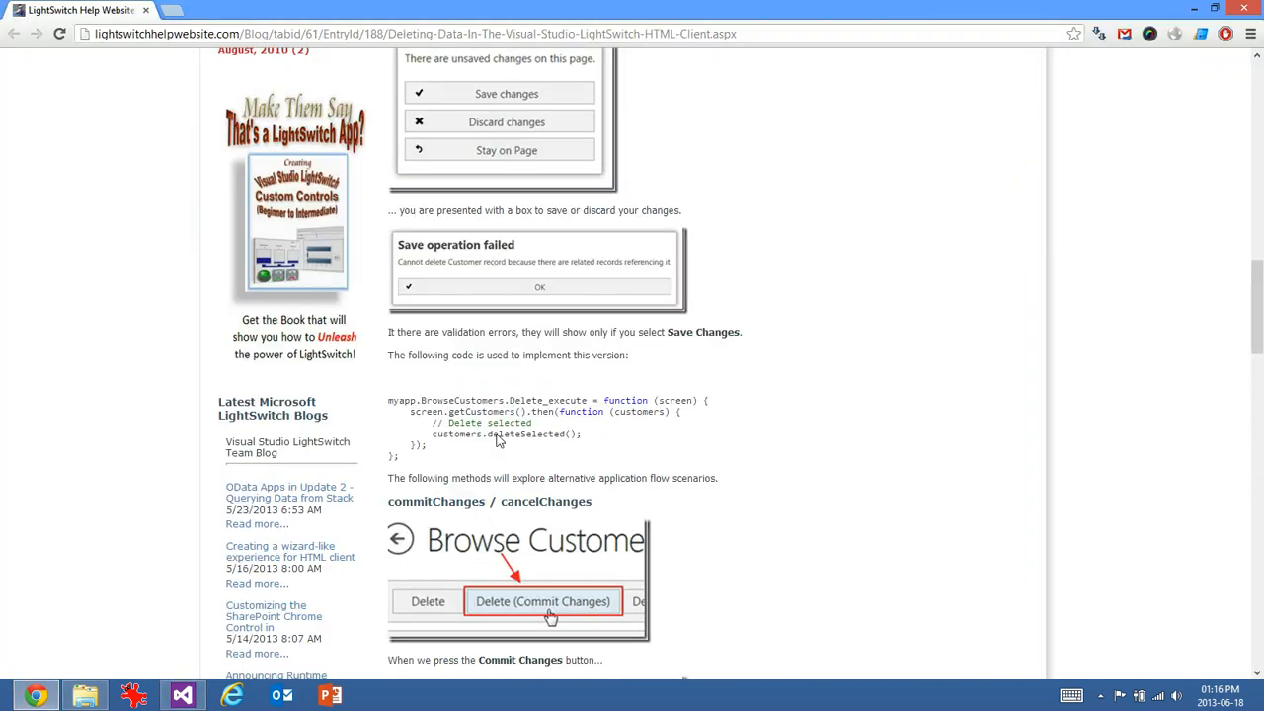
- Scroll the deleting-data help article in Chrome and trim the applyChanges call back to myapp
scroll(up, 3)
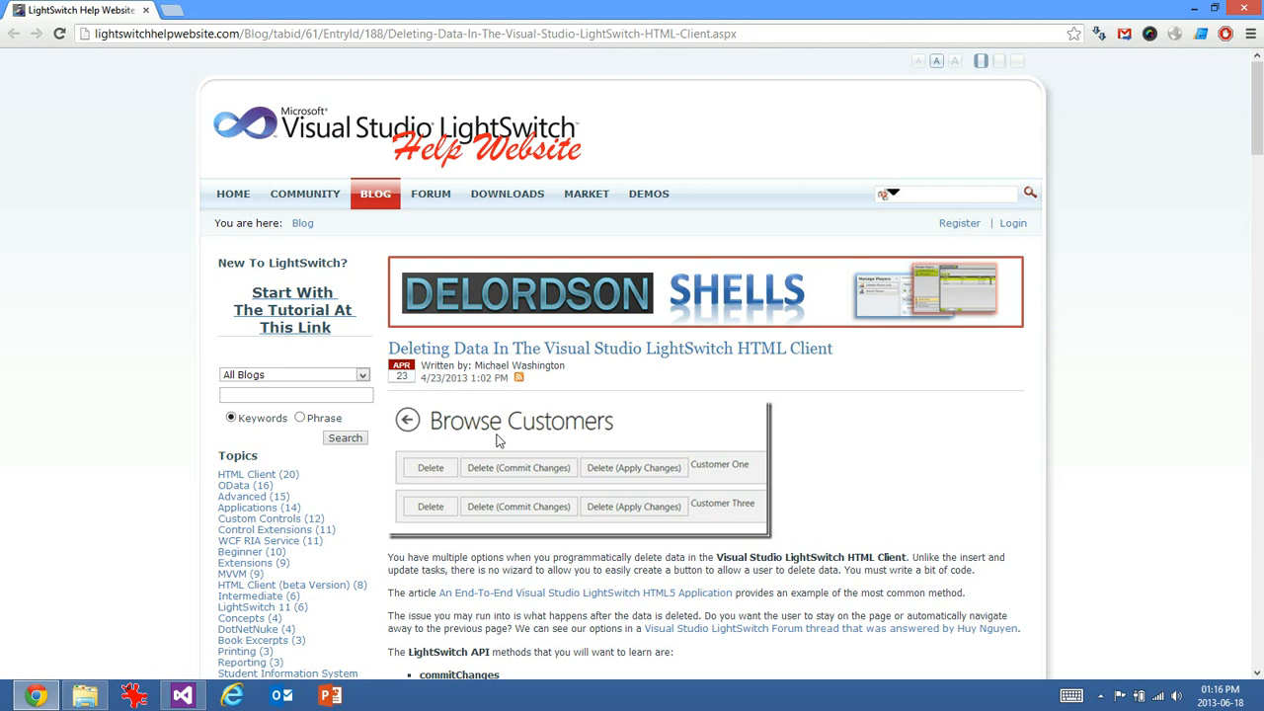
mouse_move(202, 196)
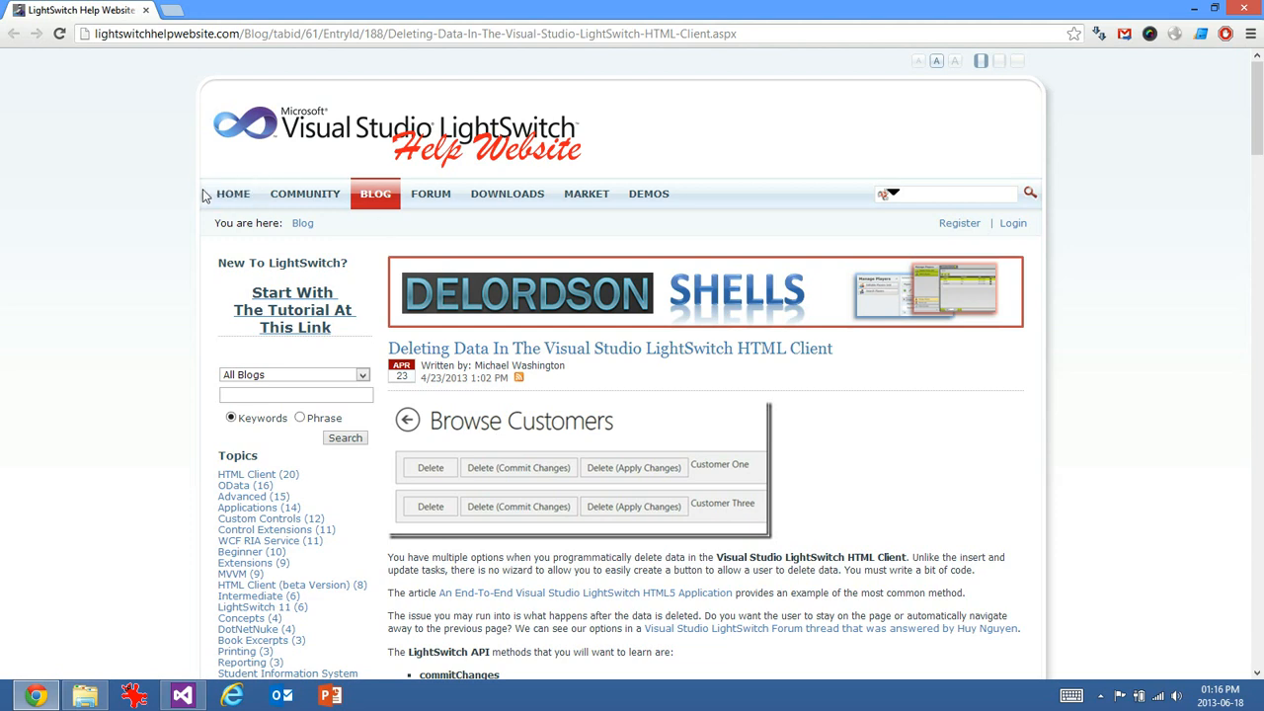
click(233, 194)
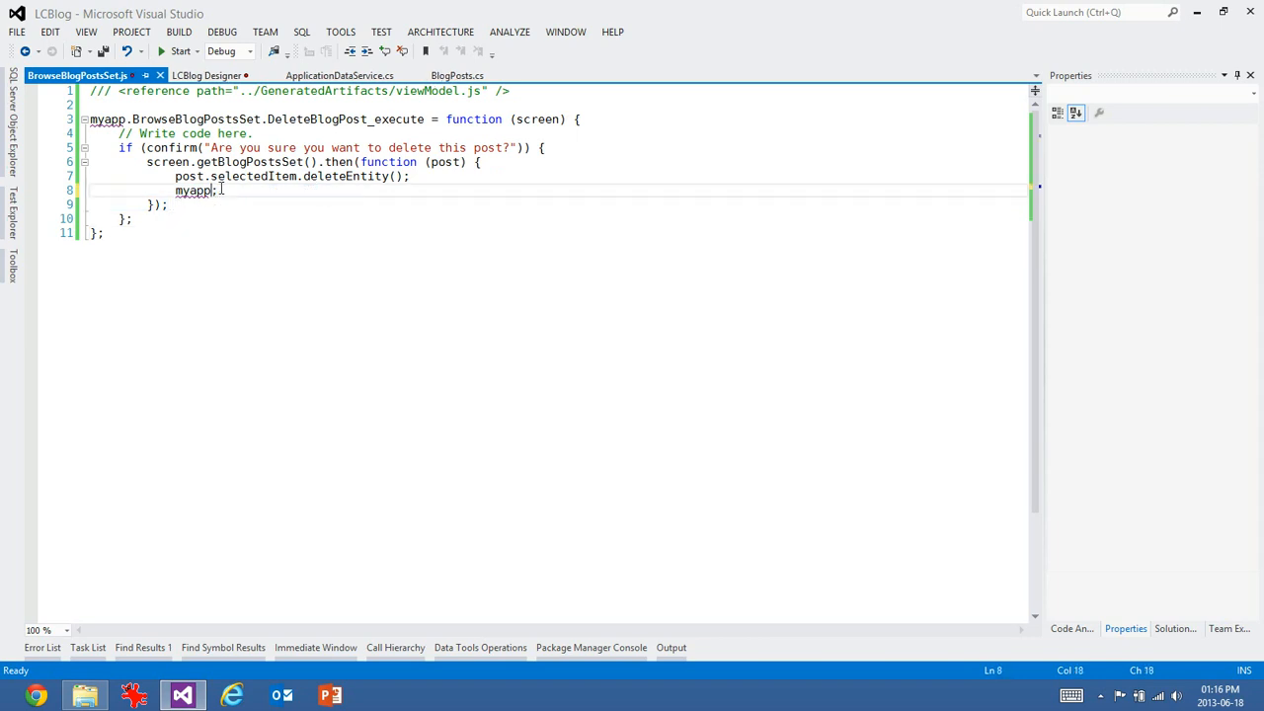
- Restore the changes call after myapp, annotate the comment, and start debugging LCBlog
text(.commitChanges)
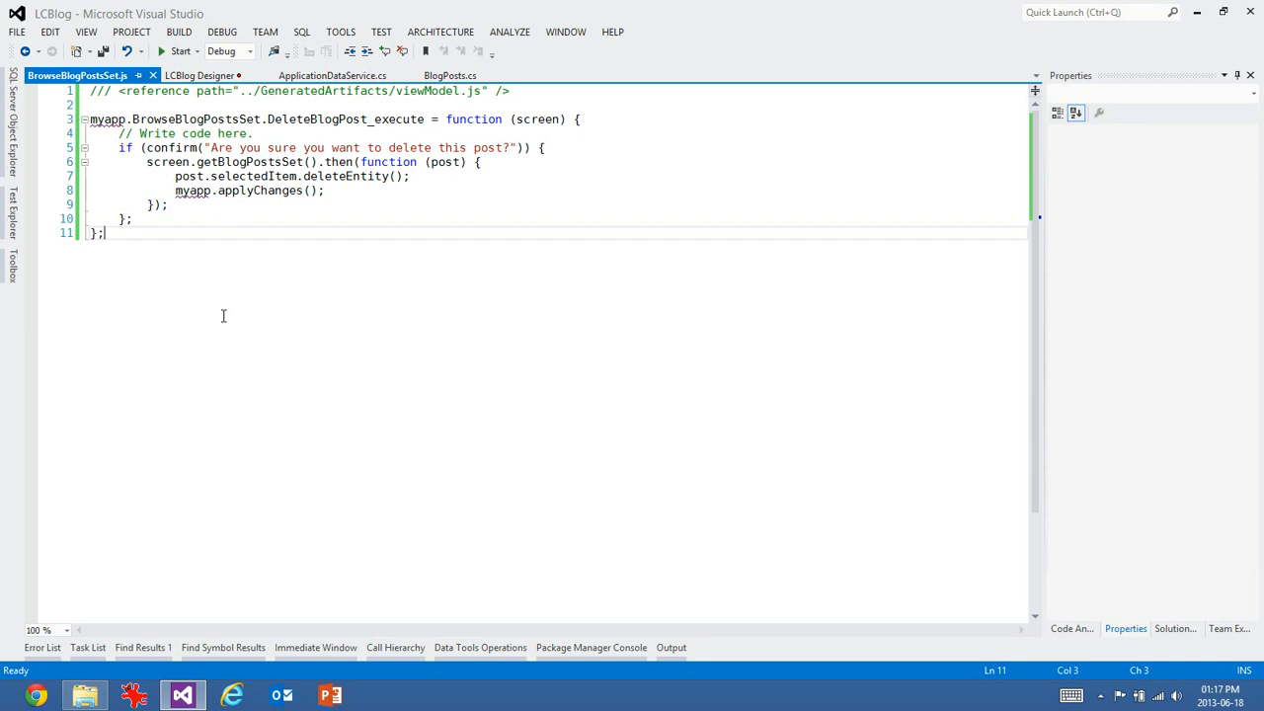
click(261, 135)
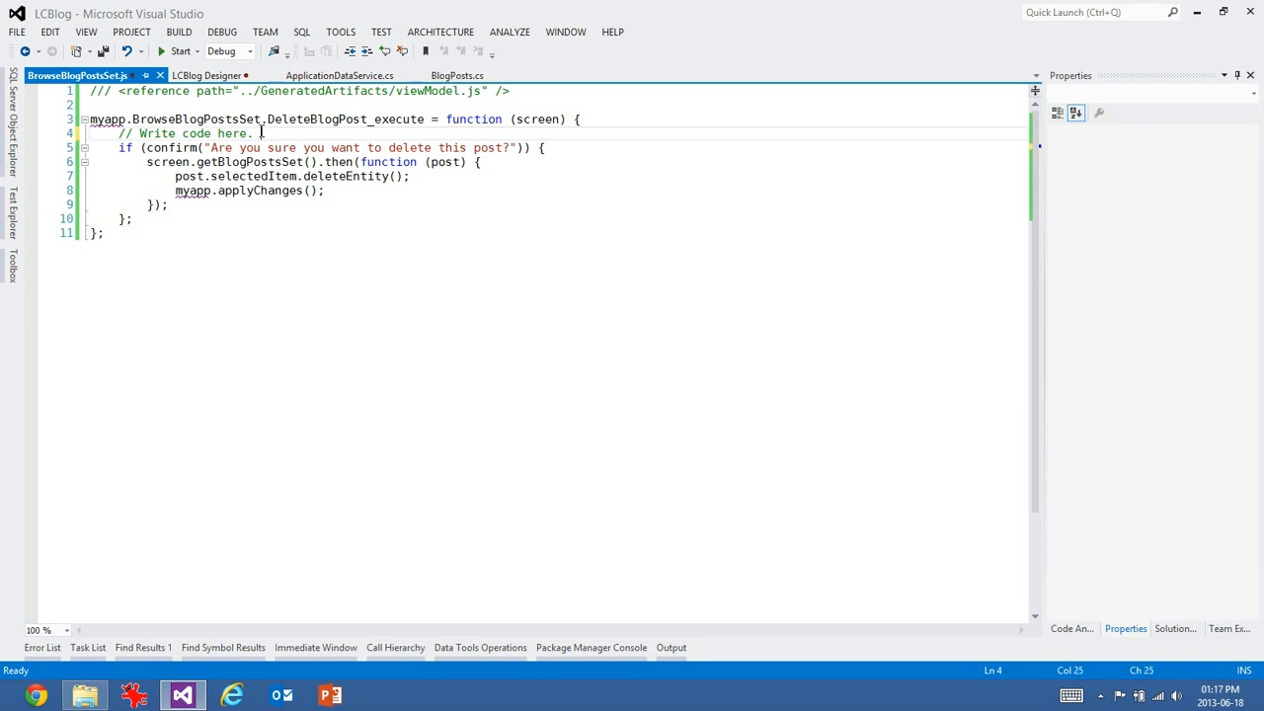
text(okay now what?)
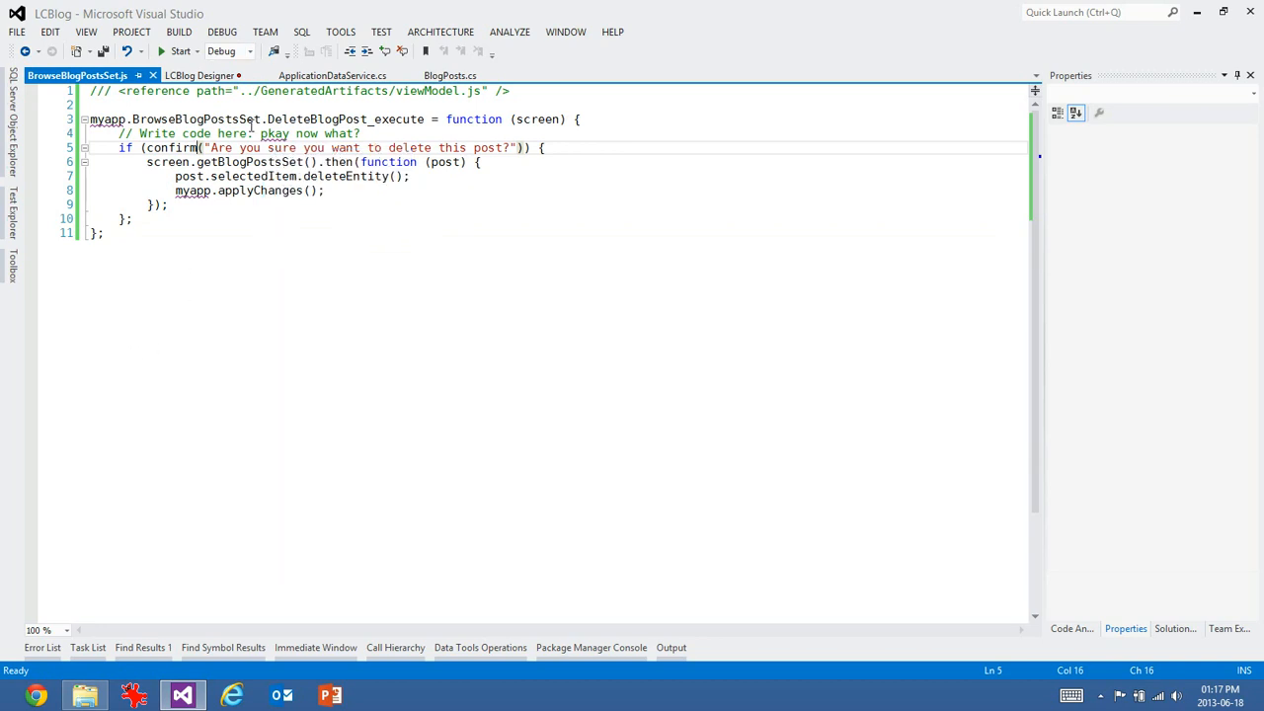
right_click(273, 134)
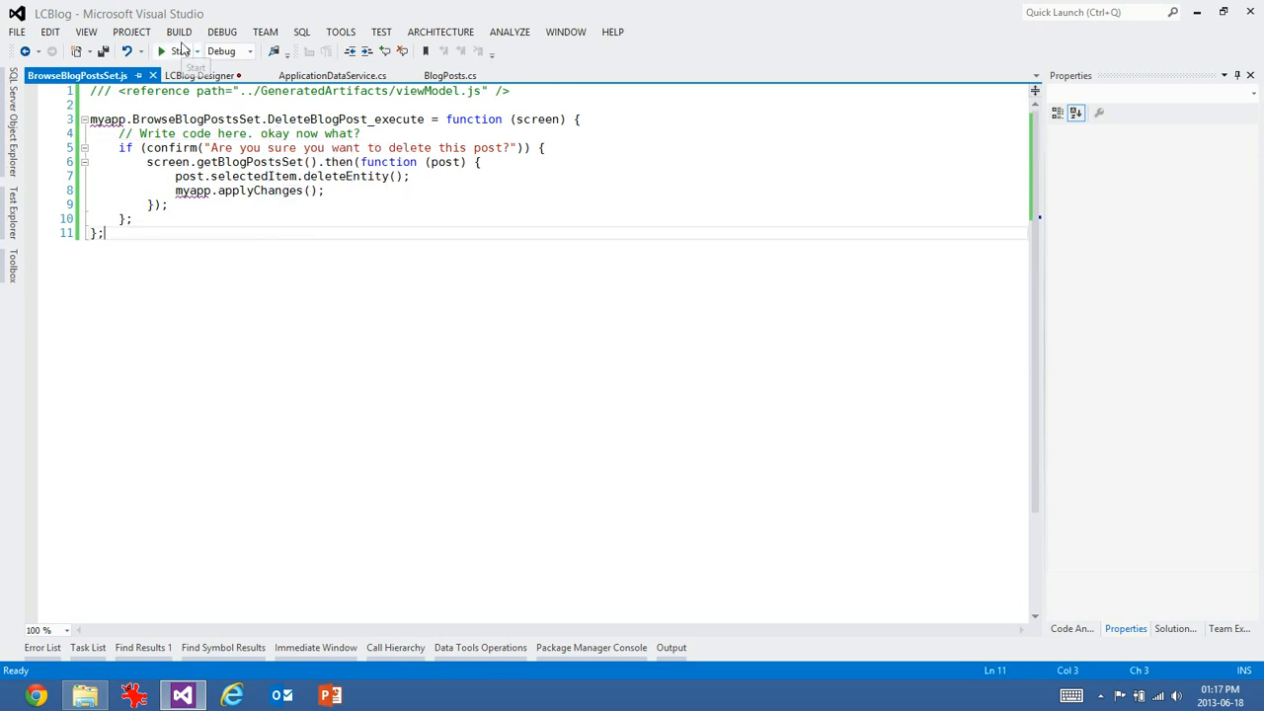
click(162, 51)
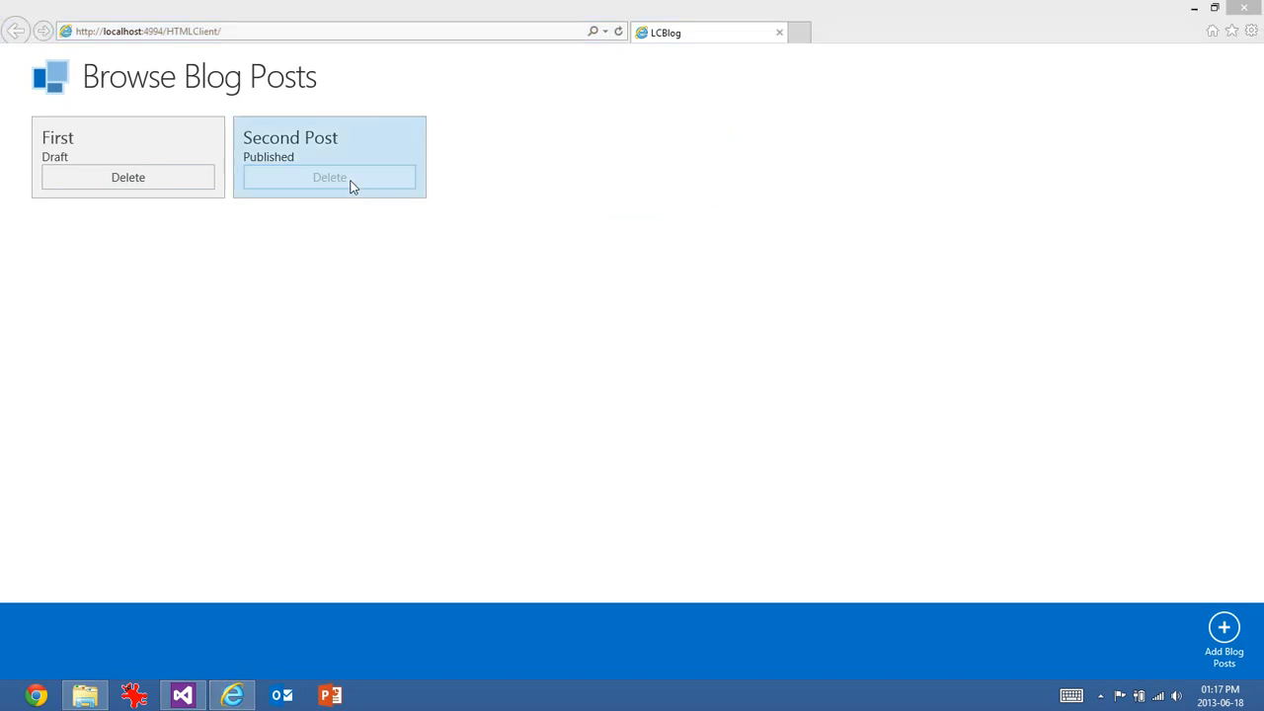
- Try deleting the Second Post in the running LCBlog app
click(328, 178)
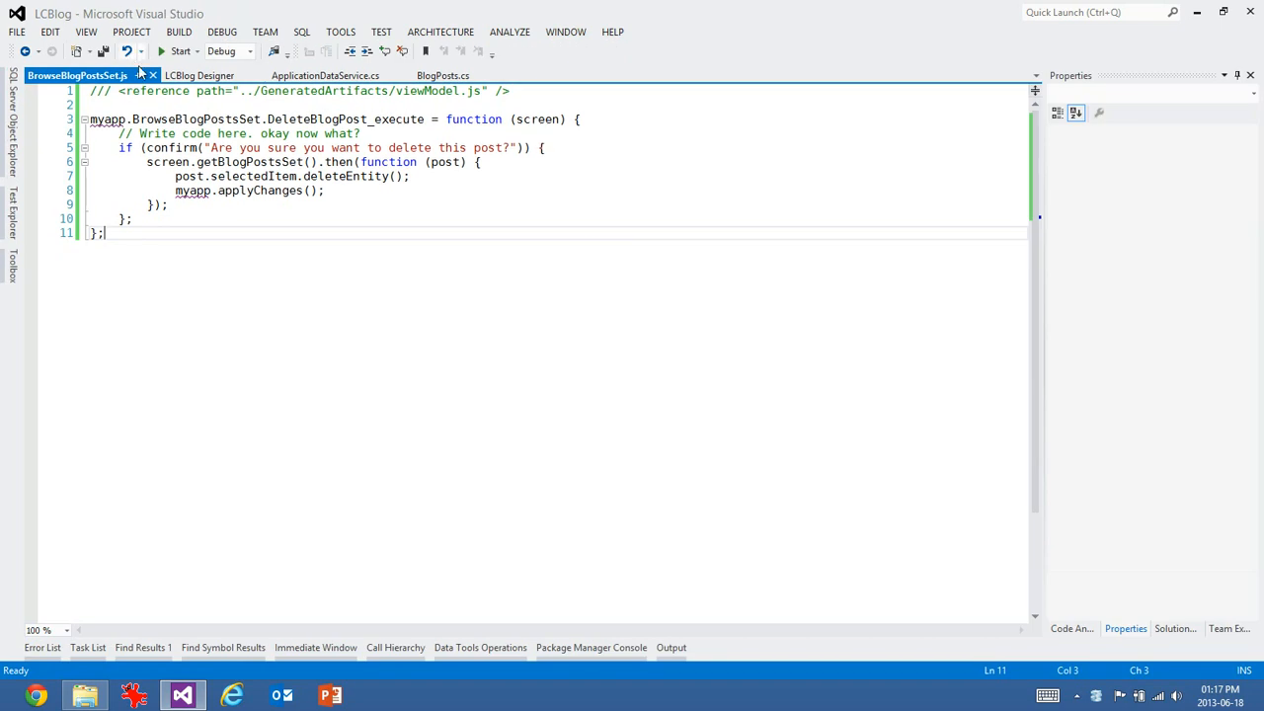
- Add a new table to Server > ApplicationData from Solution Explorer
click(1176, 628)
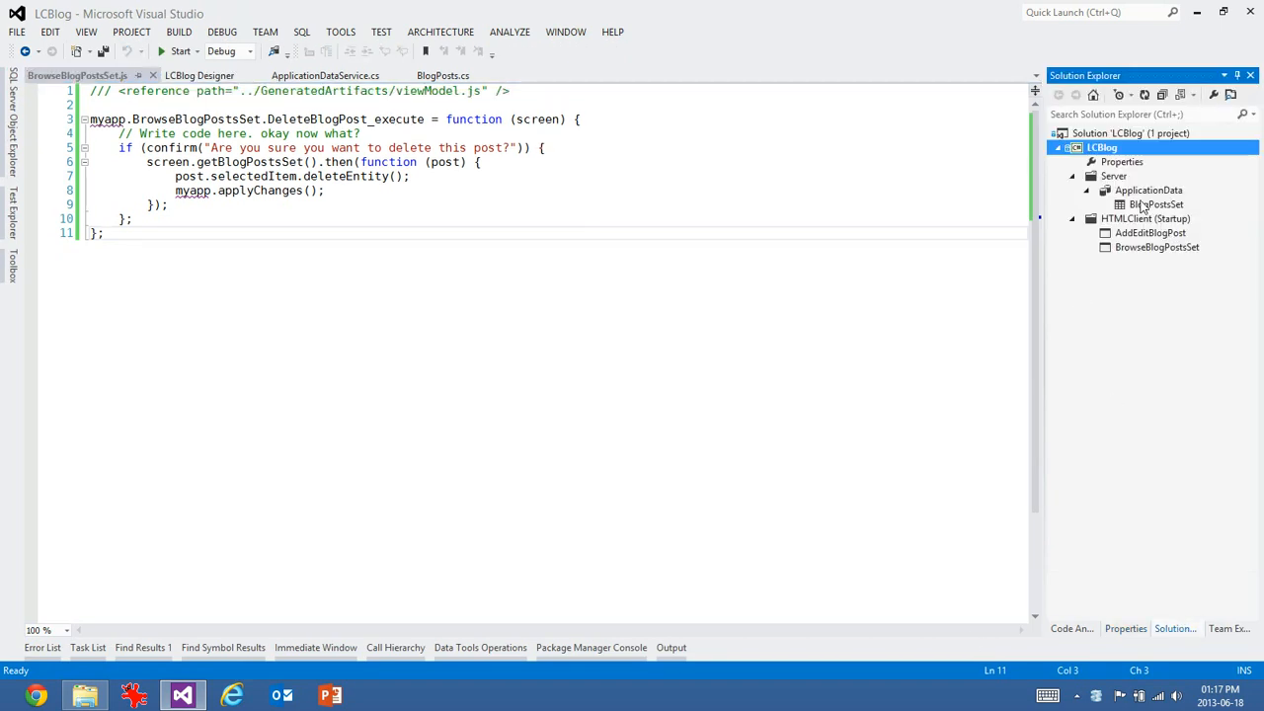
click(1149, 189)
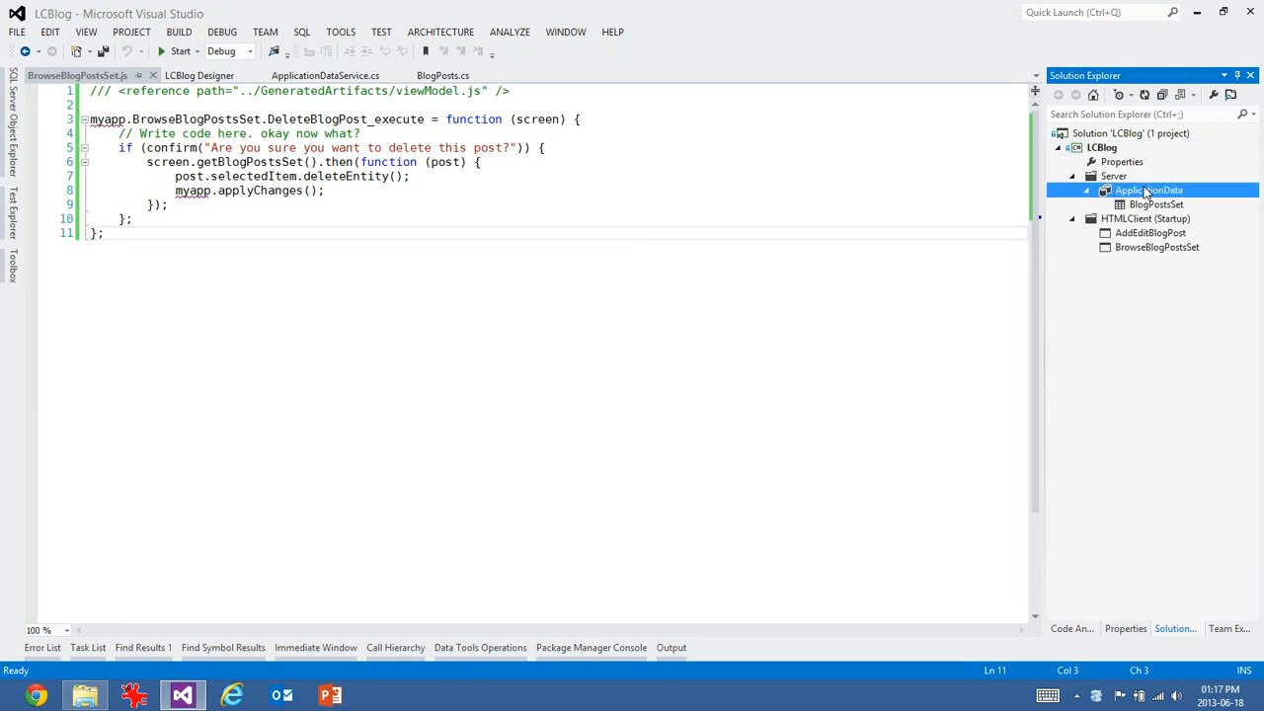
right_click(1149, 190)
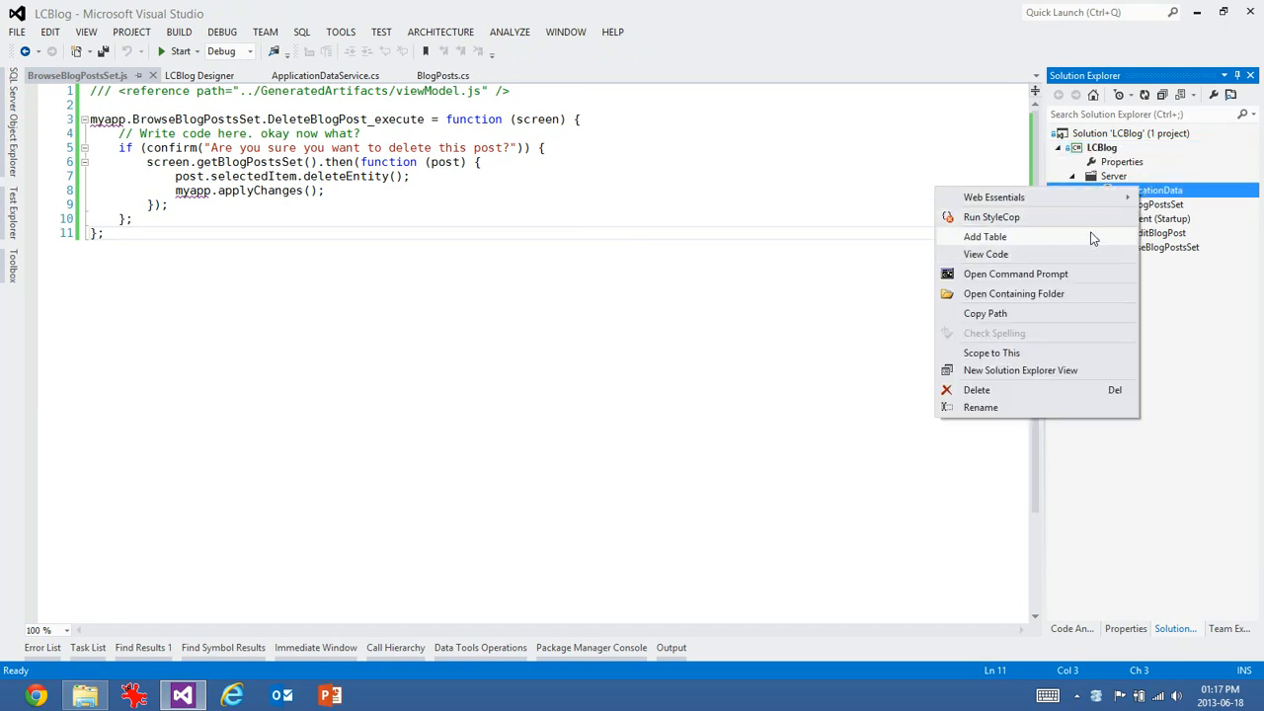
click(984, 237)
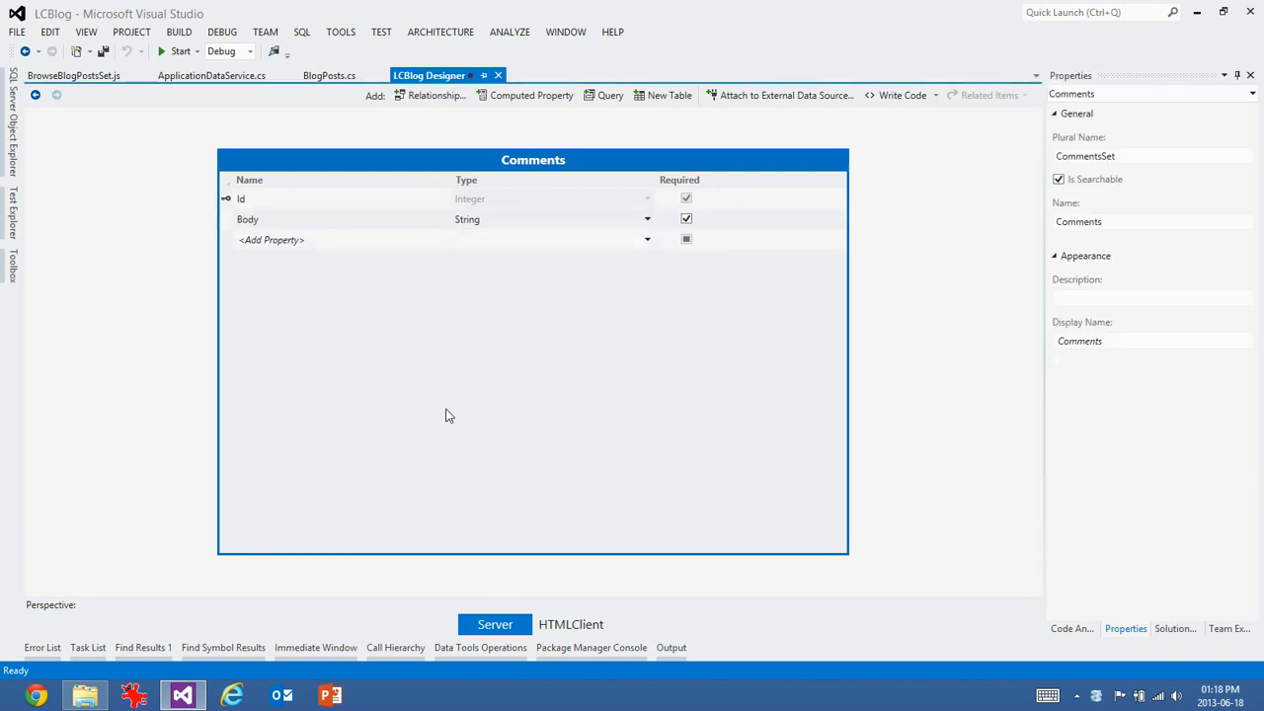
- Add AuthorName (String) and AuthorEmail (Email Address) fields to Comments and save
click(286, 239)
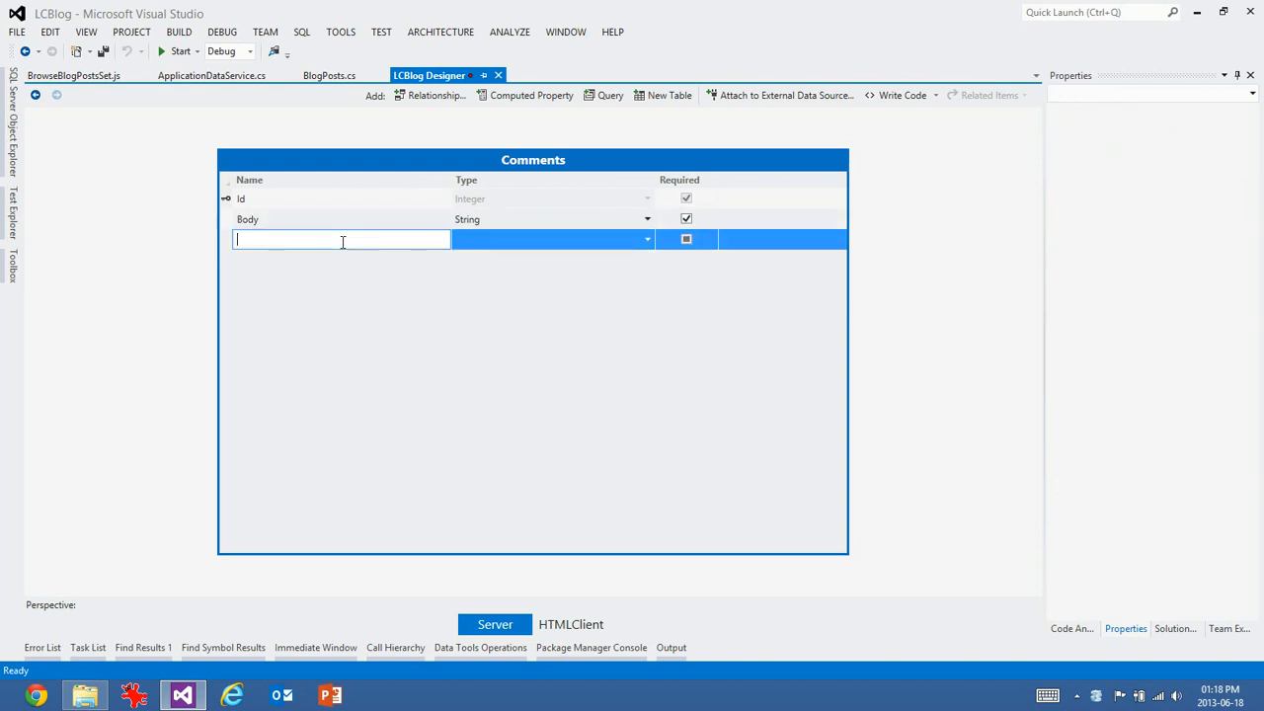
text(AuthorName)
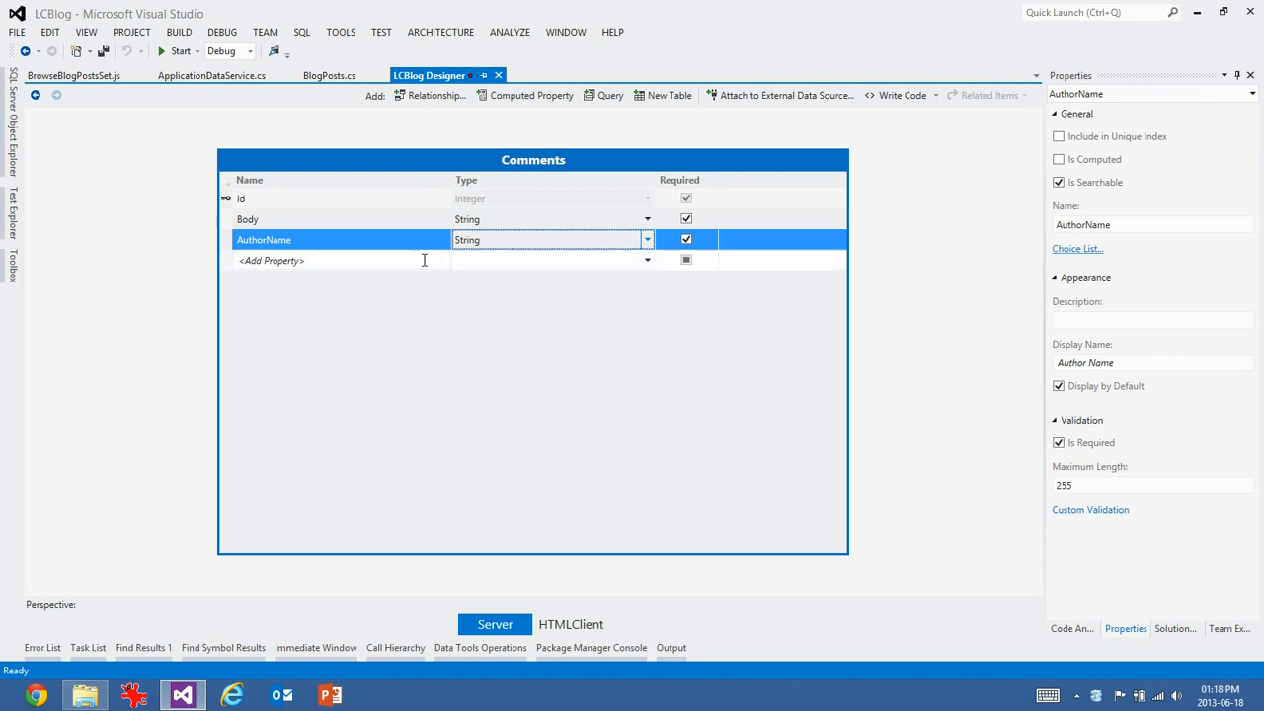
text(AuthorEmail)
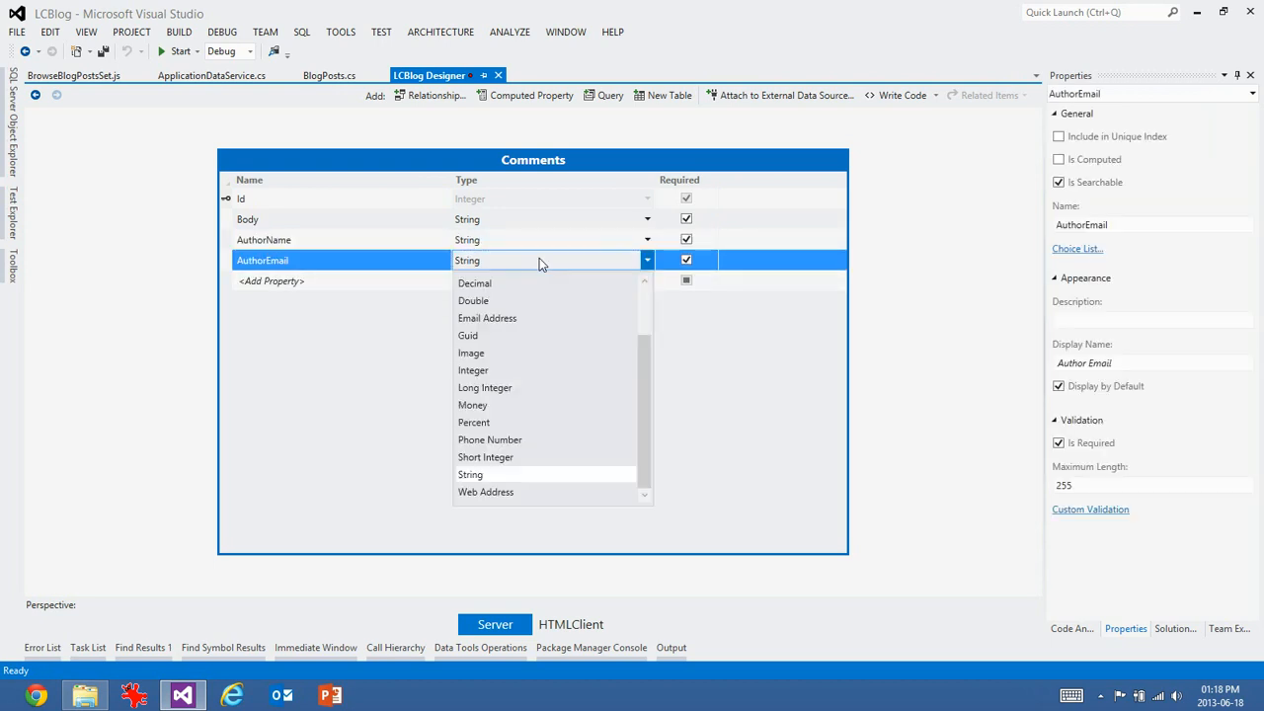
click(486, 316)
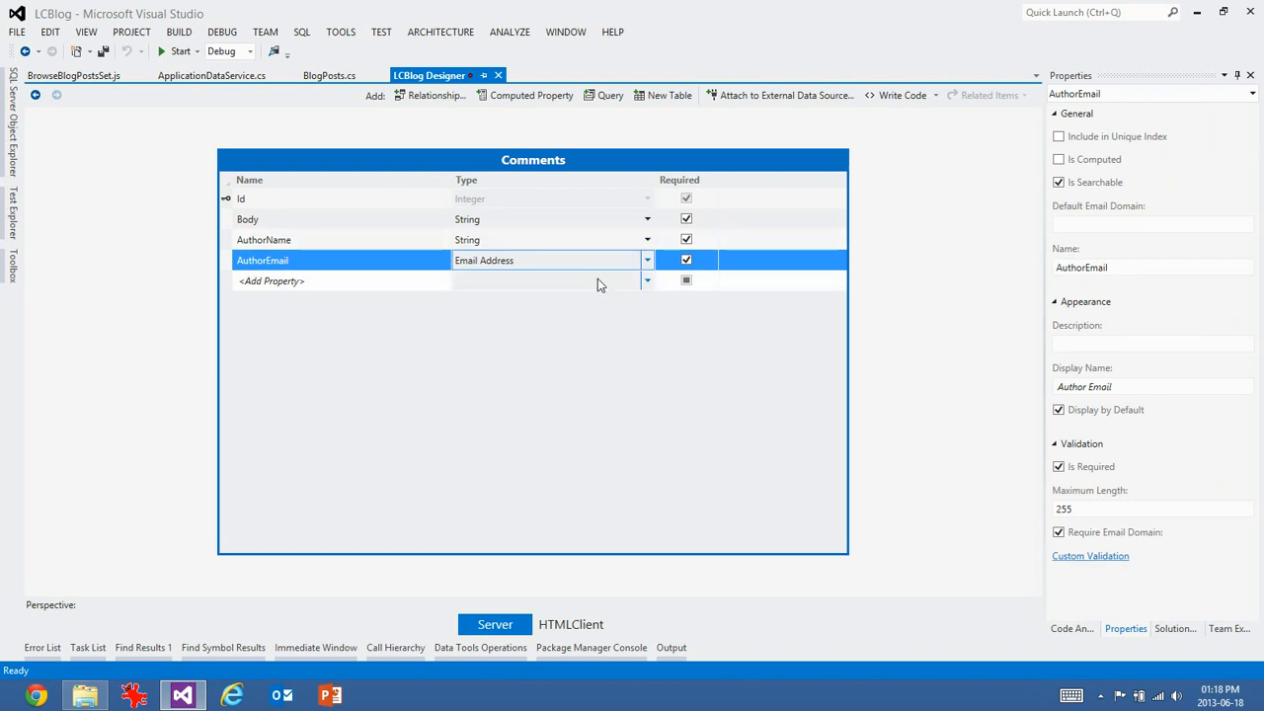
mouse_move(577, 273)
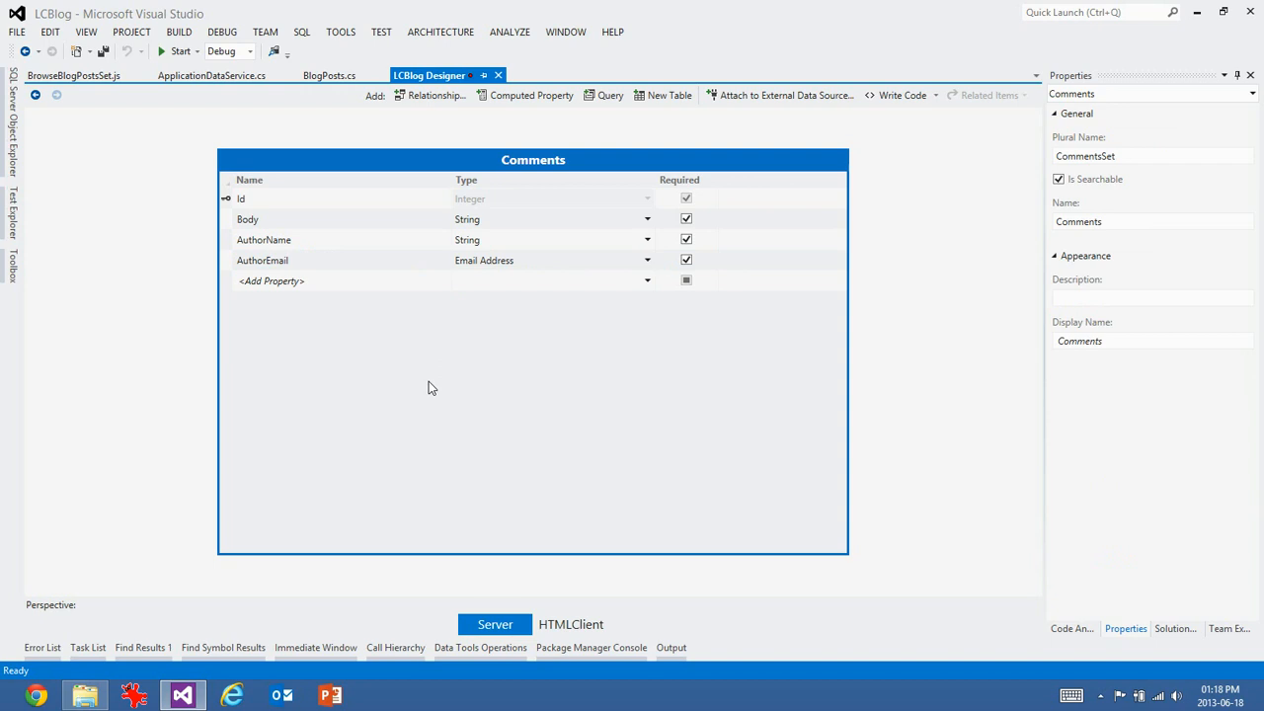
key(ctrl+s)
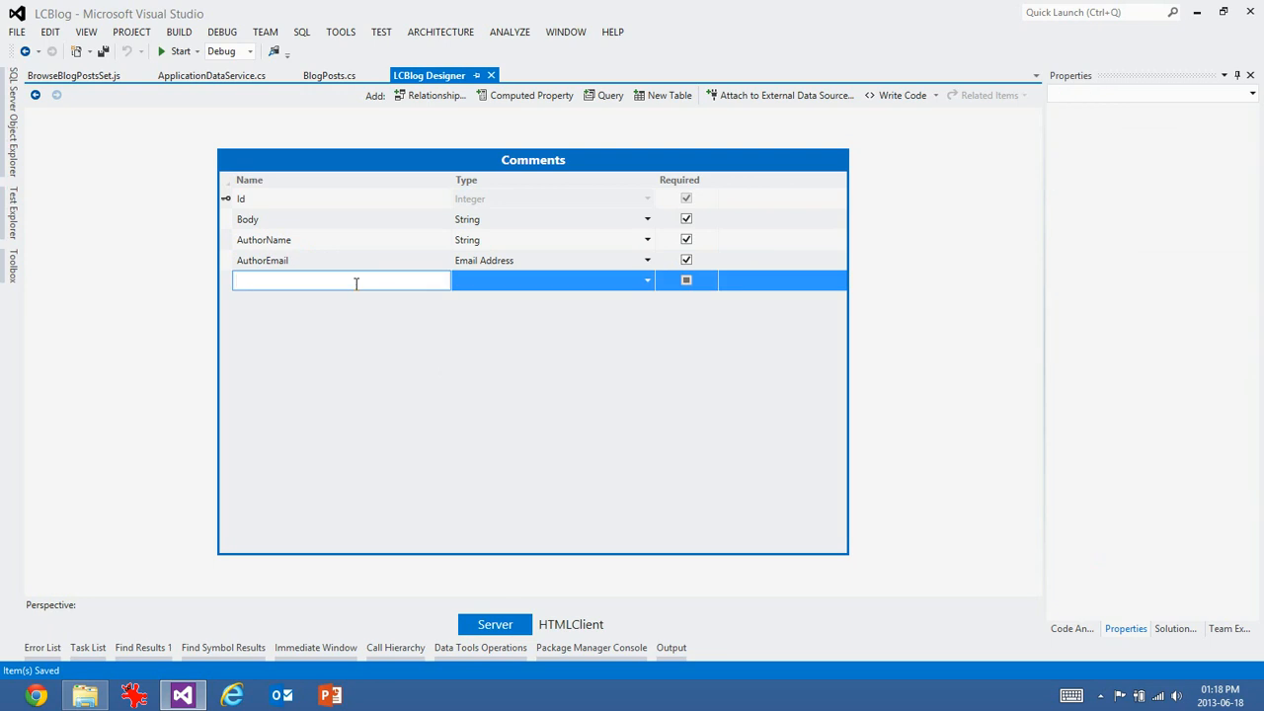
- Add an optional CreatedDateTime field of type Date Time, displayed by default
text(Creat)
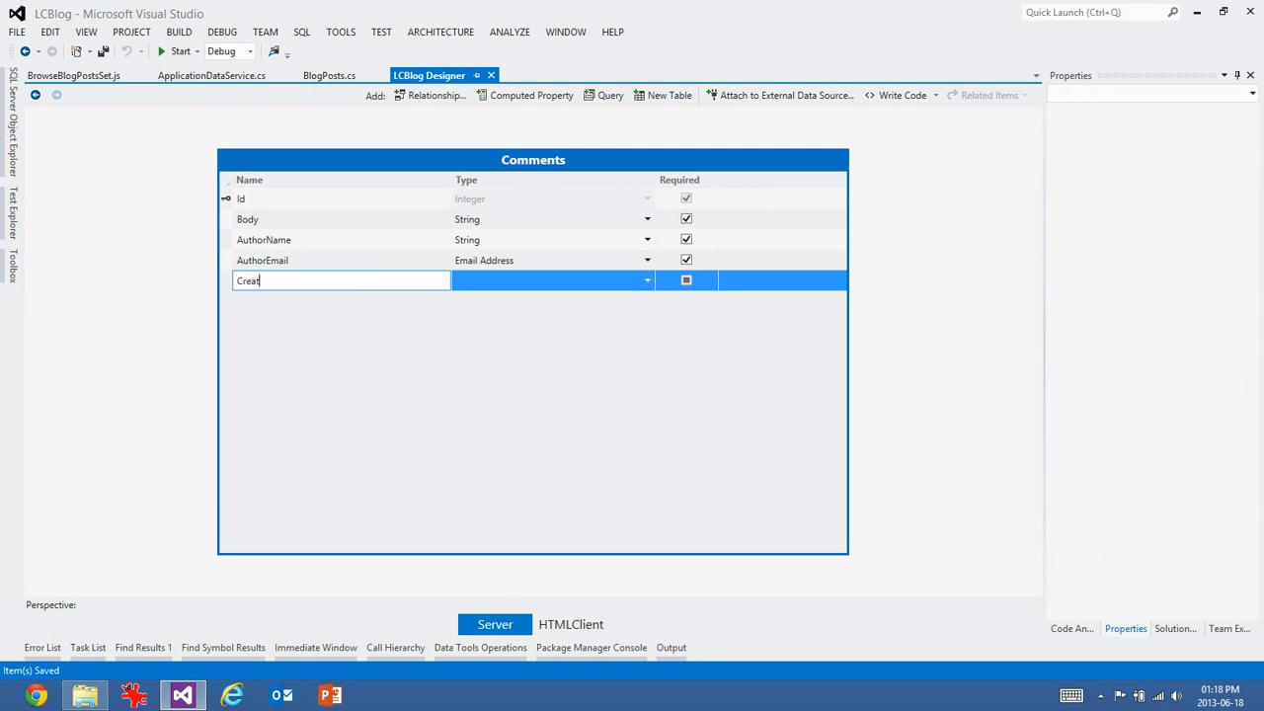
text(edDateTime)
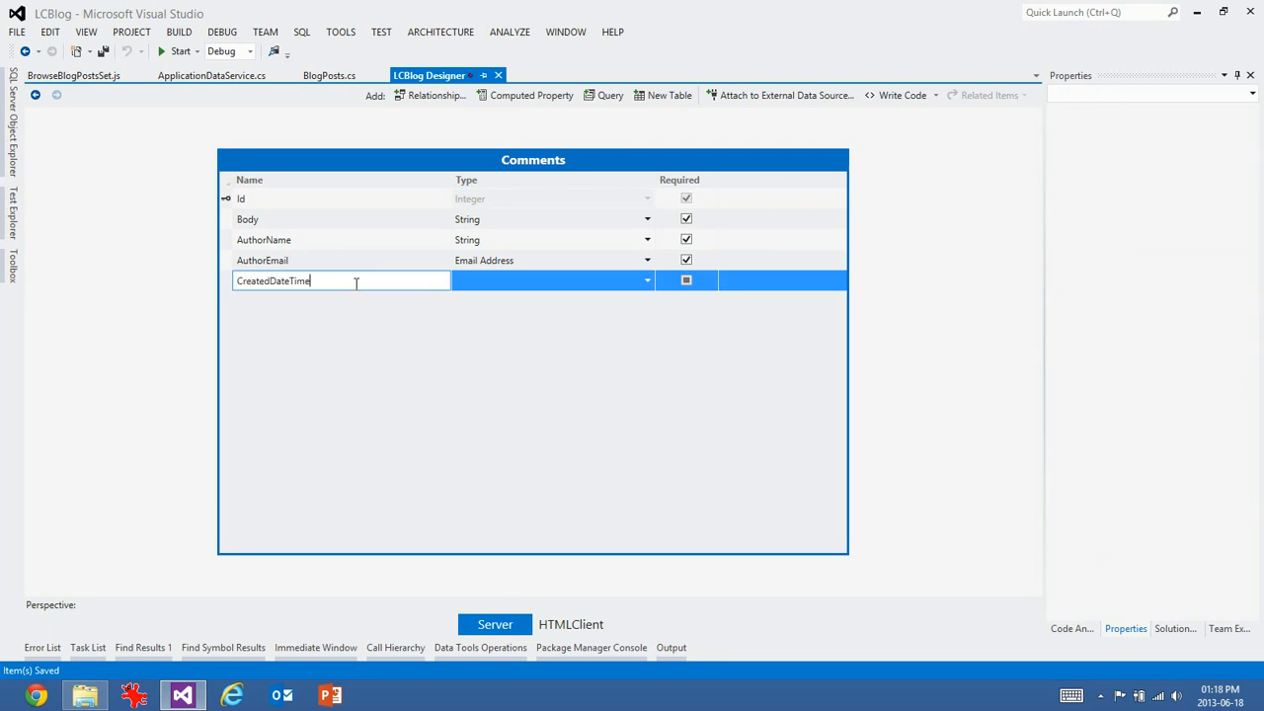
click(340, 261)
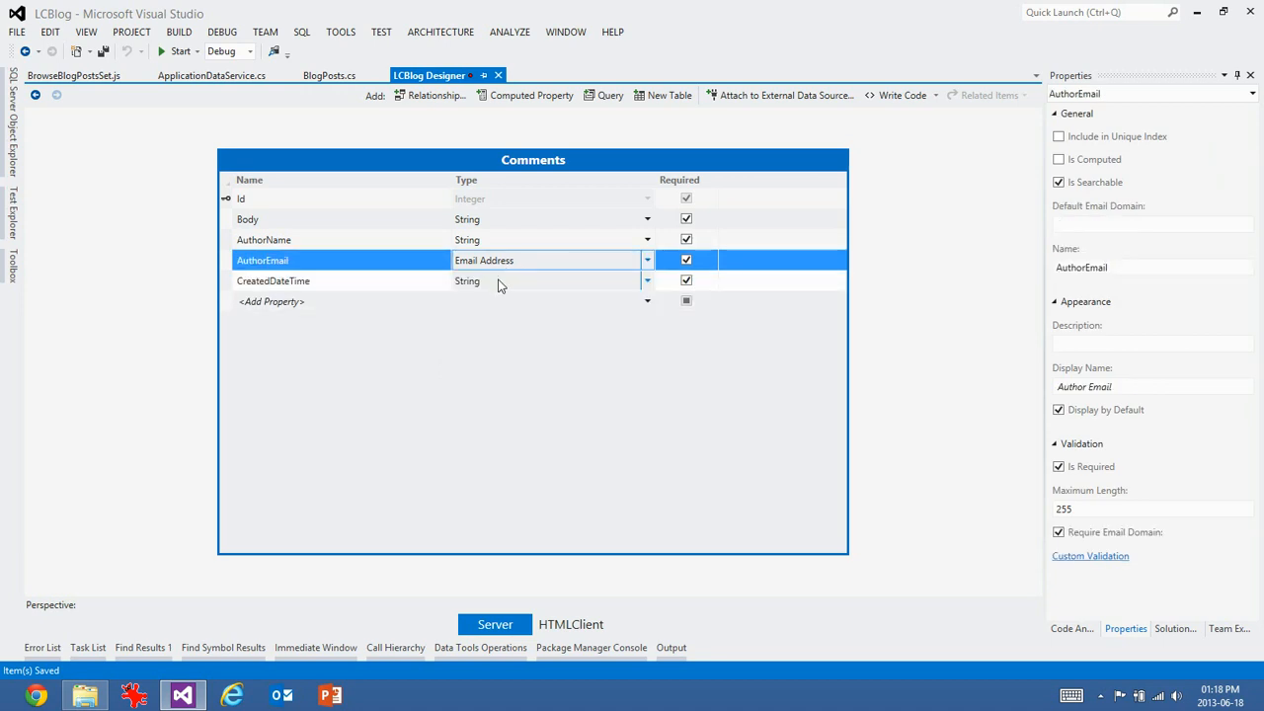
click(647, 281)
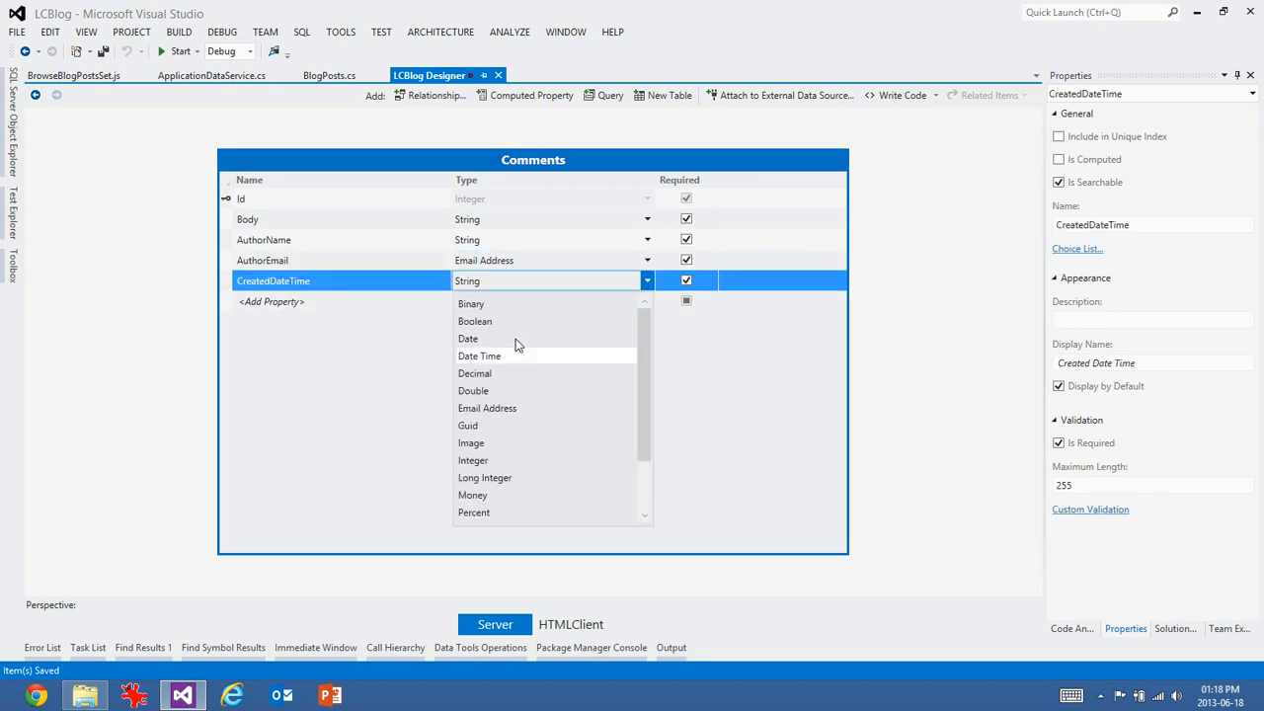
click(478, 356)
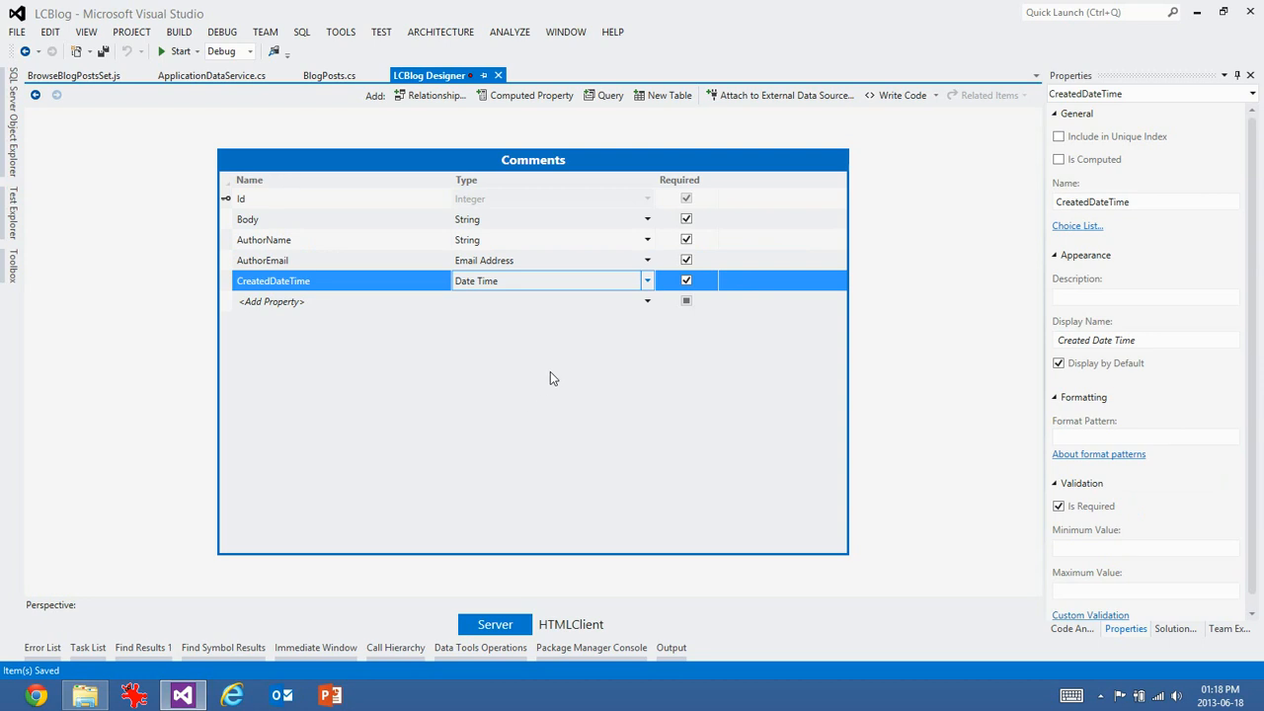
click(685, 280)
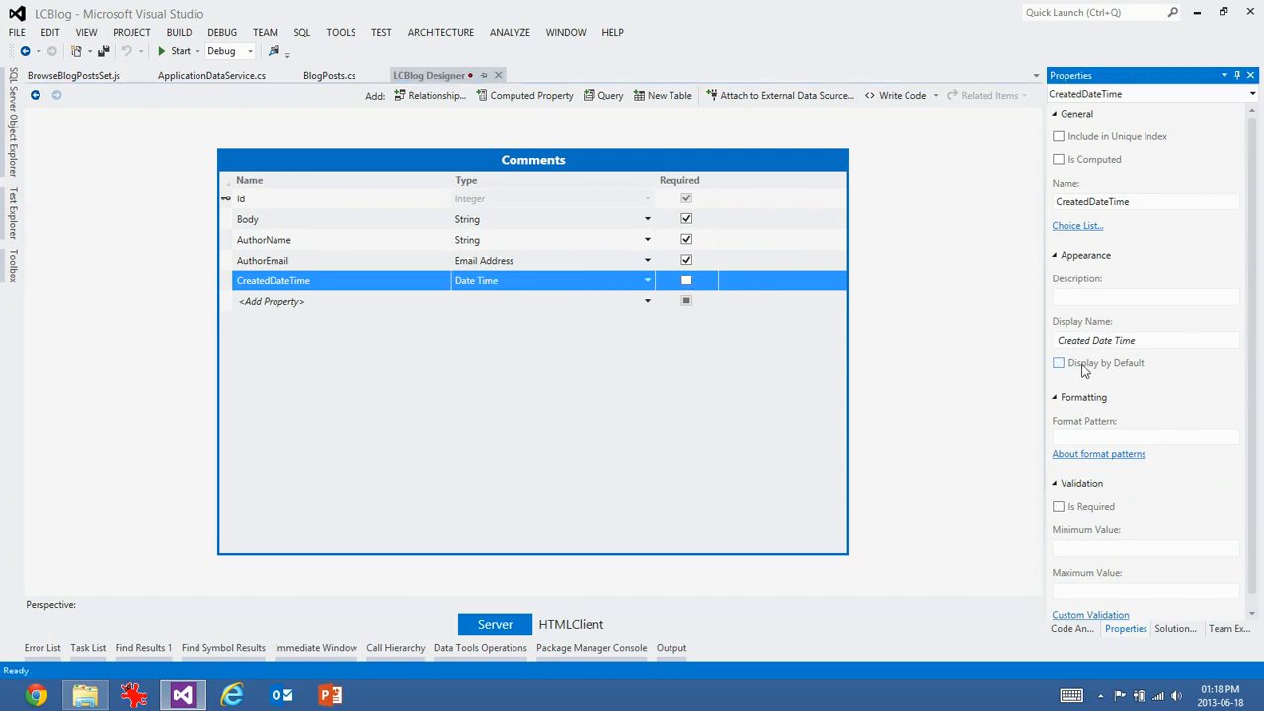
click(1058, 364)
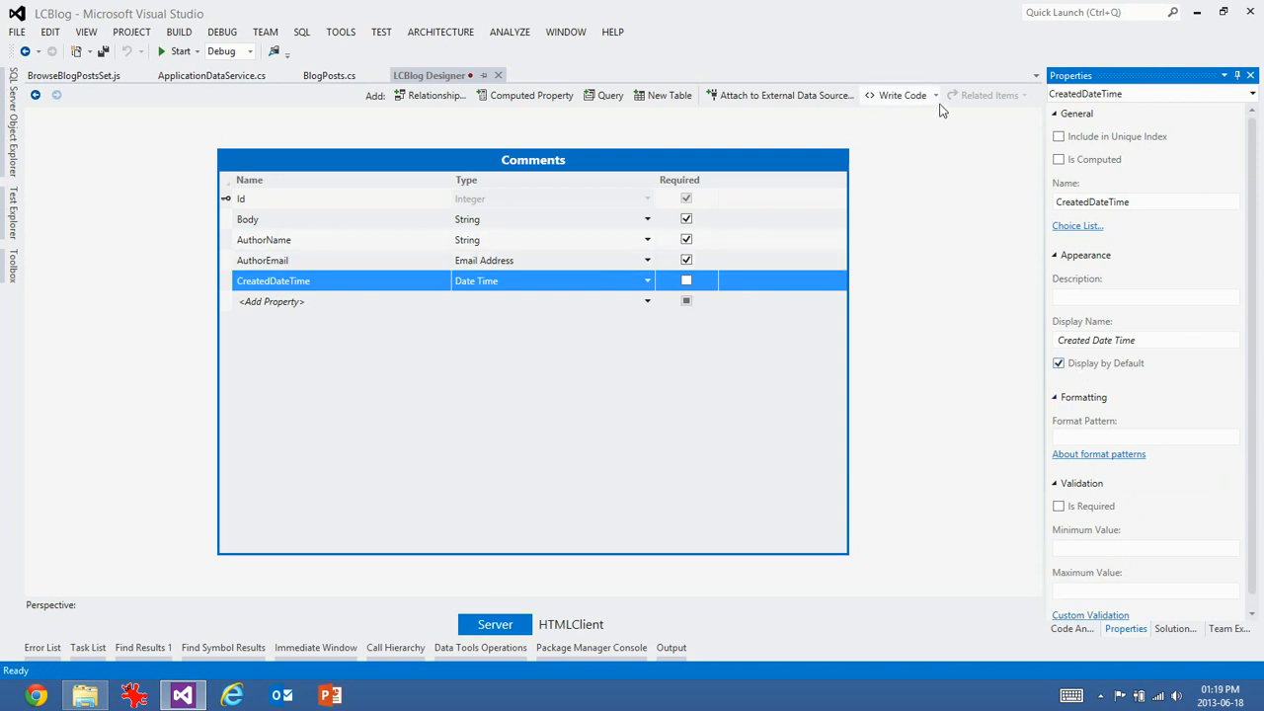
- Create CommentsSet_Inserting setting entity.CreatedDateTime = DateTime.UtcNow;
click(898, 94)
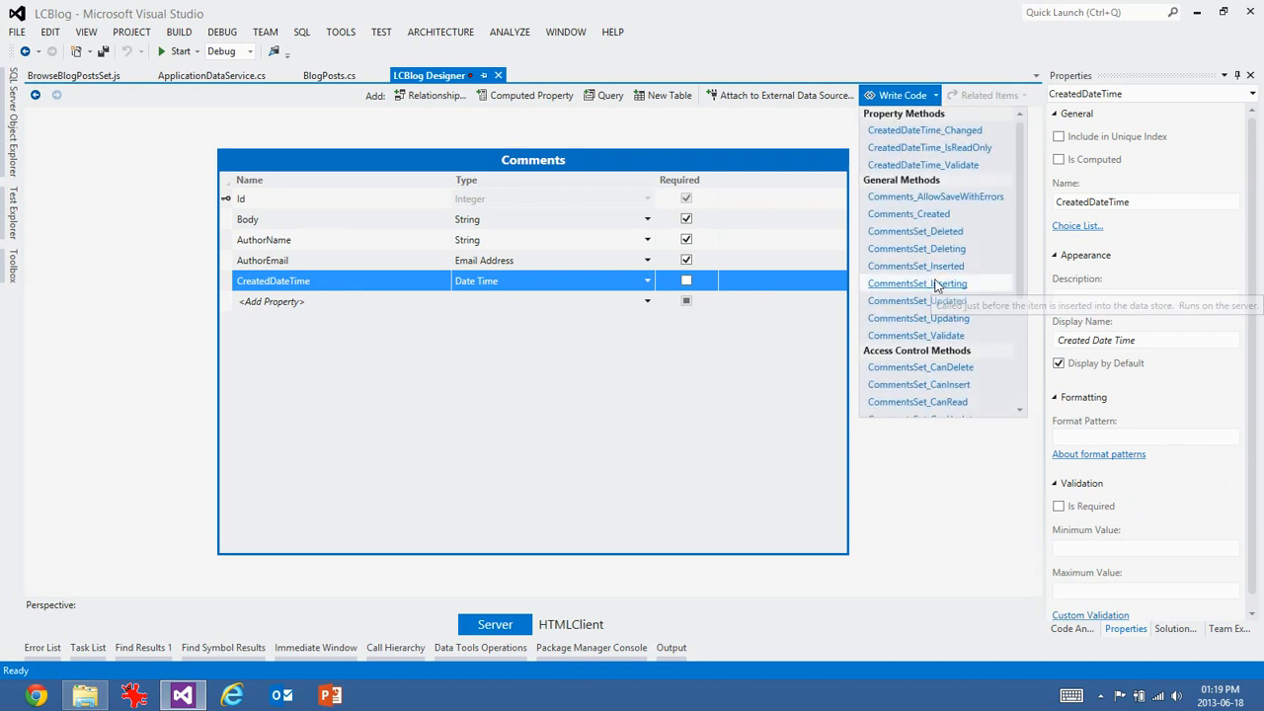
click(916, 284)
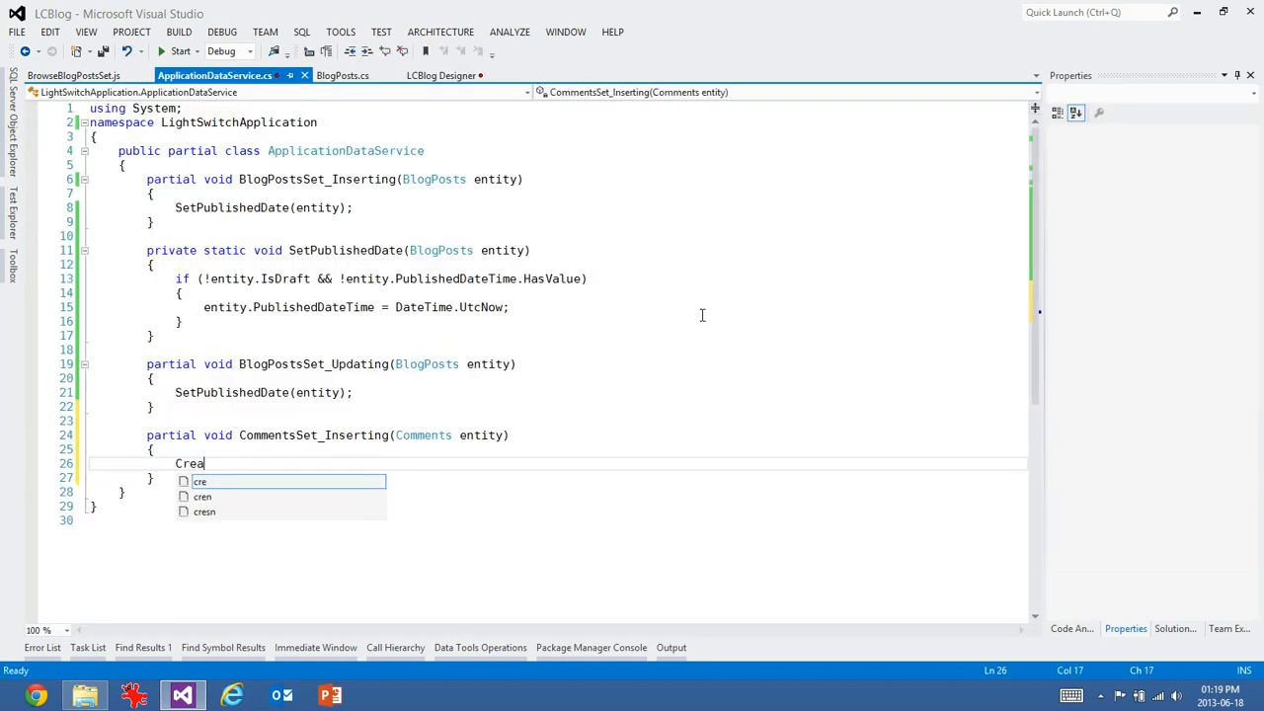
text(entity)
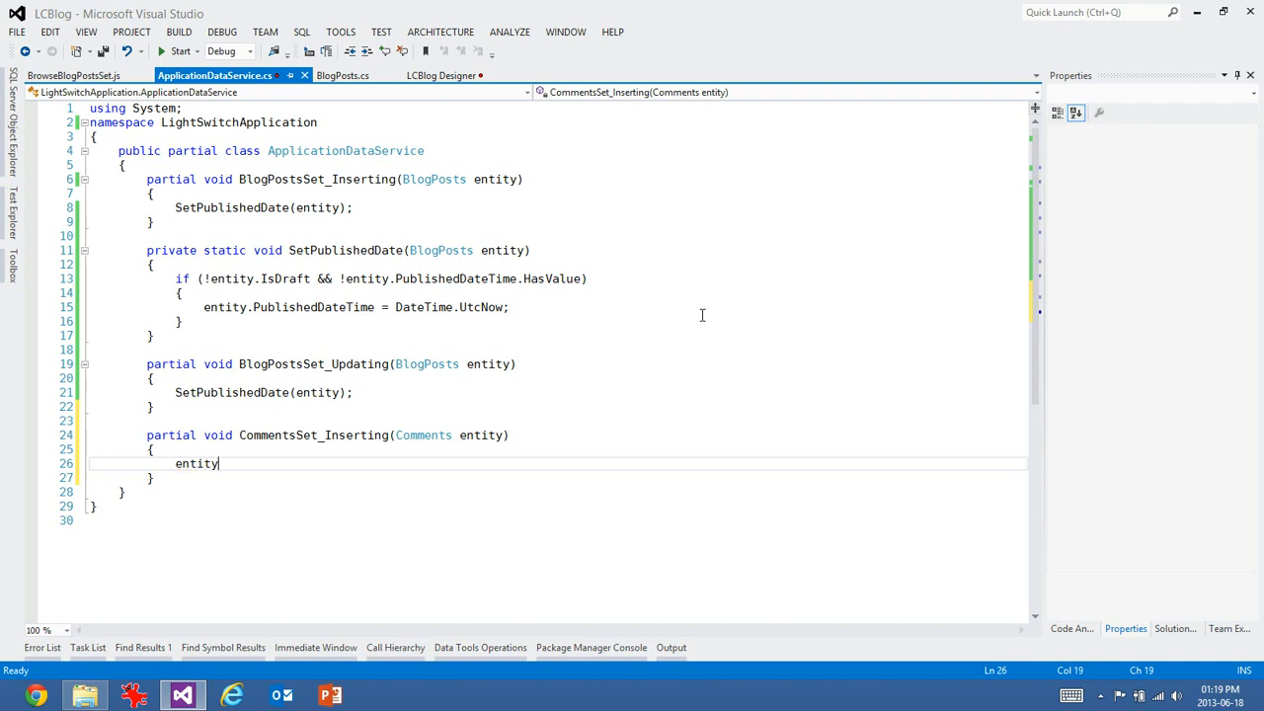
text(.CreatedDateTime = t)
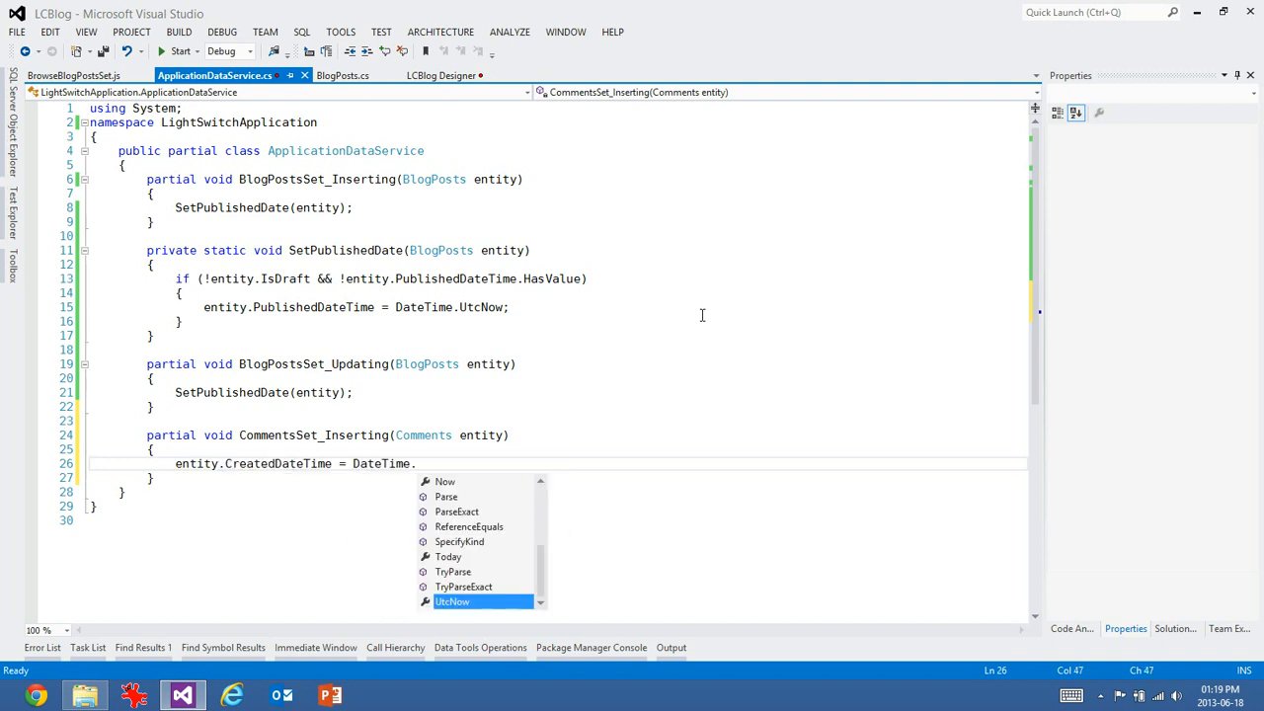
text(UtcNow;)
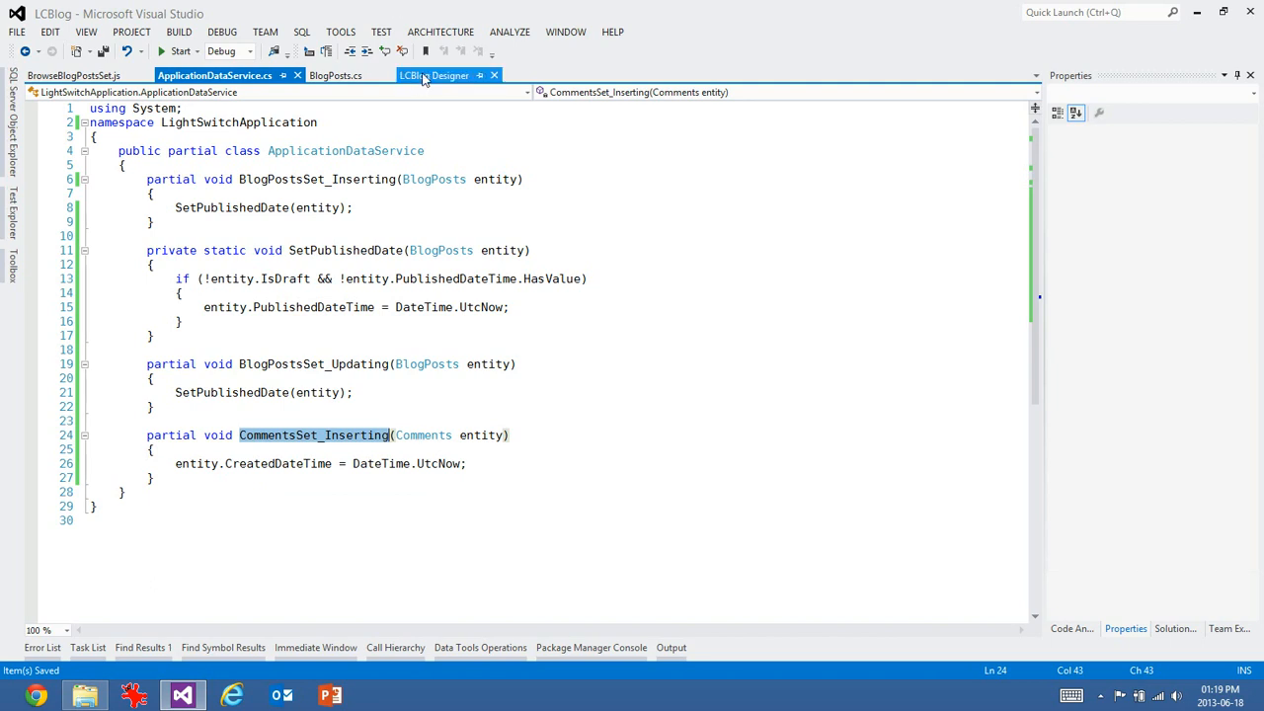
- Relate Comments many-to-one to BlogPosts with cascade delete, then view BlogPosts
click(431, 75)
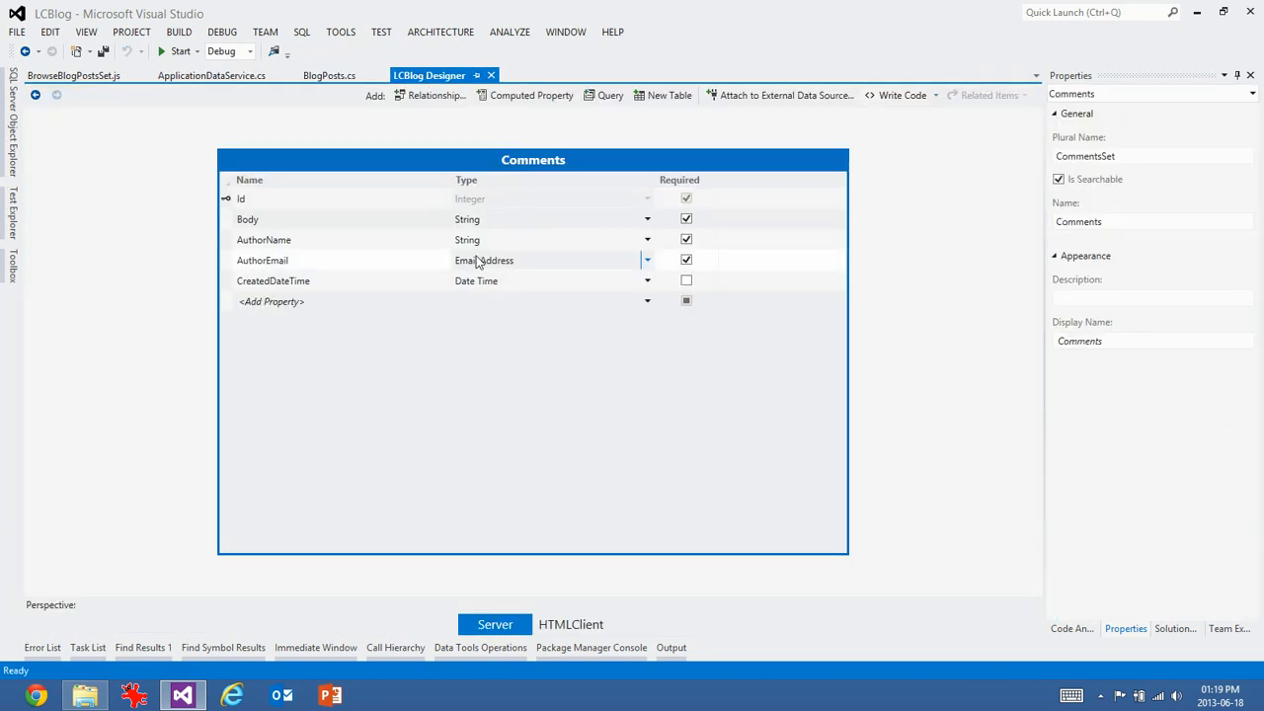
click(431, 95)
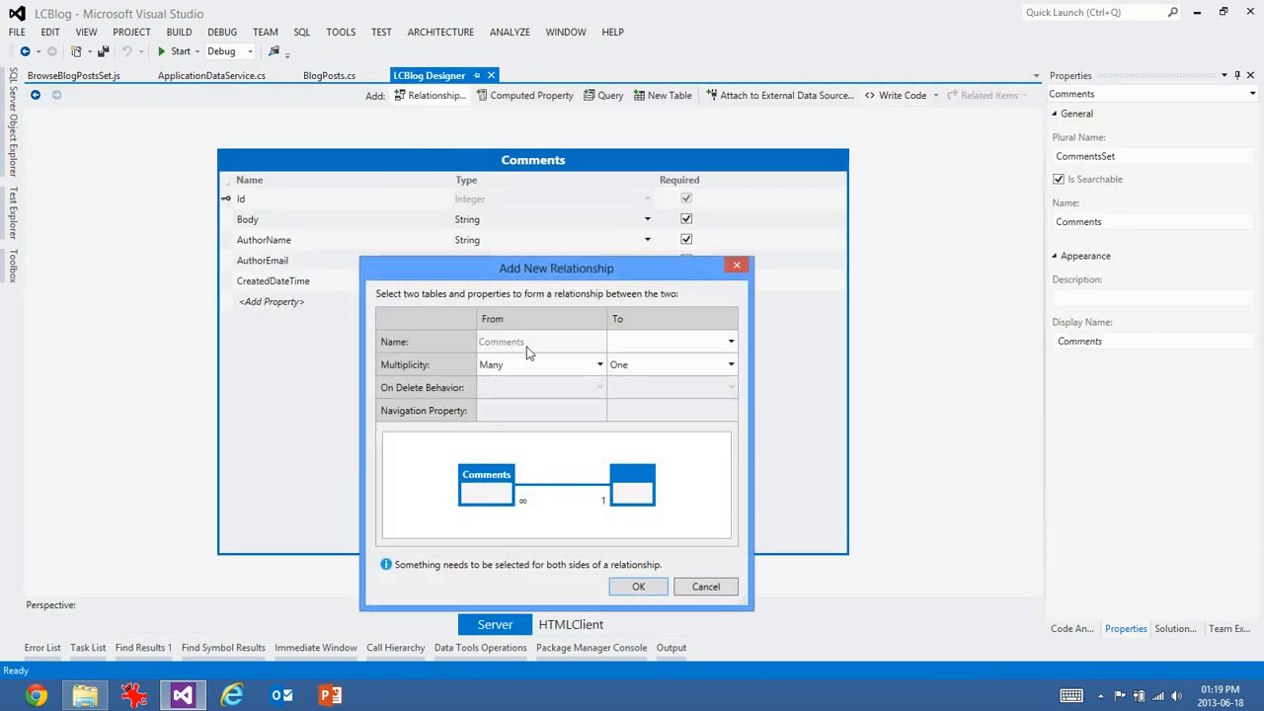
click(672, 339)
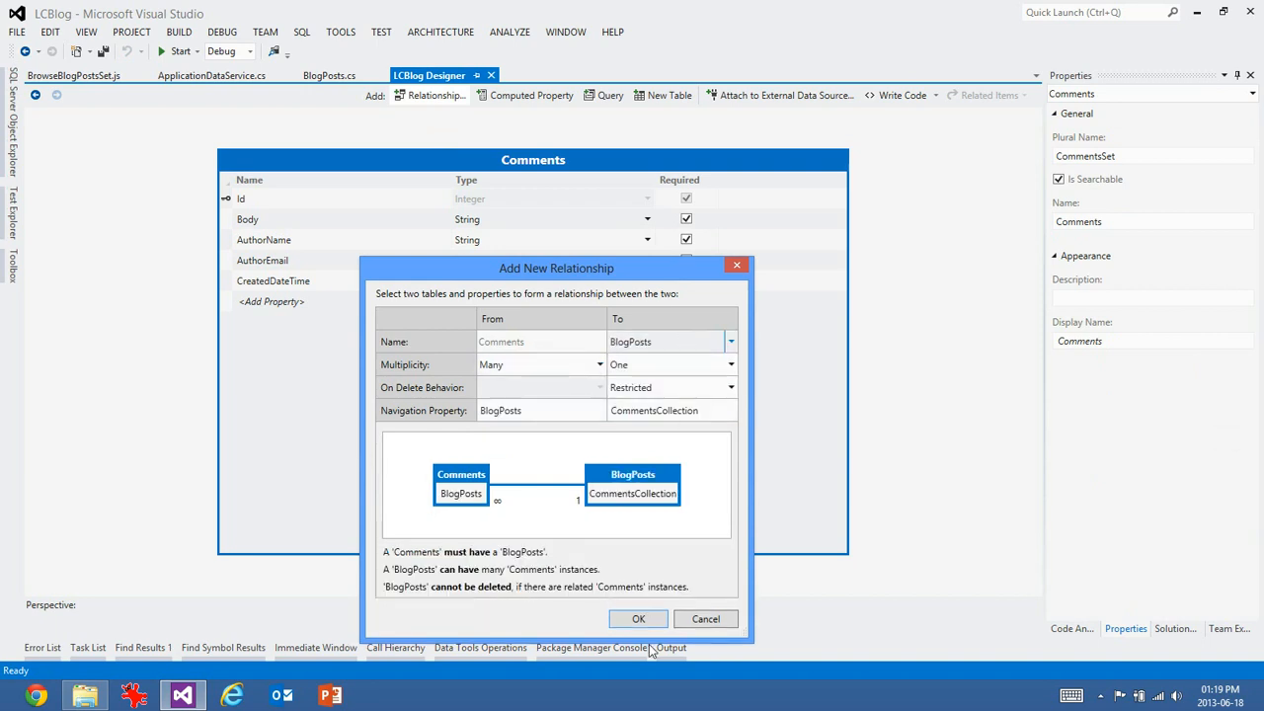
click(637, 620)
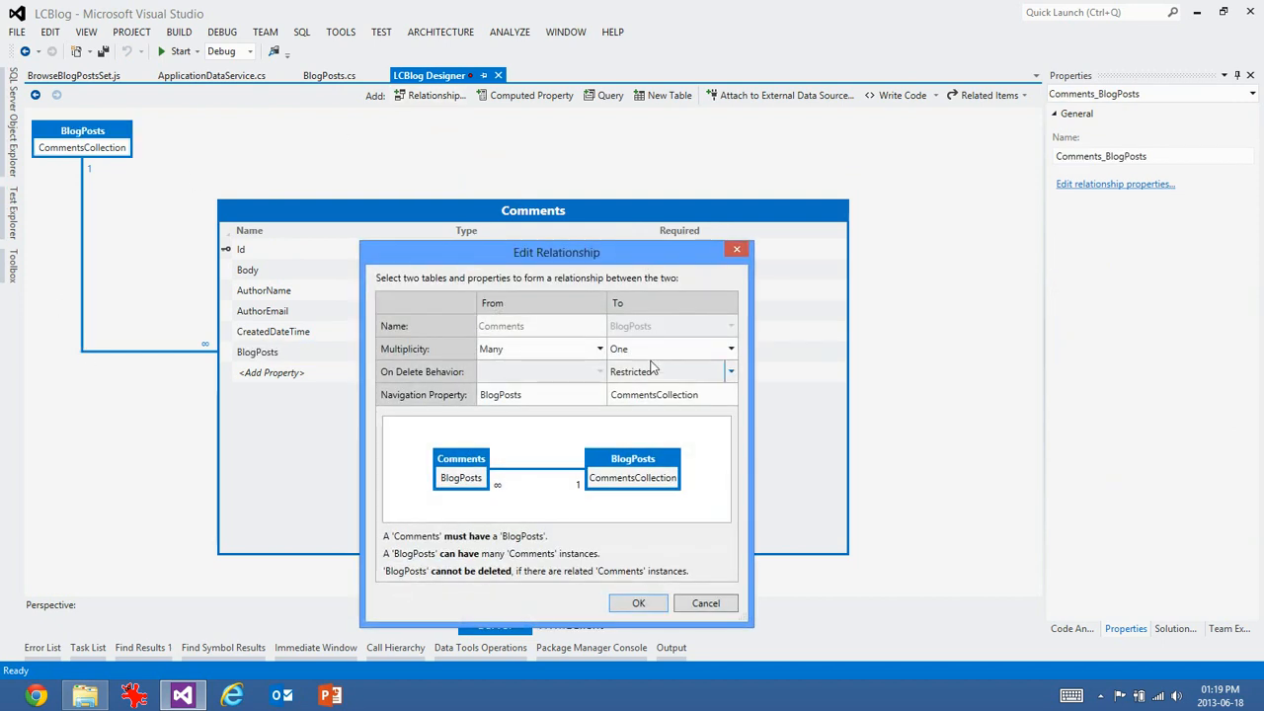
click(672, 371)
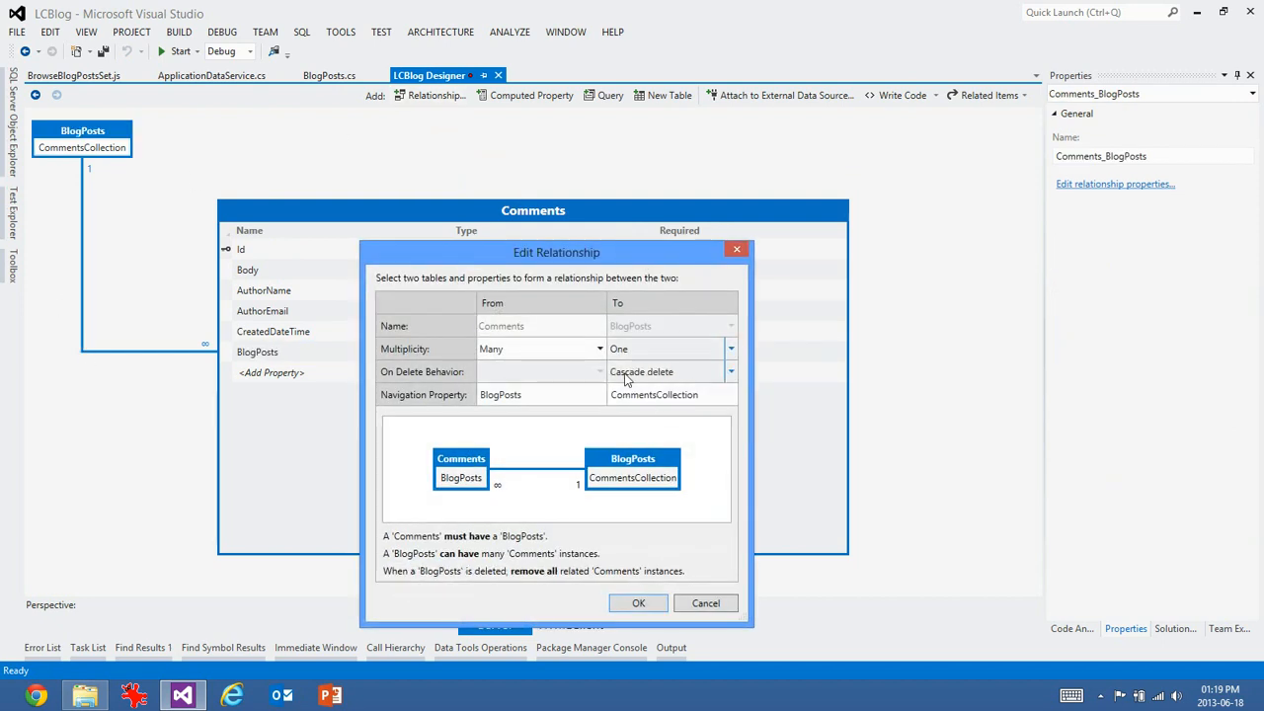
click(638, 603)
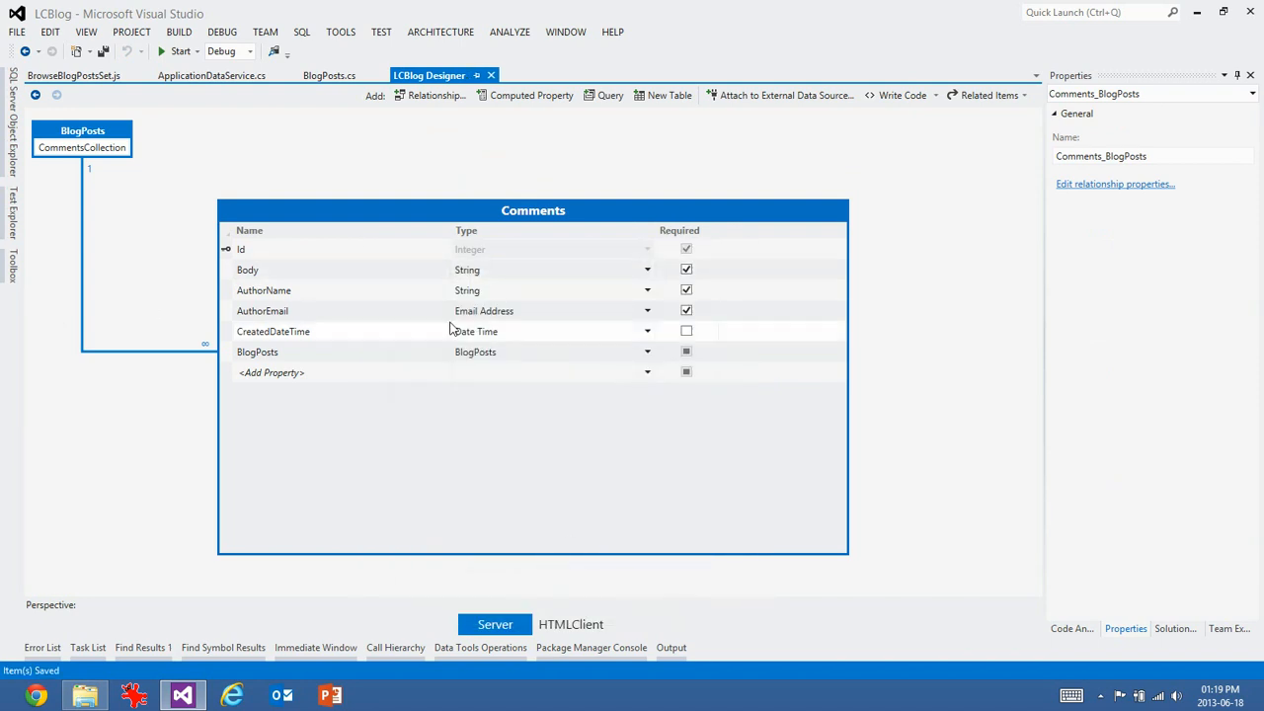
click(257, 351)
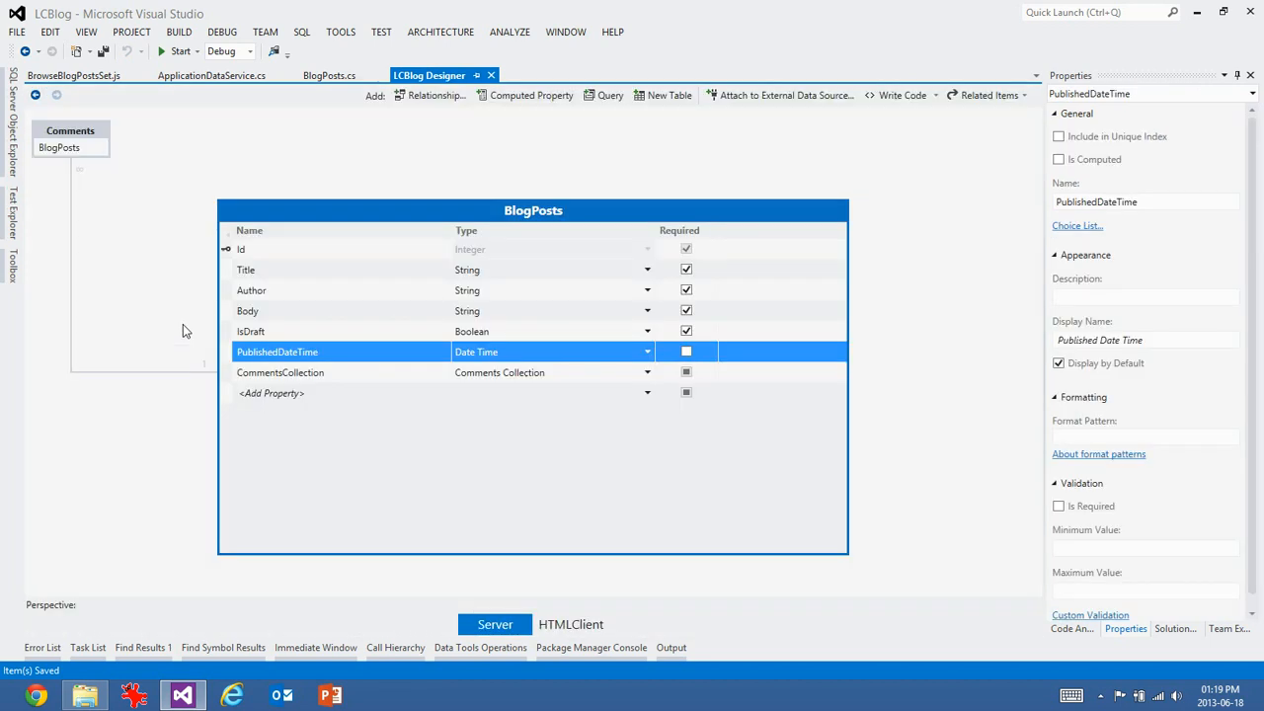
- Add a Comments tab to the AddEditBlogPost screen from Solution Explorer
click(1173, 628)
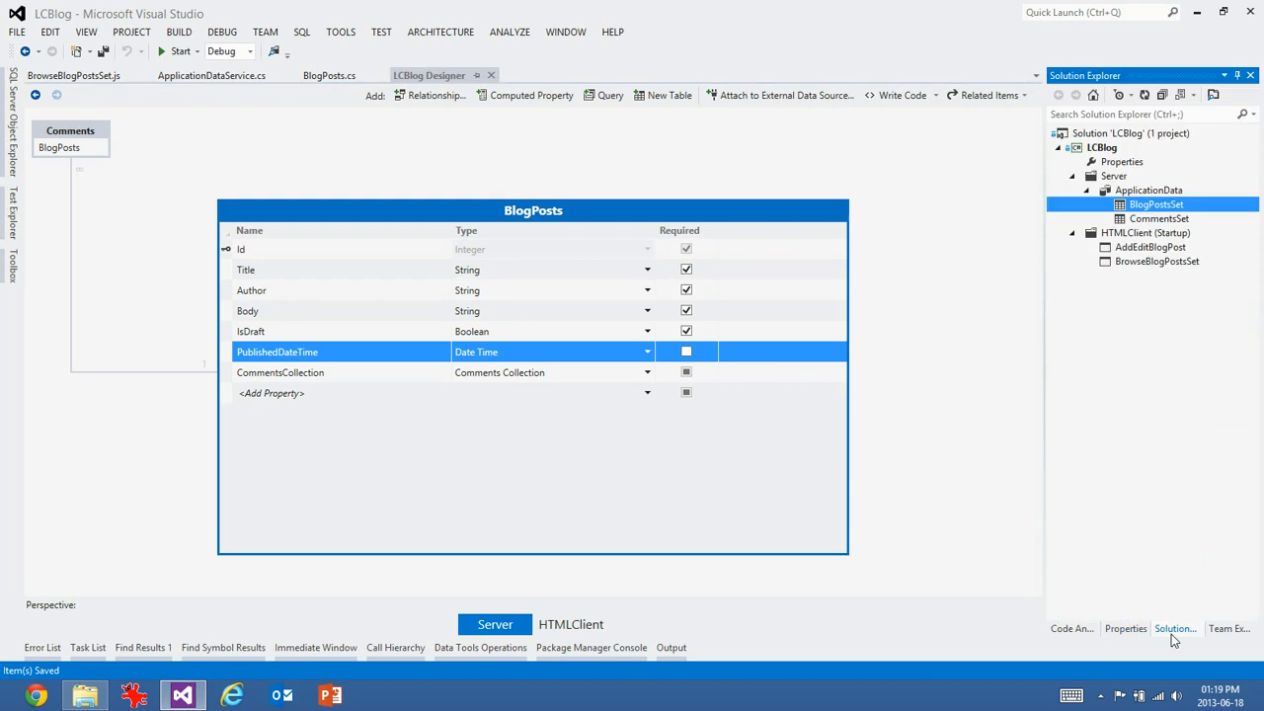
mouse_move(1164, 249)
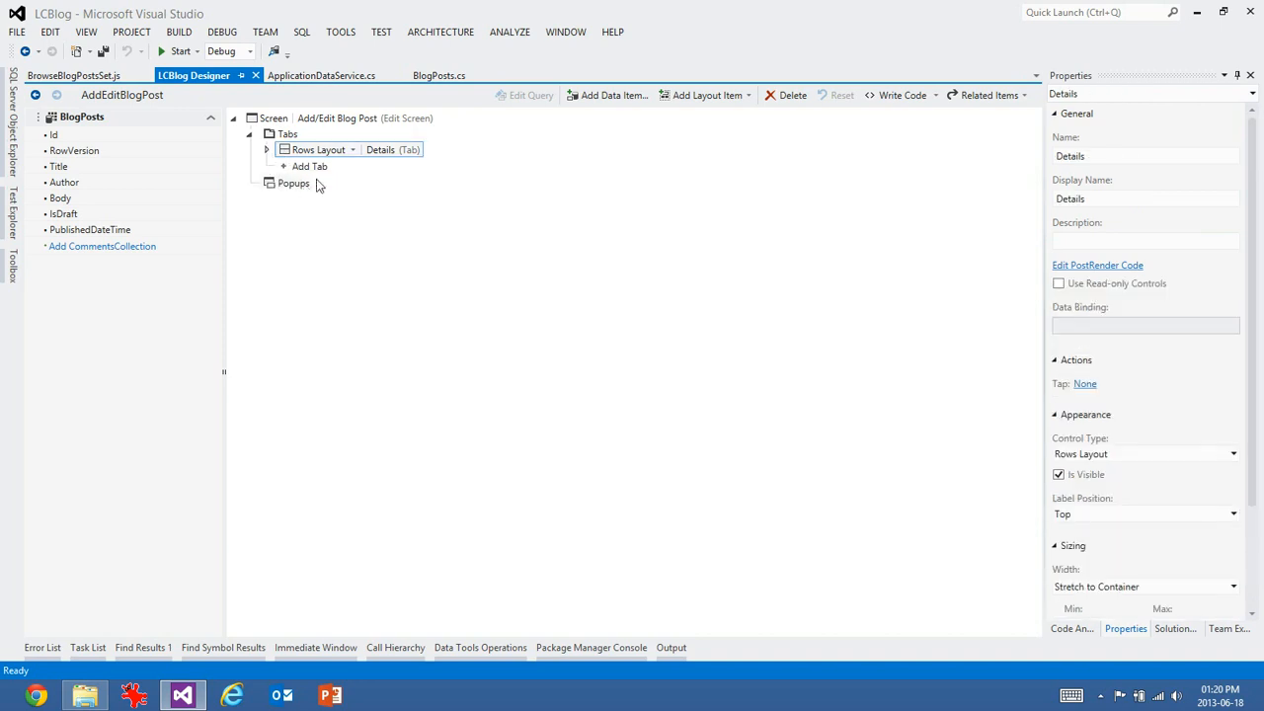
click(308, 166)
text(Comments)
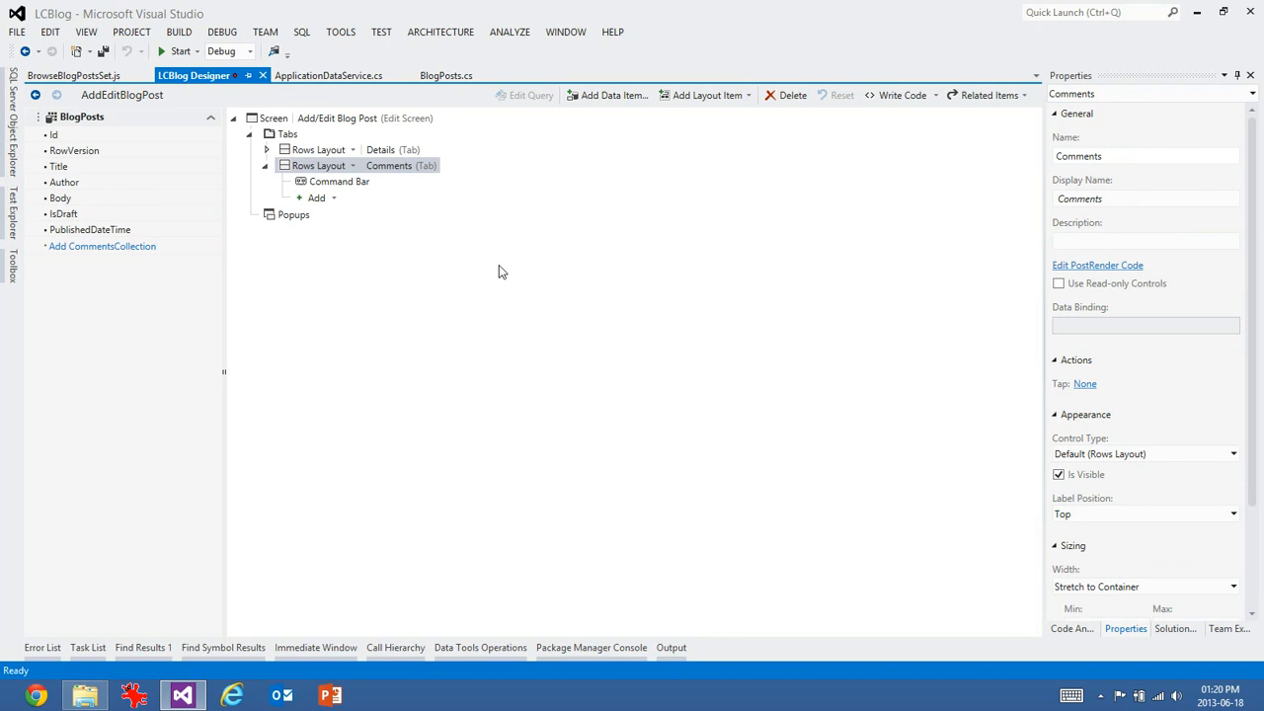
mouse_move(439, 218)
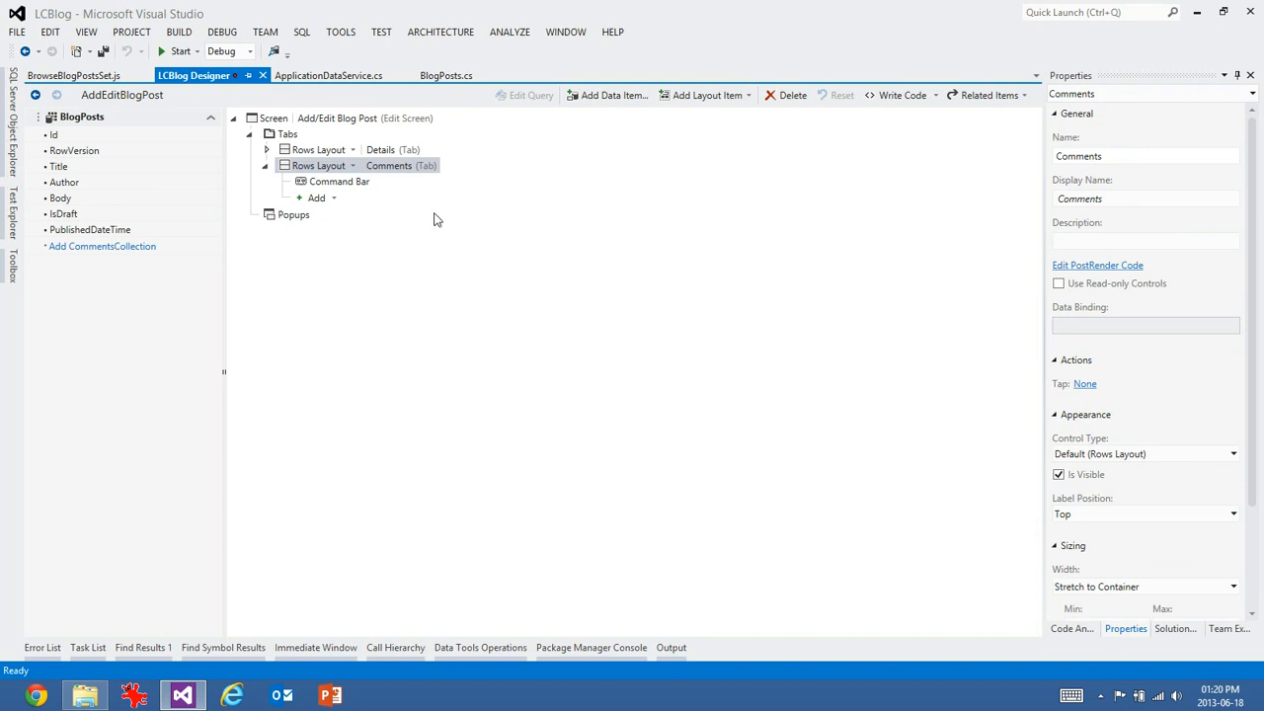
mouse_move(127, 352)
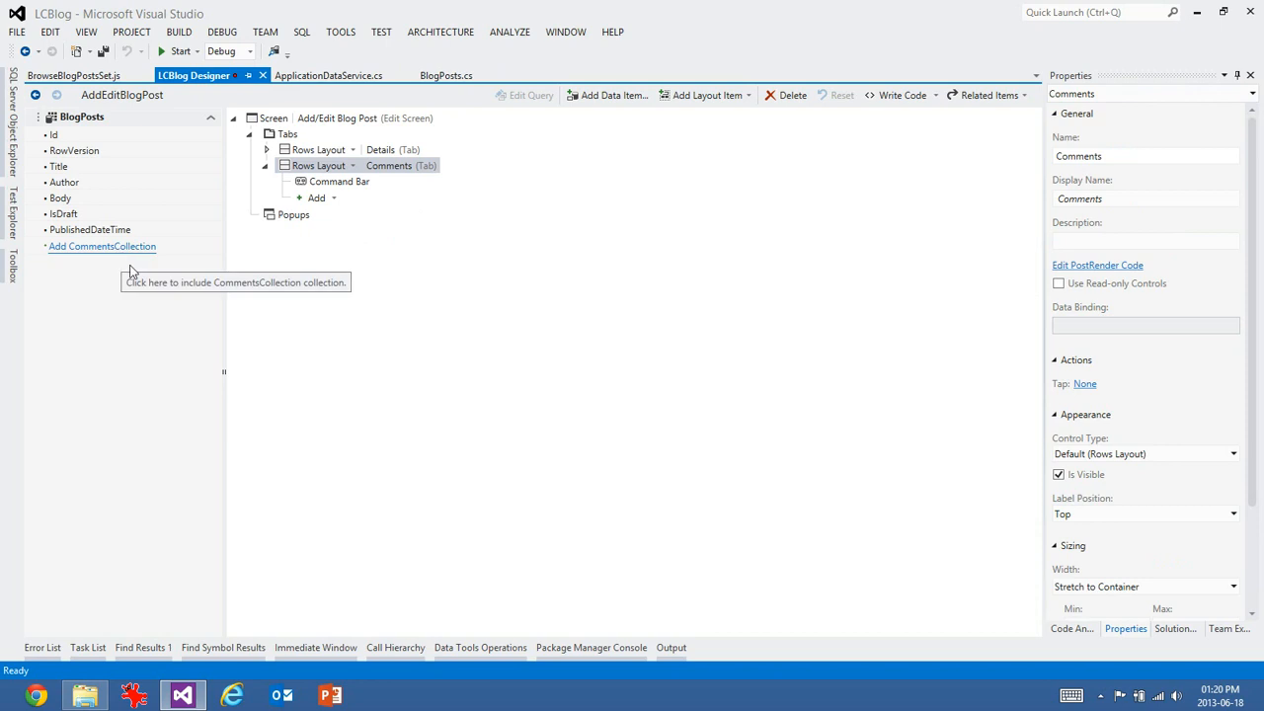
- Add CommentsCollection to the screen as a List with each comment in Rows Layout
click(102, 244)
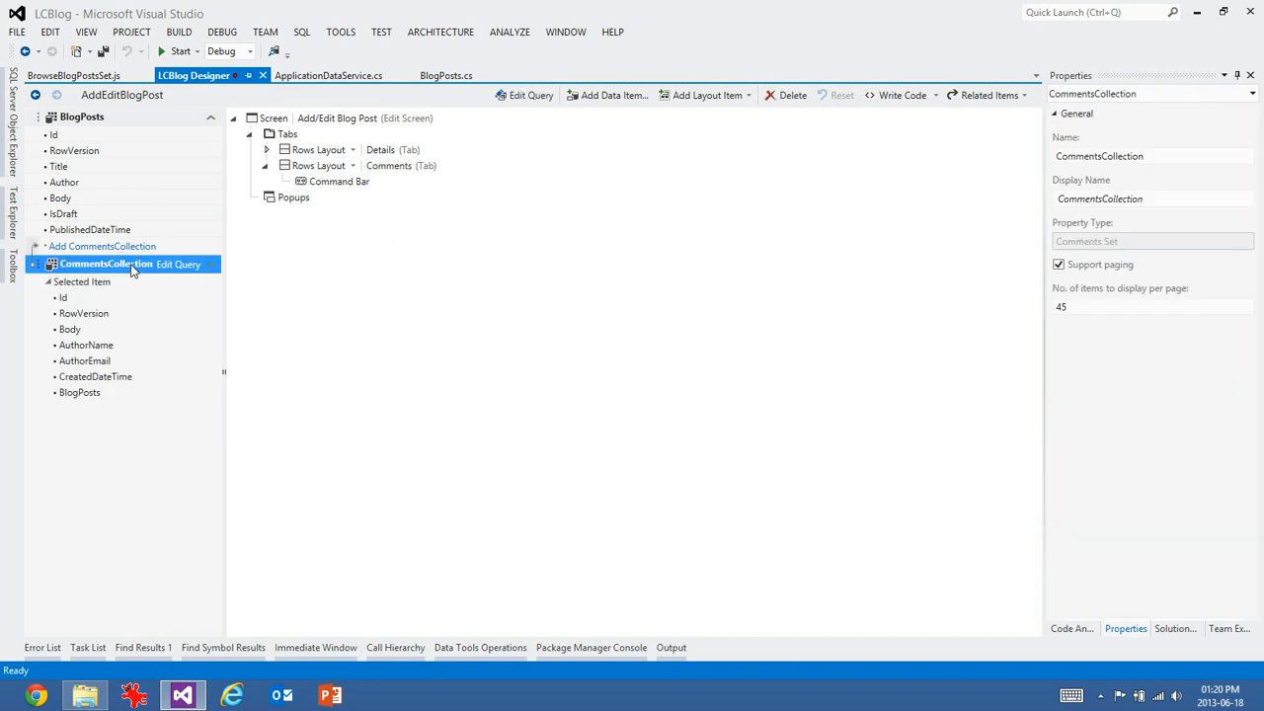
click(36, 264)
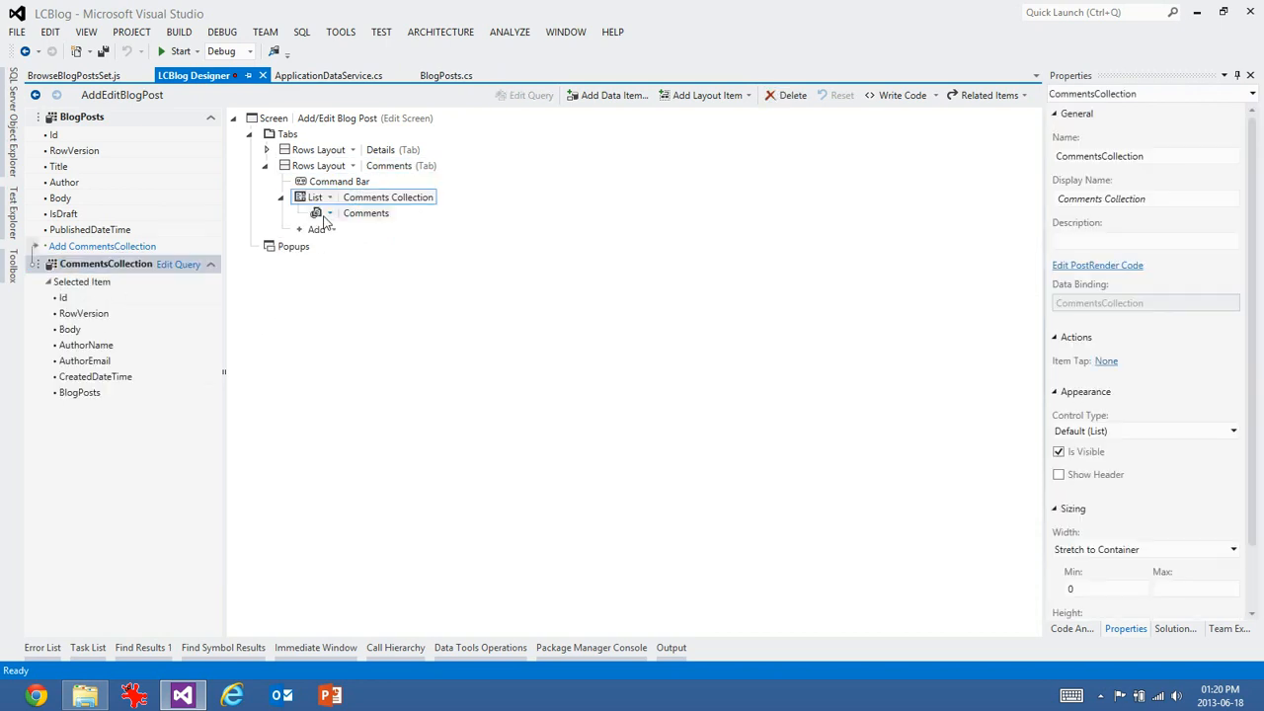
click(365, 213)
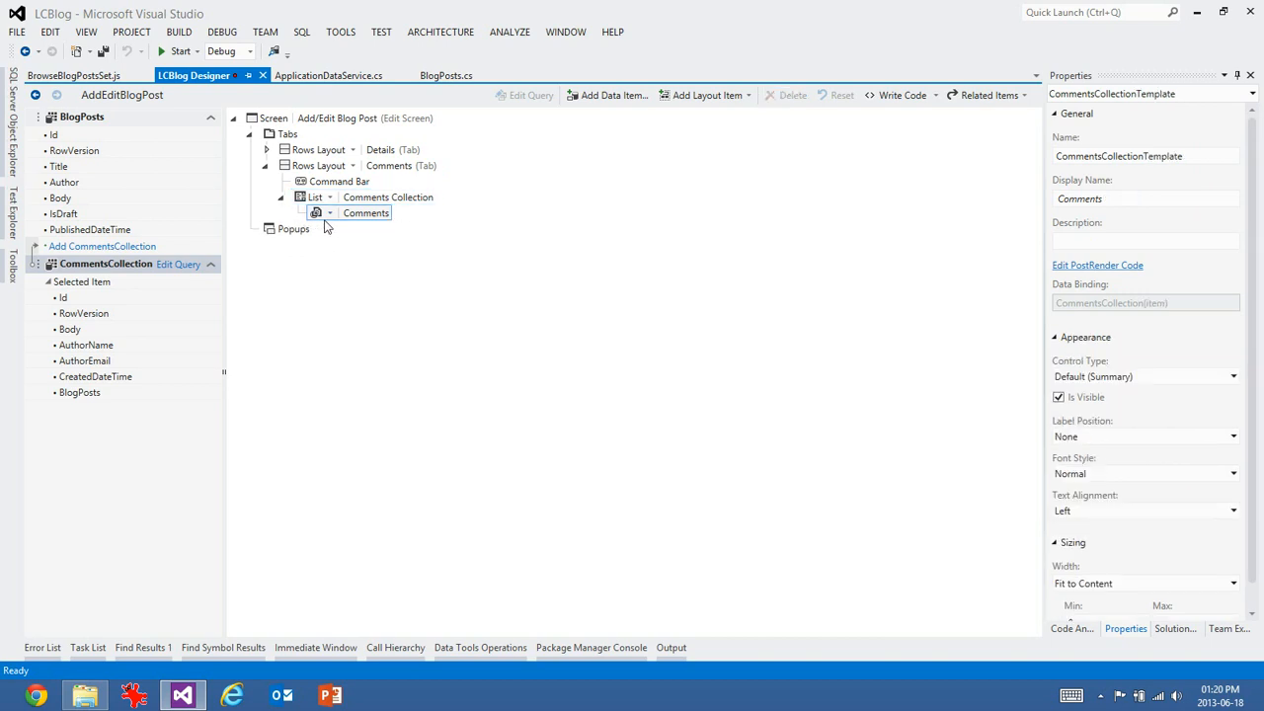
click(316, 214)
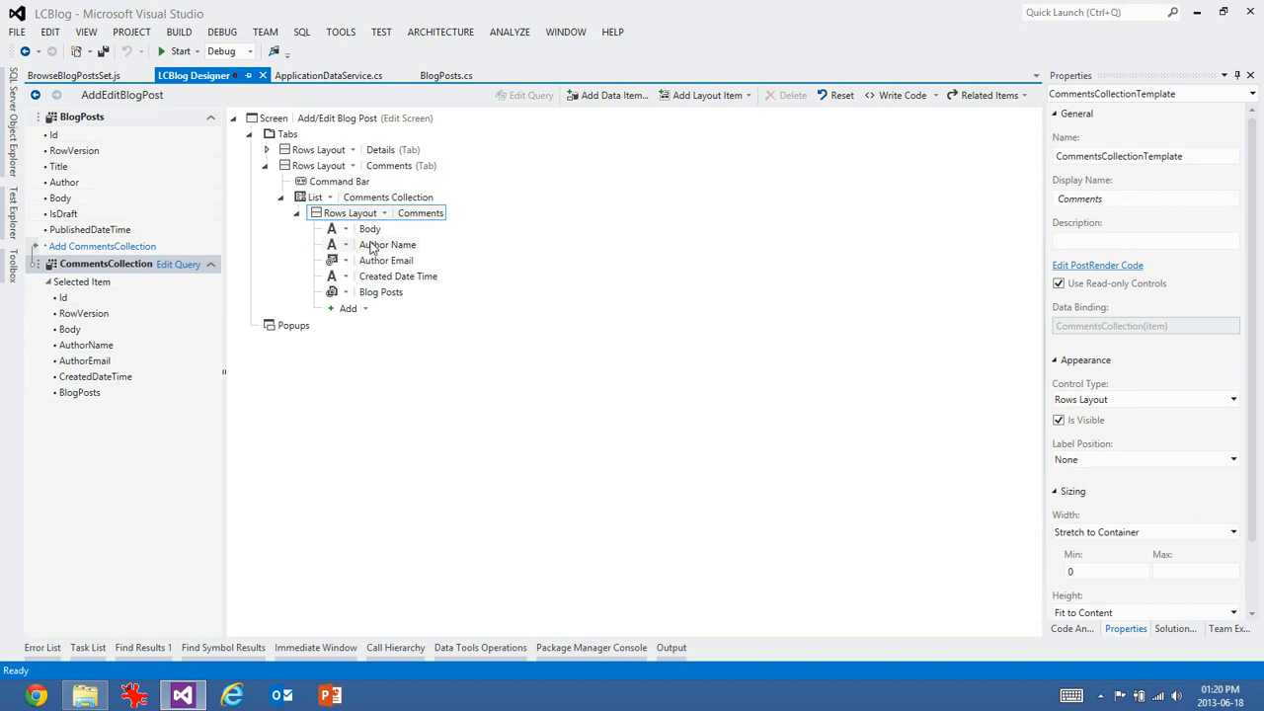
mouse_move(376, 314)
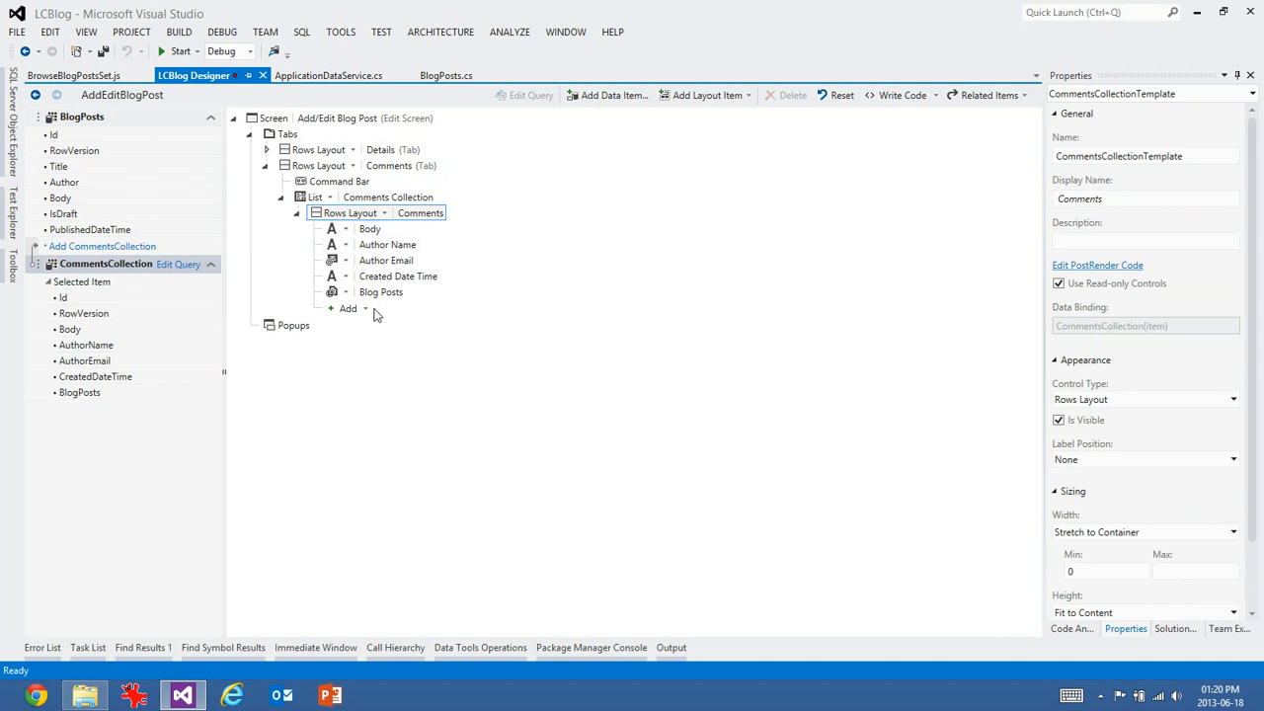
- Add a Columns group holding Author Name beside Author Email, with Body moved out
click(363, 308)
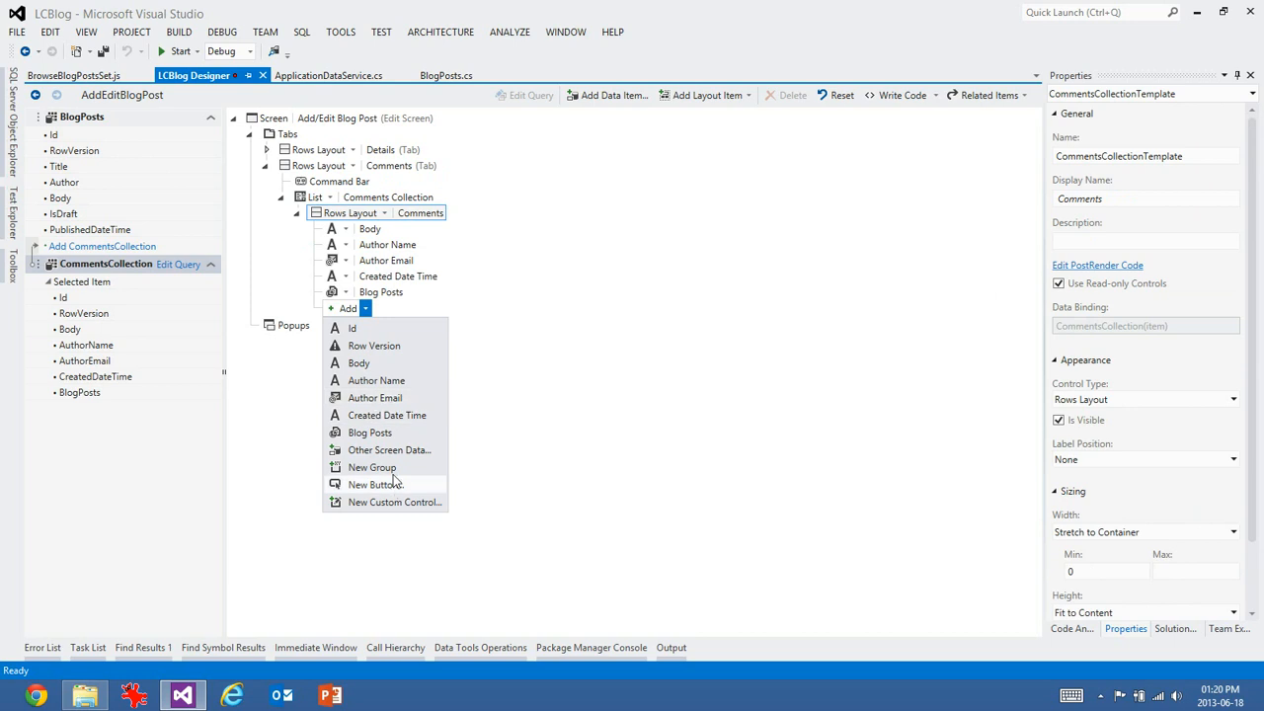
click(371, 467)
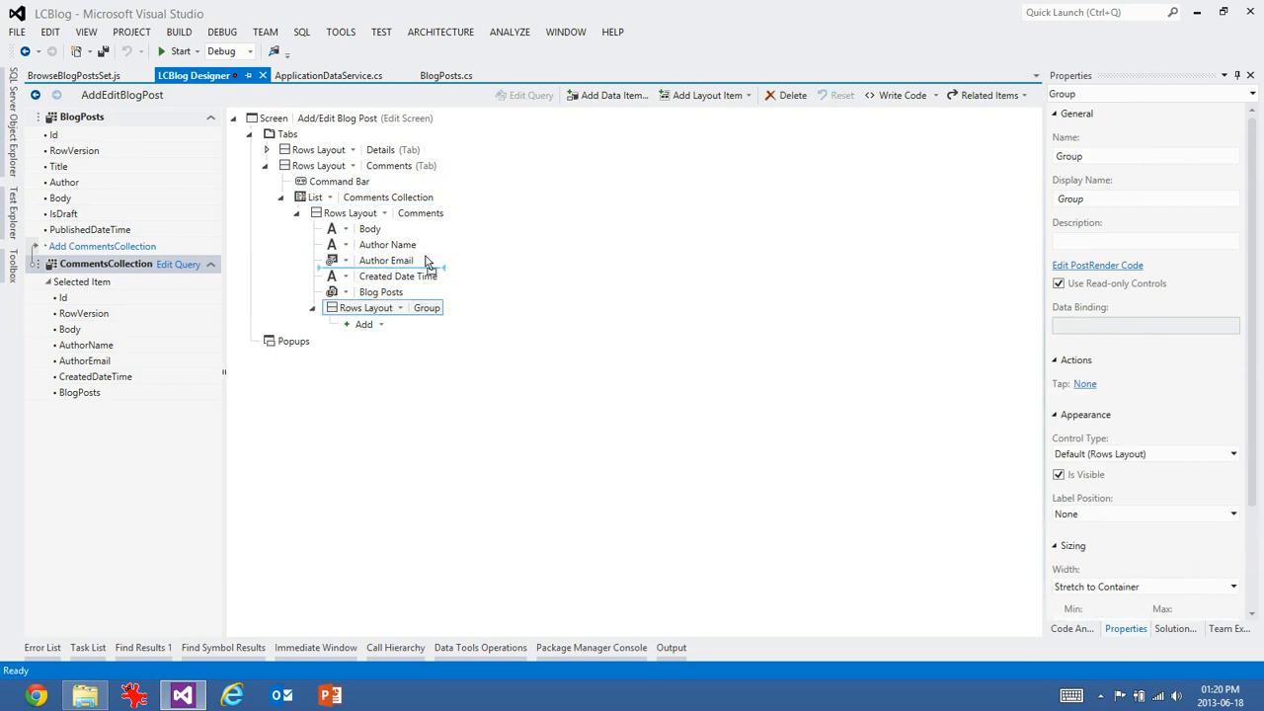
click(399, 229)
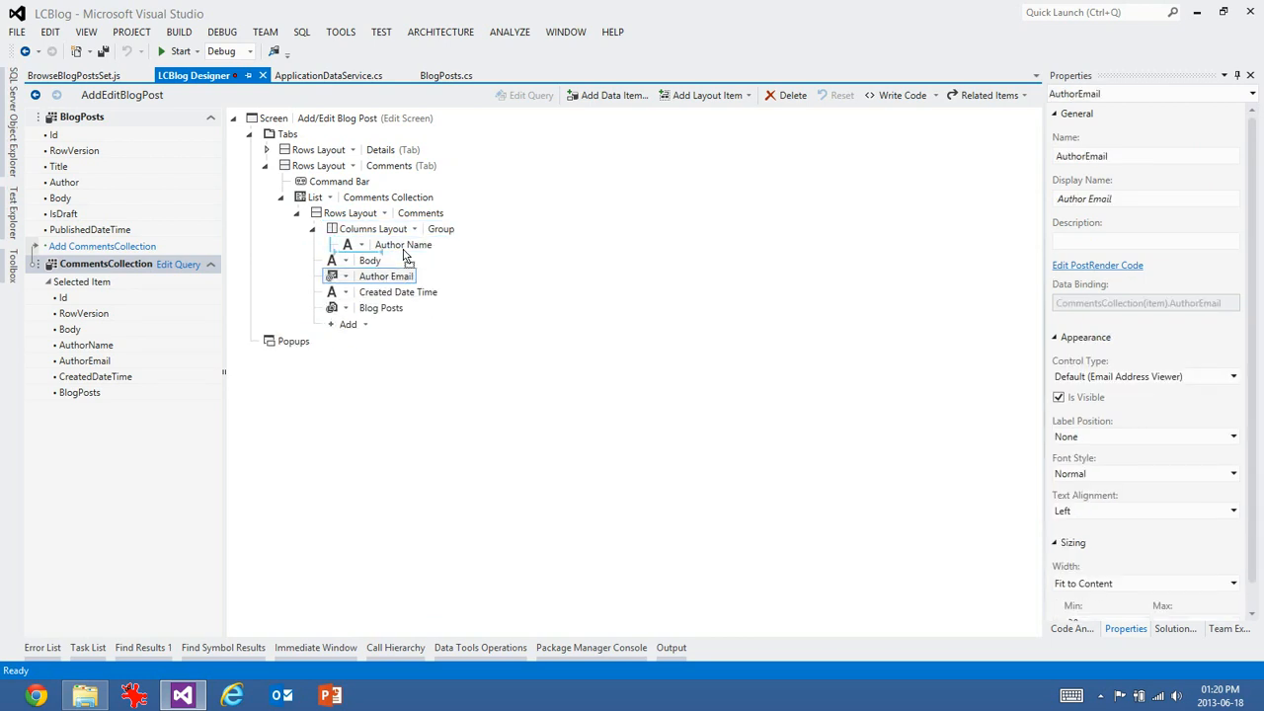
click(403, 244)
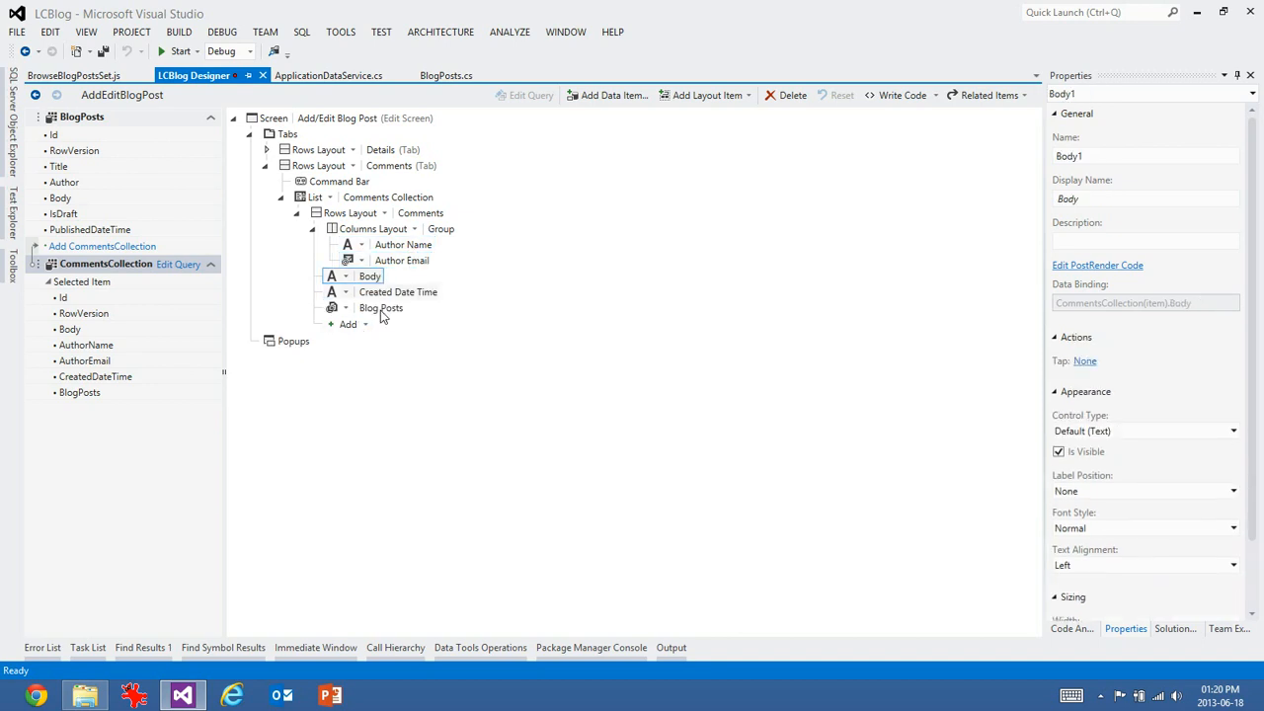
- Keep Created Date Time, remove Blog Posts from each comment, and select the comments collection
click(399, 292)
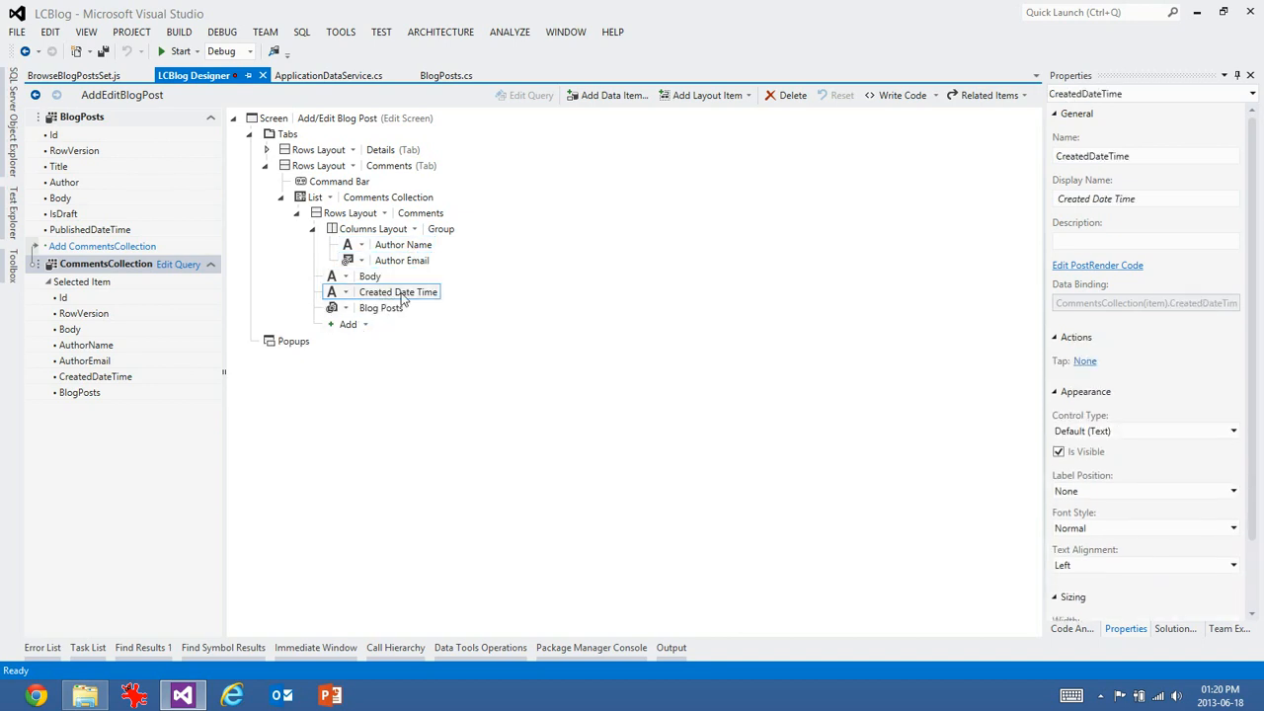
click(379, 308)
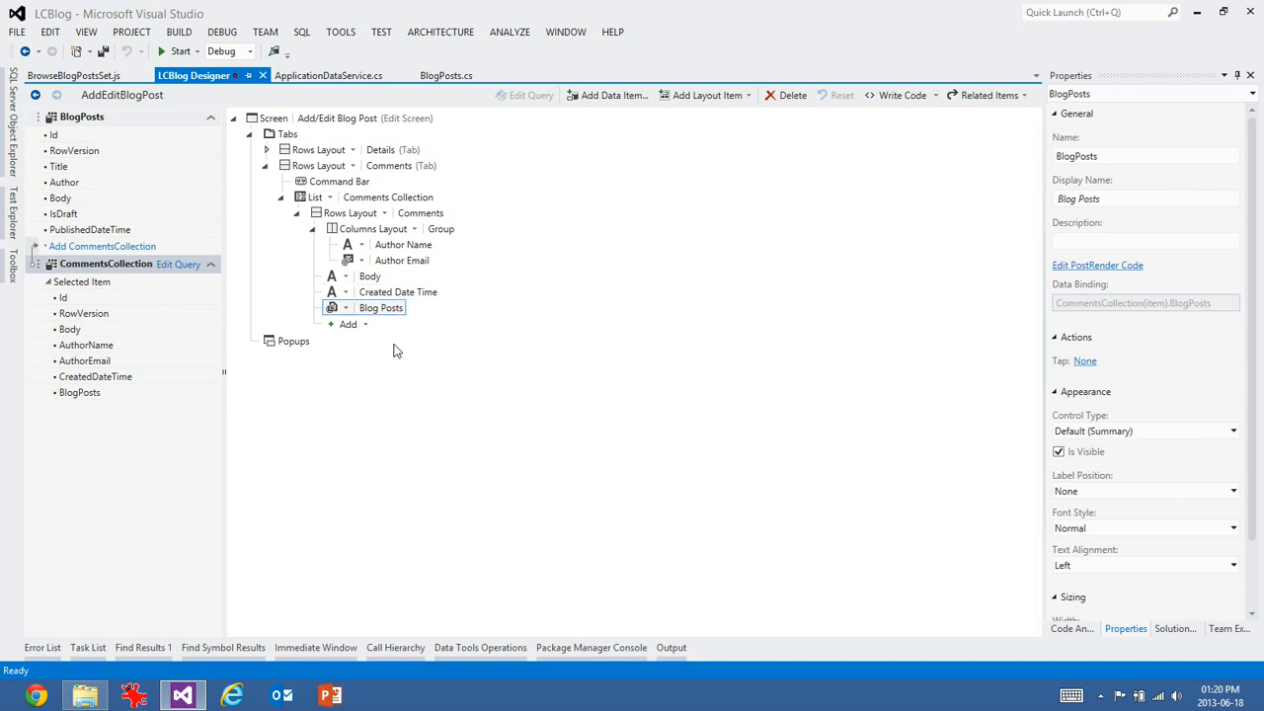
click(399, 293)
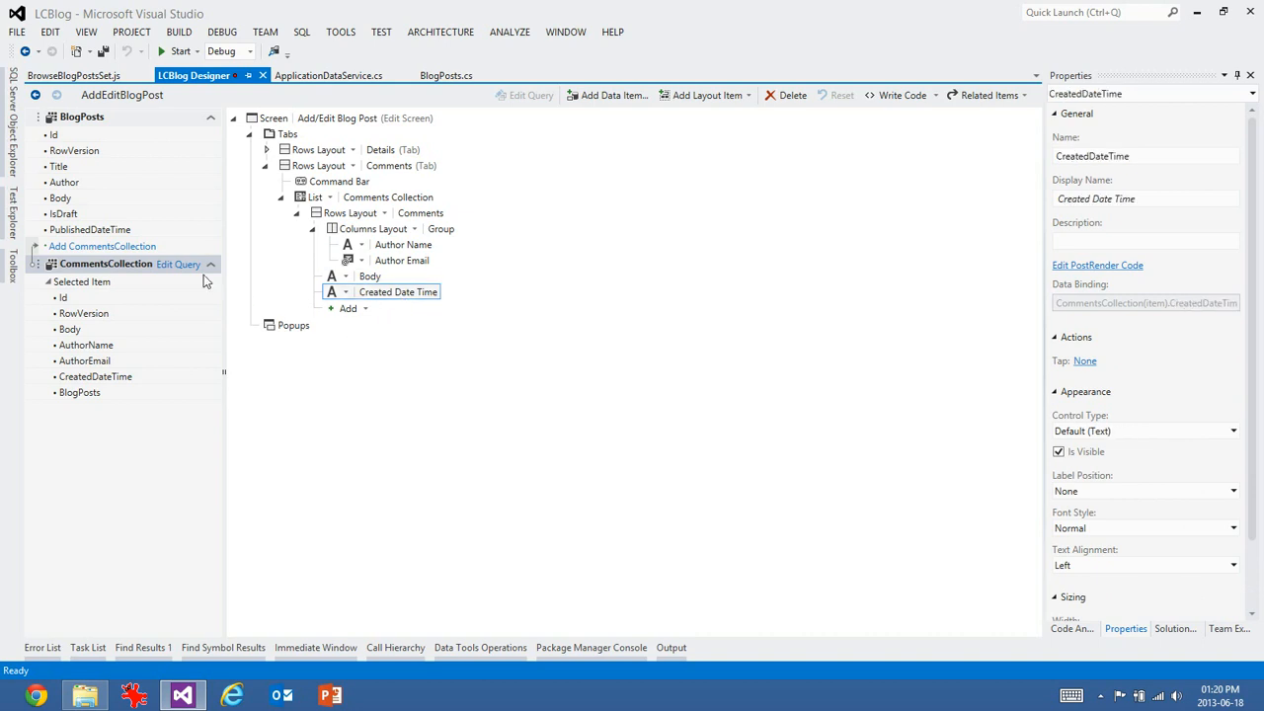
click(107, 265)
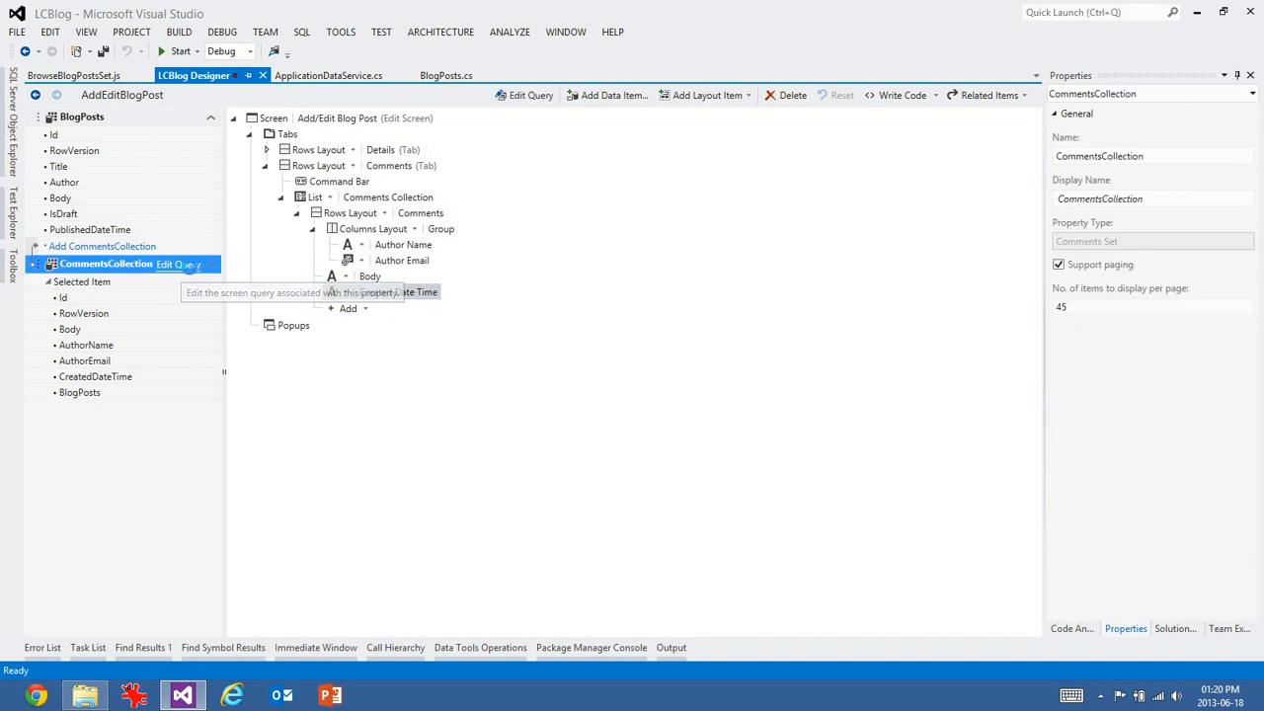
- Sort the CommentsCollection query by CreatedDateTime descending and return to the screen design
click(177, 265)
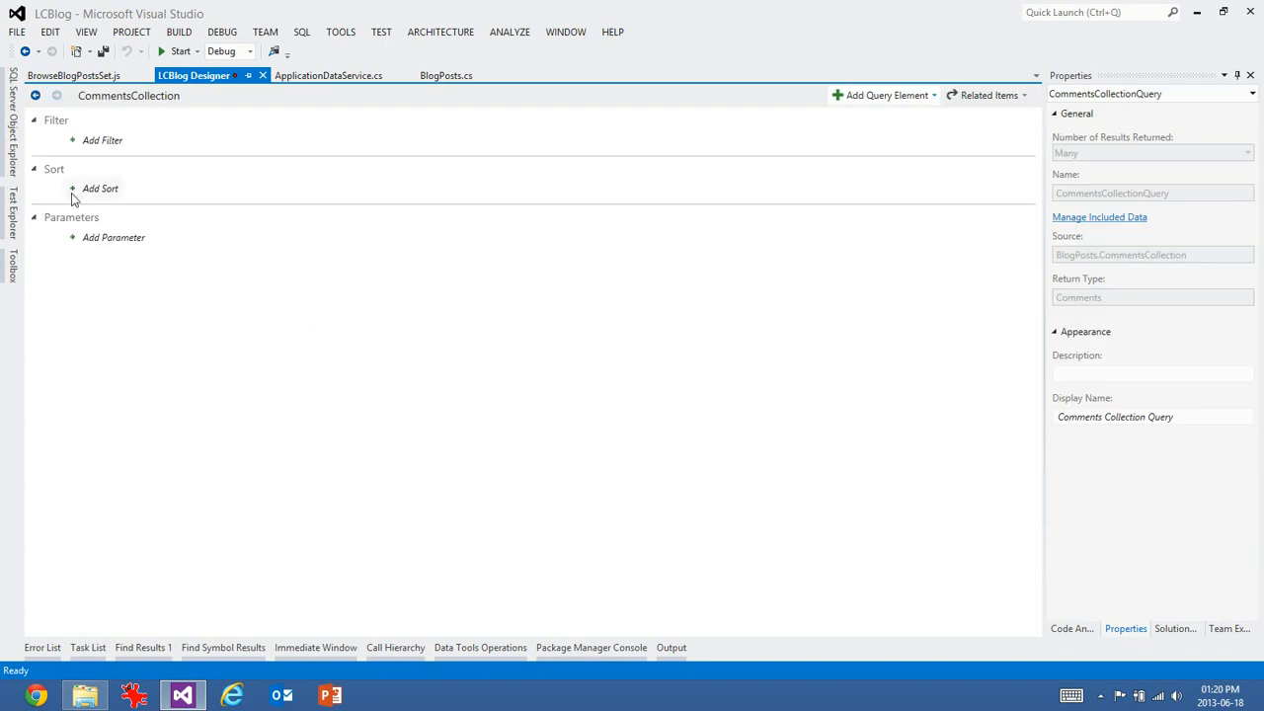
click(99, 187)
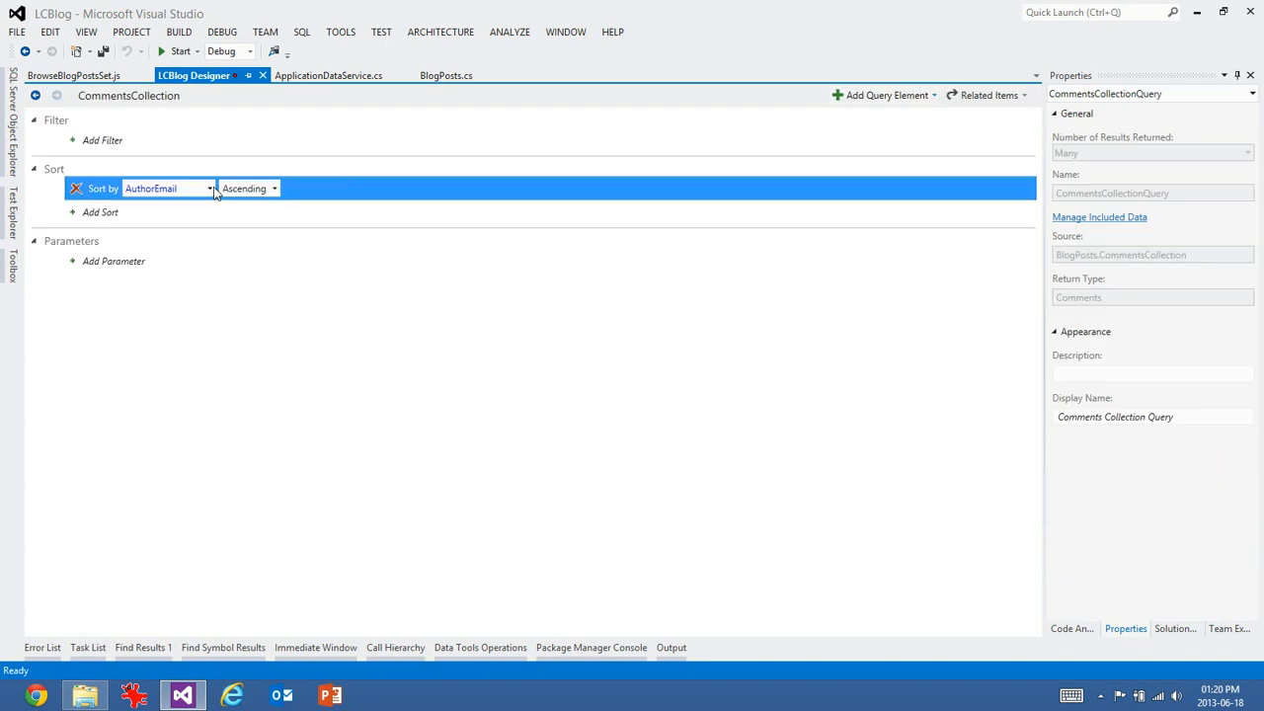
click(162, 189)
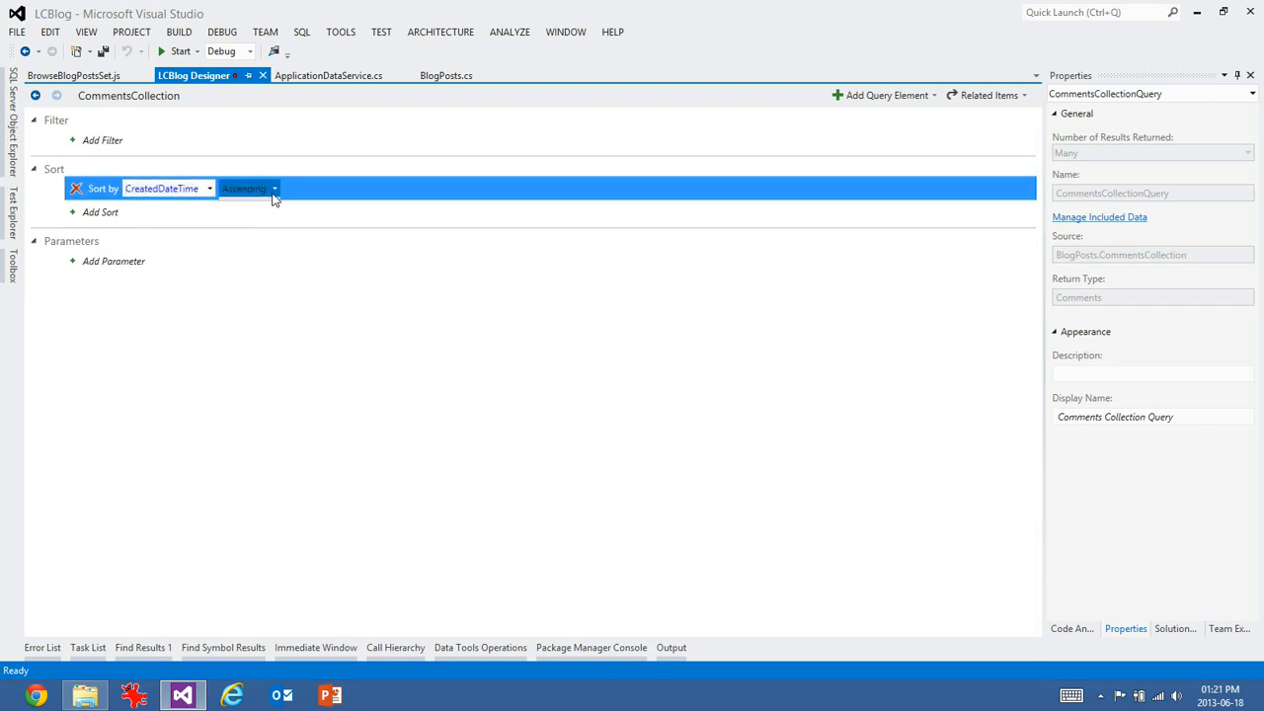
click(249, 187)
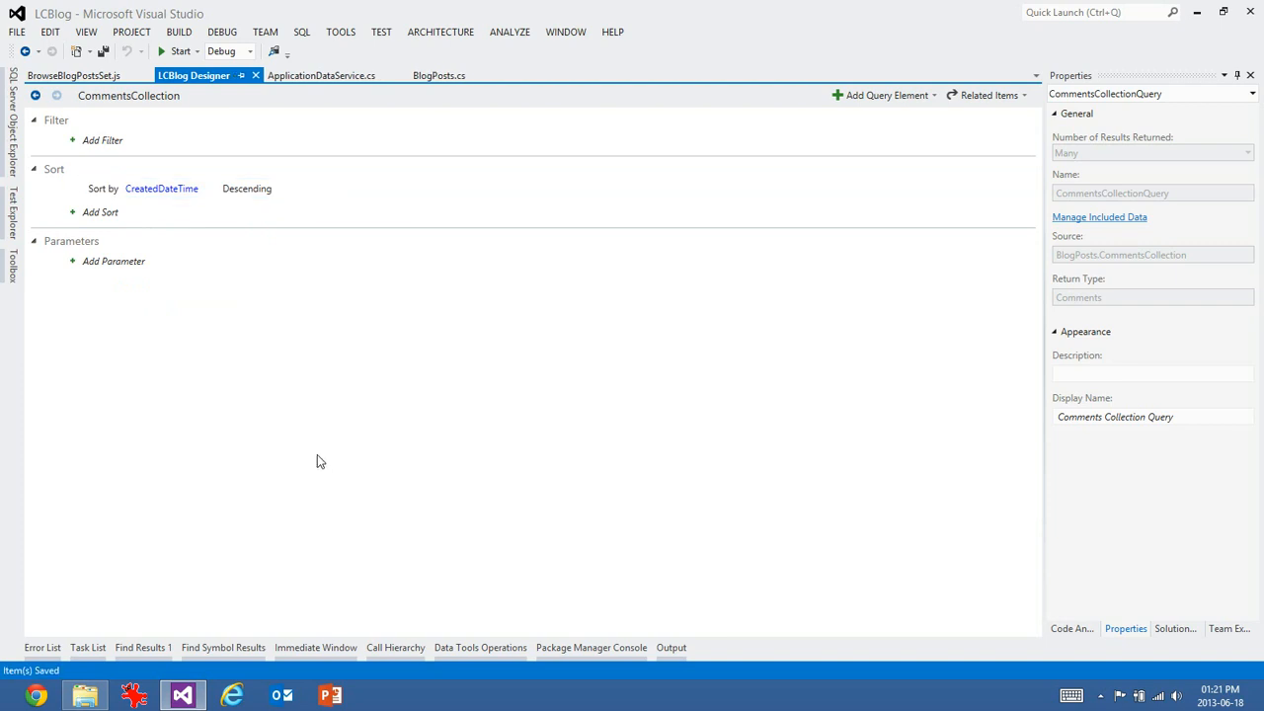
mouse_move(96, 110)
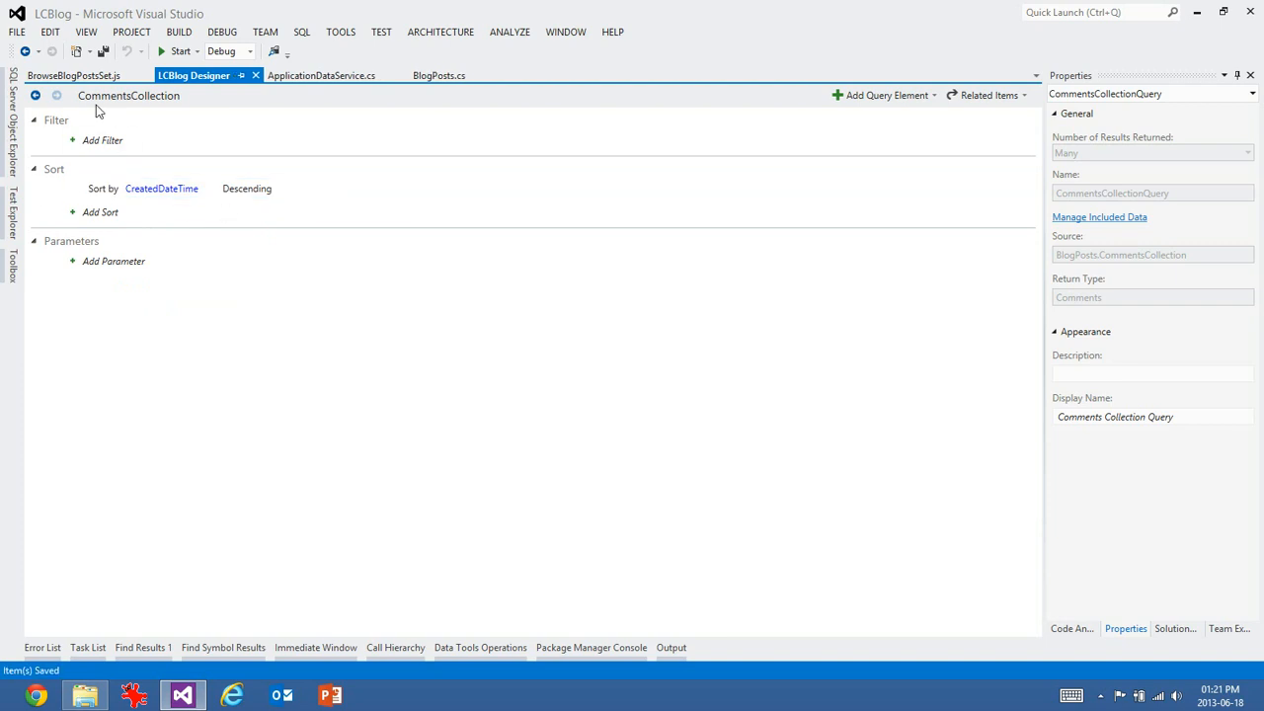
click(35, 95)
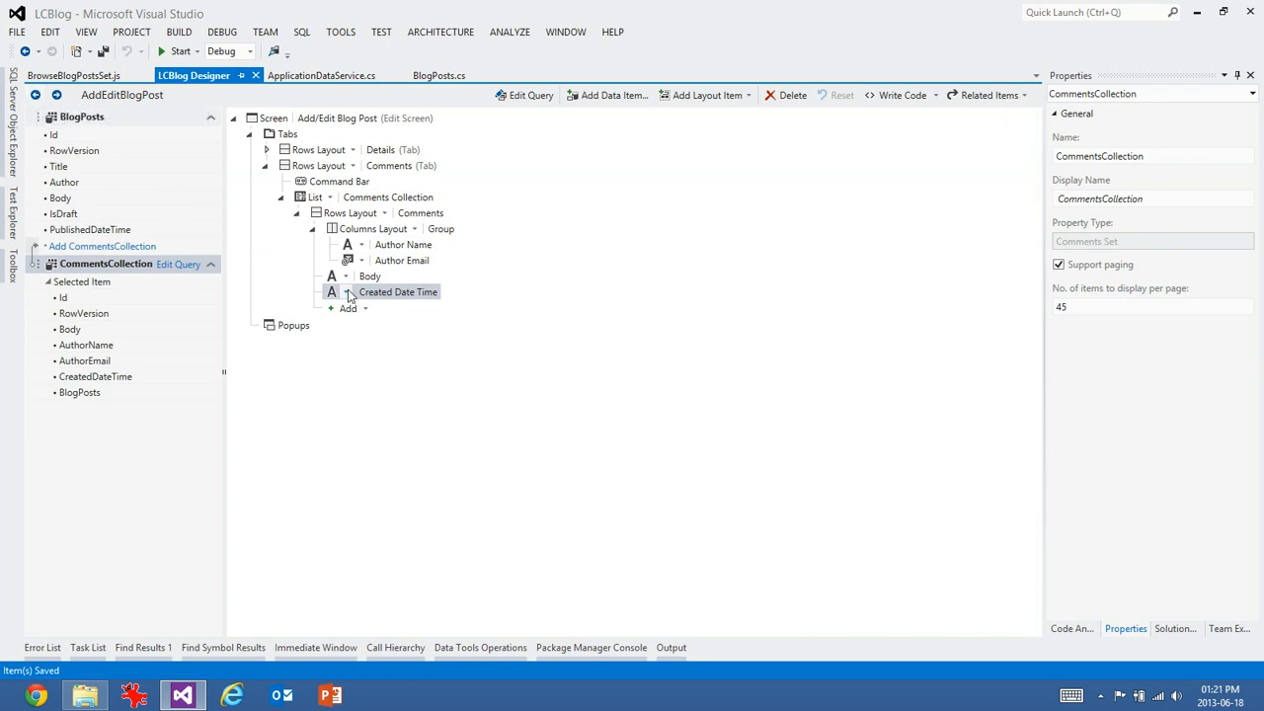
- Remove Body from each comment row and open the Comments table design
click(346, 277)
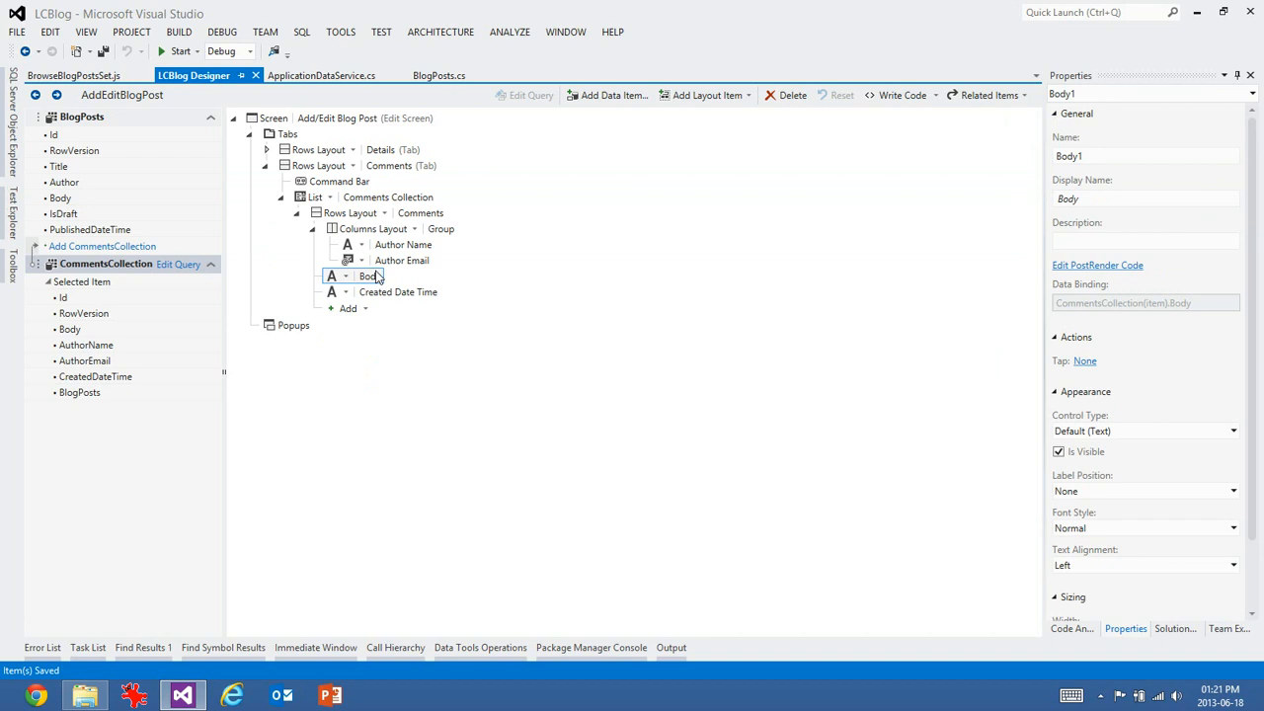
click(399, 276)
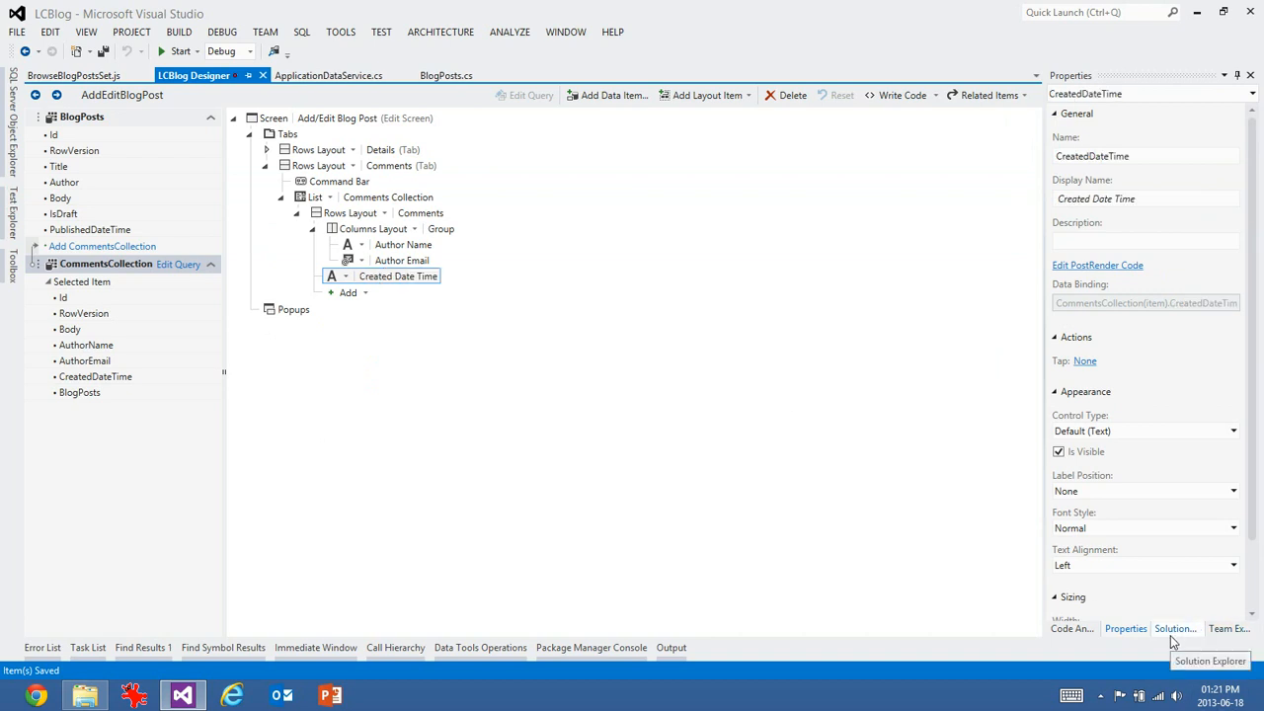
click(1176, 628)
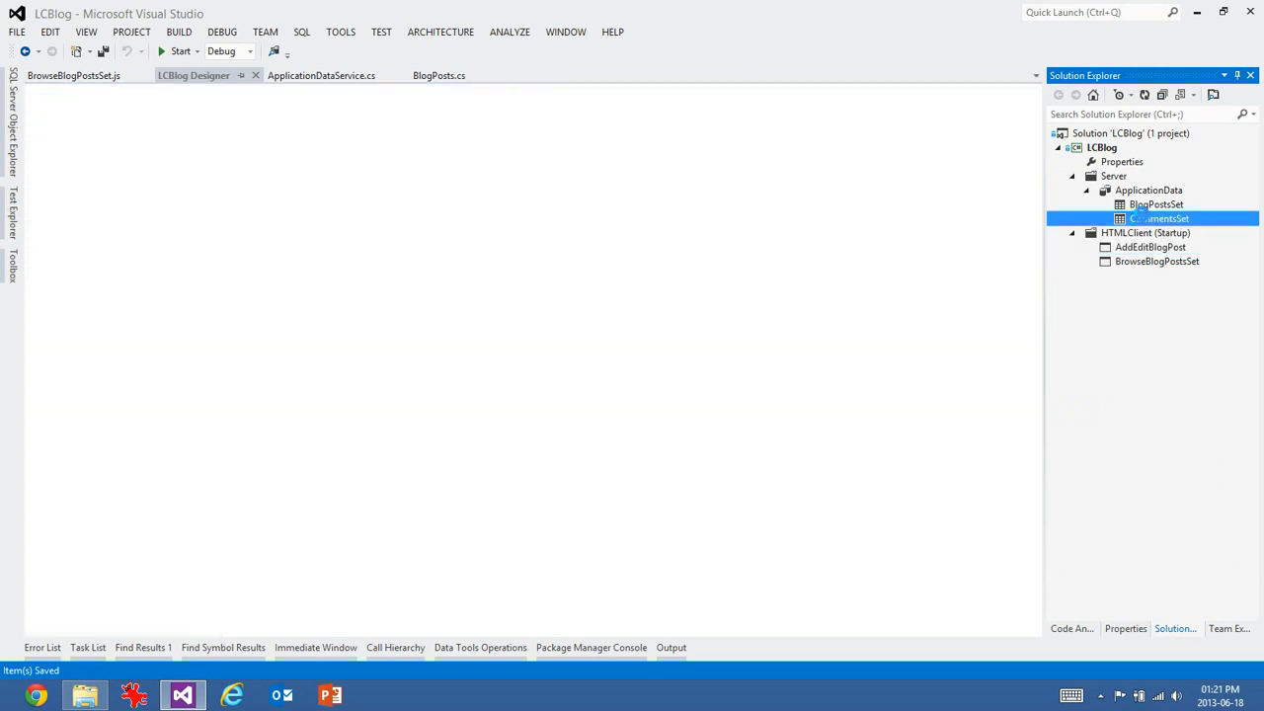
double_click(1159, 218)
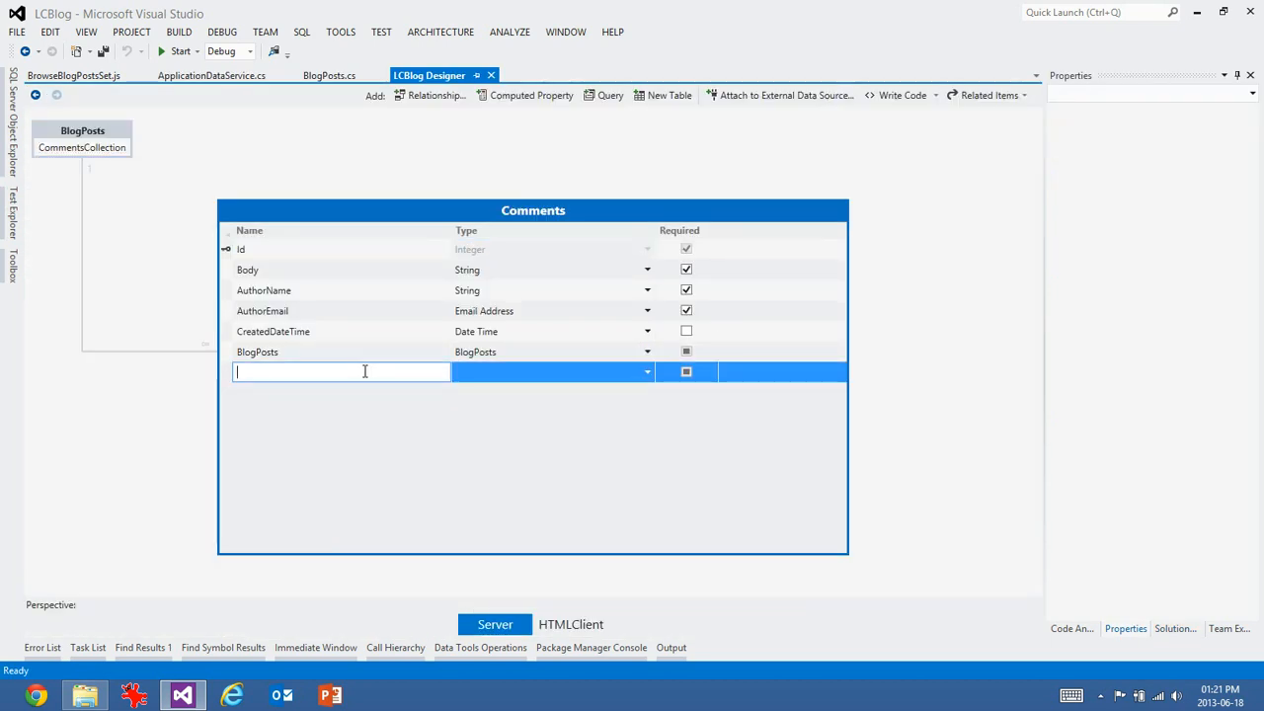
- Add a computed String property named TrimmedBody to the Comments table
text(Tr)
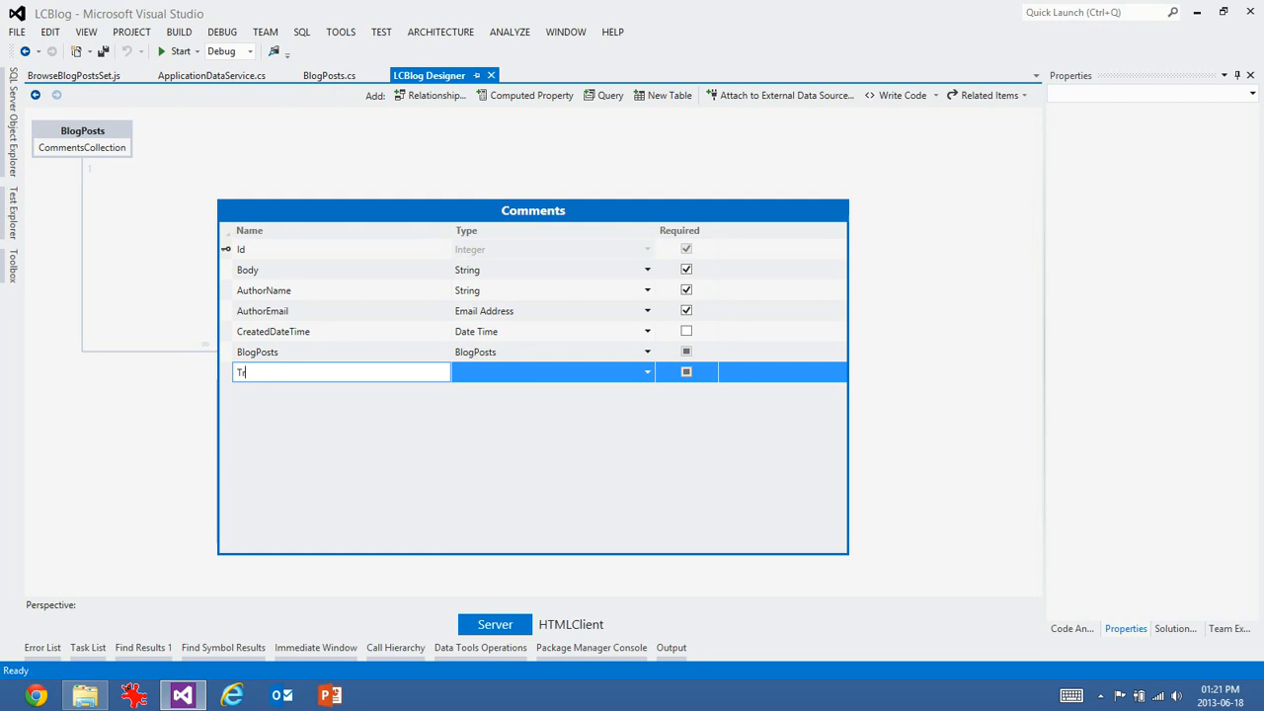
text(TrimmedBody)
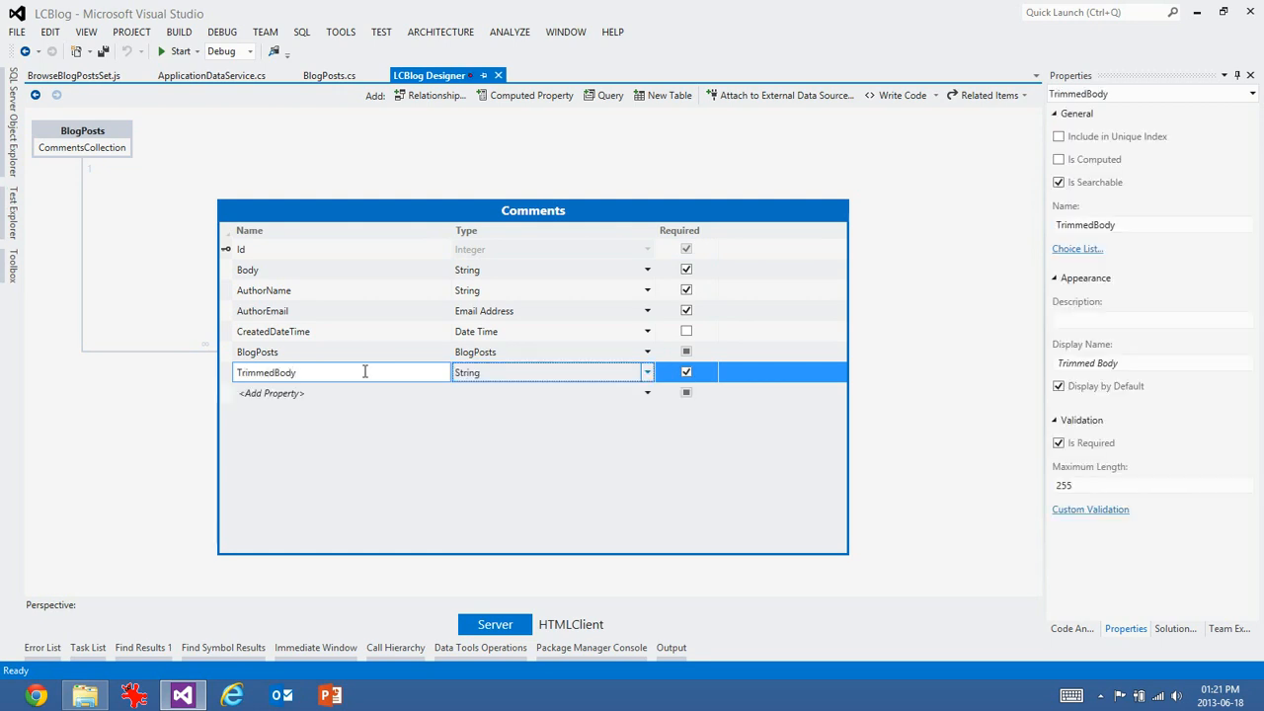
click(686, 372)
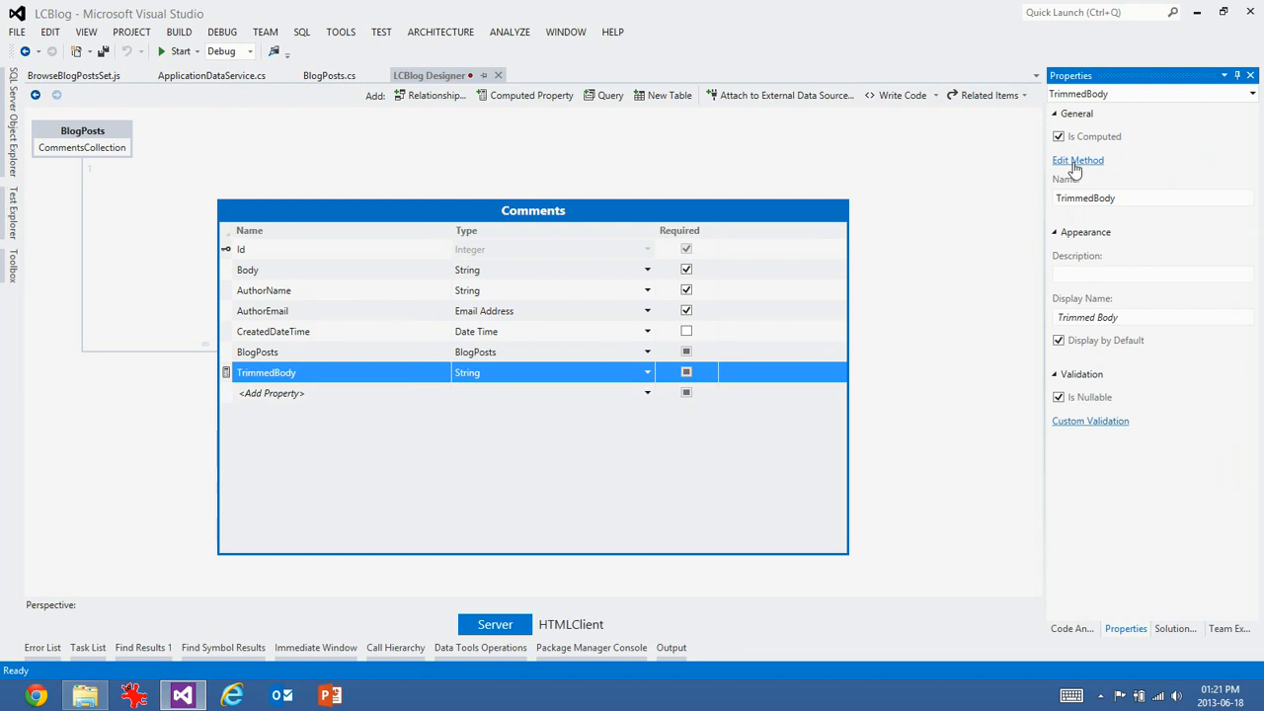
- In TrimmedBody_Compute, write an if on this.Body.Length > 140 returning a Substring of the body
click(1076, 160)
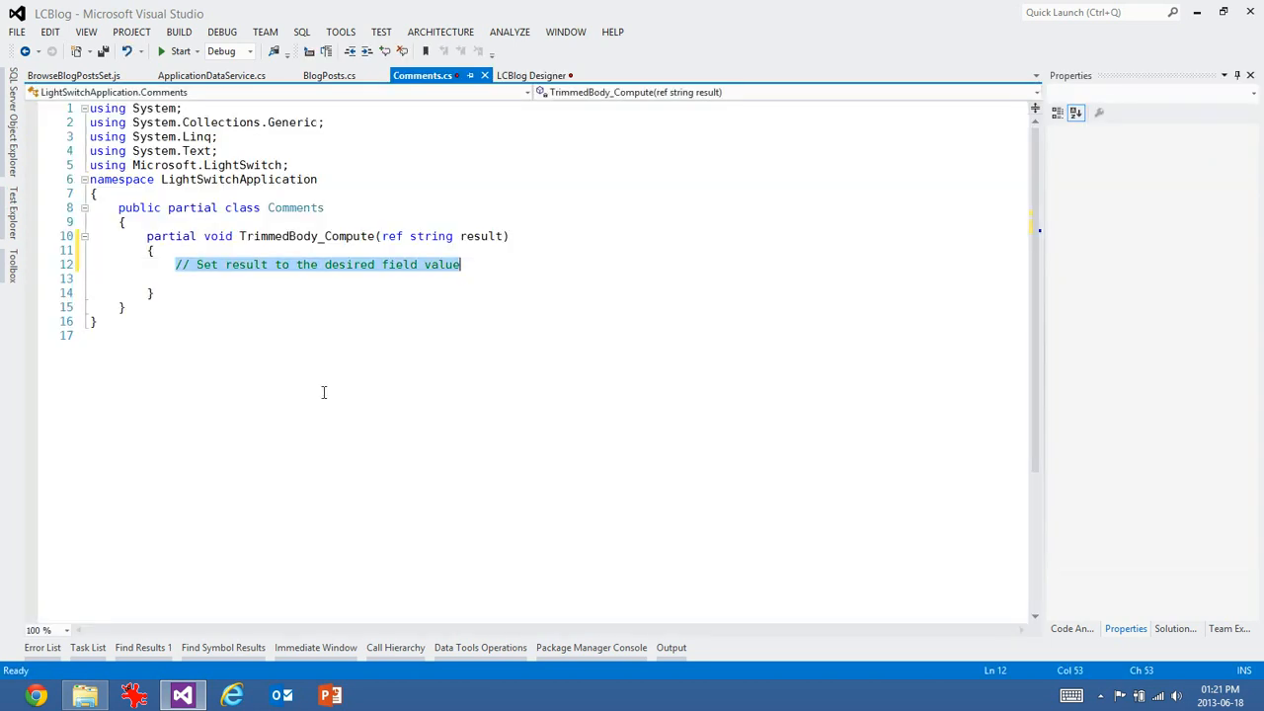
text(if)
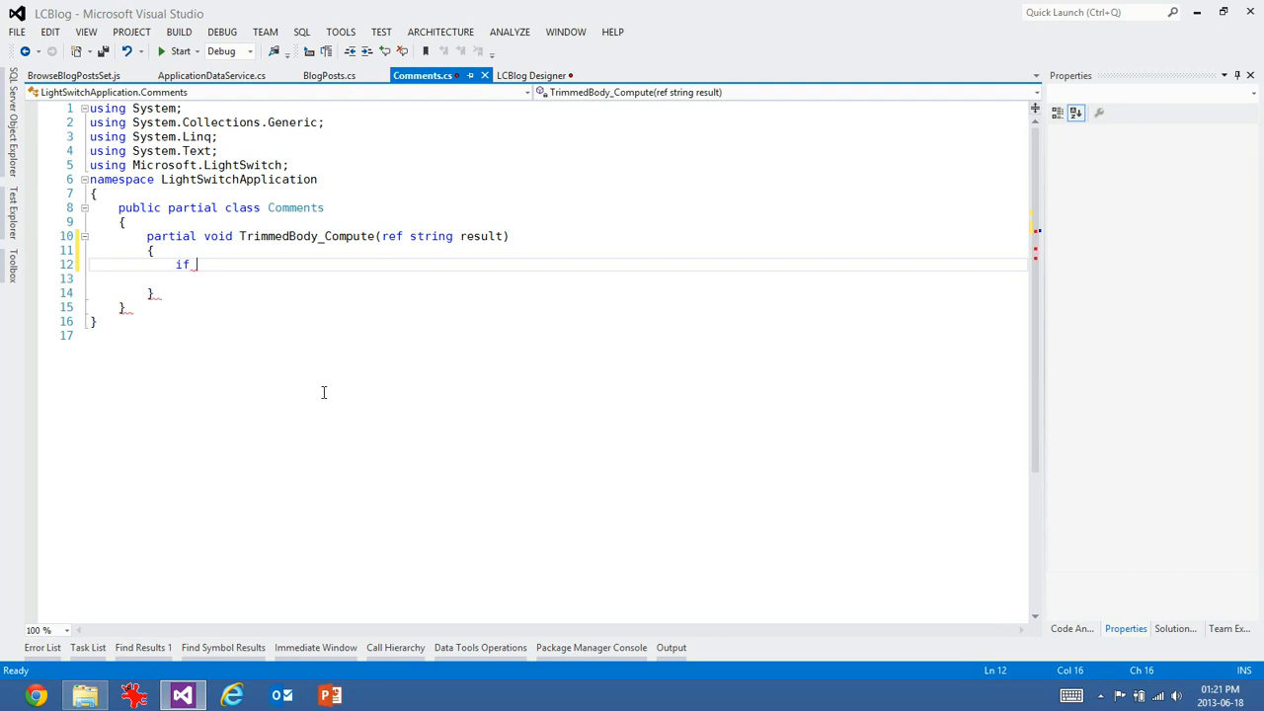
text((this)
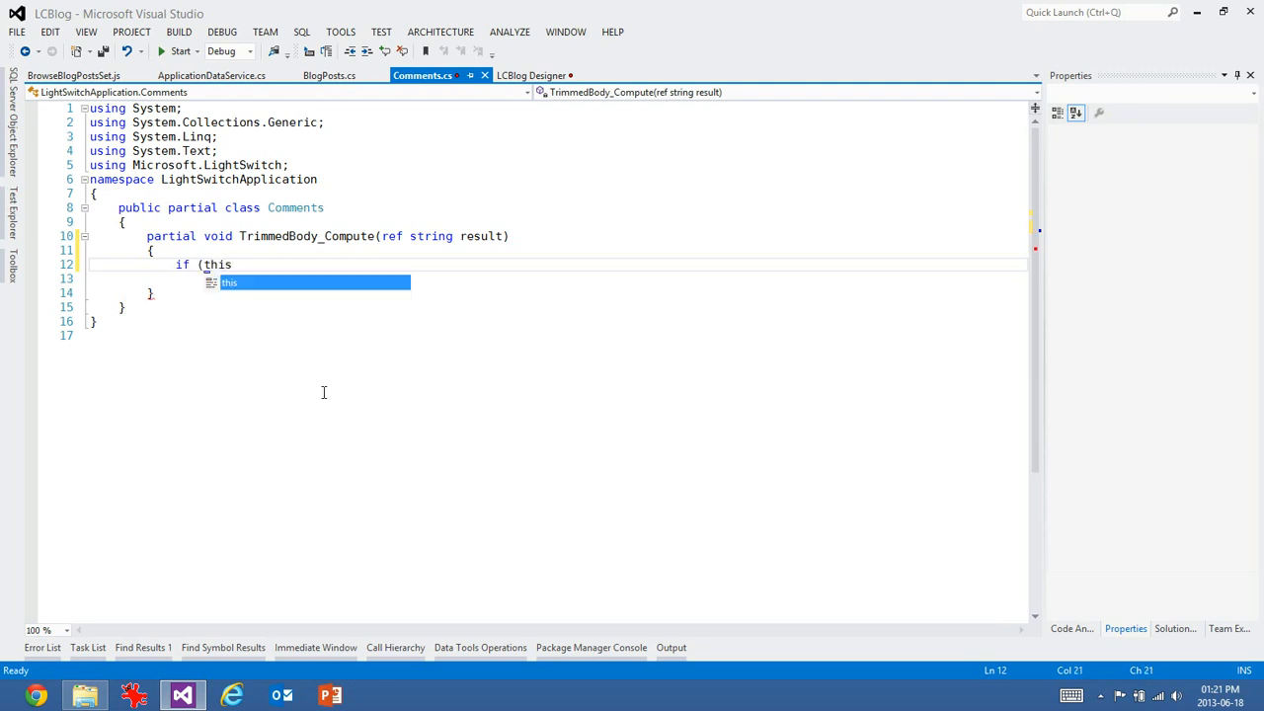
text(.Body.)
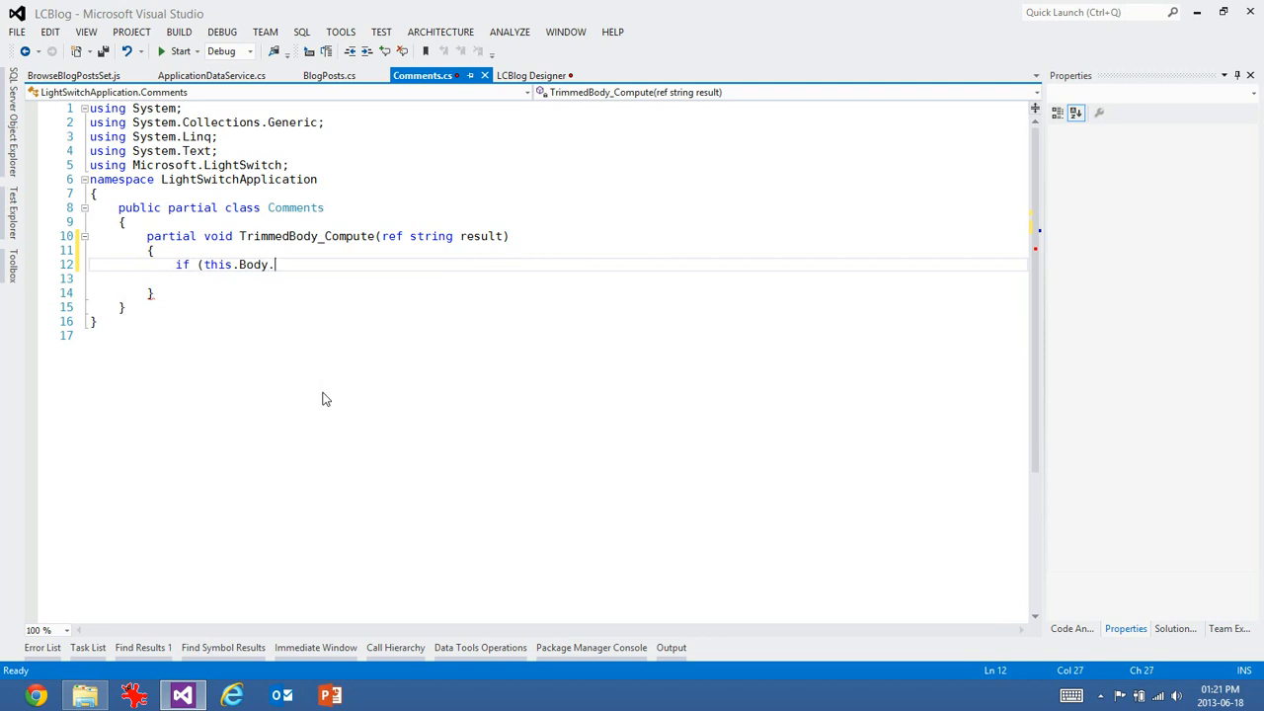
text(Length >)
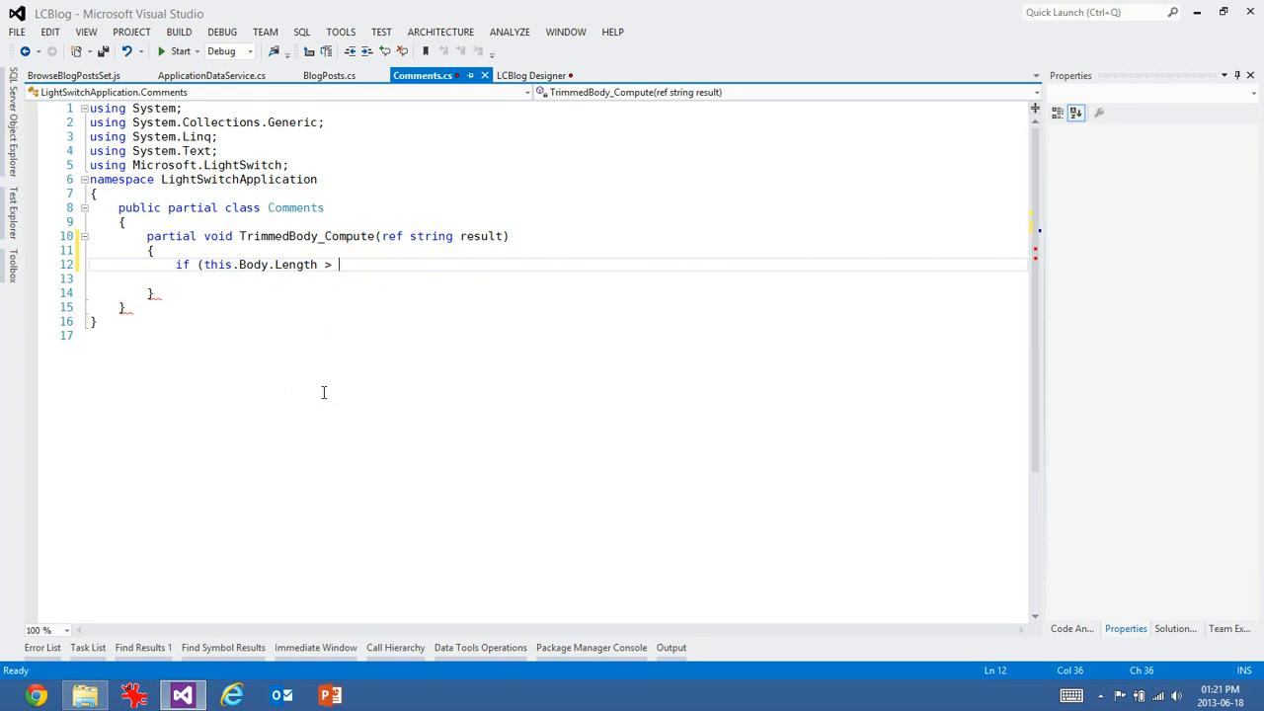
text(140)
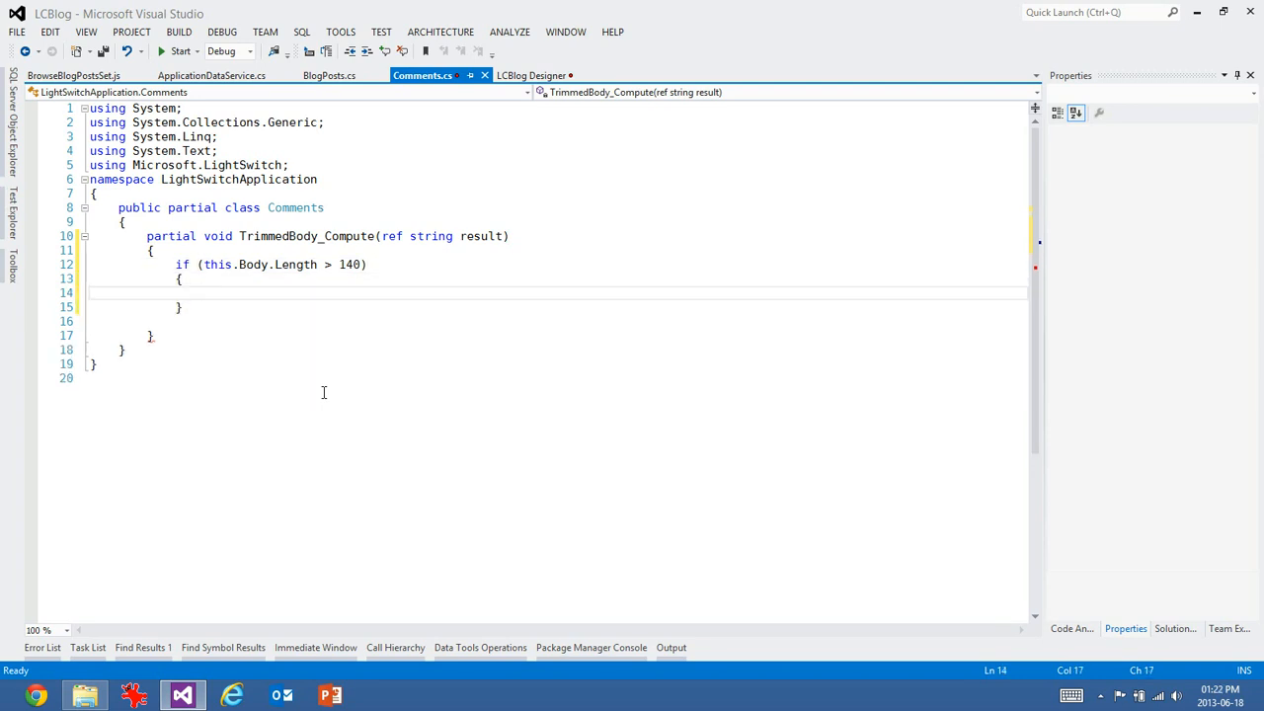
text(return this.b)
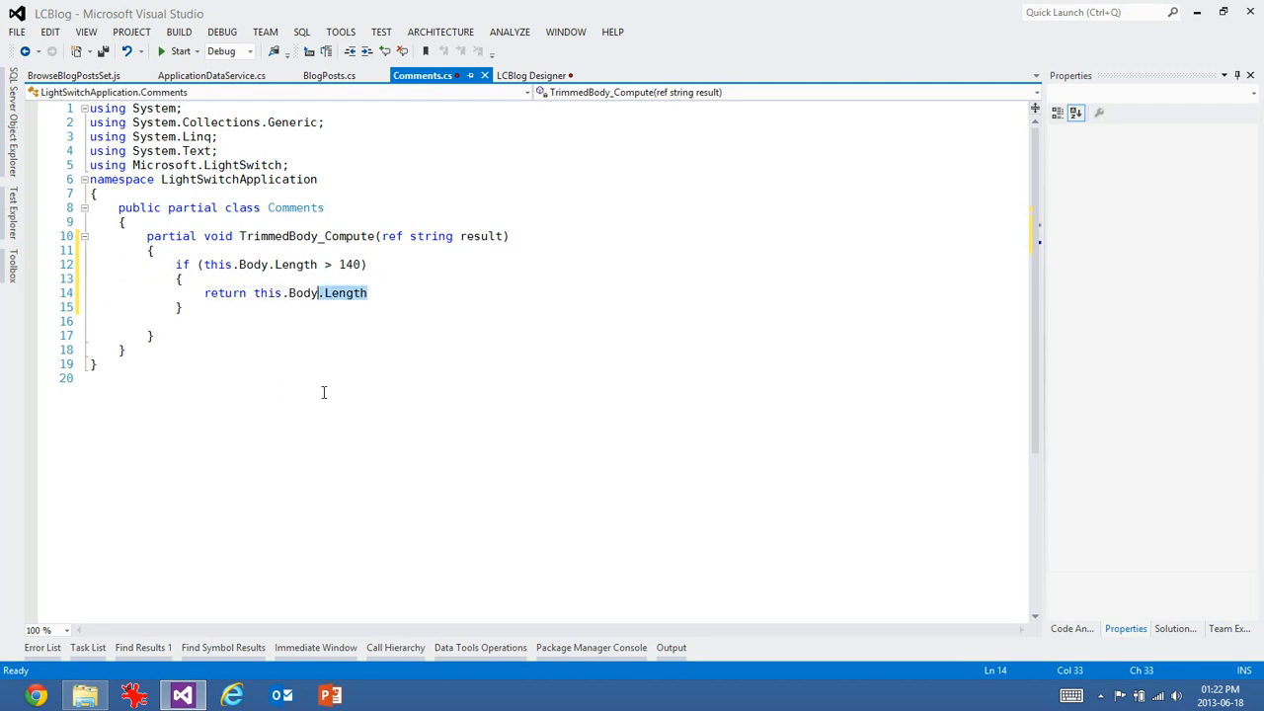
text(Substring(0)
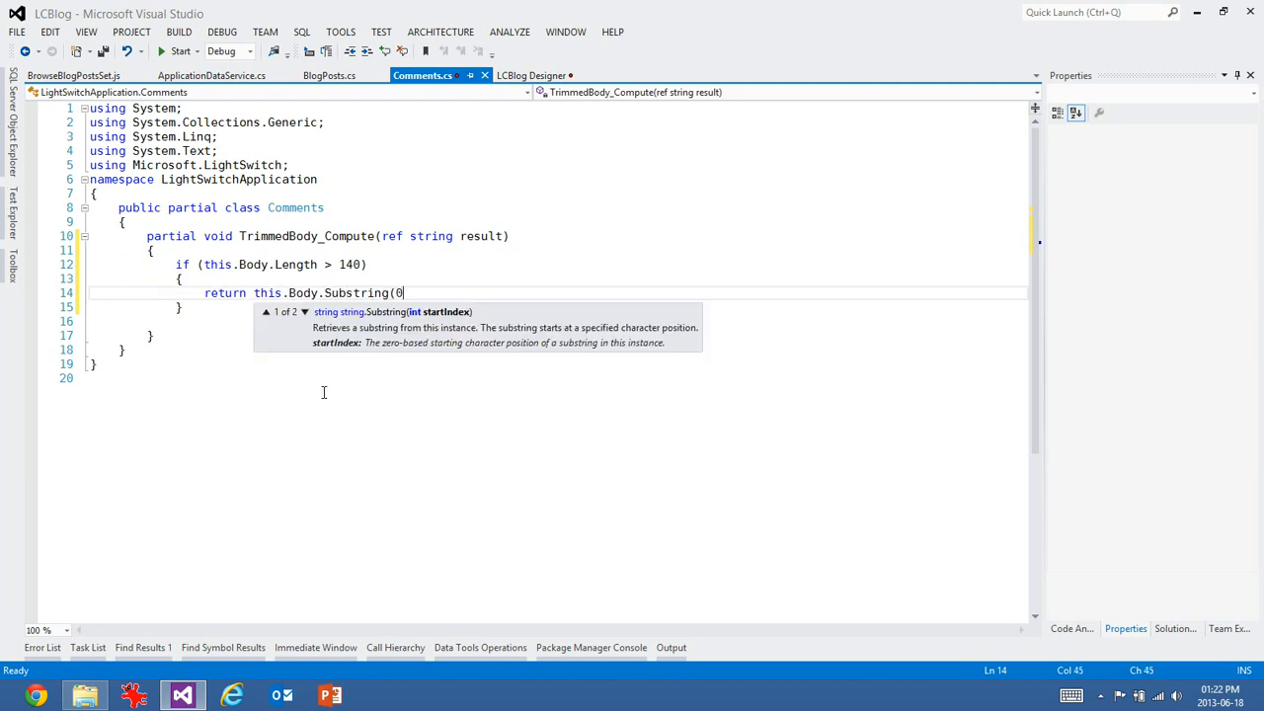
text(, 140))
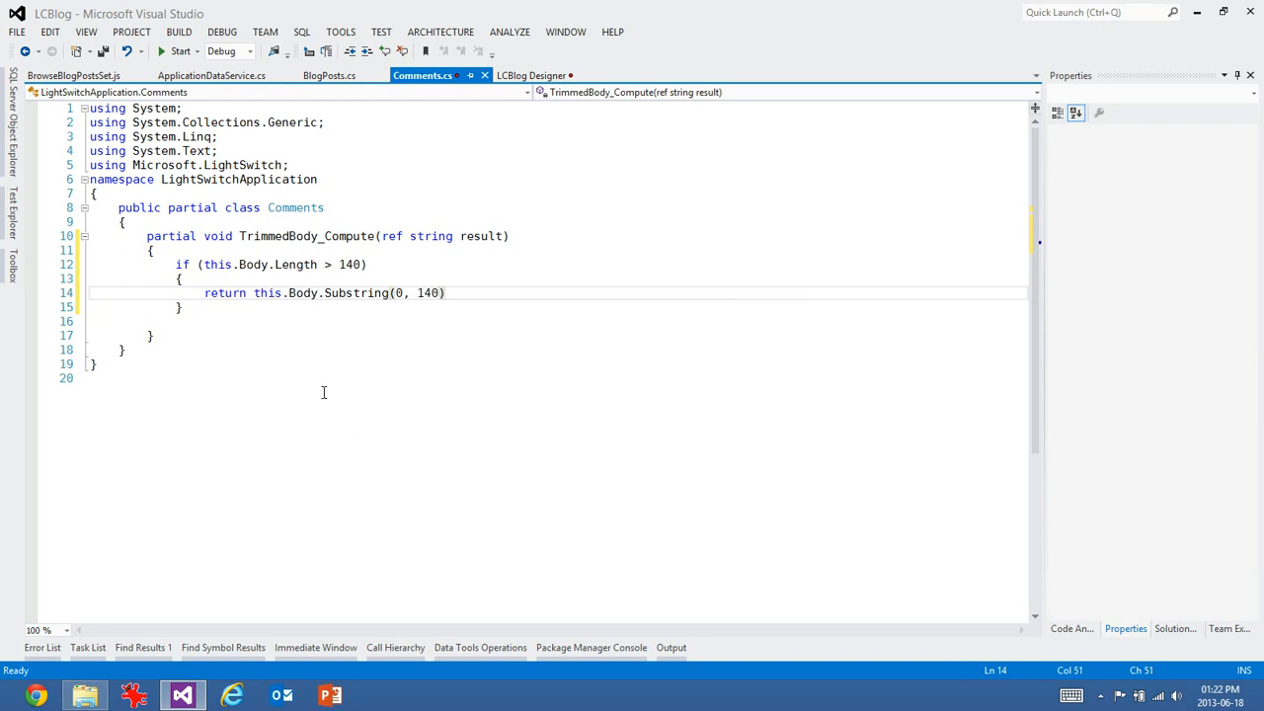
text(;)
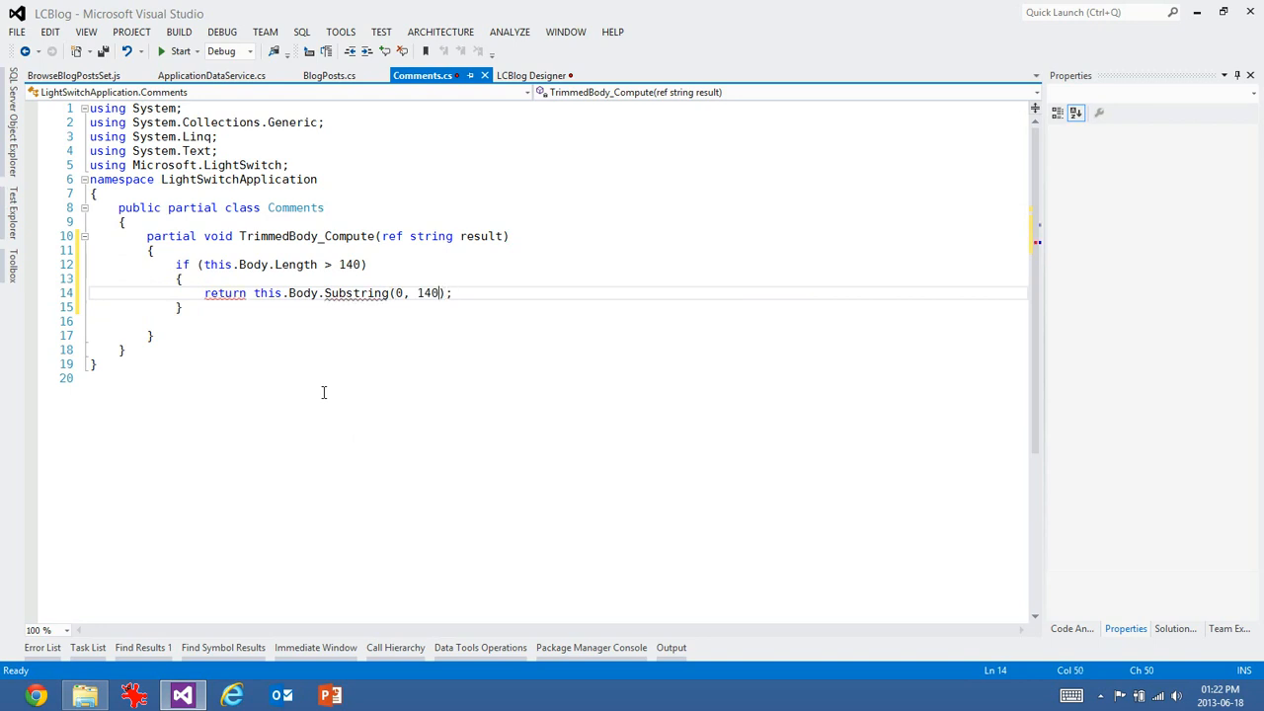
- Assign the substring to result and return, otherwise assign the full Body to result
click(181, 308)
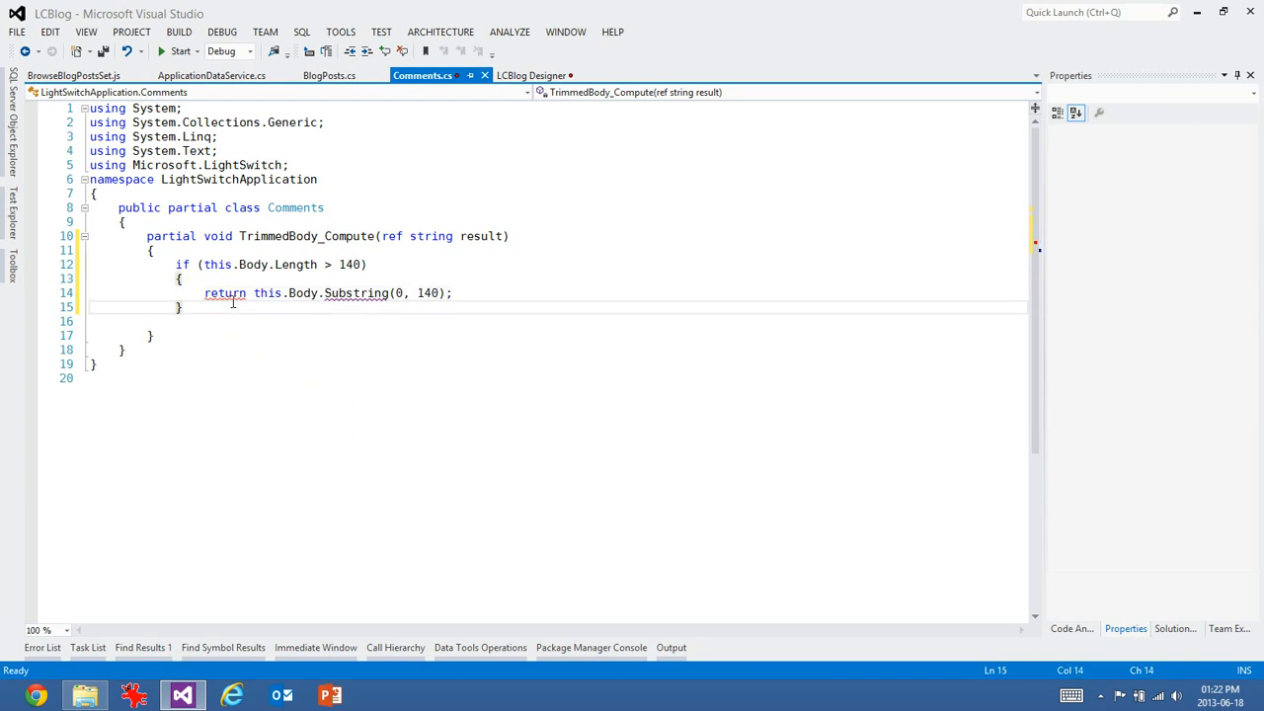
text(result)
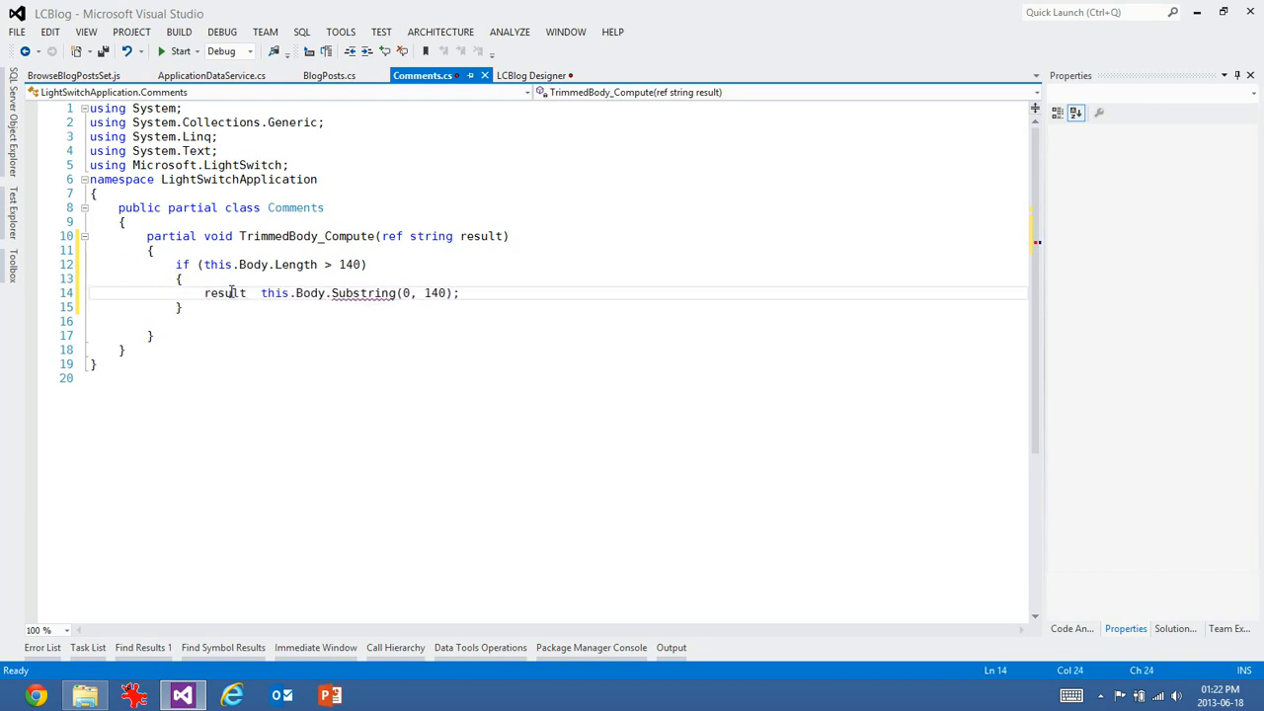
text(=)
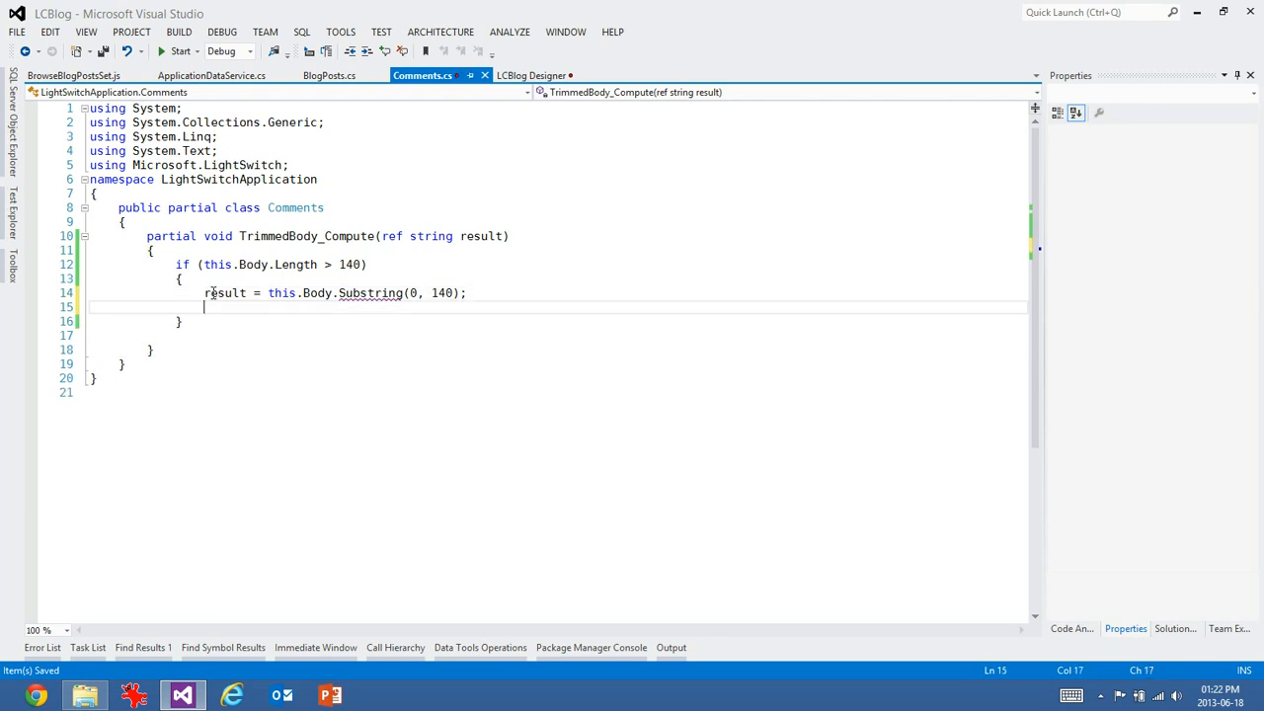
text(return;)
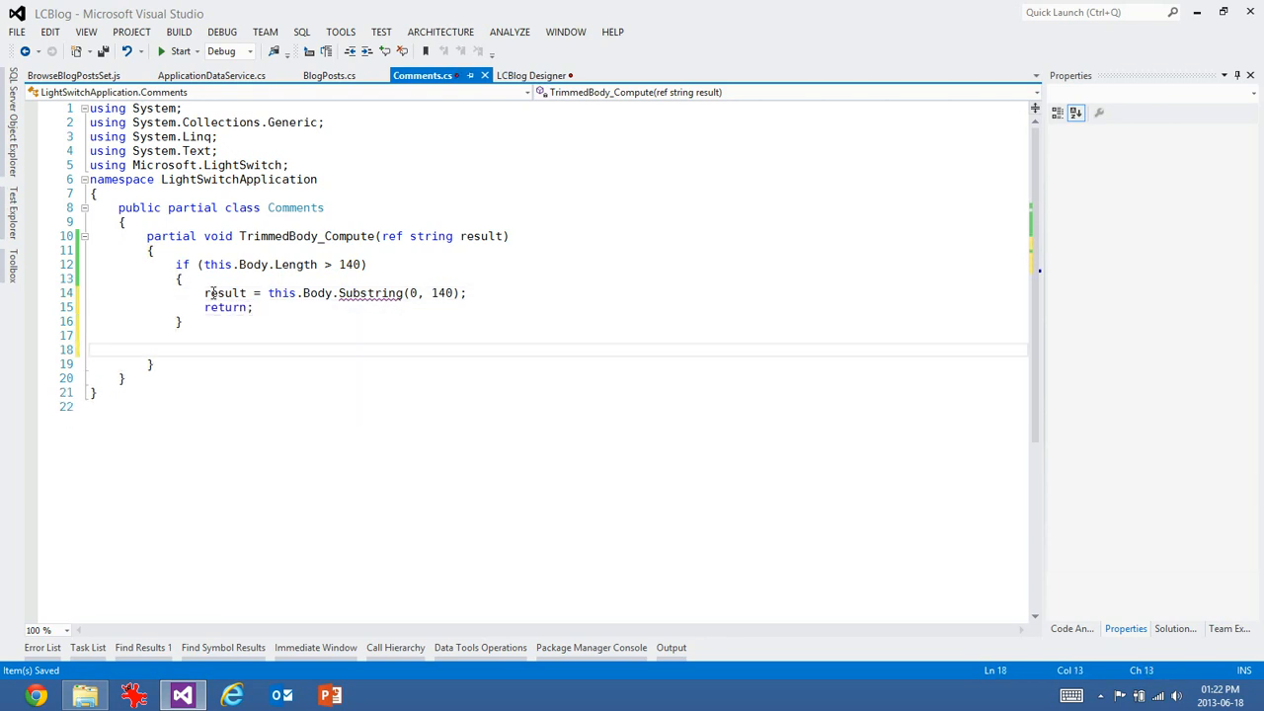
text(return)
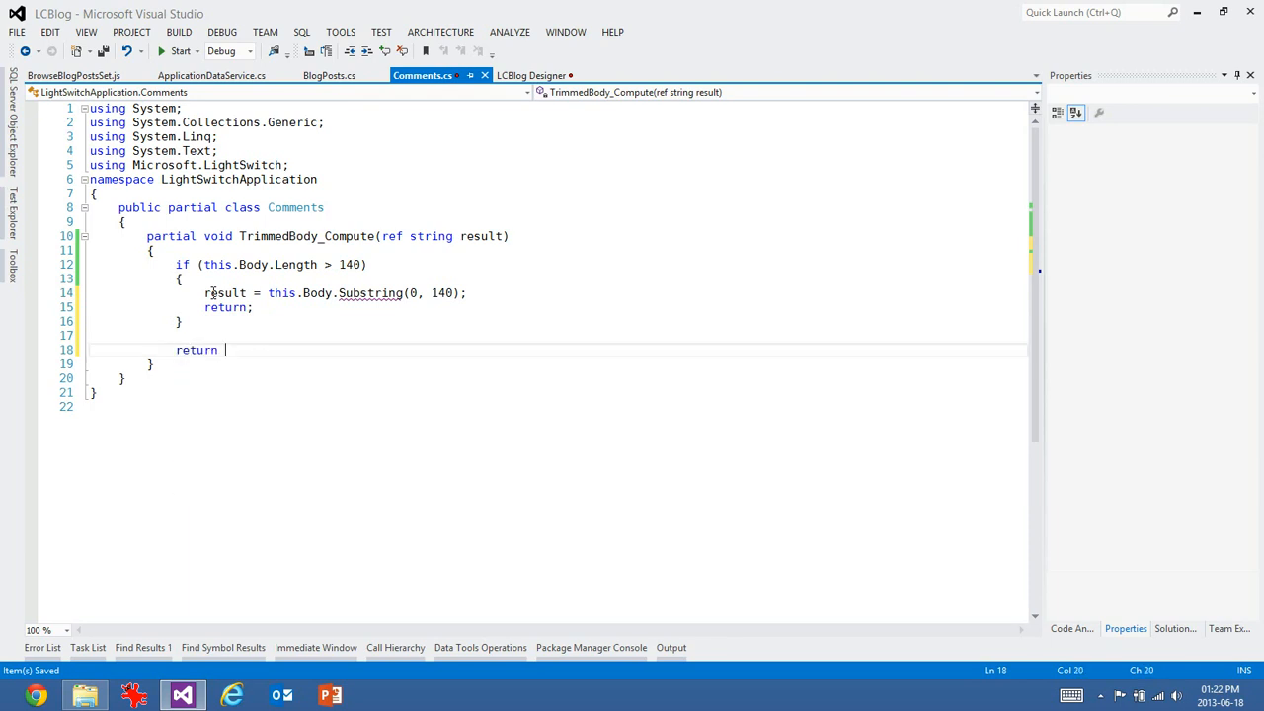
text(result)
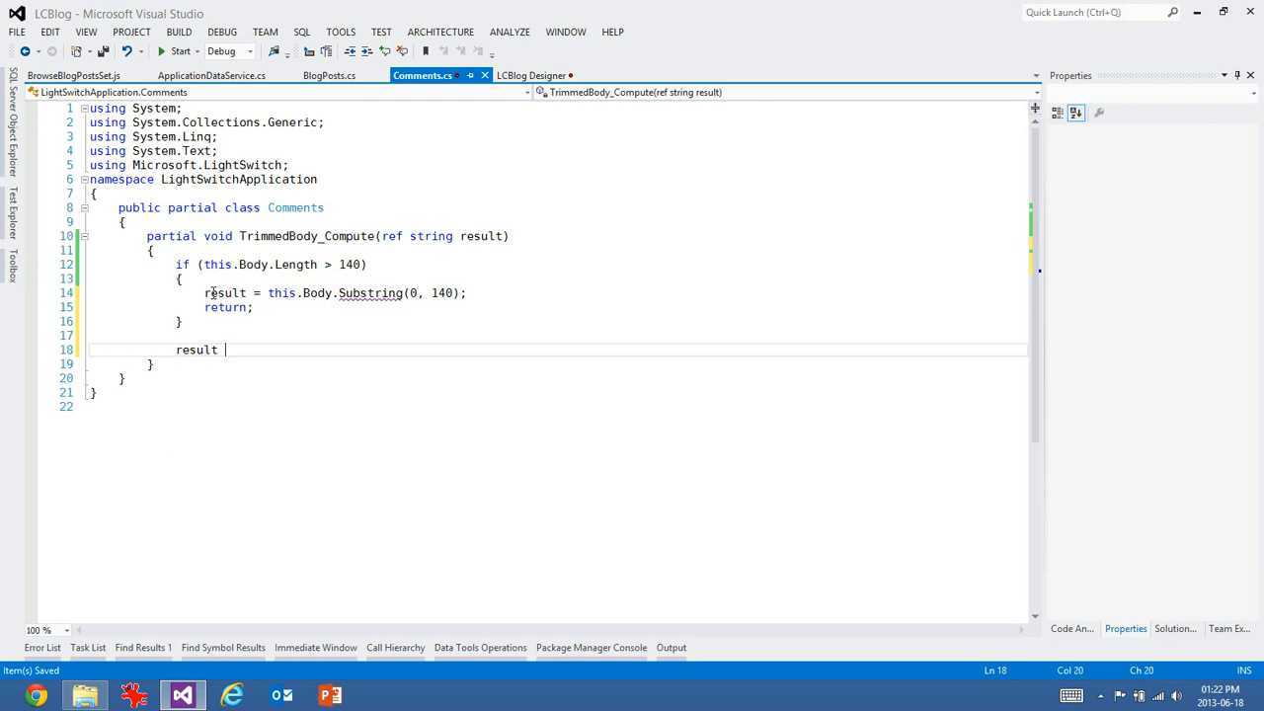
text(= this.Body)
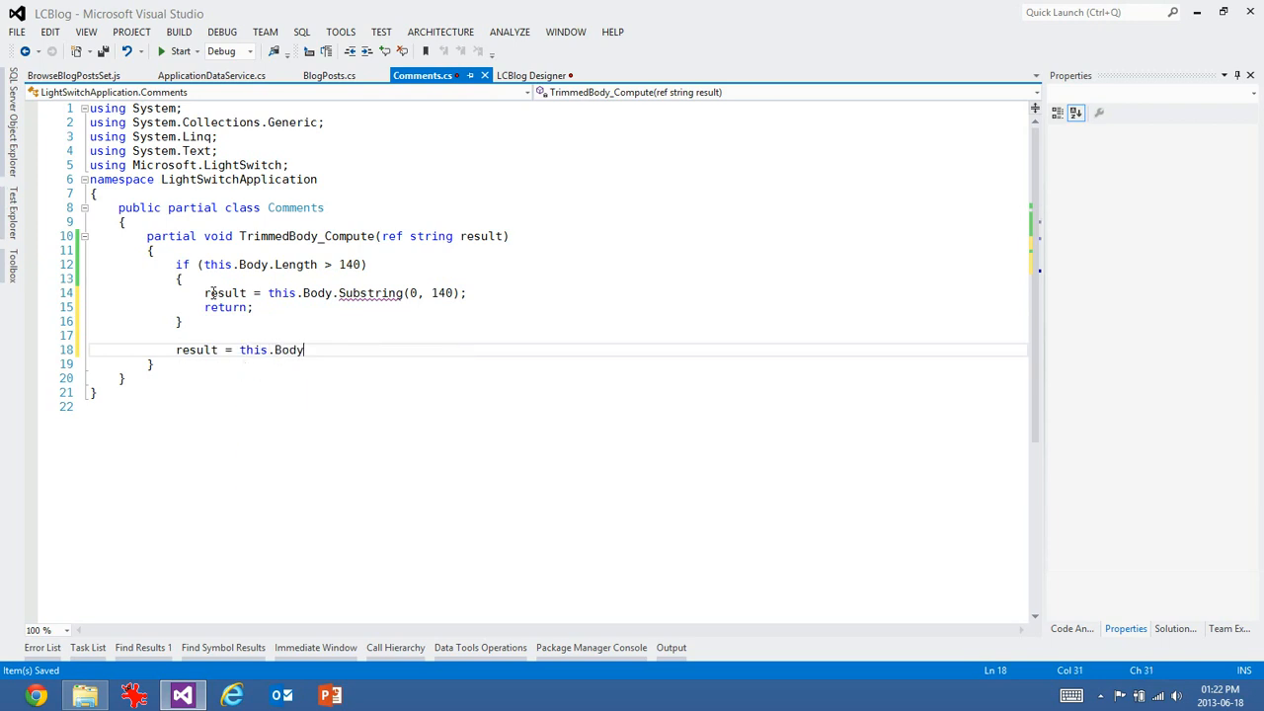
text(;)
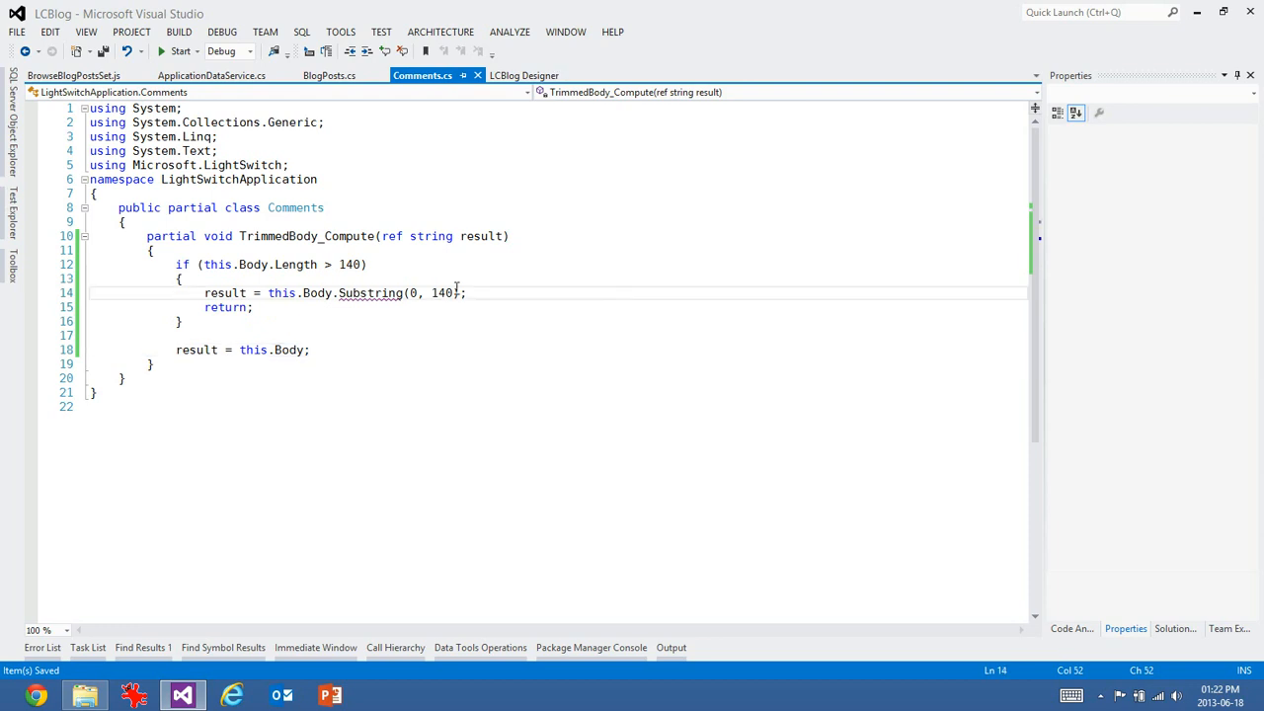
- Trim to Substring(0, 137) + "..." and return to the Add/Edit Blog Post designer
text(137)
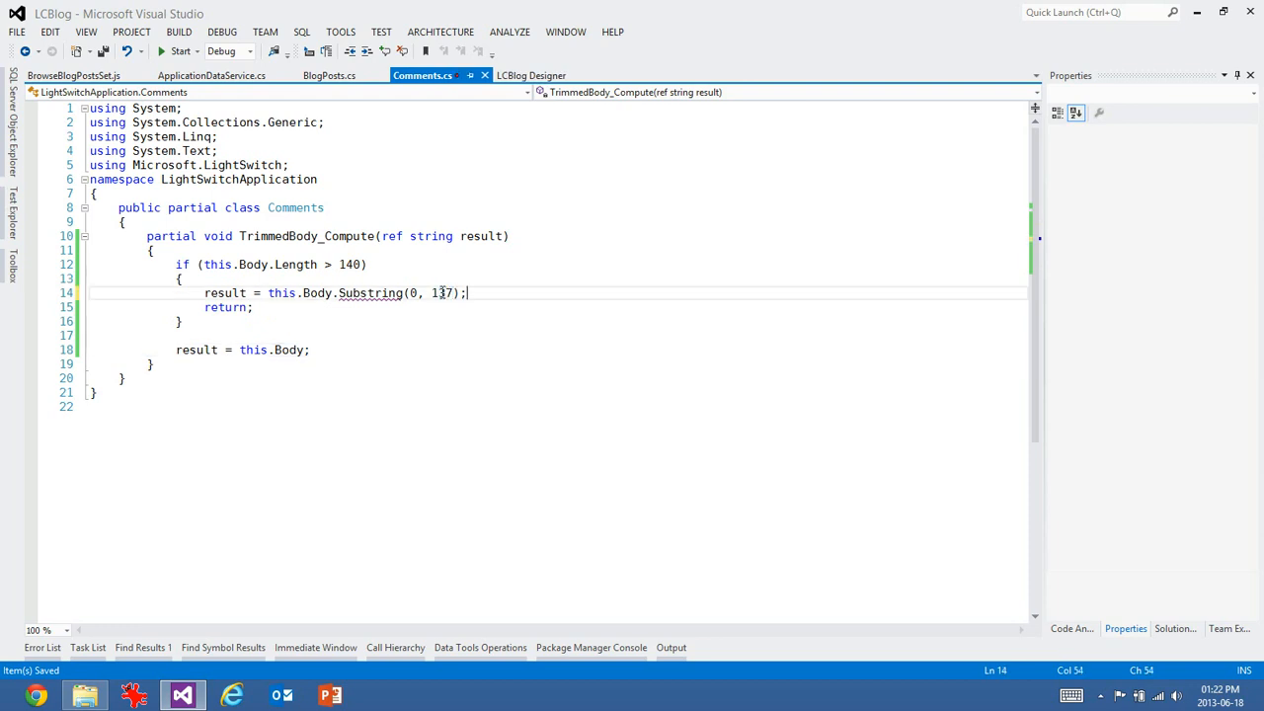
text(+"...")
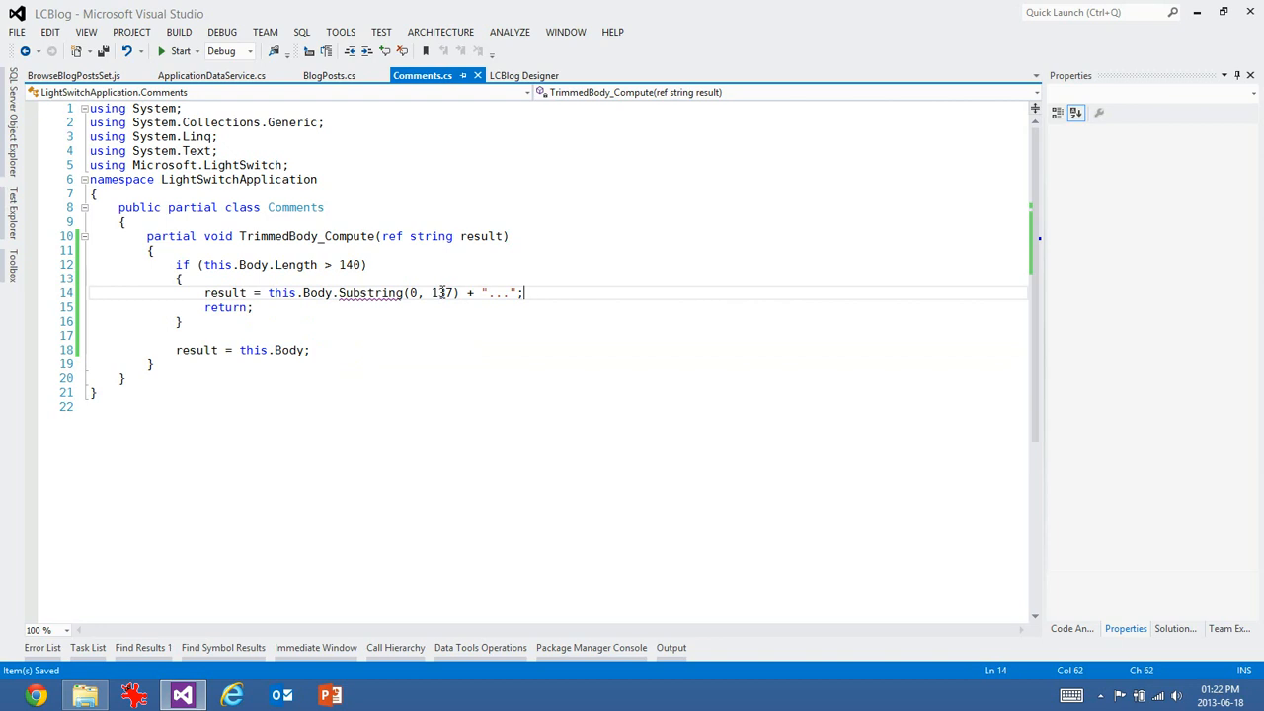
click(525, 75)
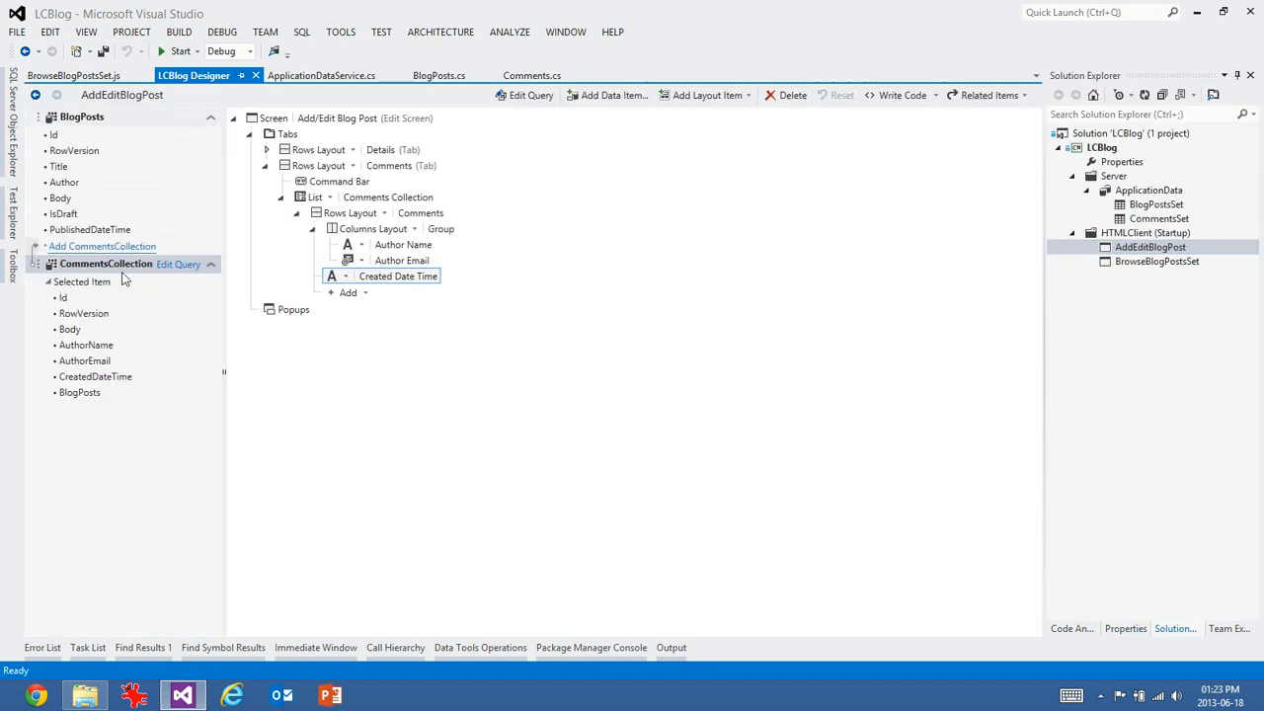
- Add the Body field under Created Date Time in each comment and view its properties
click(79, 391)
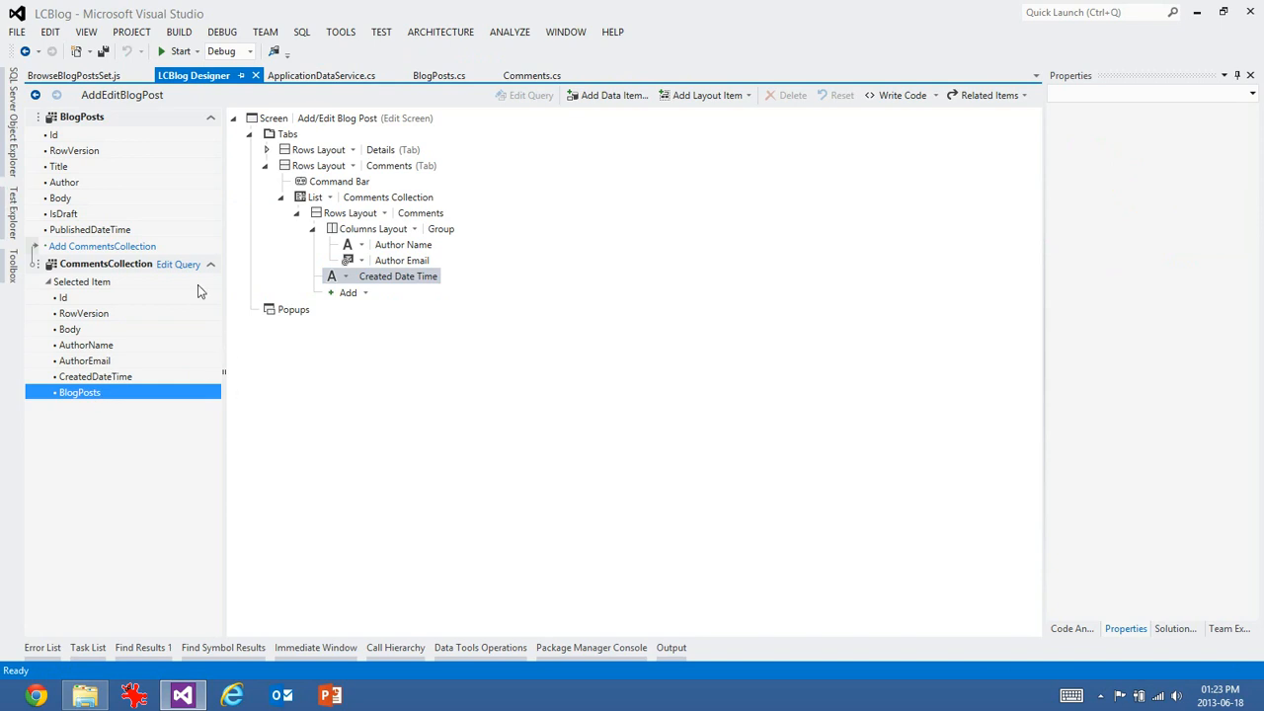
click(81, 281)
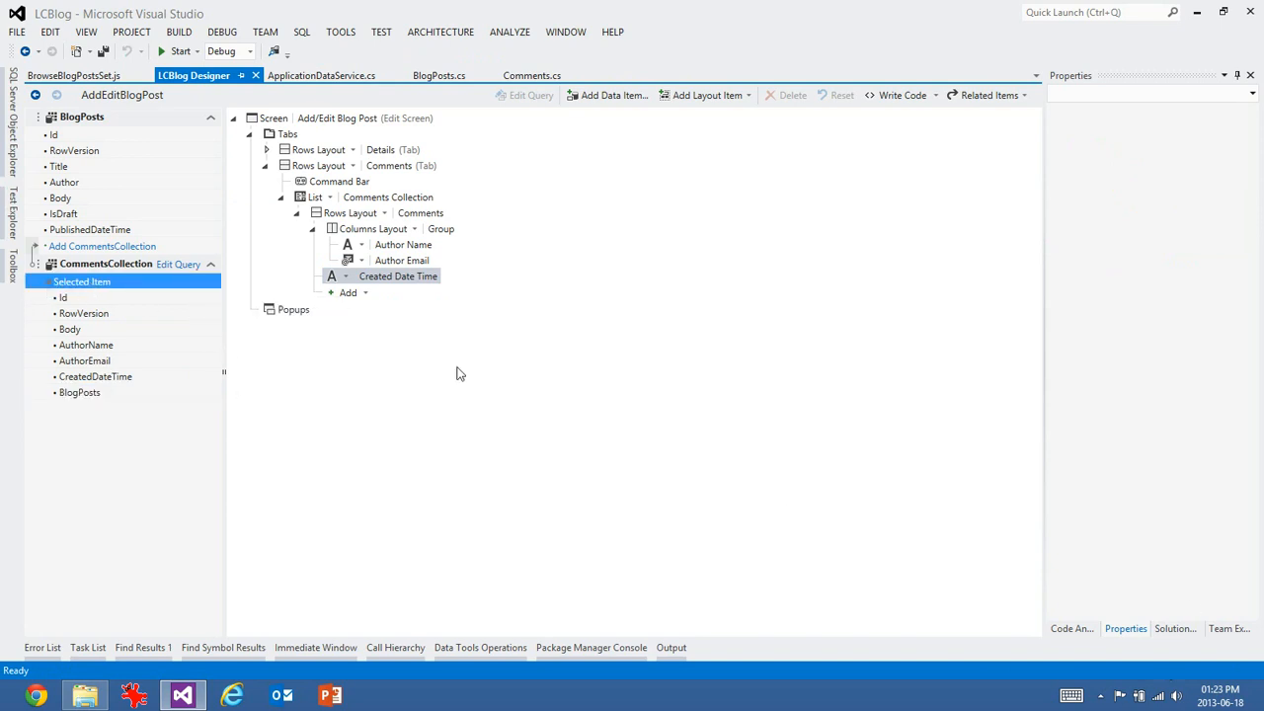
mouse_move(99, 334)
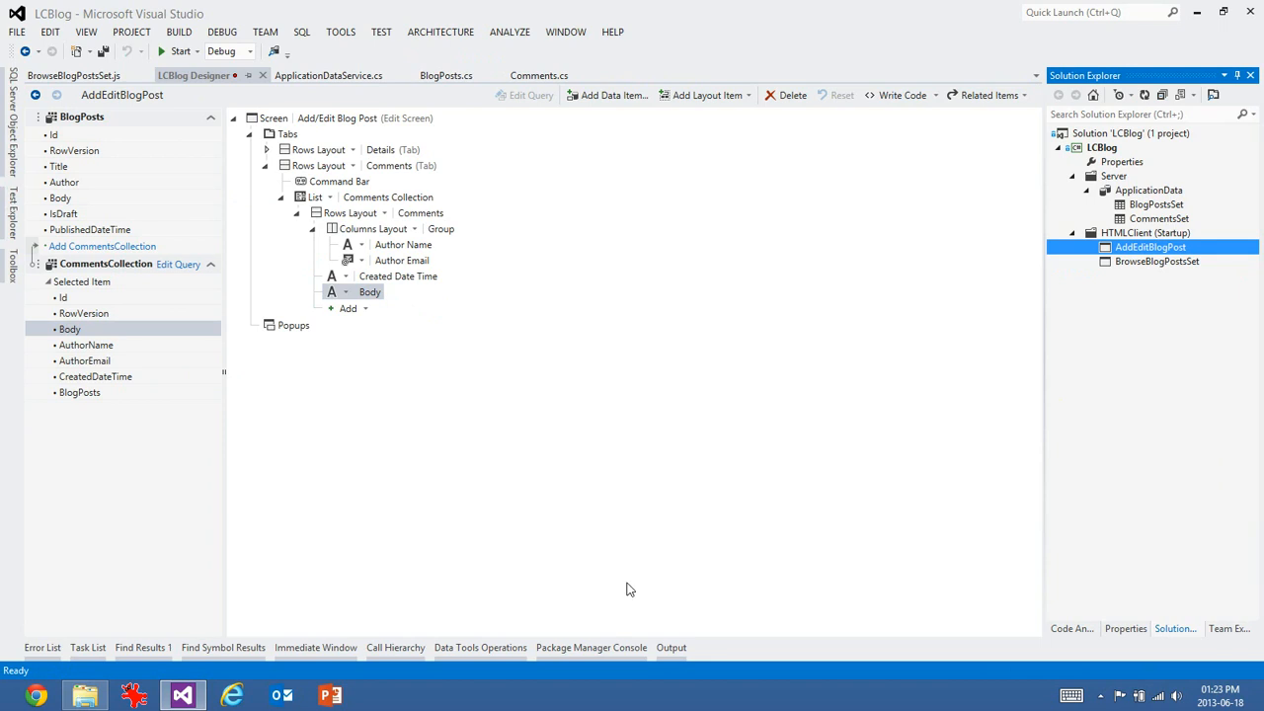
click(369, 292)
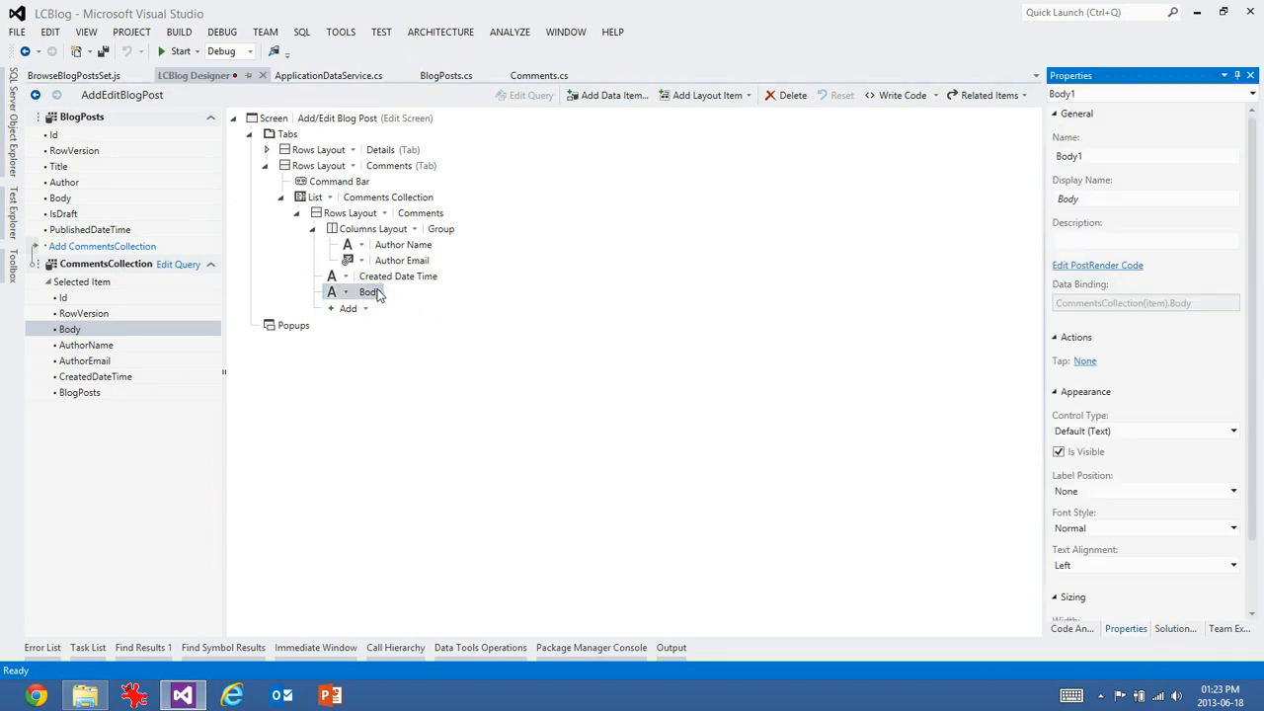
scroll(down, 3)
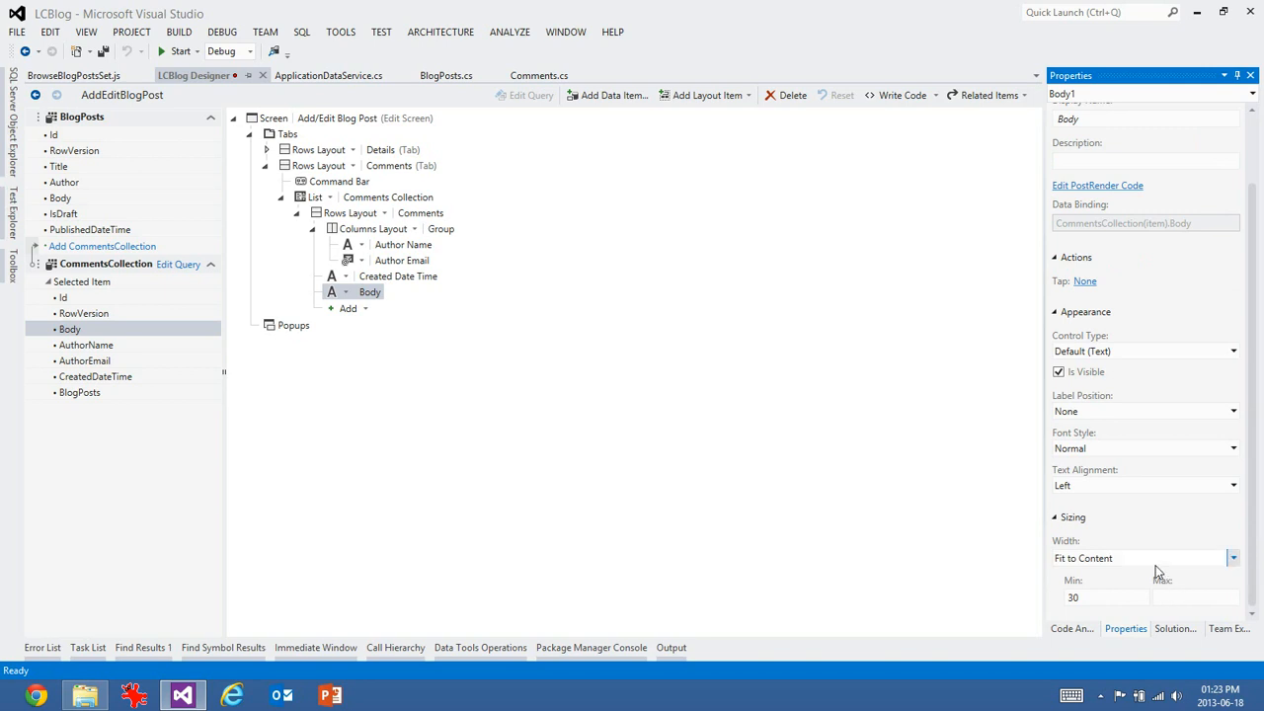
- Change the Body field's Width sizing option and switch to the Comments table design
click(1146, 557)
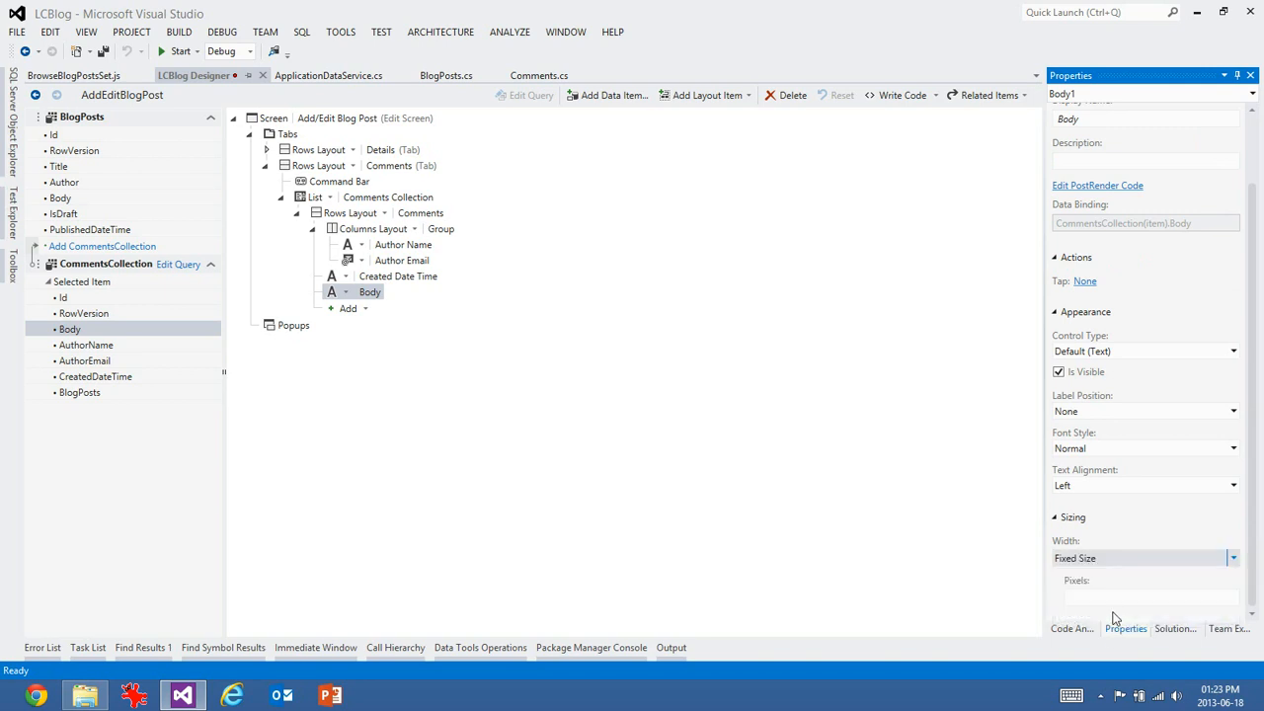
click(1232, 557)
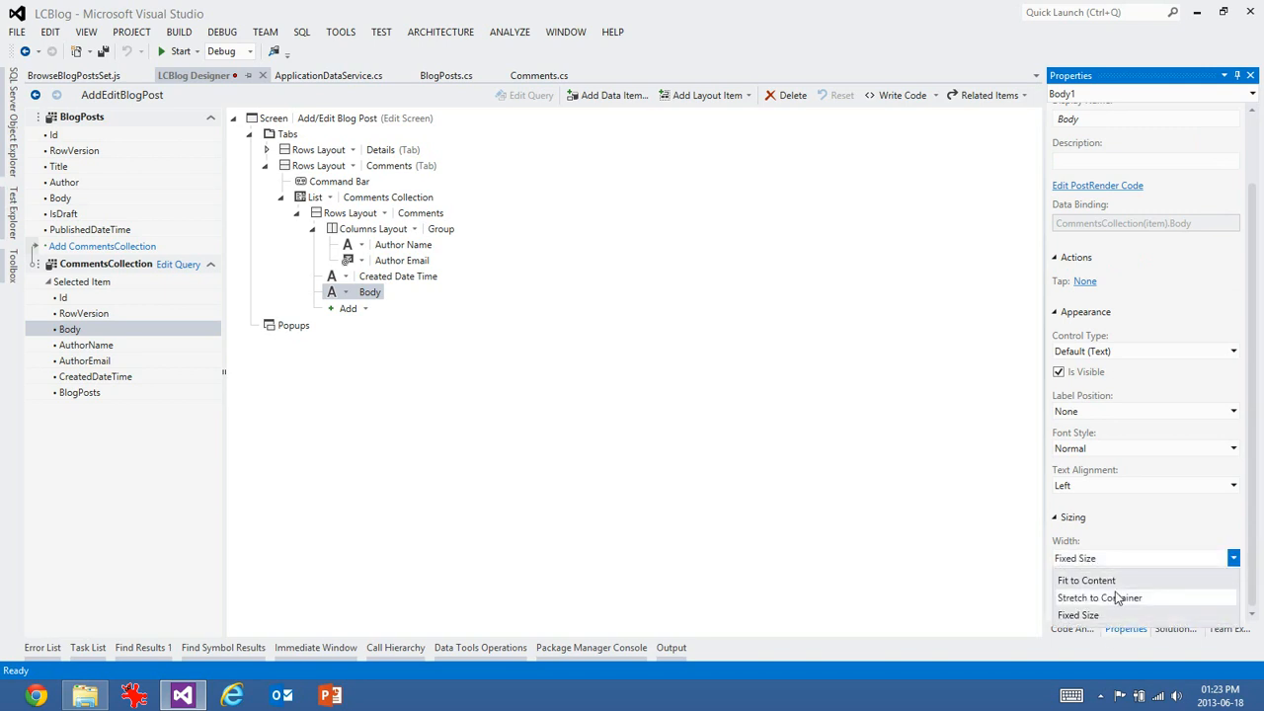
click(1086, 581)
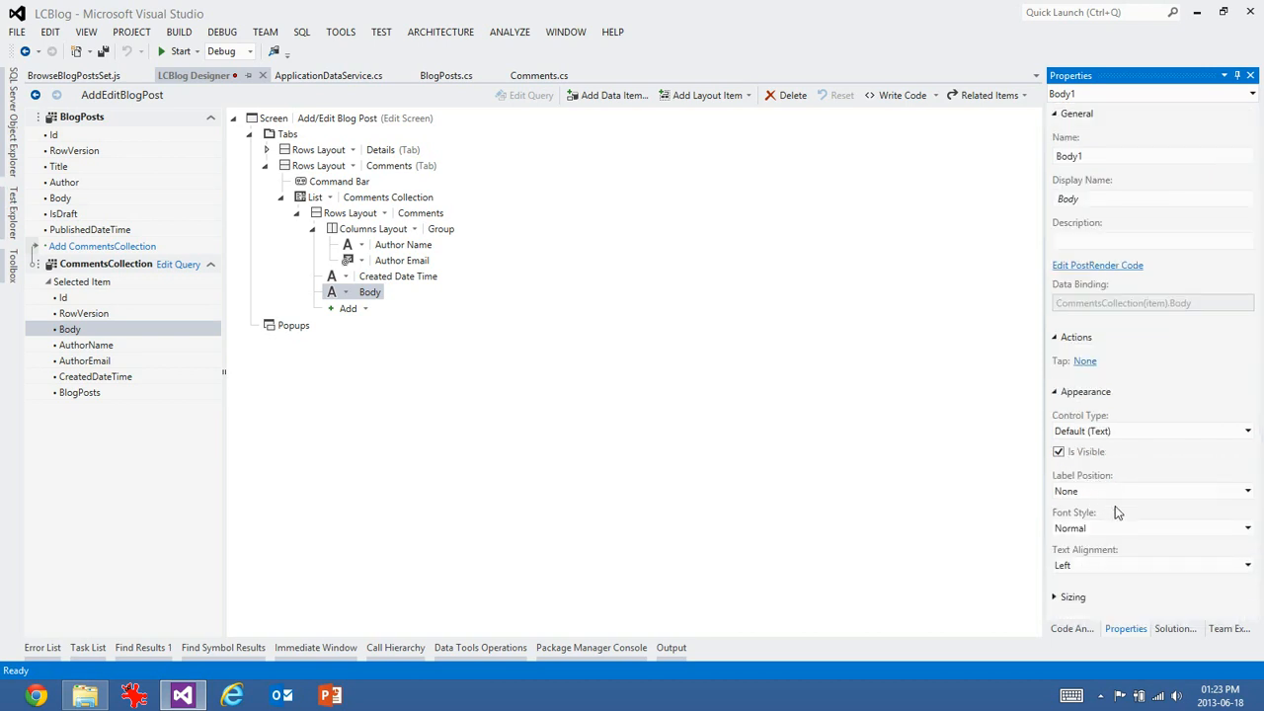
mouse_move(168, 516)
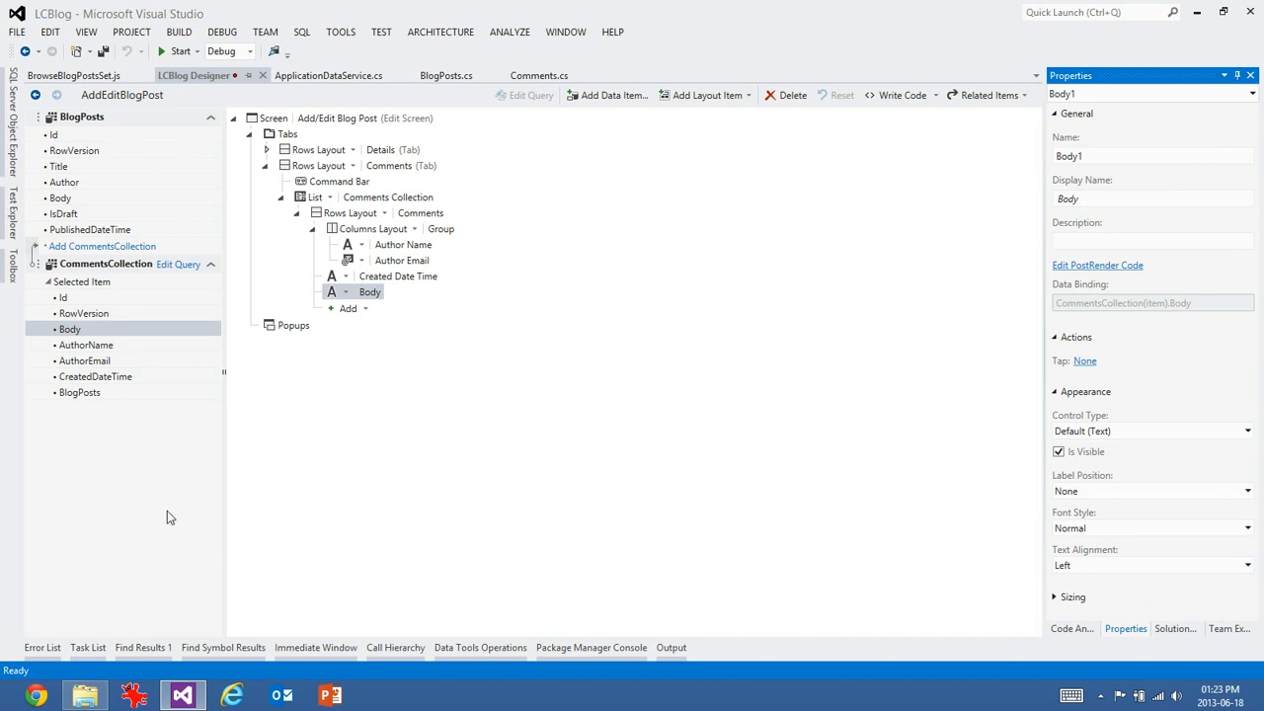
click(177, 265)
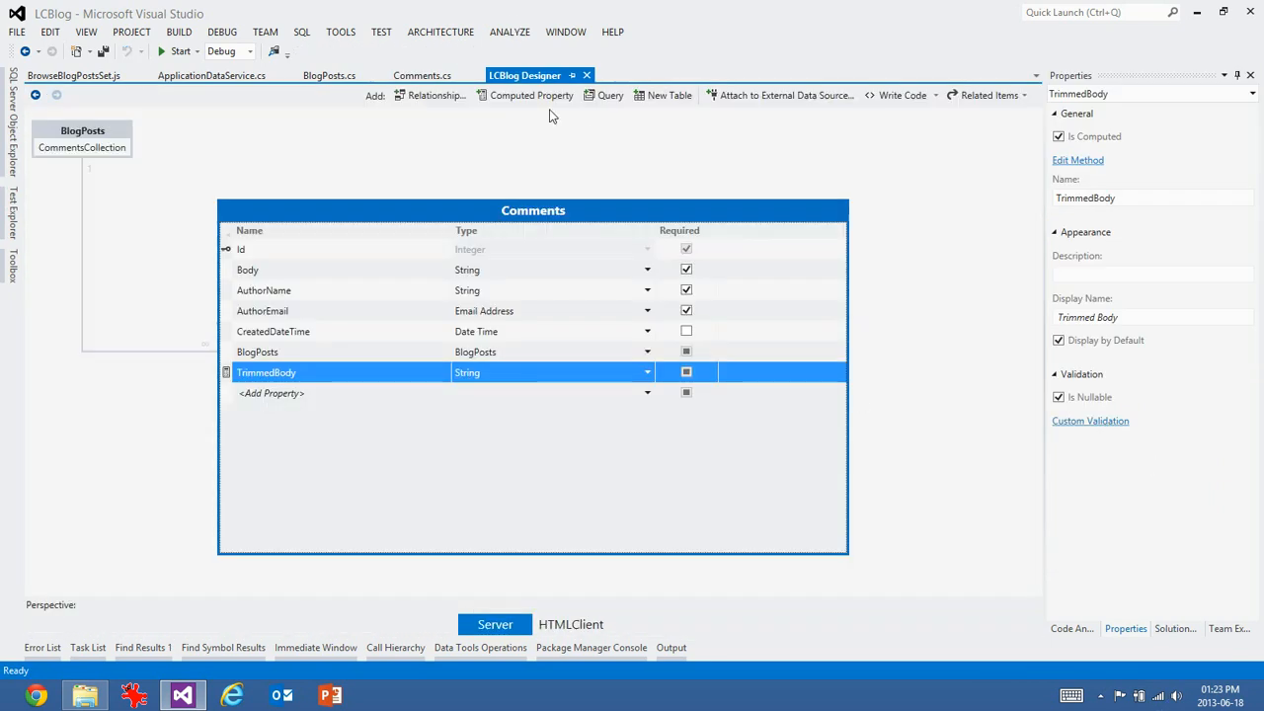
- Review the TrimmedBody compute code, save, and build and run the LCBlog app
click(1079, 160)
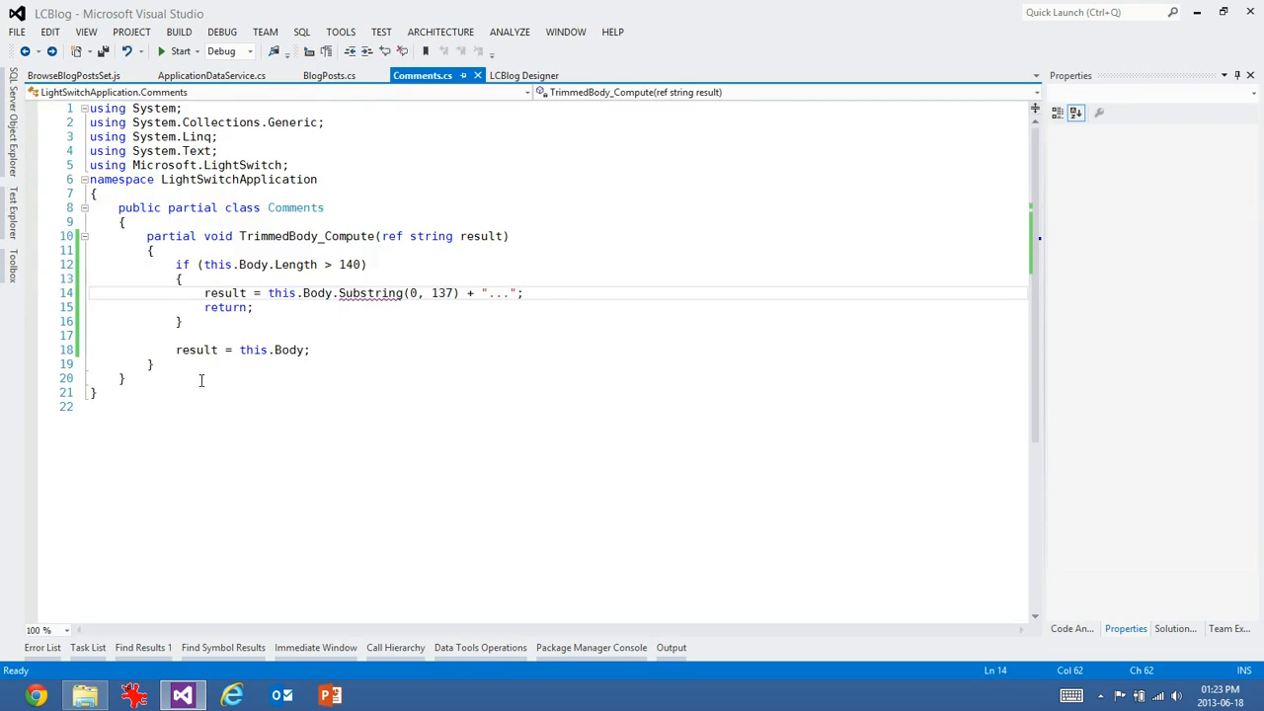
key(ctrl+a)
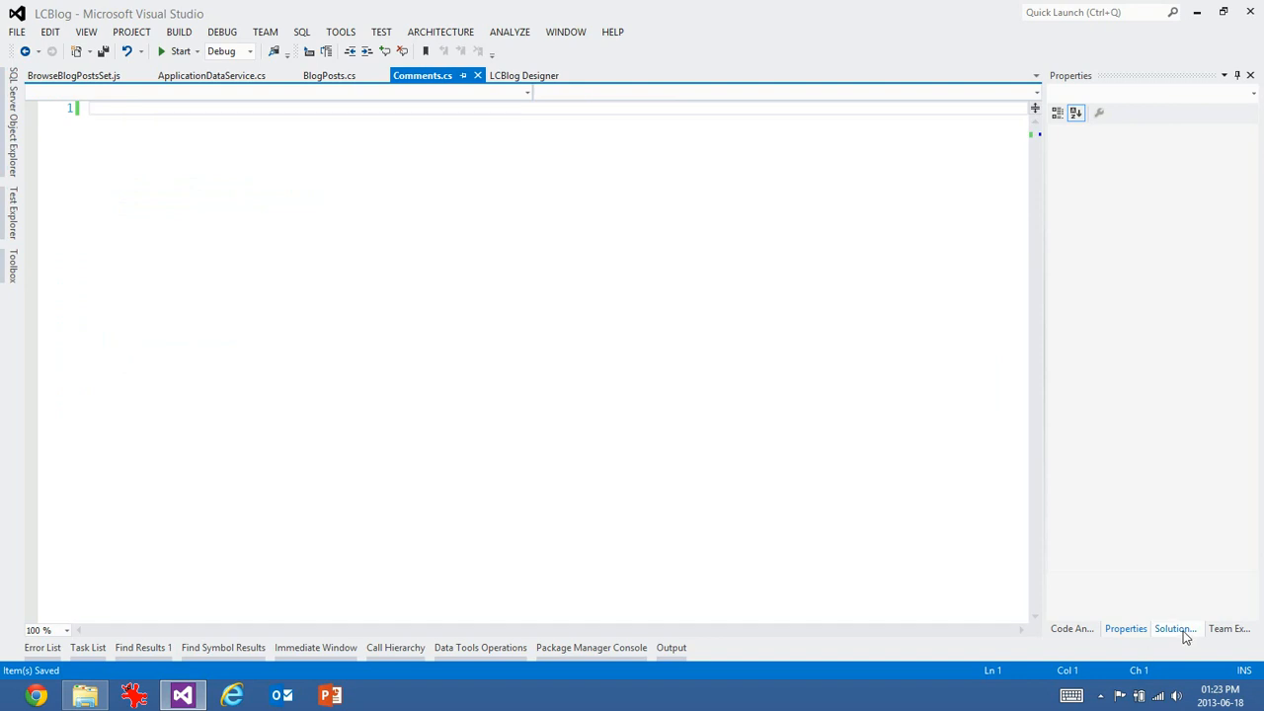
click(525, 75)
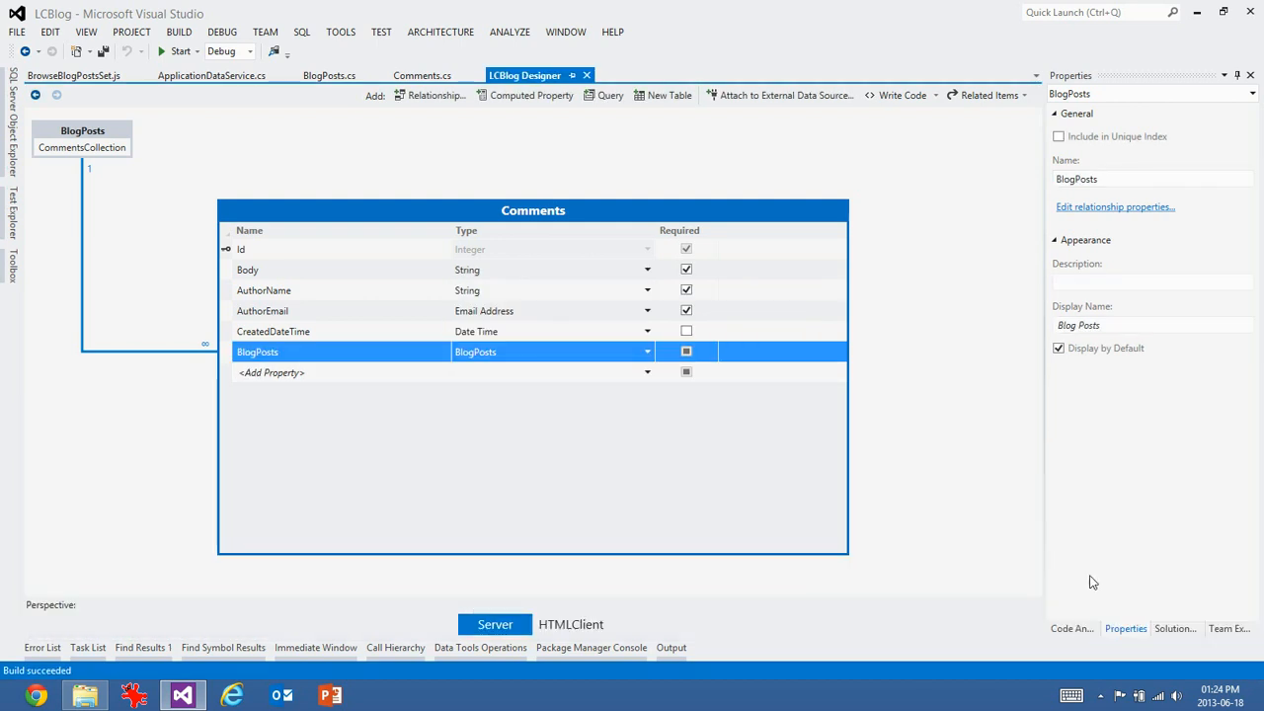
click(1174, 628)
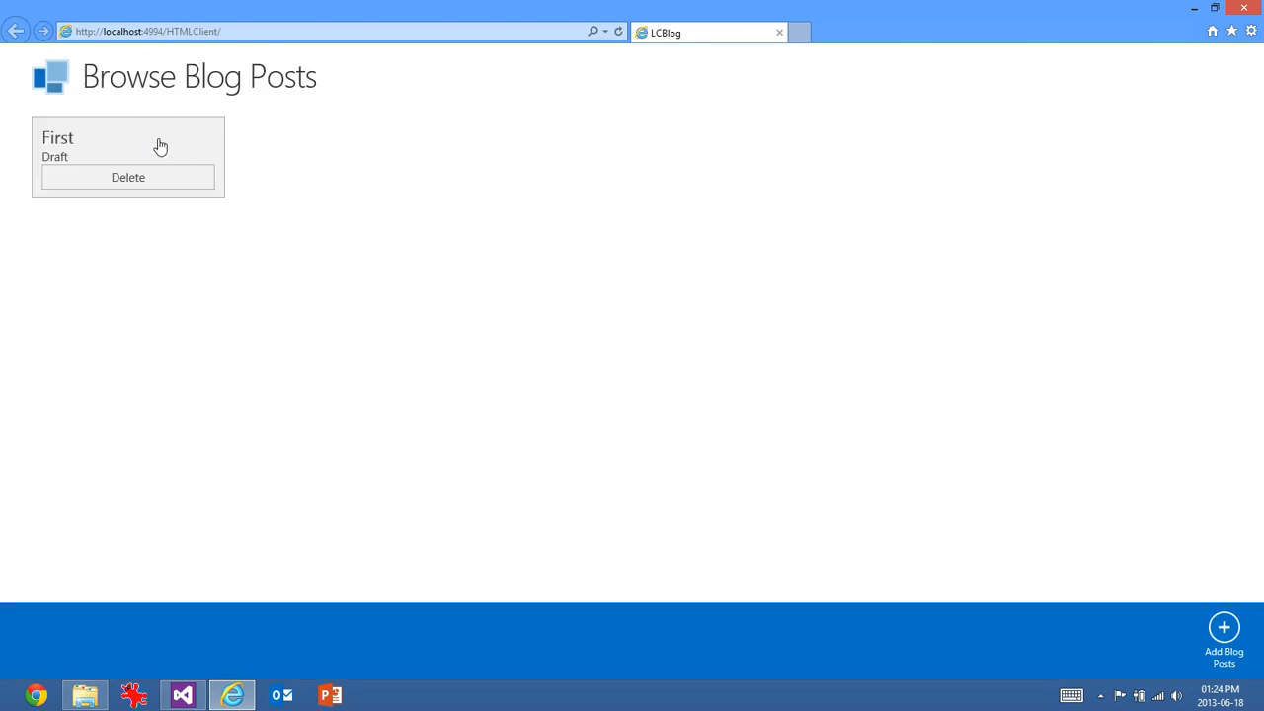
- Try deleting the First blog post and cancel the confirmation
click(127, 177)
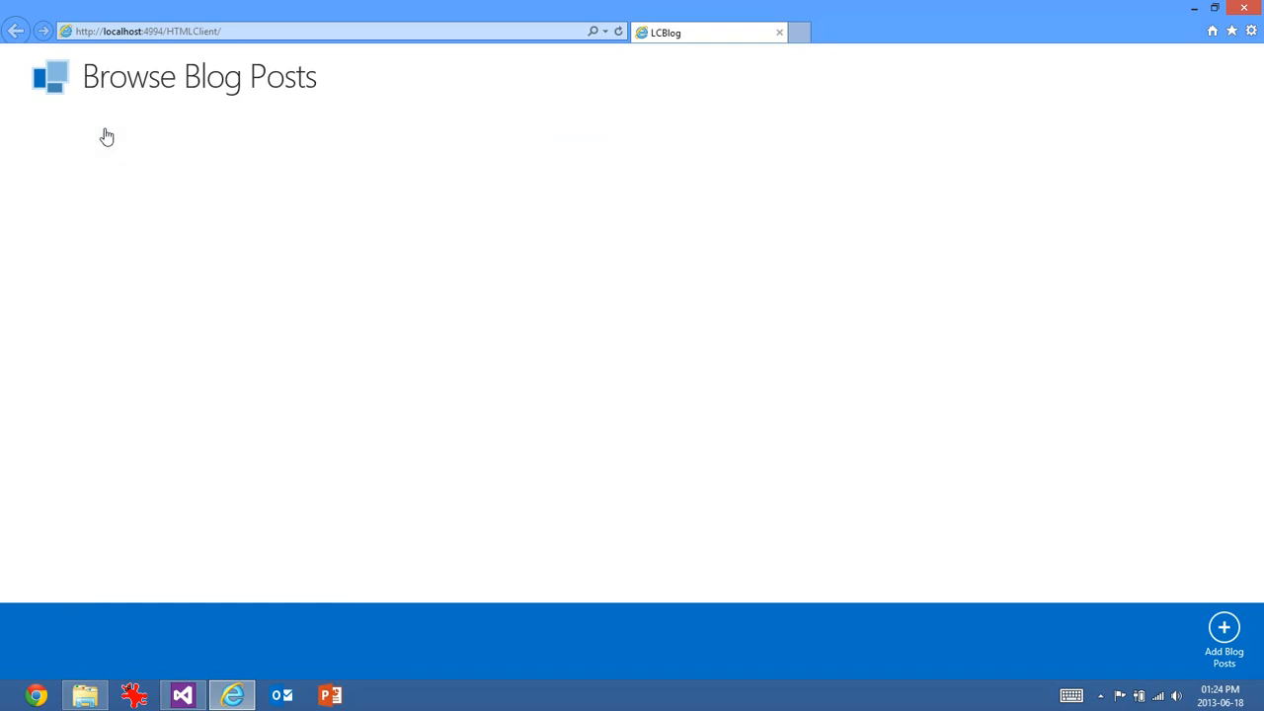
click(1224, 628)
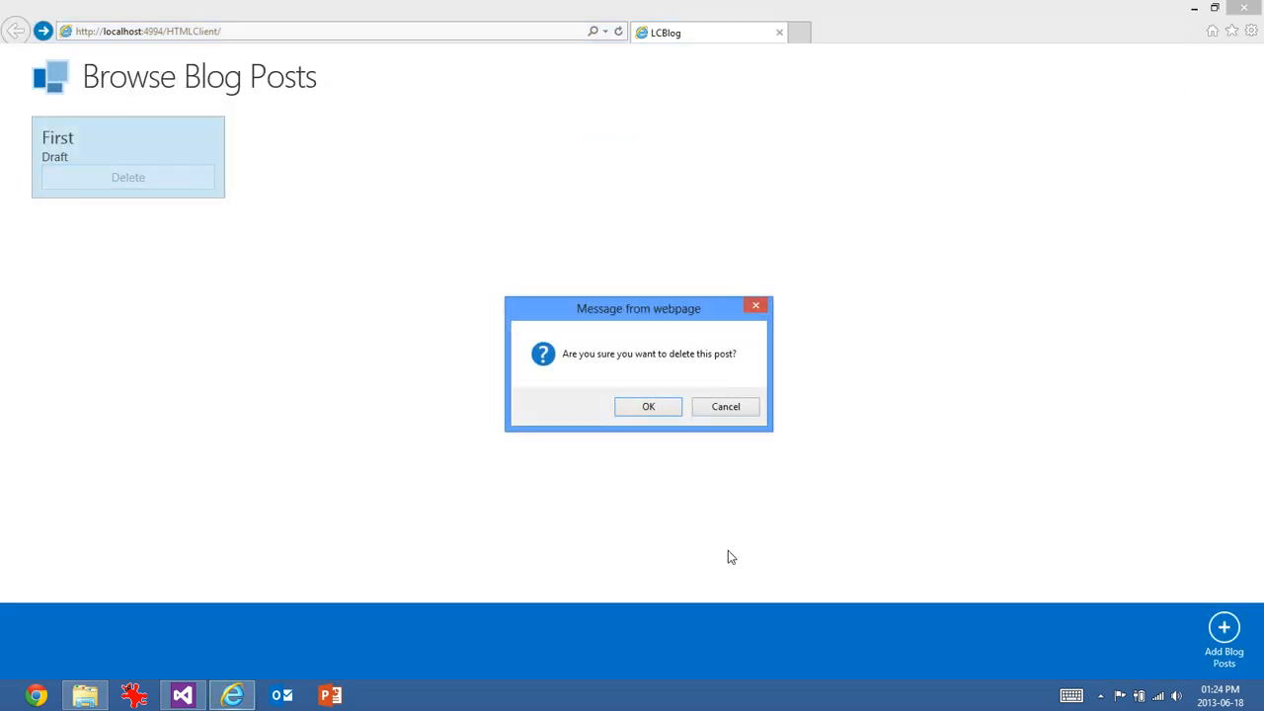
click(727, 407)
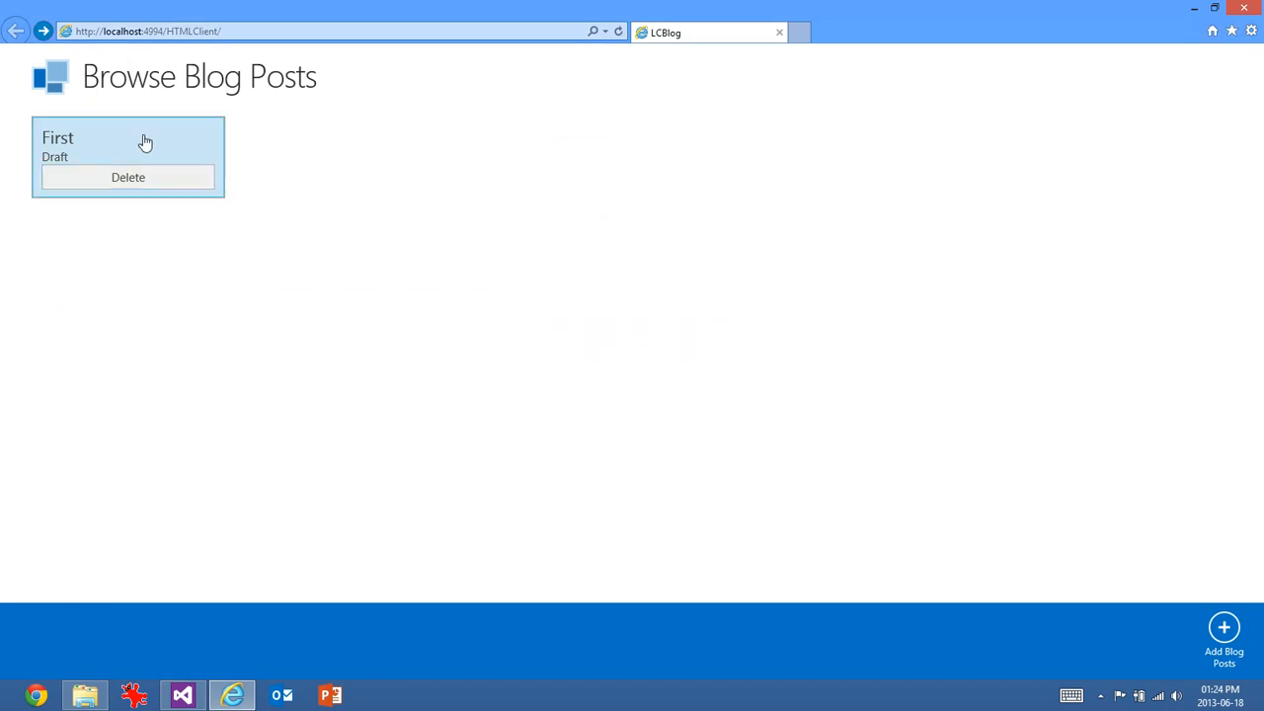
- Open the First post, check its empty Comments tab, close it and select the Browse Blog Posts heading
click(99, 138)
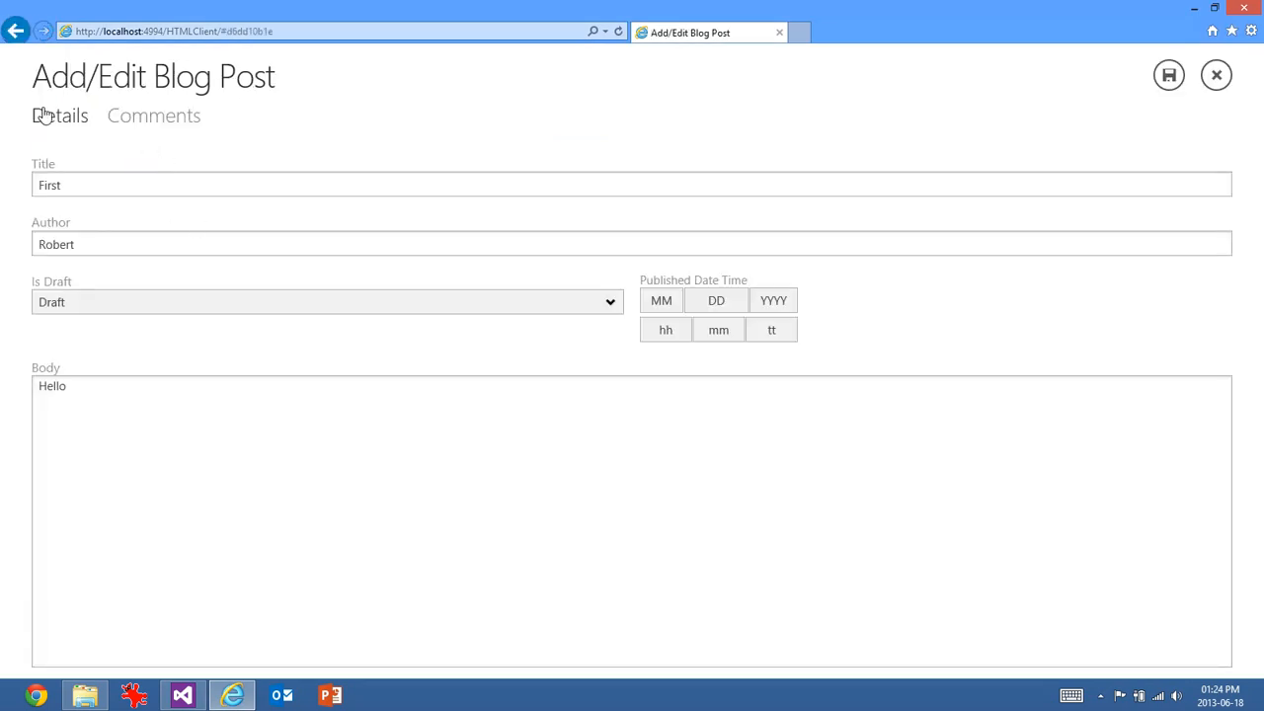
click(155, 115)
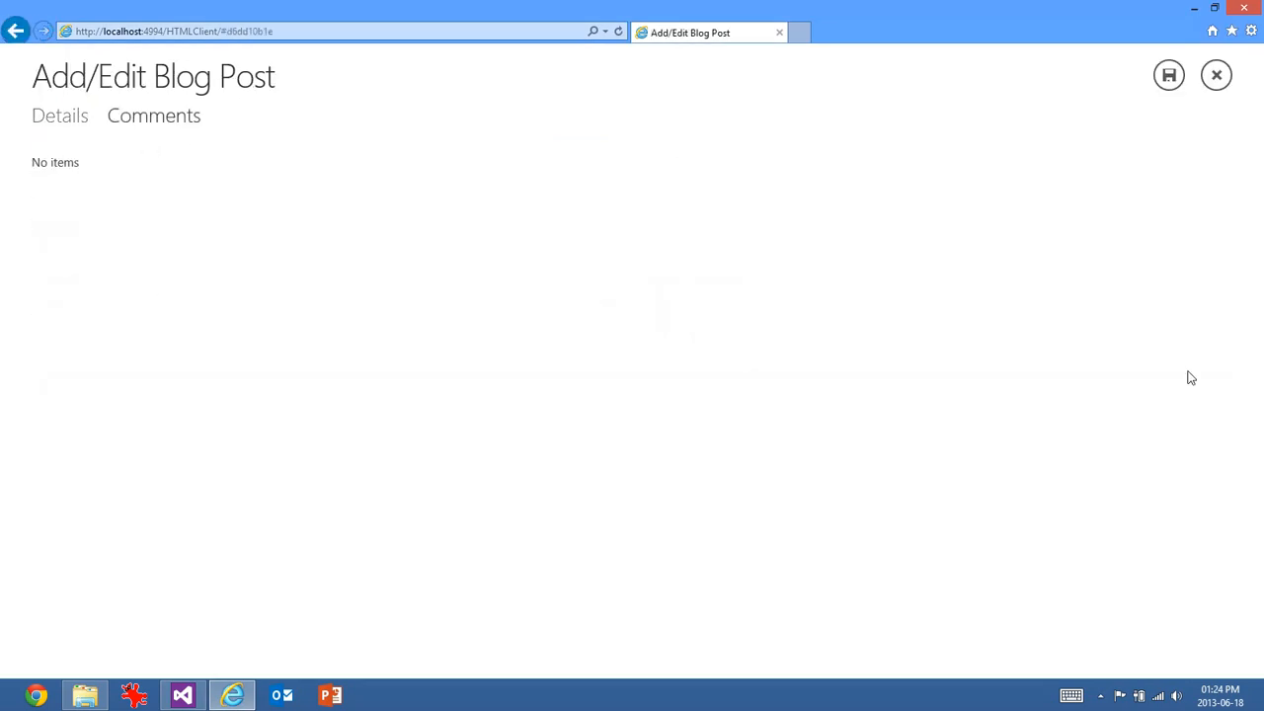
click(1216, 75)
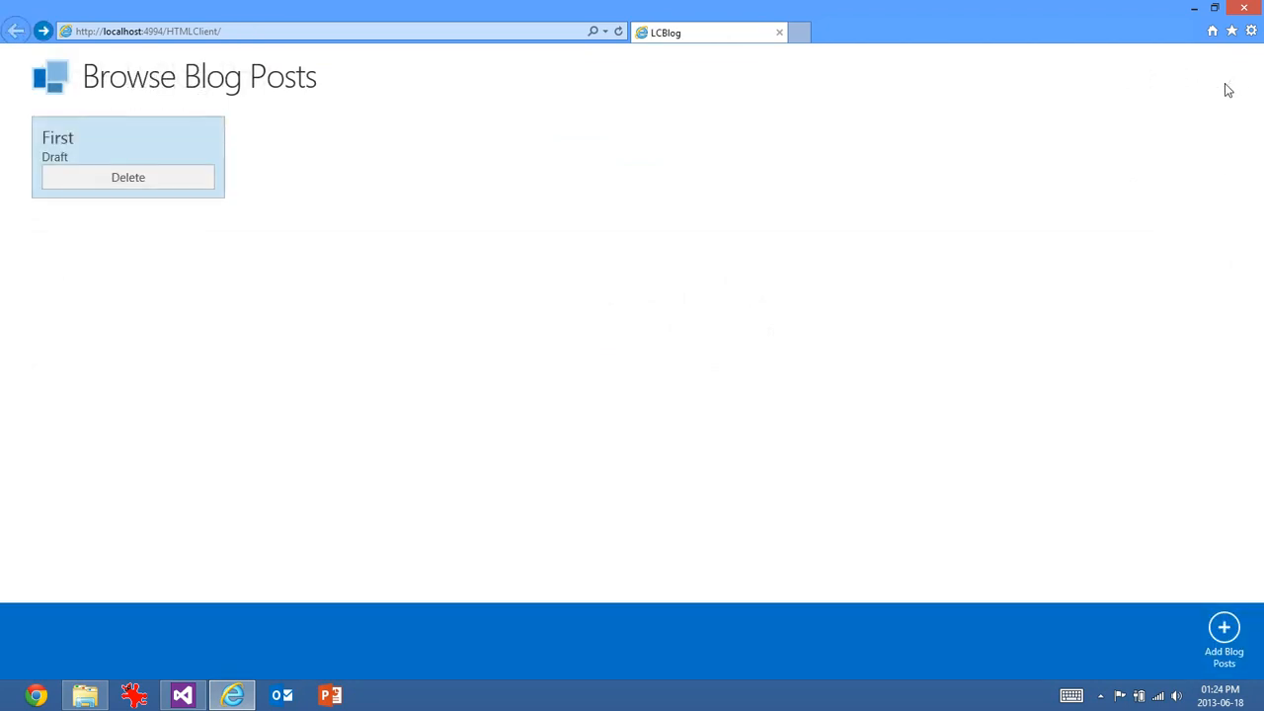
mouse_move(798, 132)
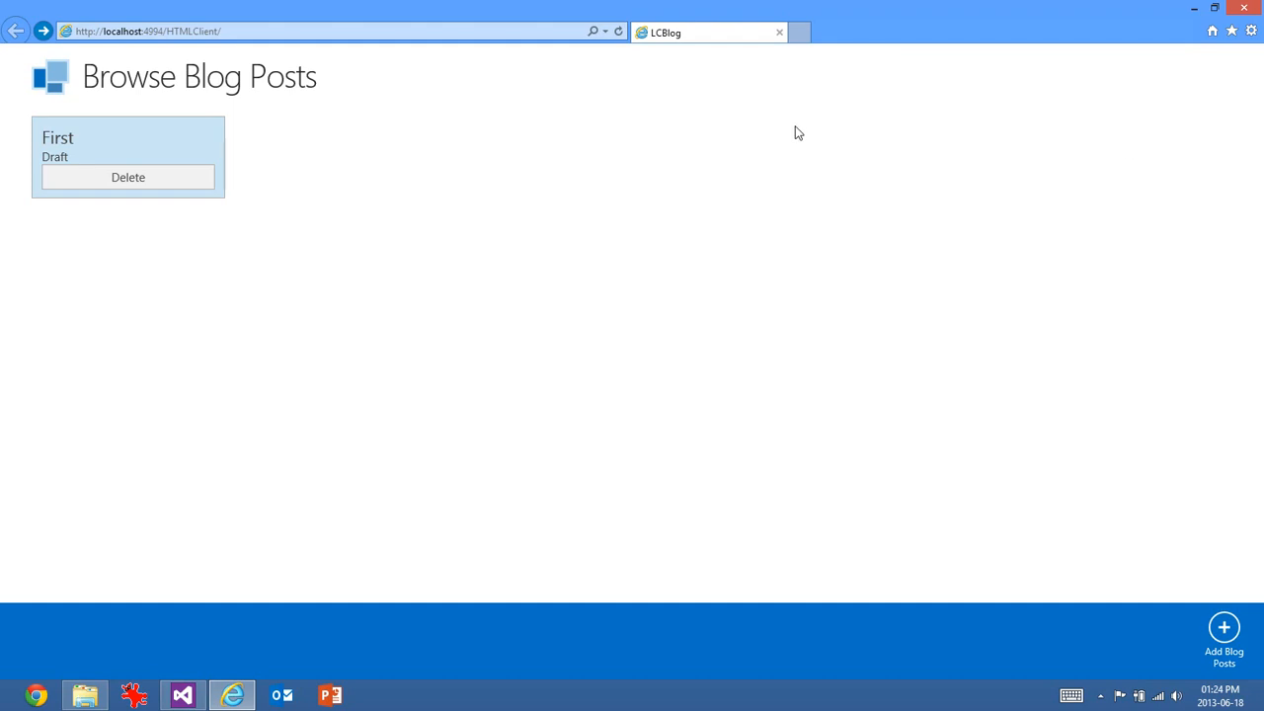
triple_click(197, 75)
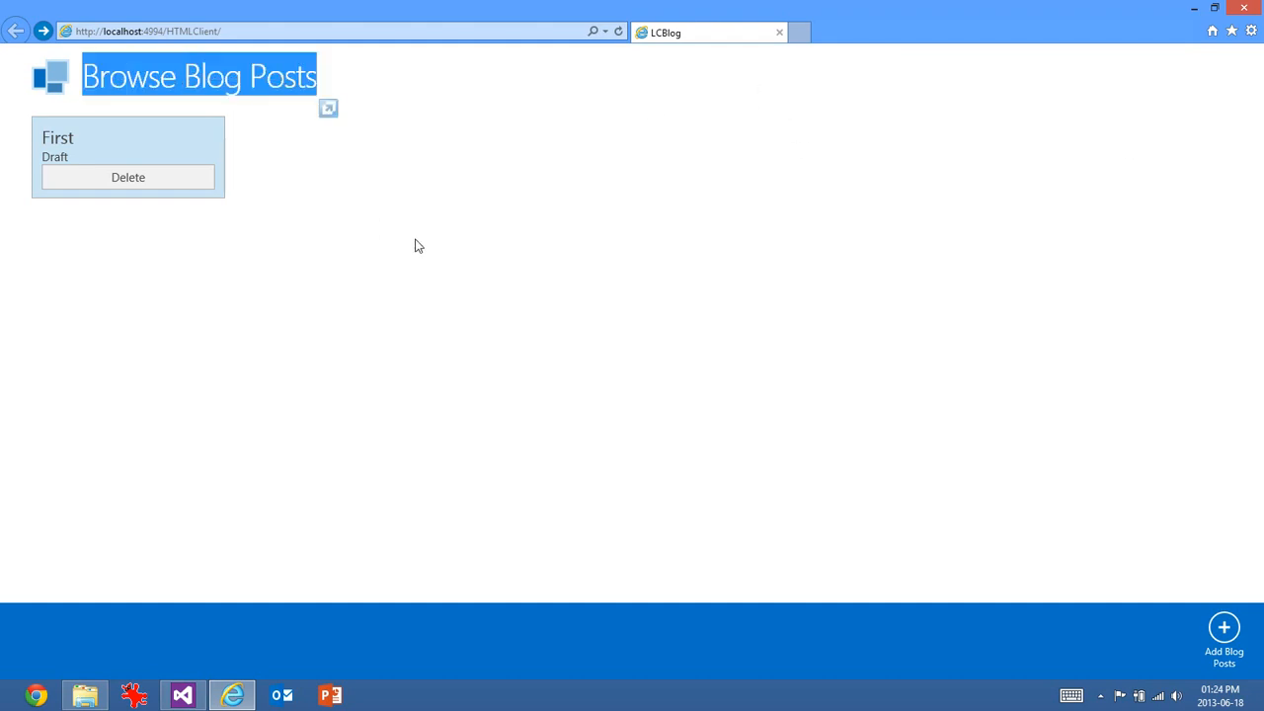
mouse_move(780, 31)
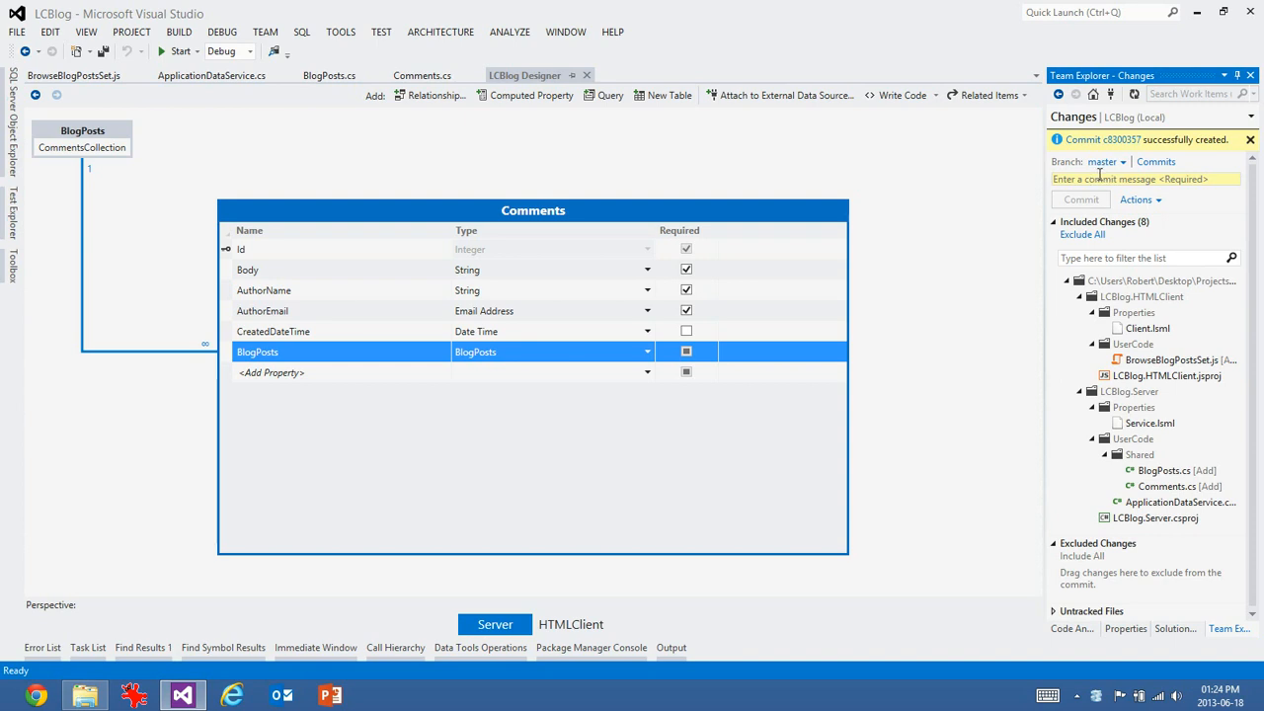
- Write the commit message title 'Backend for blog engine Funderments'
text(Backend)
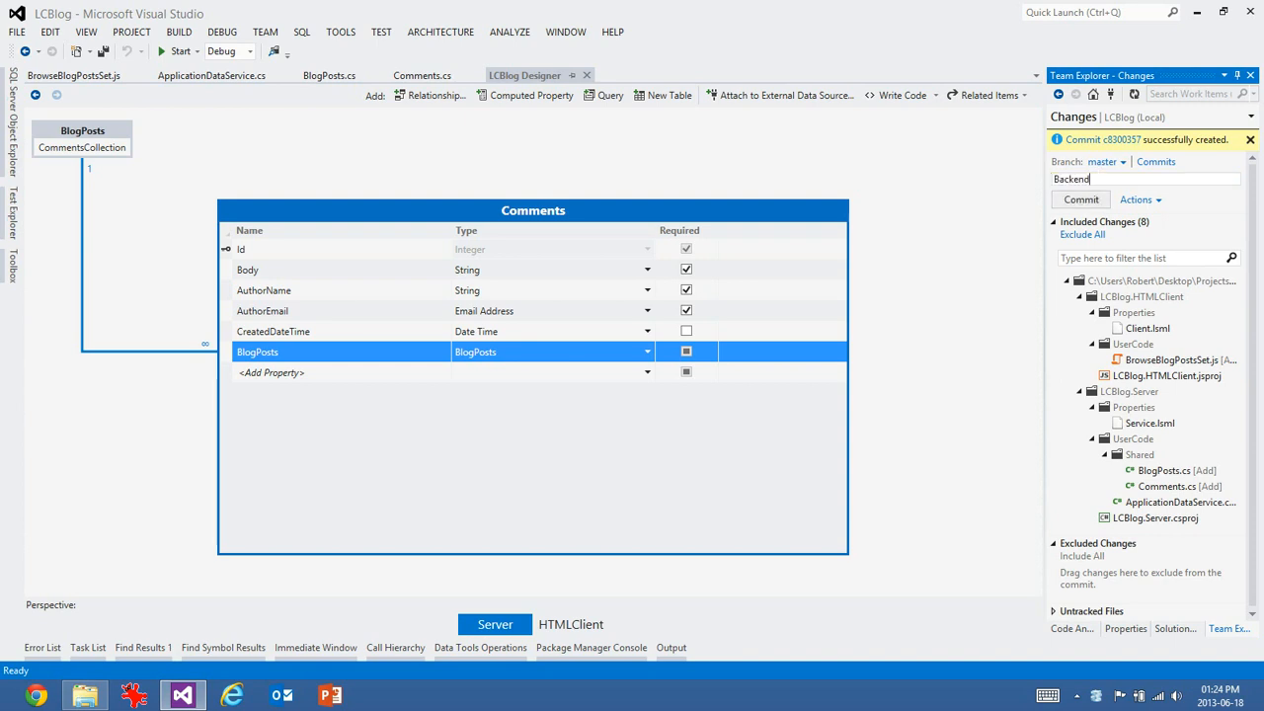
text(for blog)
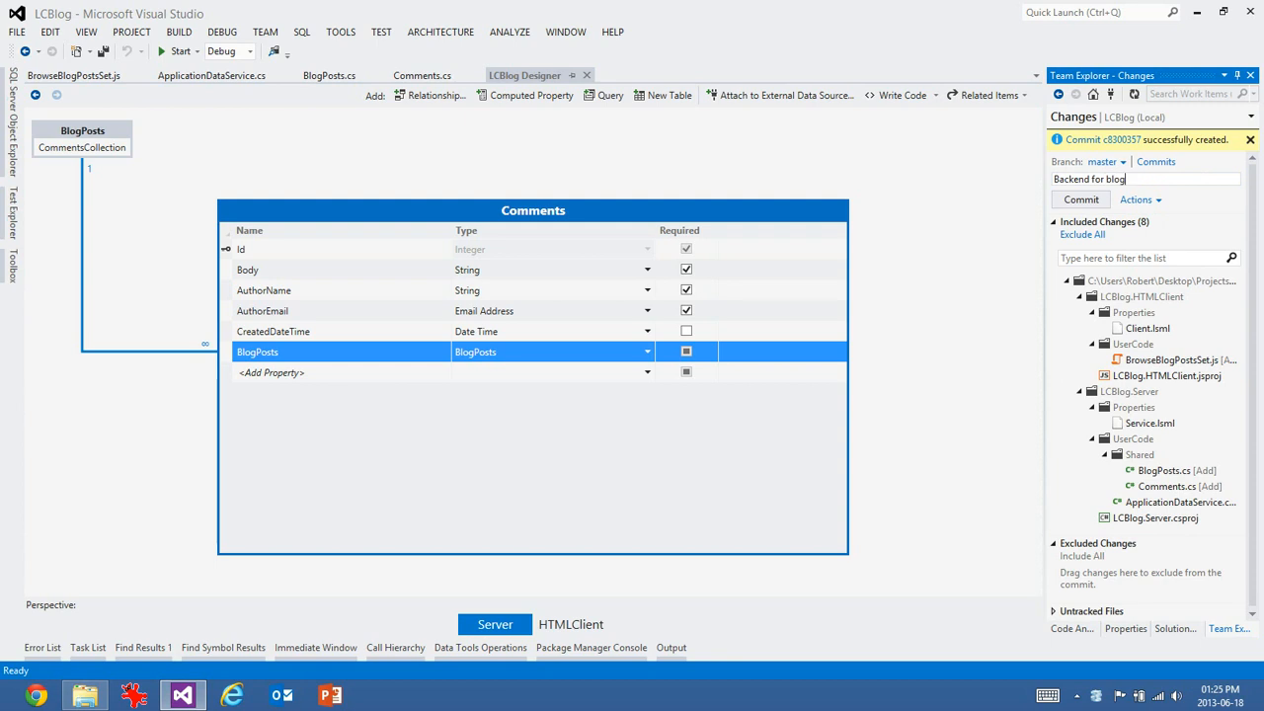
text(eng)
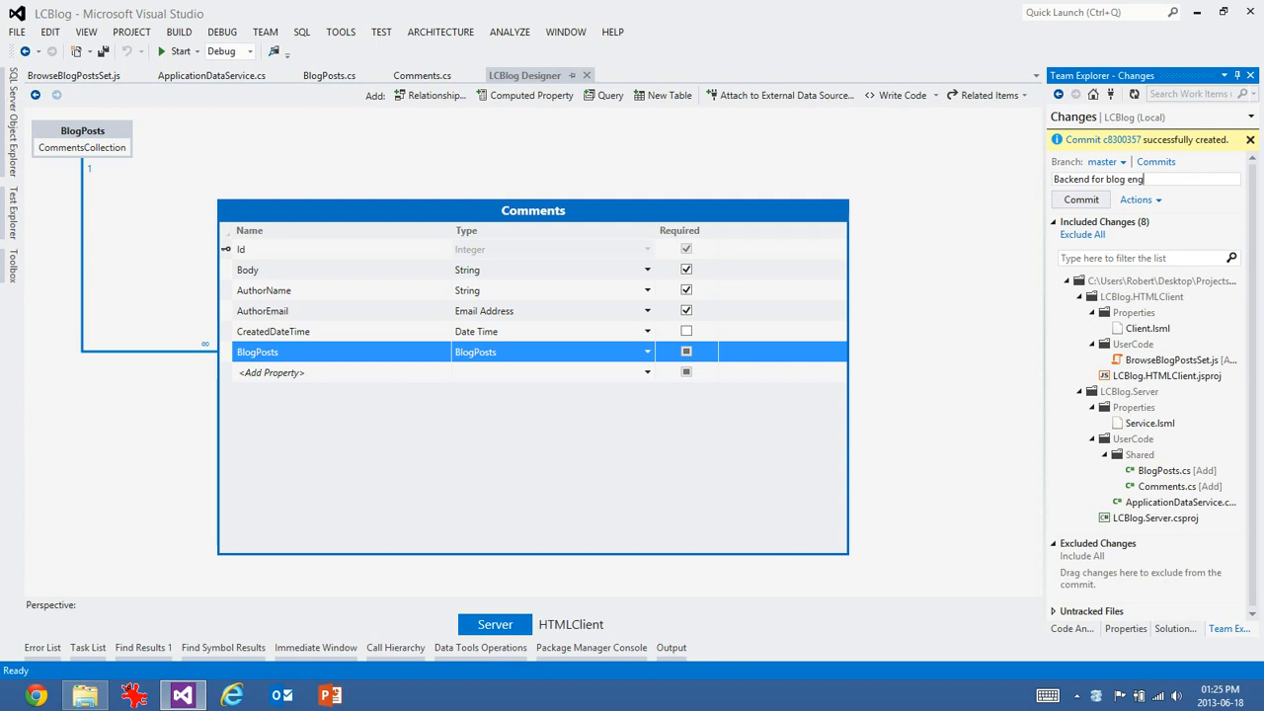
text(ine)
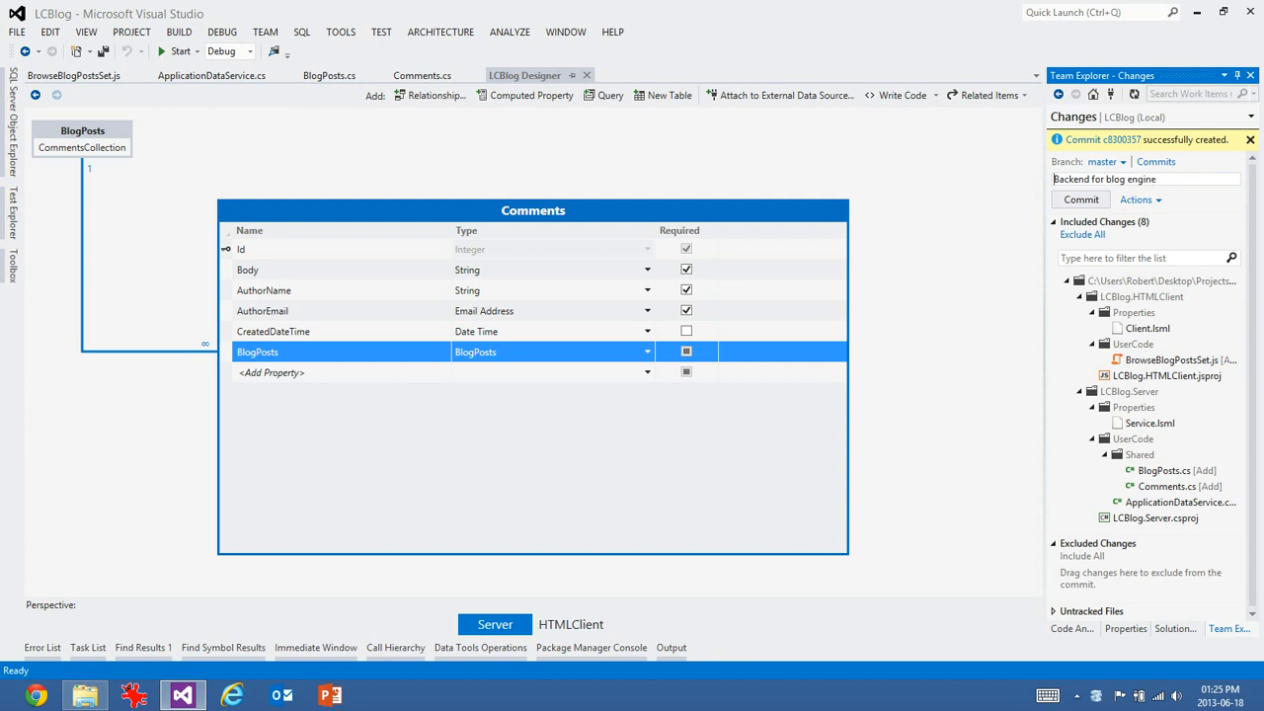
text(Funderments)
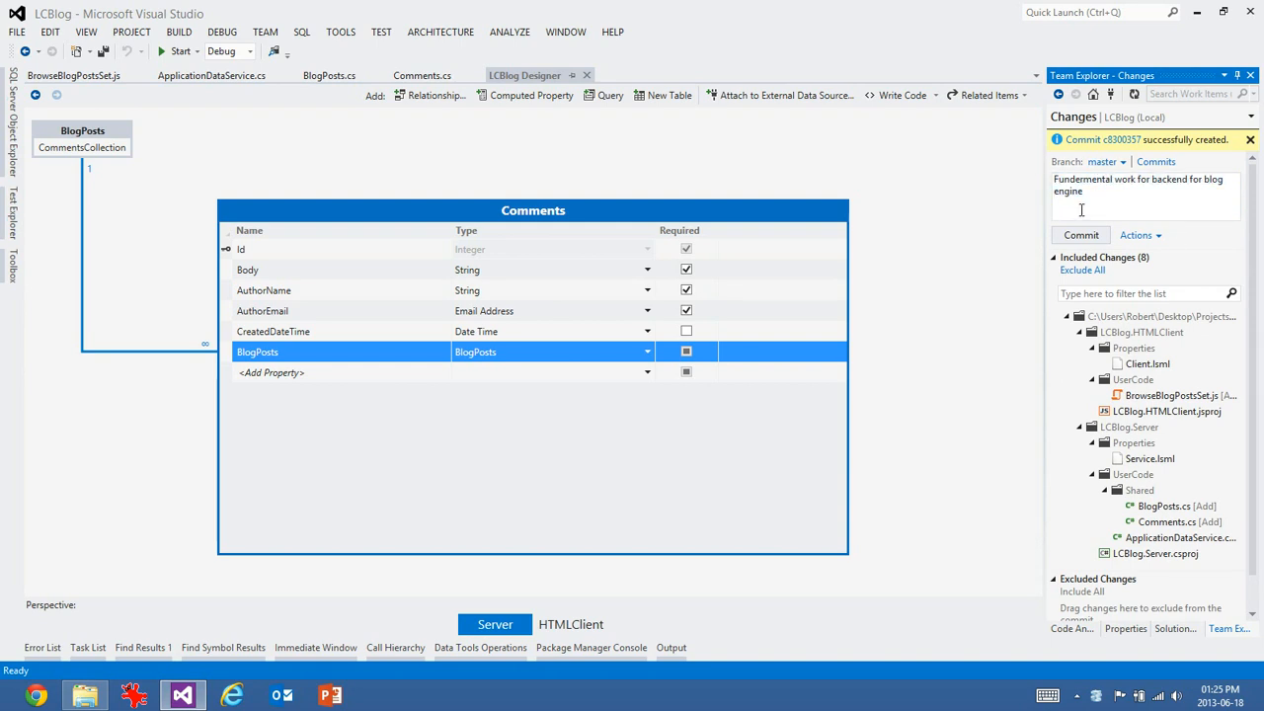
- Add commit lines on the blog table, blog post operations and comments (still deleting) work
text(Added a)
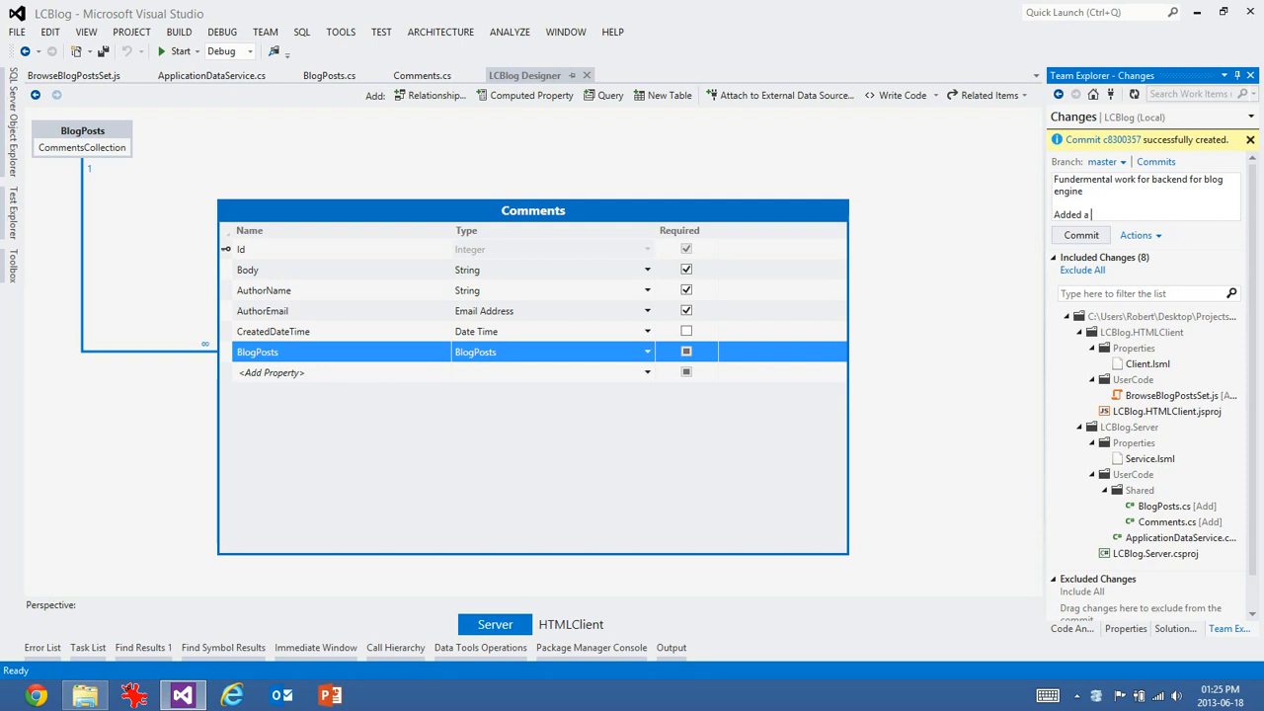
text(blog t)
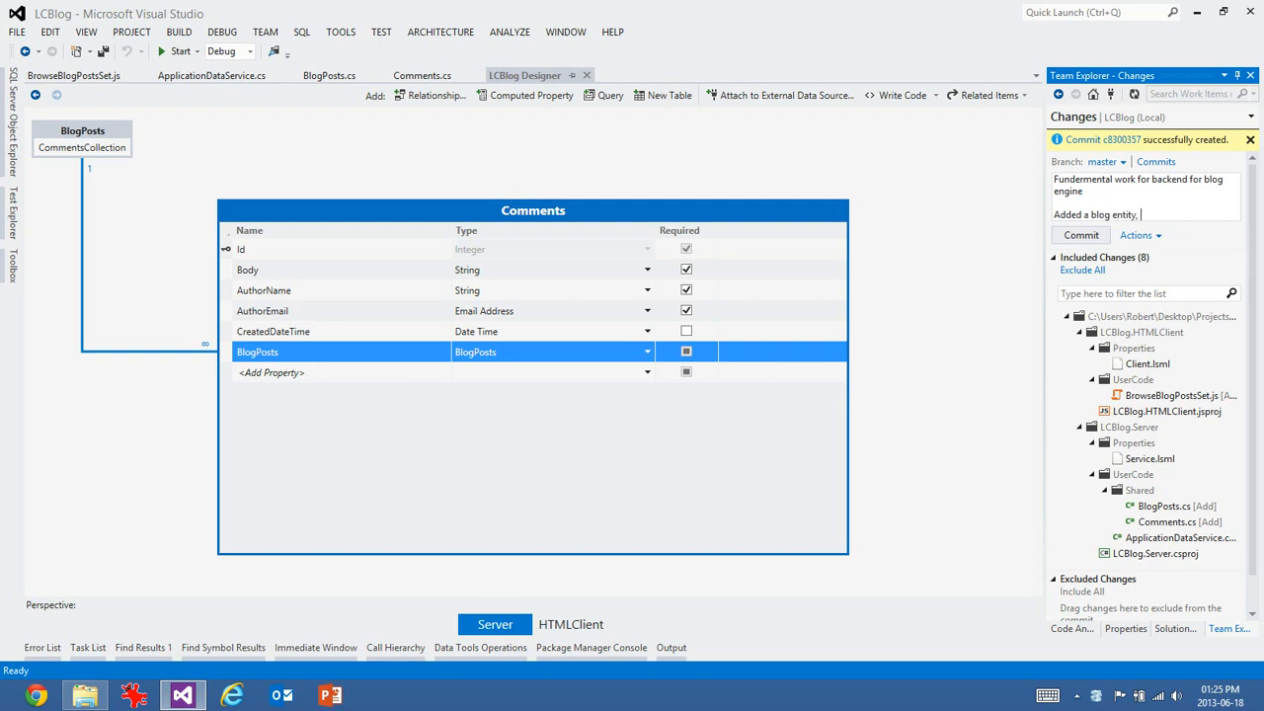
text(added c)
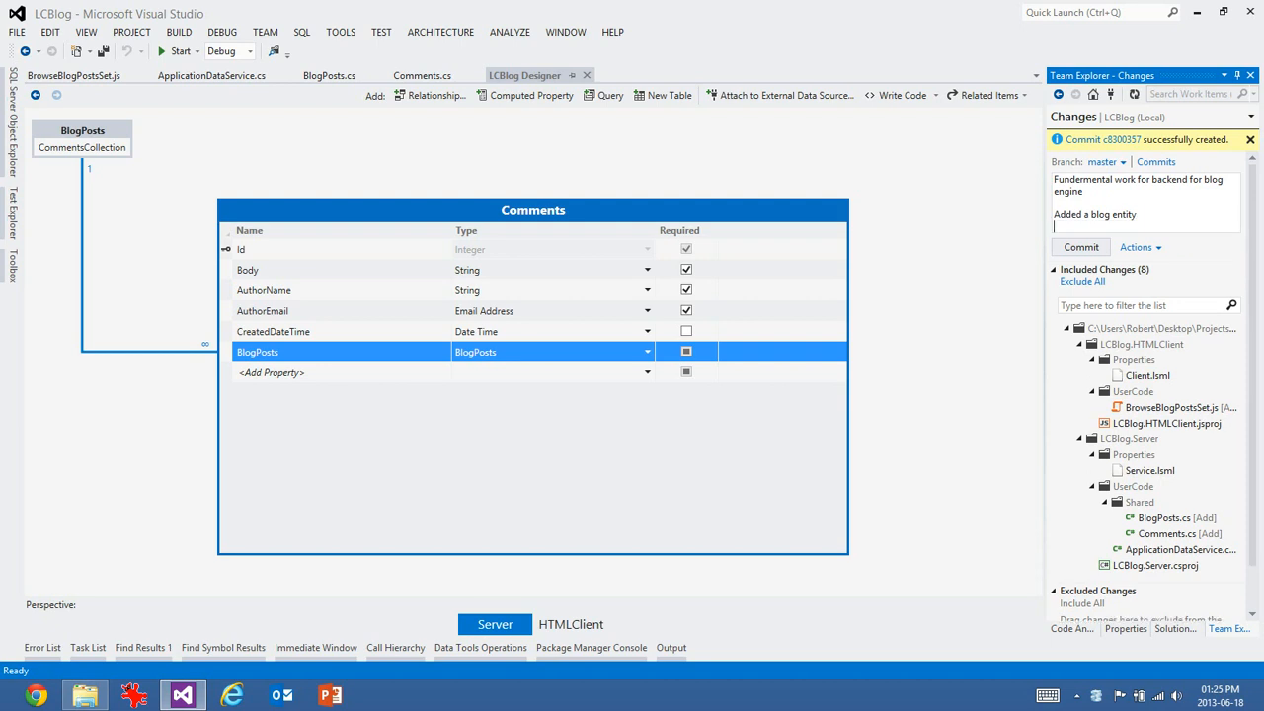
text(Added c)
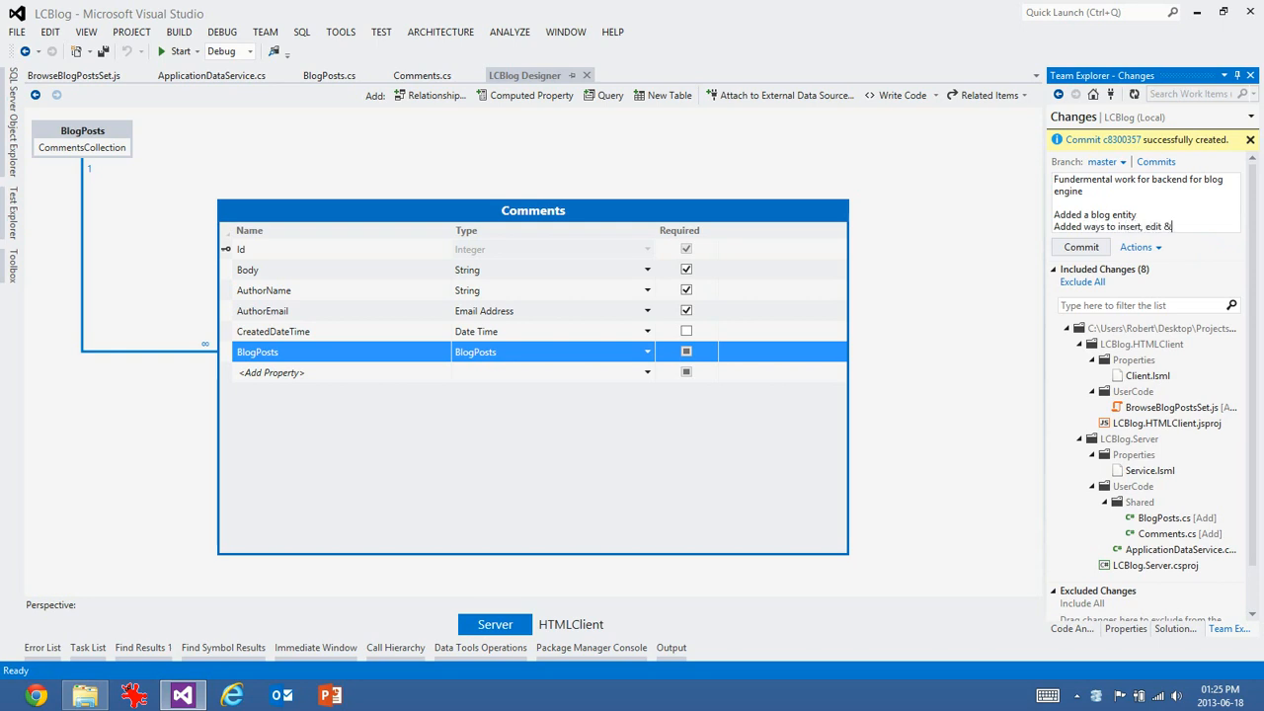
text(delete)
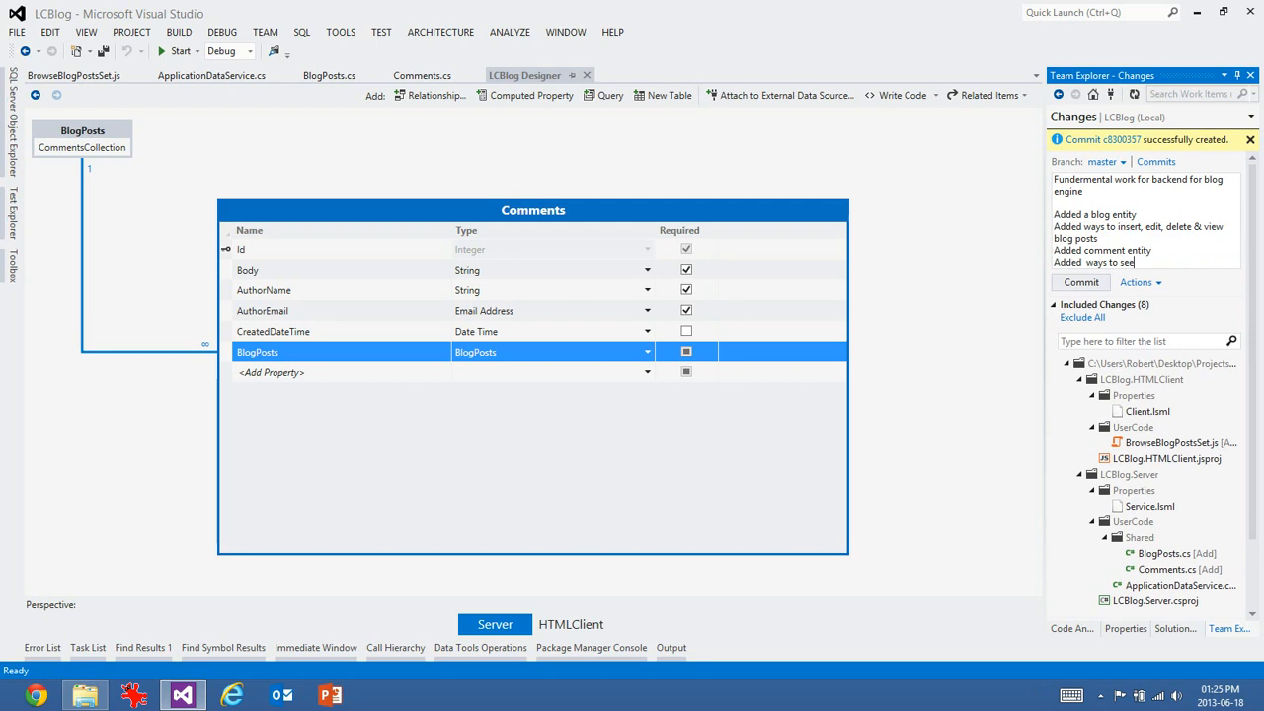
text(comments)
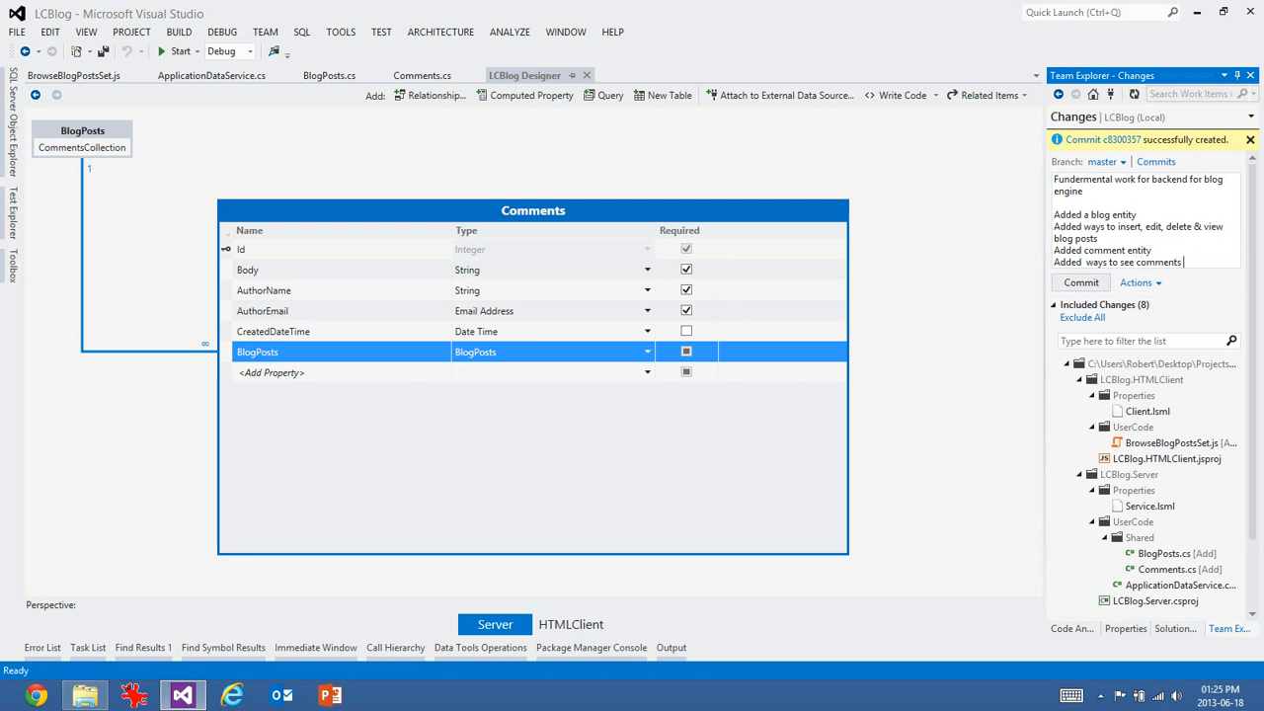
text((still needs UI for adding,)
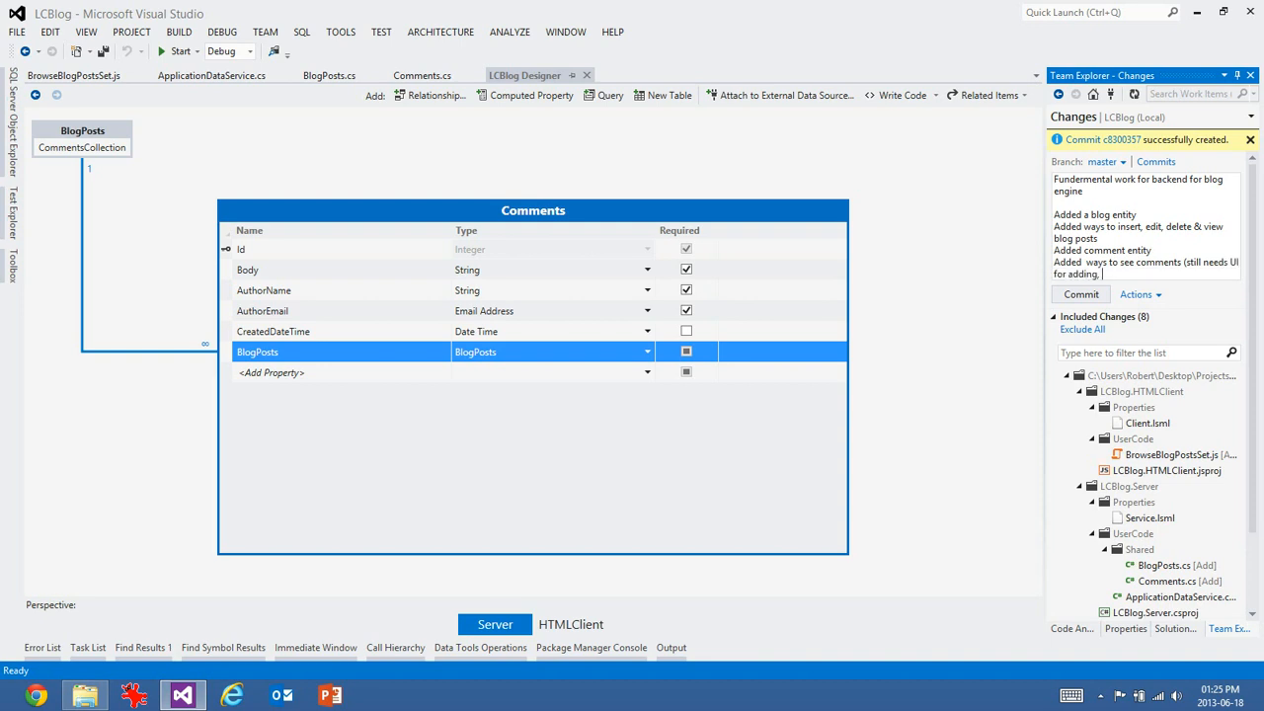
text(deleting)
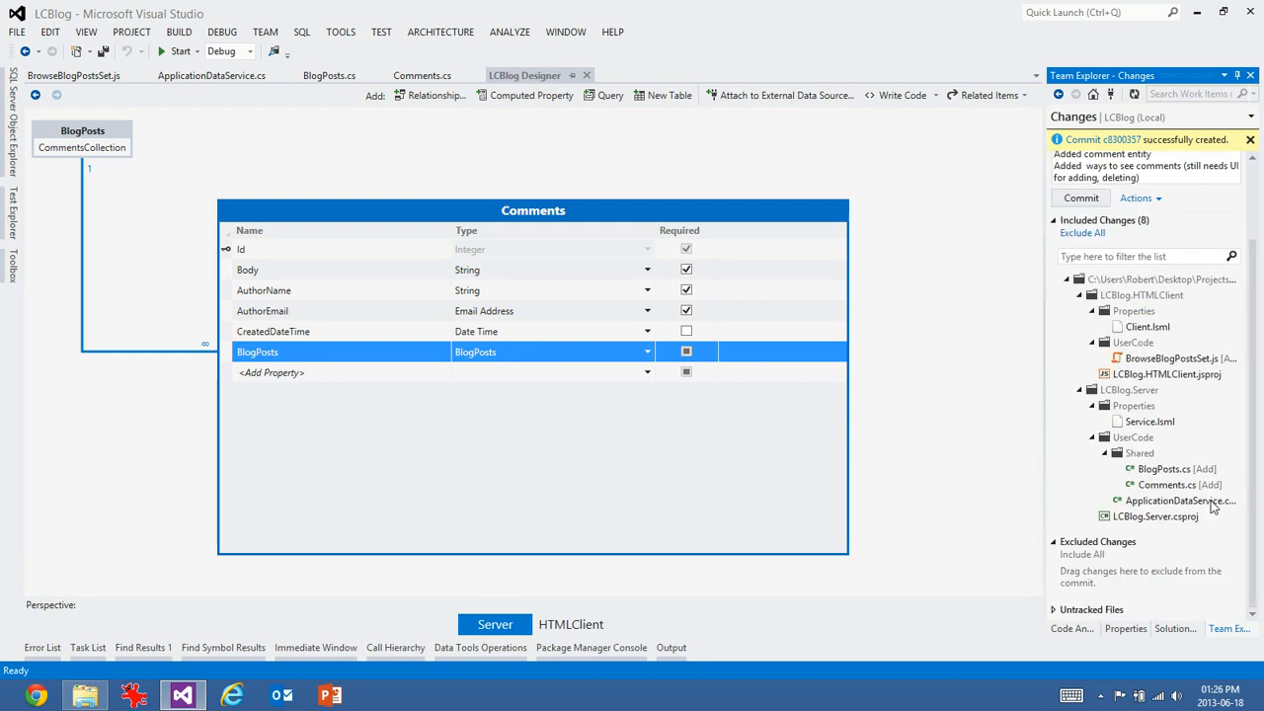
click(1080, 198)
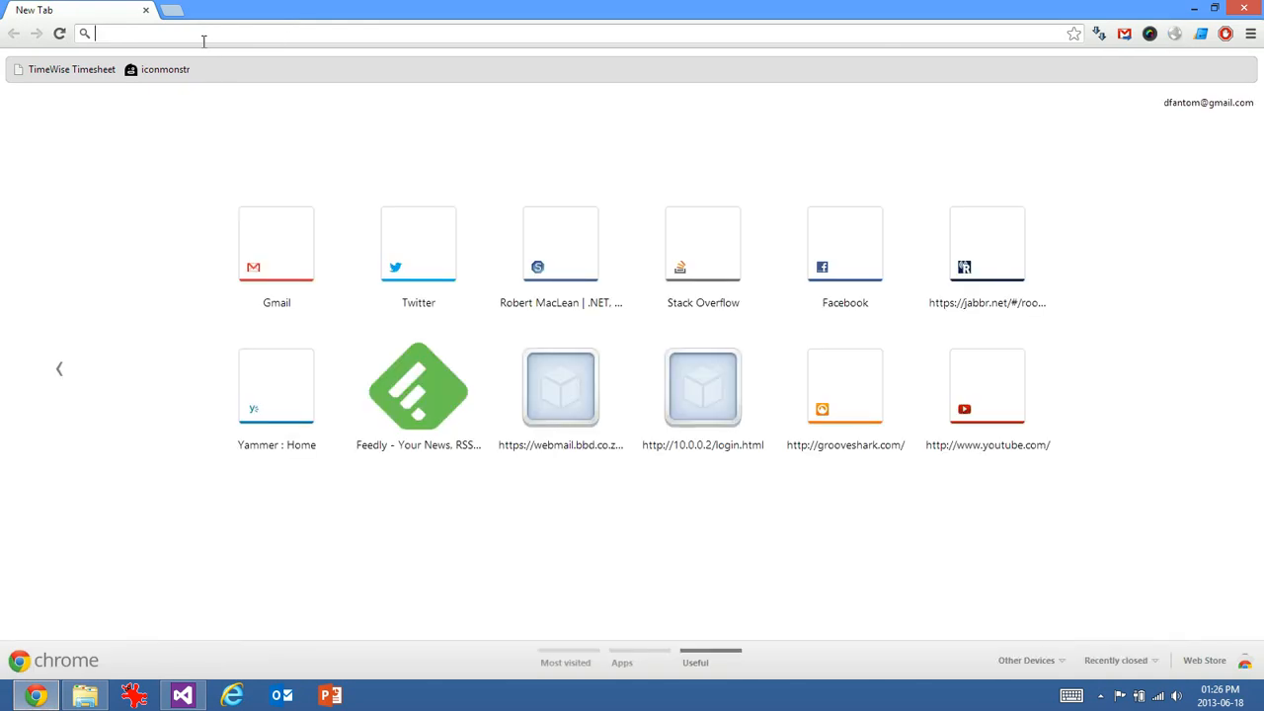
- Navigate Chrome to github.com to load the GitHub home page
text(github.com)
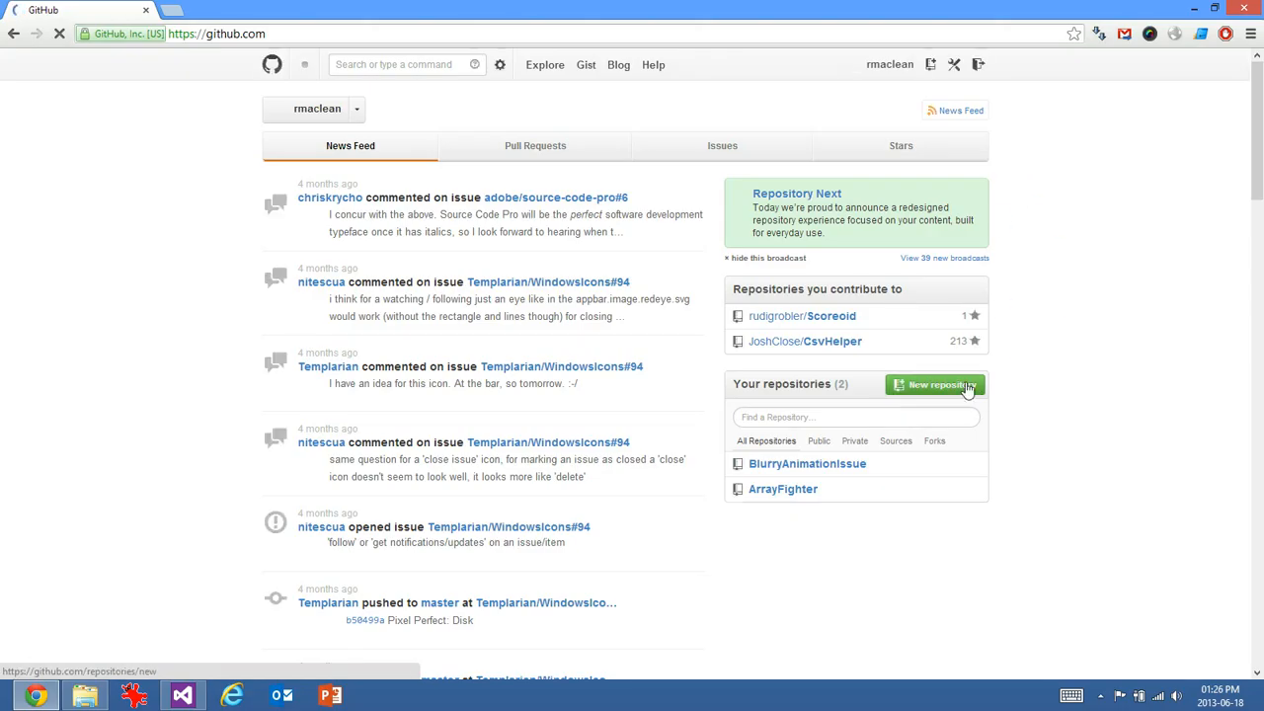
- Name the new repository LC-Blog with a description about a blog engine in Visual Studio & JavaScript
click(936, 384)
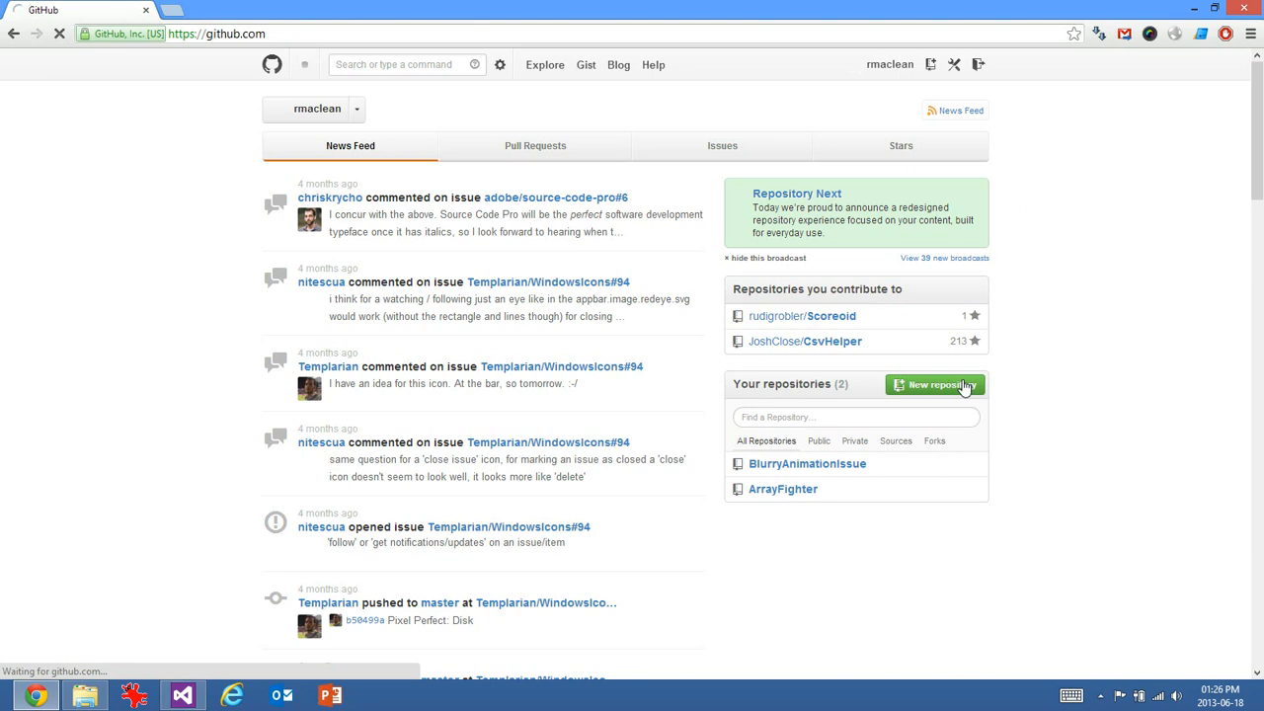
click(934, 383)
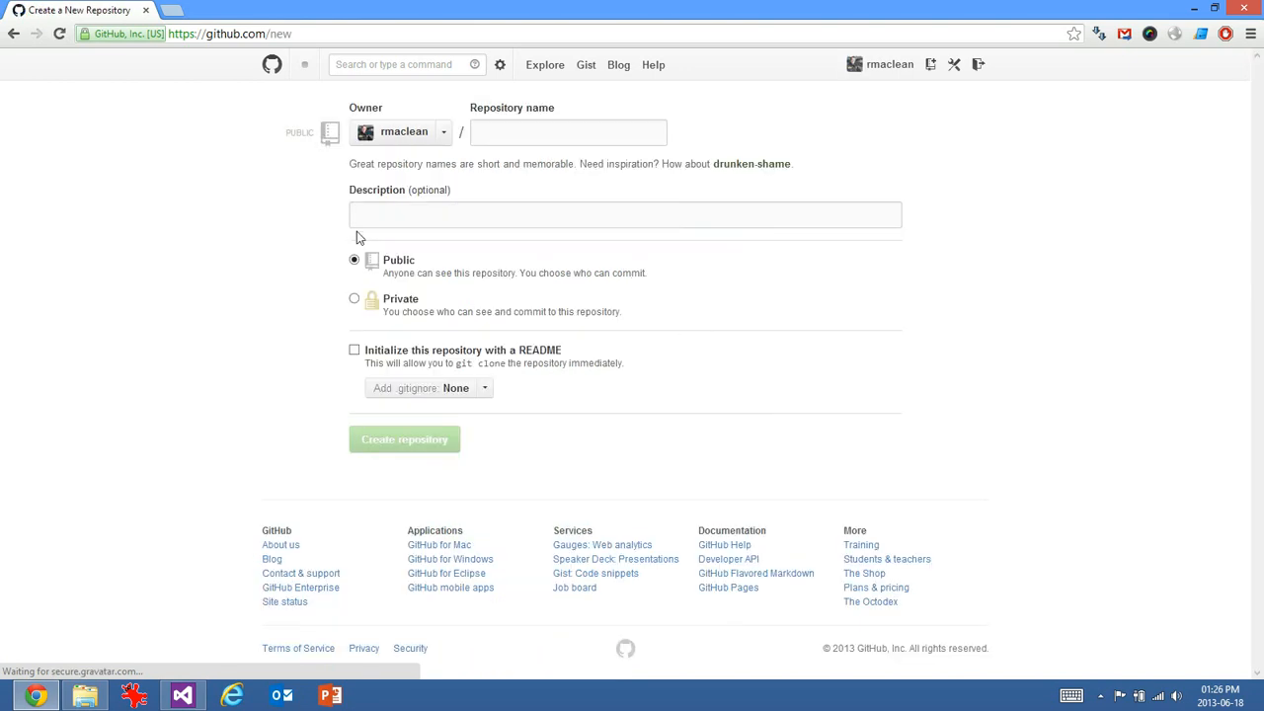
click(569, 132)
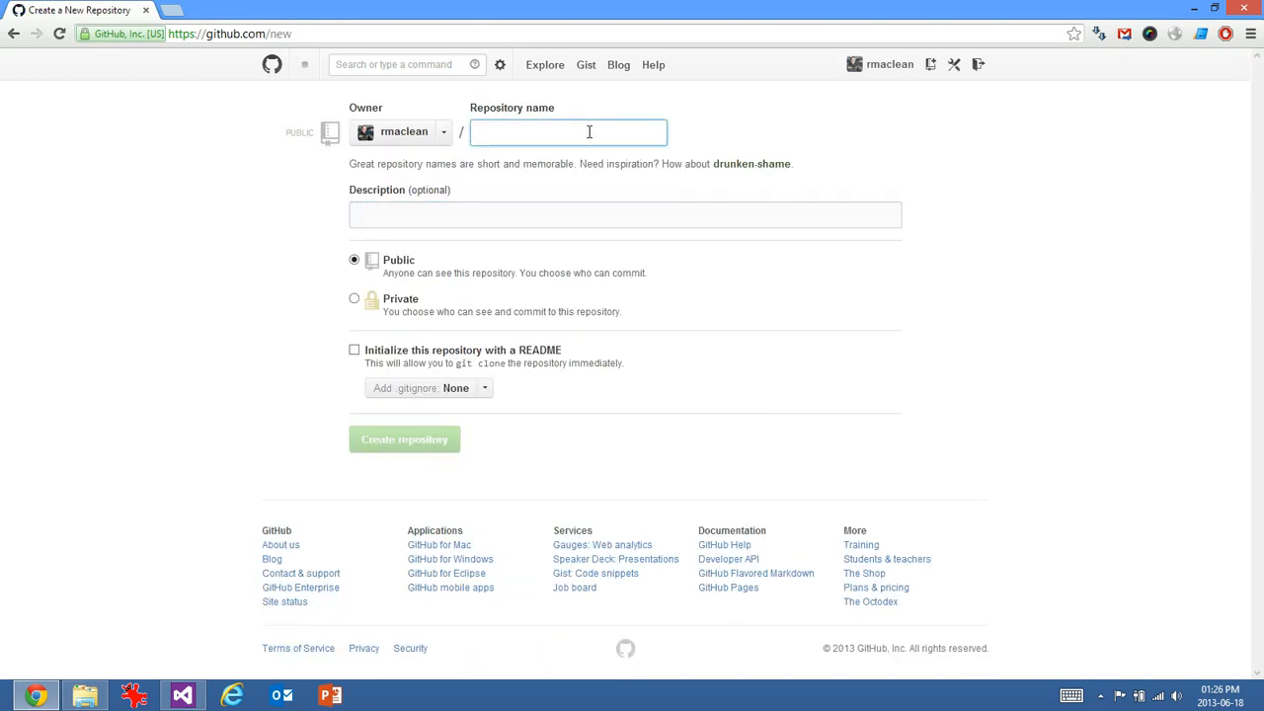
text(LC-Blog)
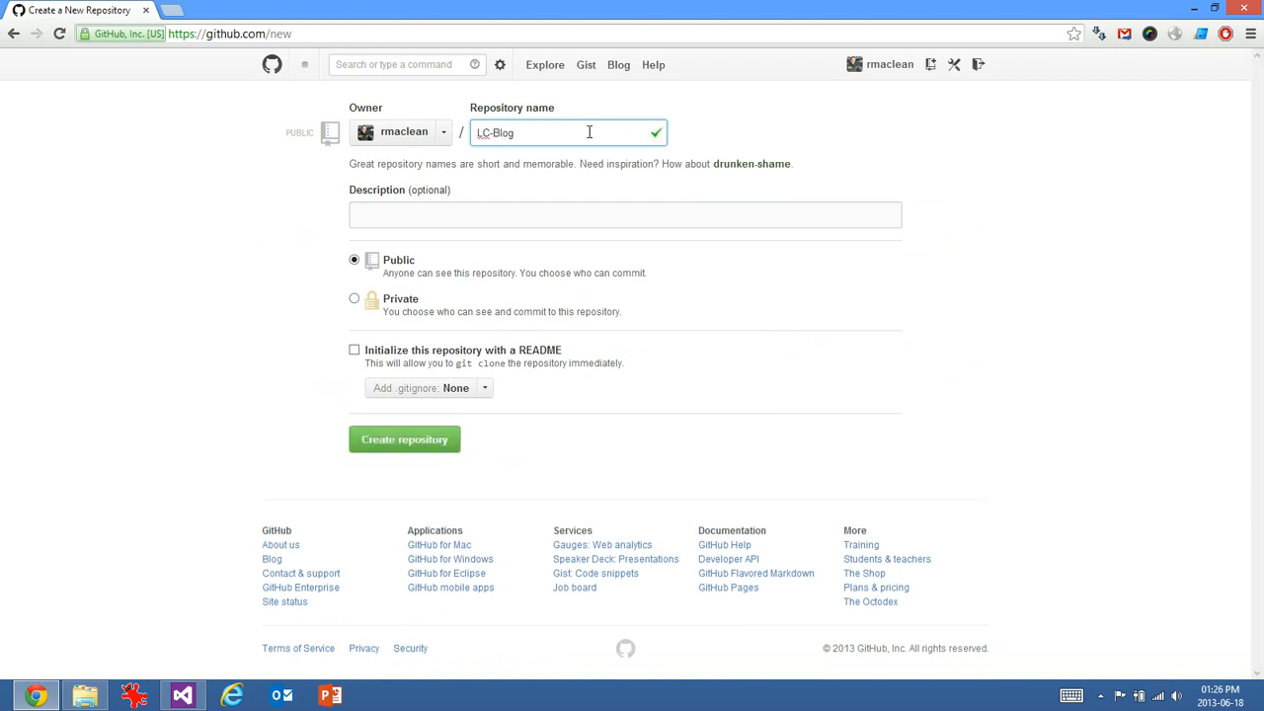
click(624, 213)
text(Let's code blog engine built)
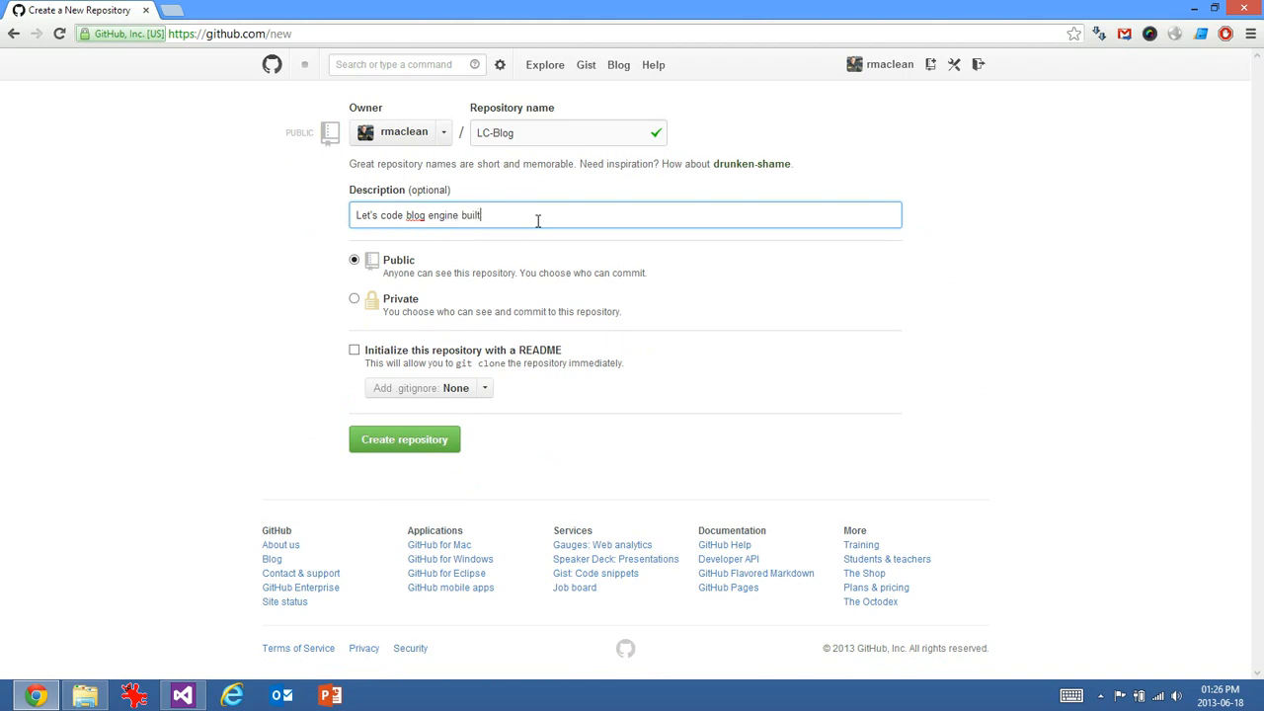
text(in Visual Studio LightSwitch.)
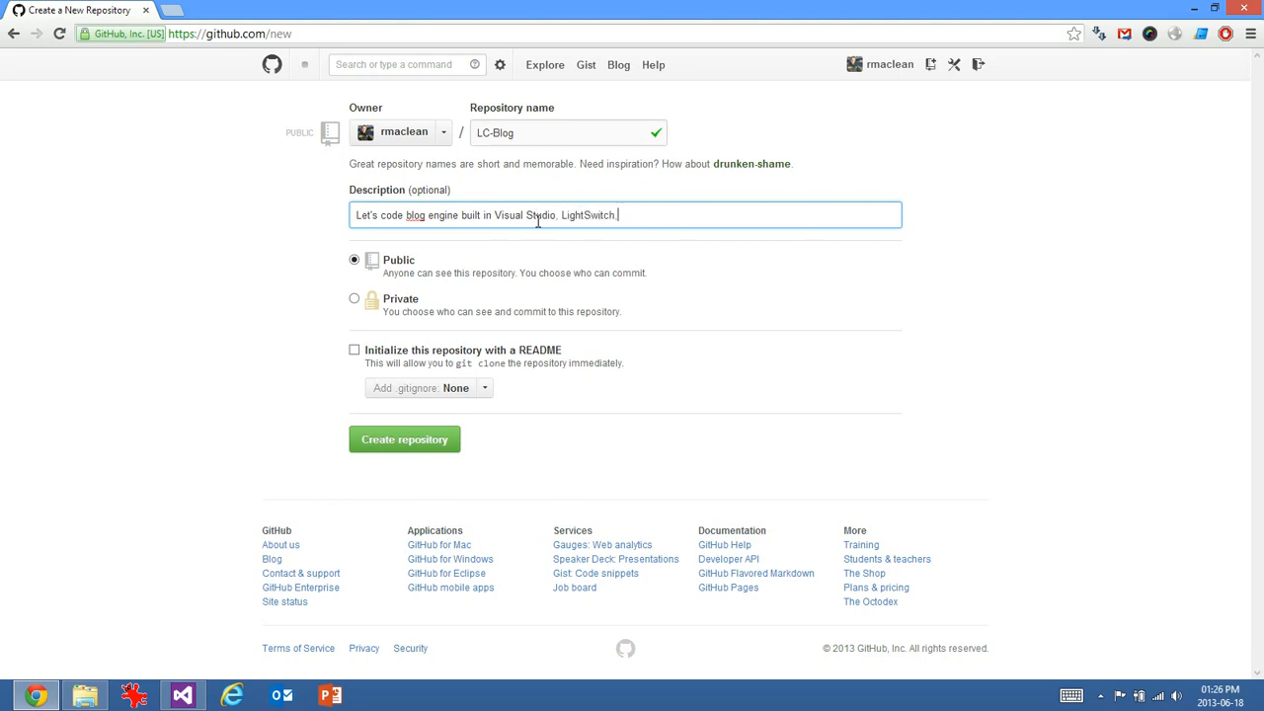
text(& a whole lot of)
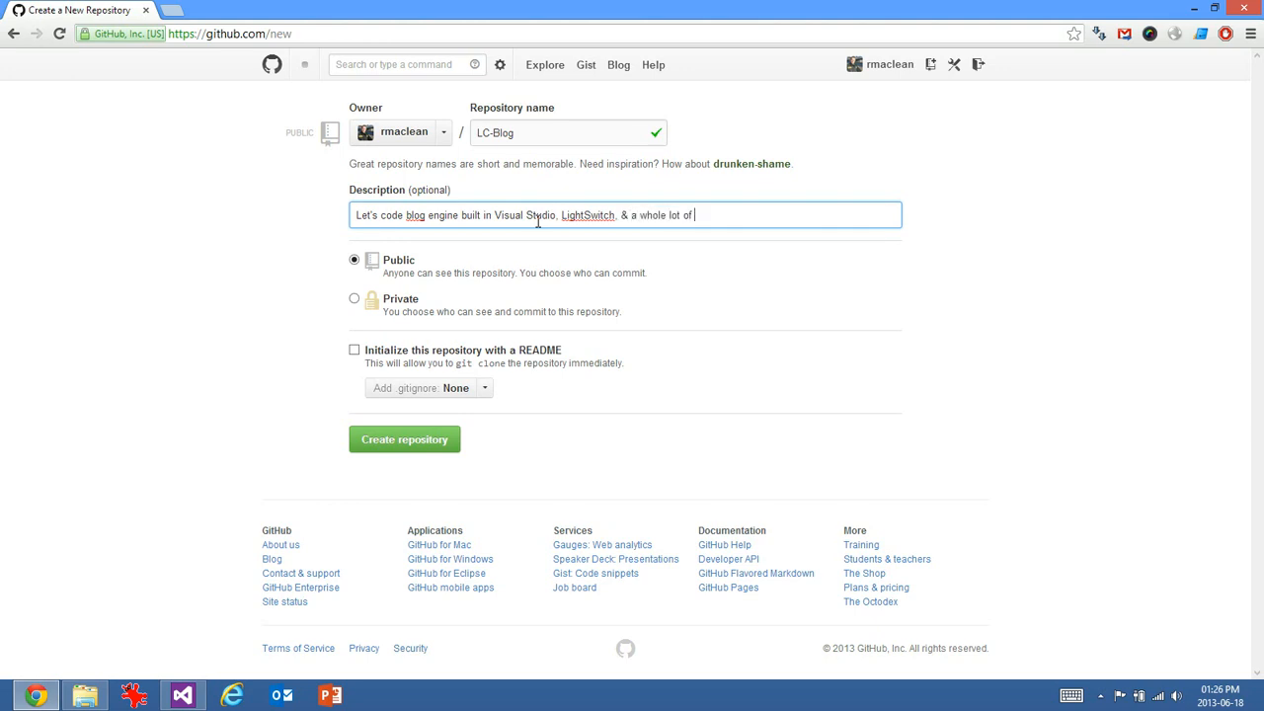
text(JavaScript)
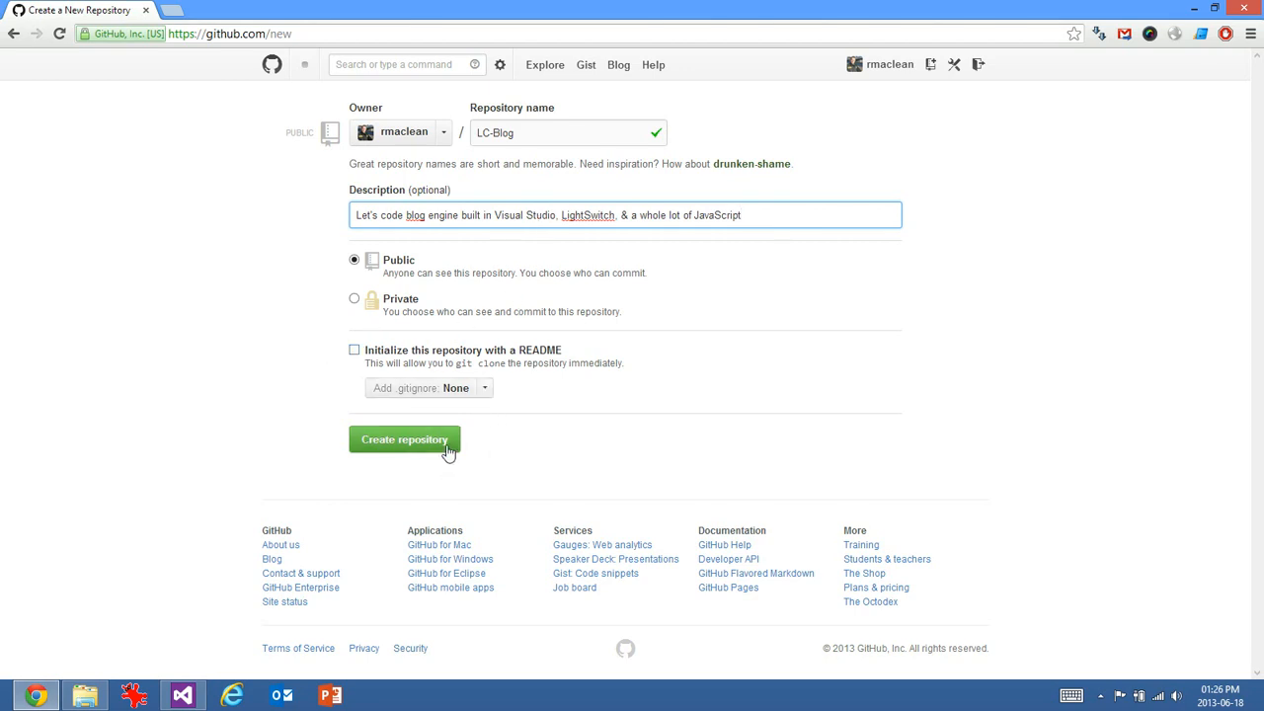
- Create the public LC-Blog repository and copy its HTTP clone URL from Quick setup
click(403, 438)
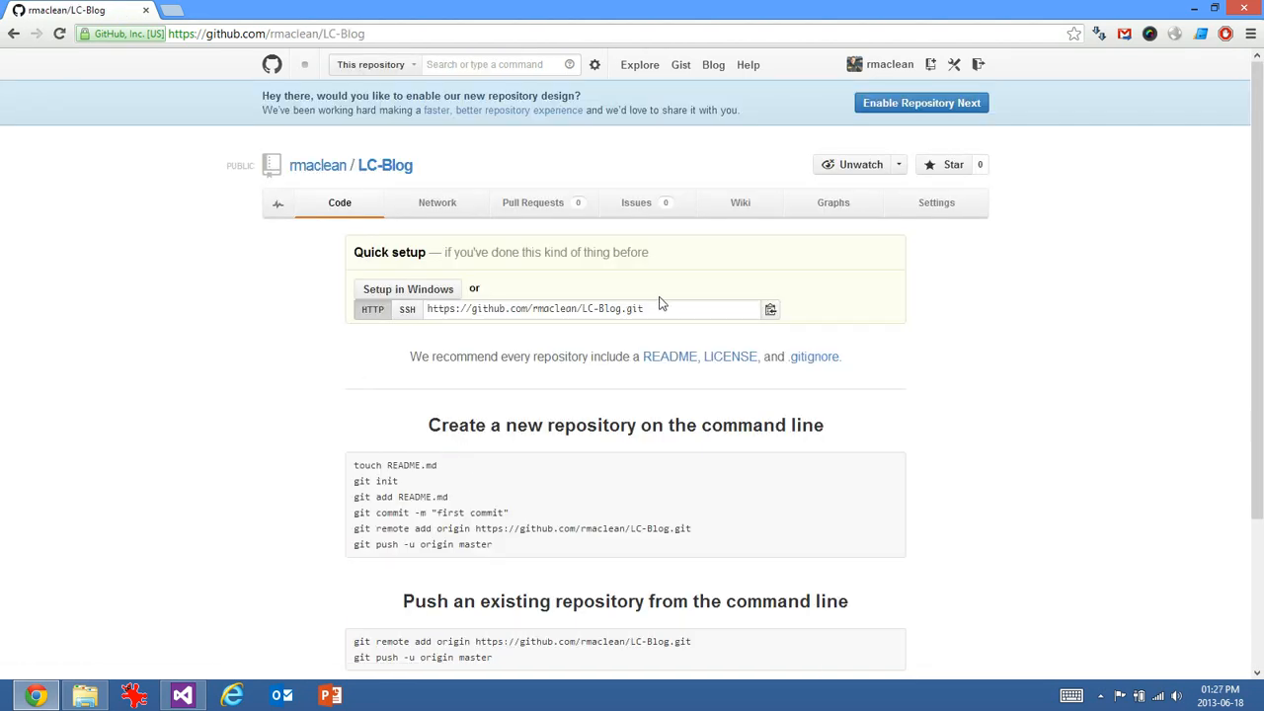
click(771, 308)
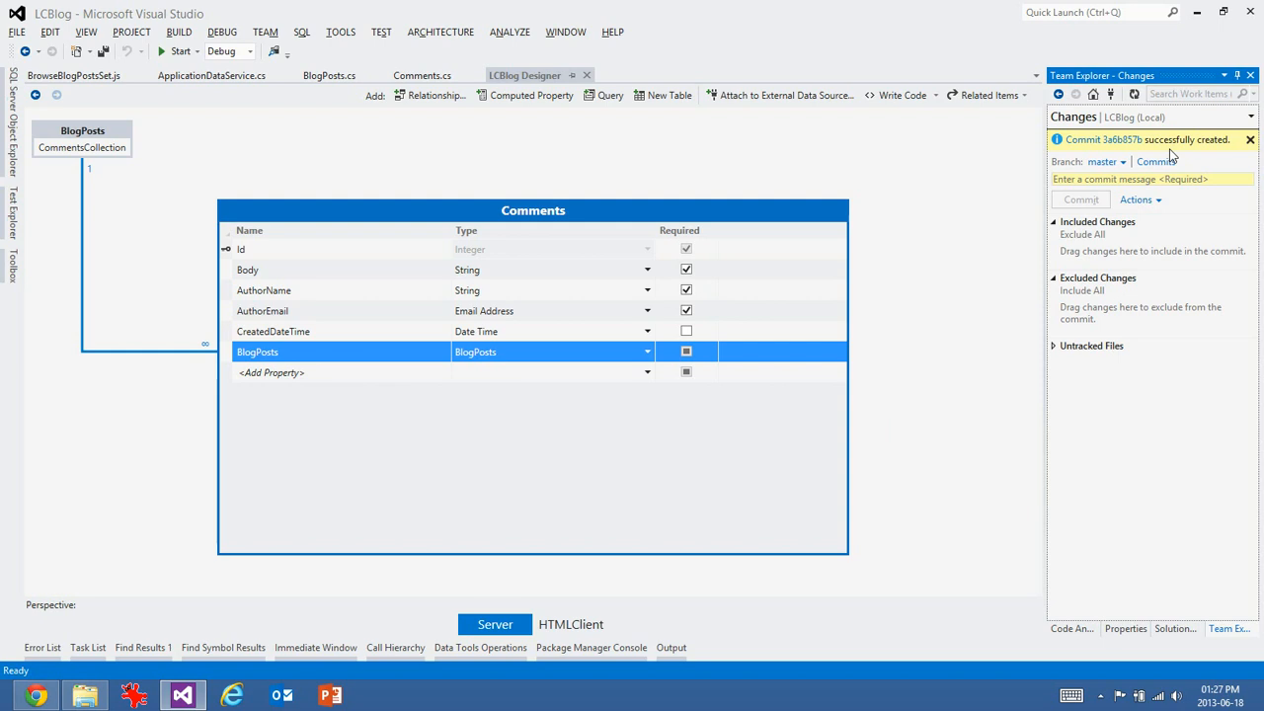
mouse_move(1185, 162)
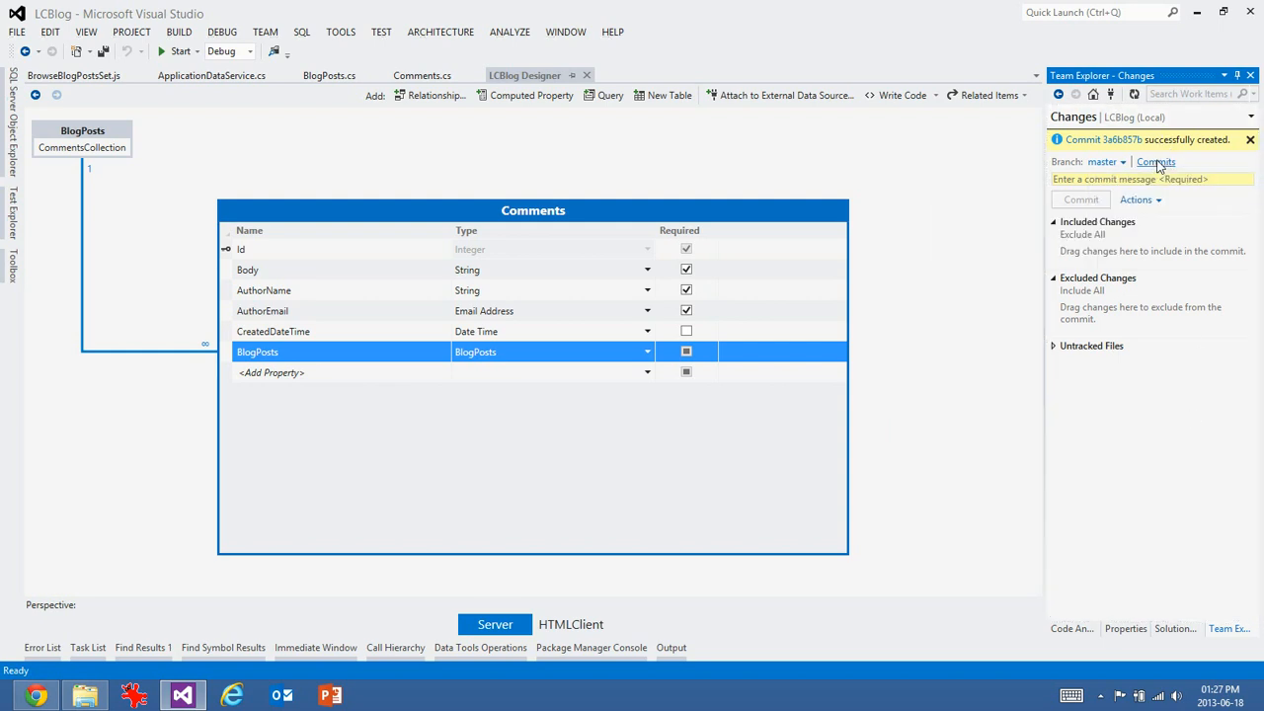
click(1155, 162)
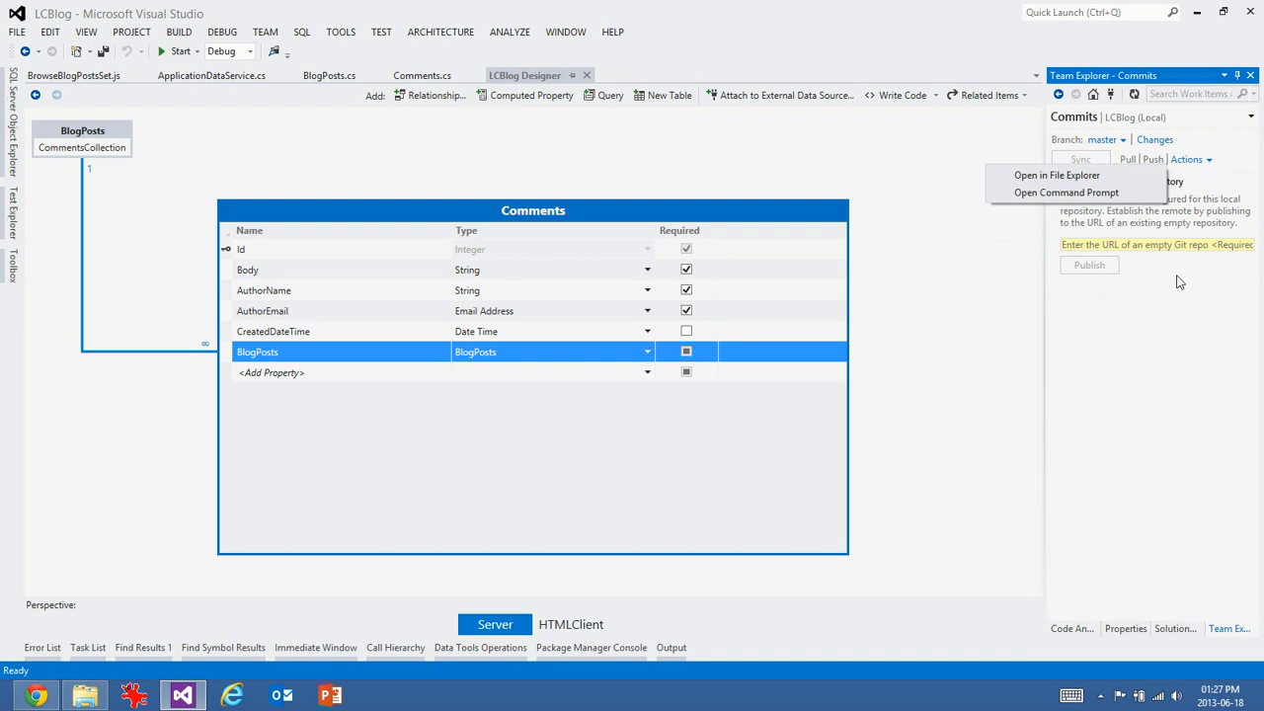
text(https://github.com/rmaclean/LC-Blog.git)
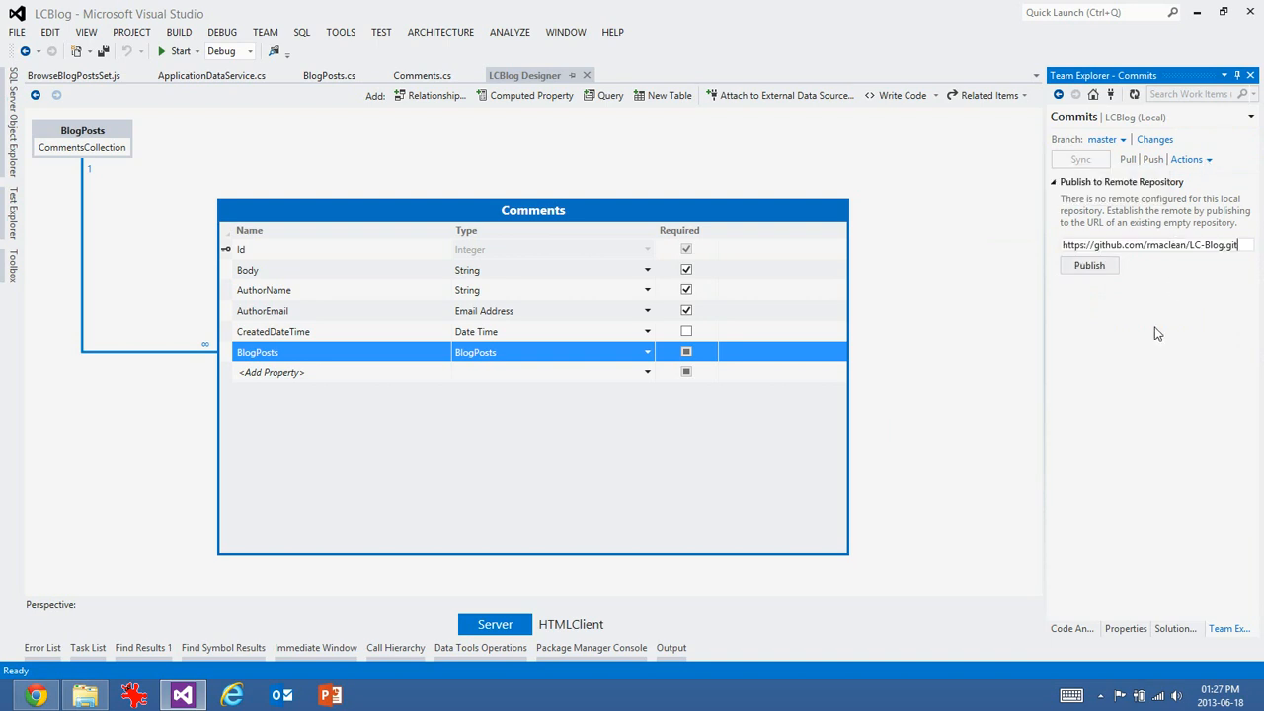
mouse_move(1153, 314)
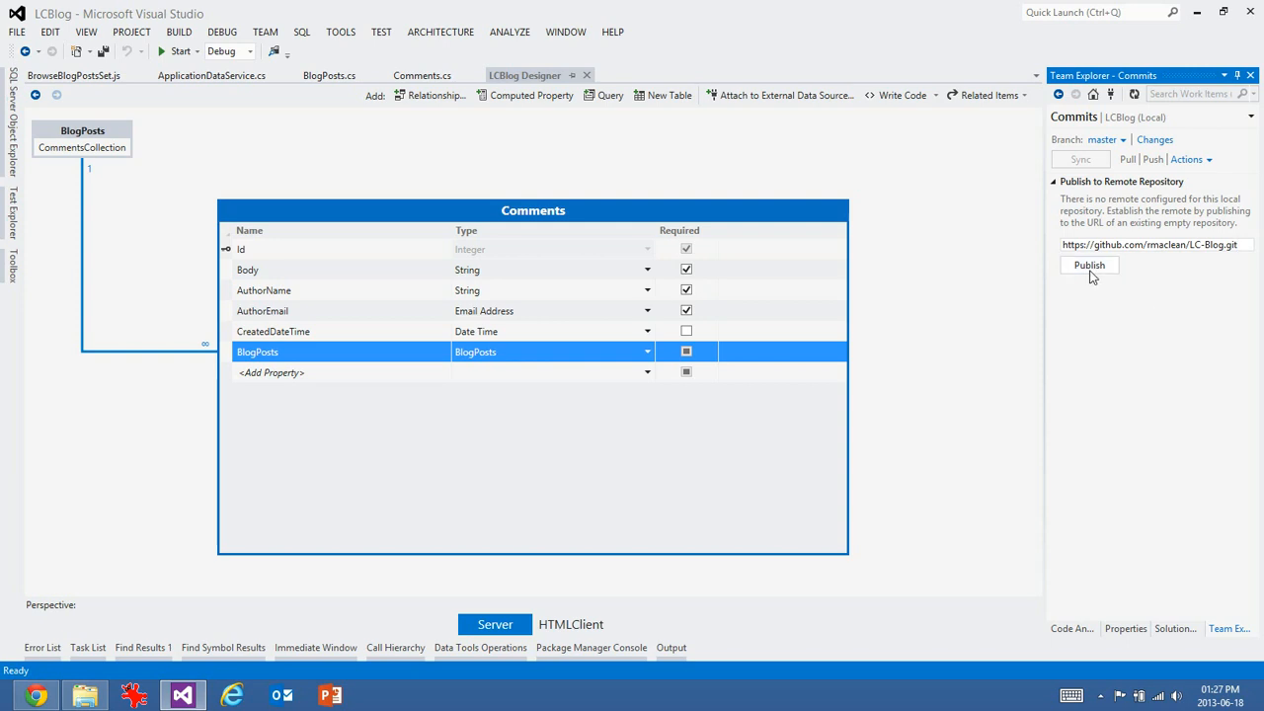
mouse_move(1116, 359)
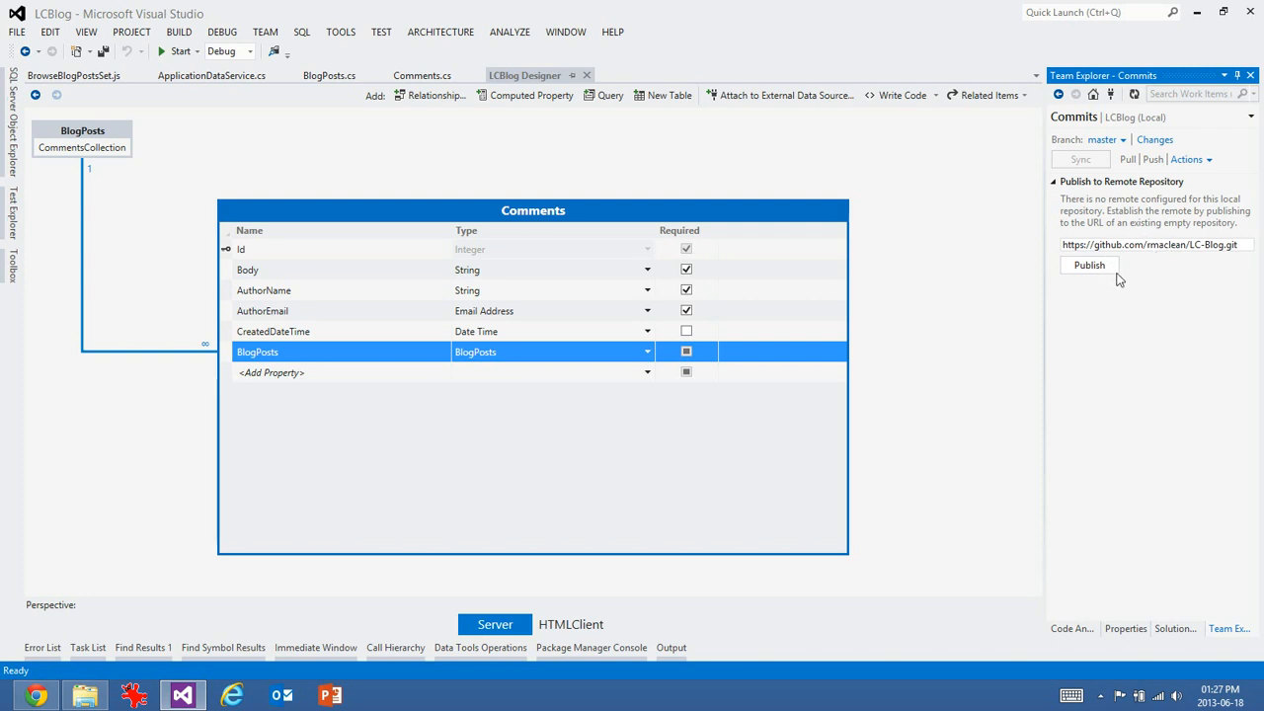
mouse_move(1057, 118)
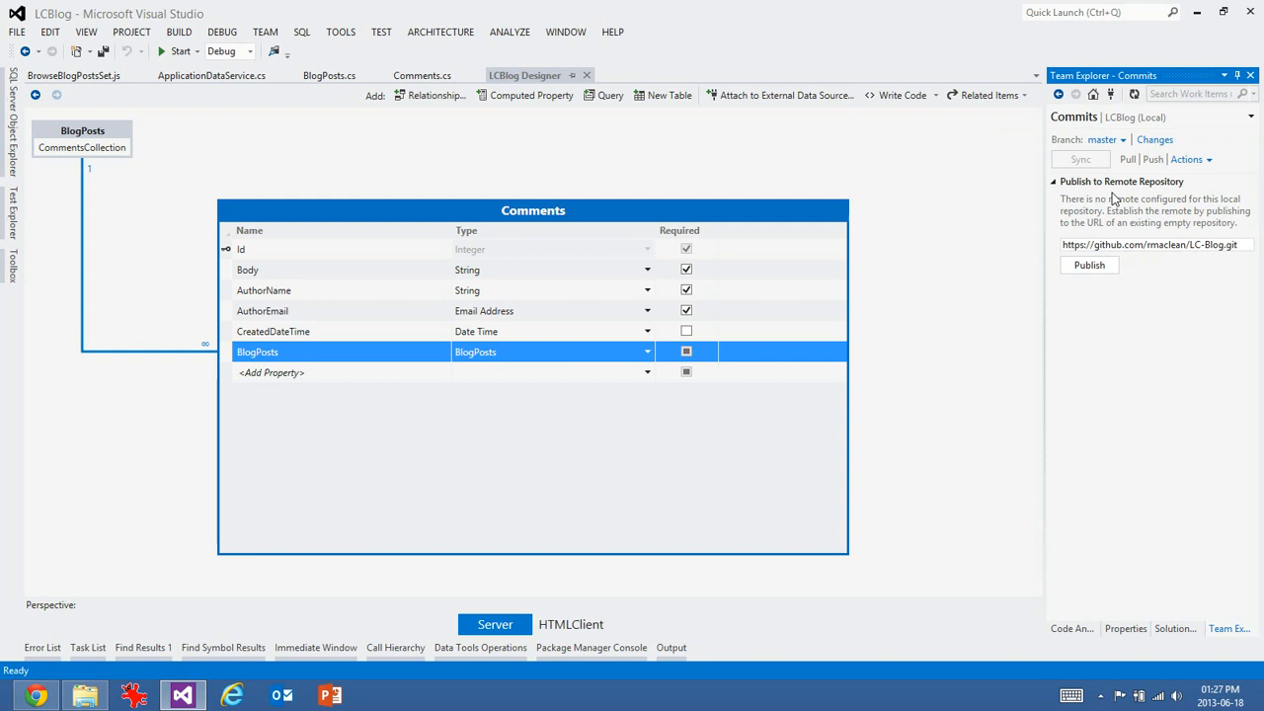
click(1088, 265)
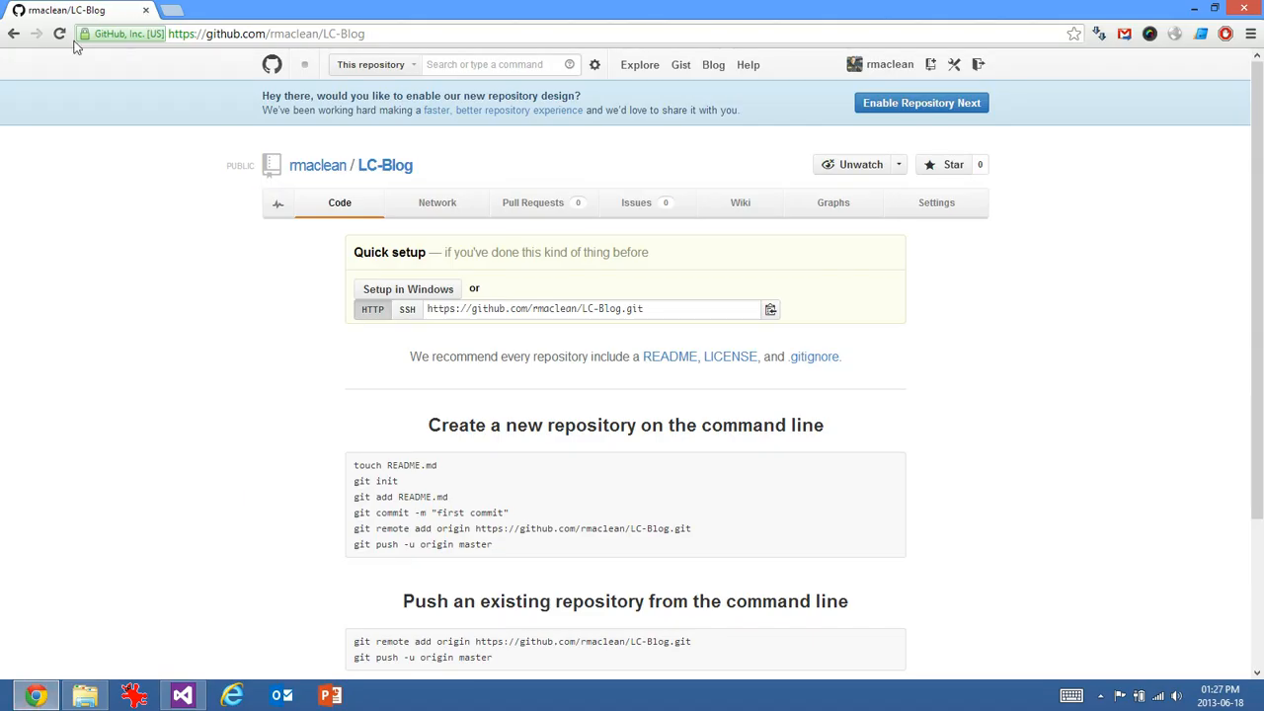
- Reload the LC-Blog page to see the pushed files, enable the new repository design, and return to Visual Studio
click(59, 34)
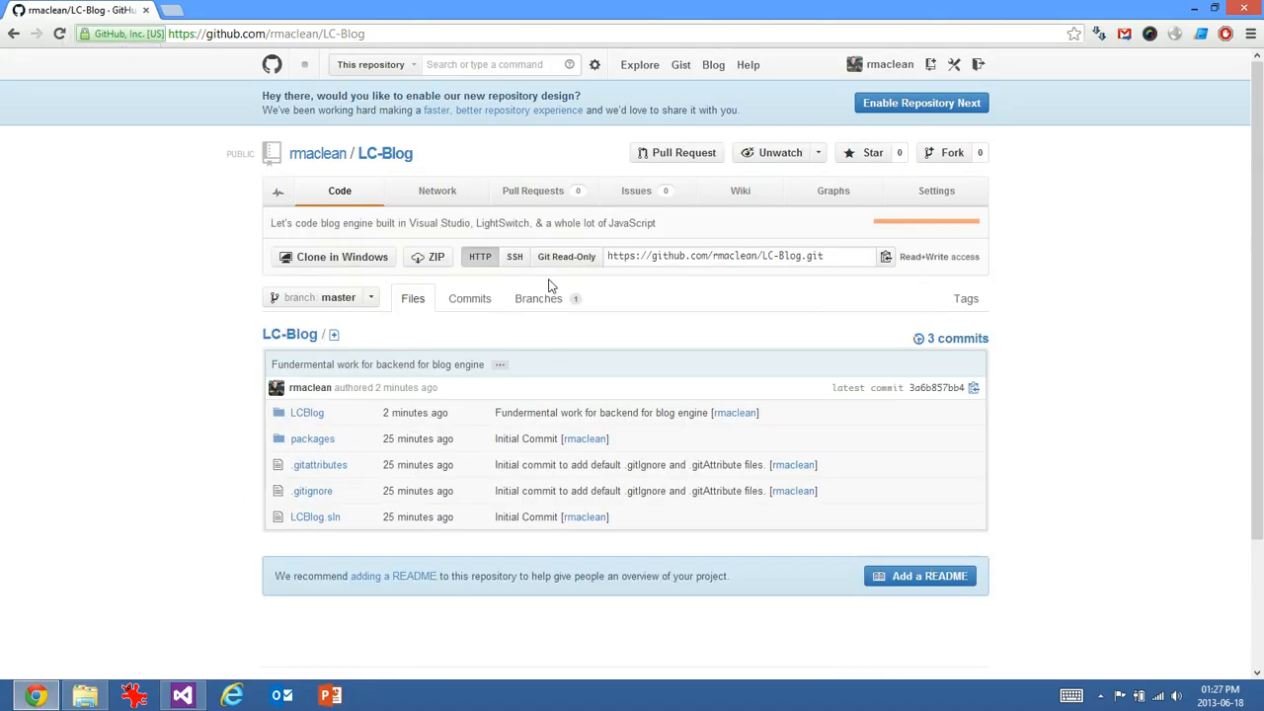
mouse_move(826, 324)
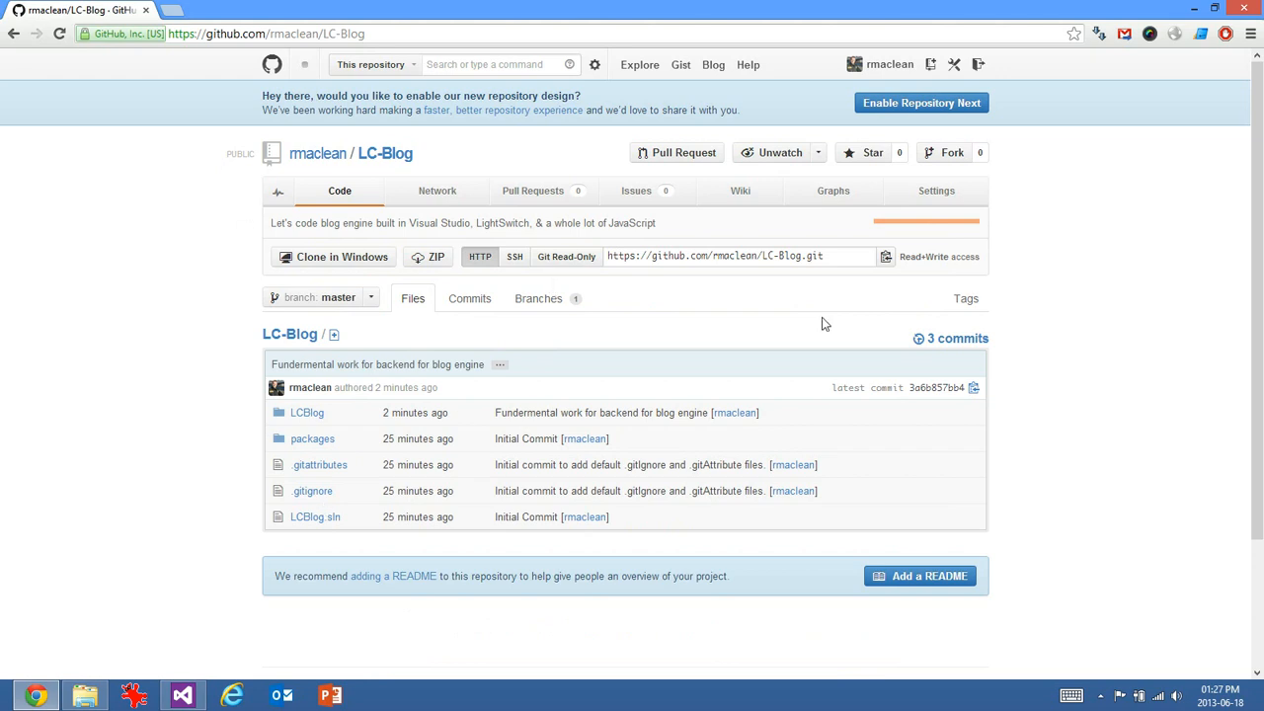
click(921, 103)
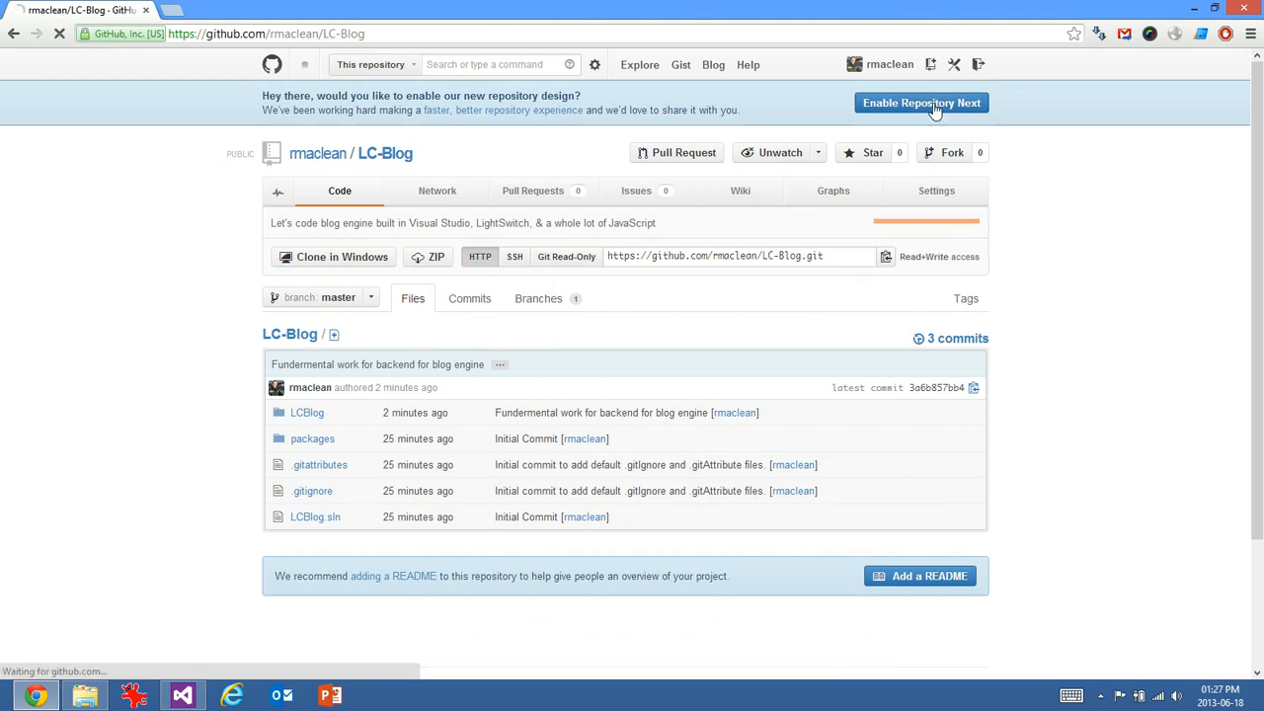
click(920, 103)
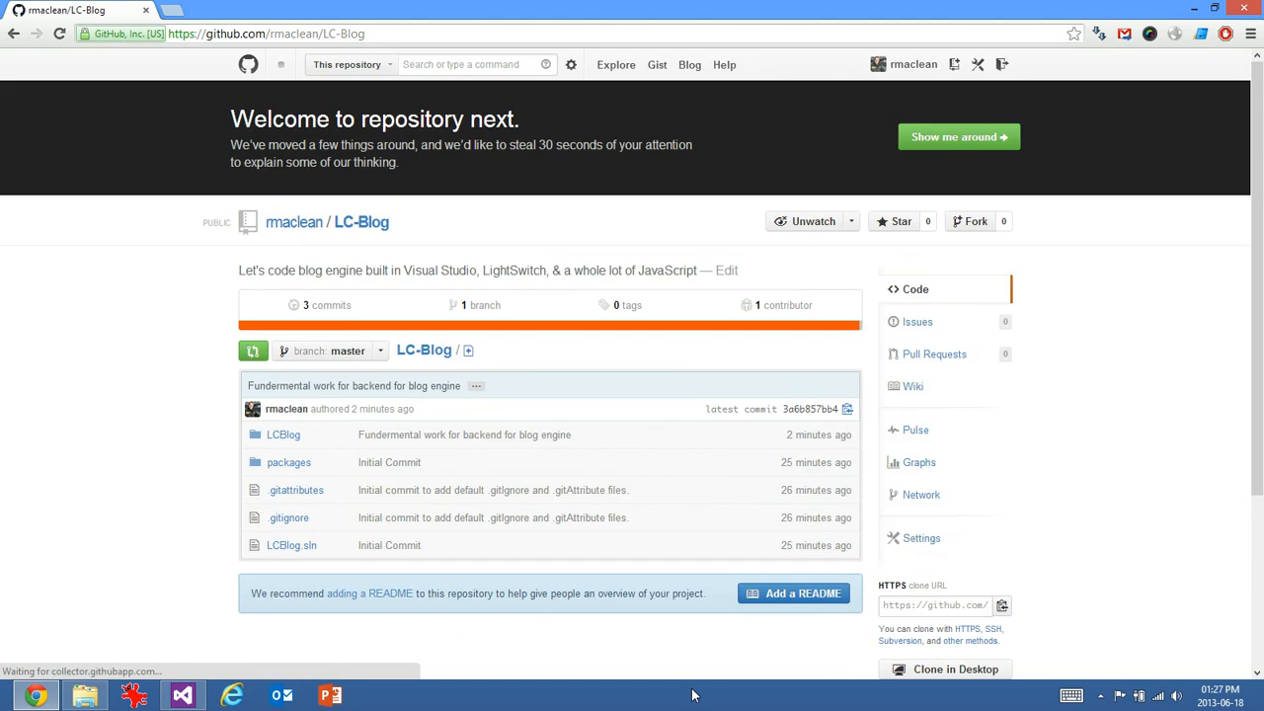
mouse_move(478, 569)
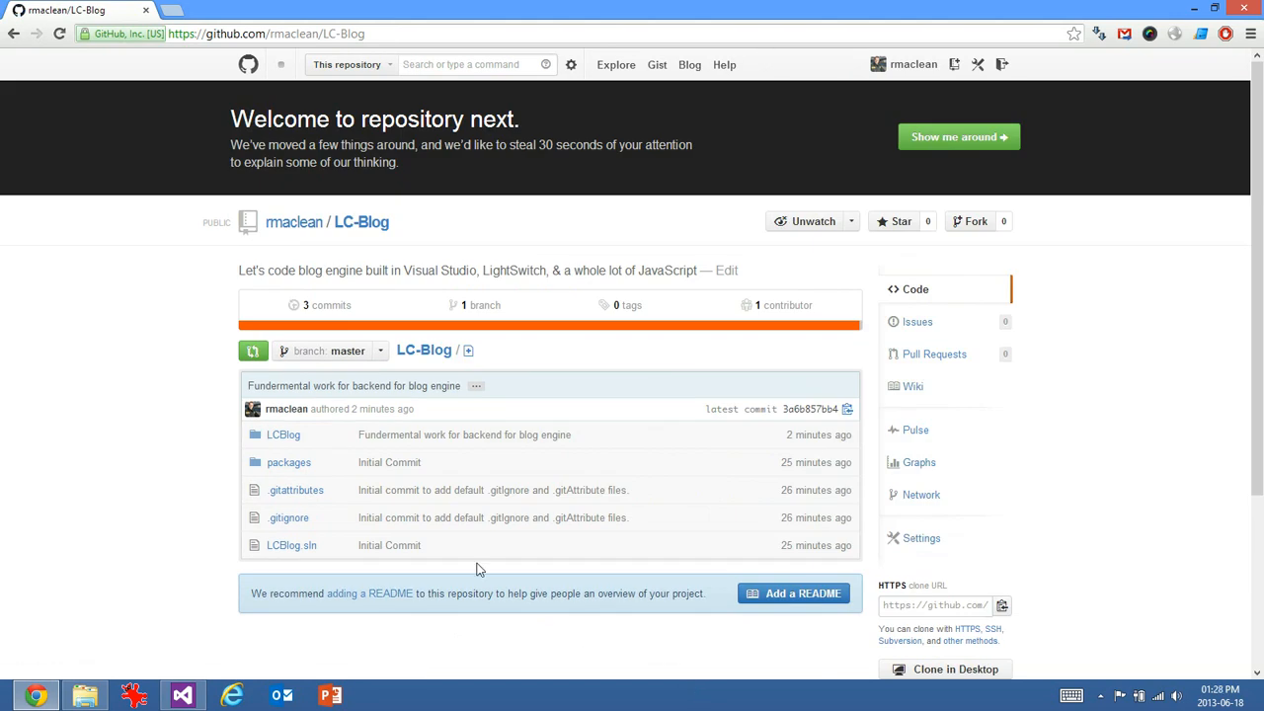
mouse_move(300, 692)
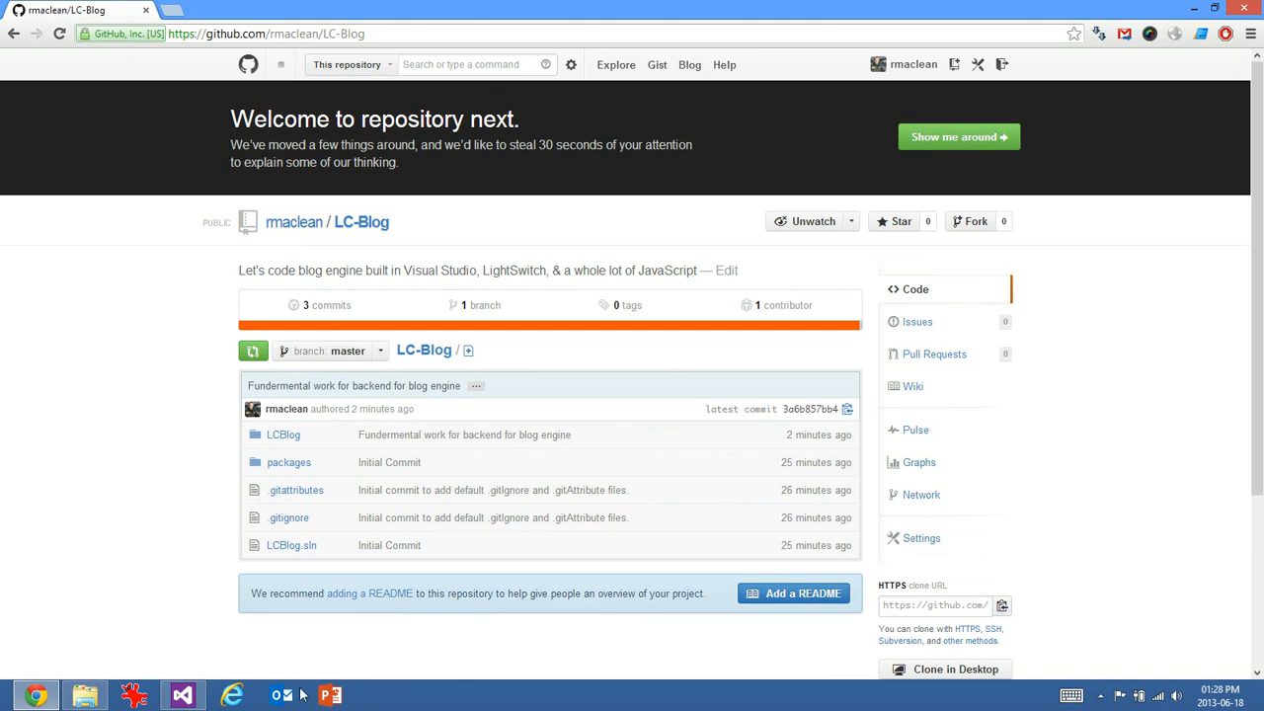
click(182, 695)
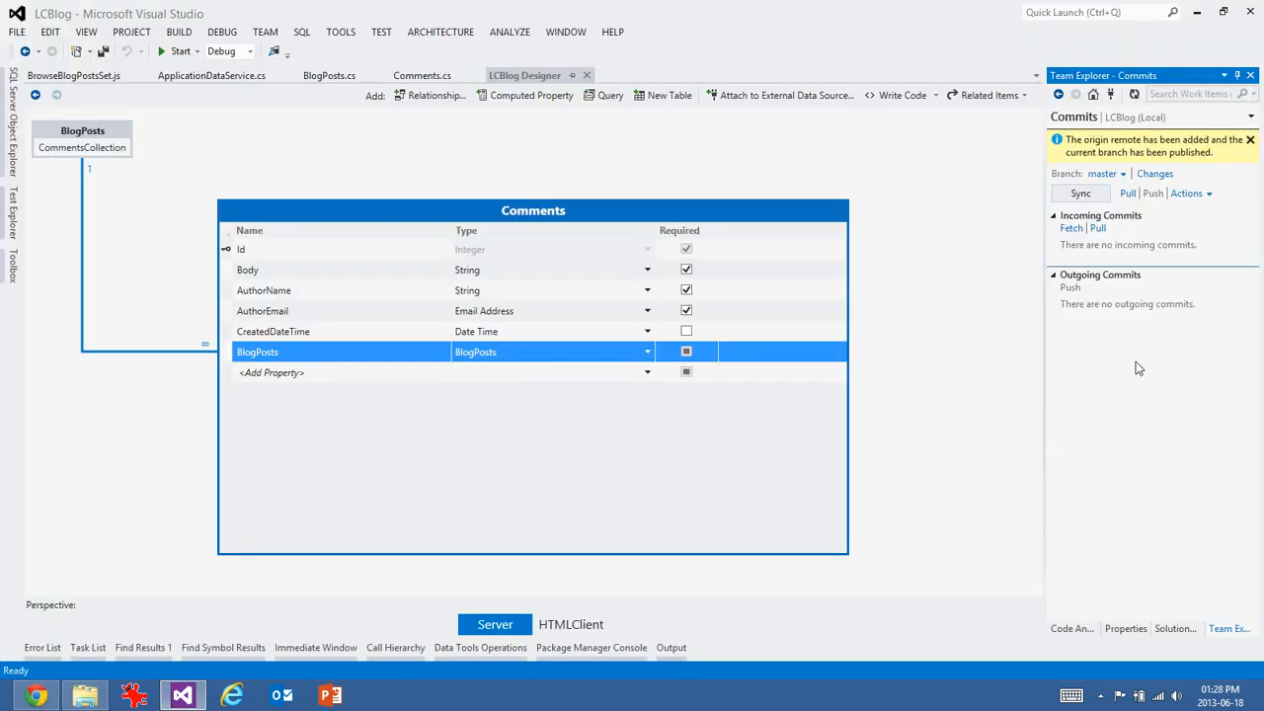
- Show the Comments table designer in the HTMLClient perspective after the publish confirmation
click(1173, 628)
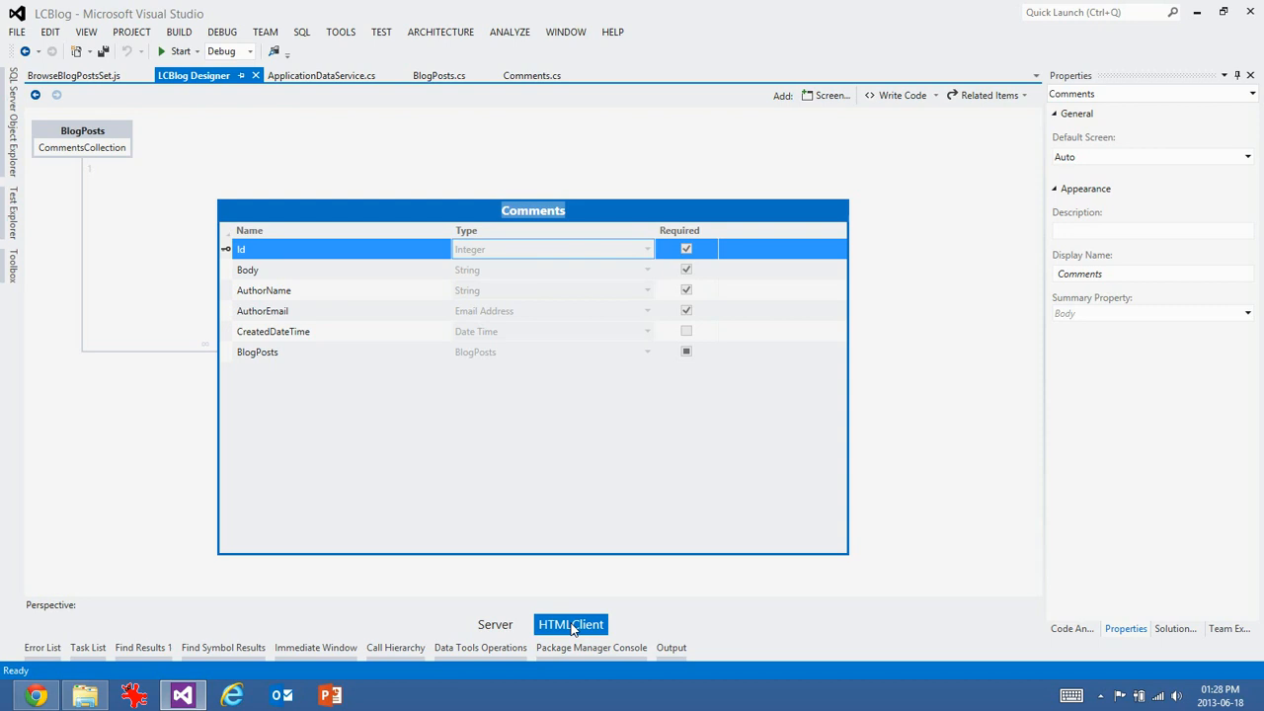
mouse_move(592, 633)
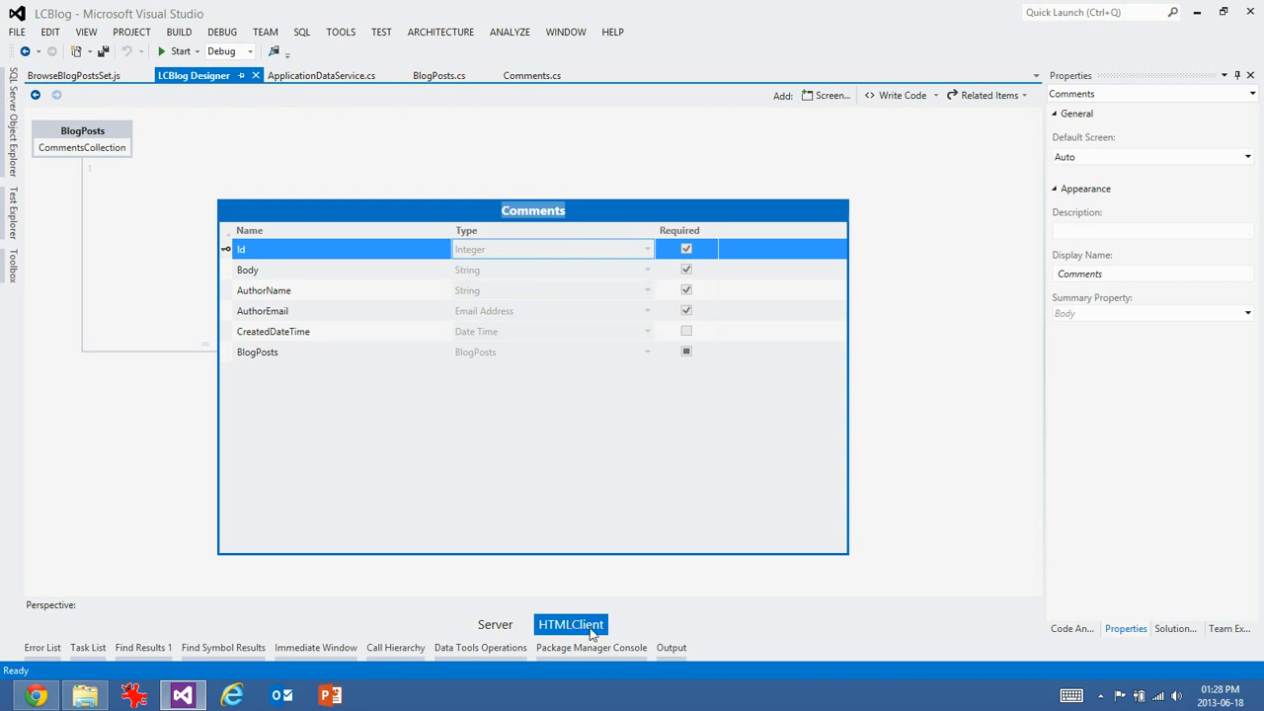
mouse_move(1075, 609)
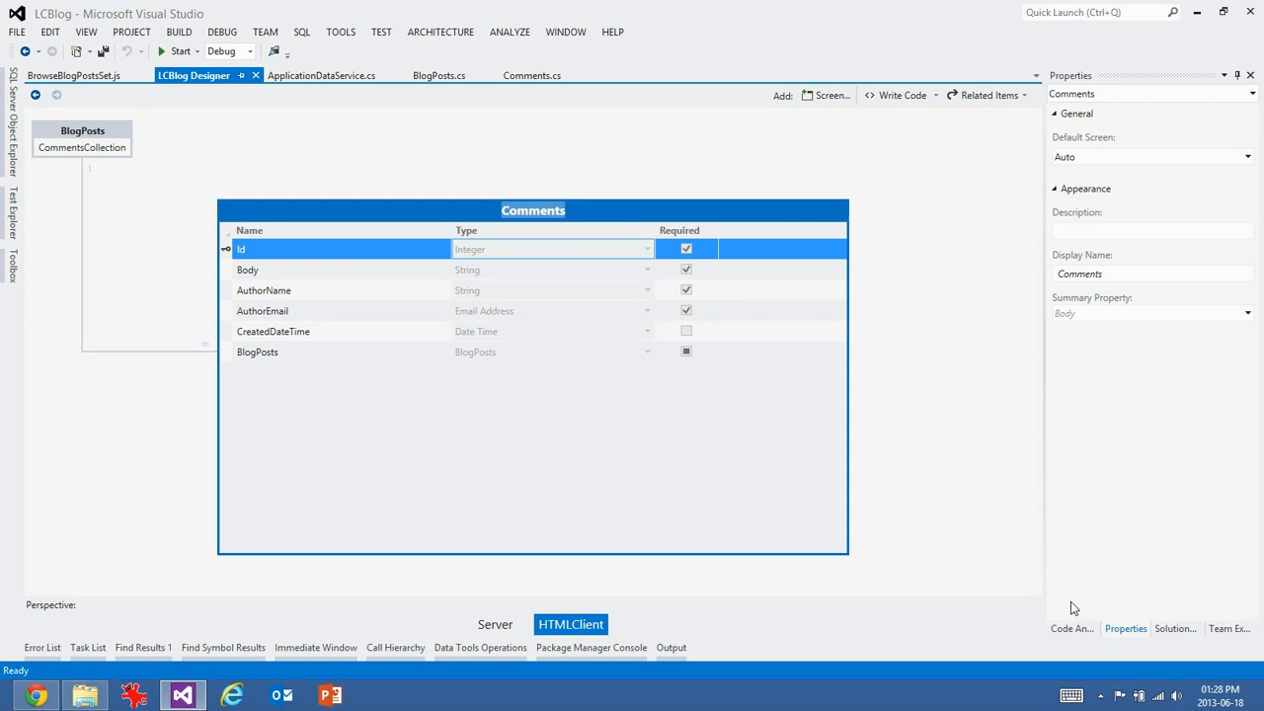